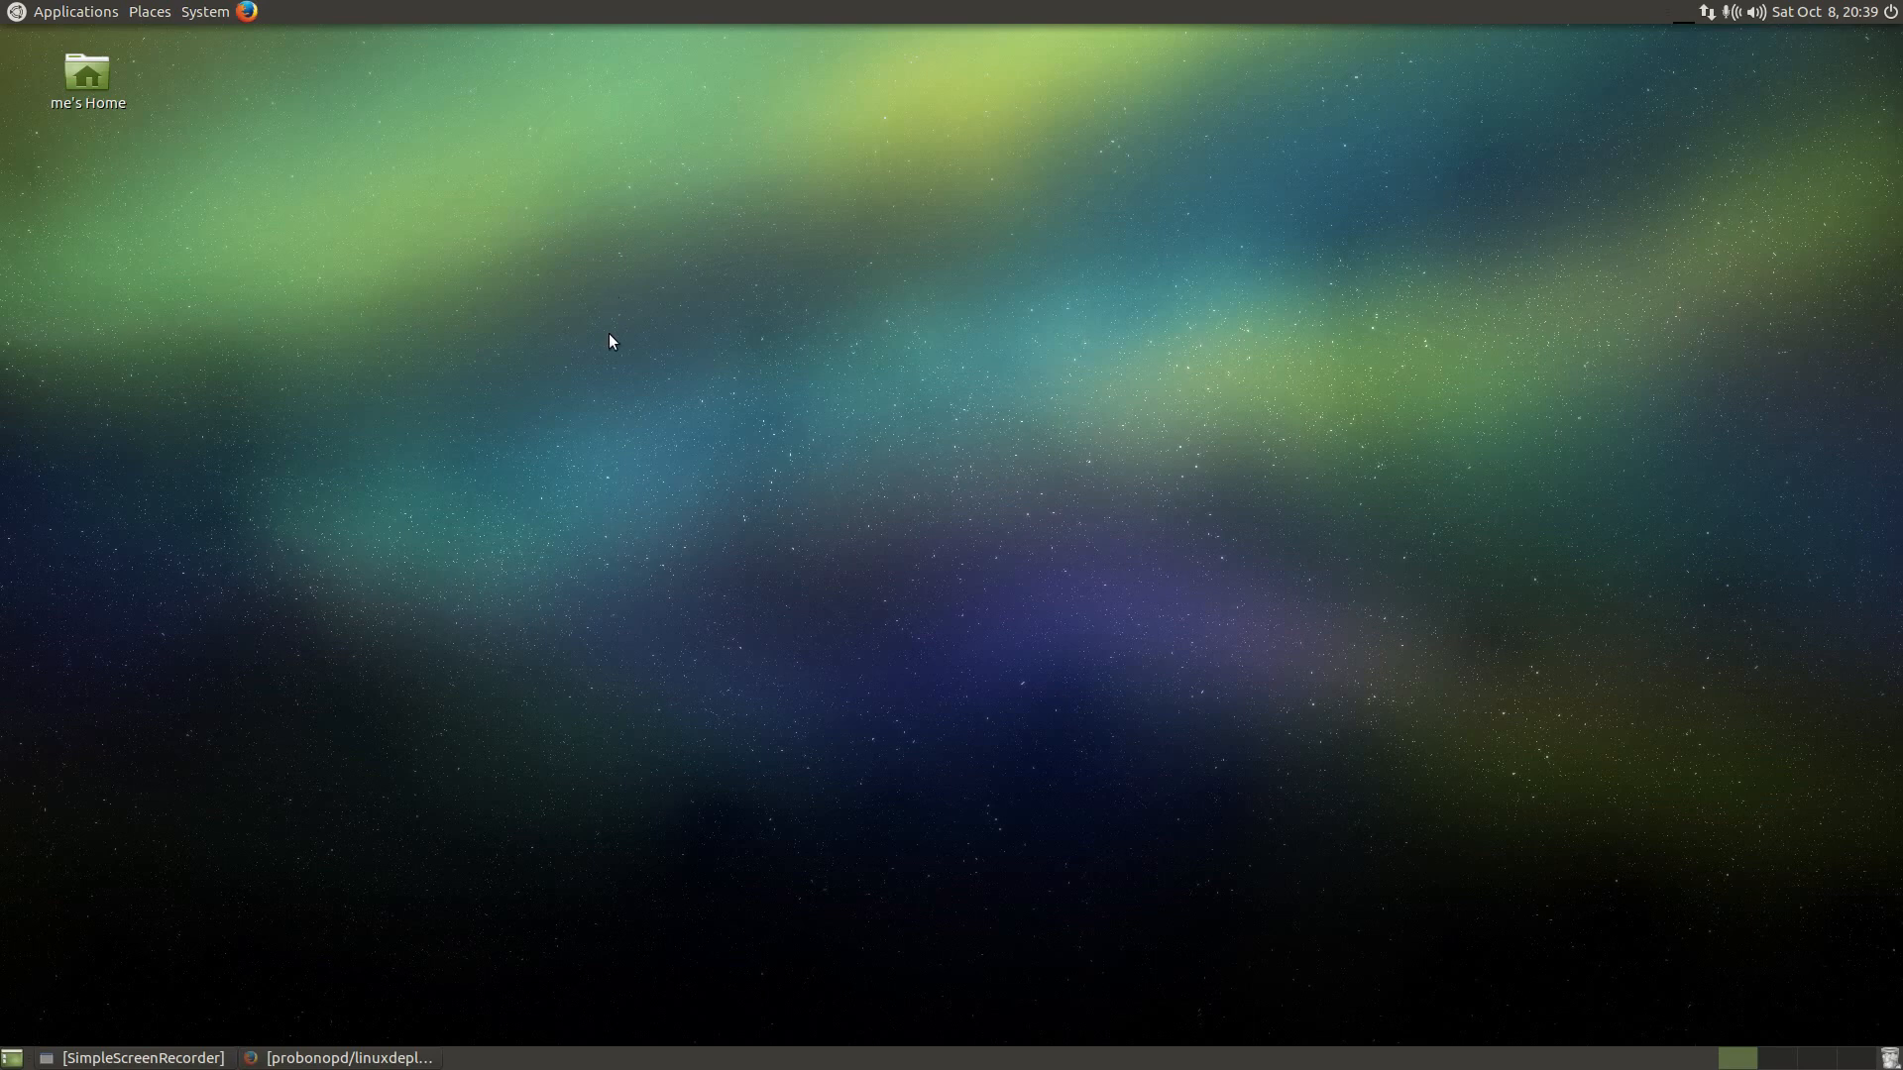
# - Launch Qt Creator from the desktop Applications > Programming menu
pyautogui.click(75, 11)
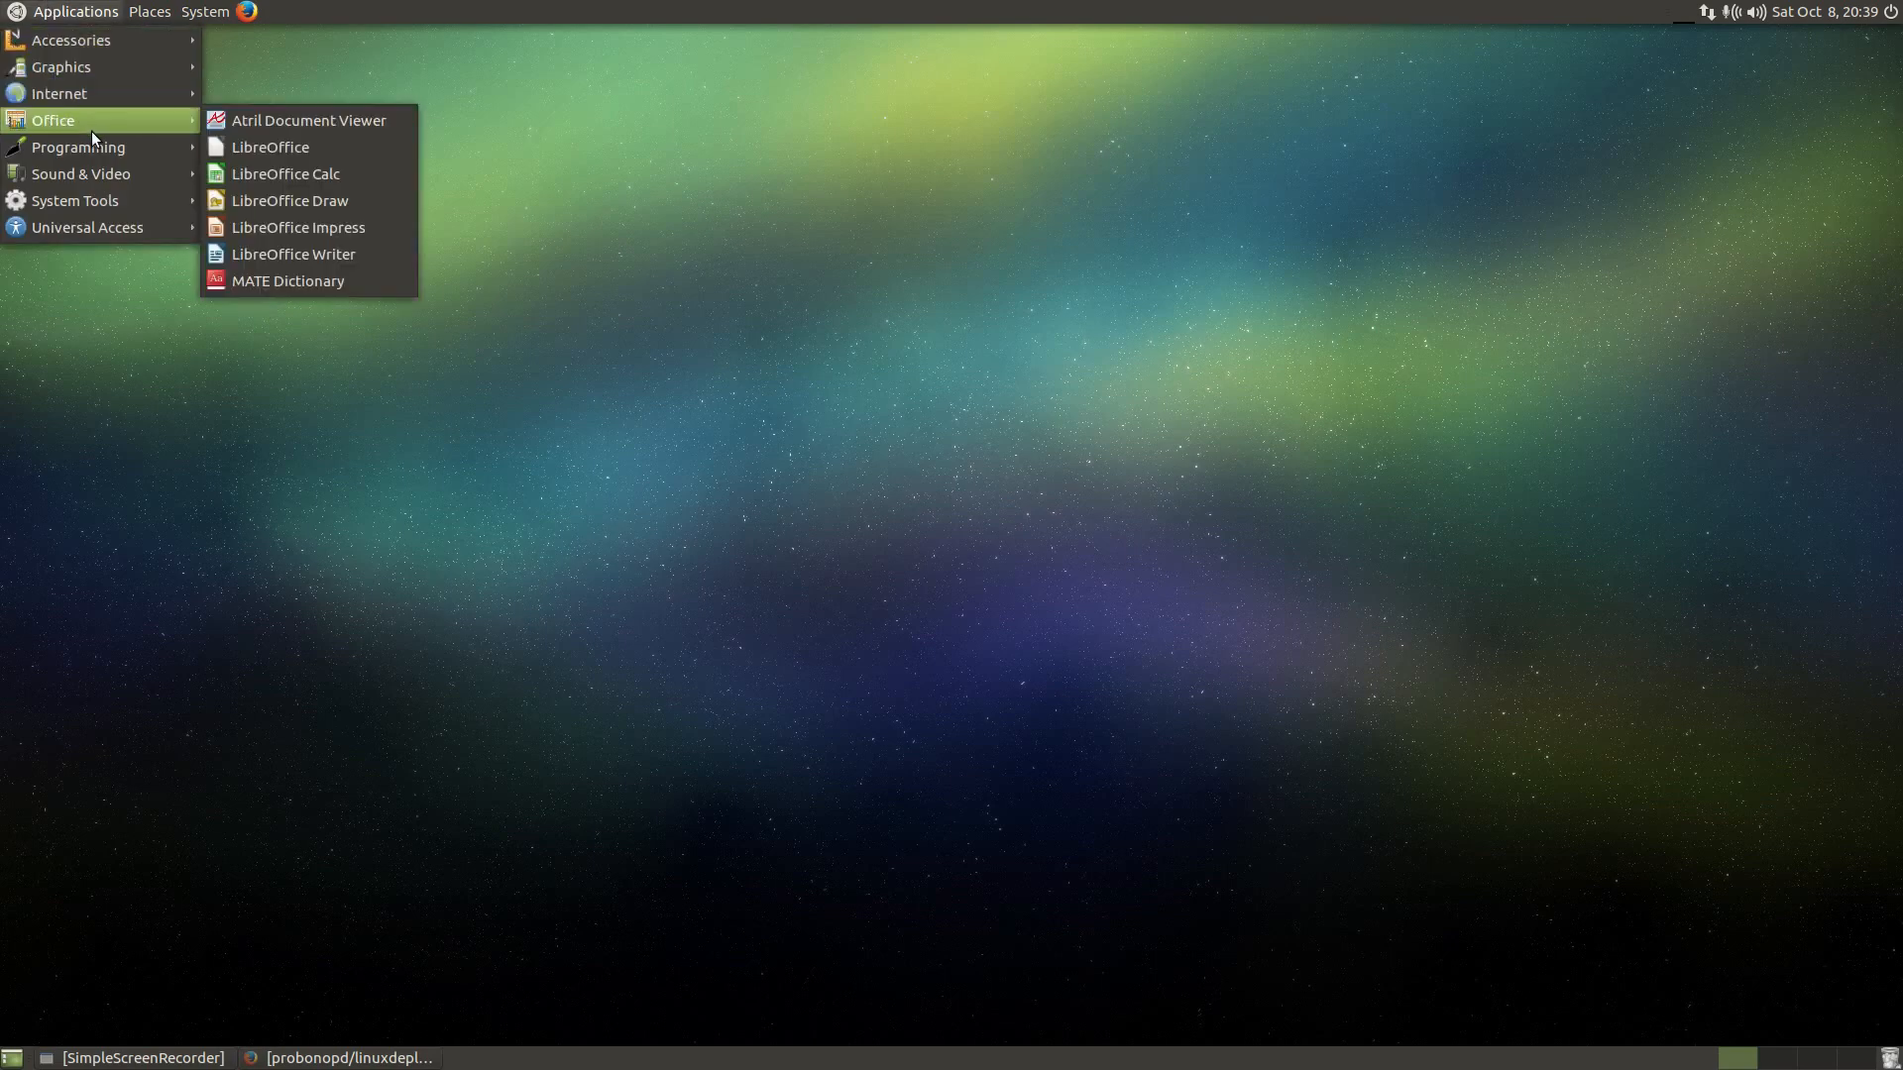
pyautogui.click(727, 462)
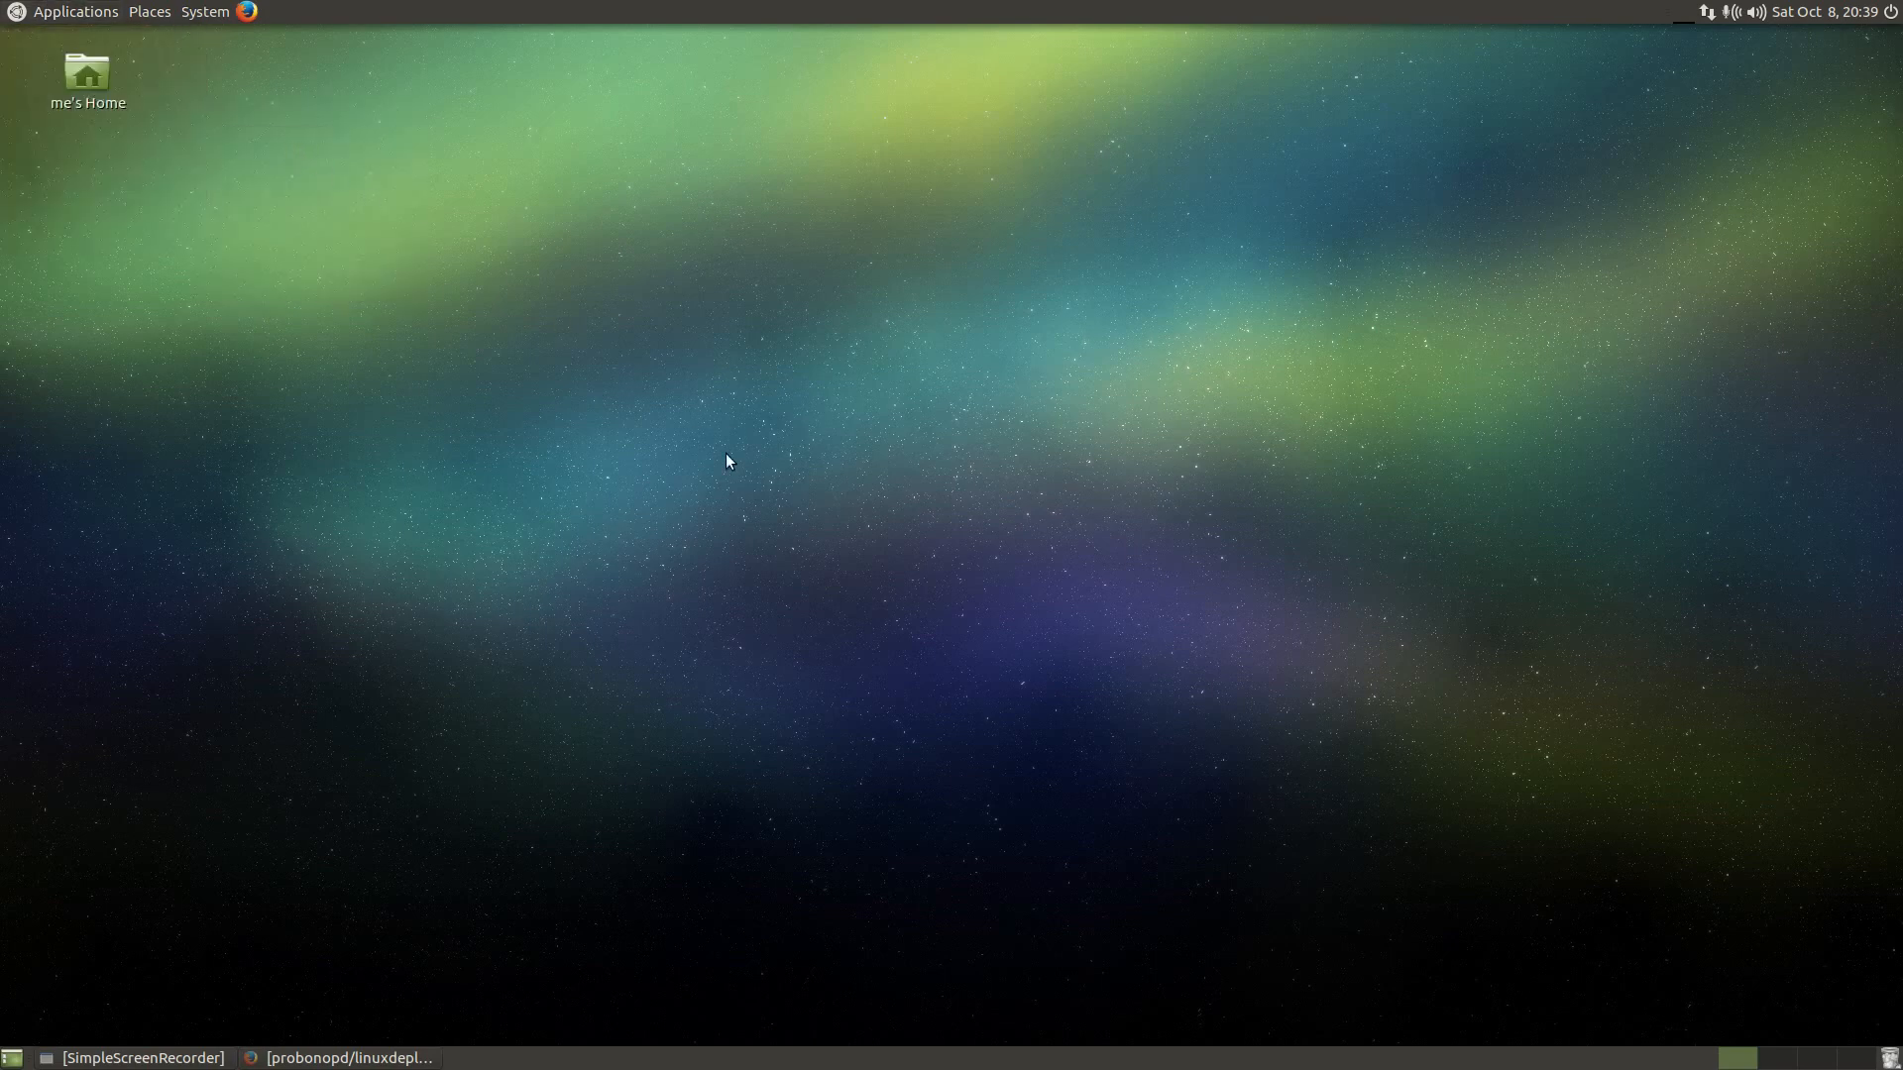
pyautogui.moveTo(767, 464)
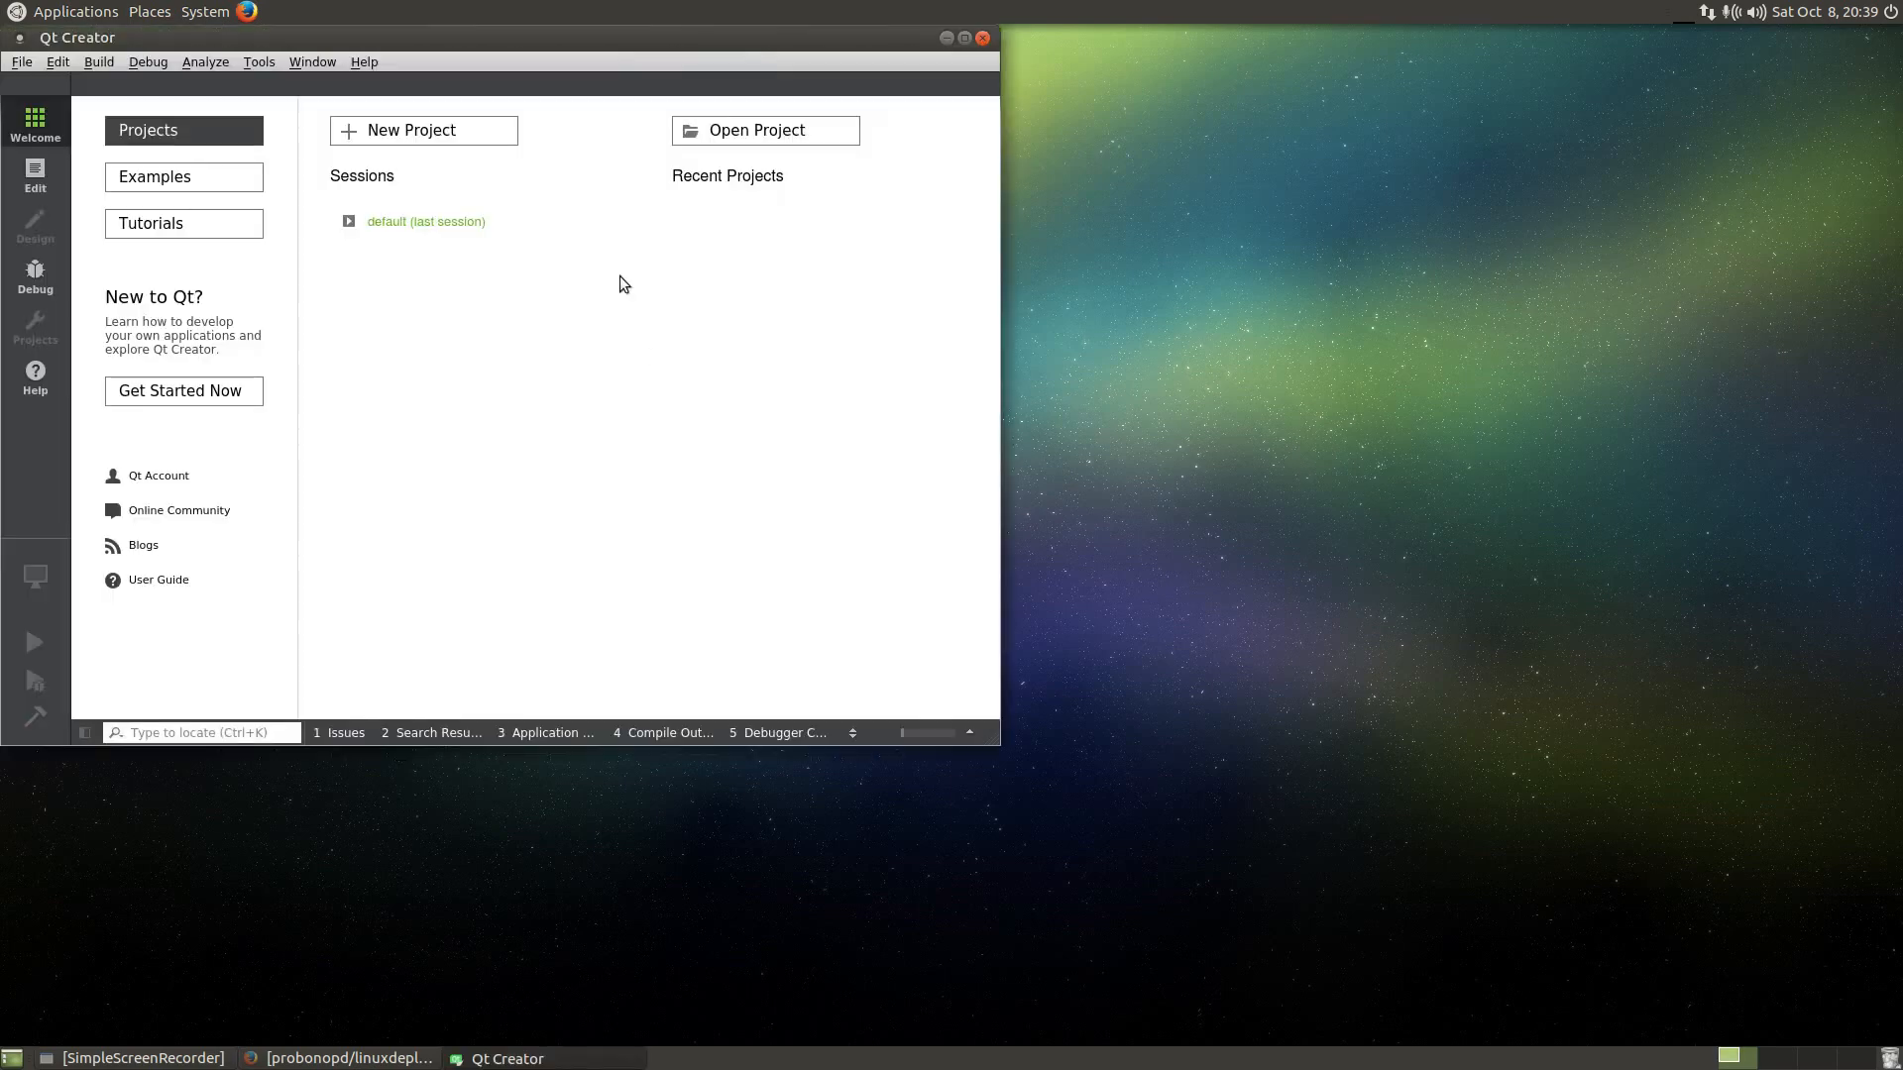
pyautogui.moveTo(543, 345)
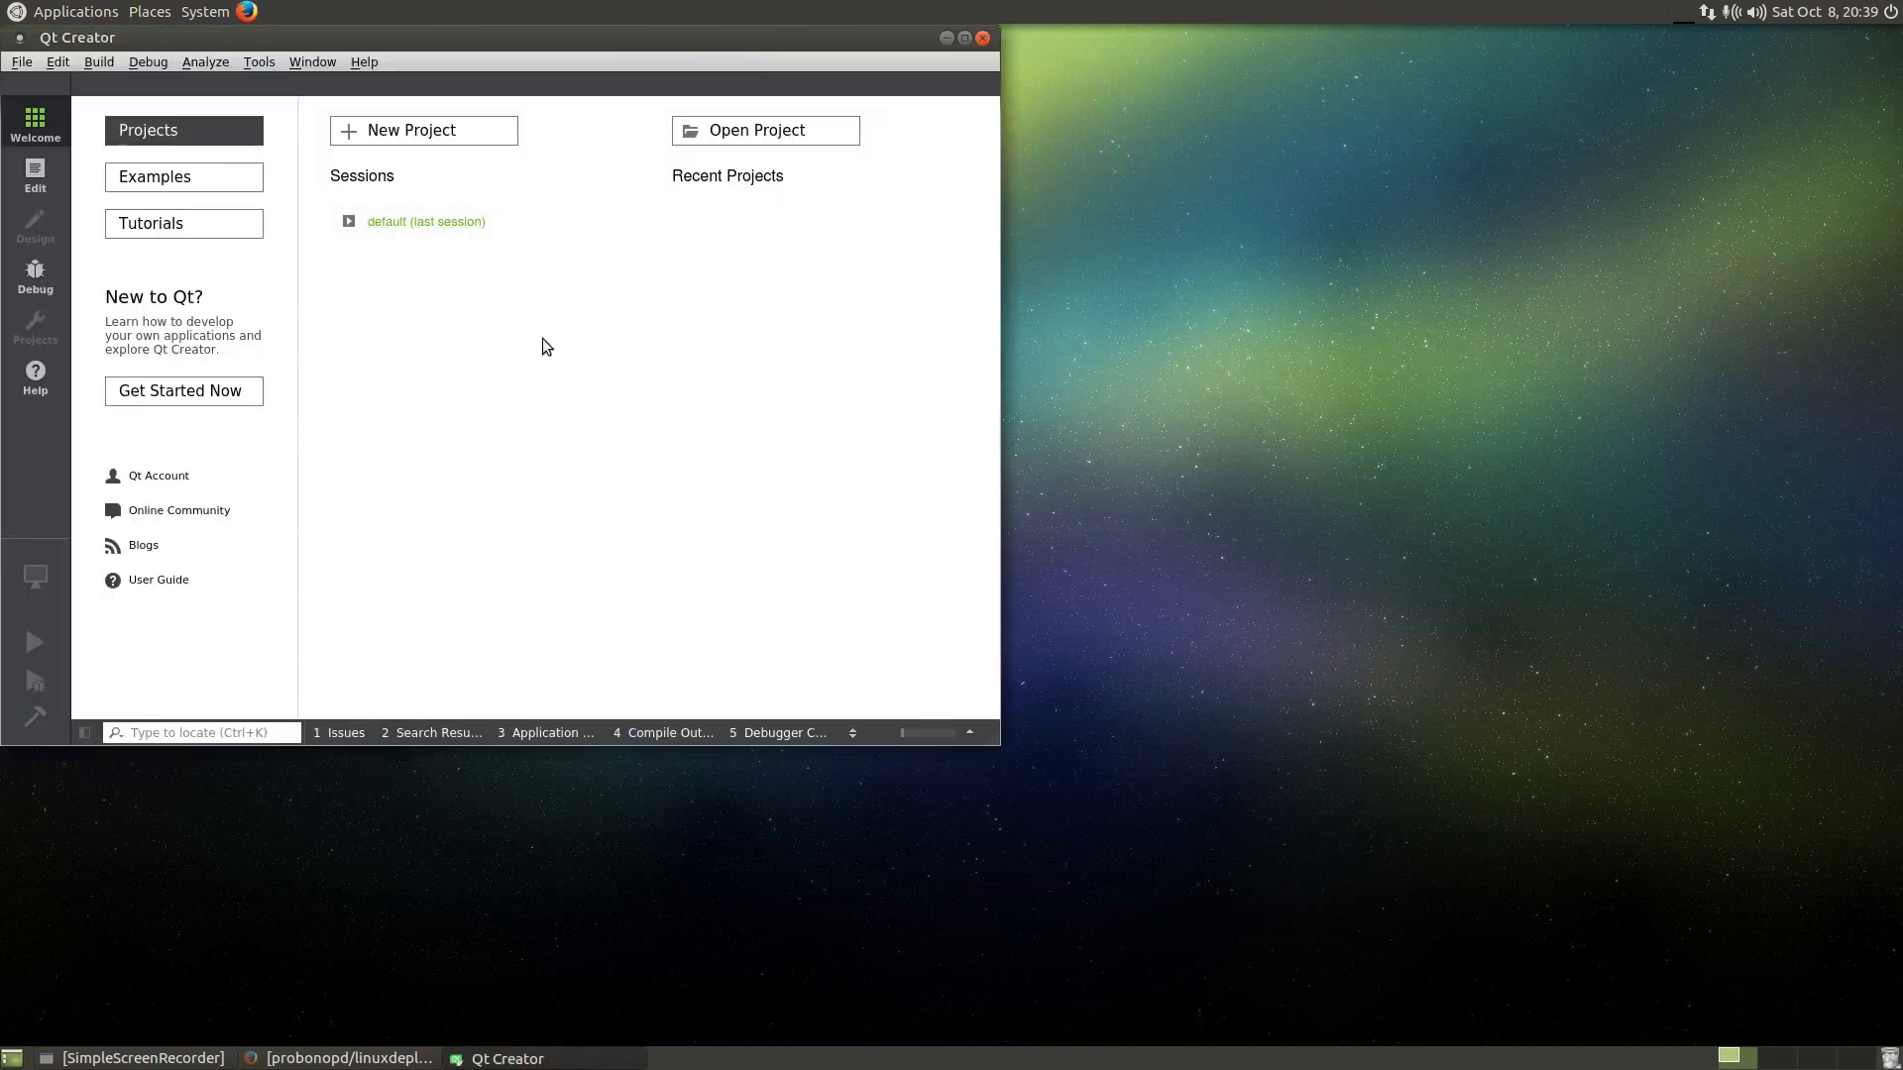
pyautogui.moveTo(492, 281)
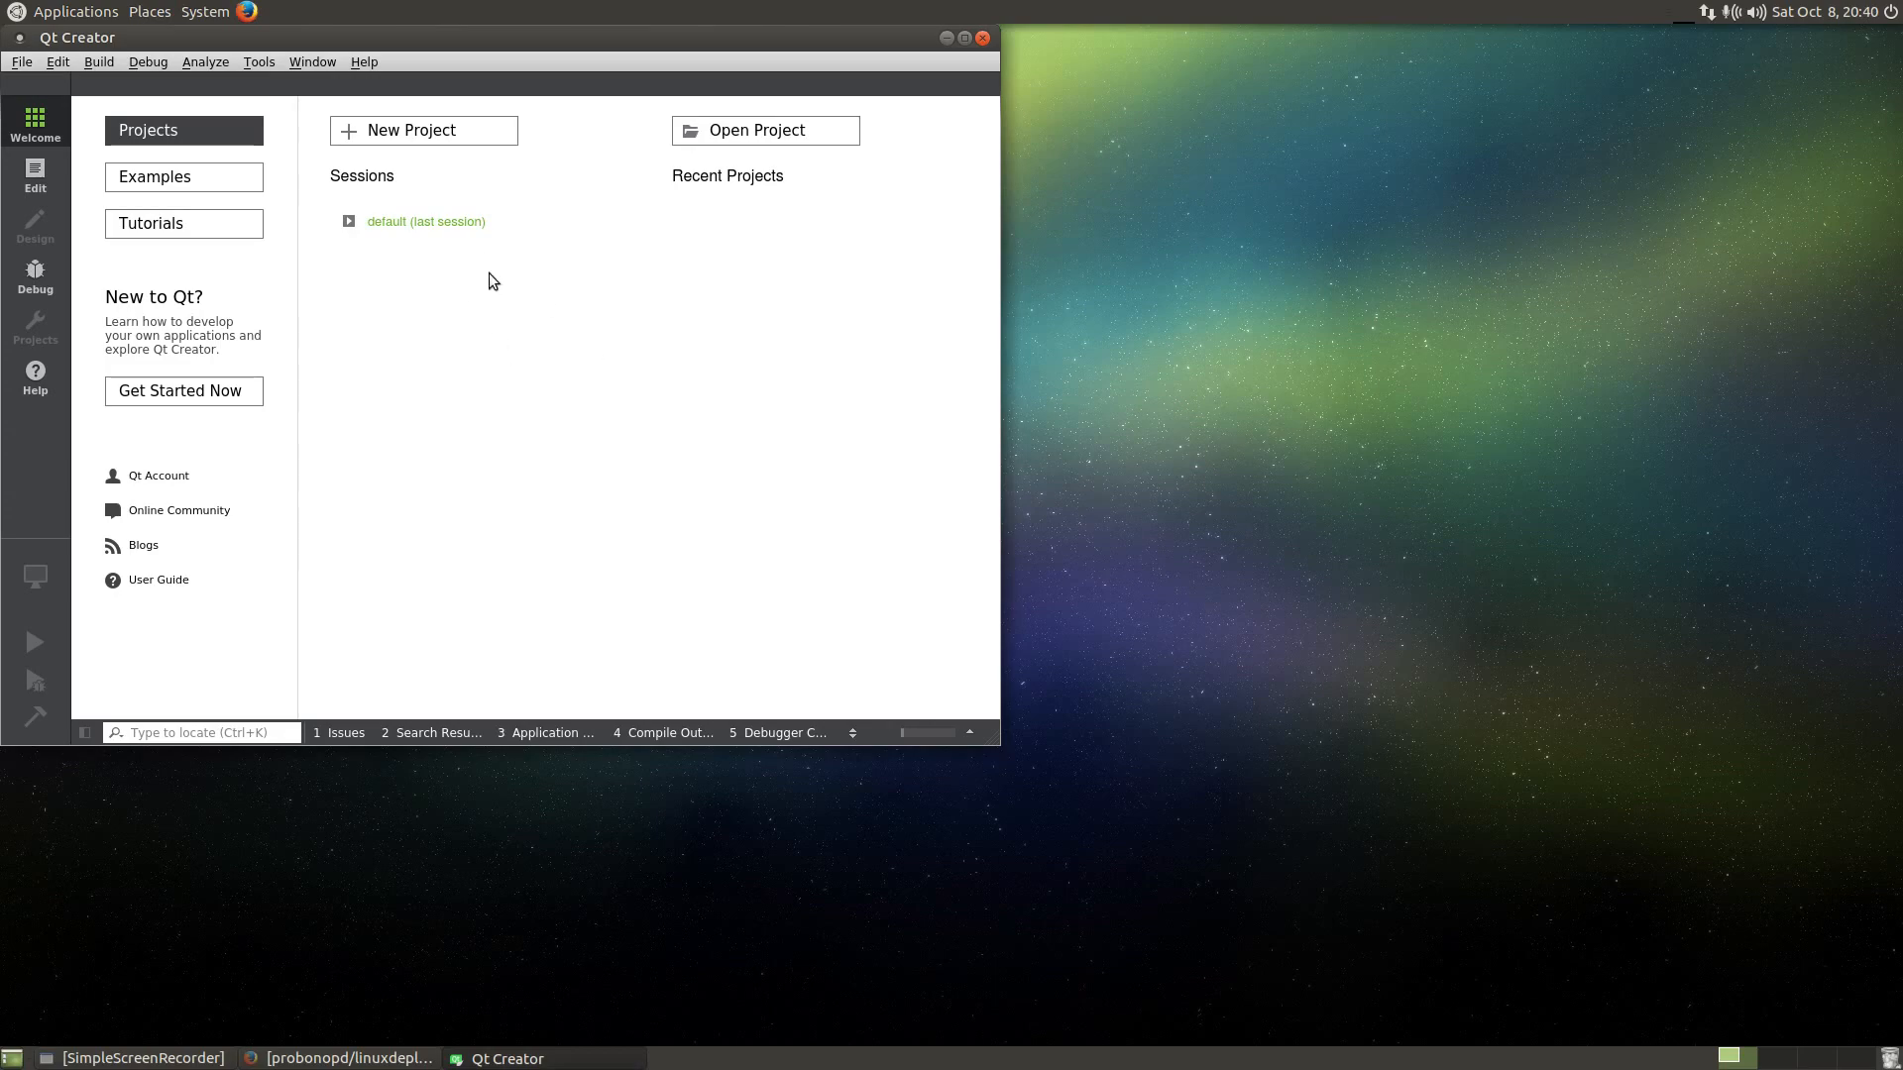
pyautogui.moveTo(555, 371)
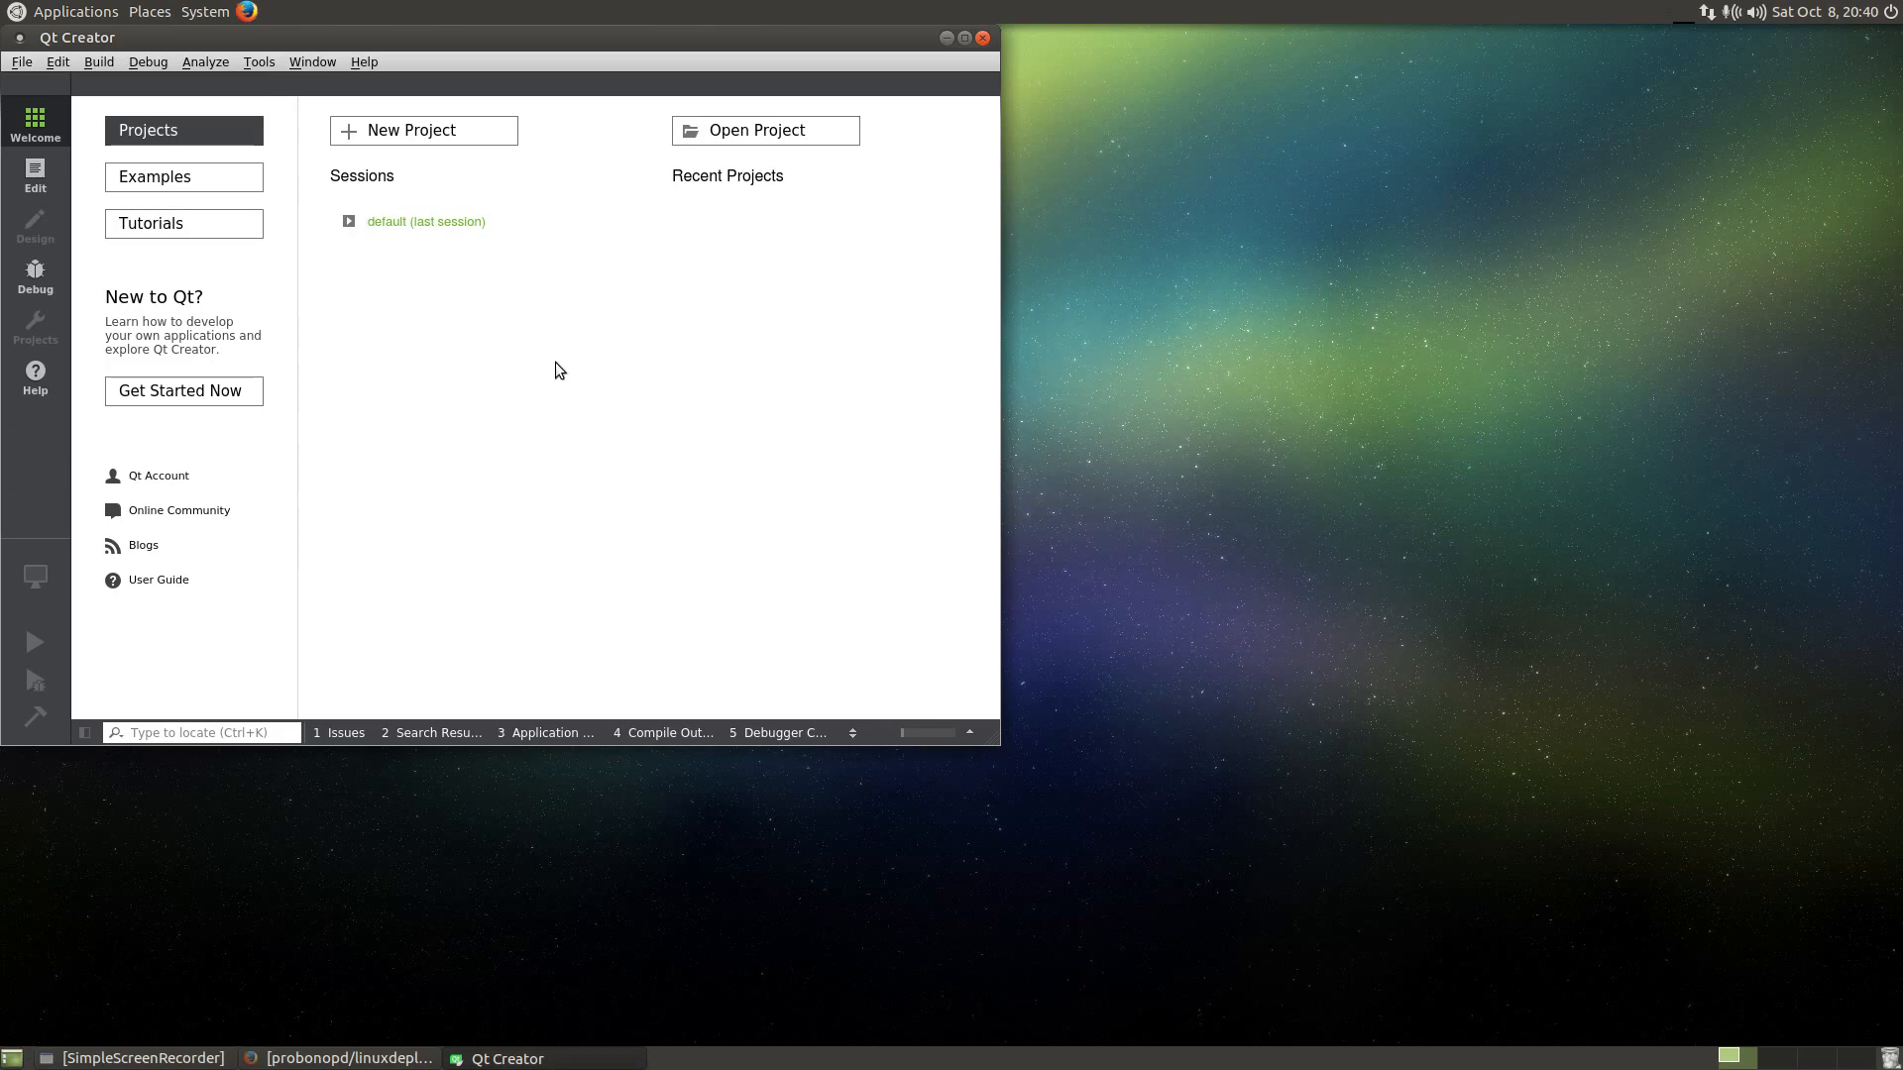
# - Create a Qt Quick Application project 'untitled' in /home/me with wizard defaults
pyautogui.click(423, 131)
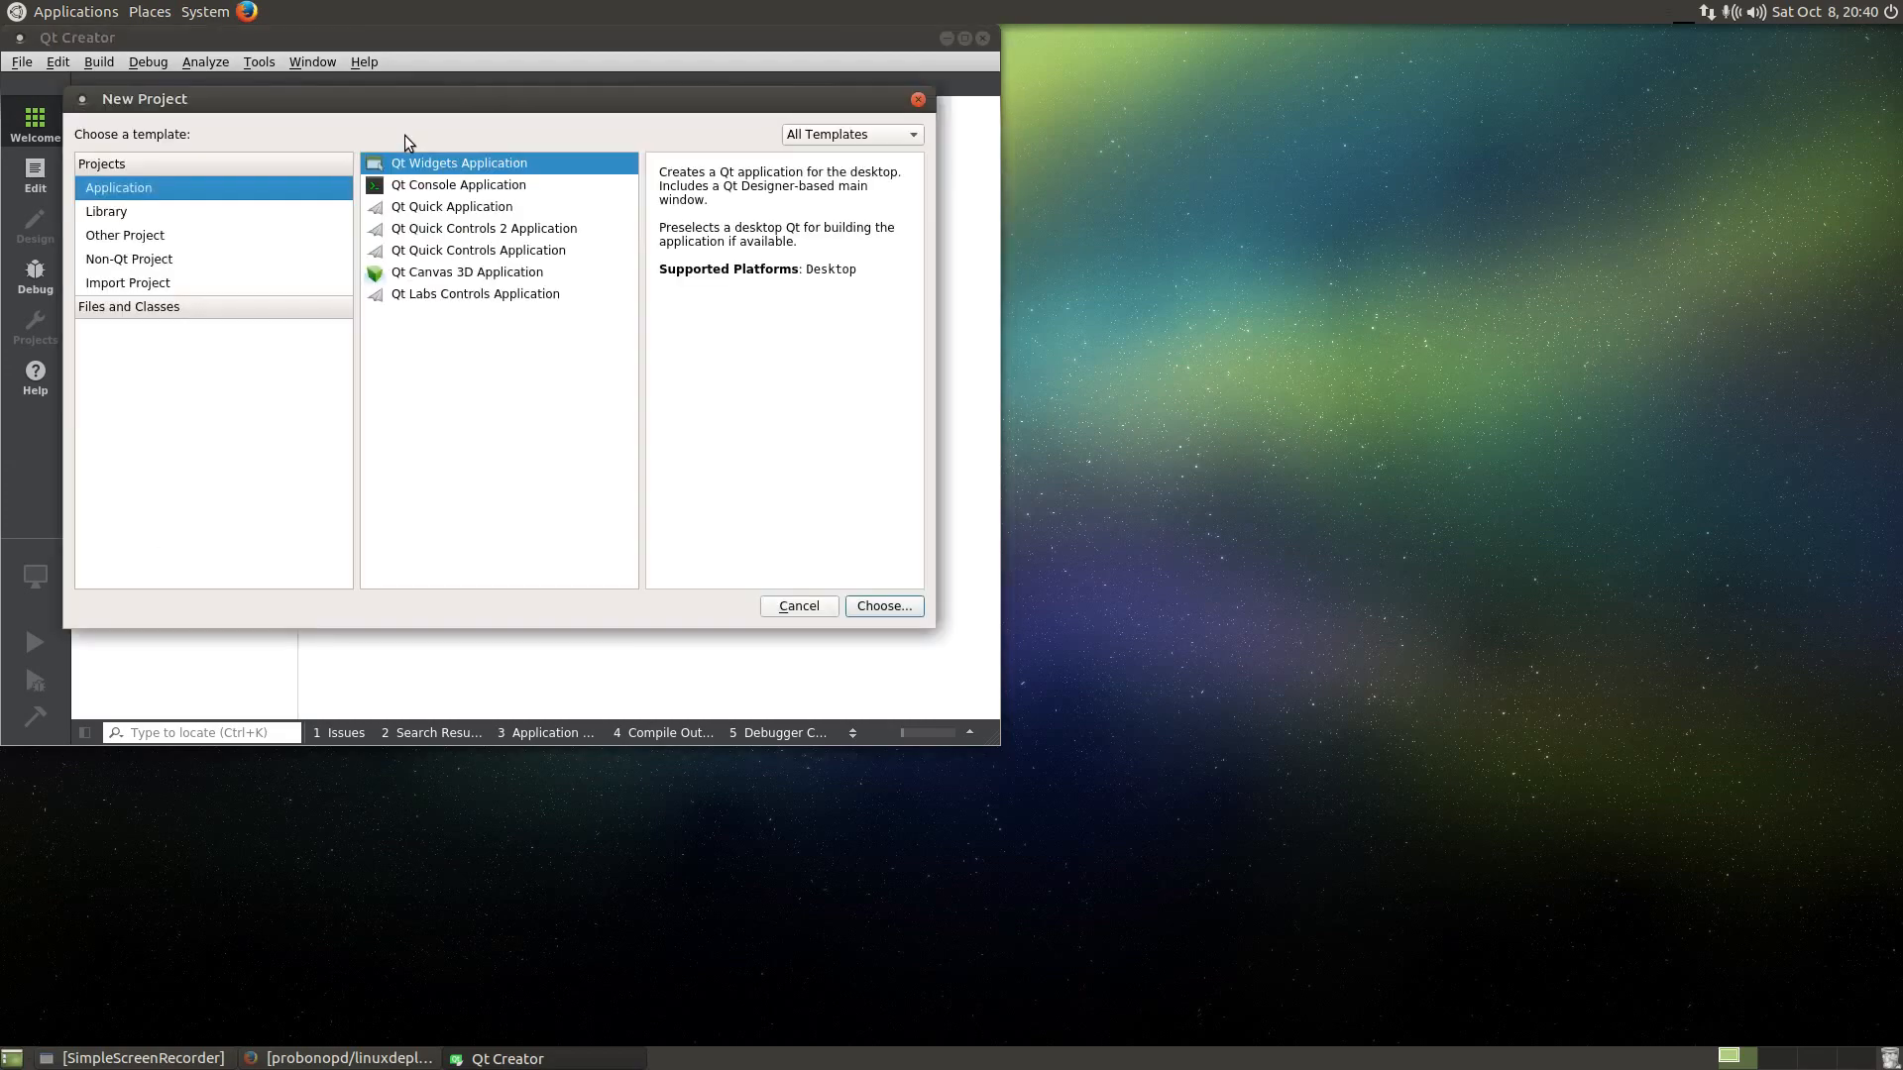
pyautogui.moveTo(458, 178)
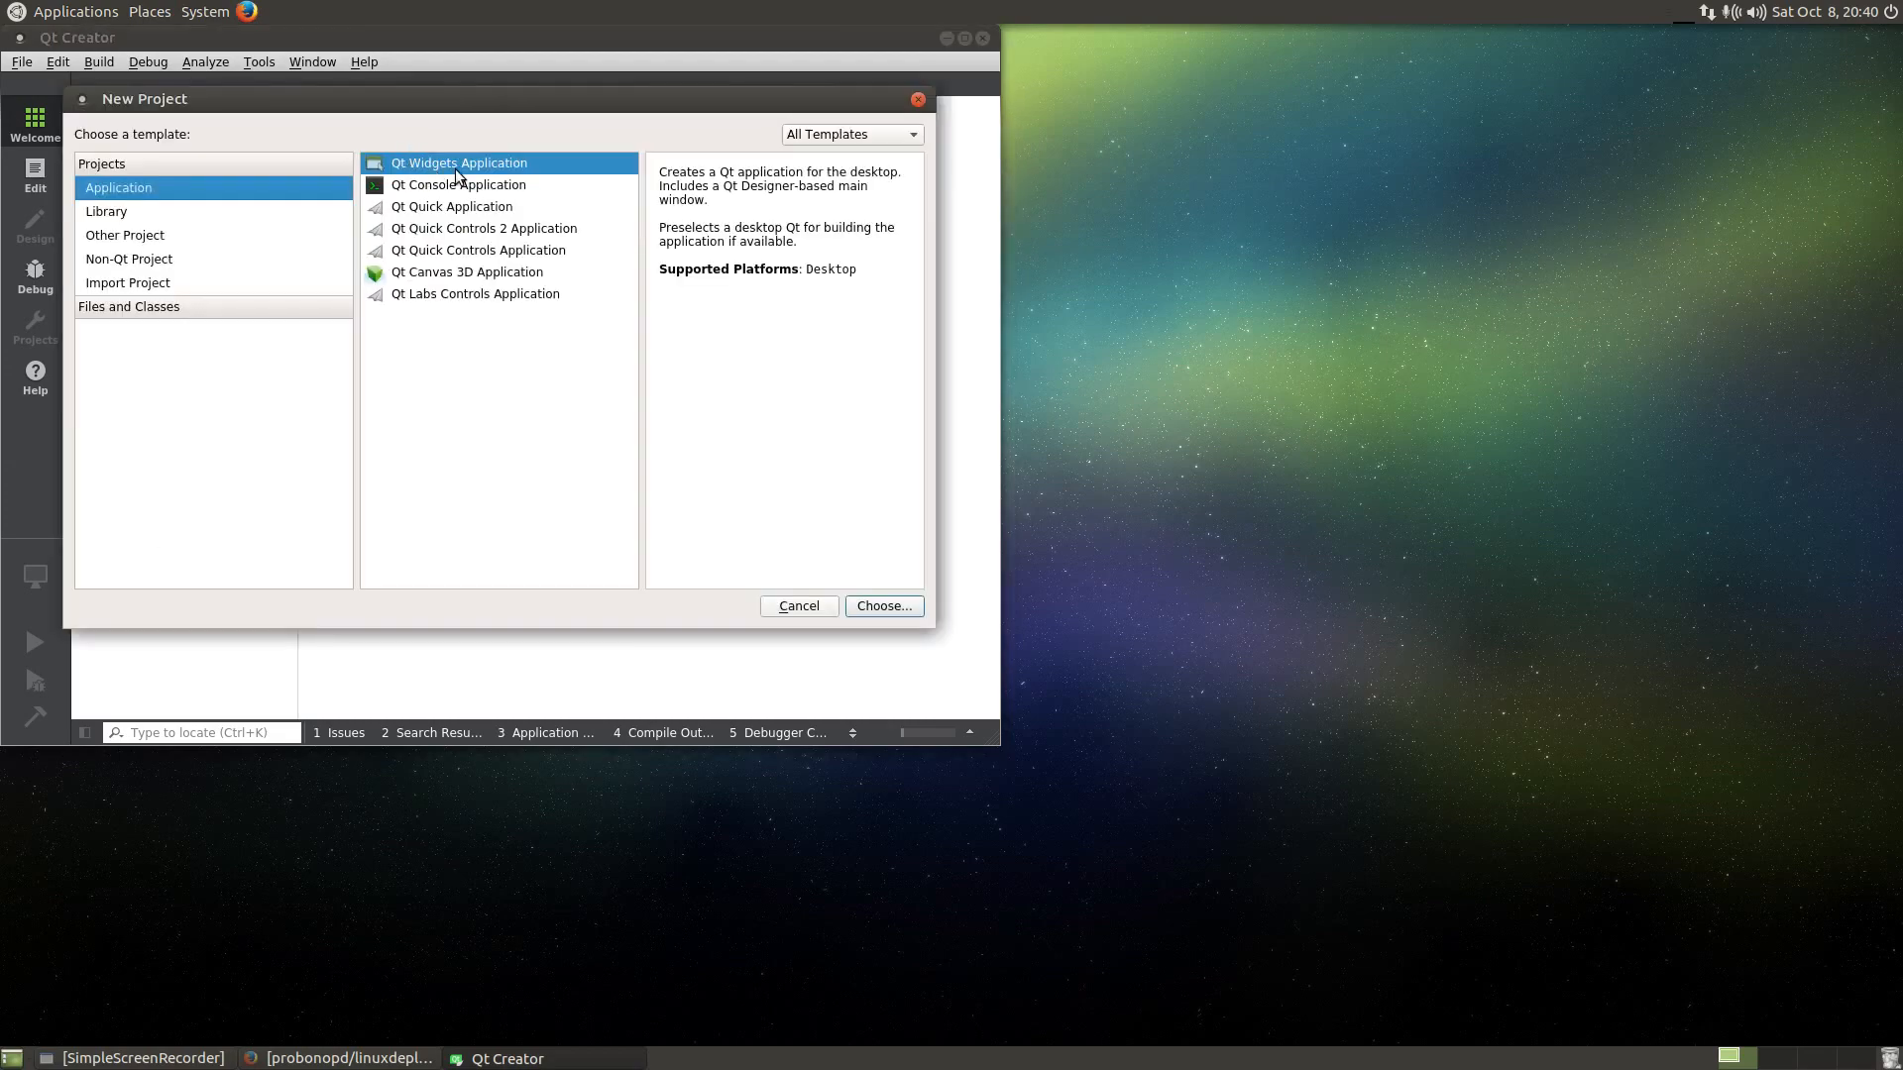
pyautogui.moveTo(468, 220)
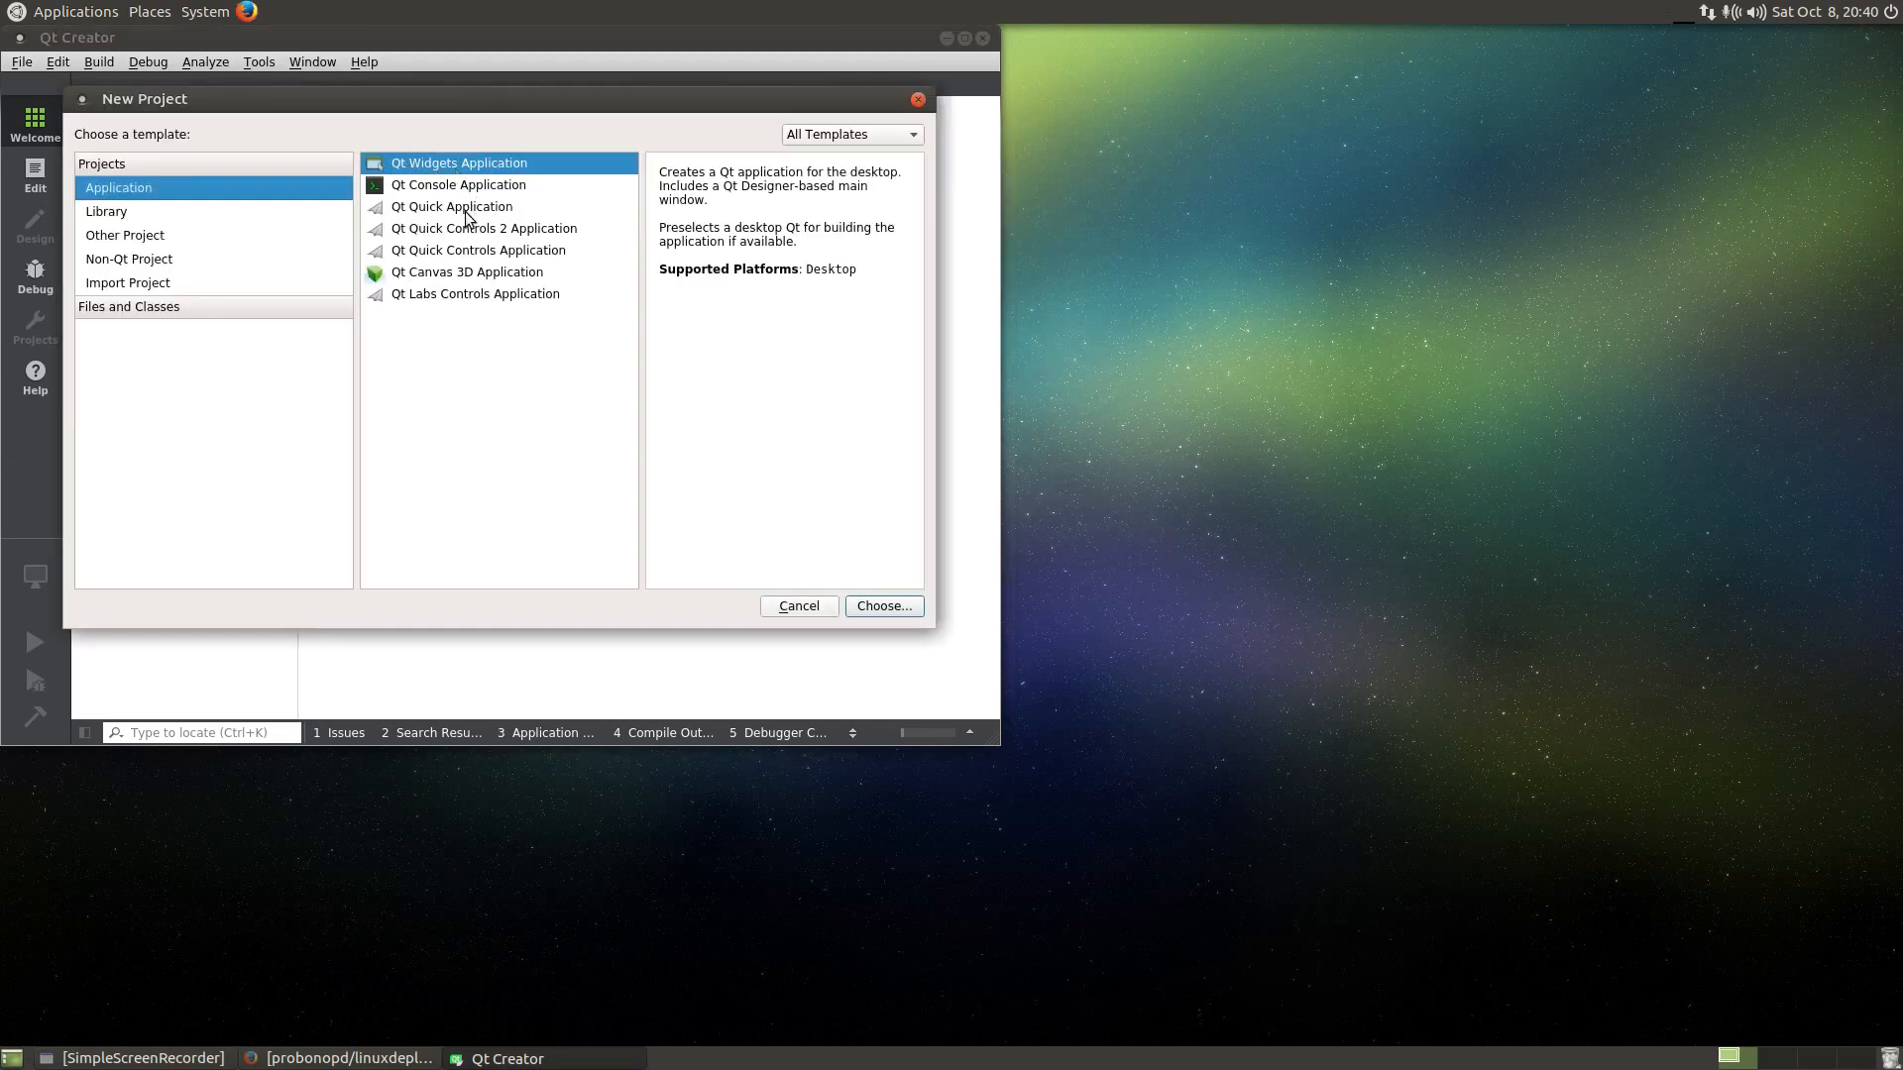
pyautogui.moveTo(405, 244)
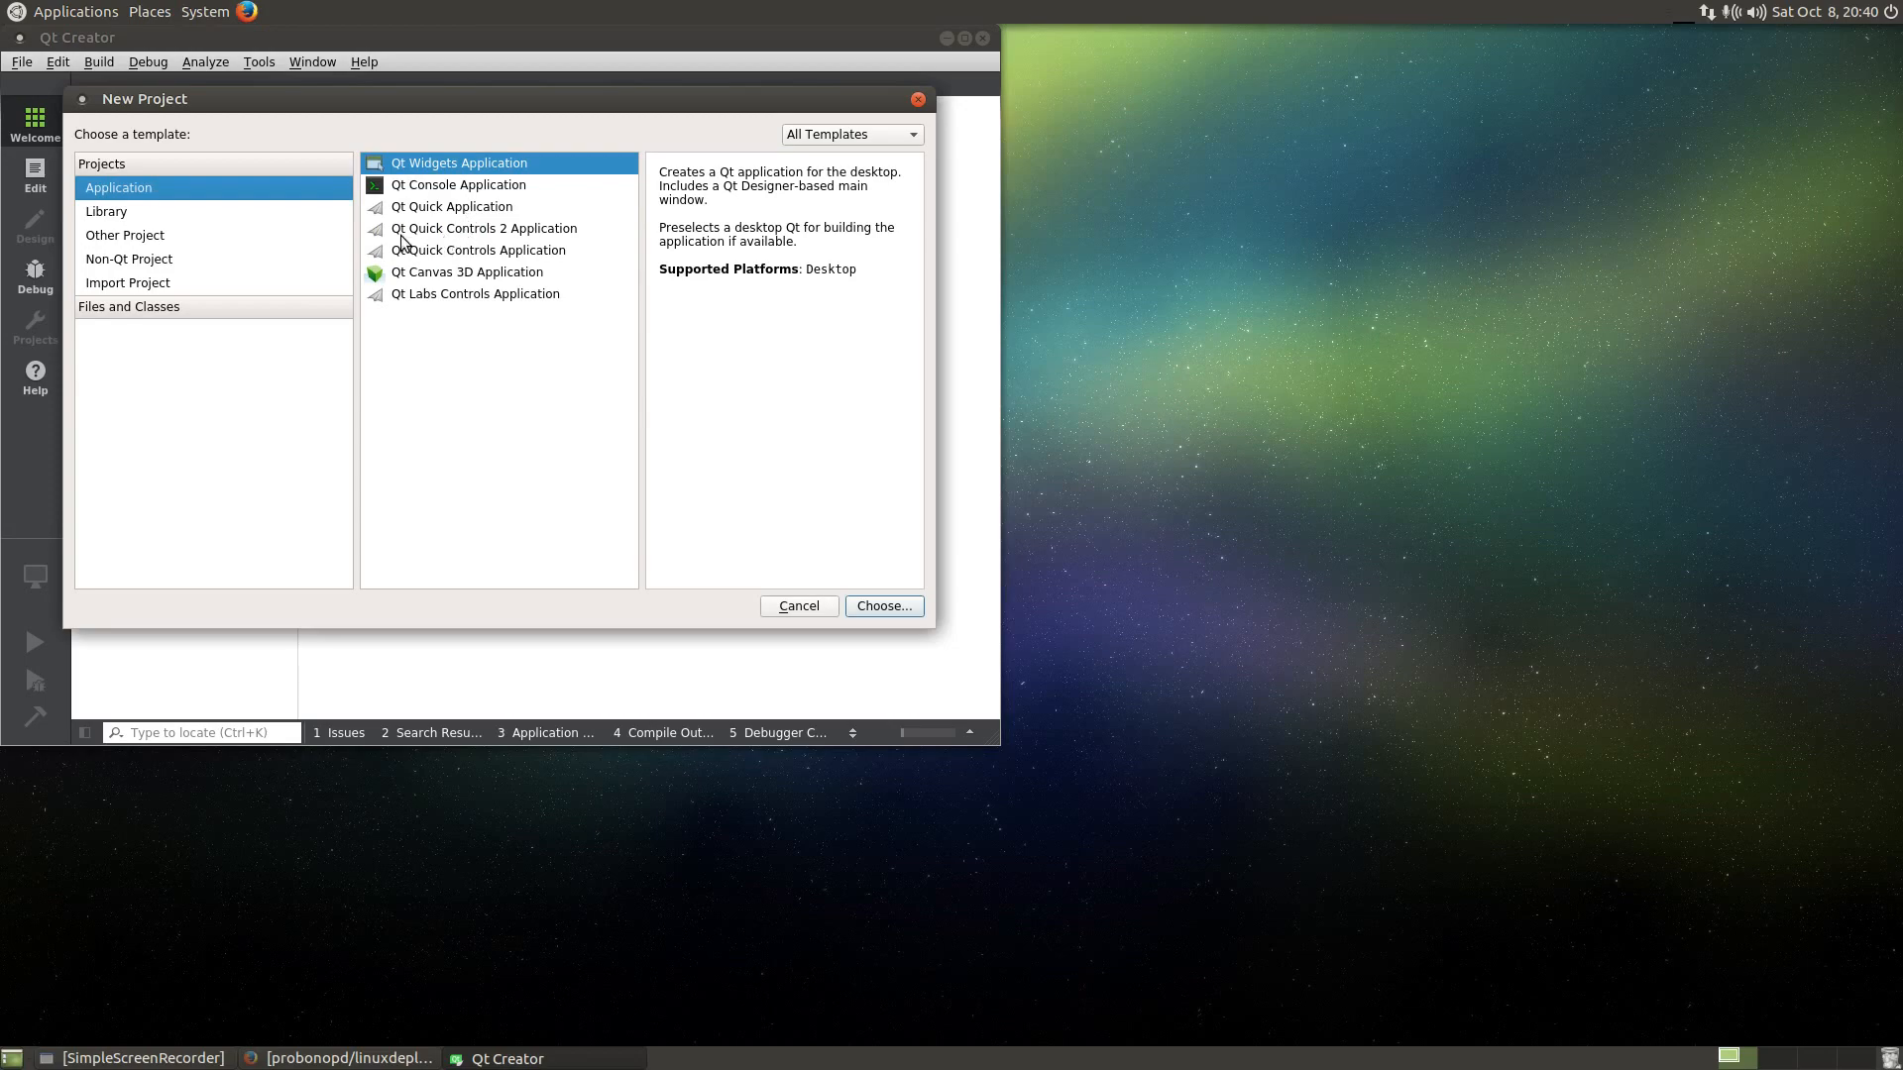
pyautogui.click(452, 206)
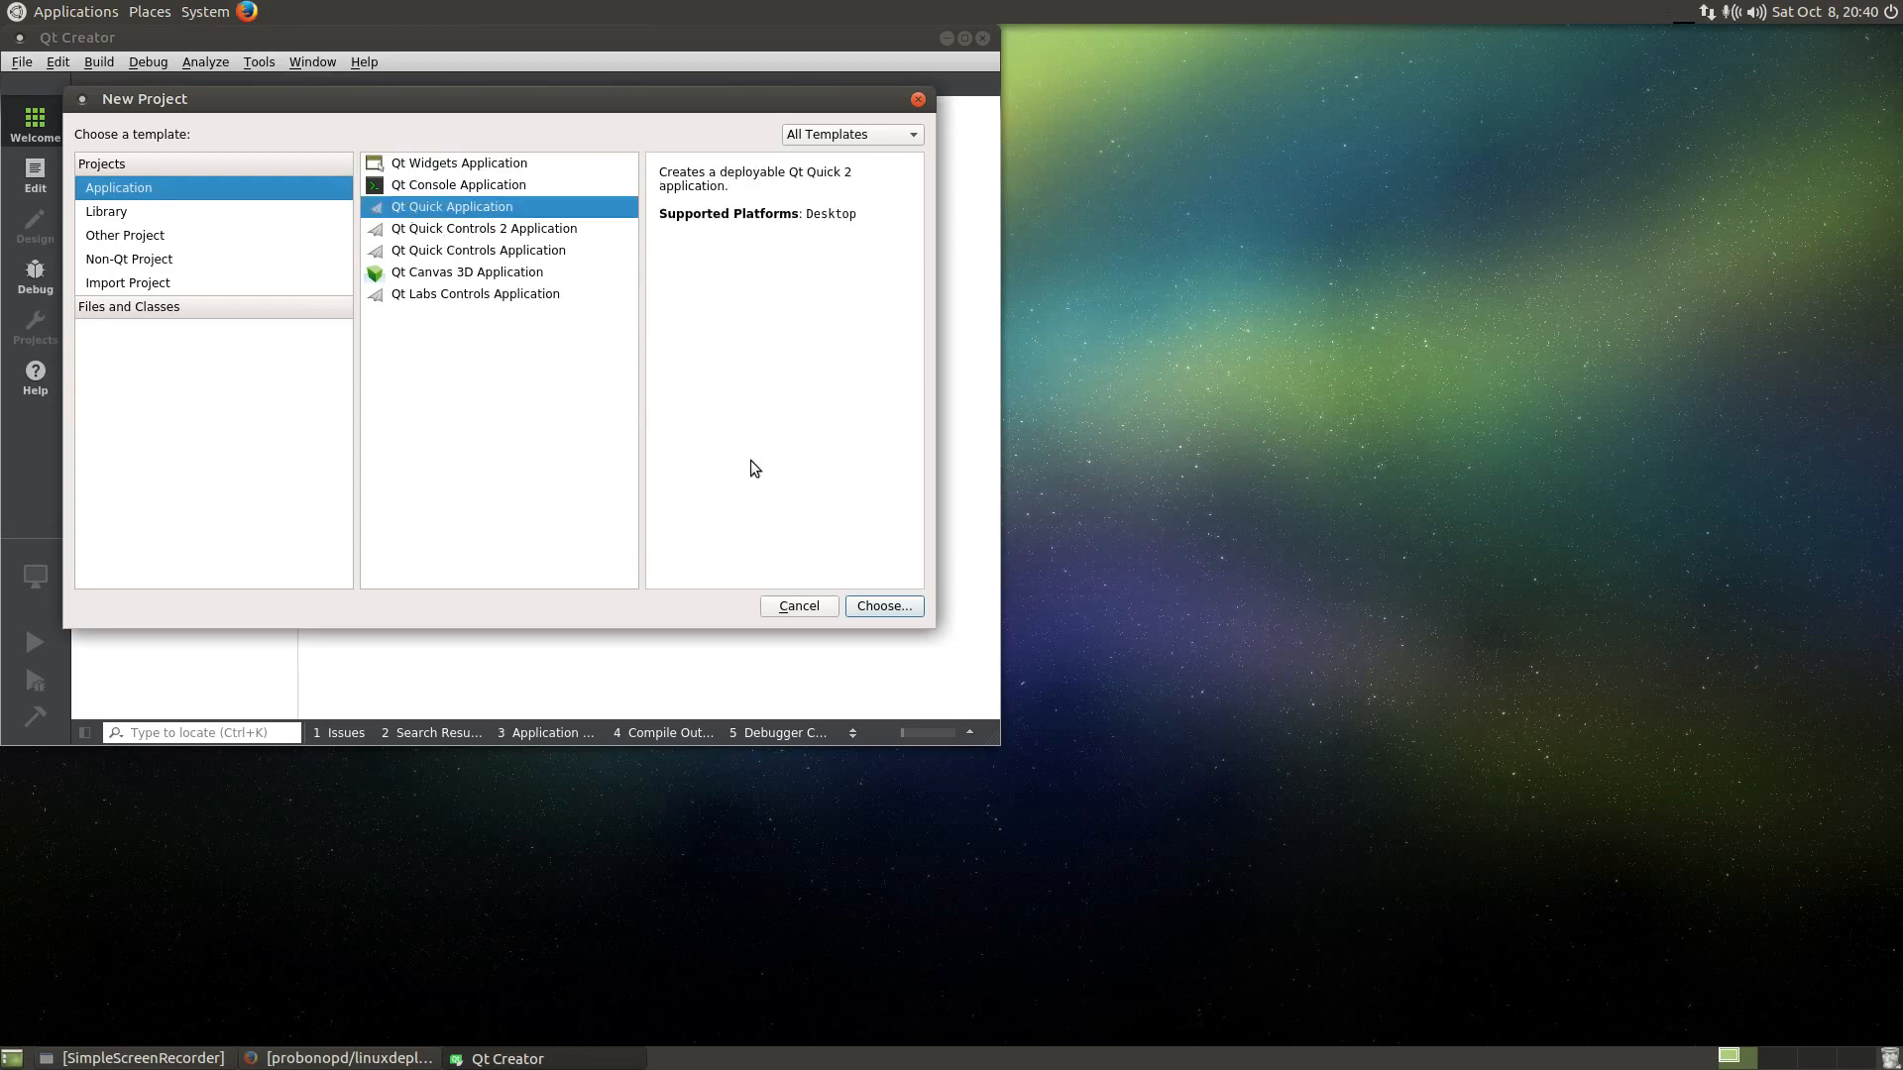
pyautogui.click(884, 606)
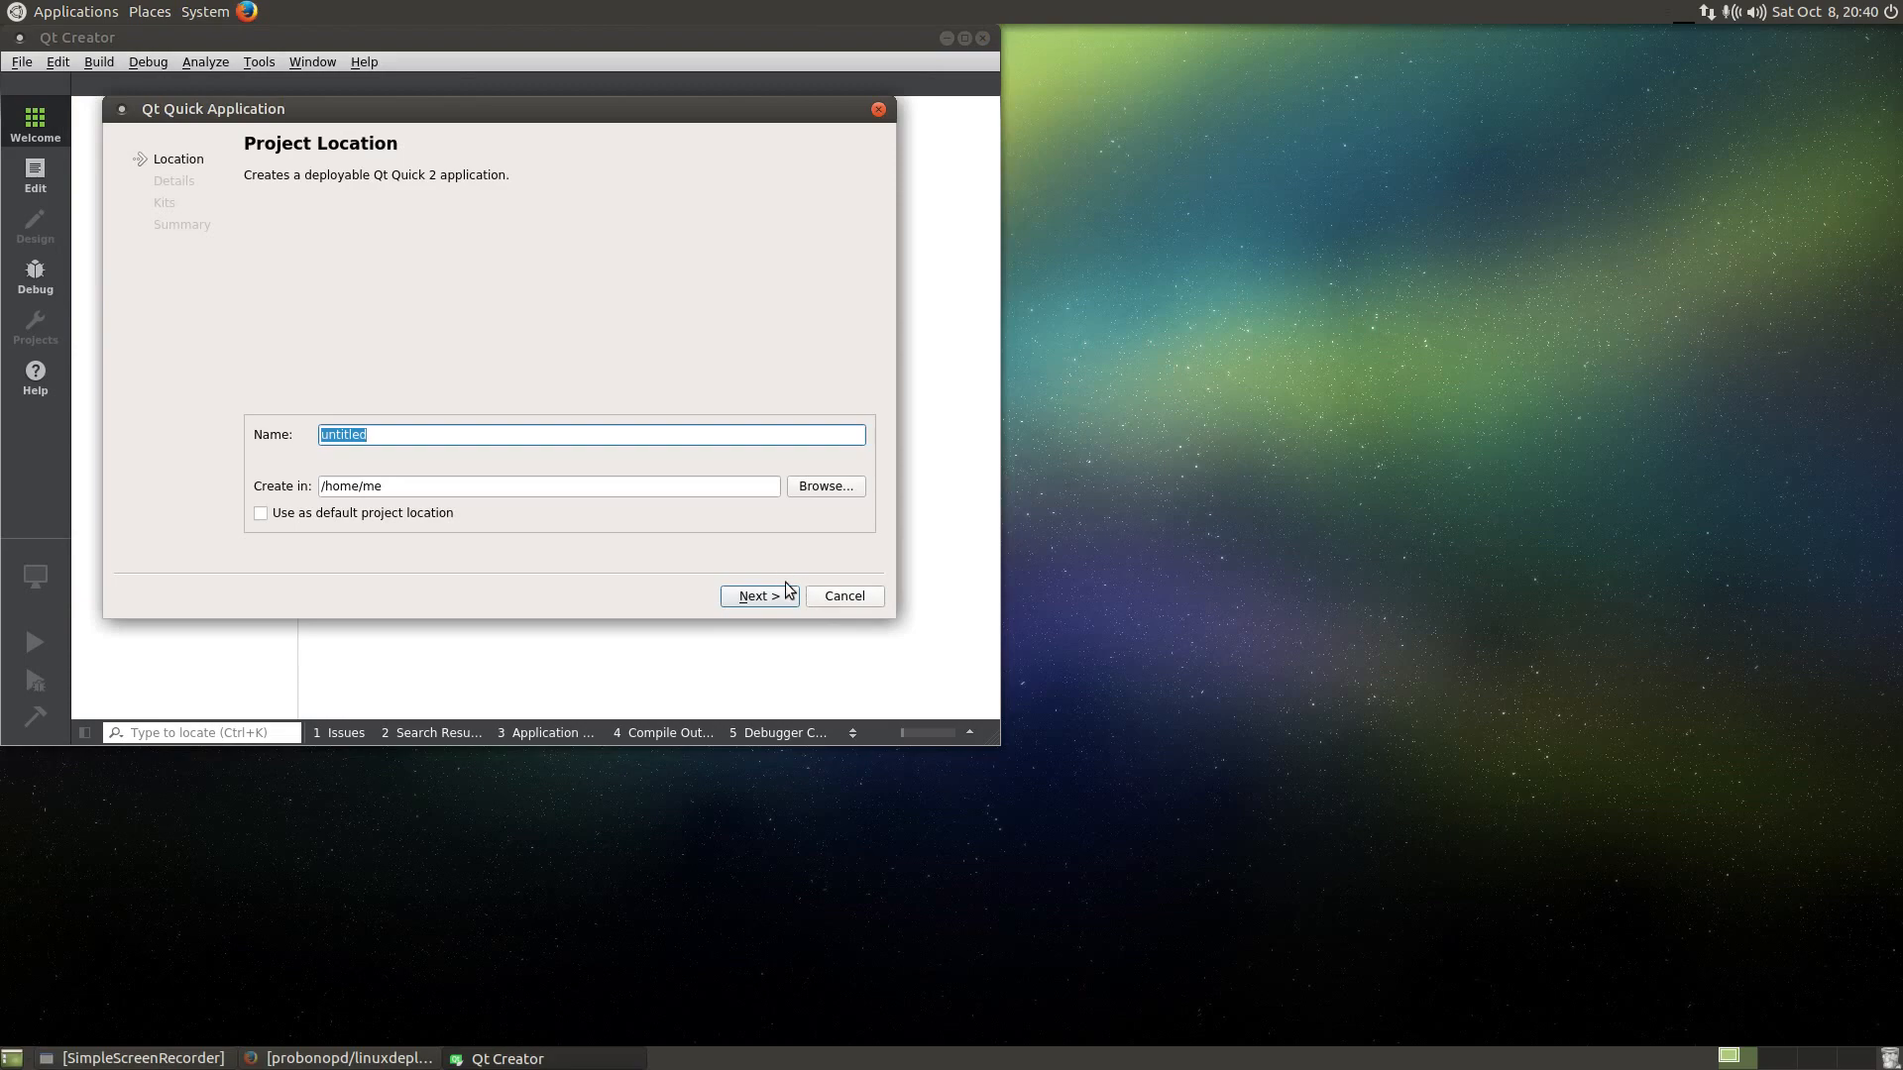
pyautogui.click(758, 597)
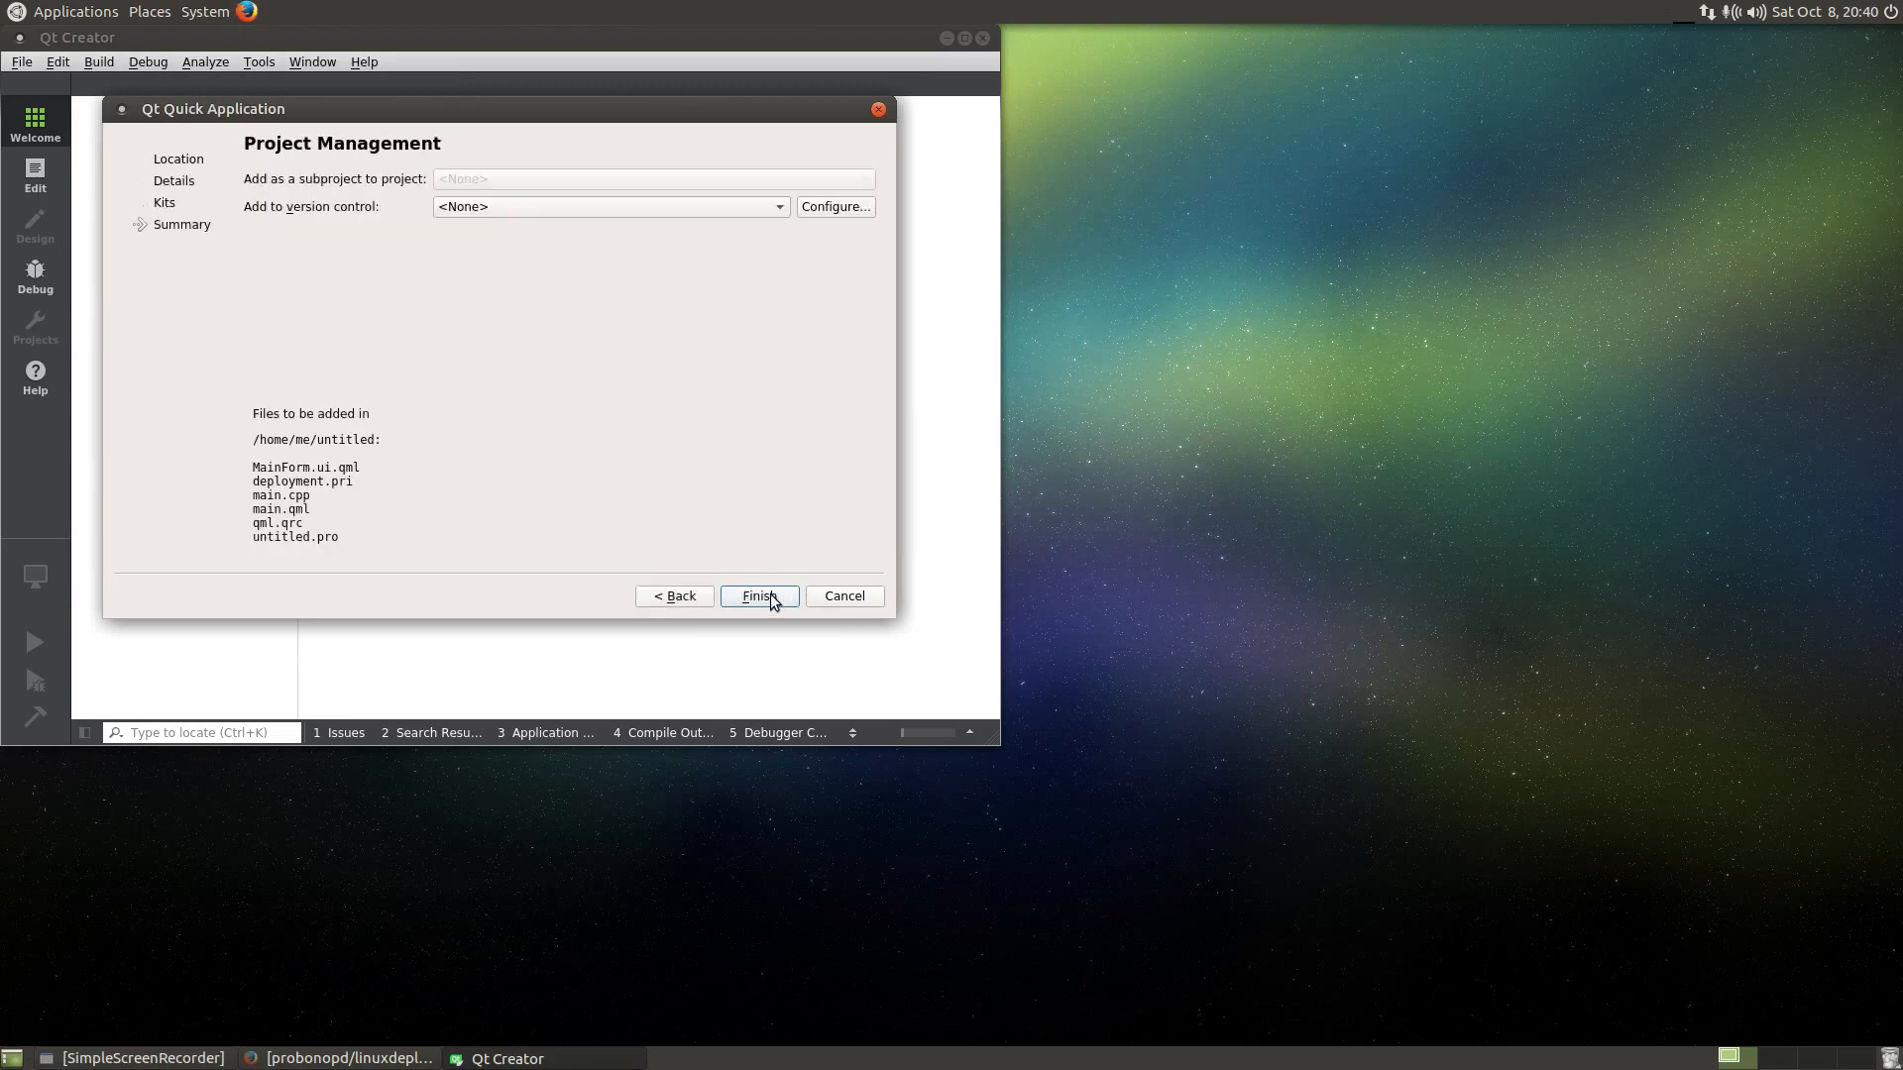
pyautogui.click(759, 597)
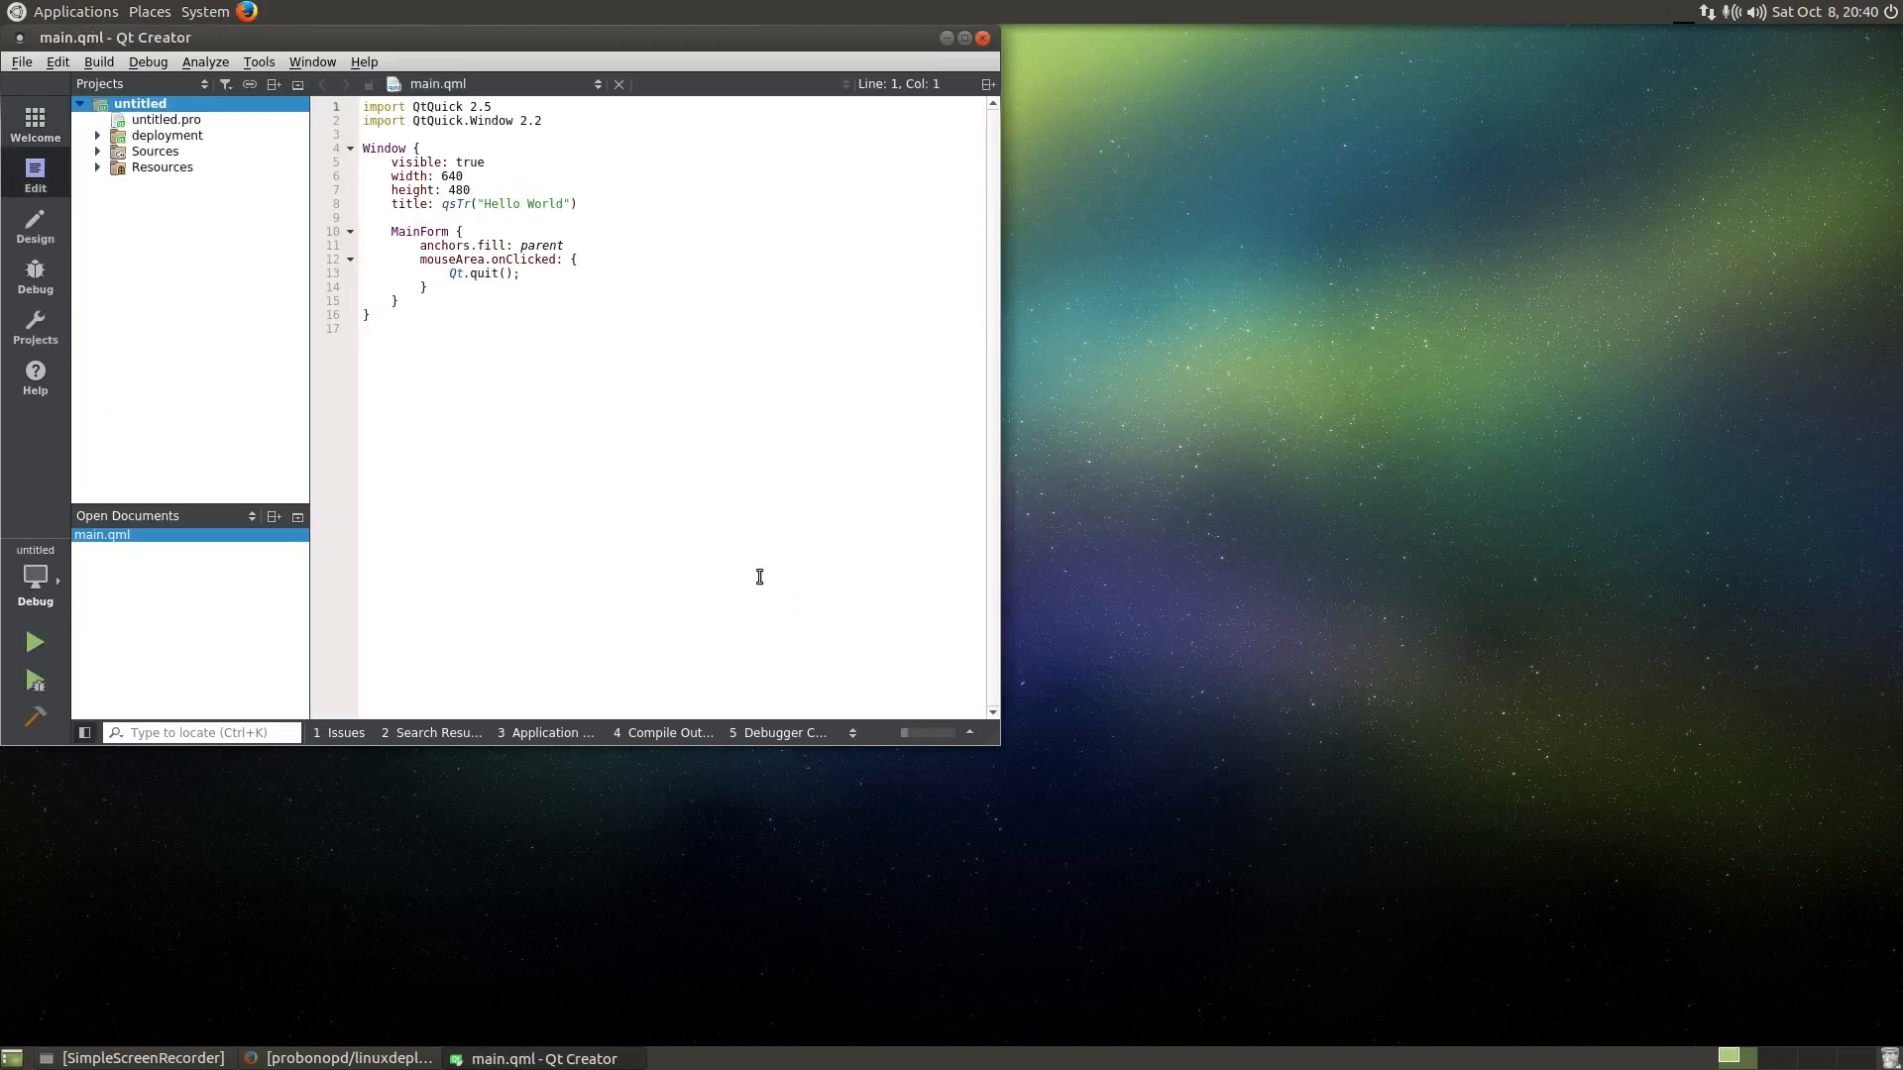
# - Build the project, get a faulty-configuration error, then browse Analyze, Debug and Tools menus
pyautogui.click(33, 643)
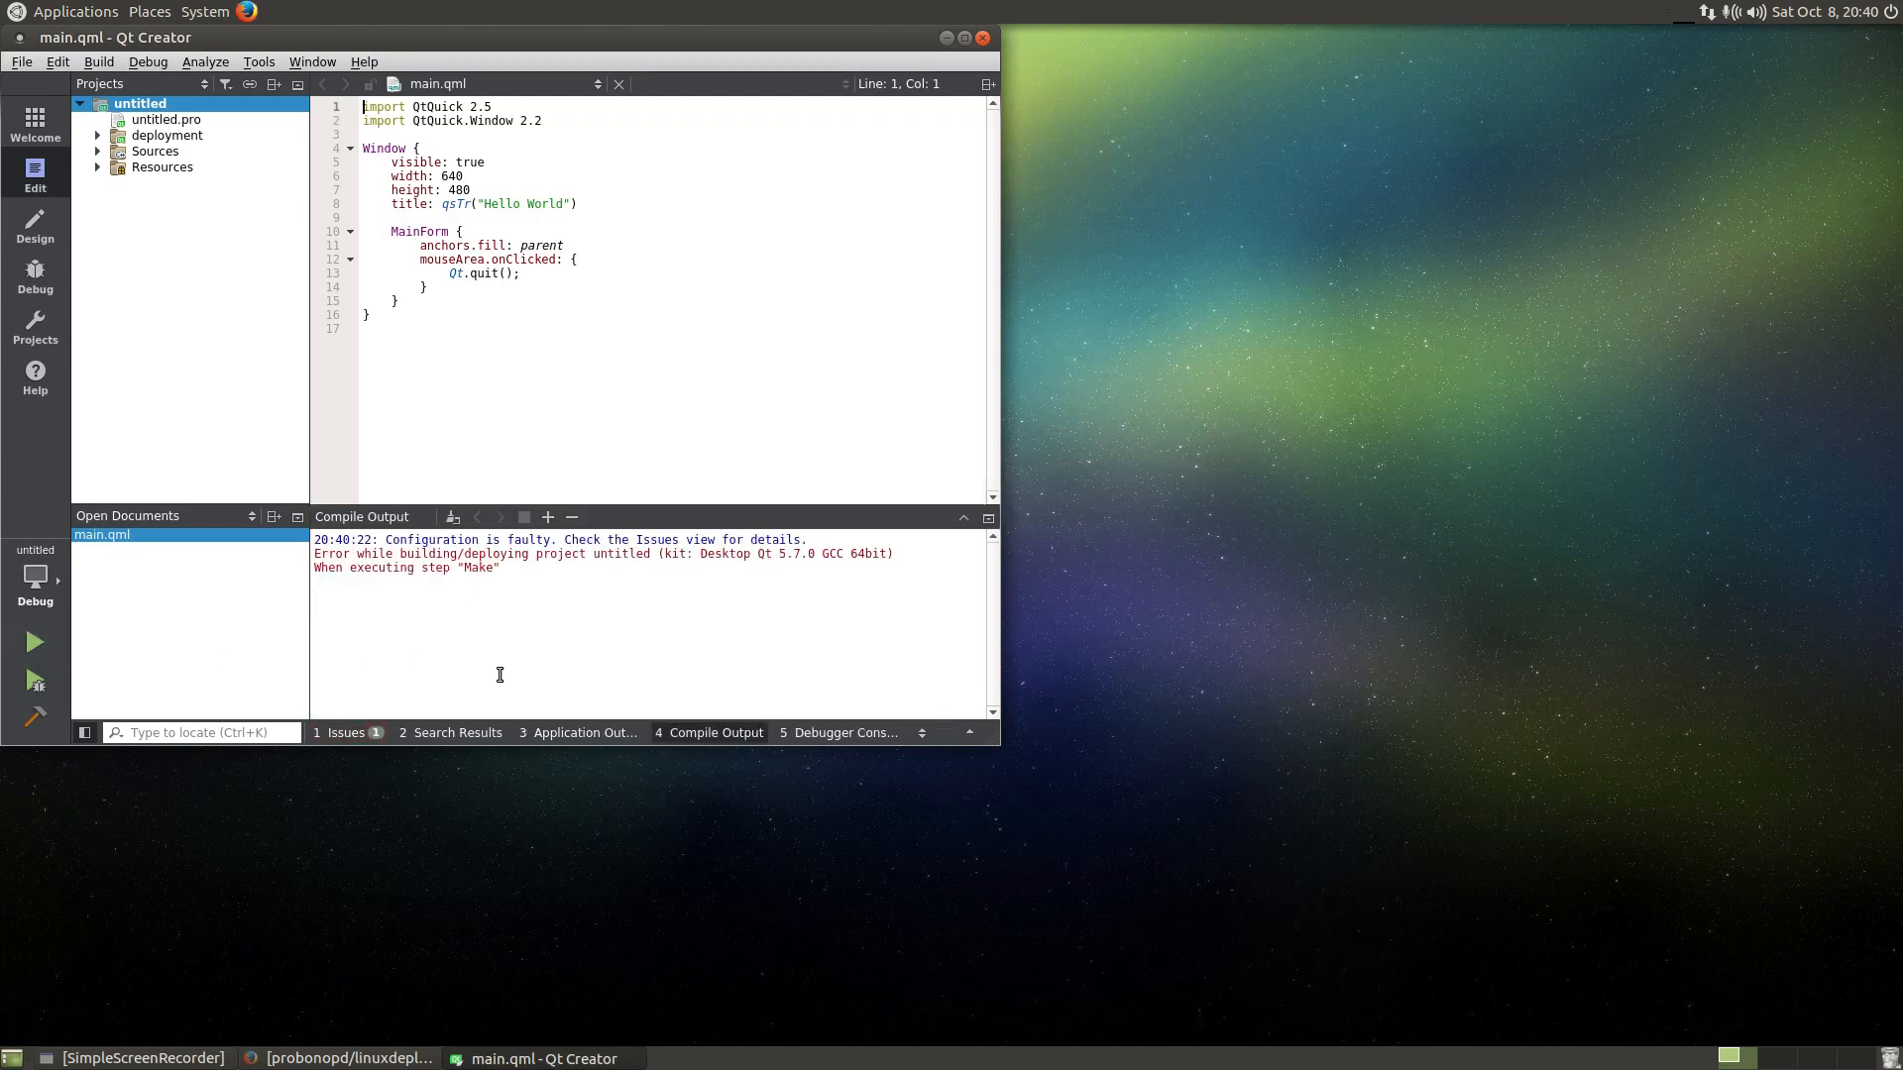
pyautogui.moveTo(646, 561)
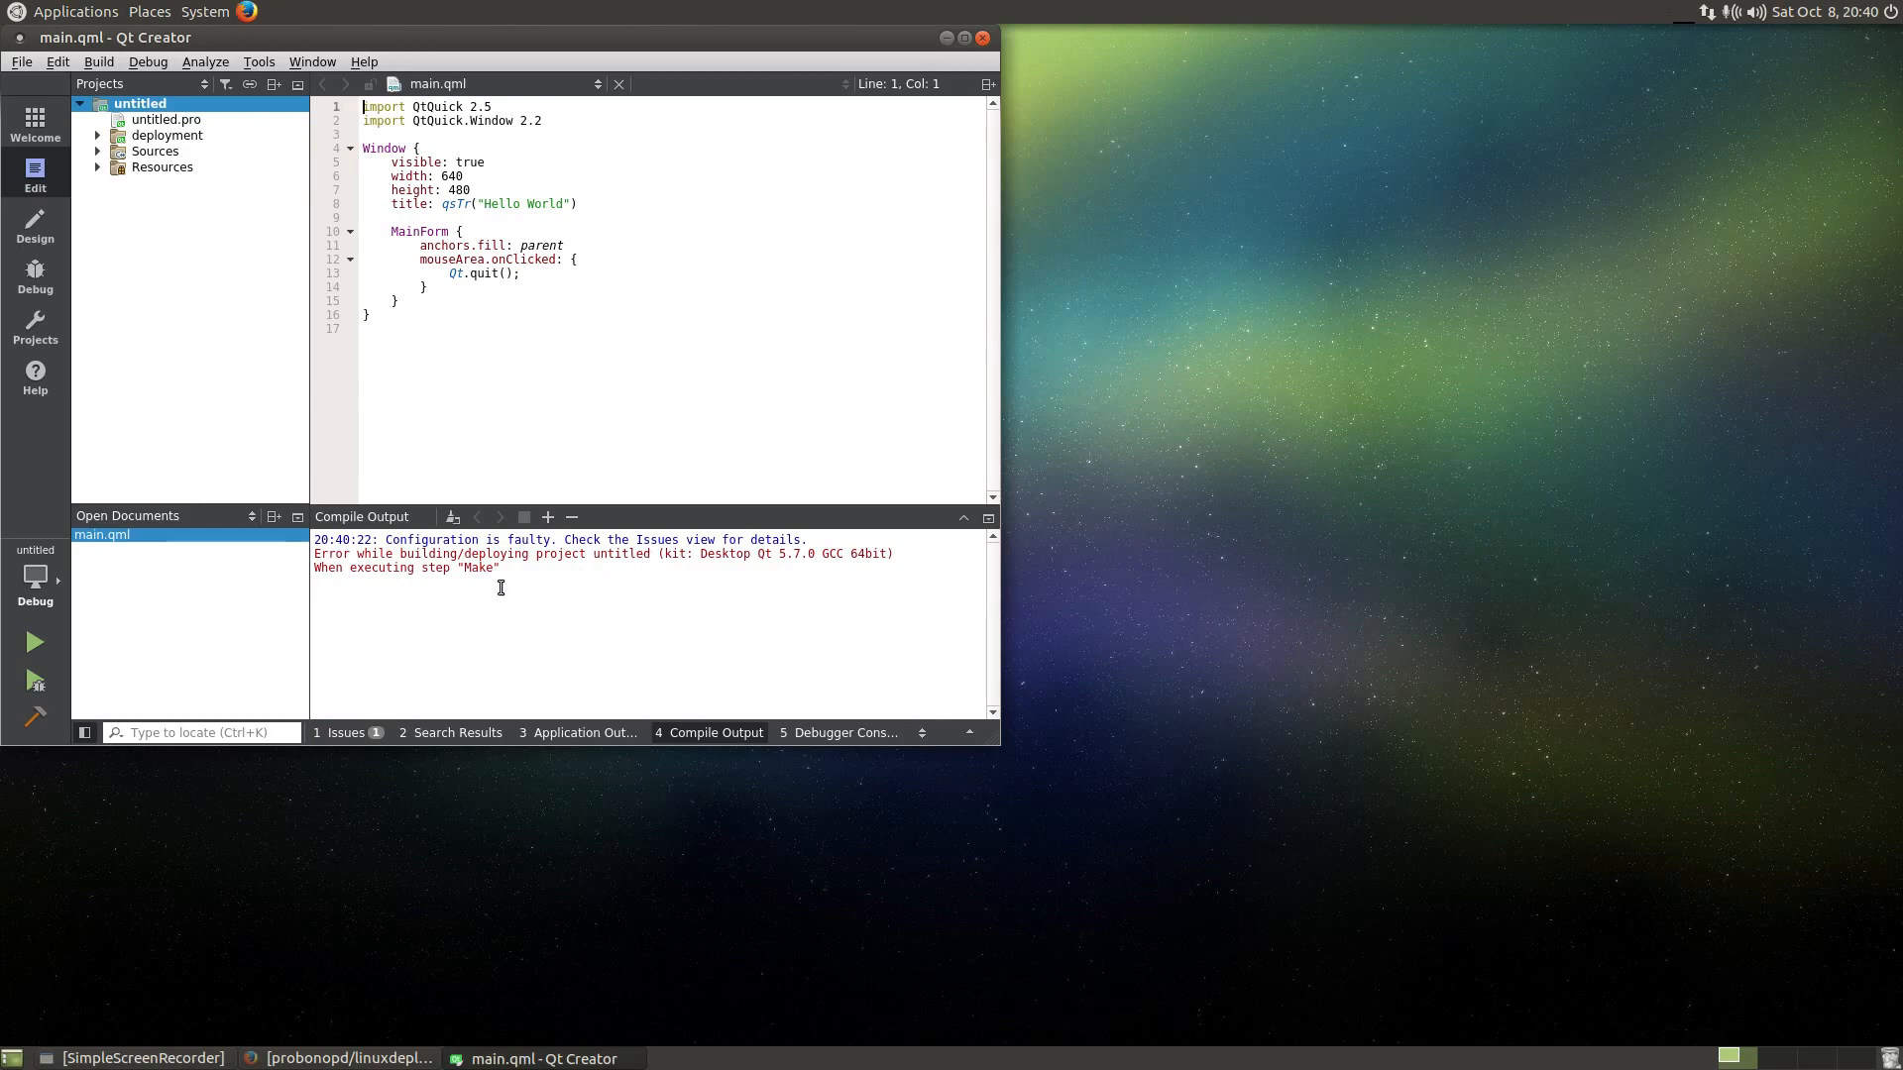
pyautogui.click(205, 61)
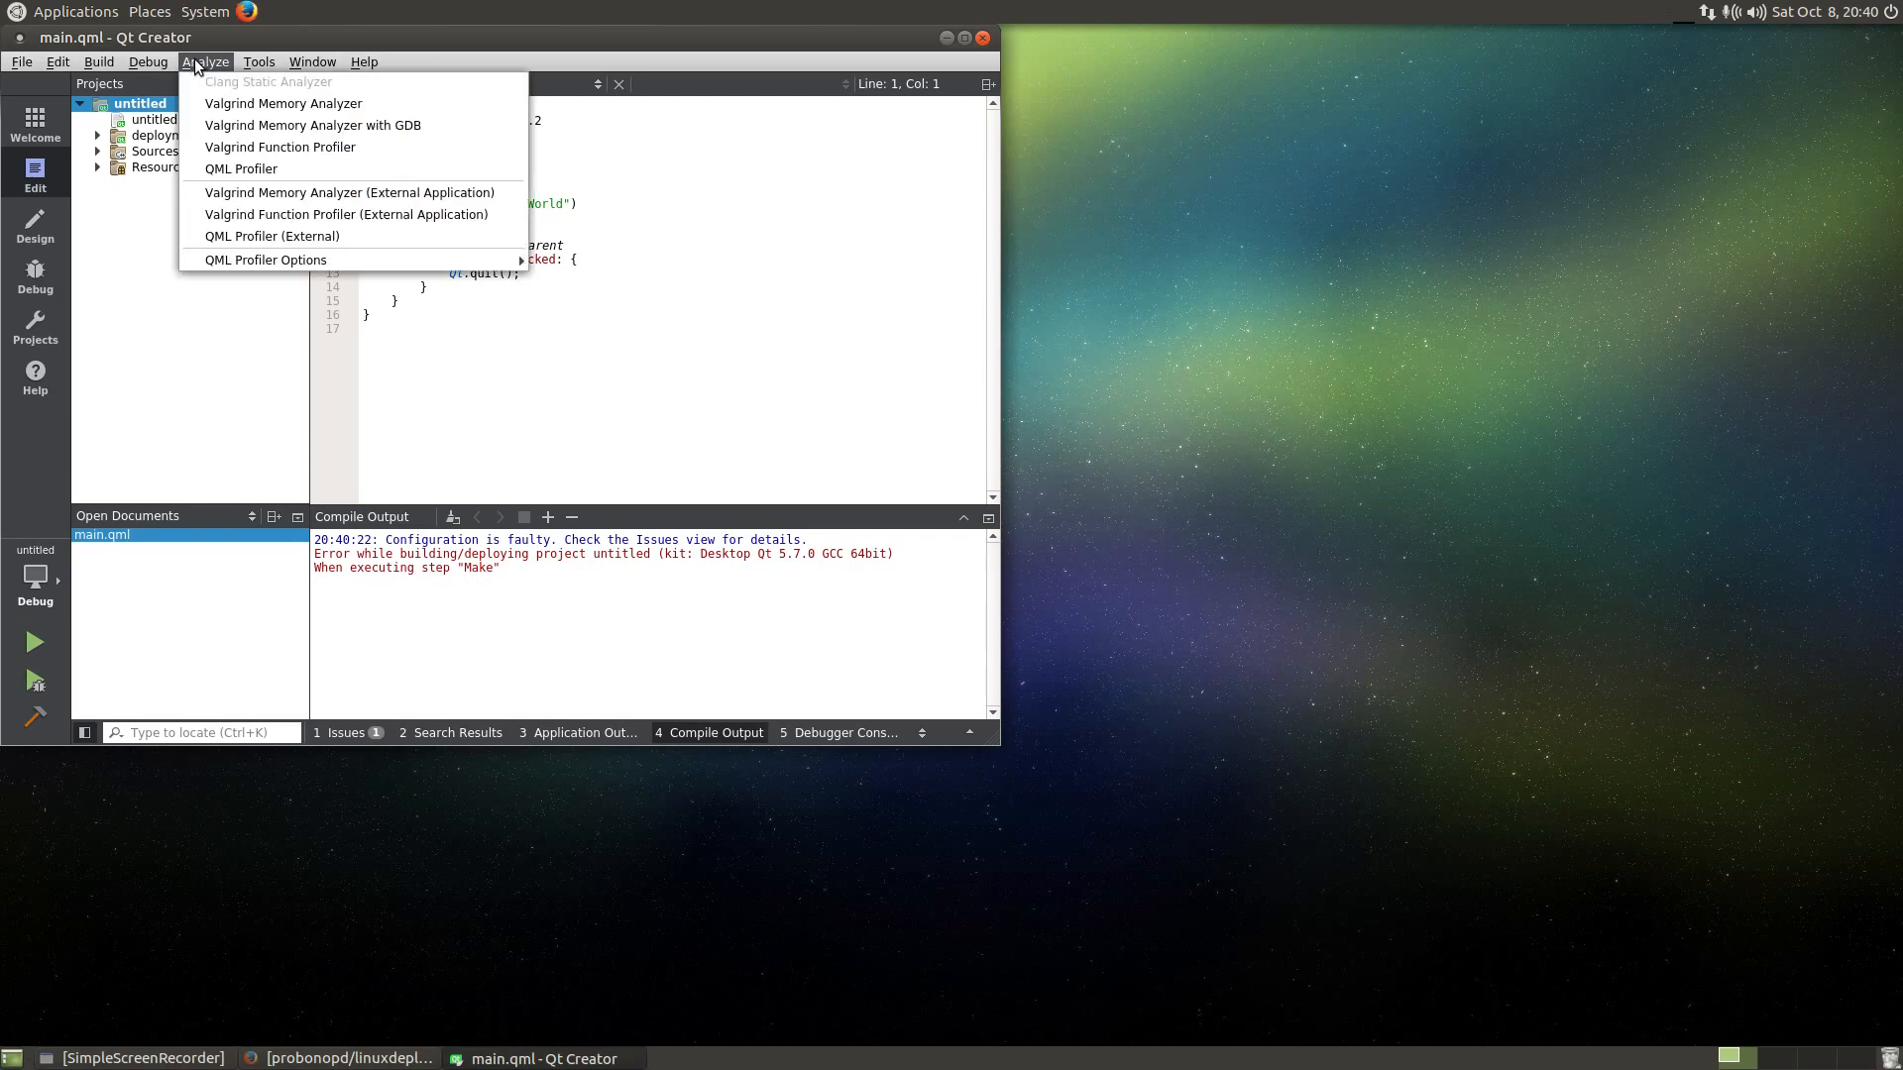
pyautogui.click(148, 61)
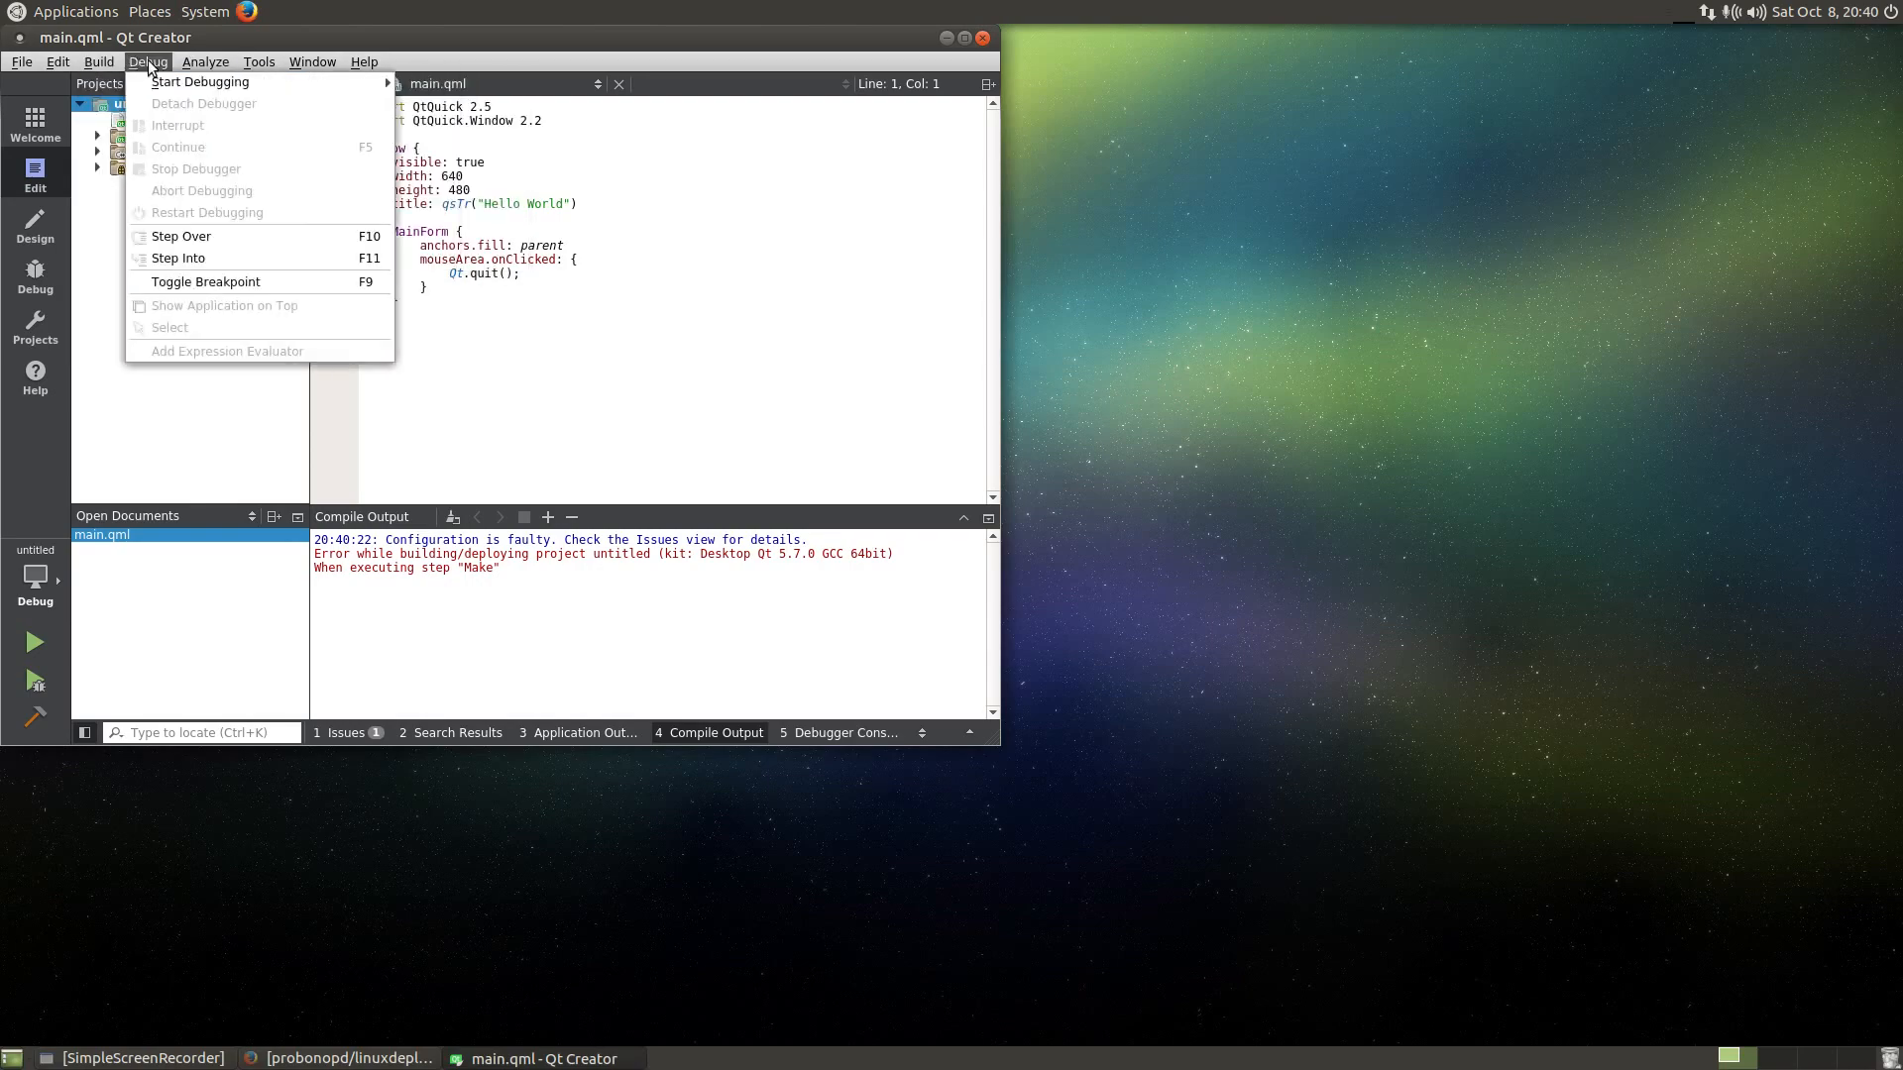
pyautogui.click(257, 62)
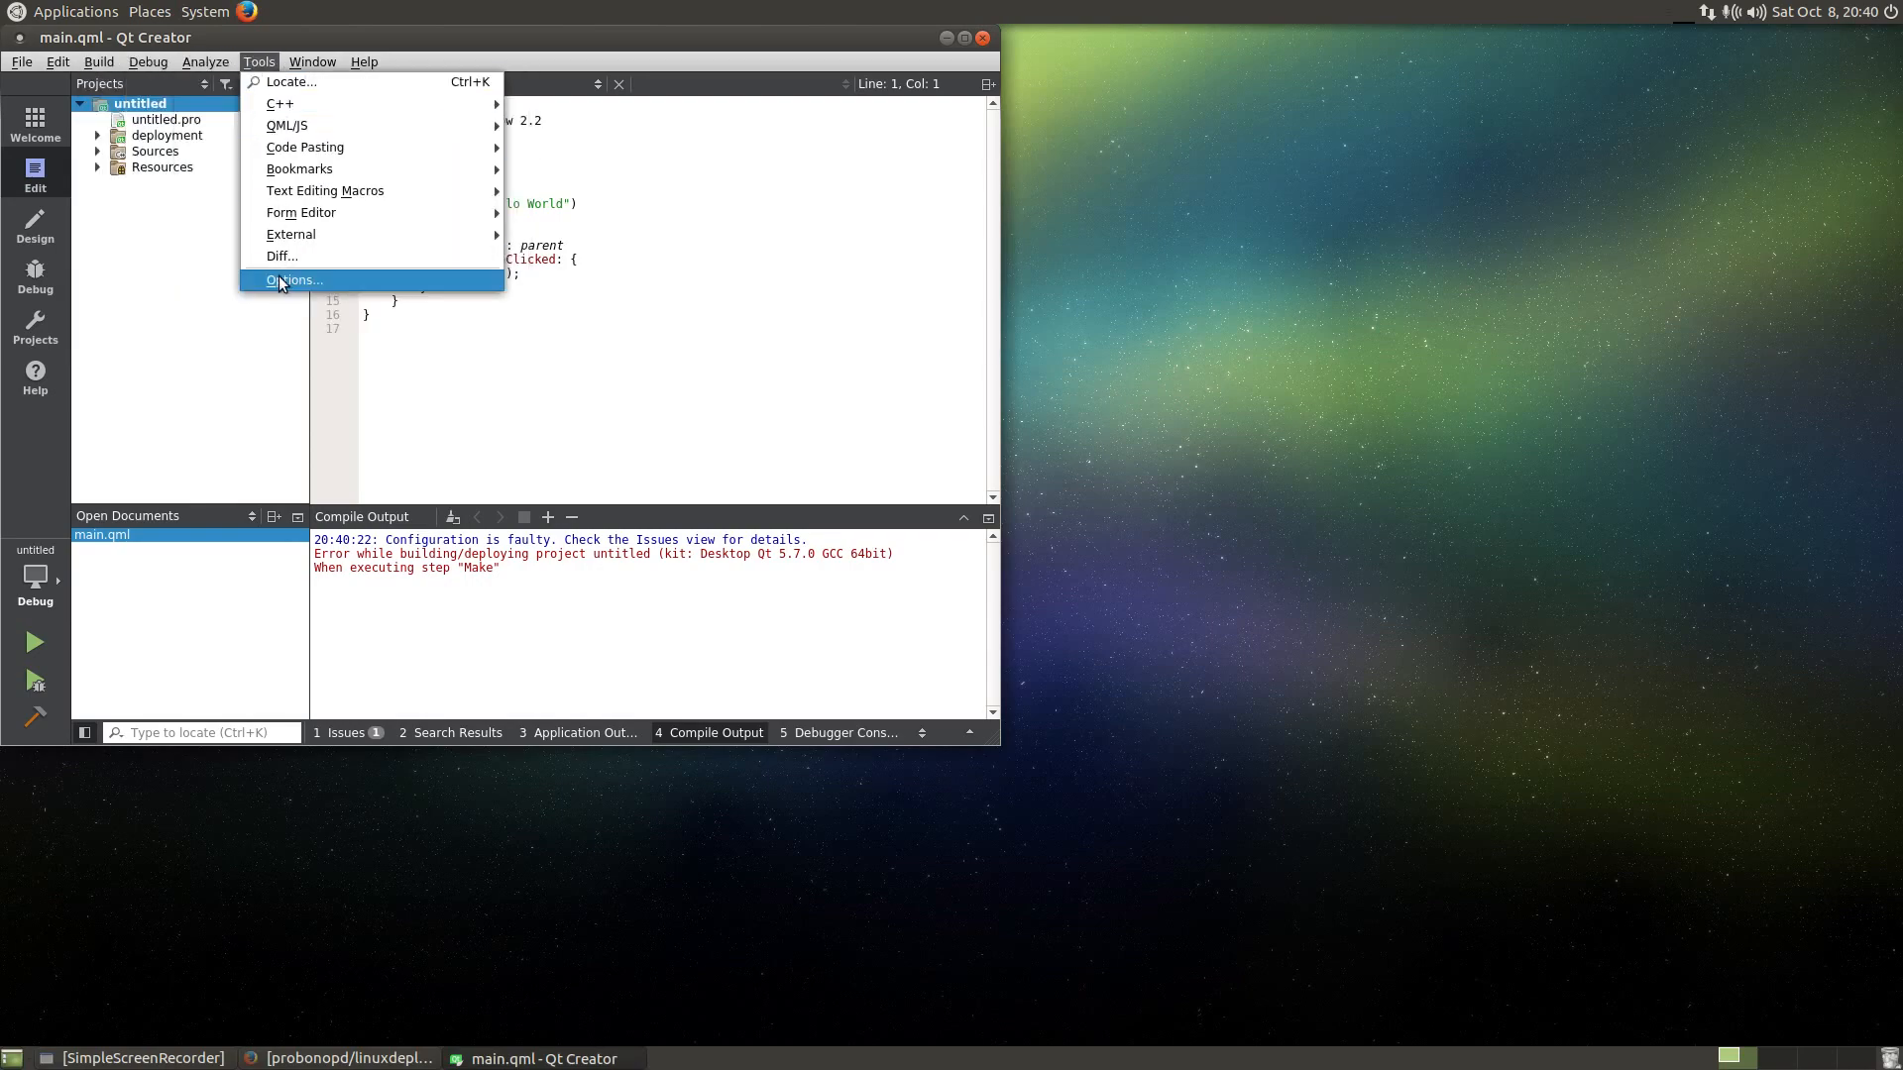
# - In Options > Build & Run, review Compilers and inspect the Qt 5.7.0 GCC 64bit version
pyautogui.click(291, 280)
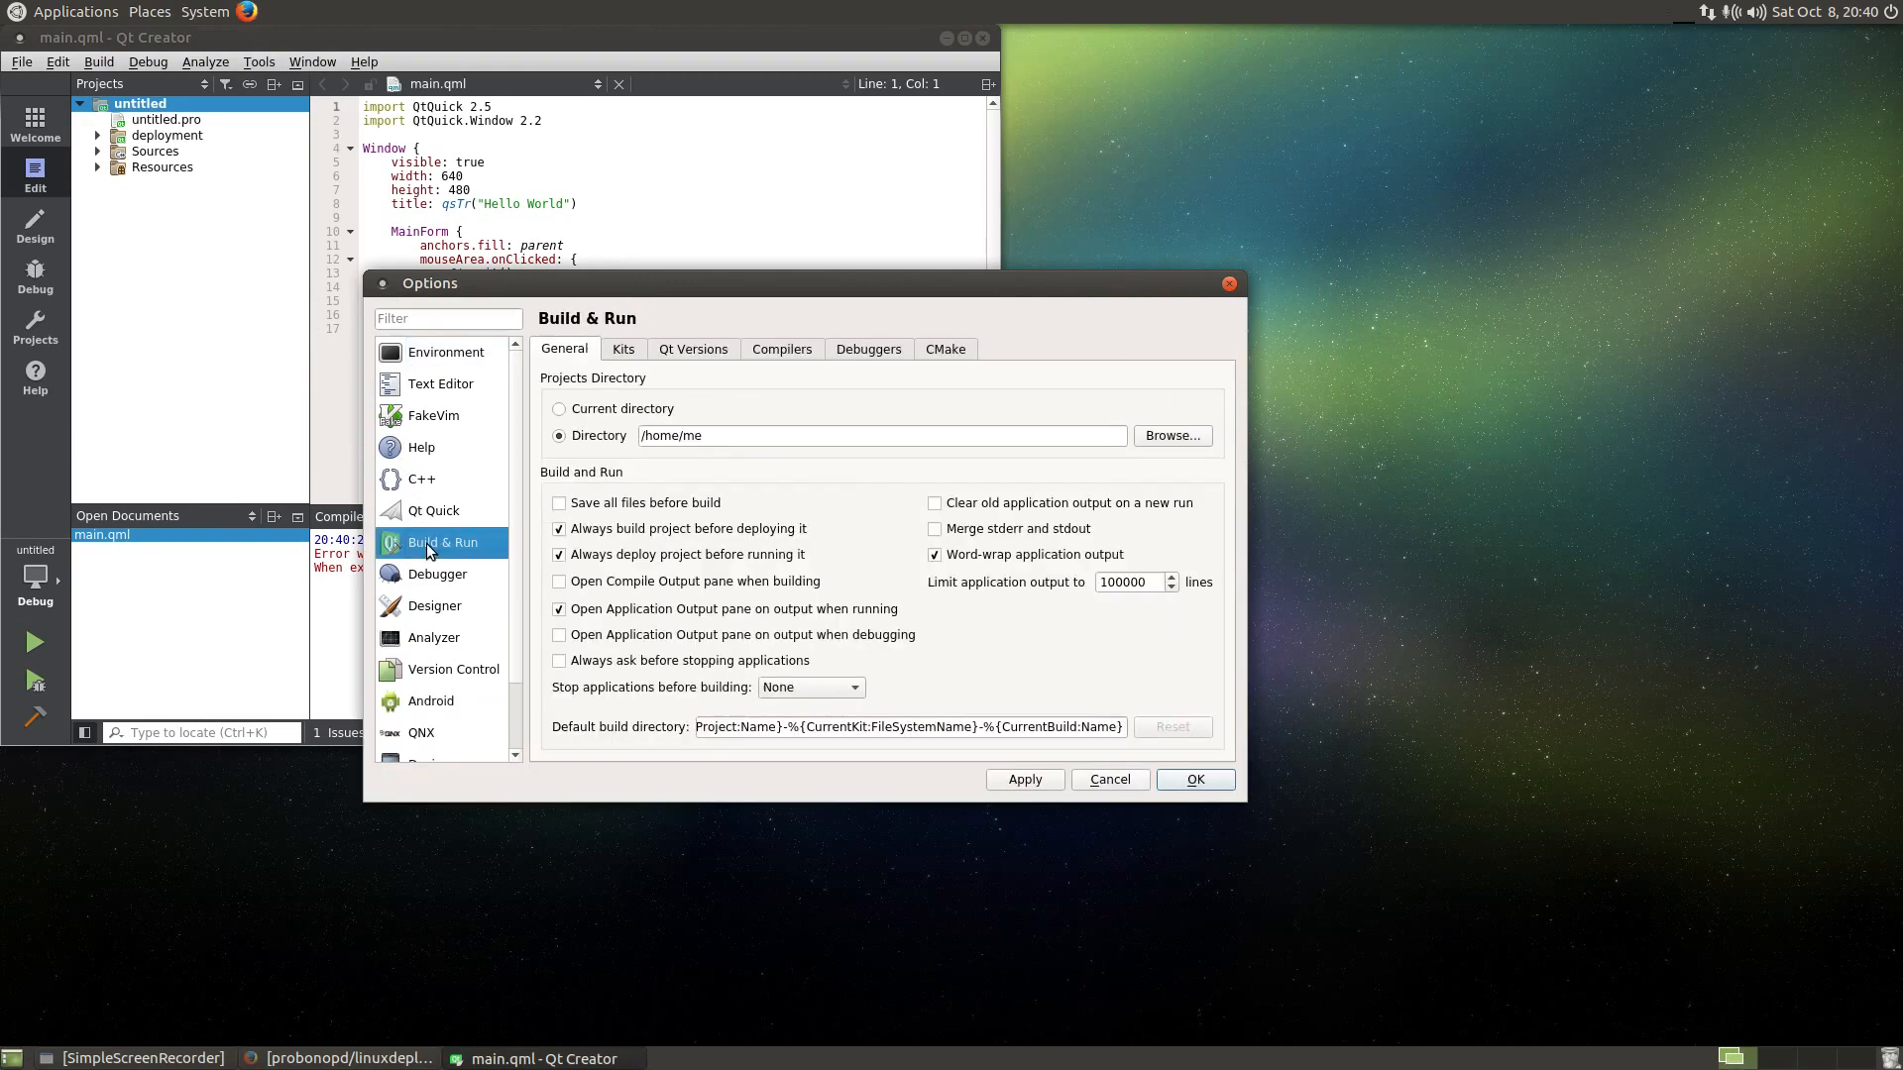
pyautogui.click(437, 574)
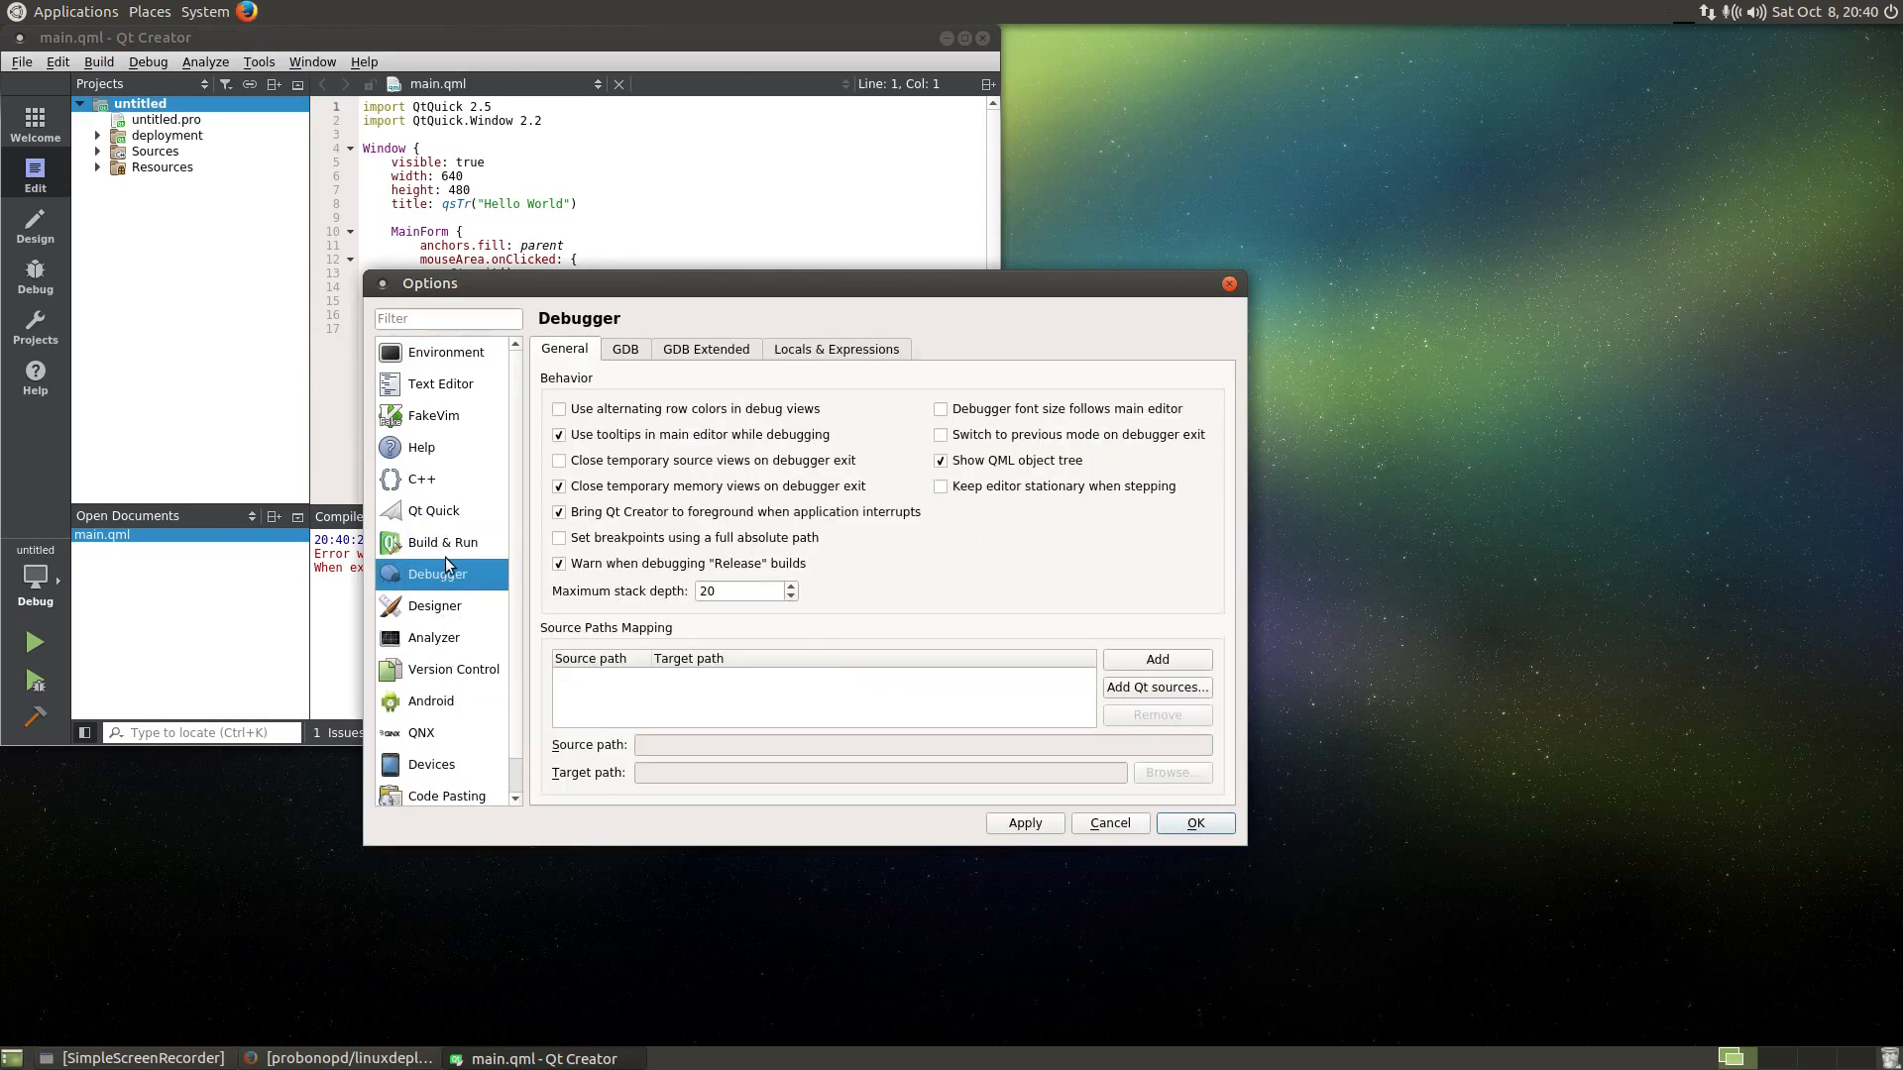
pyautogui.click(442, 541)
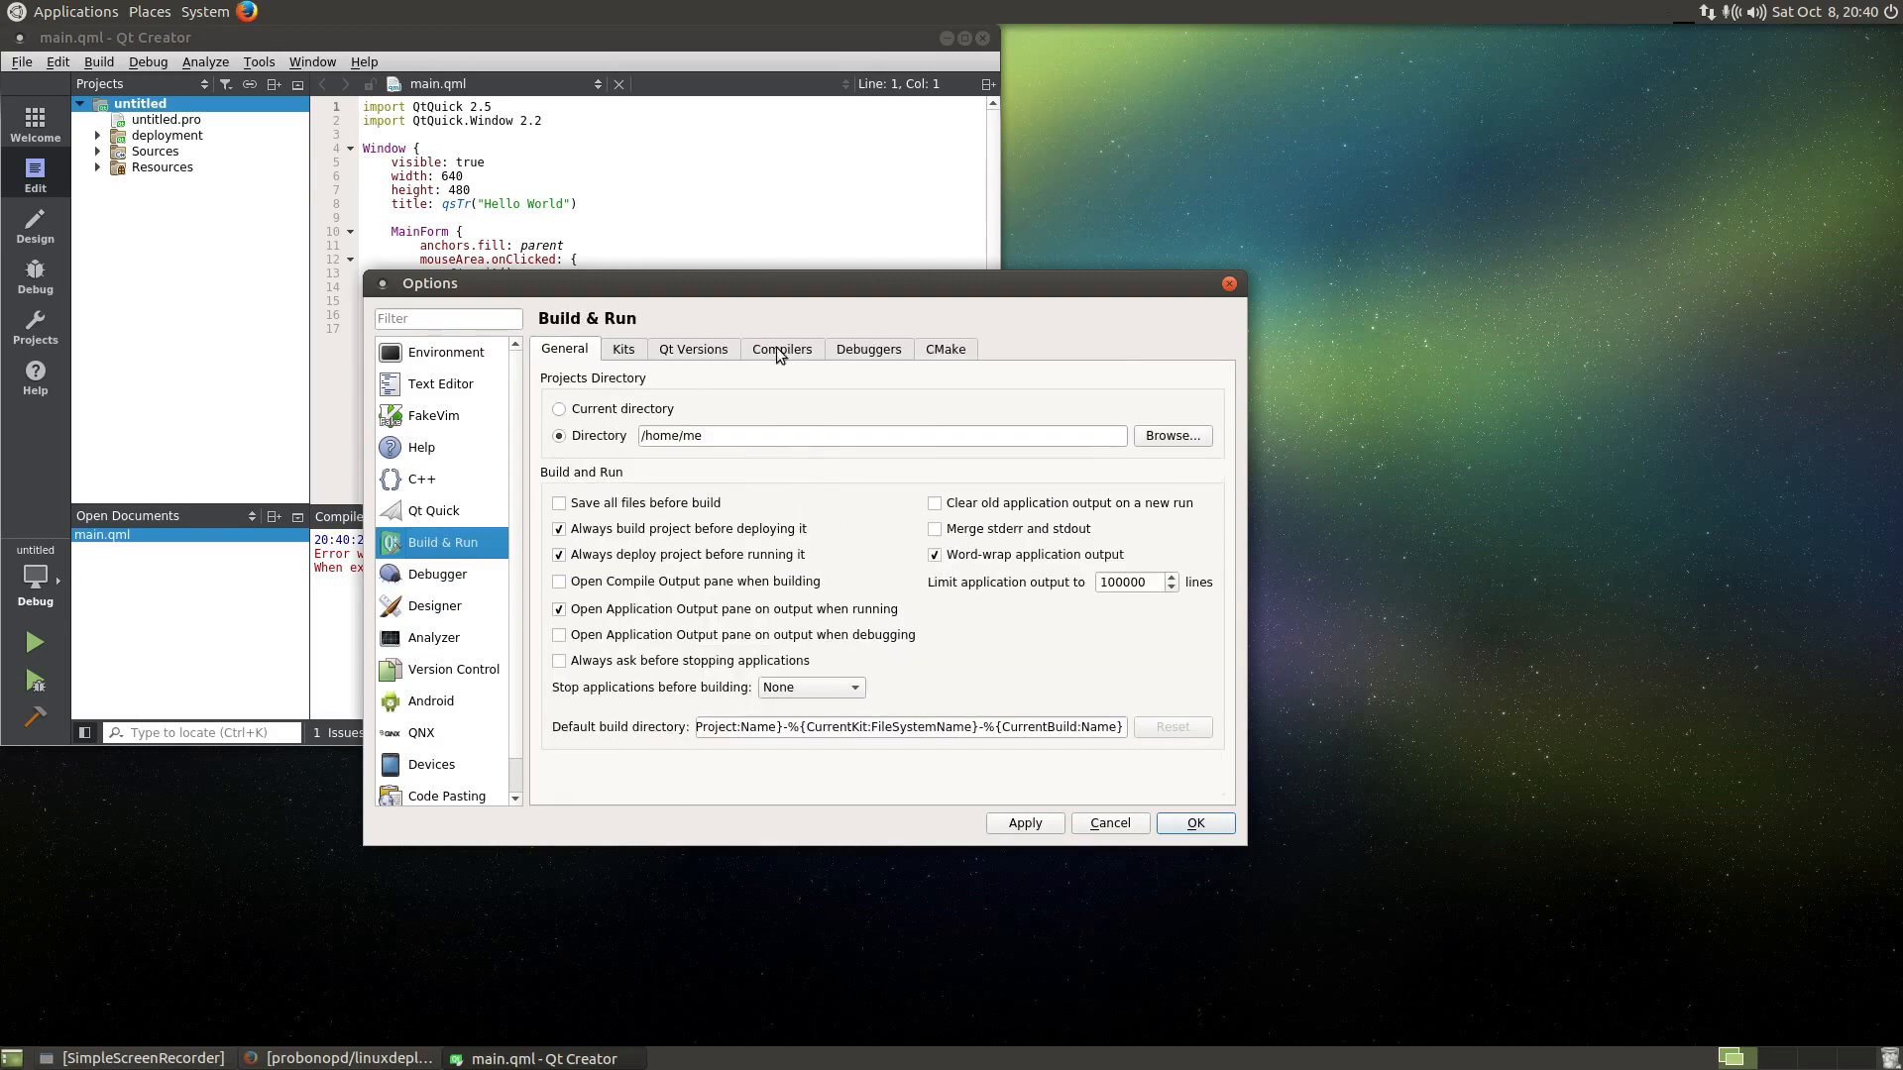
pyautogui.click(781, 349)
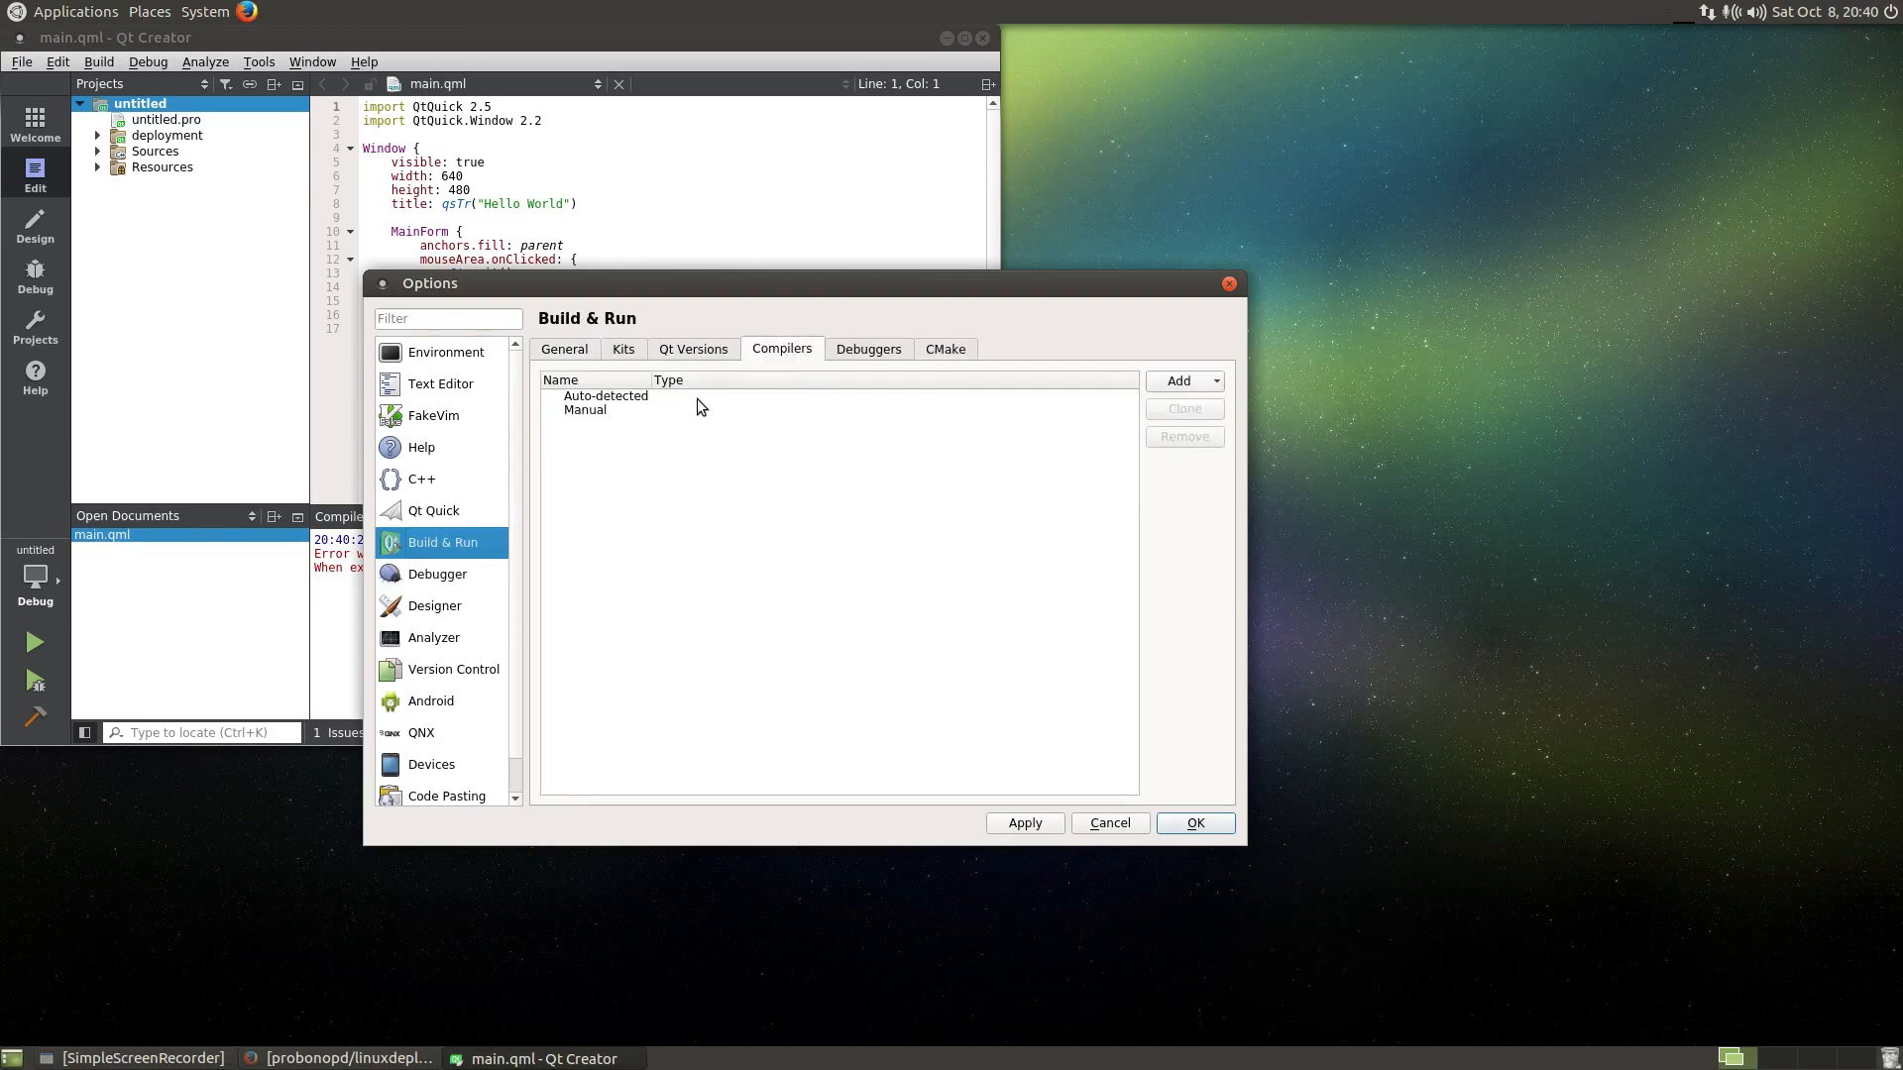
pyautogui.click(586, 408)
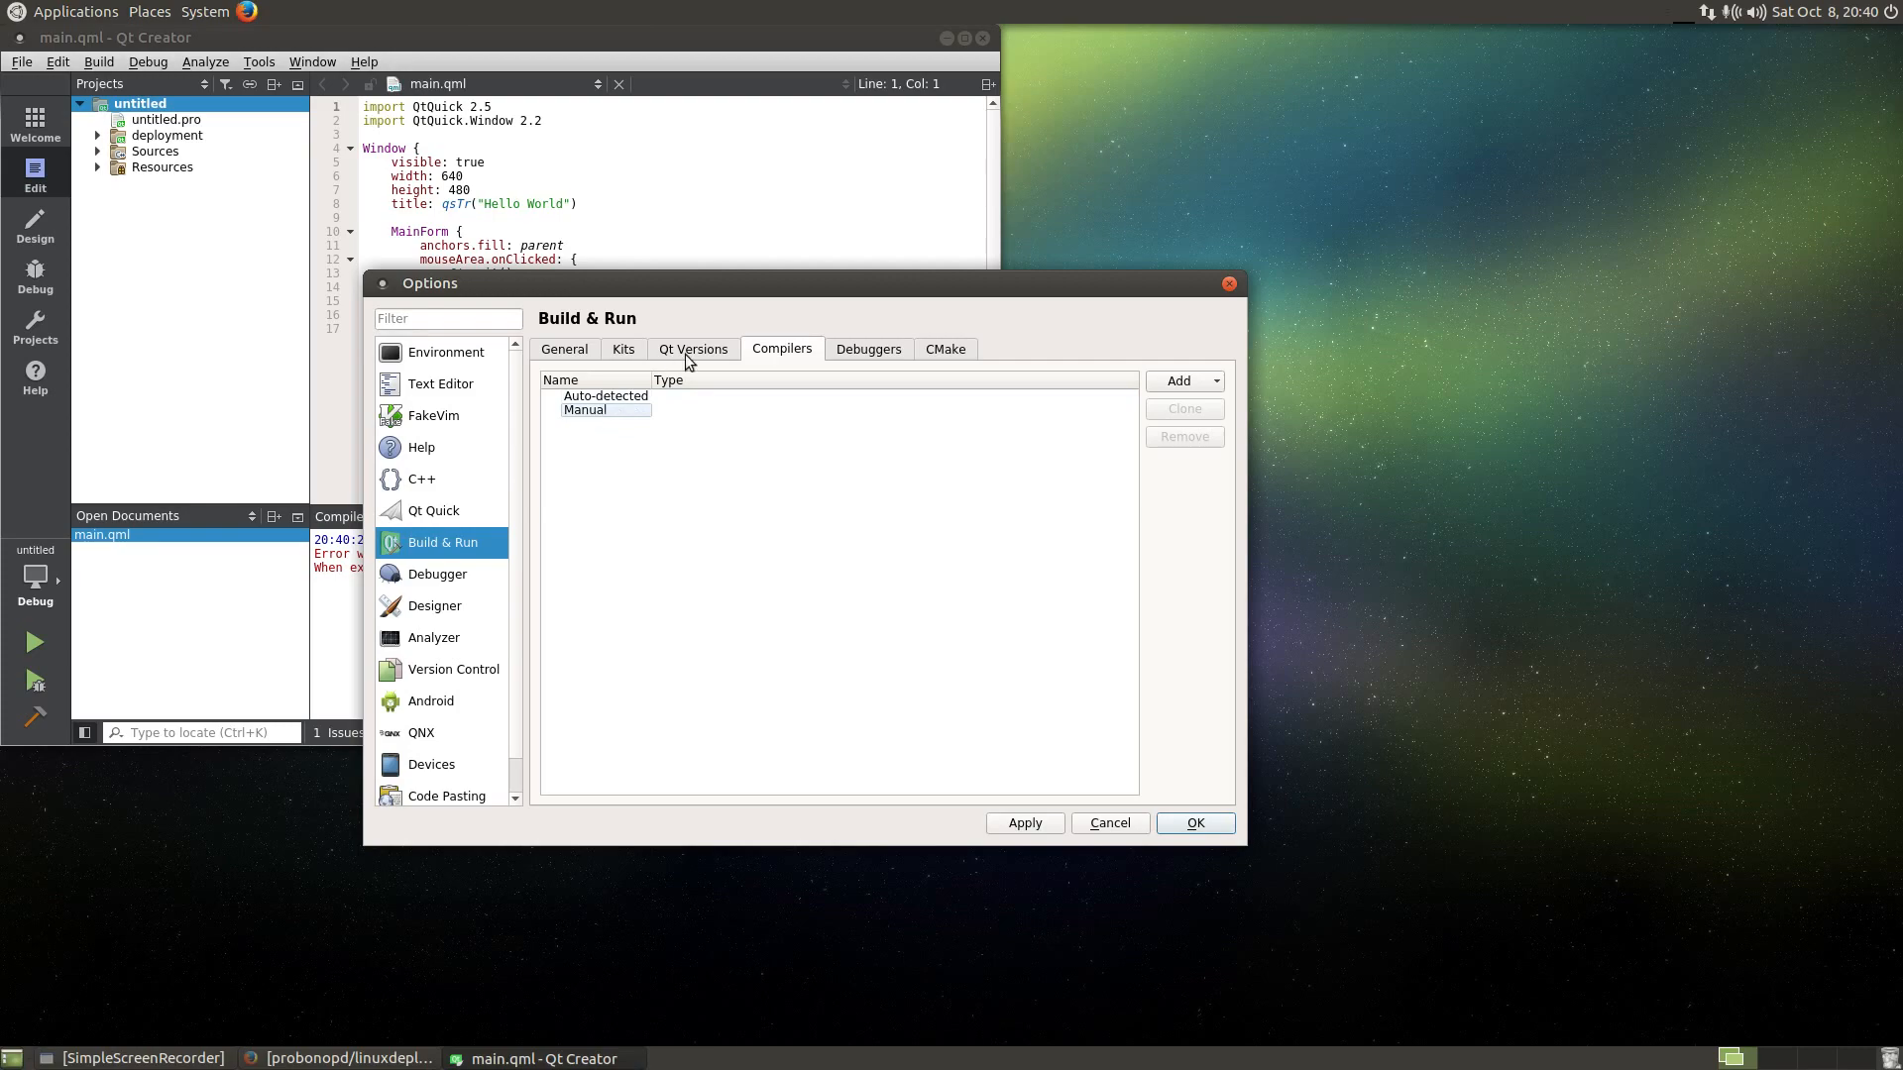
pyautogui.click(694, 349)
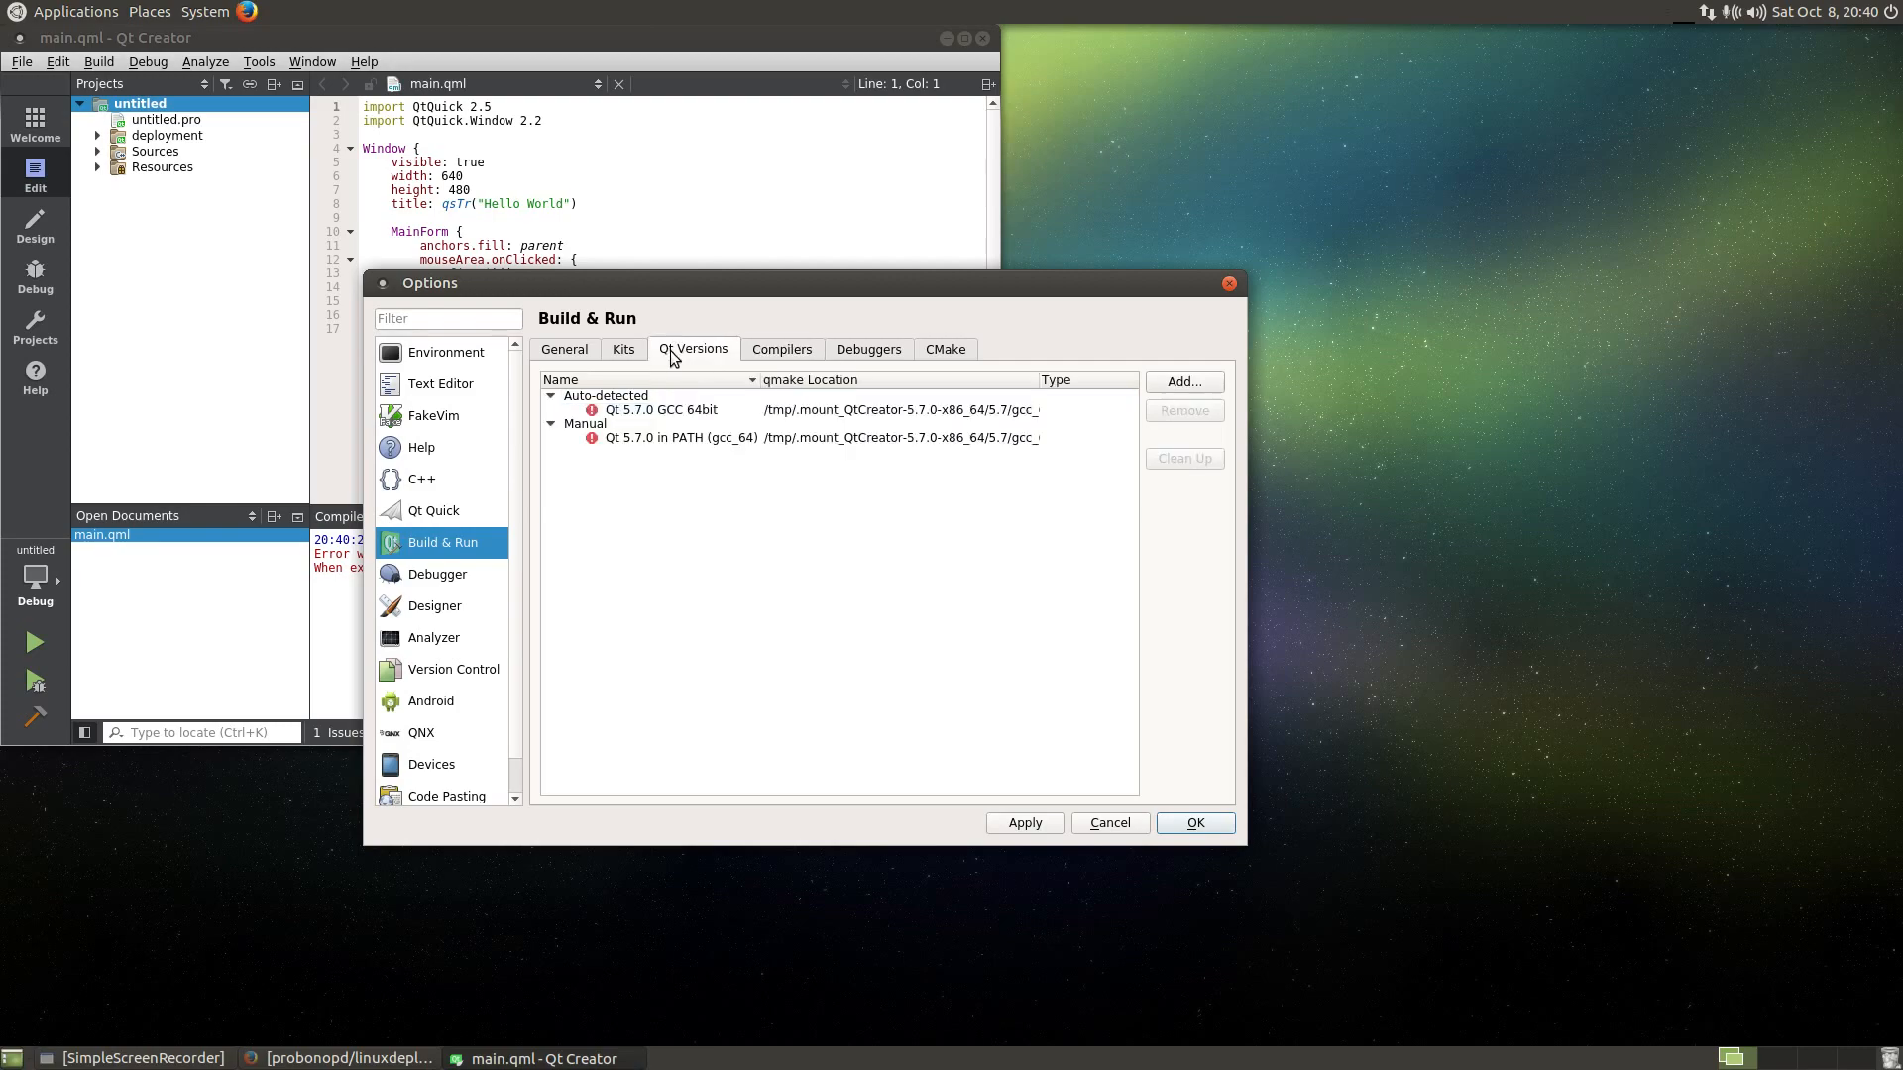
pyautogui.click(662, 408)
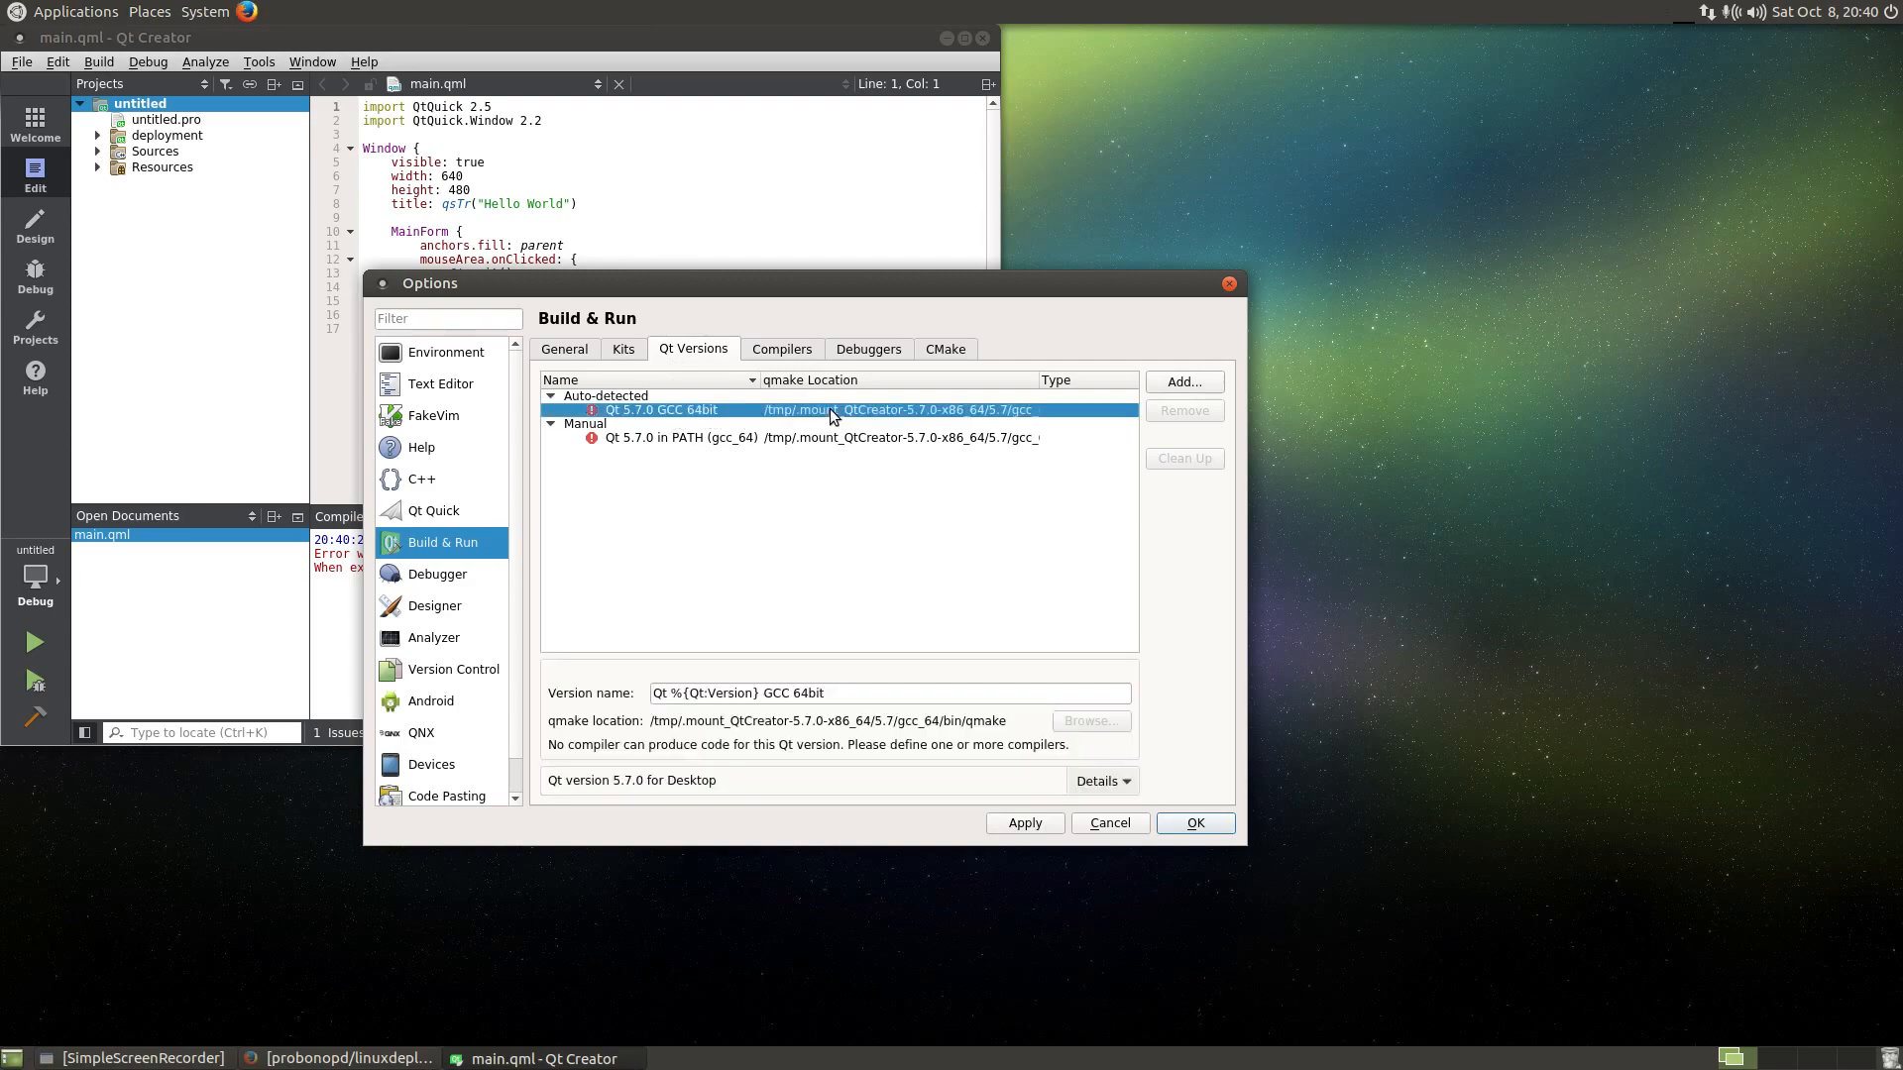
pyautogui.moveTo(749, 755)
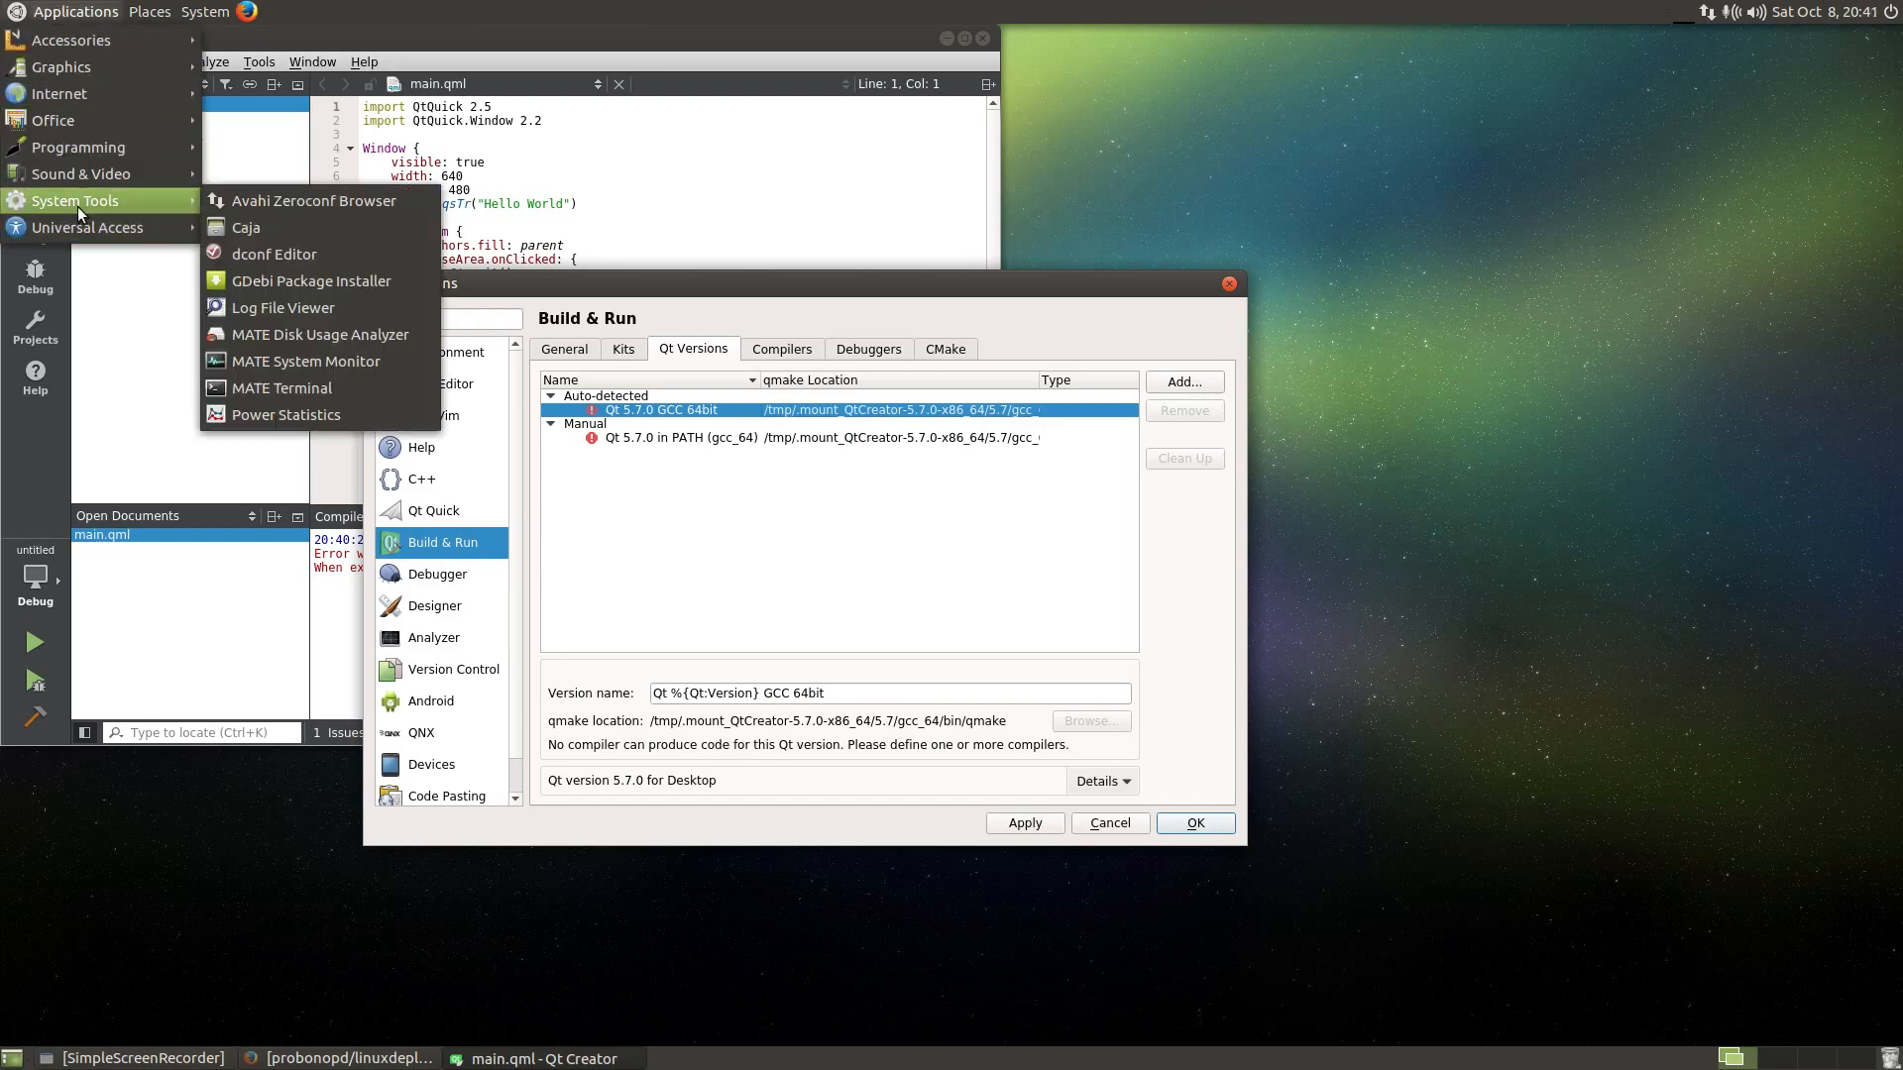
# - In a terminal, run sudo apt-get install gcc, retrying after a package conflict error
pyautogui.click(283, 387)
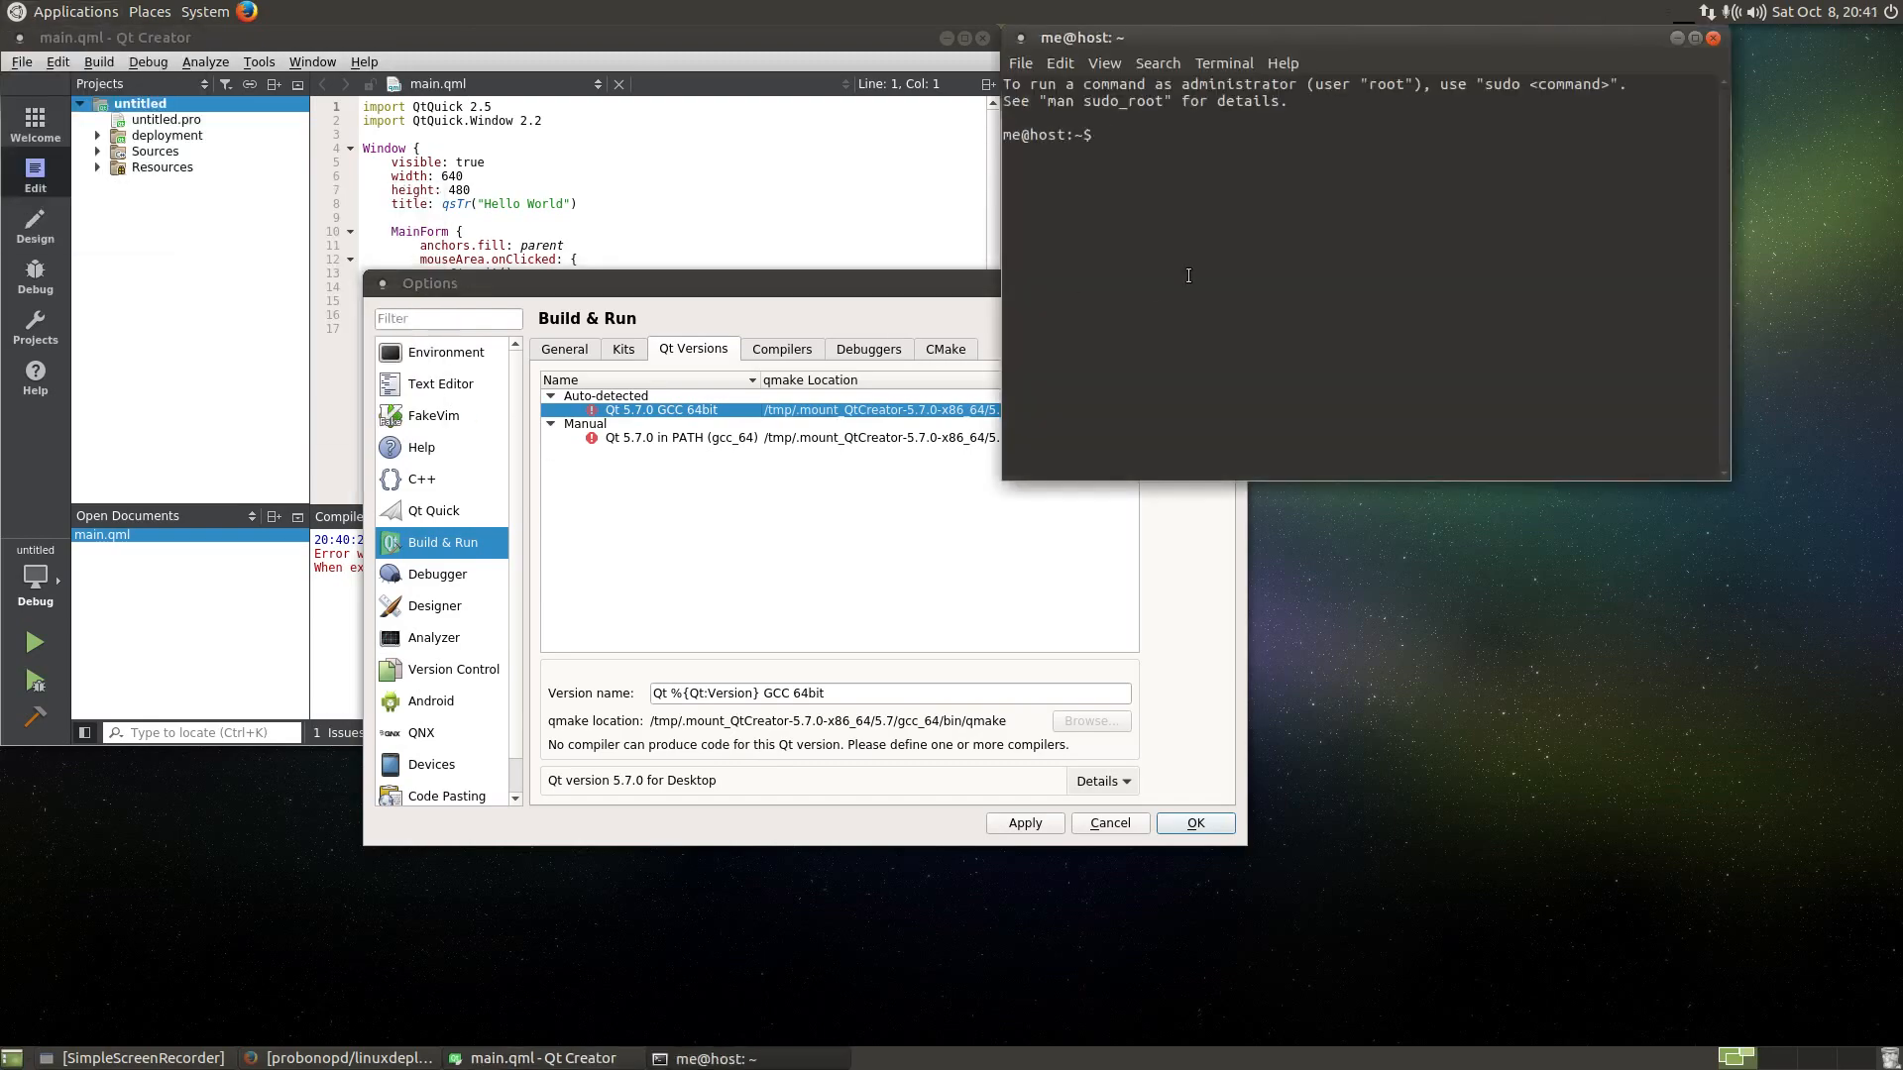
pyautogui.write('sudo')
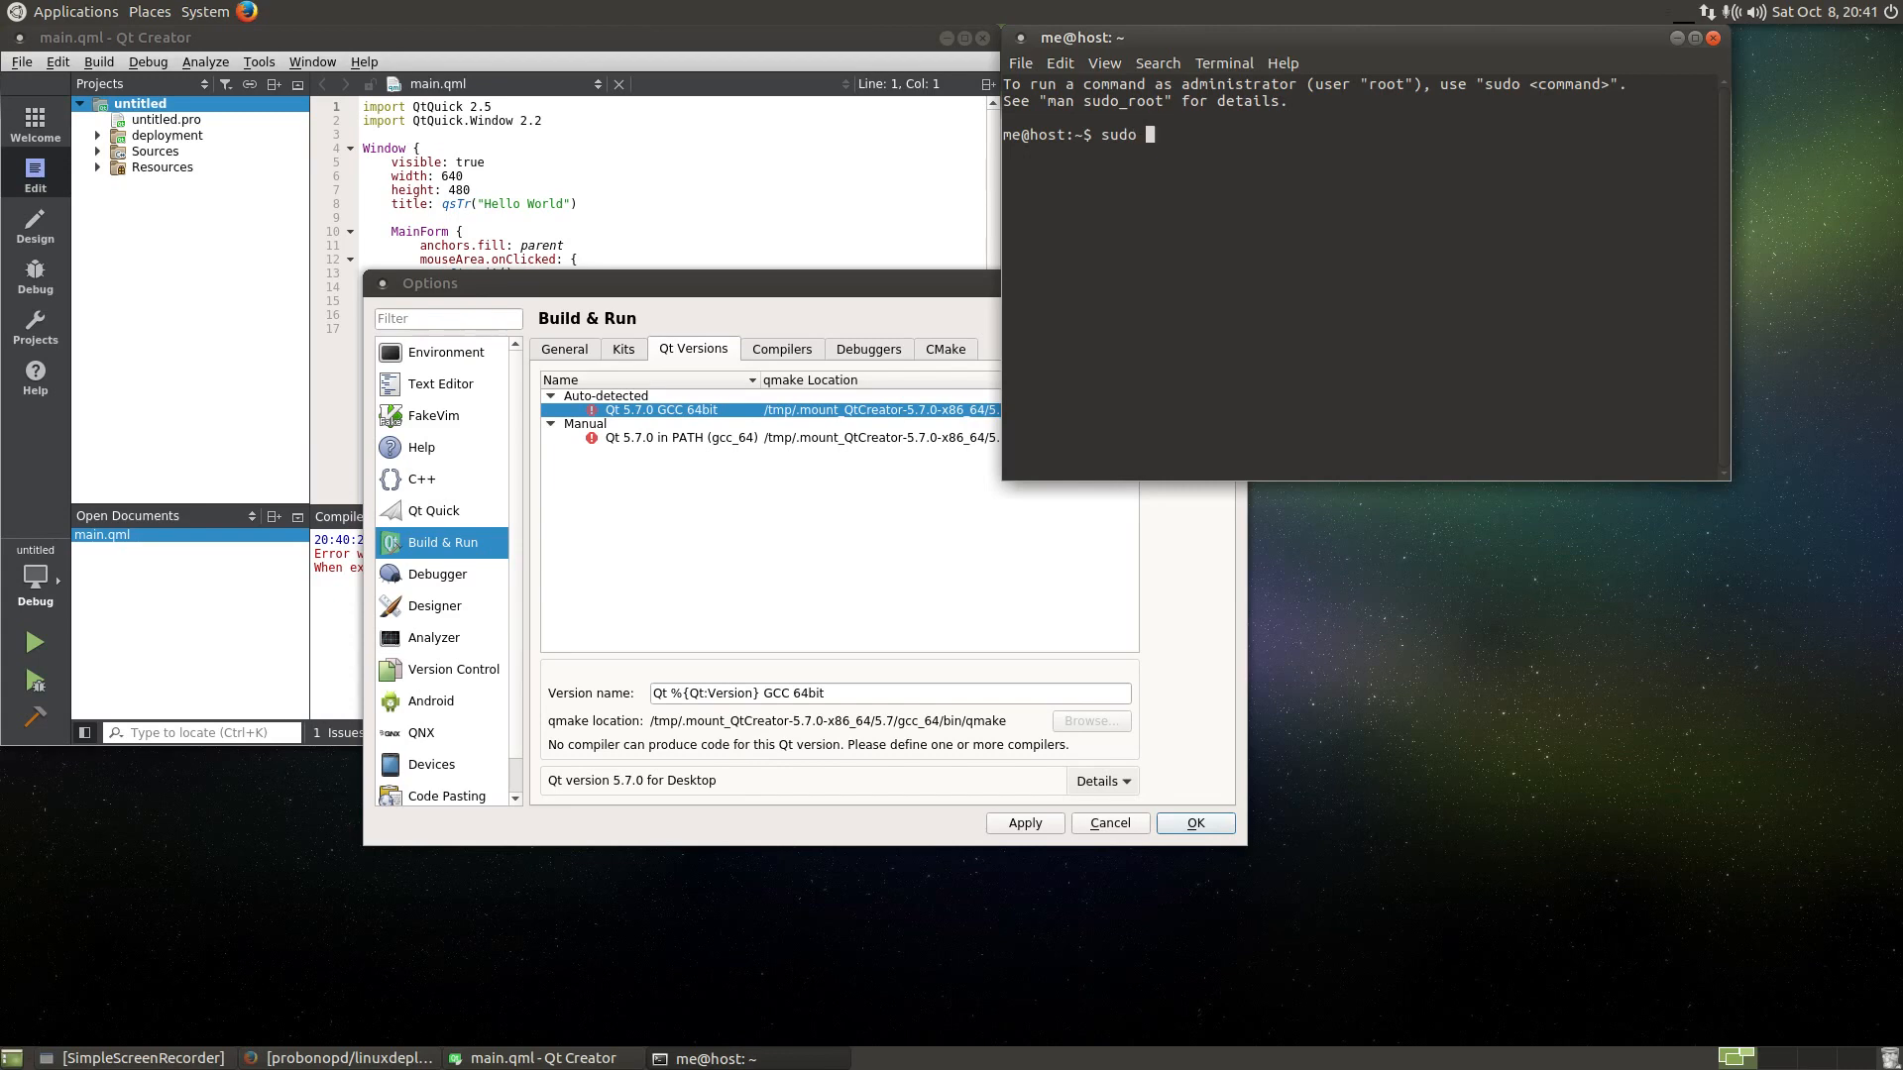
pyautogui.write('apt-get install')
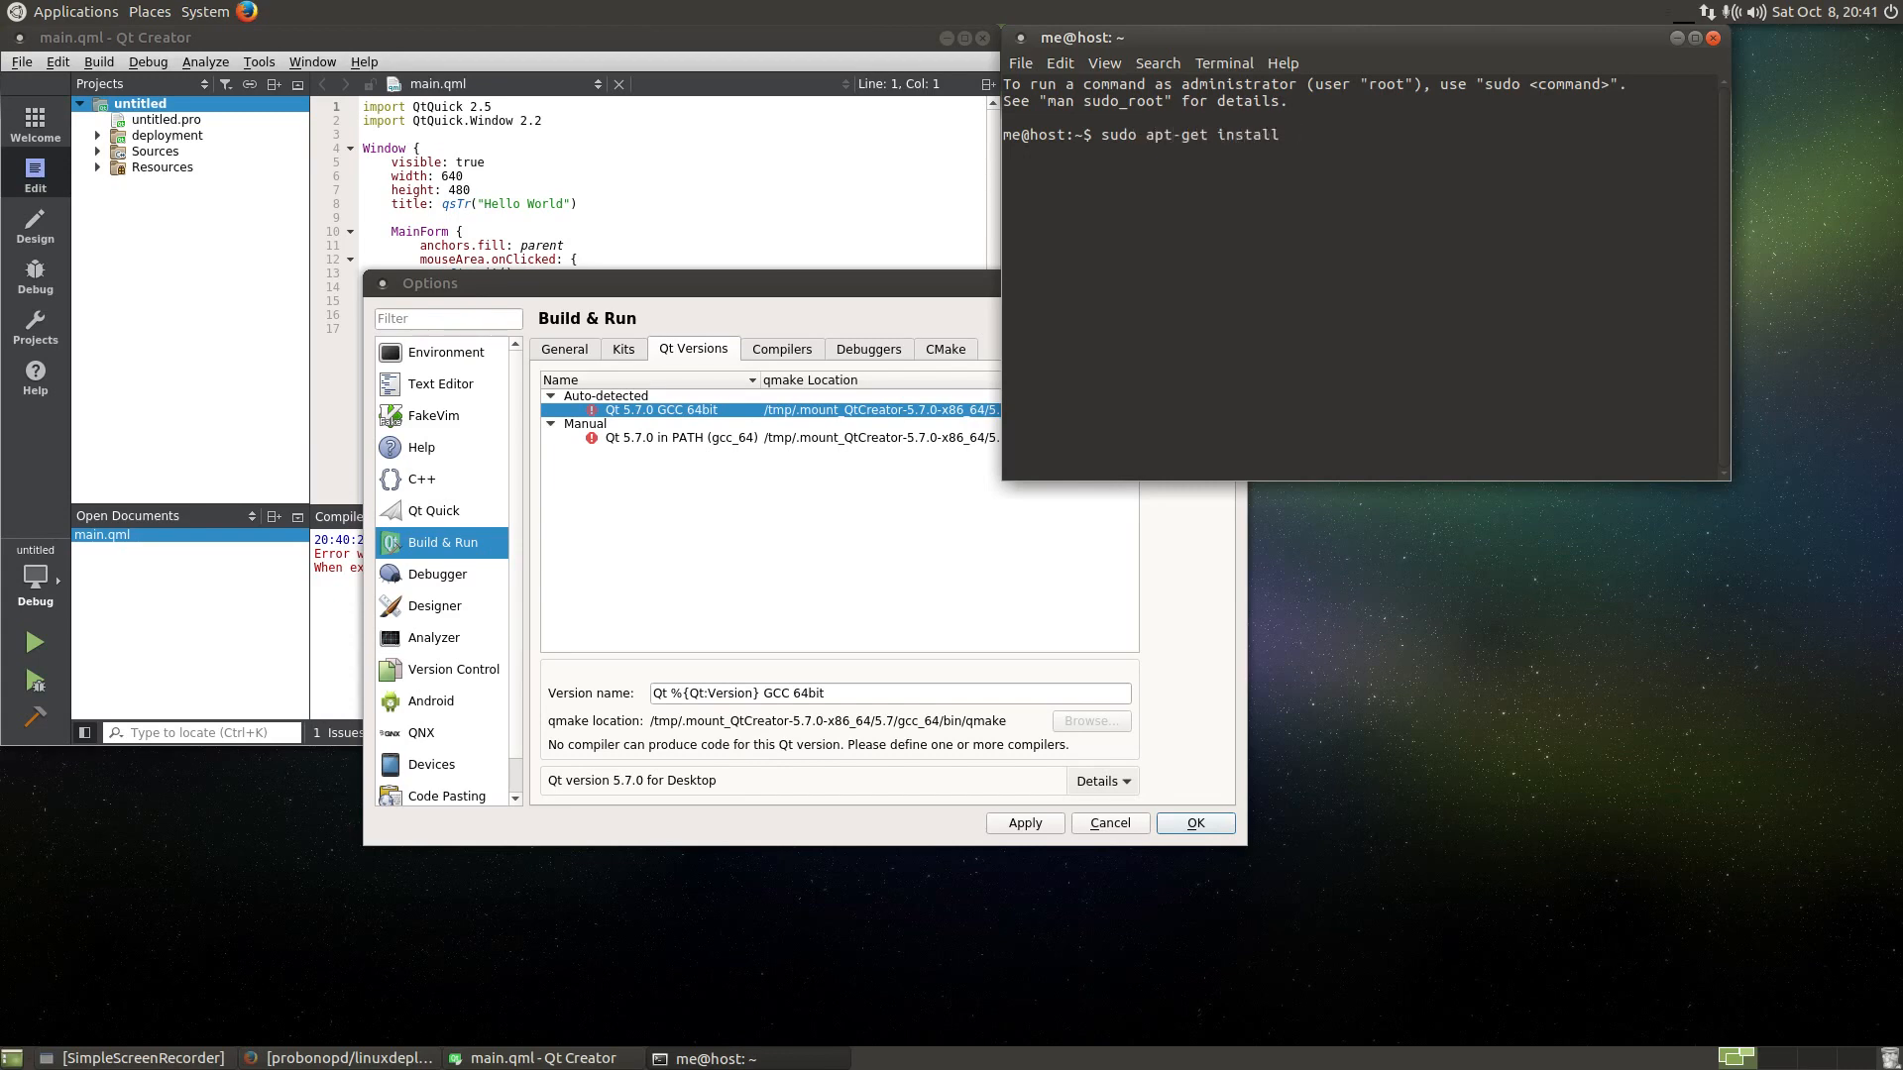
pyautogui.write('c')
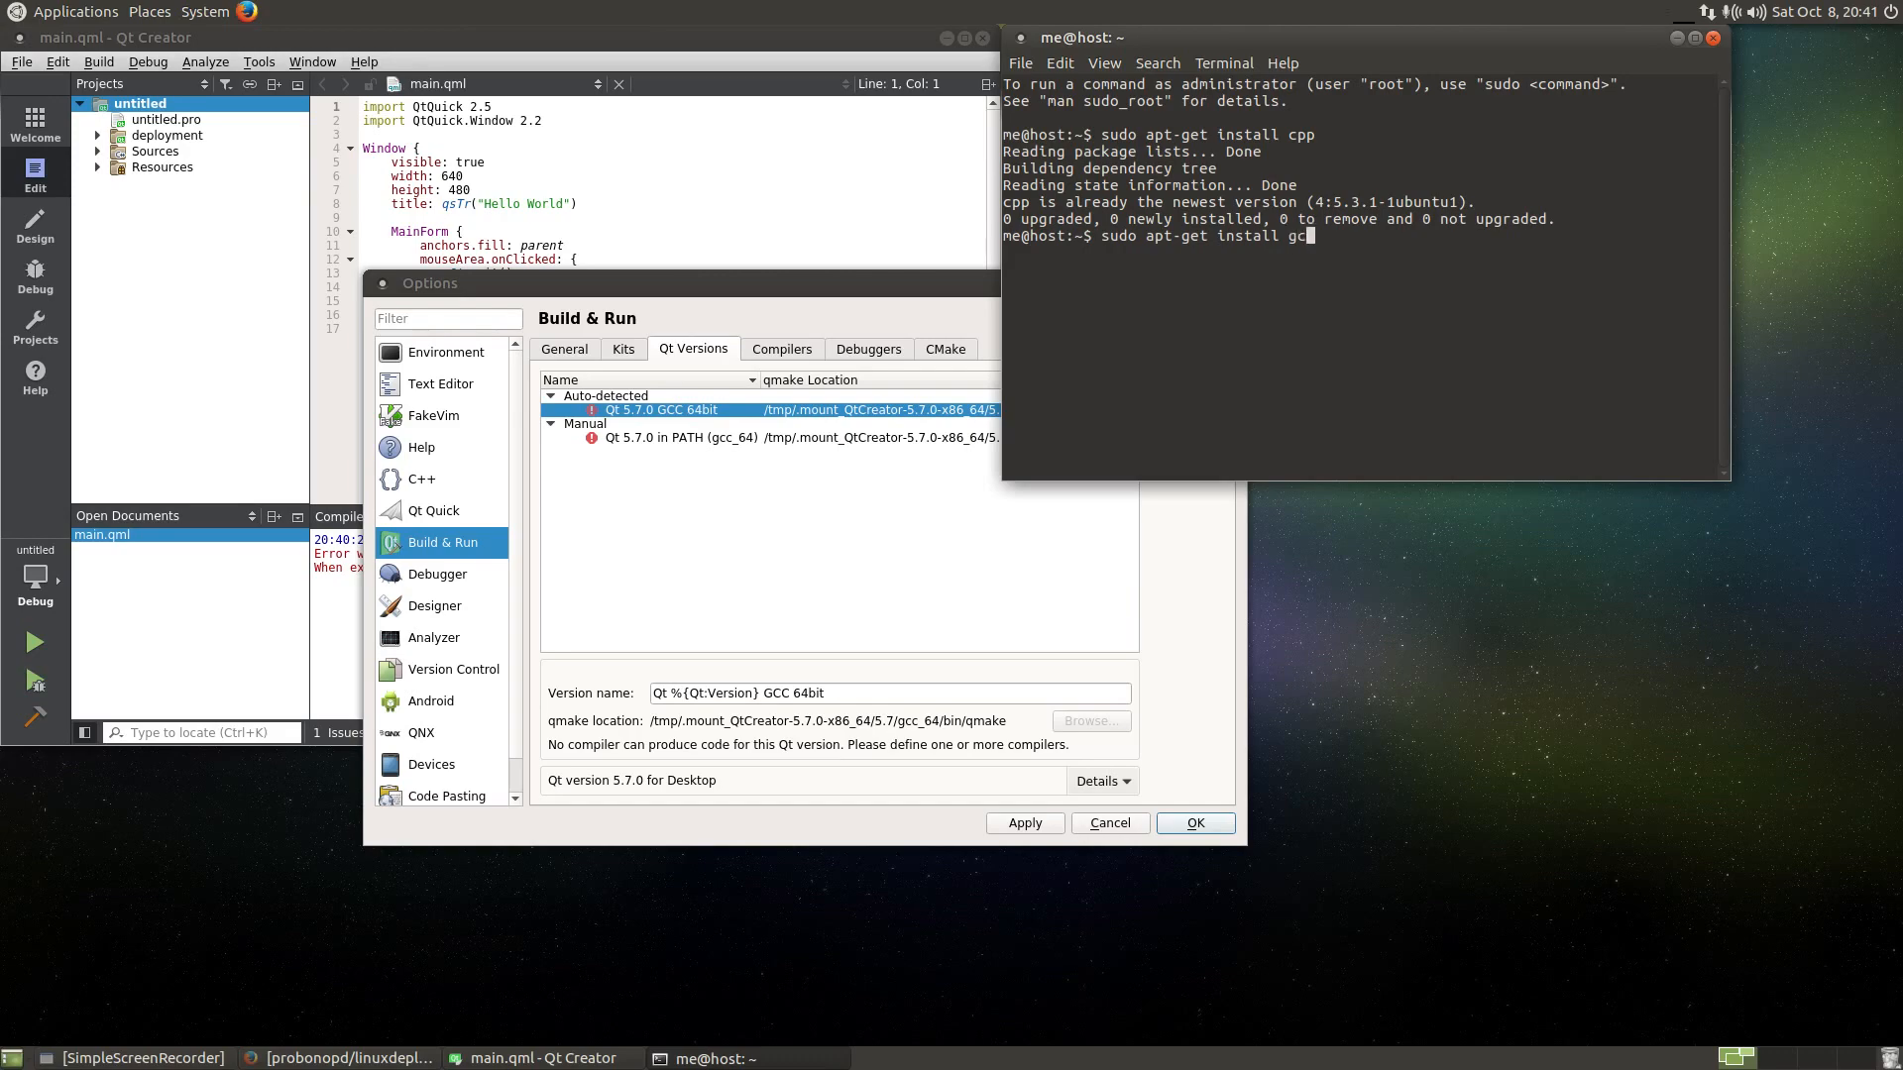
pyautogui.write('c')
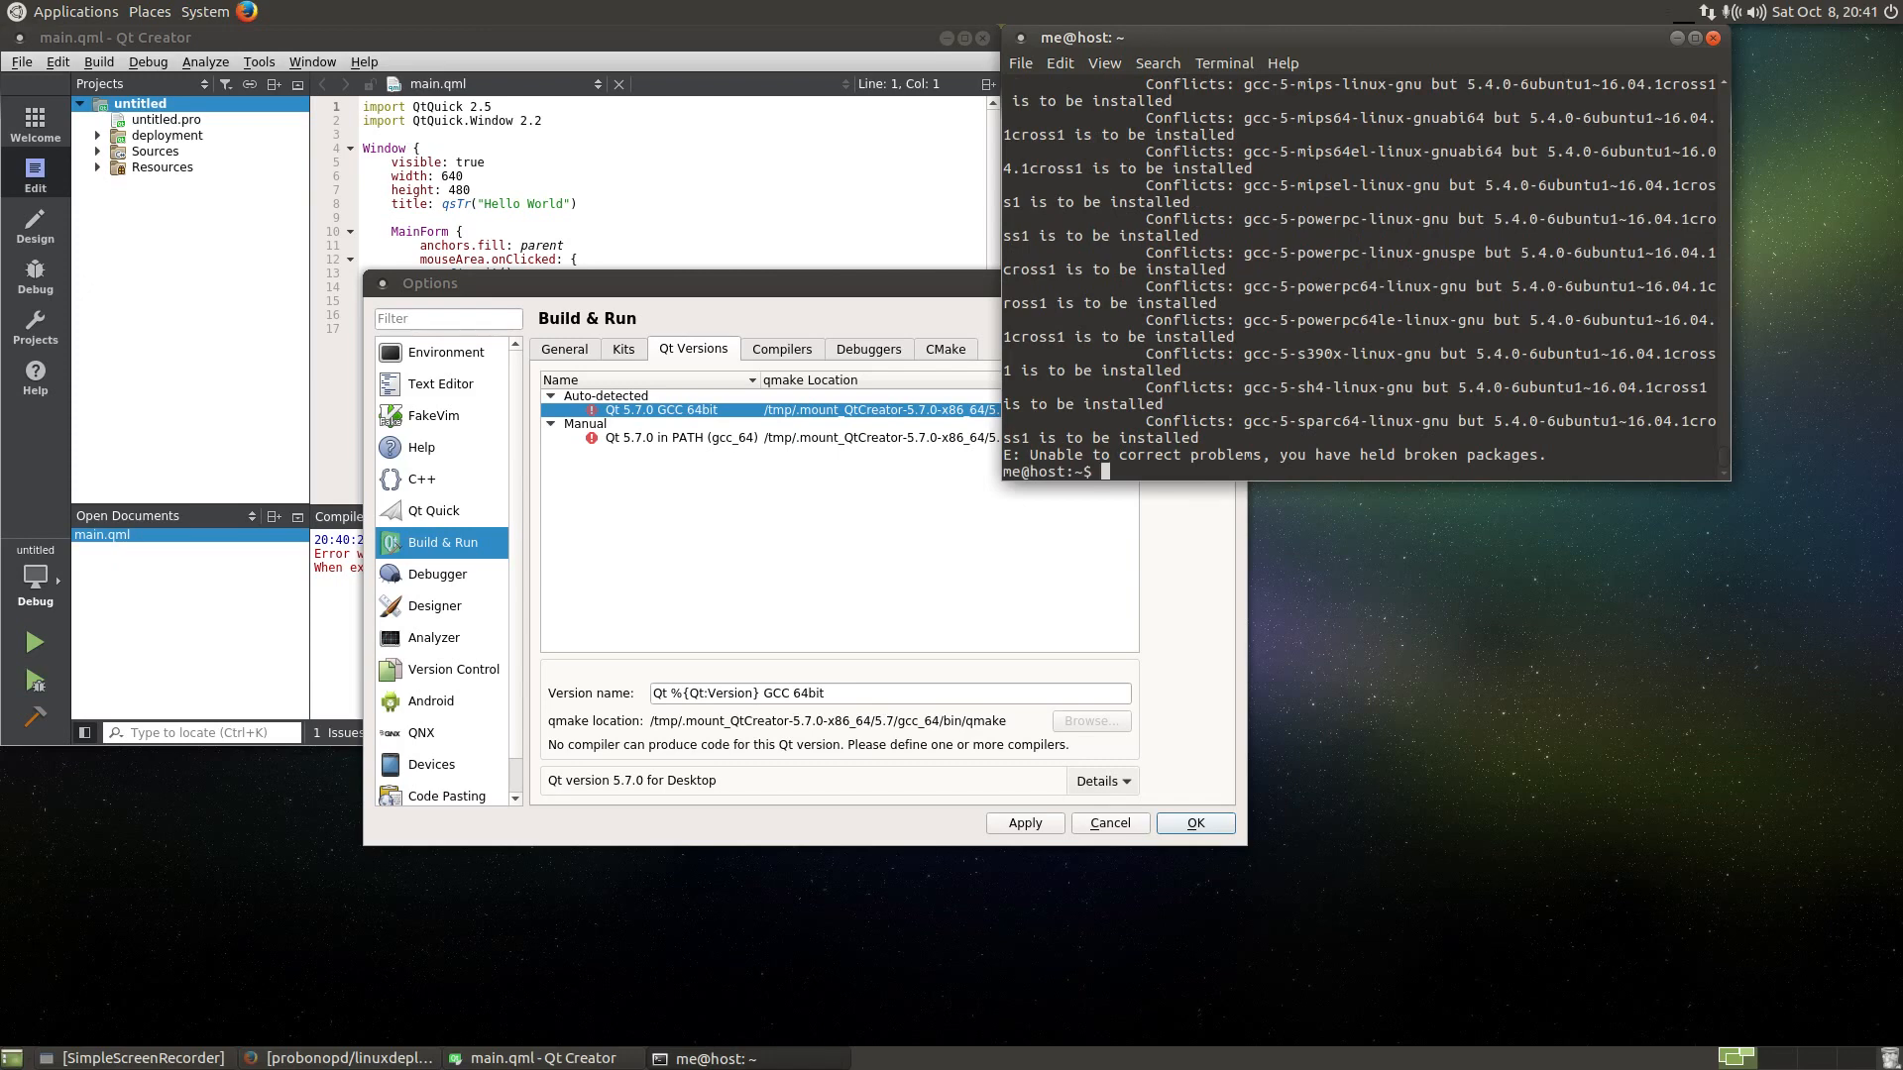
pyautogui.write('sudo apt-get install gcc-')
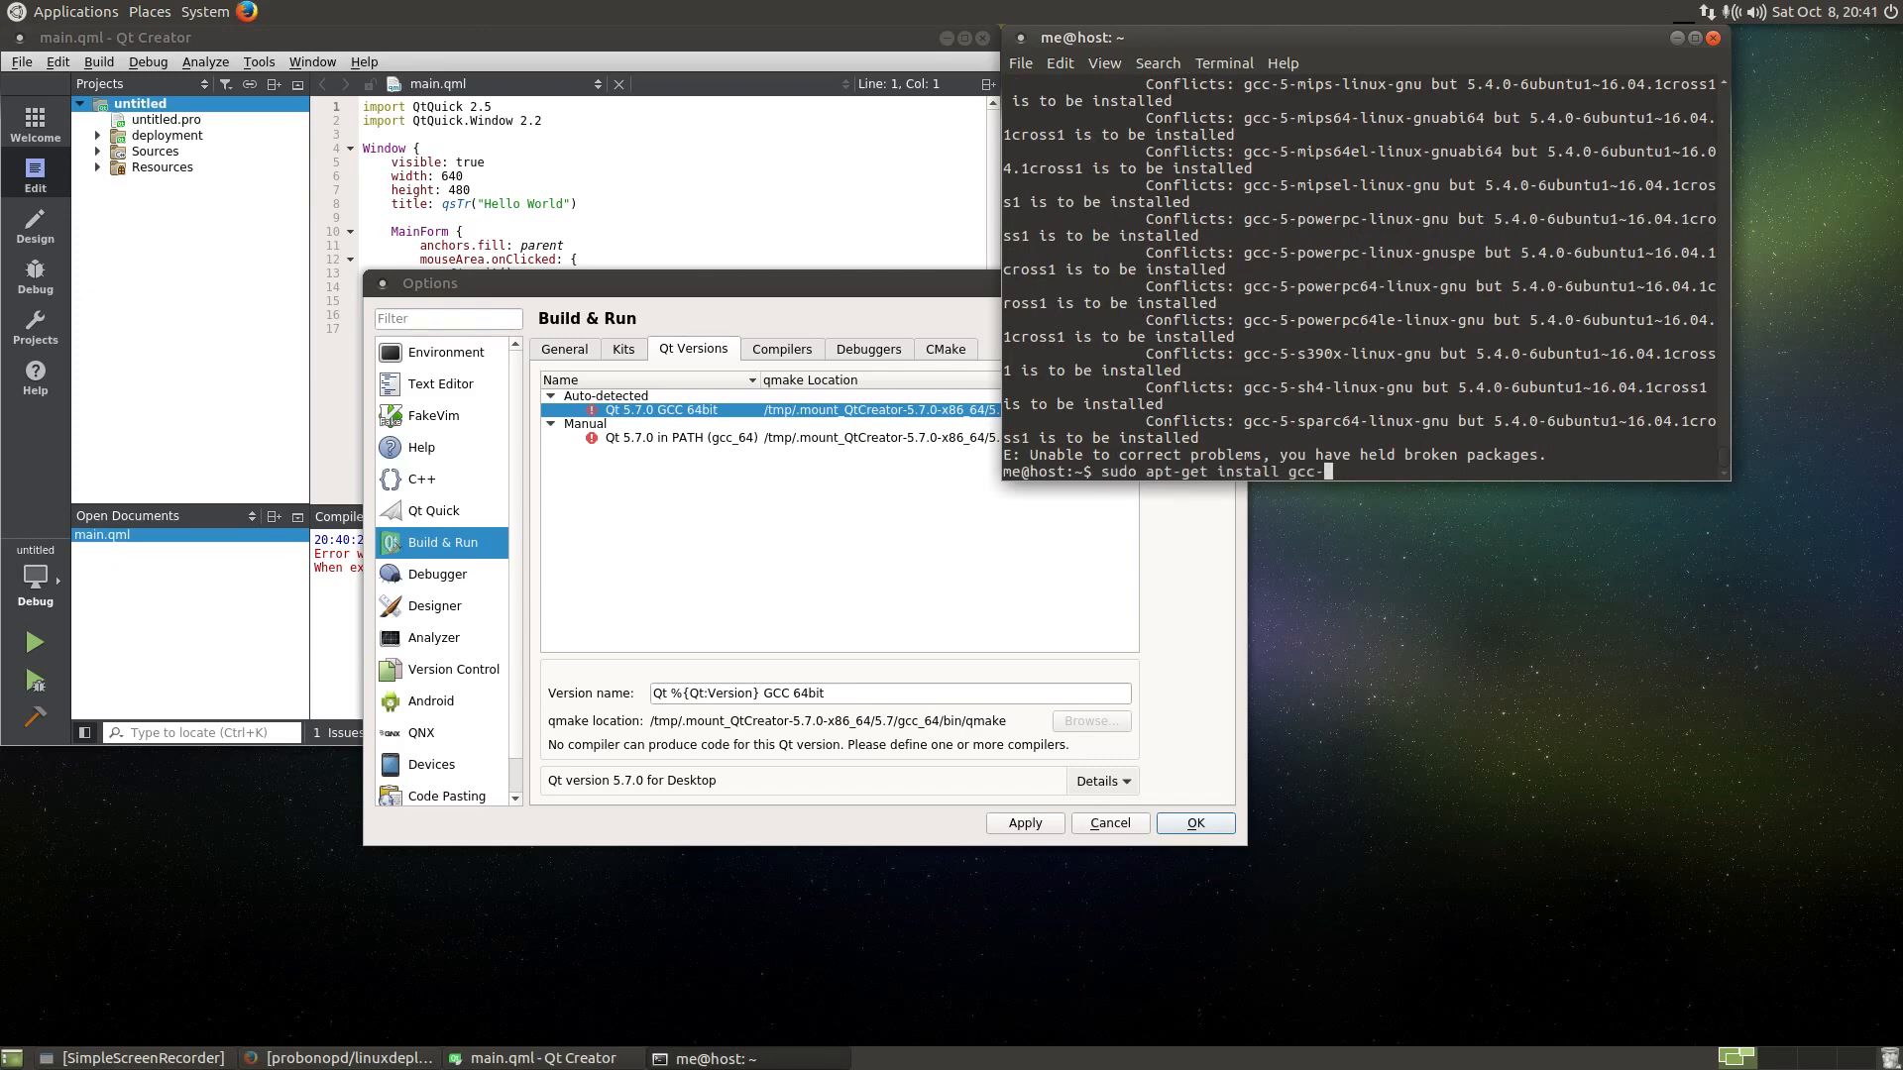
pyautogui.press('BackSpace')
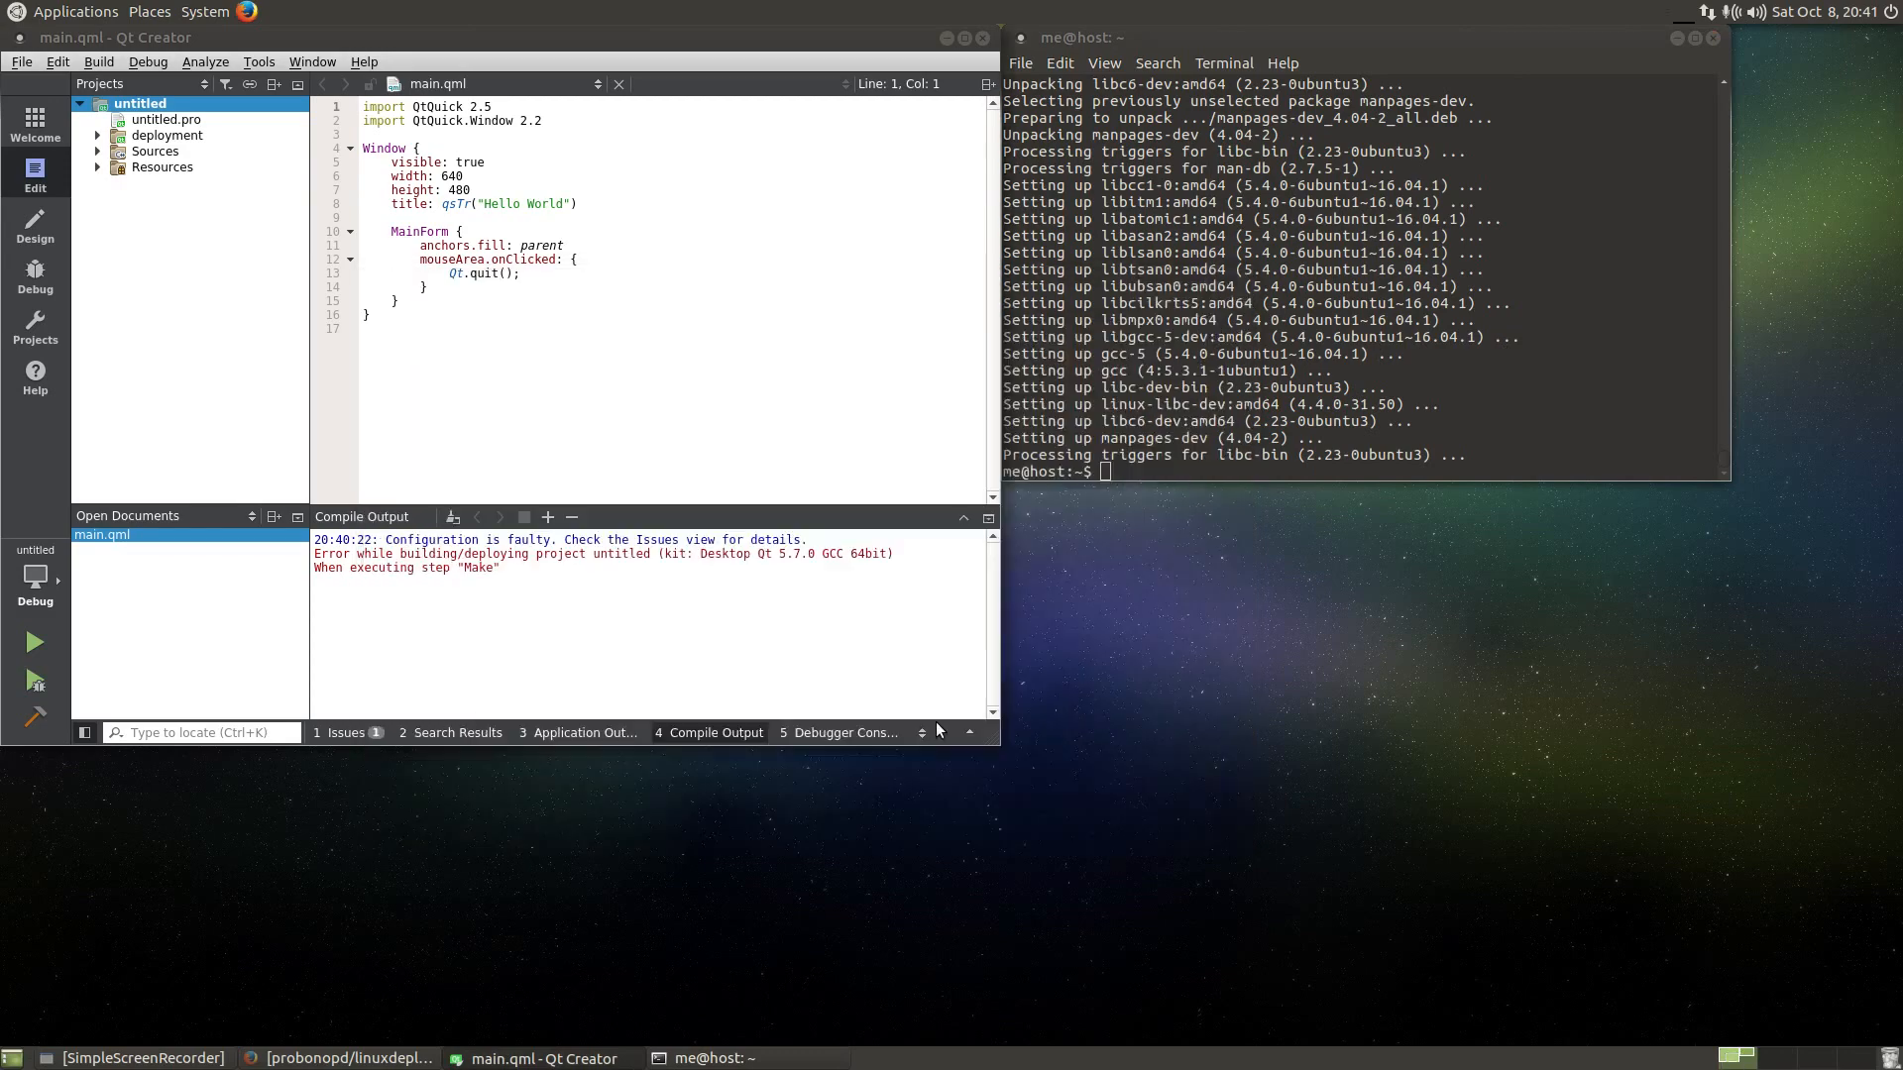
# - Restart Qt Creator, reopen the untitled project, and run sudo apt-get install make
pyautogui.click(940, 38)
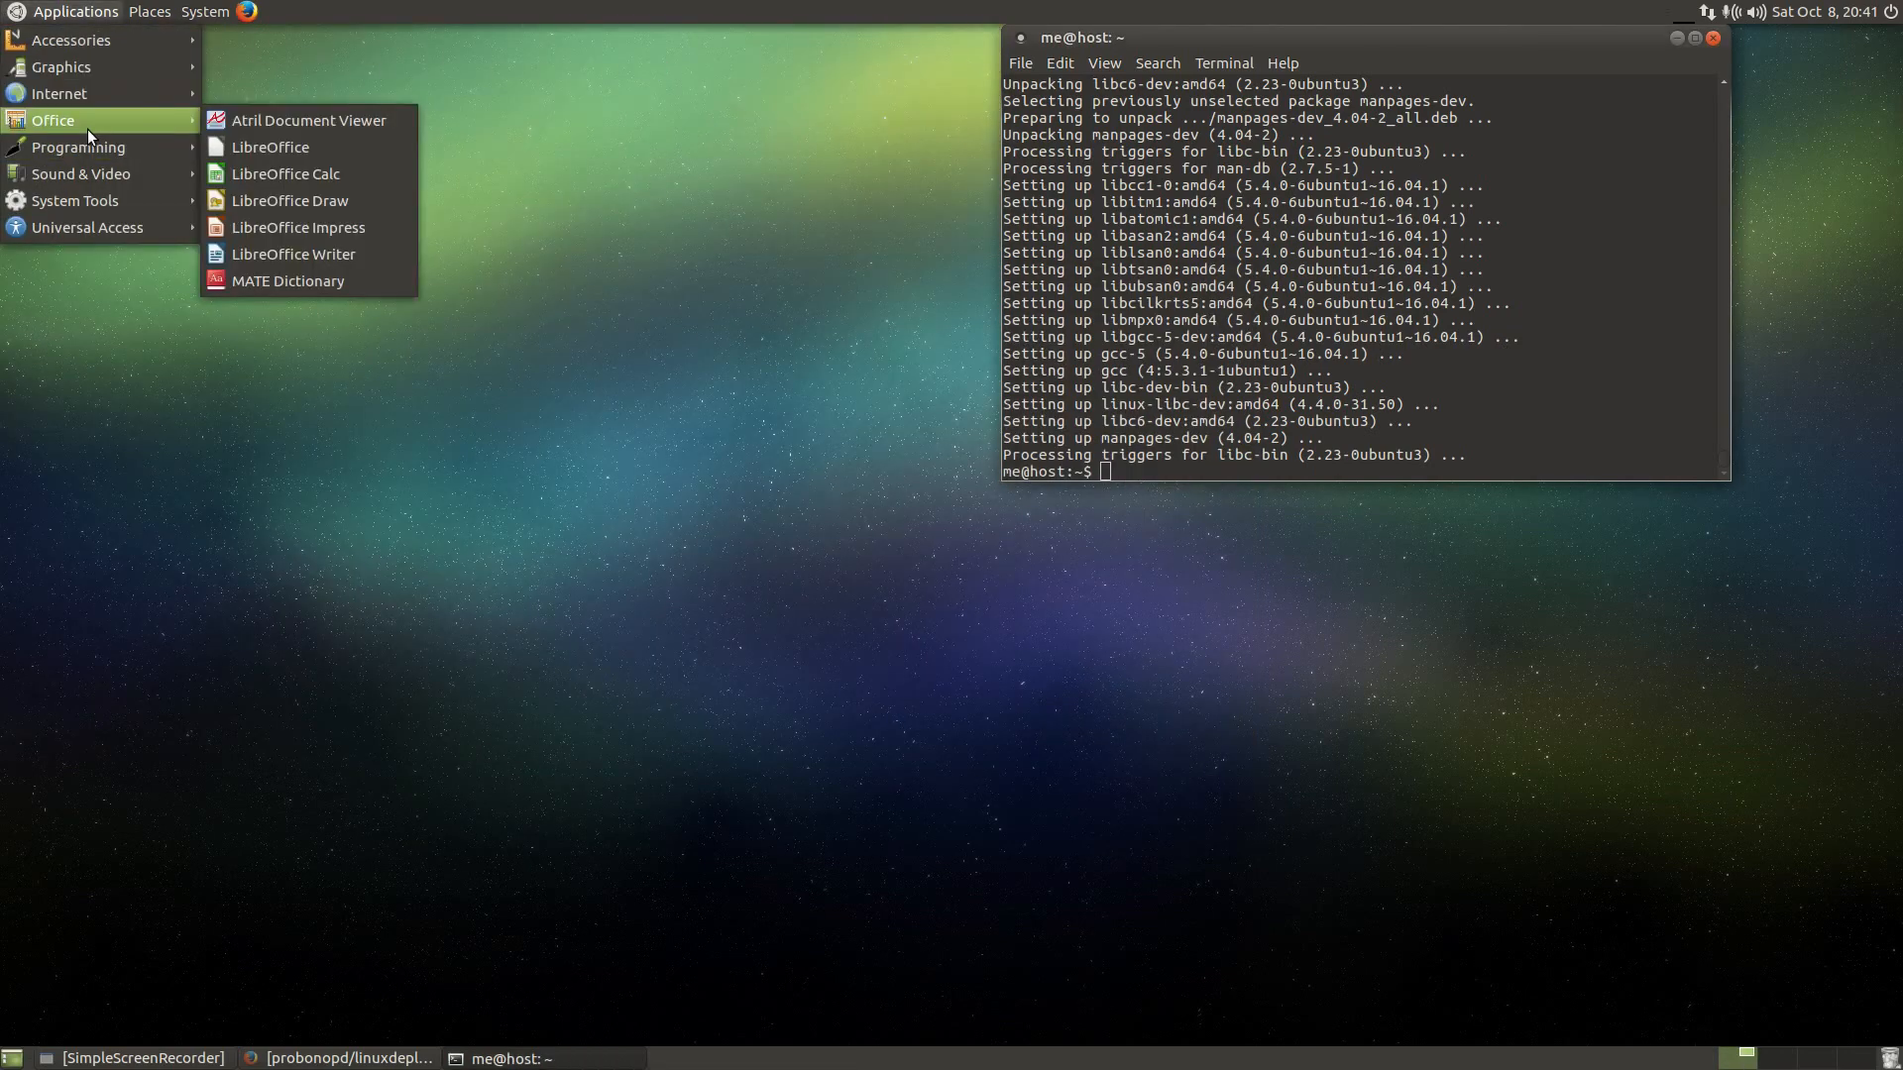
pyautogui.click(450, 345)
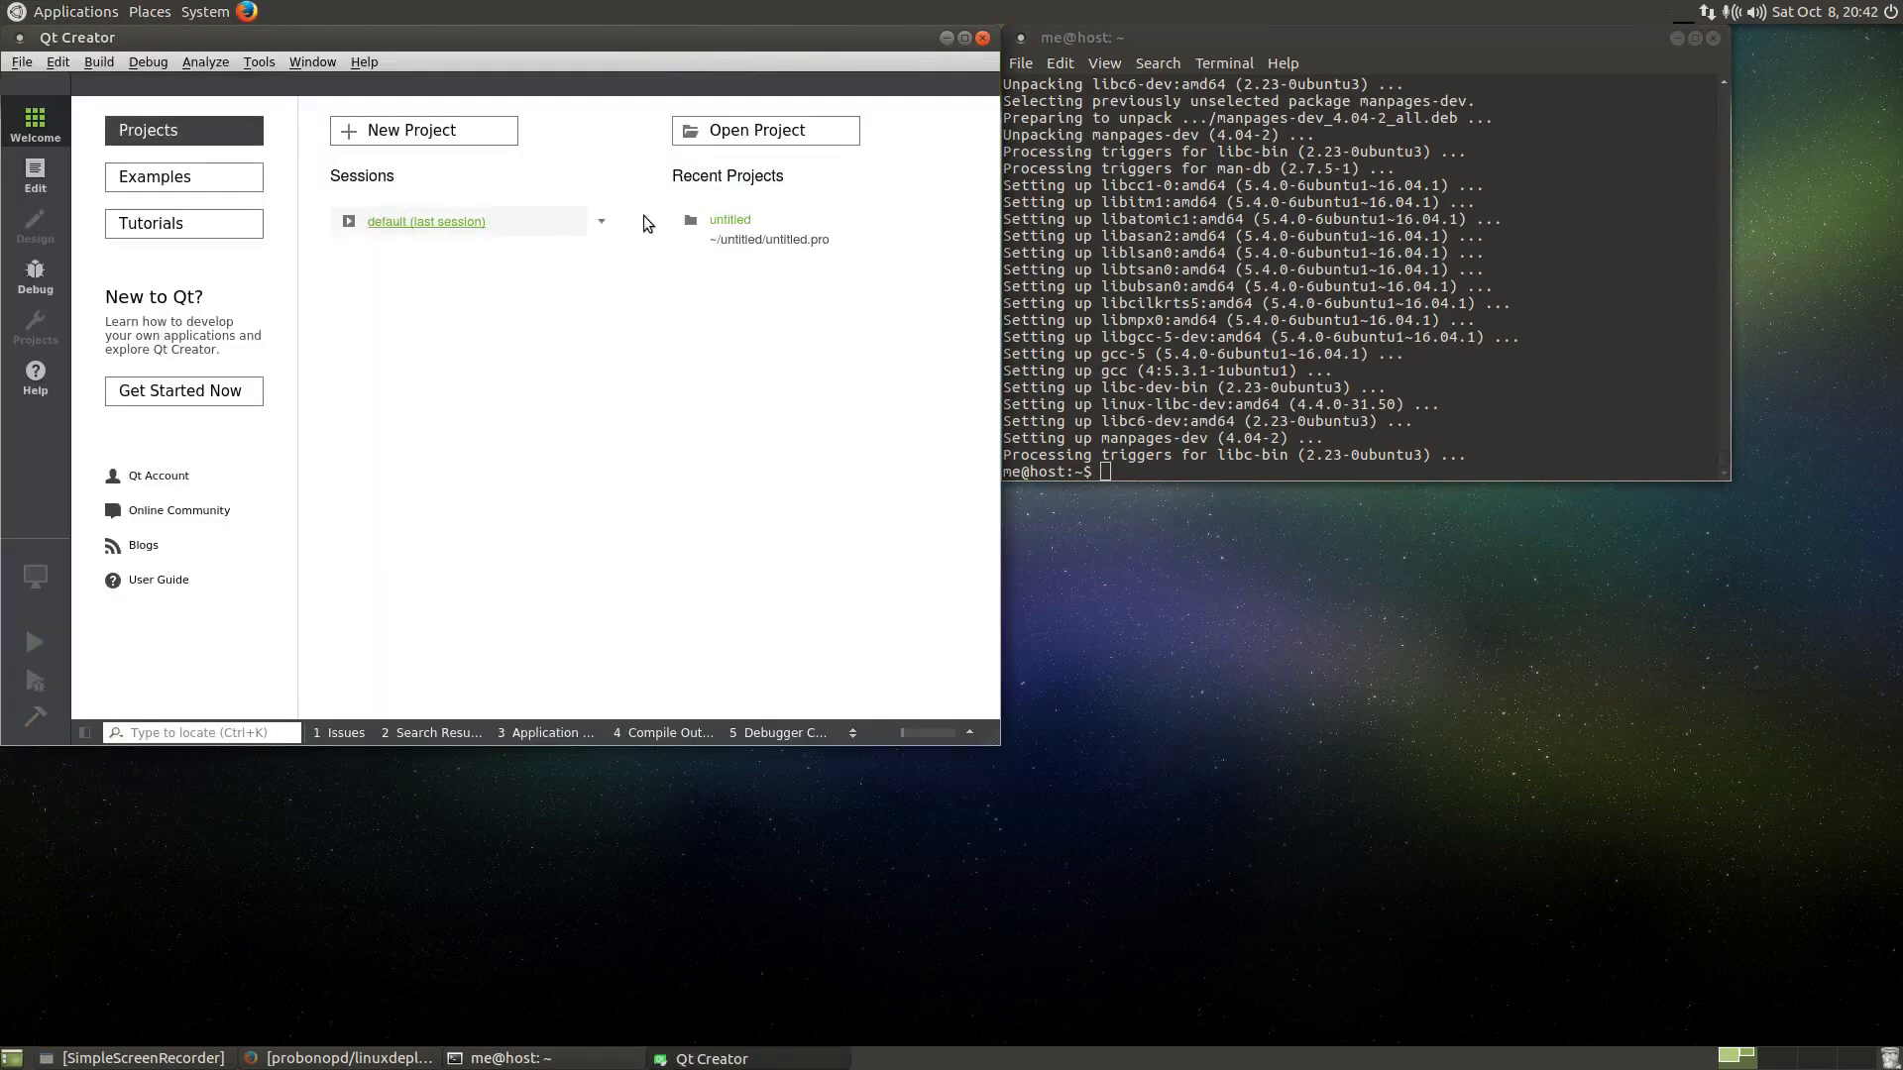
pyautogui.doubleClick(730, 220)
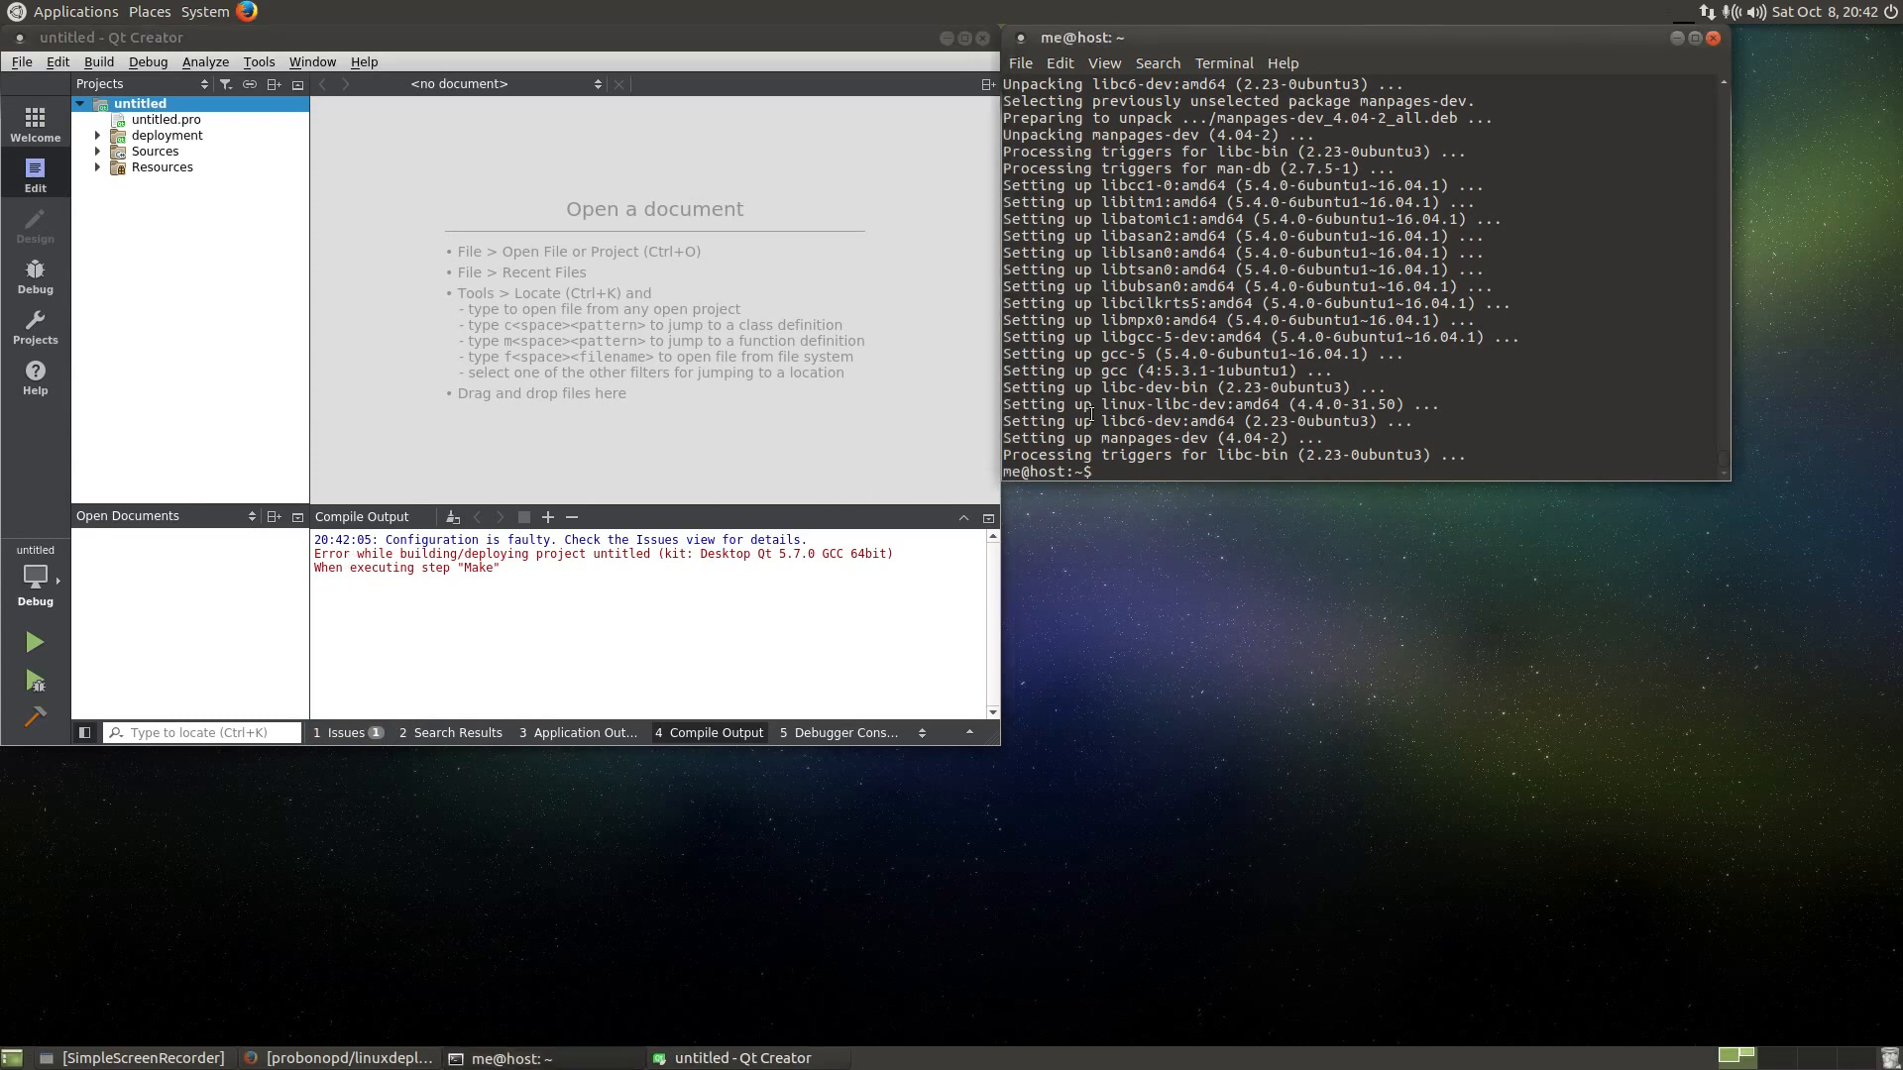
pyautogui.write('sudo apt-get install make')
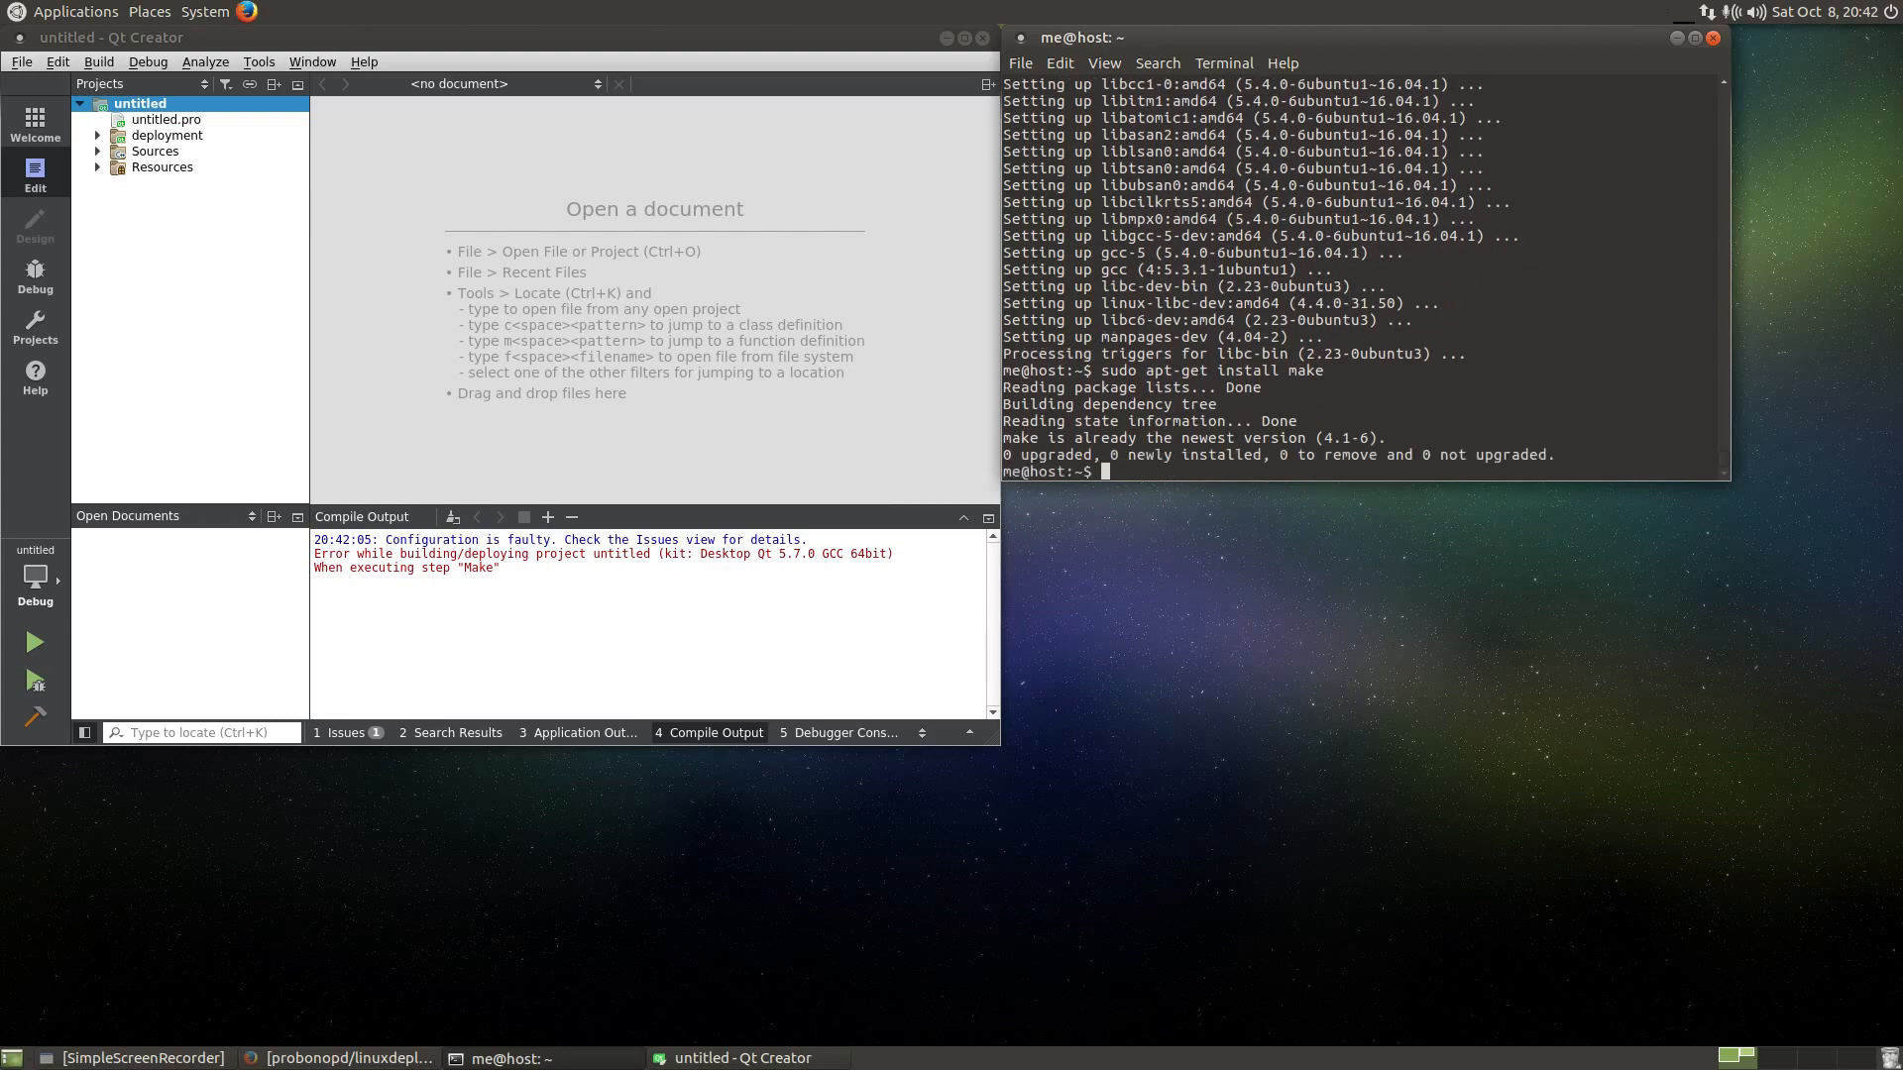
# - In Options > Build & Run > Compilers, add a new manual GCC compiler entry
pyautogui.click(257, 62)
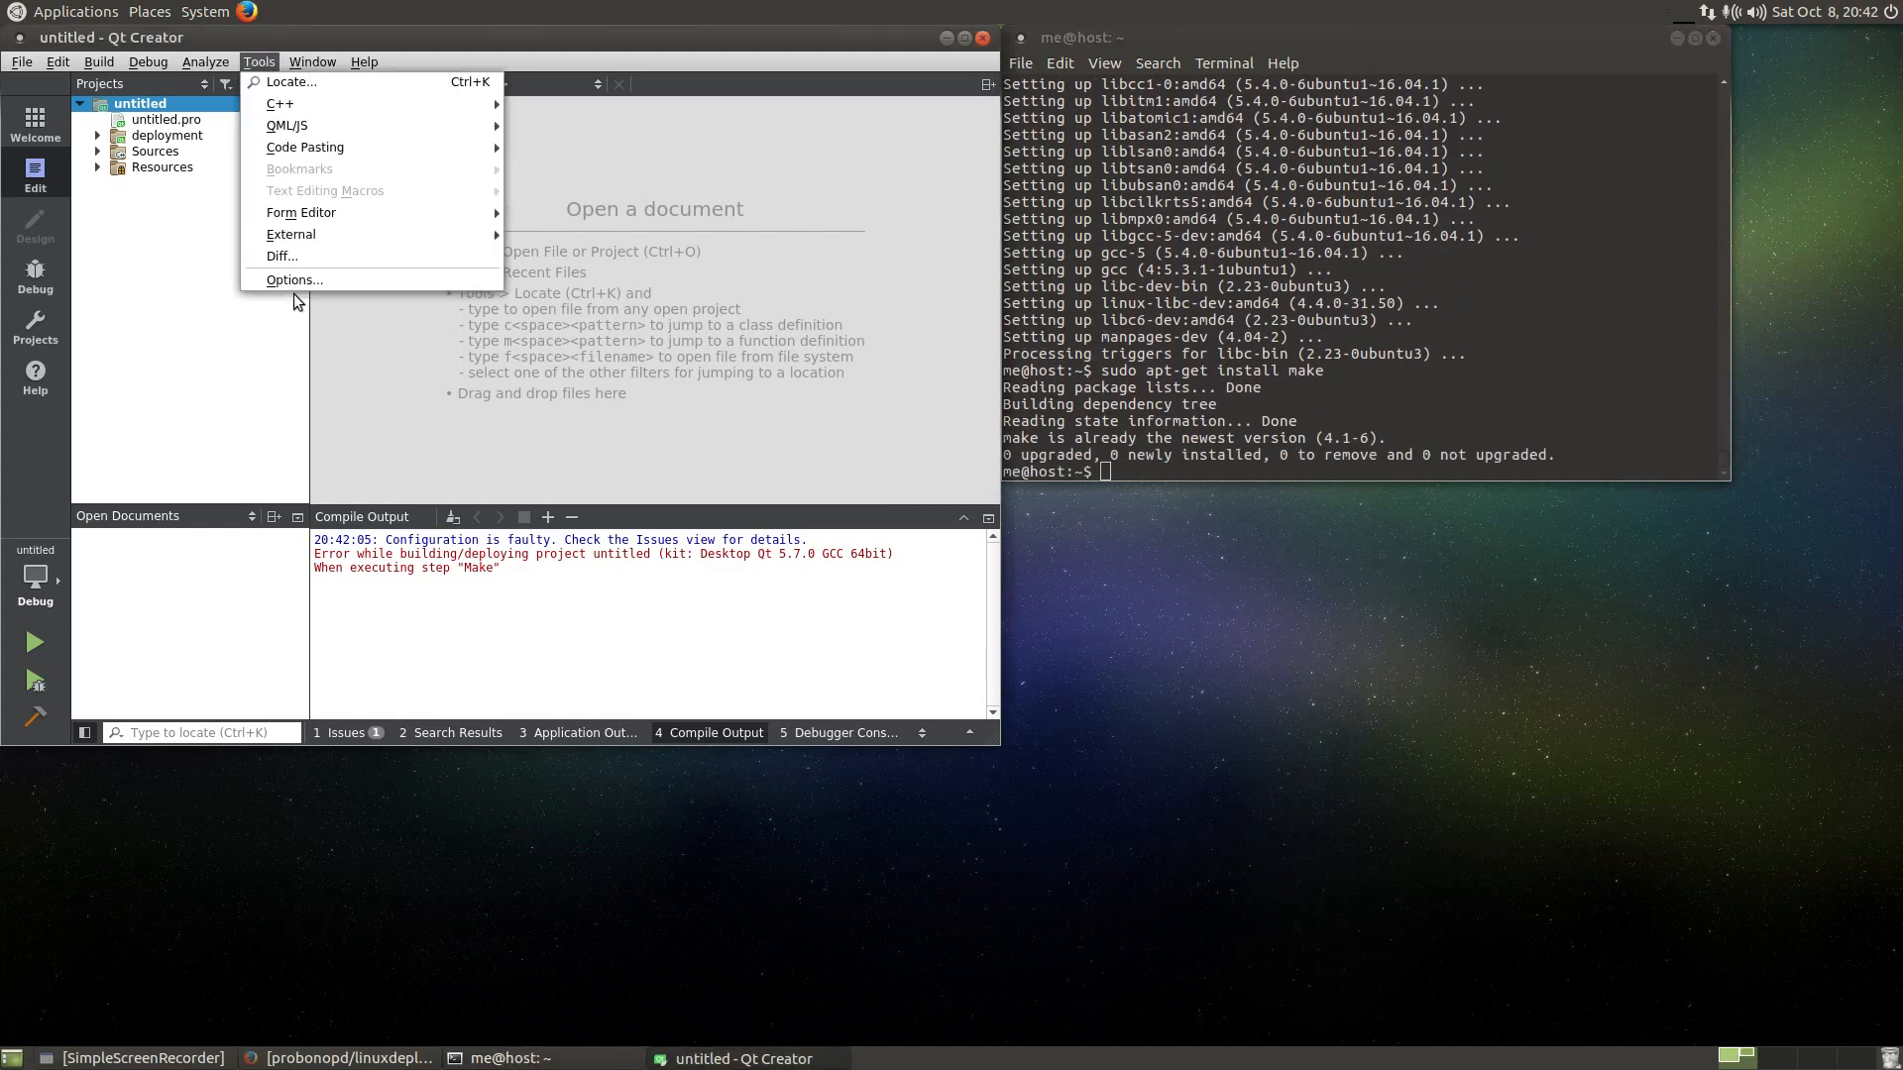
pyautogui.click(293, 279)
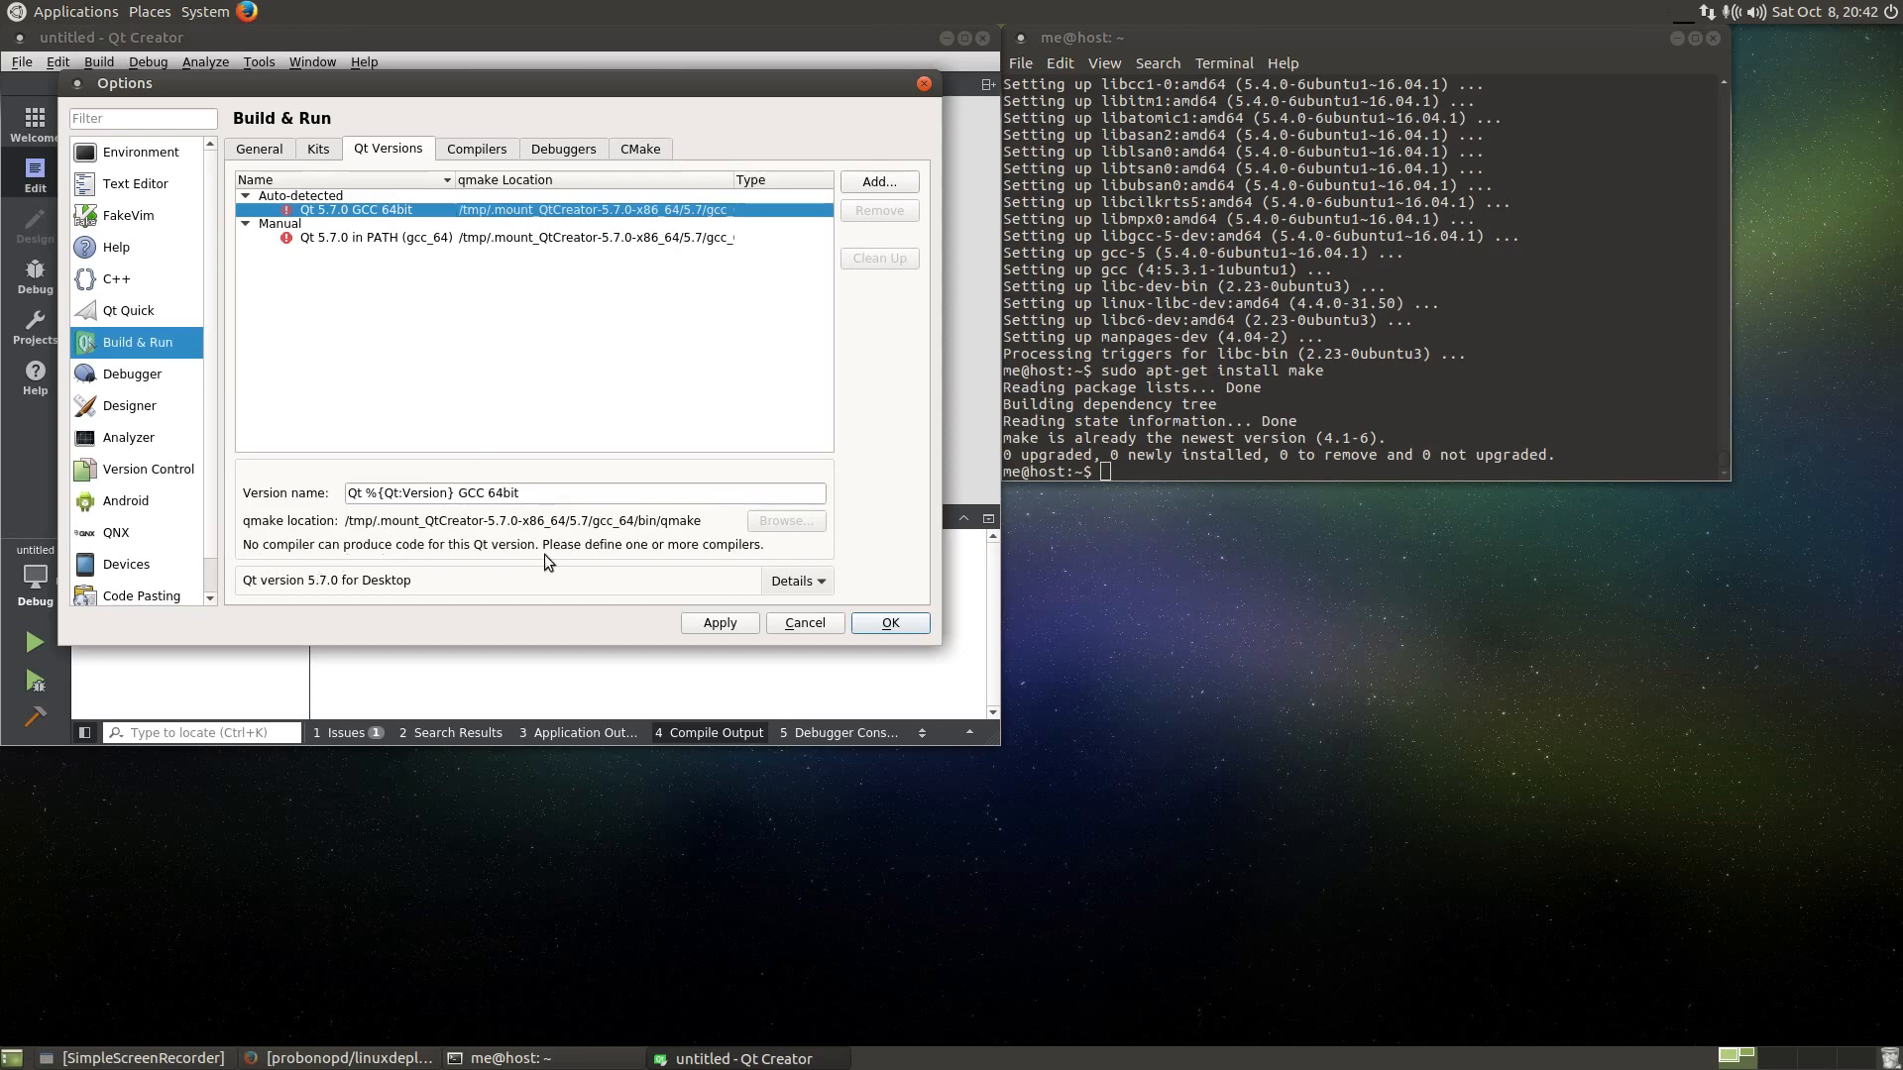
pyautogui.moveTo(478, 139)
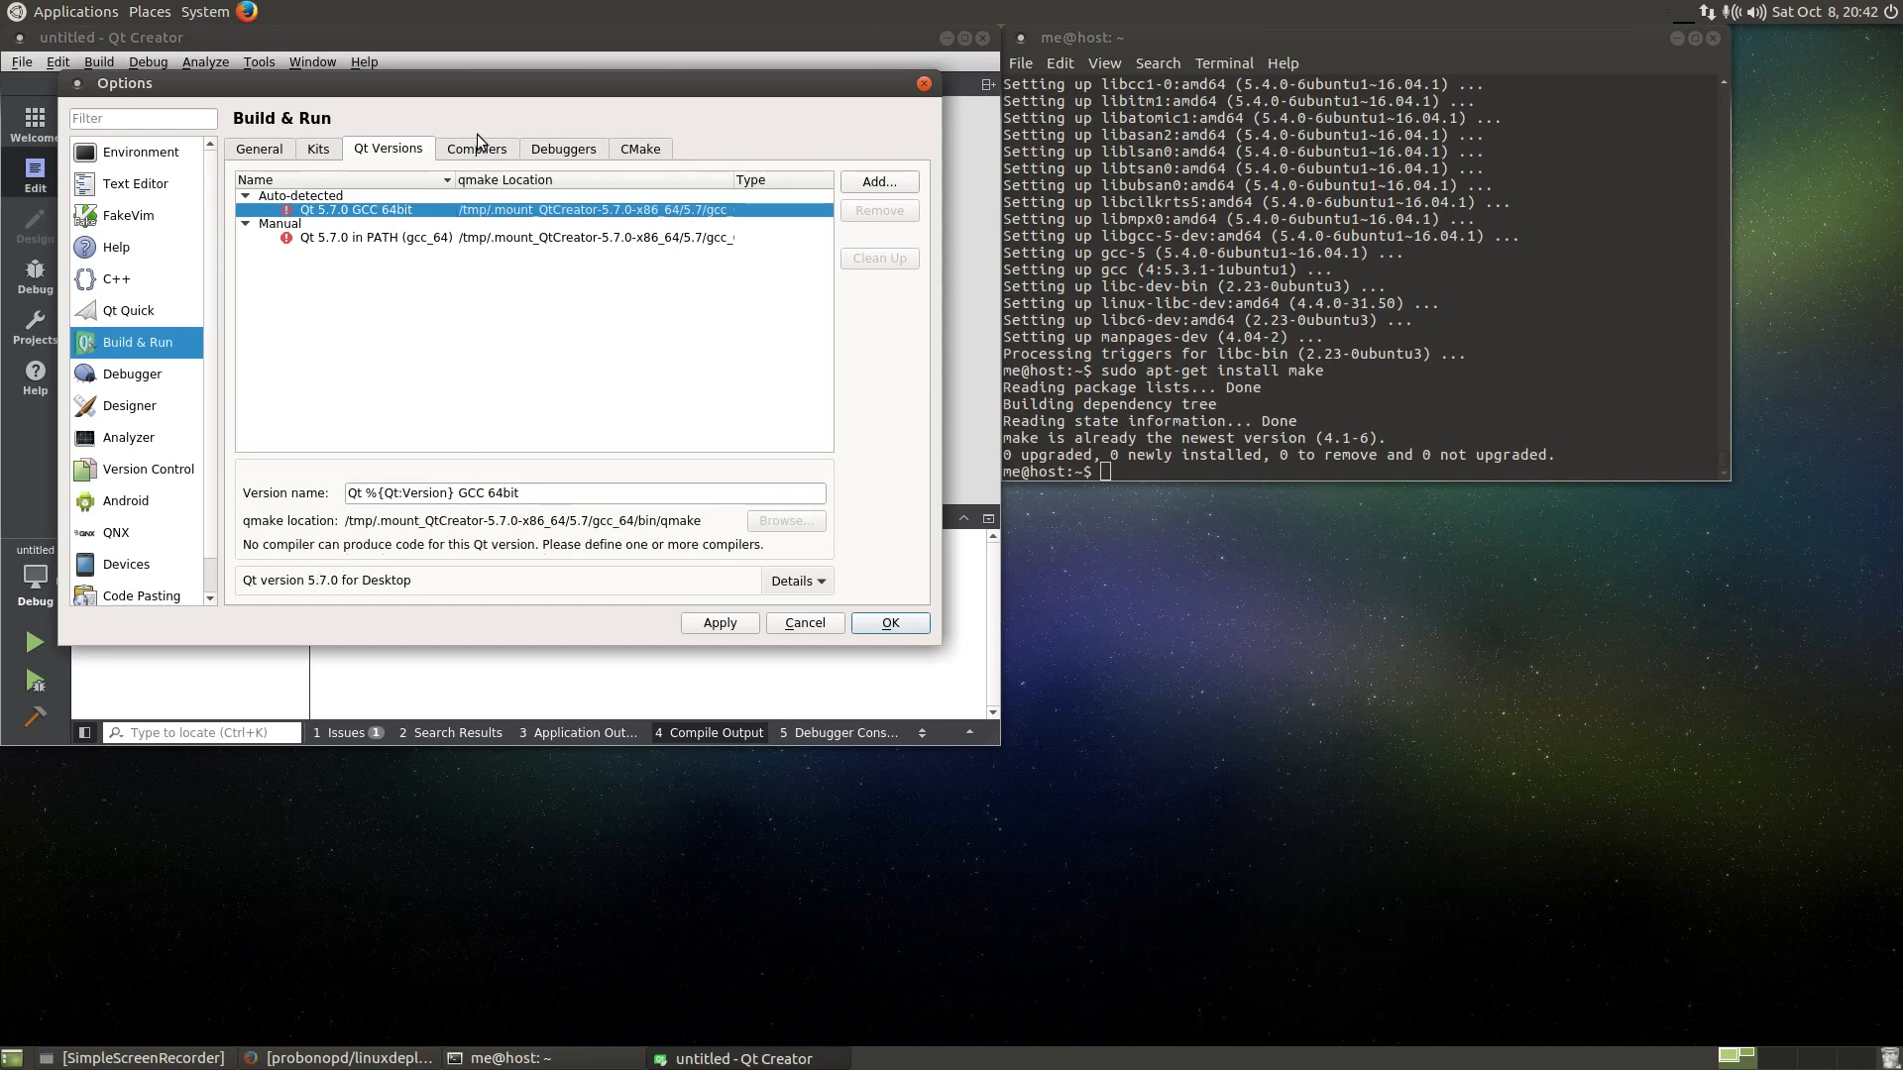
pyautogui.click(476, 149)
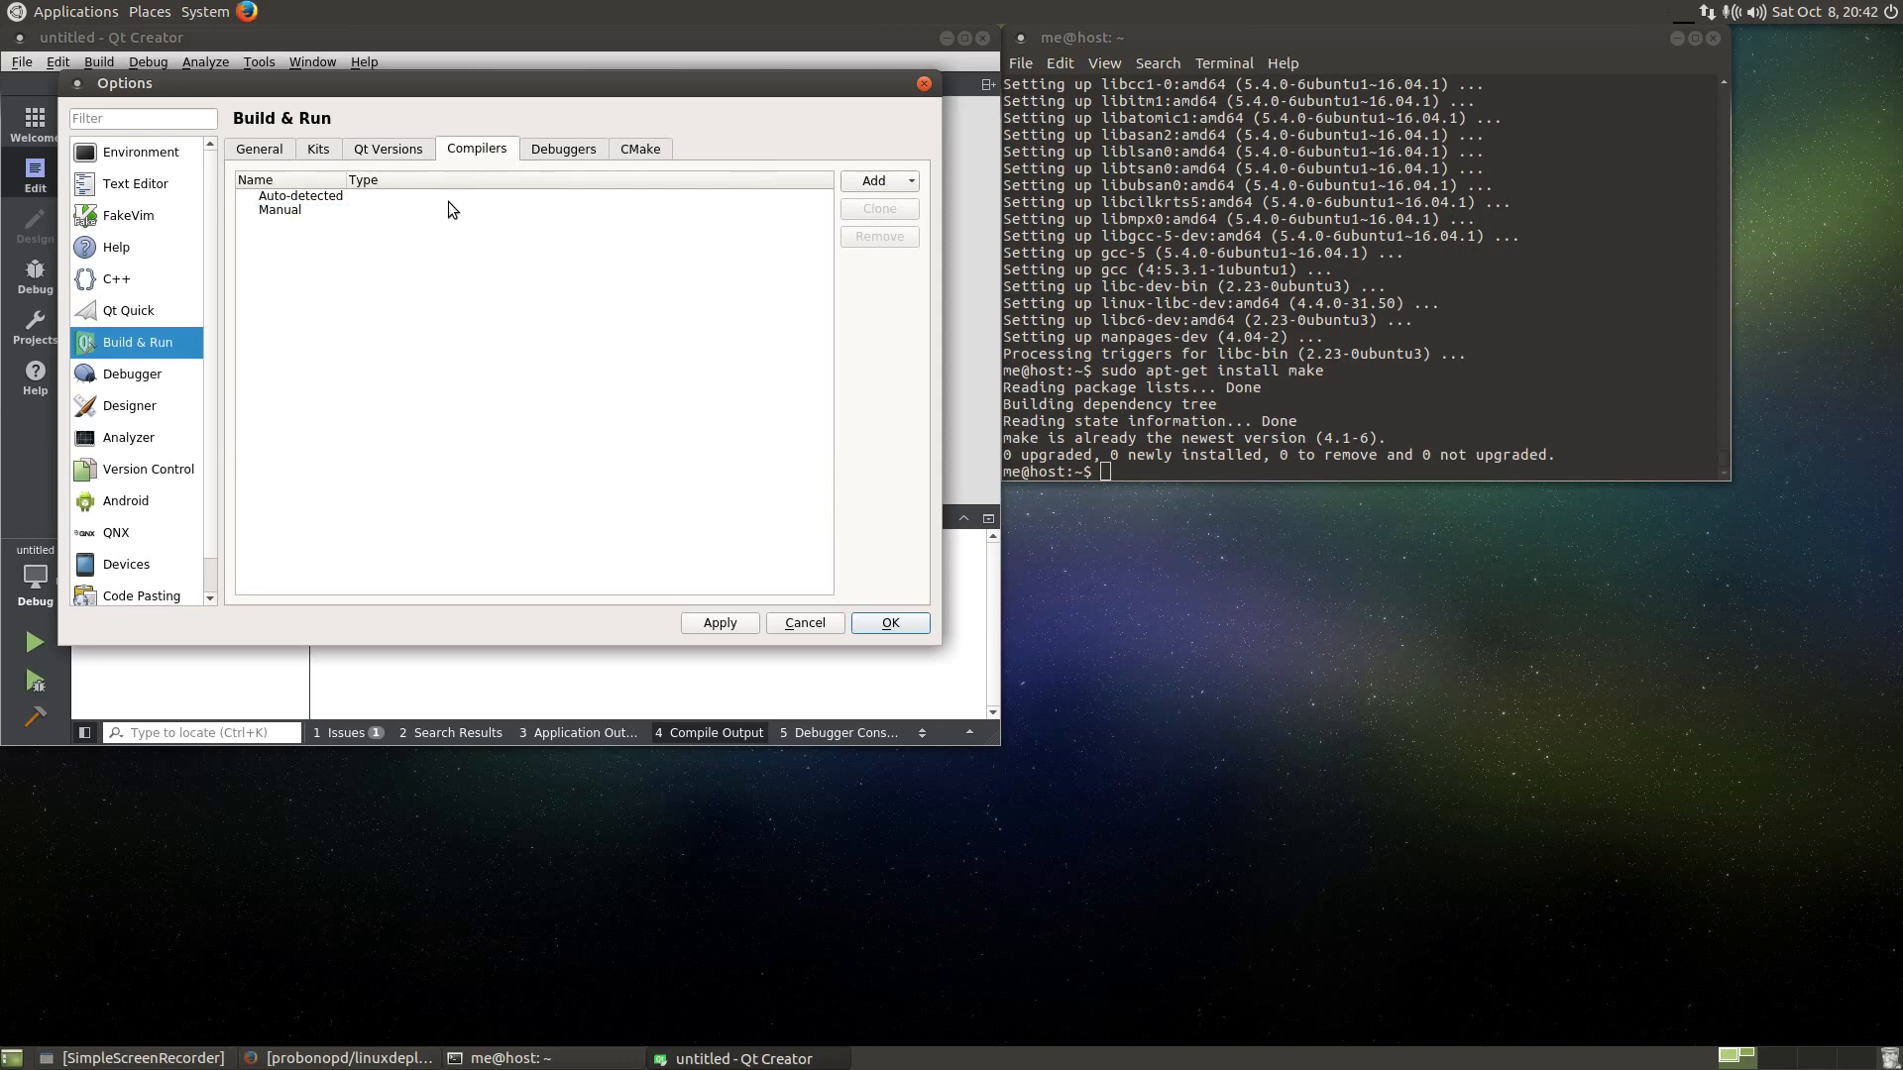
pyautogui.click(873, 180)
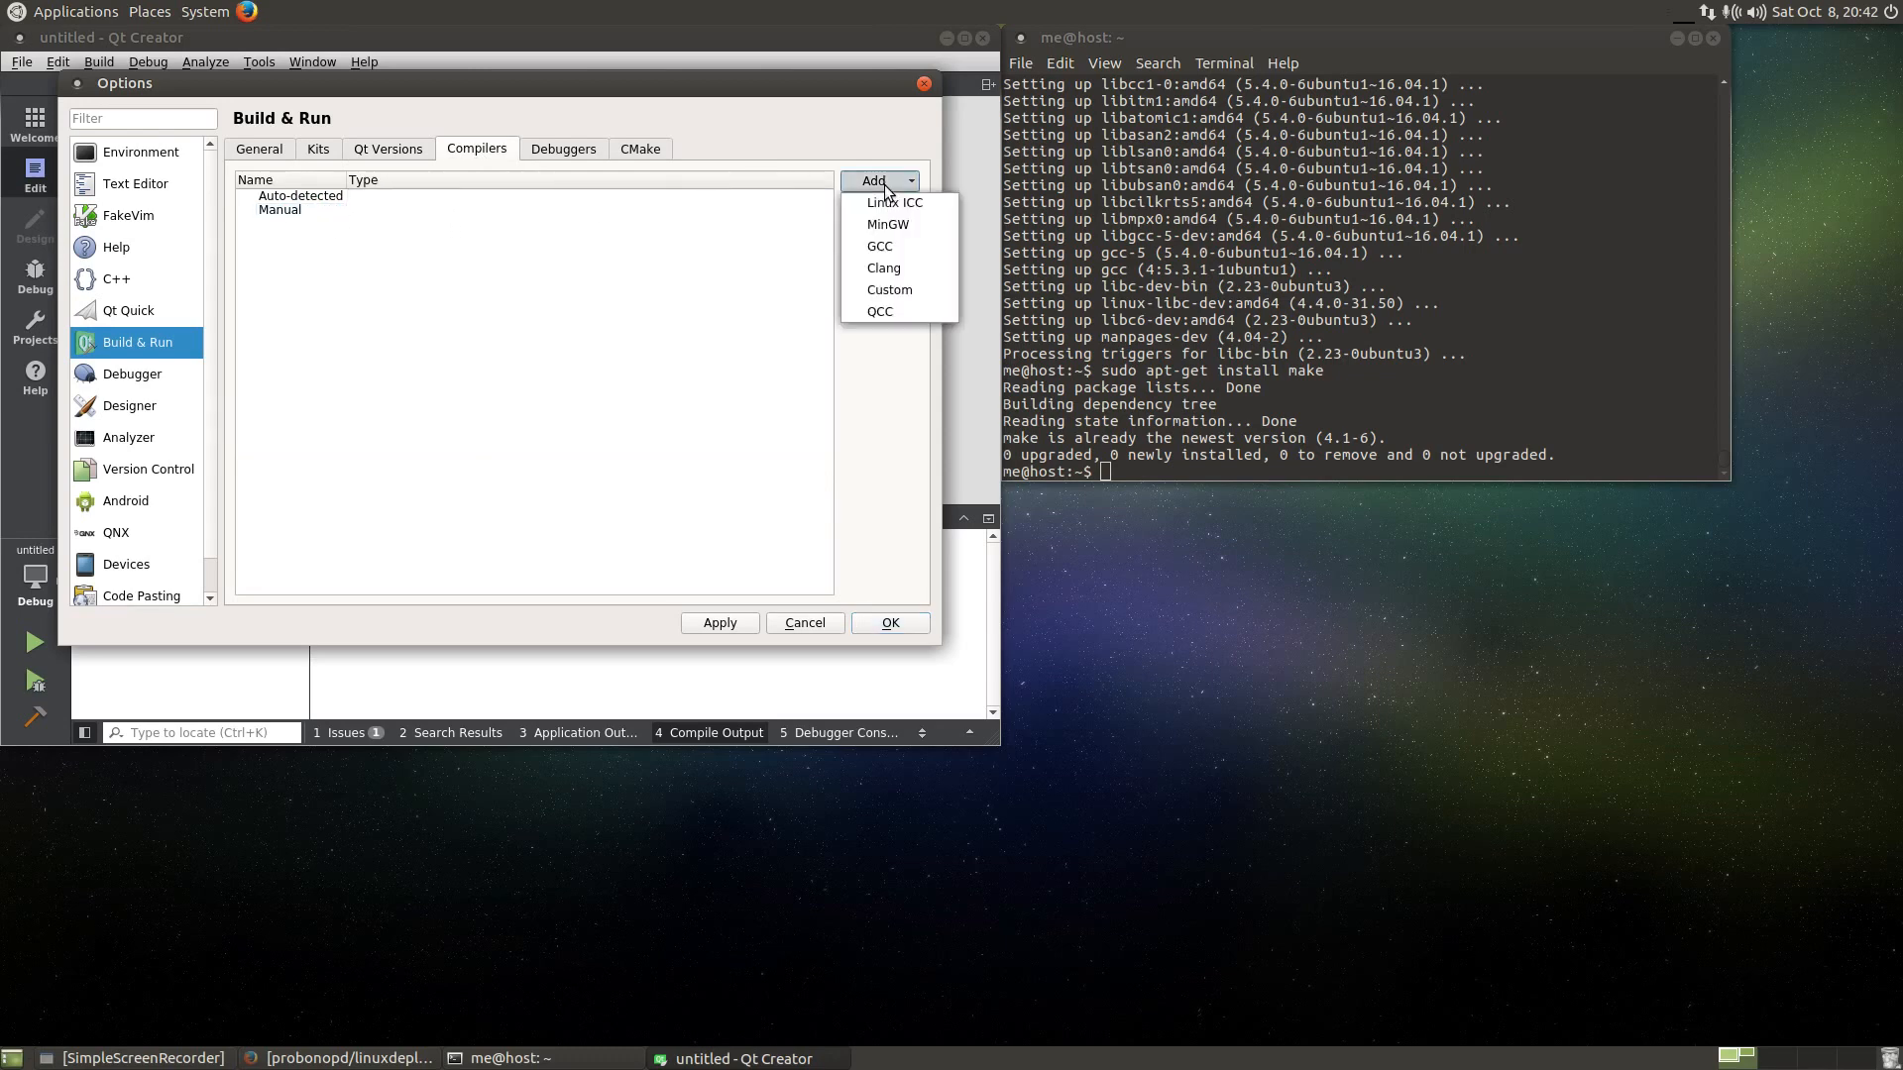
pyautogui.click(878, 246)
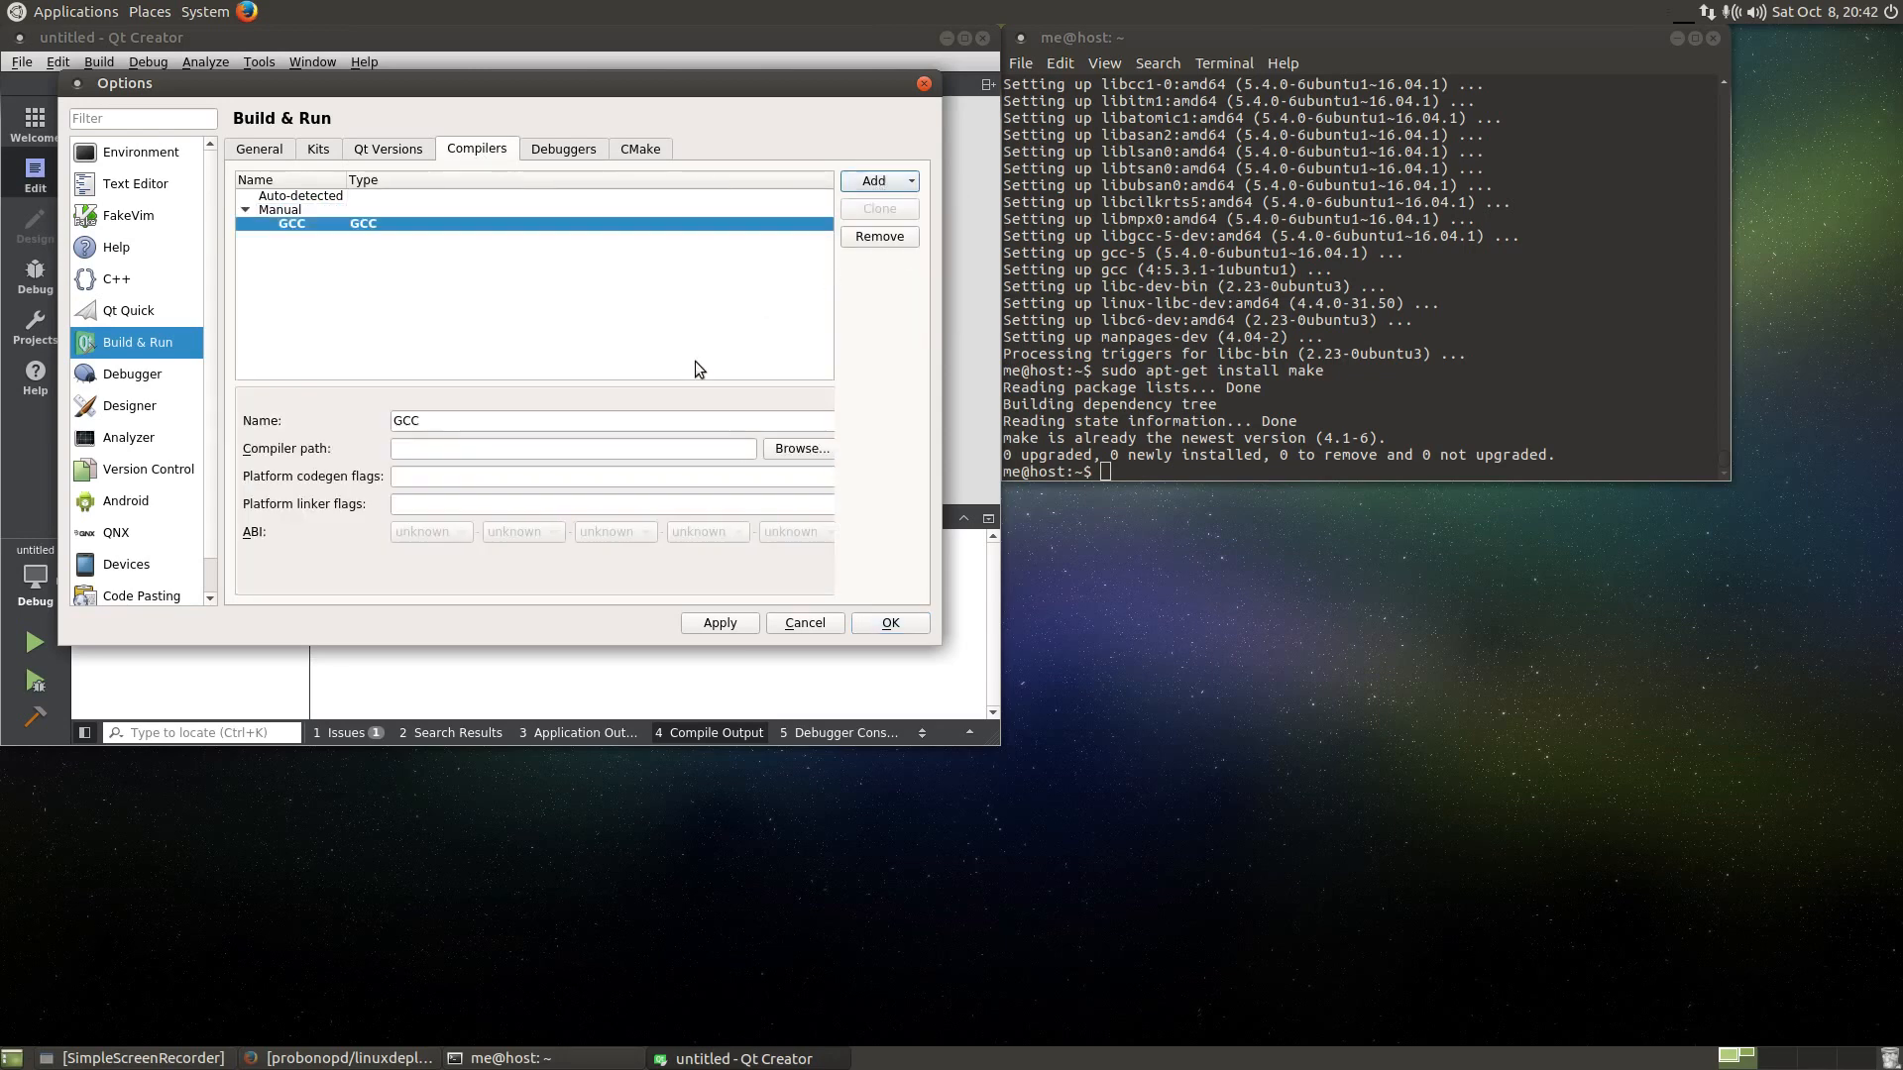
# - Set the compiler path to /usr/bin/gcc and save the options
pyautogui.click(799, 448)
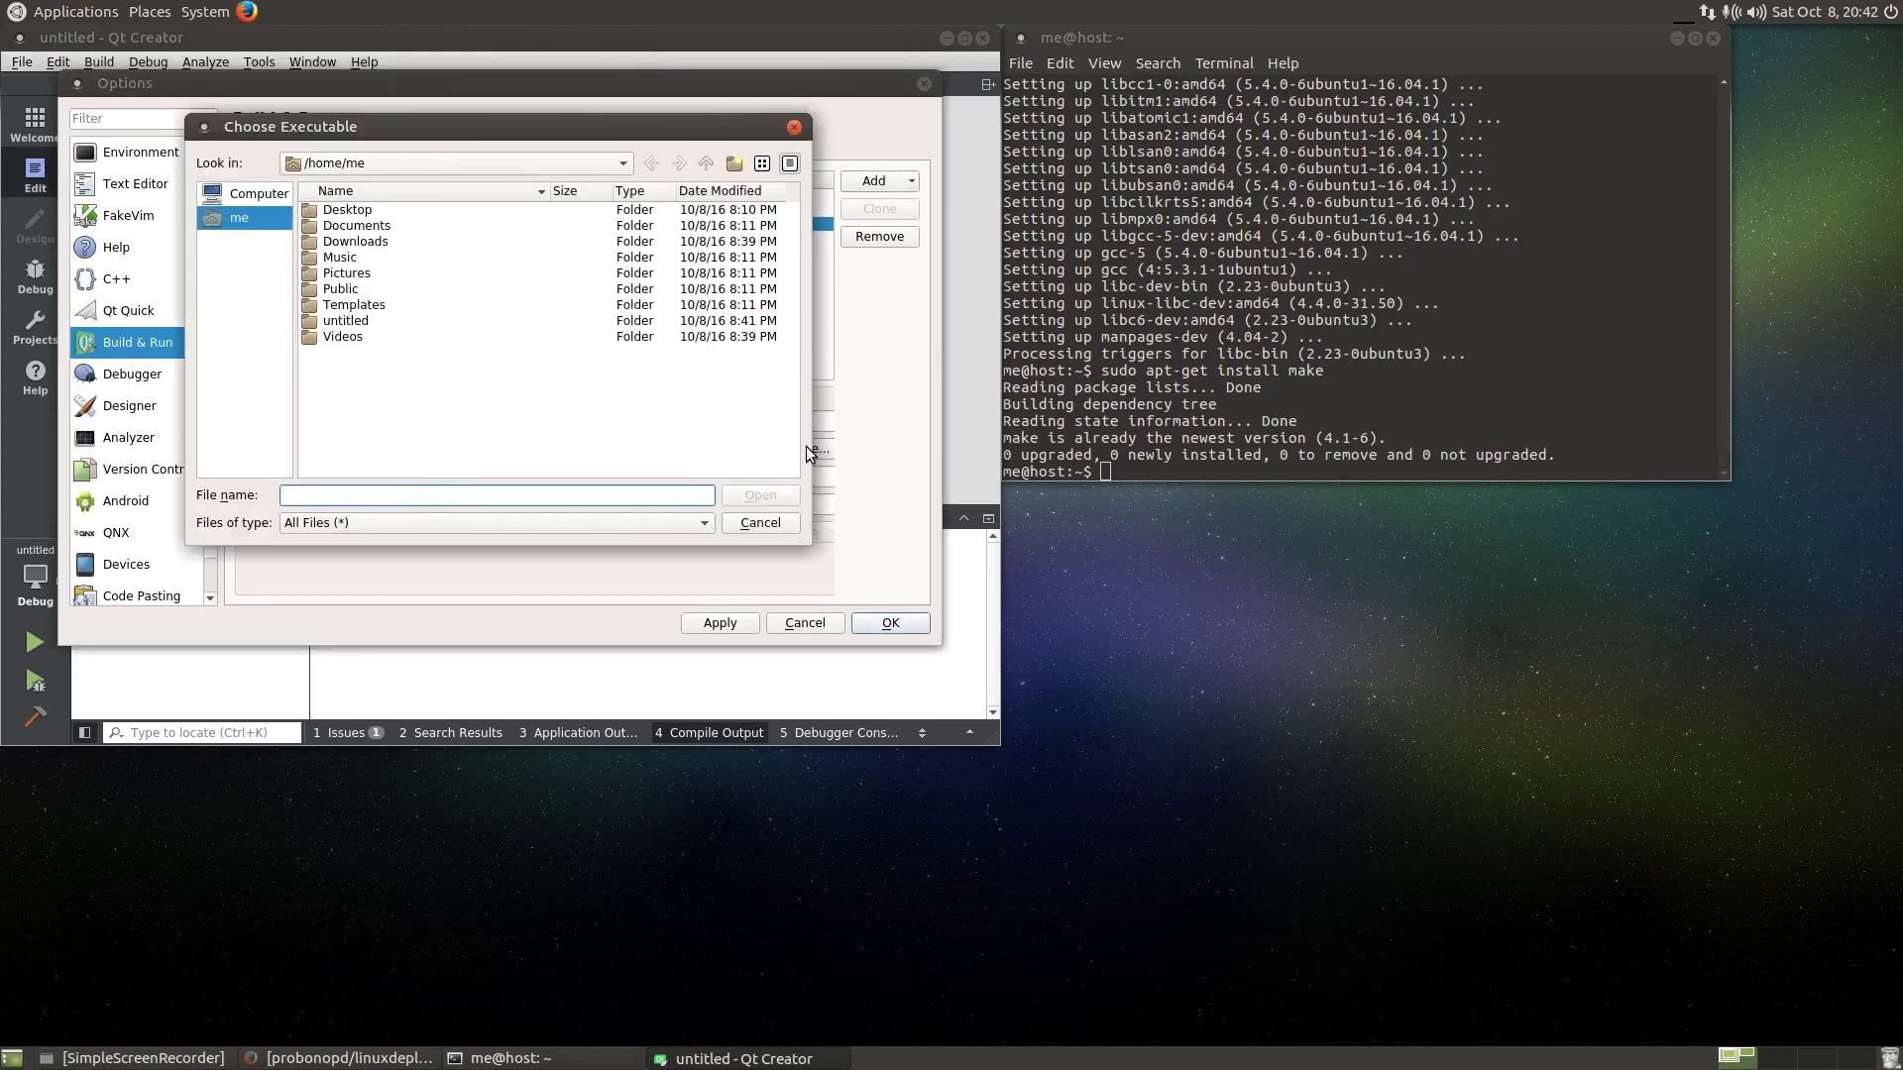
pyautogui.write('/usr/bin')
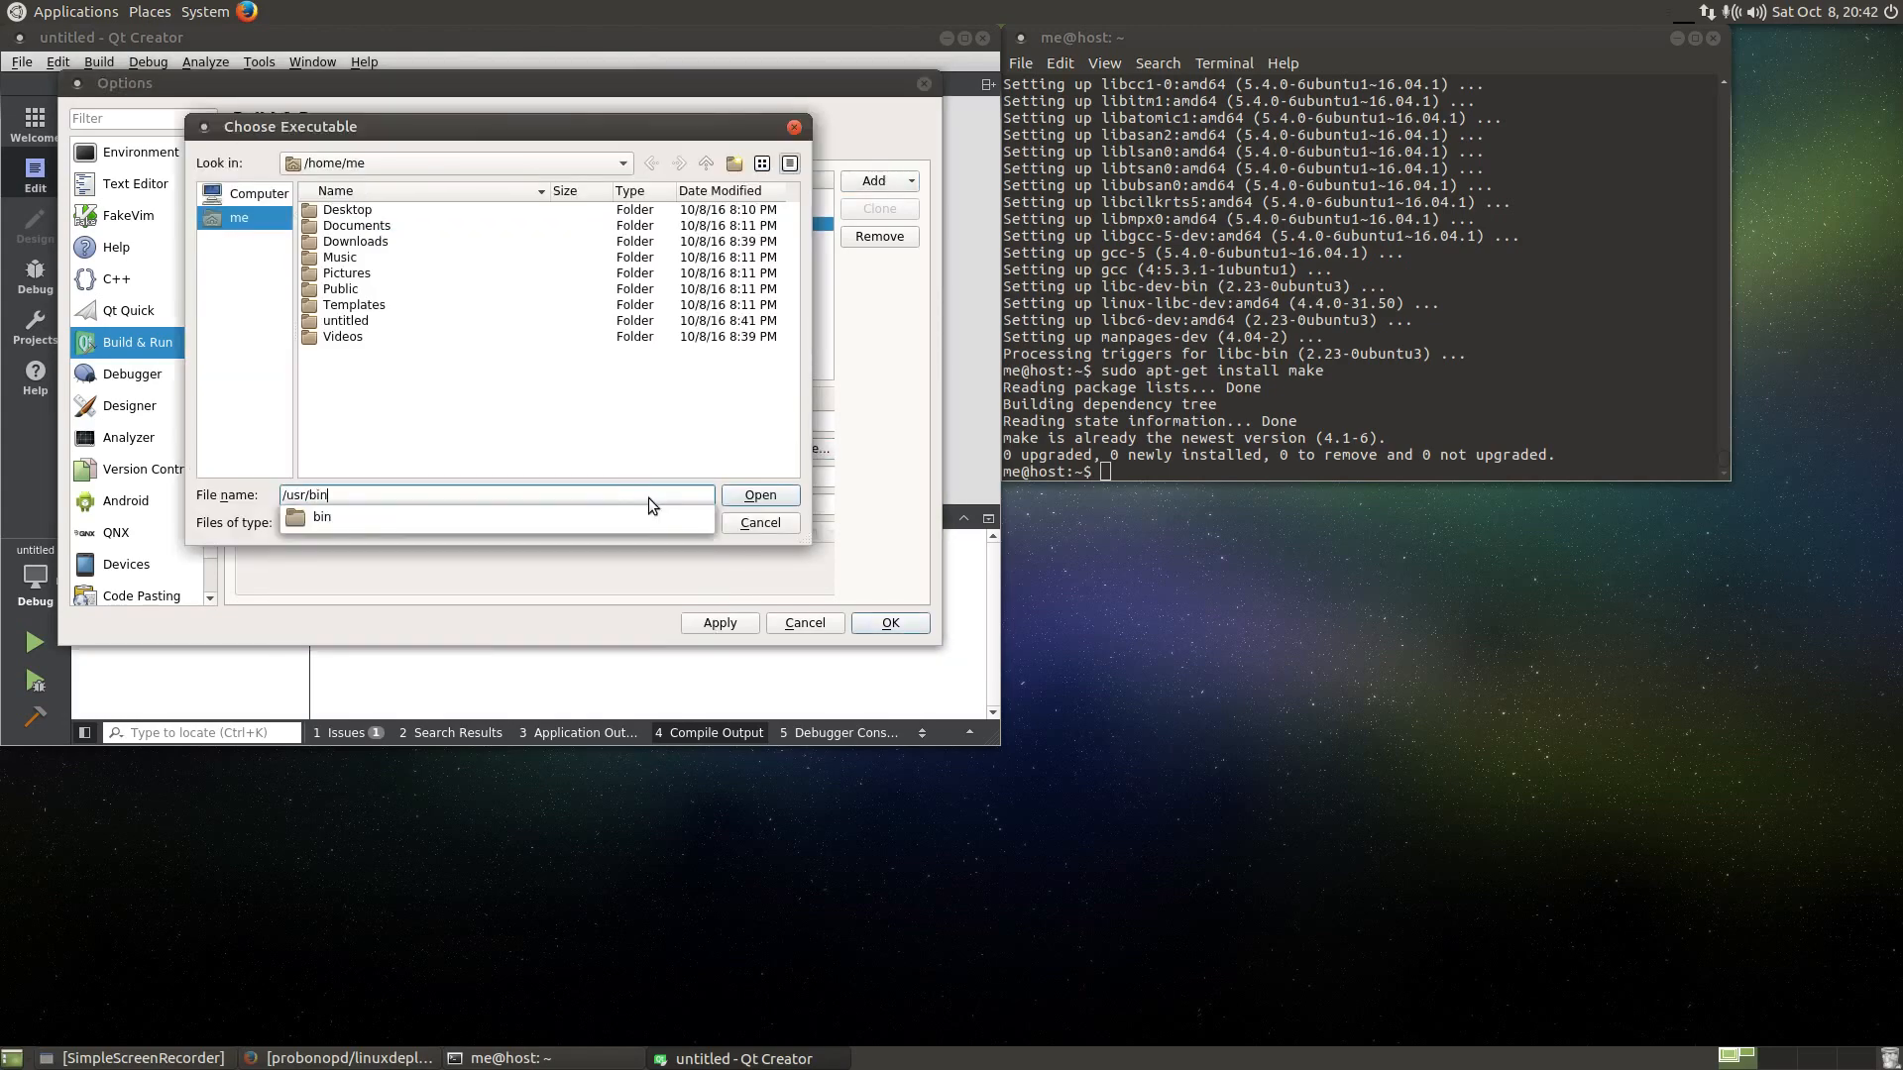
pyautogui.click(759, 495)
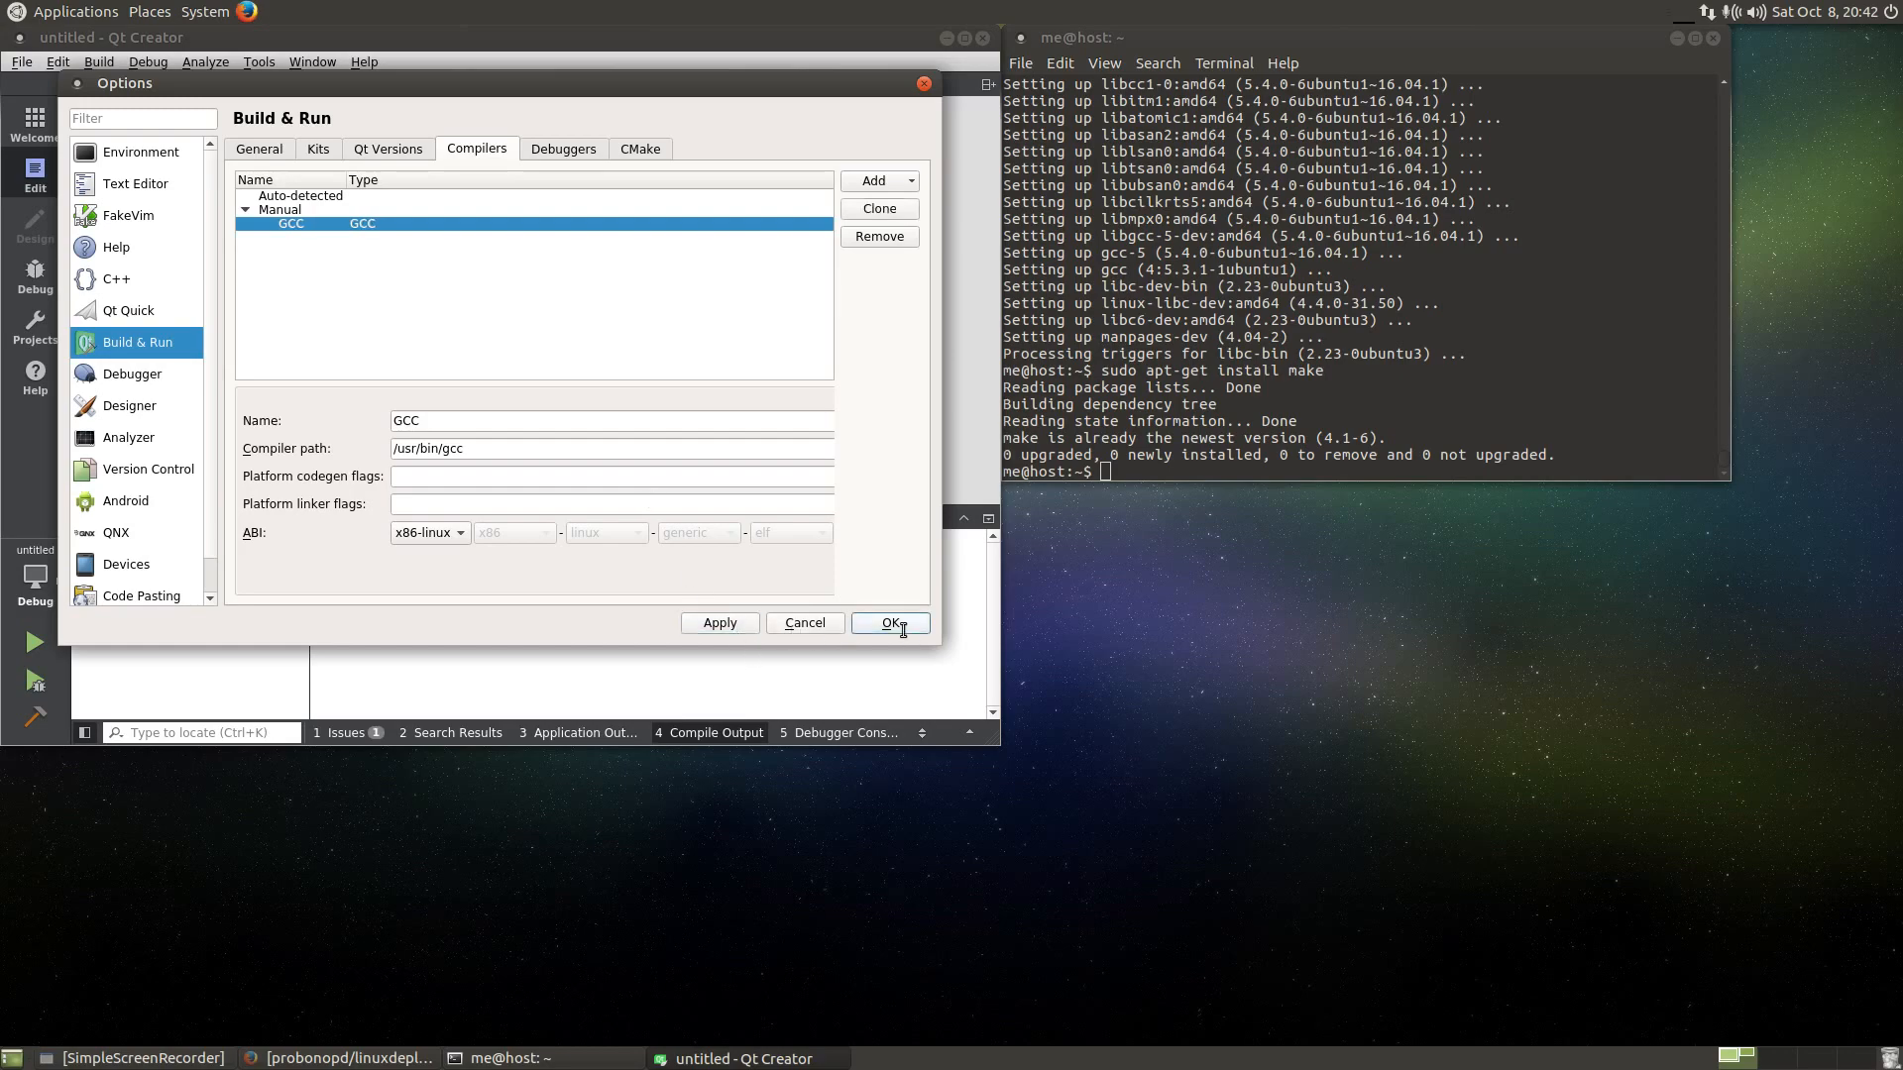
pyautogui.click(890, 623)
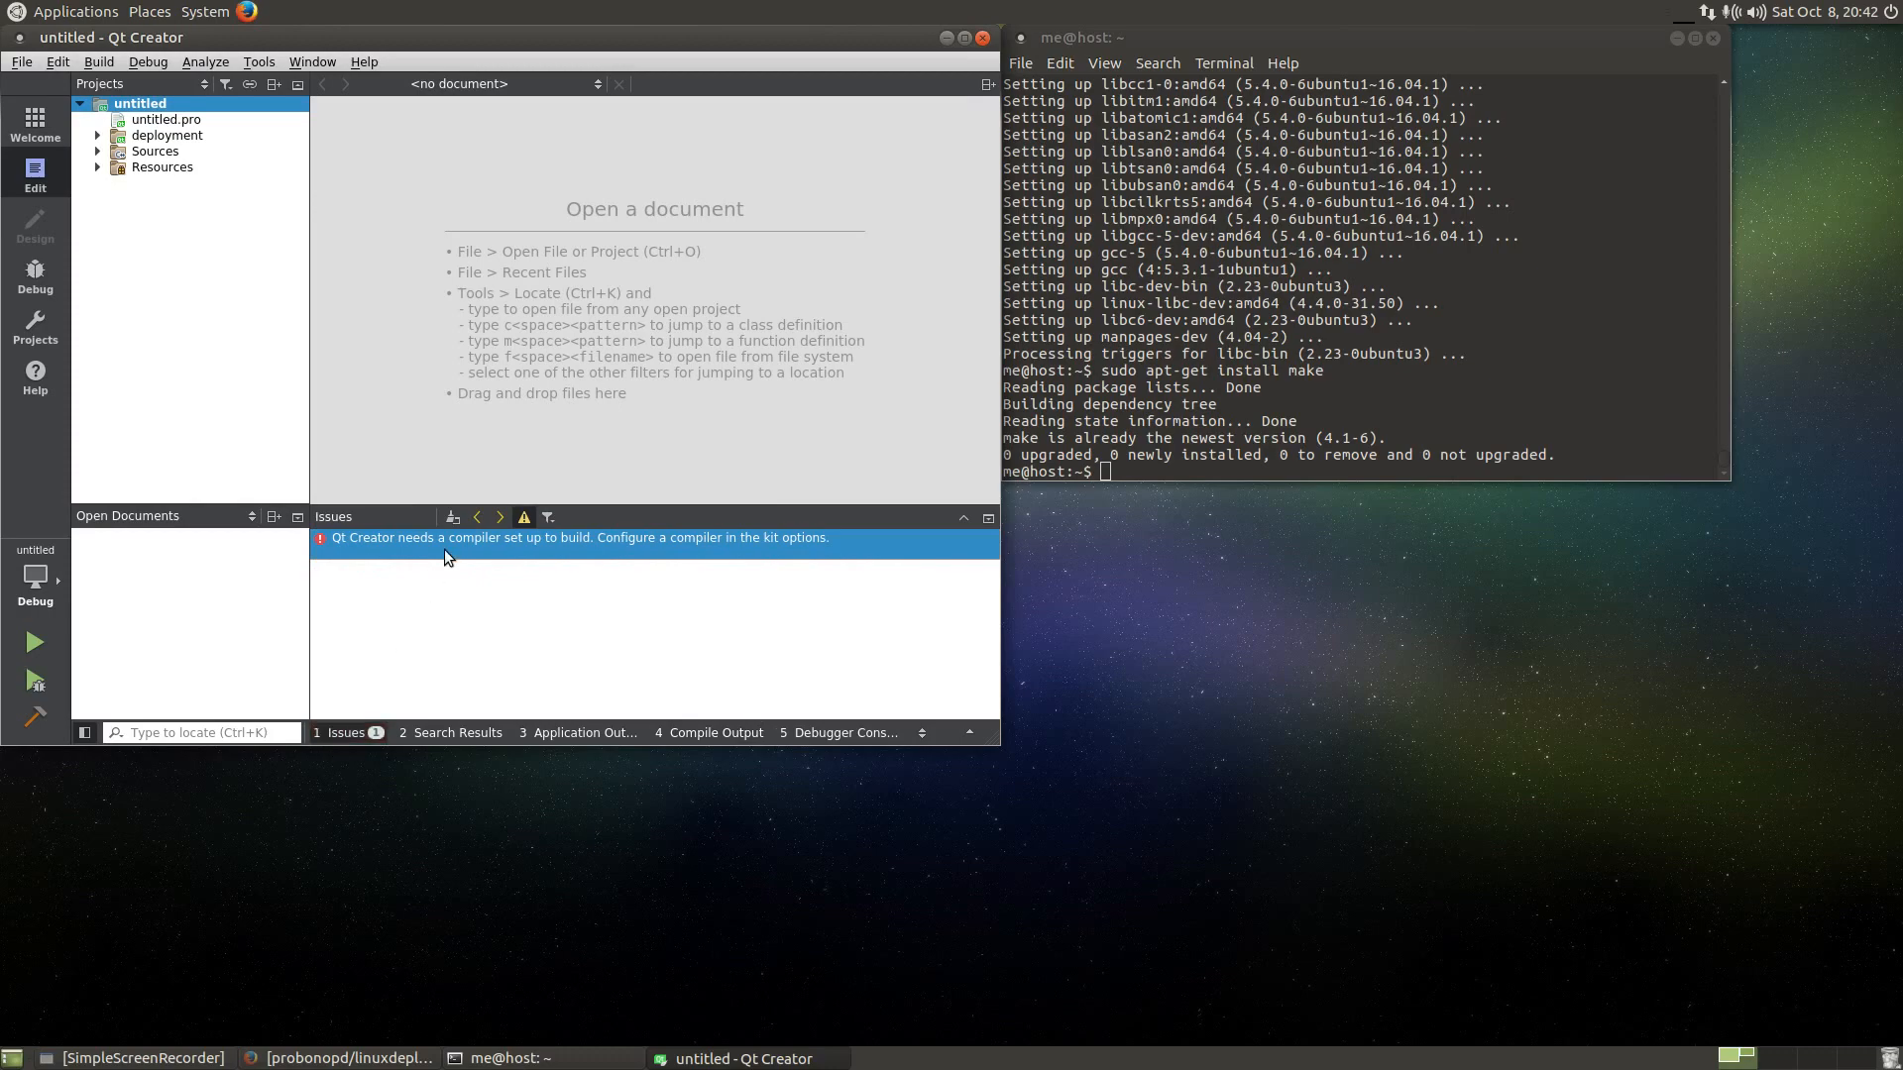
# - Reopen the Compilers options and select the manual GCC entry
pyautogui.click(258, 62)
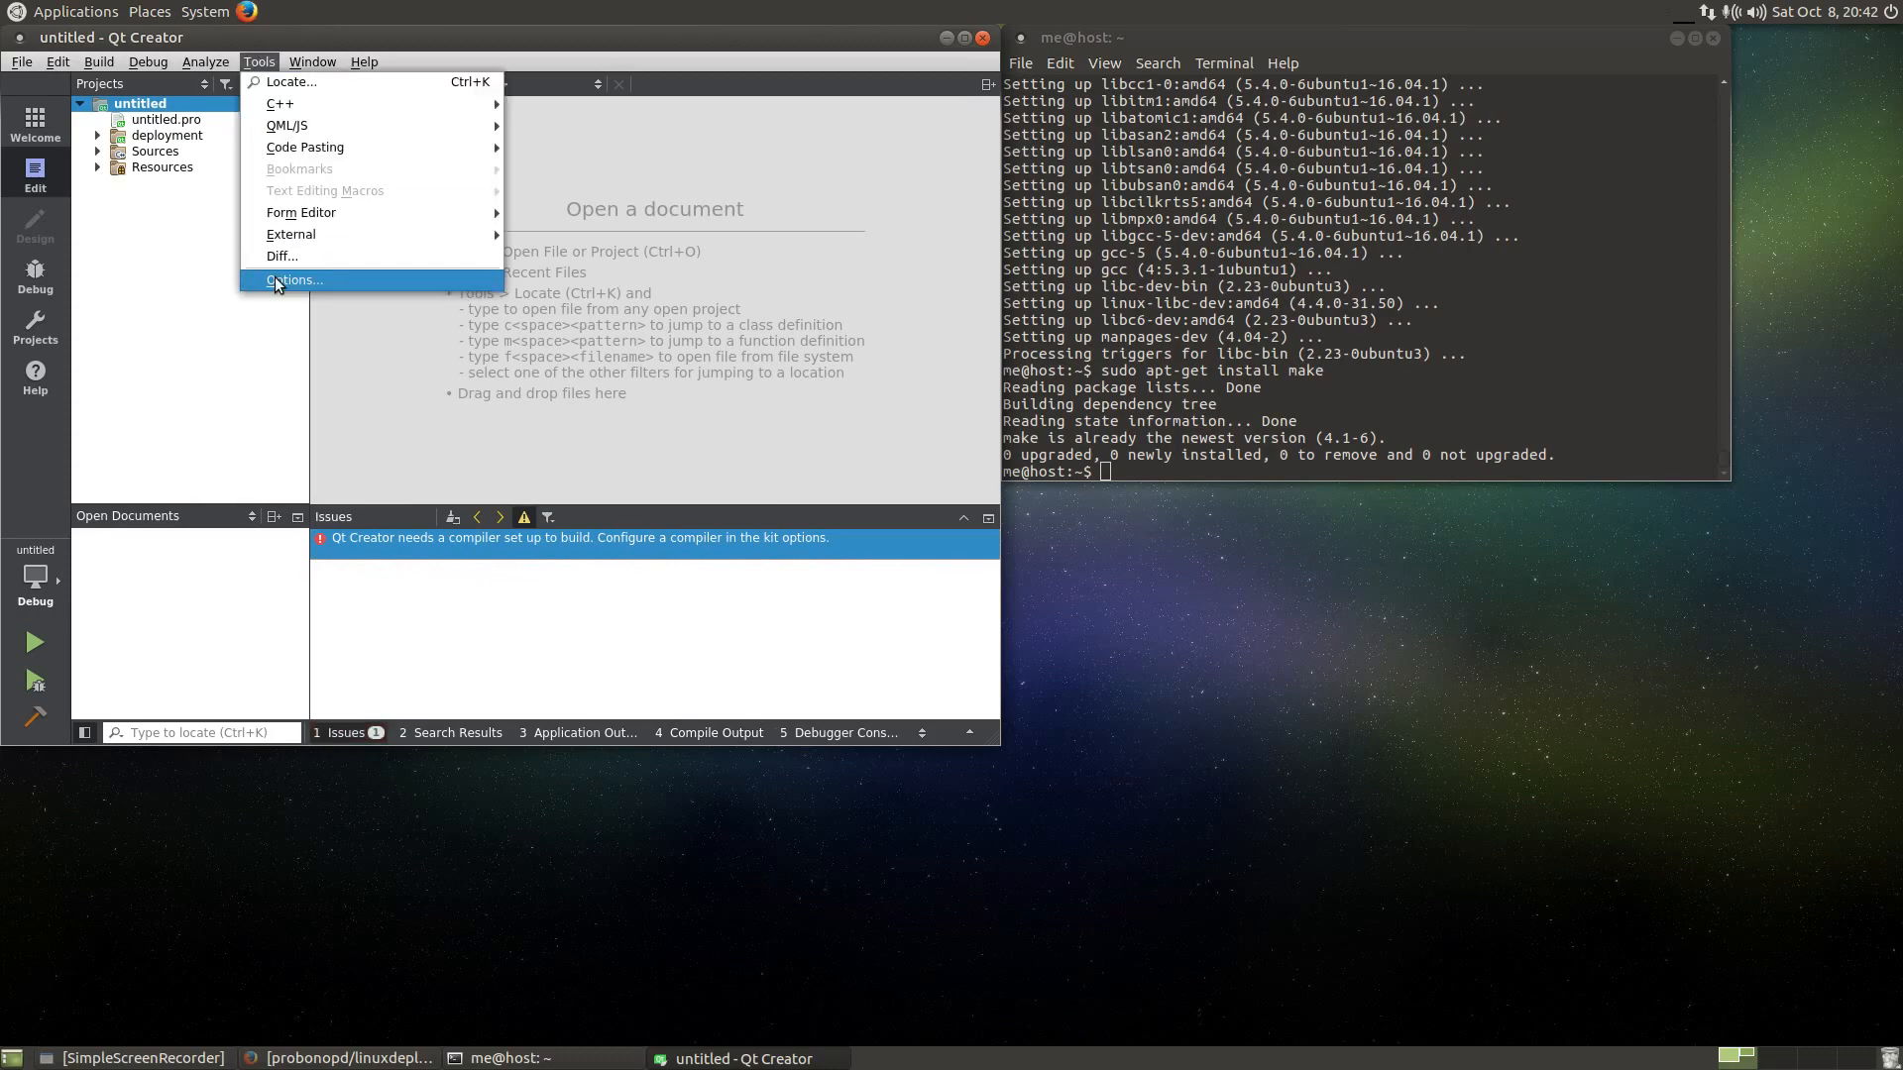
pyautogui.click(293, 280)
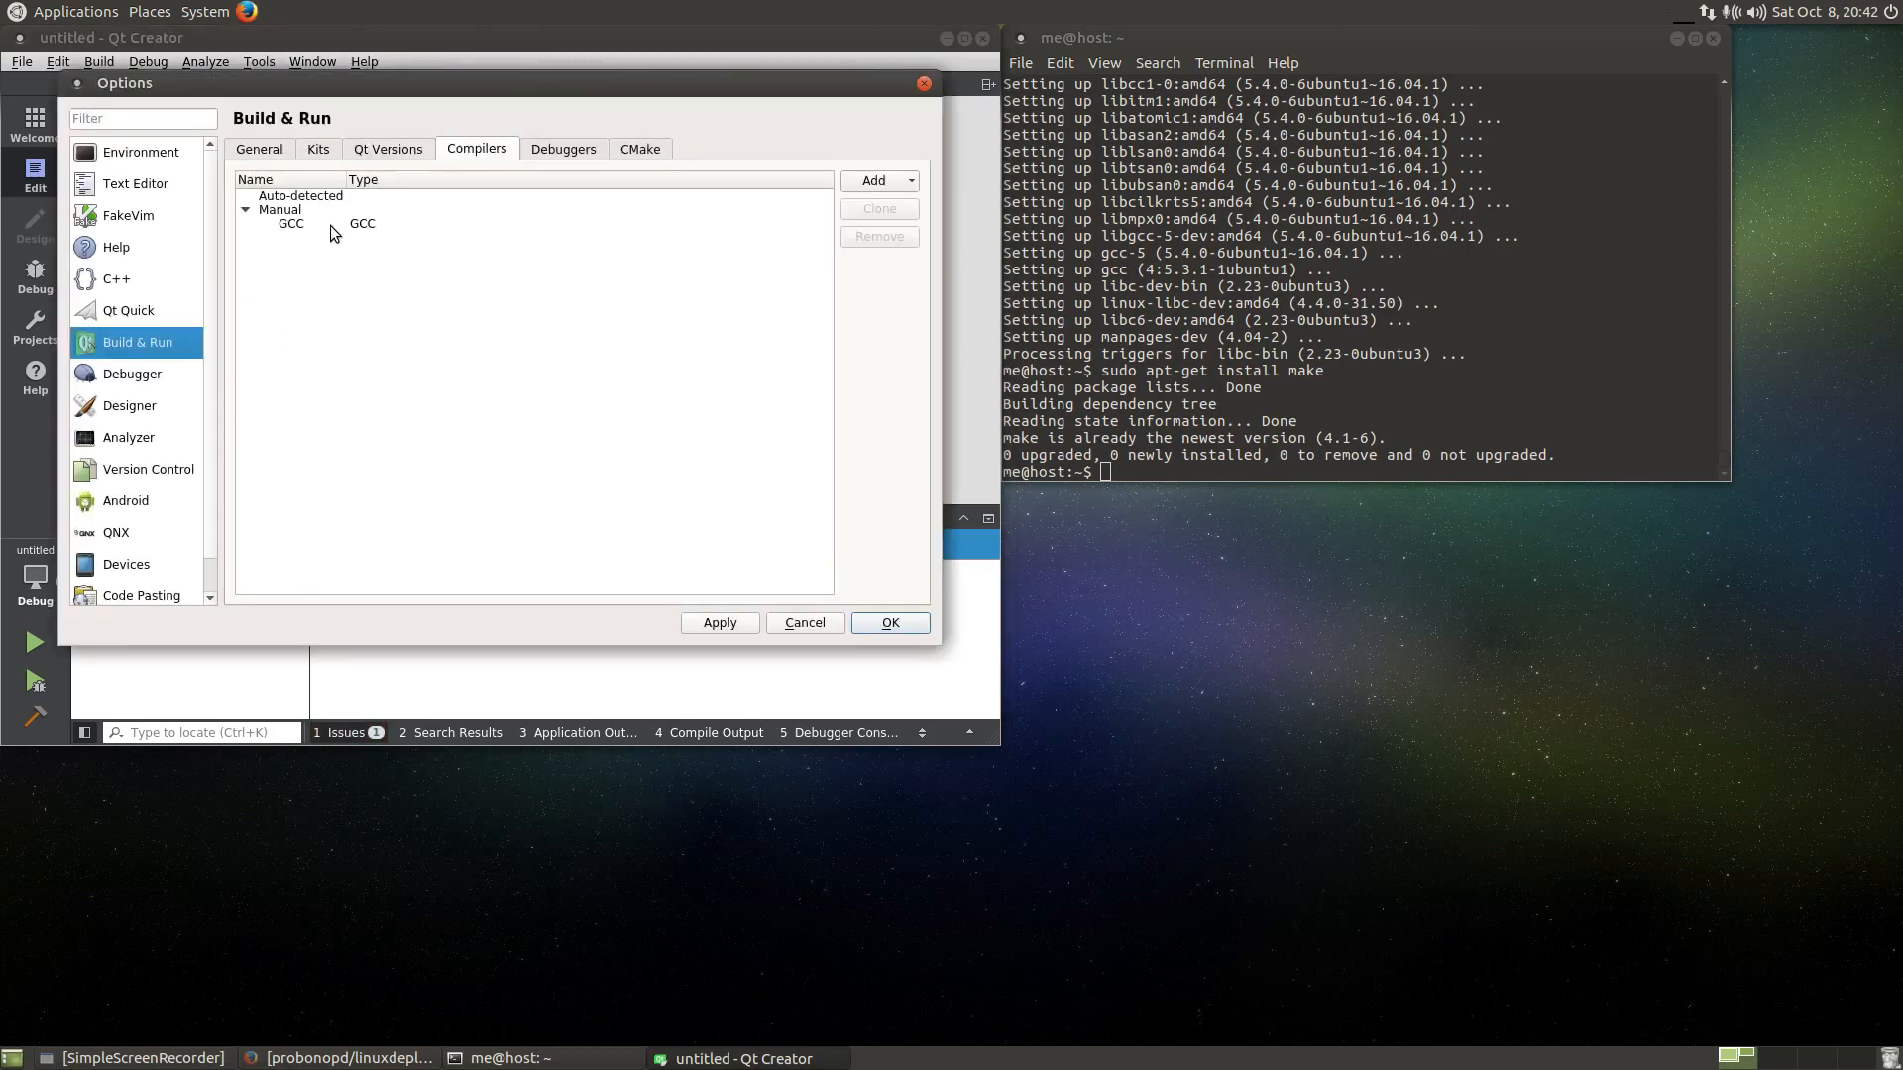
pyautogui.click(290, 224)
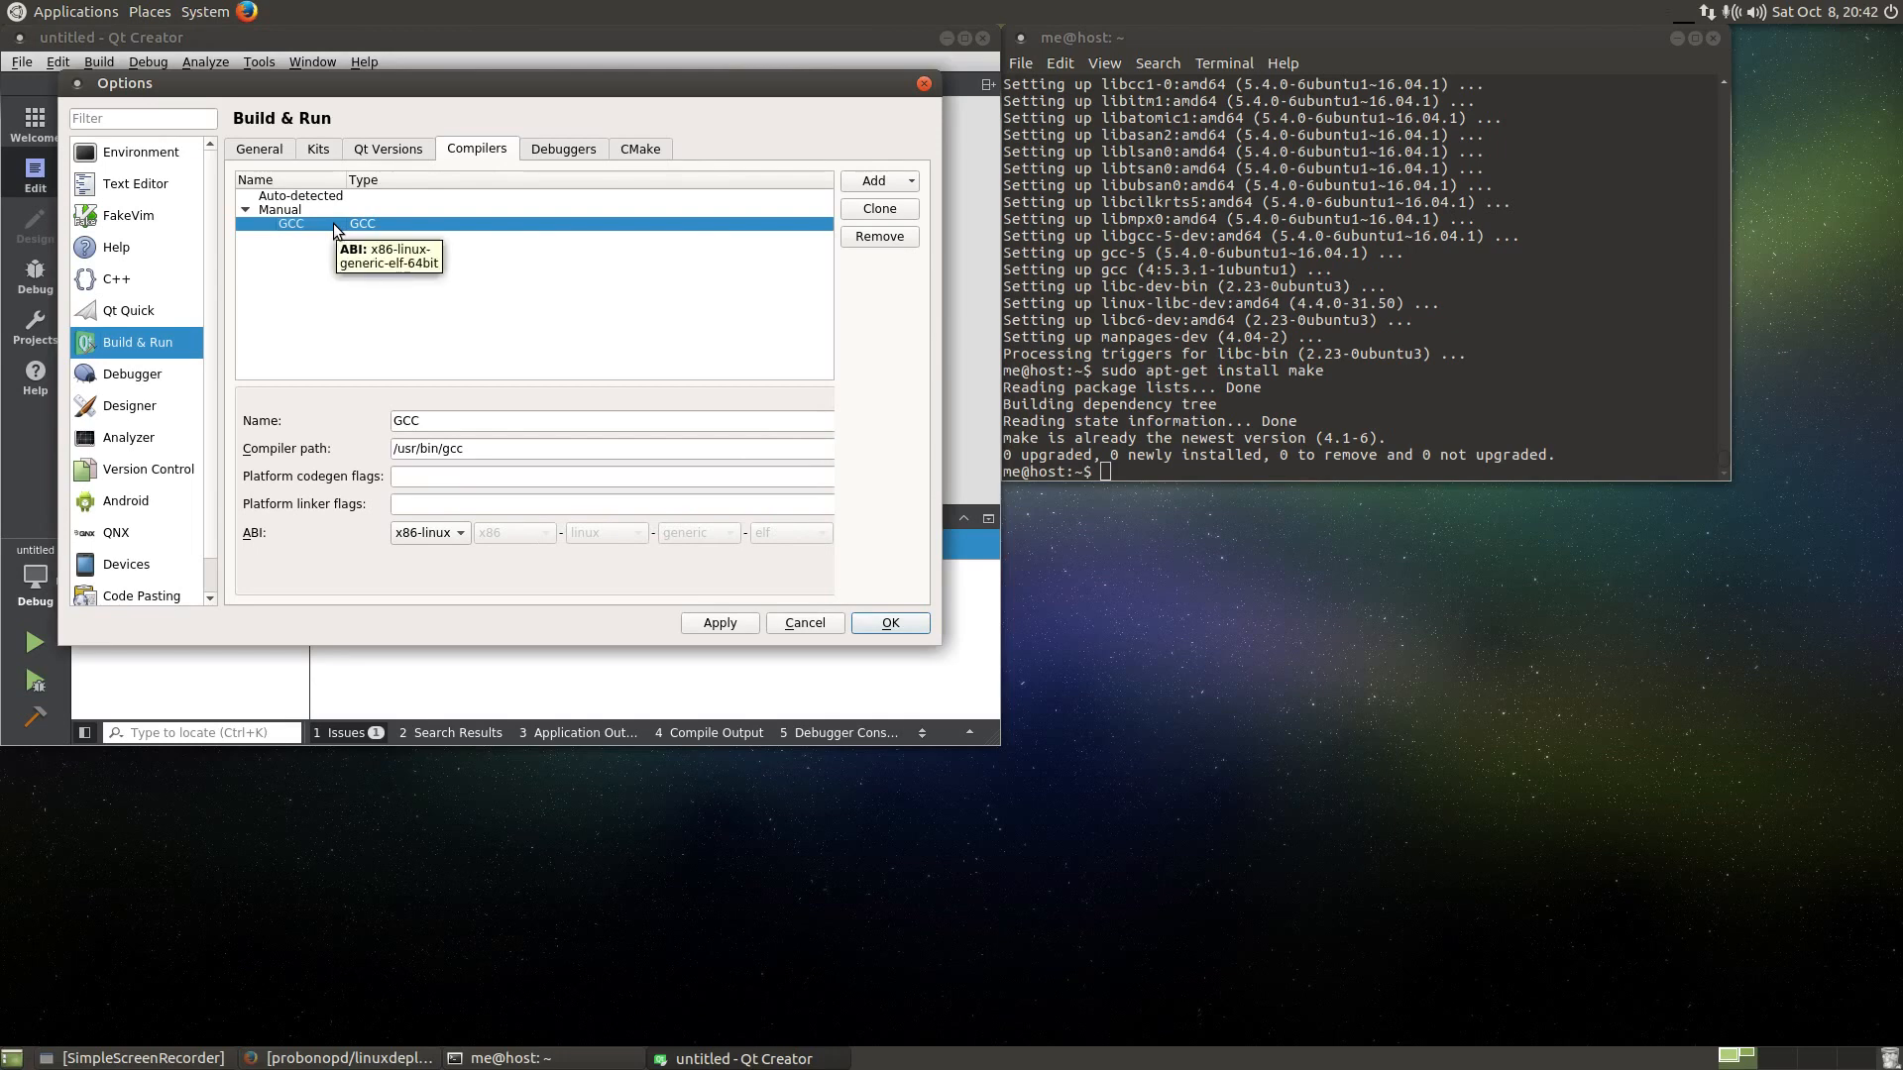
pyautogui.moveTo(656, 591)
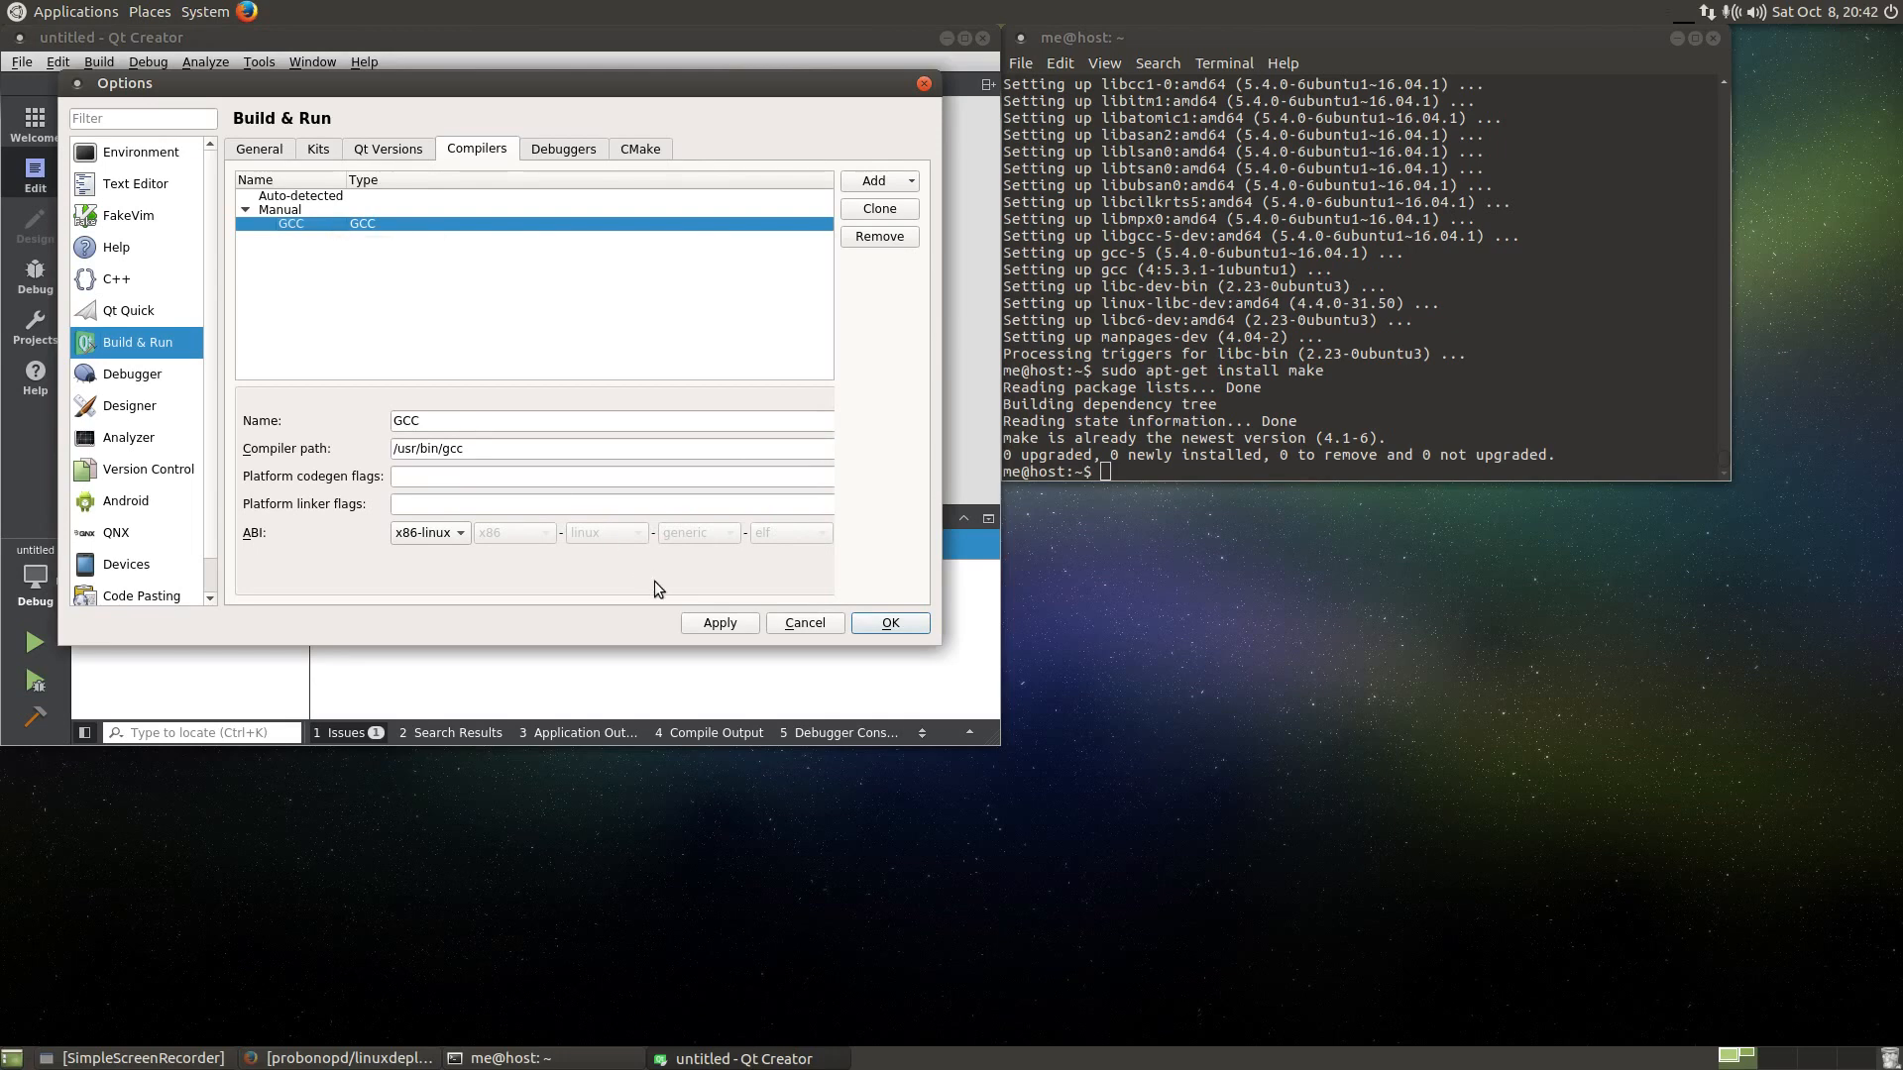
pyautogui.click(300, 196)
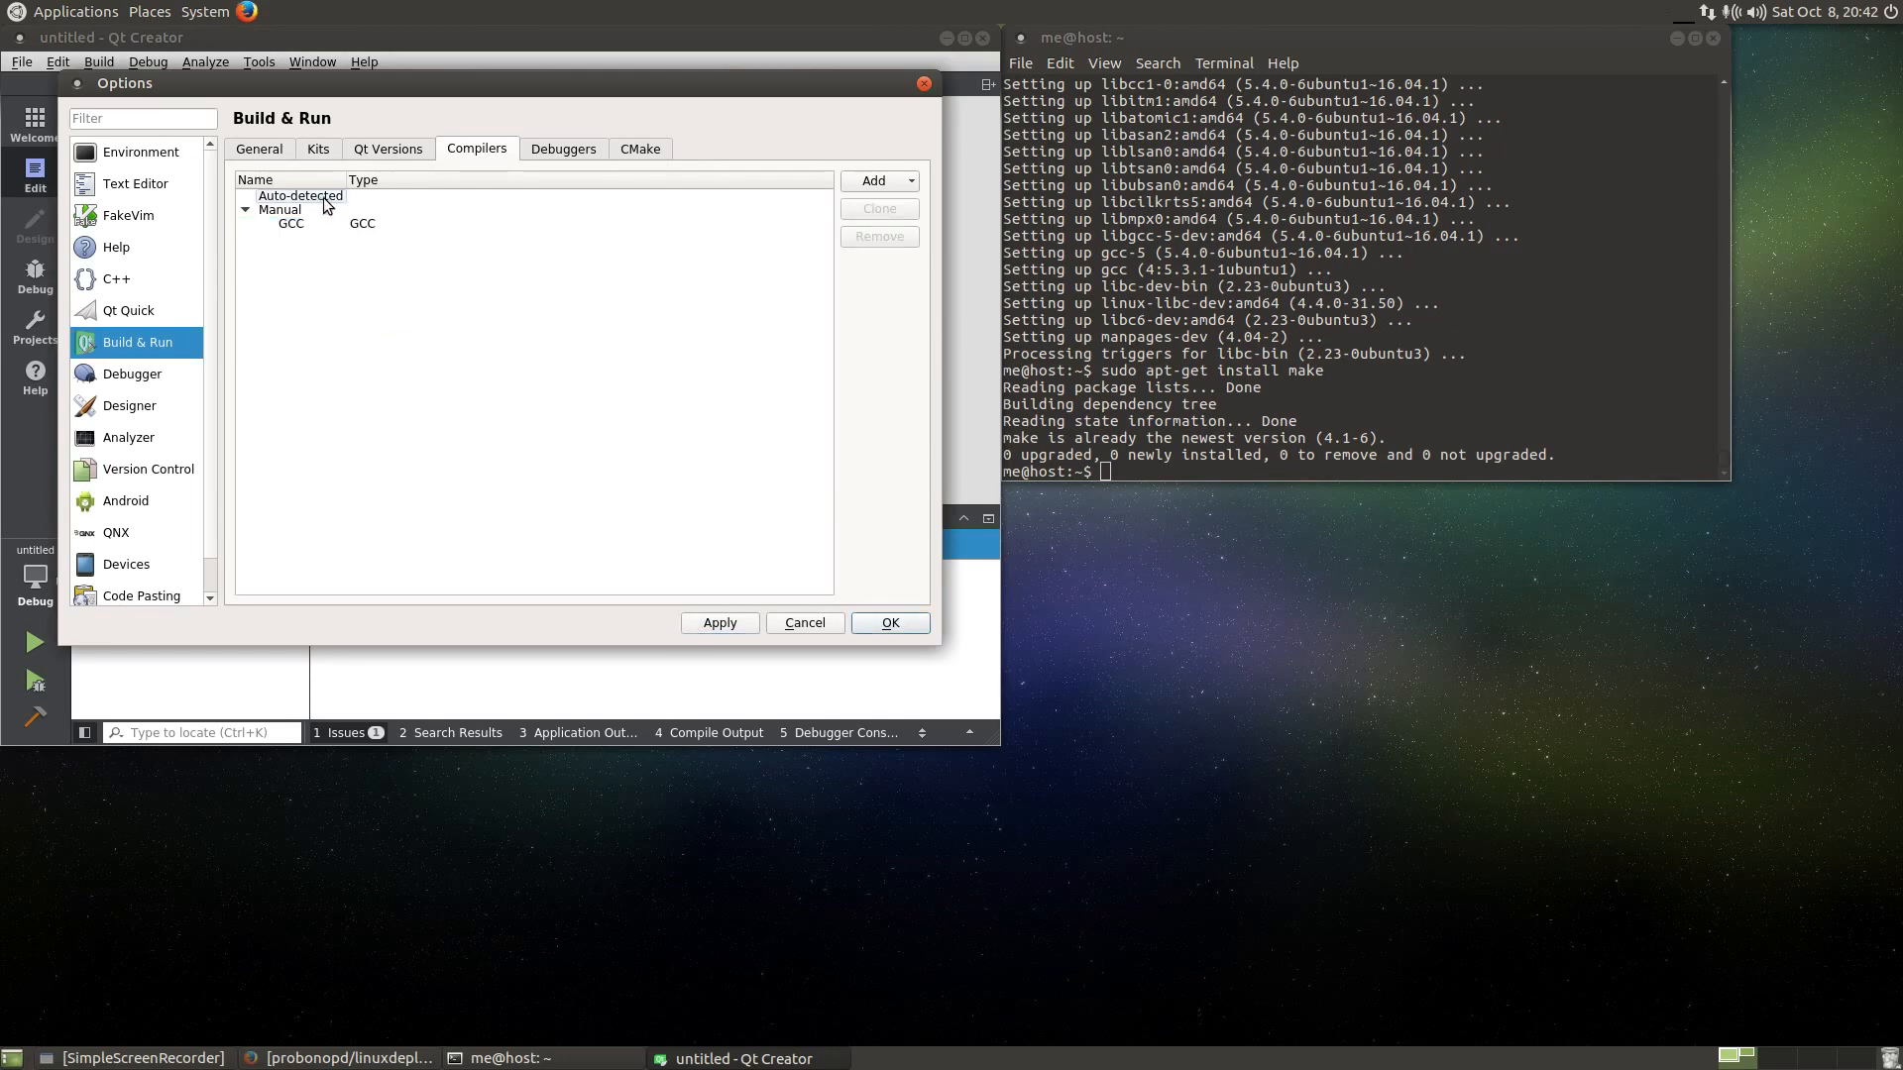
pyautogui.click(291, 224)
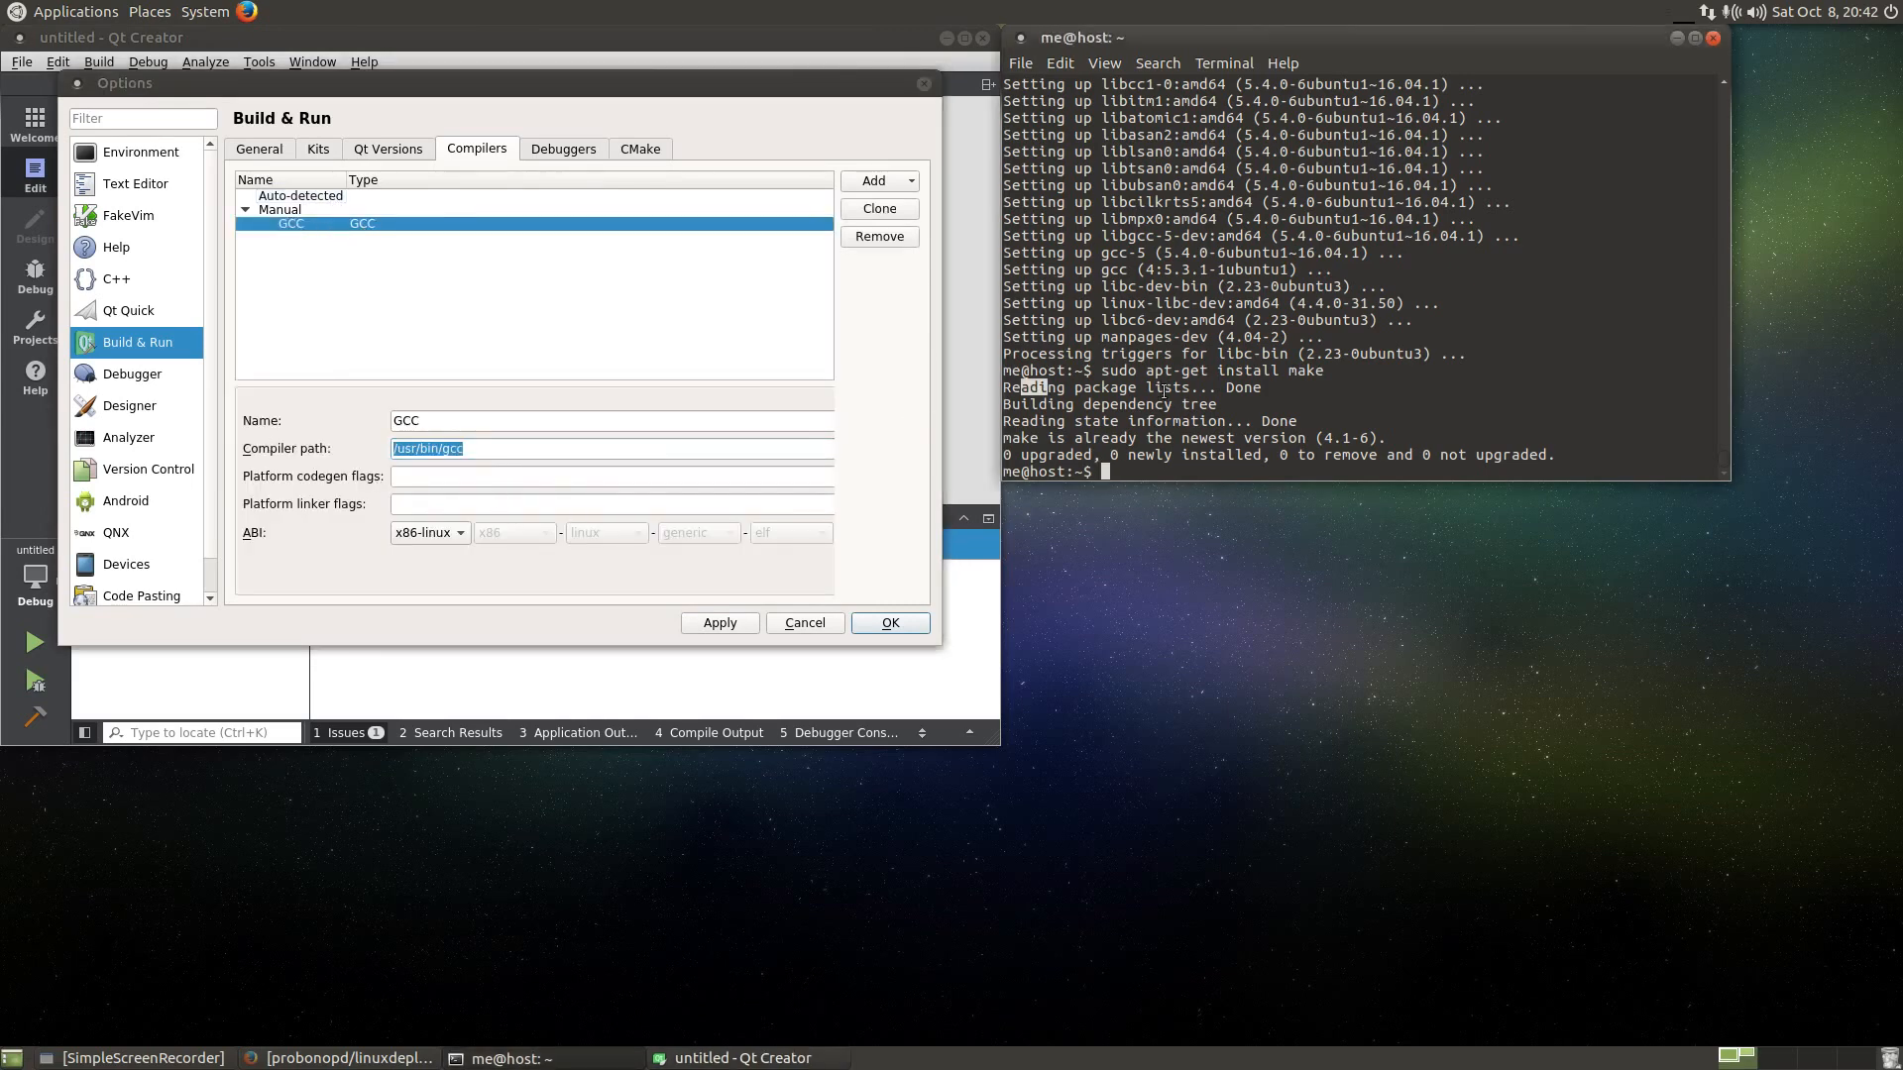
# - Run /usr/bin/gcc in the terminal to verify it, then apply the compiler settings
pyautogui.write('adt')
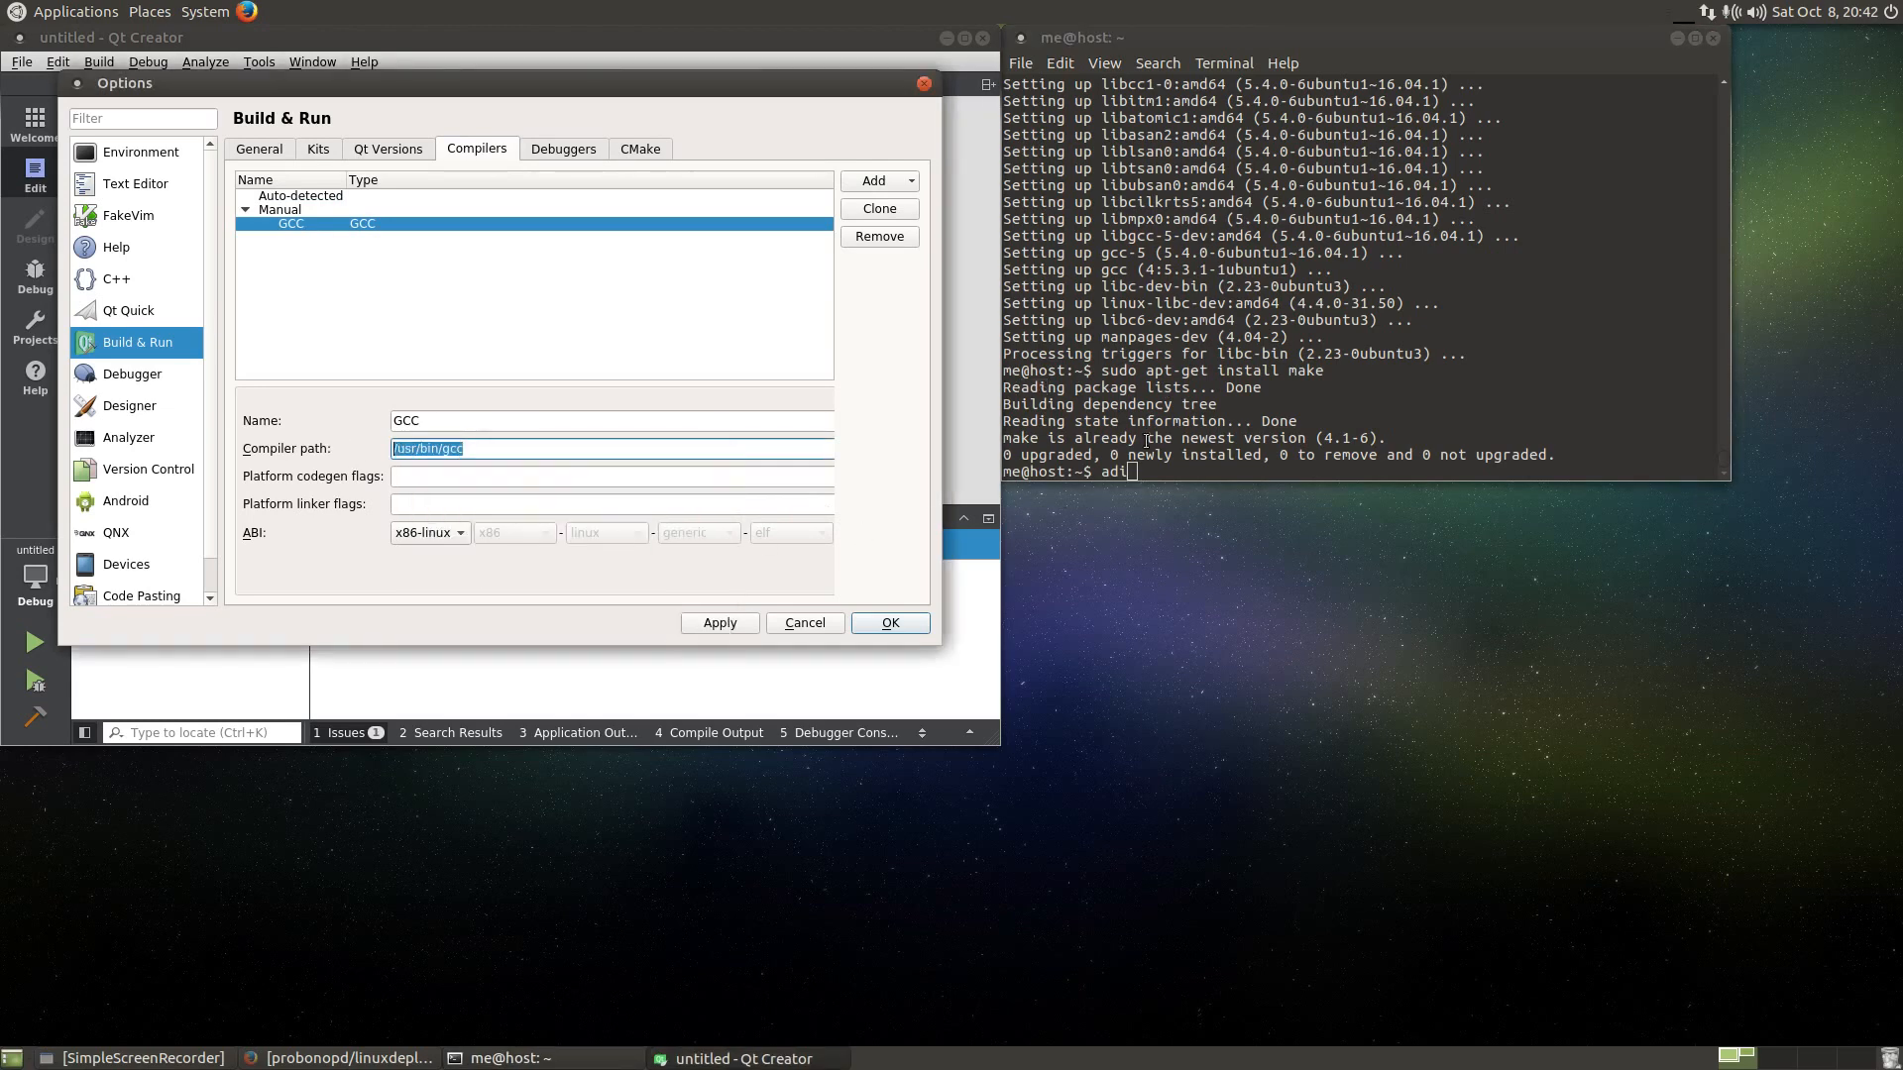
pyautogui.write('/usr/bin/gcc')
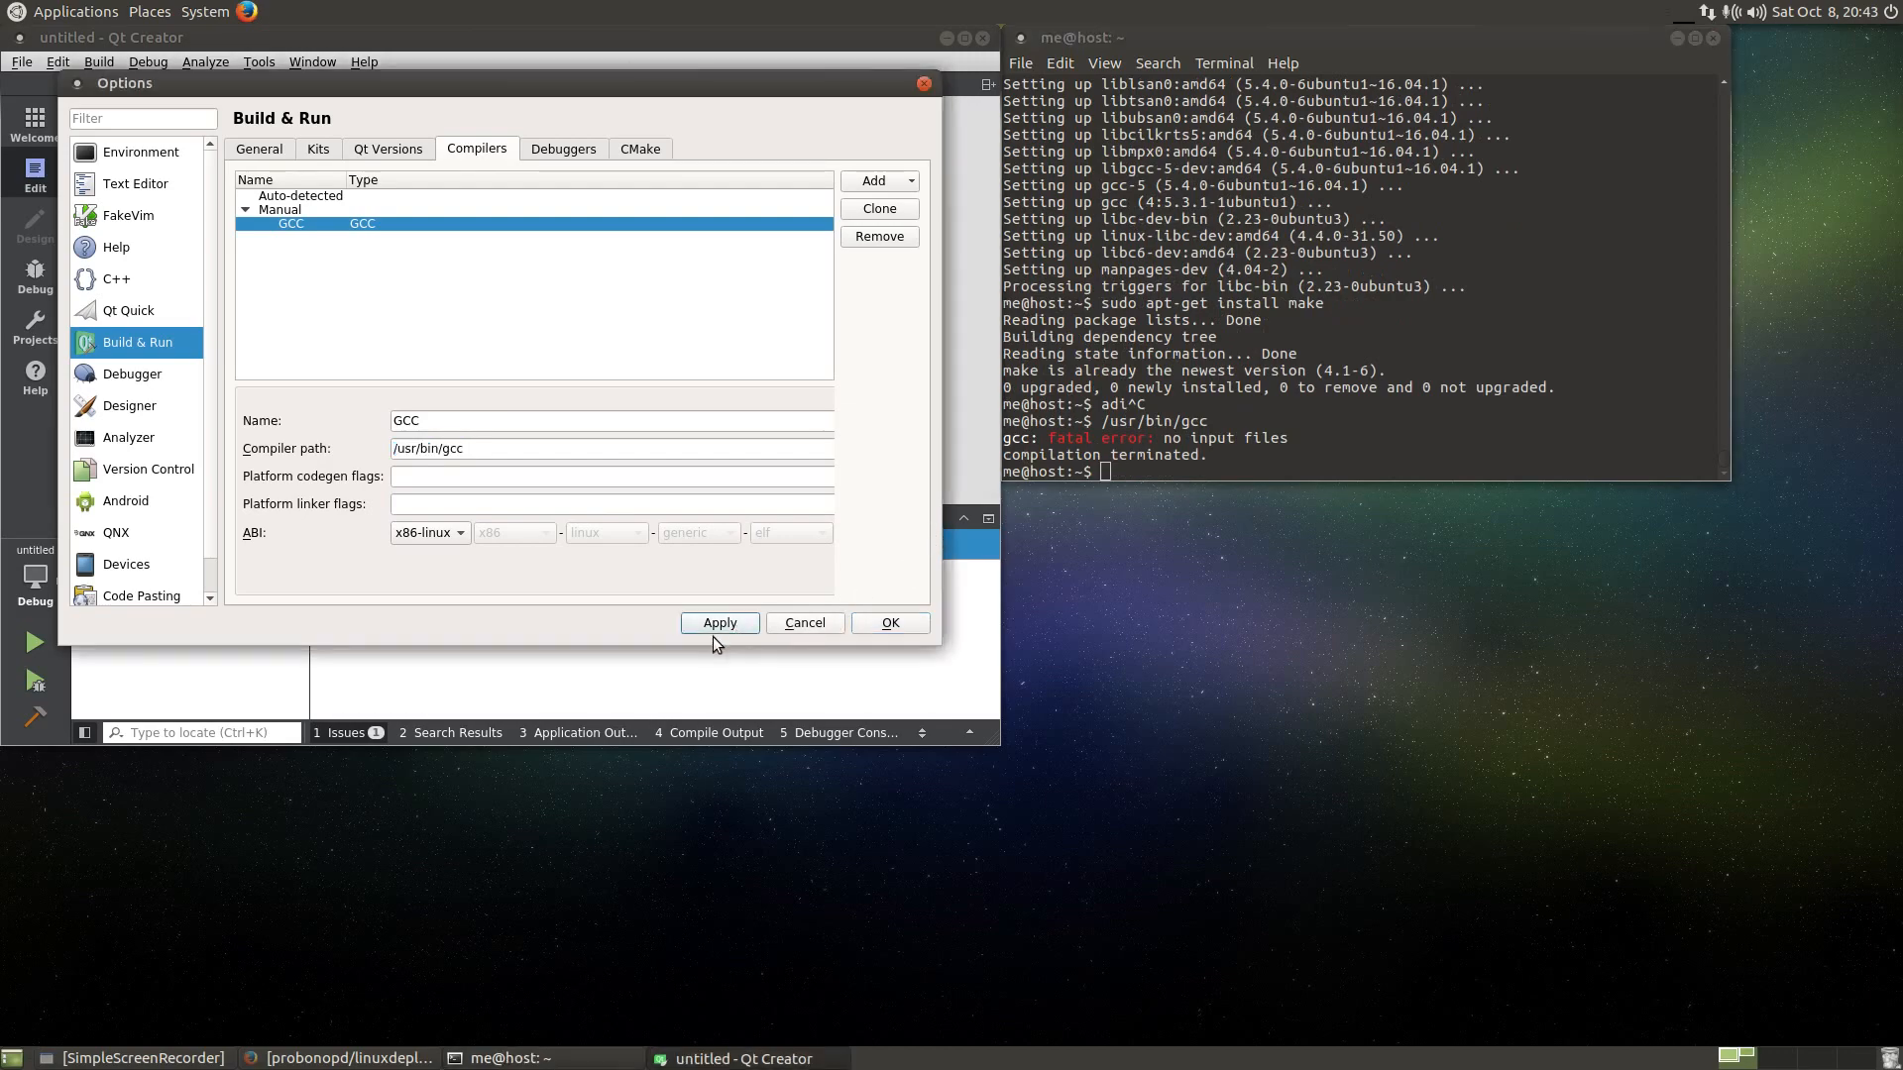
pyautogui.click(890, 623)
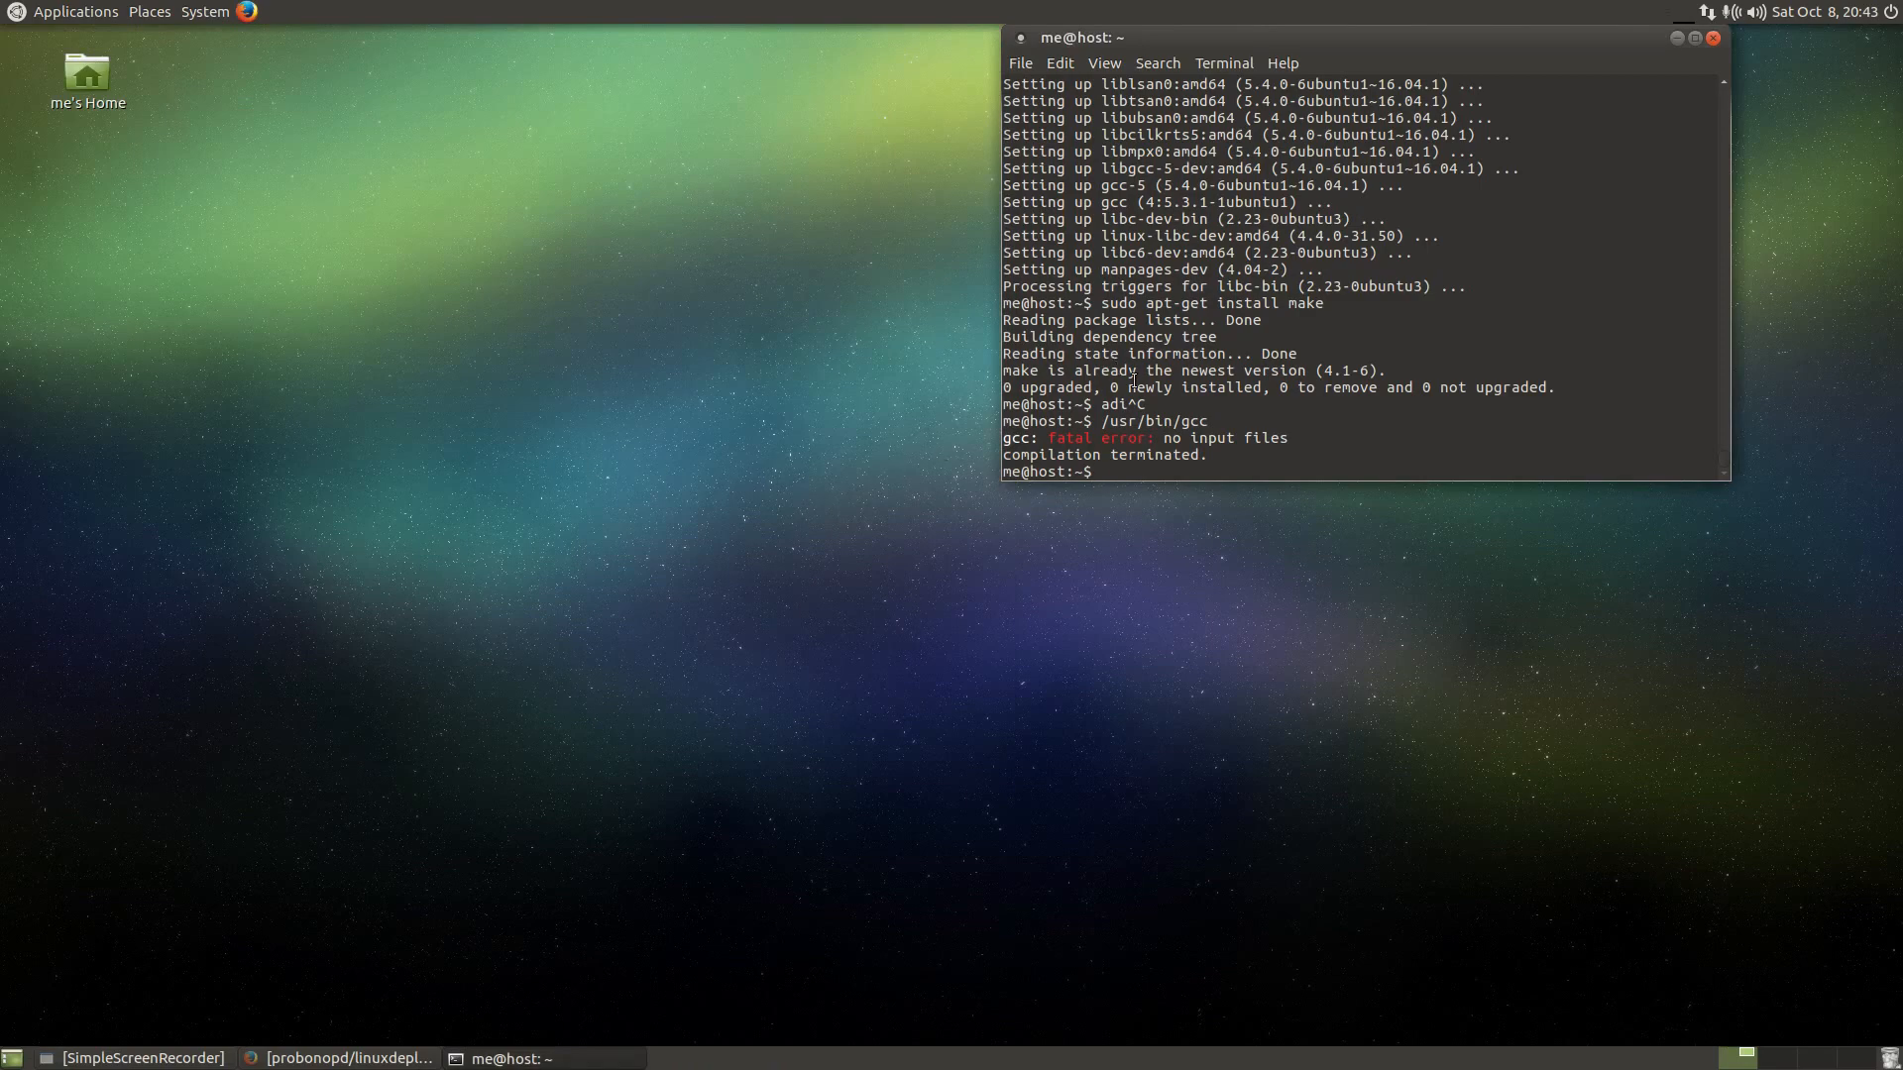
# - Search the home folder for Qt-related files with find /home/me/ | grep Qt
pyautogui.write('rm -rf')
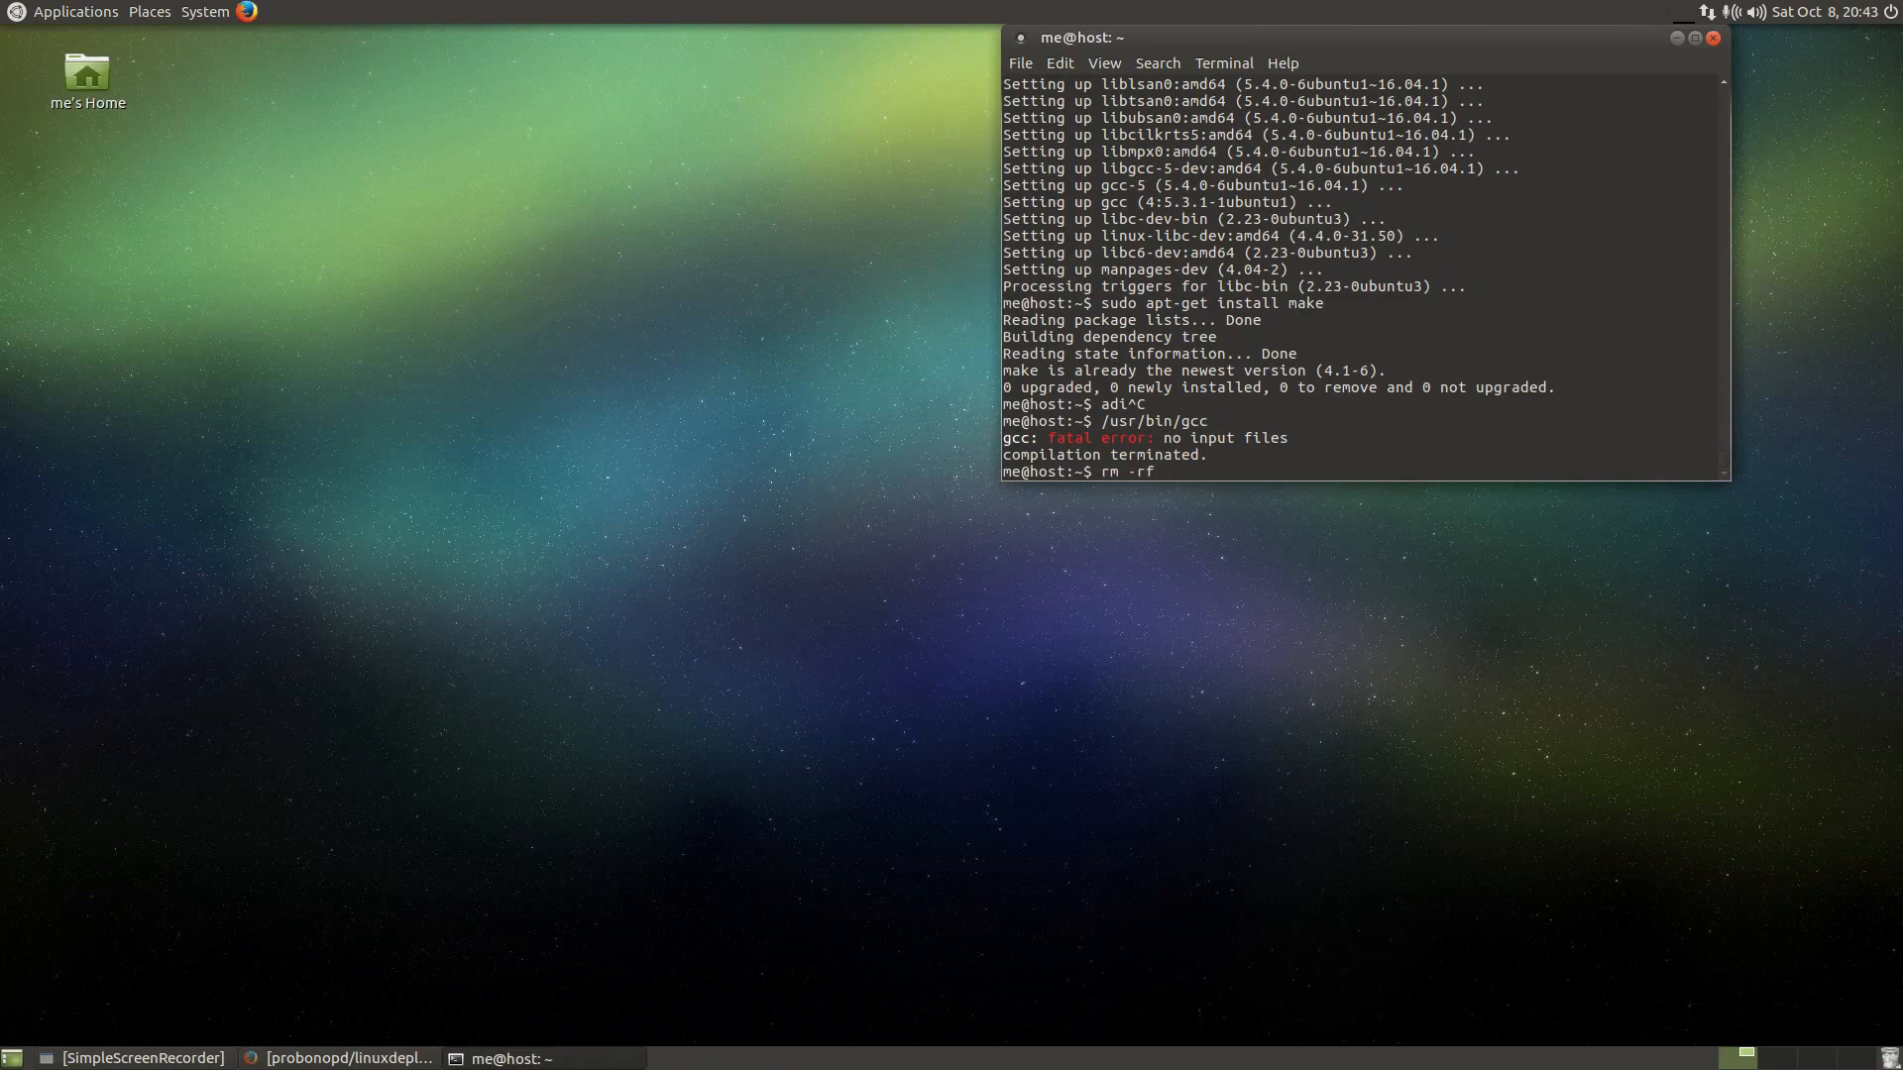
pyautogui.write('/home/me/')
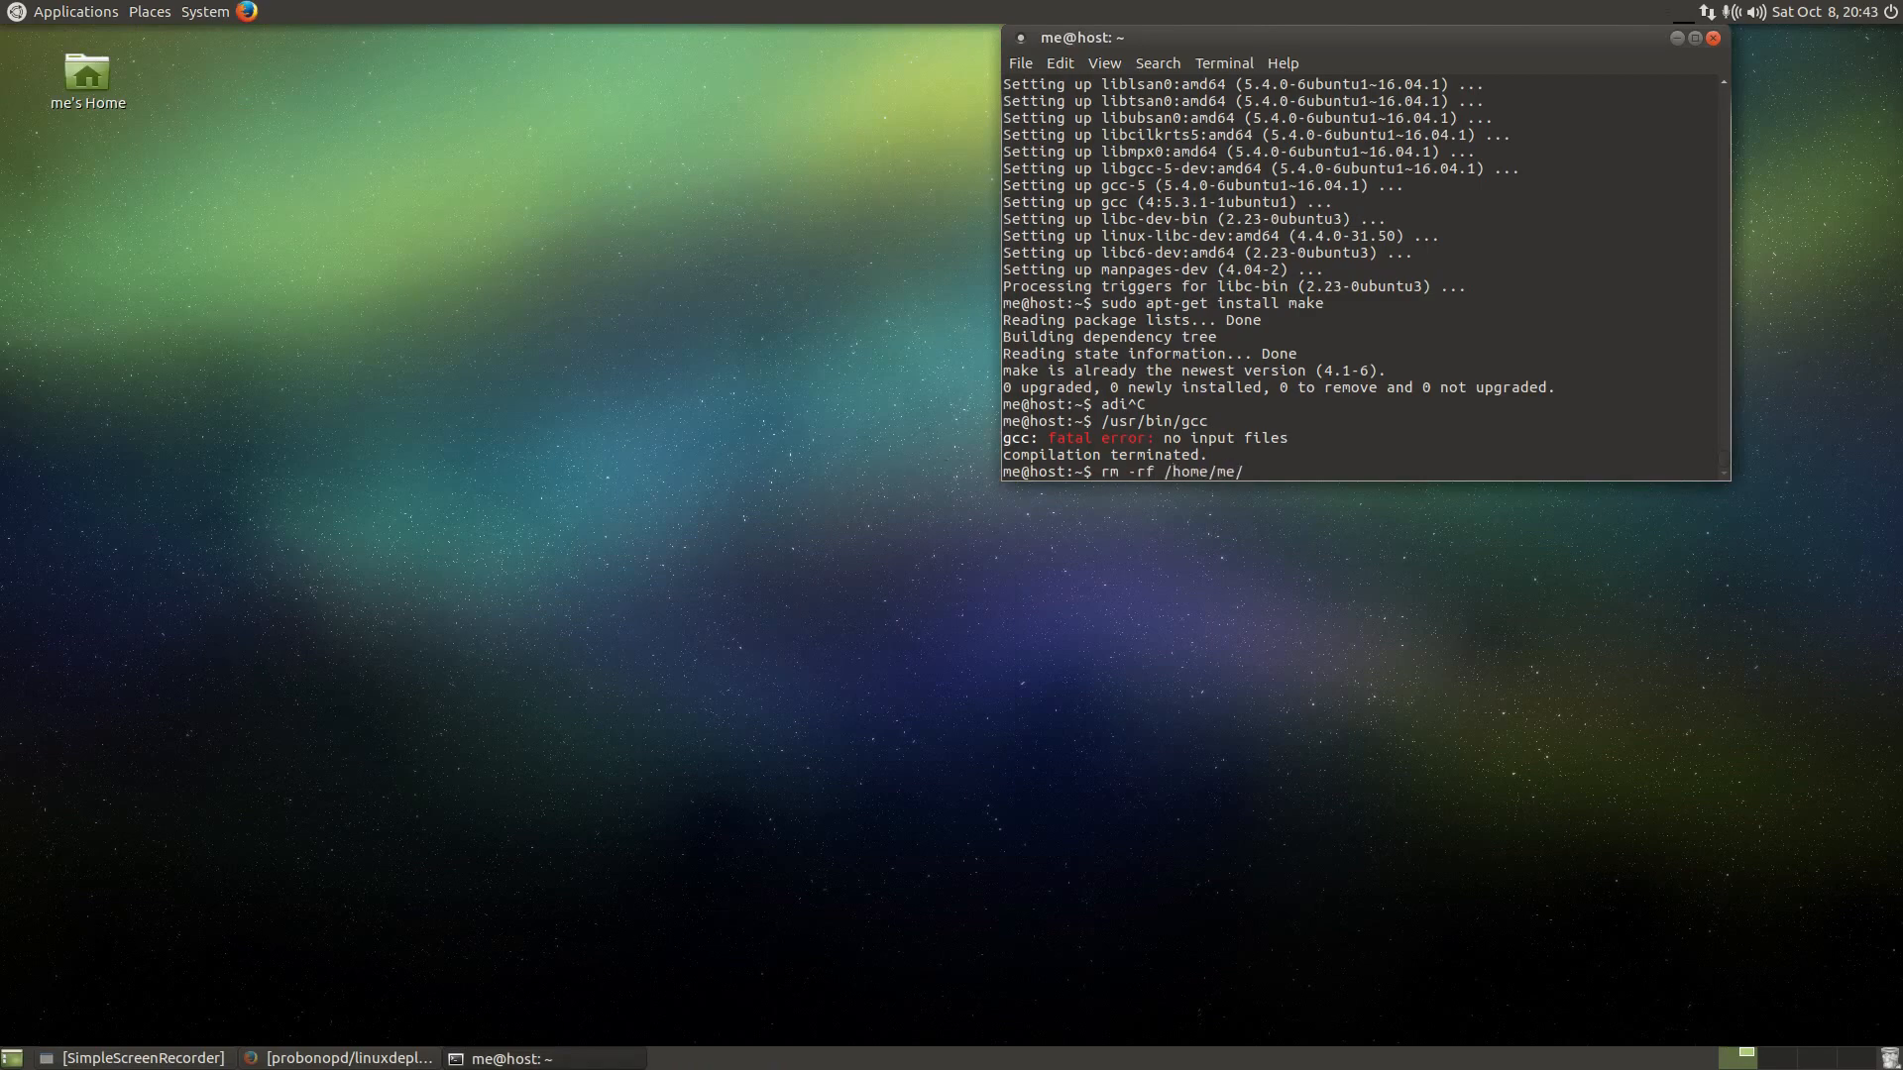
pyautogui.write('.s')
pyautogui.write('find /home/me/')
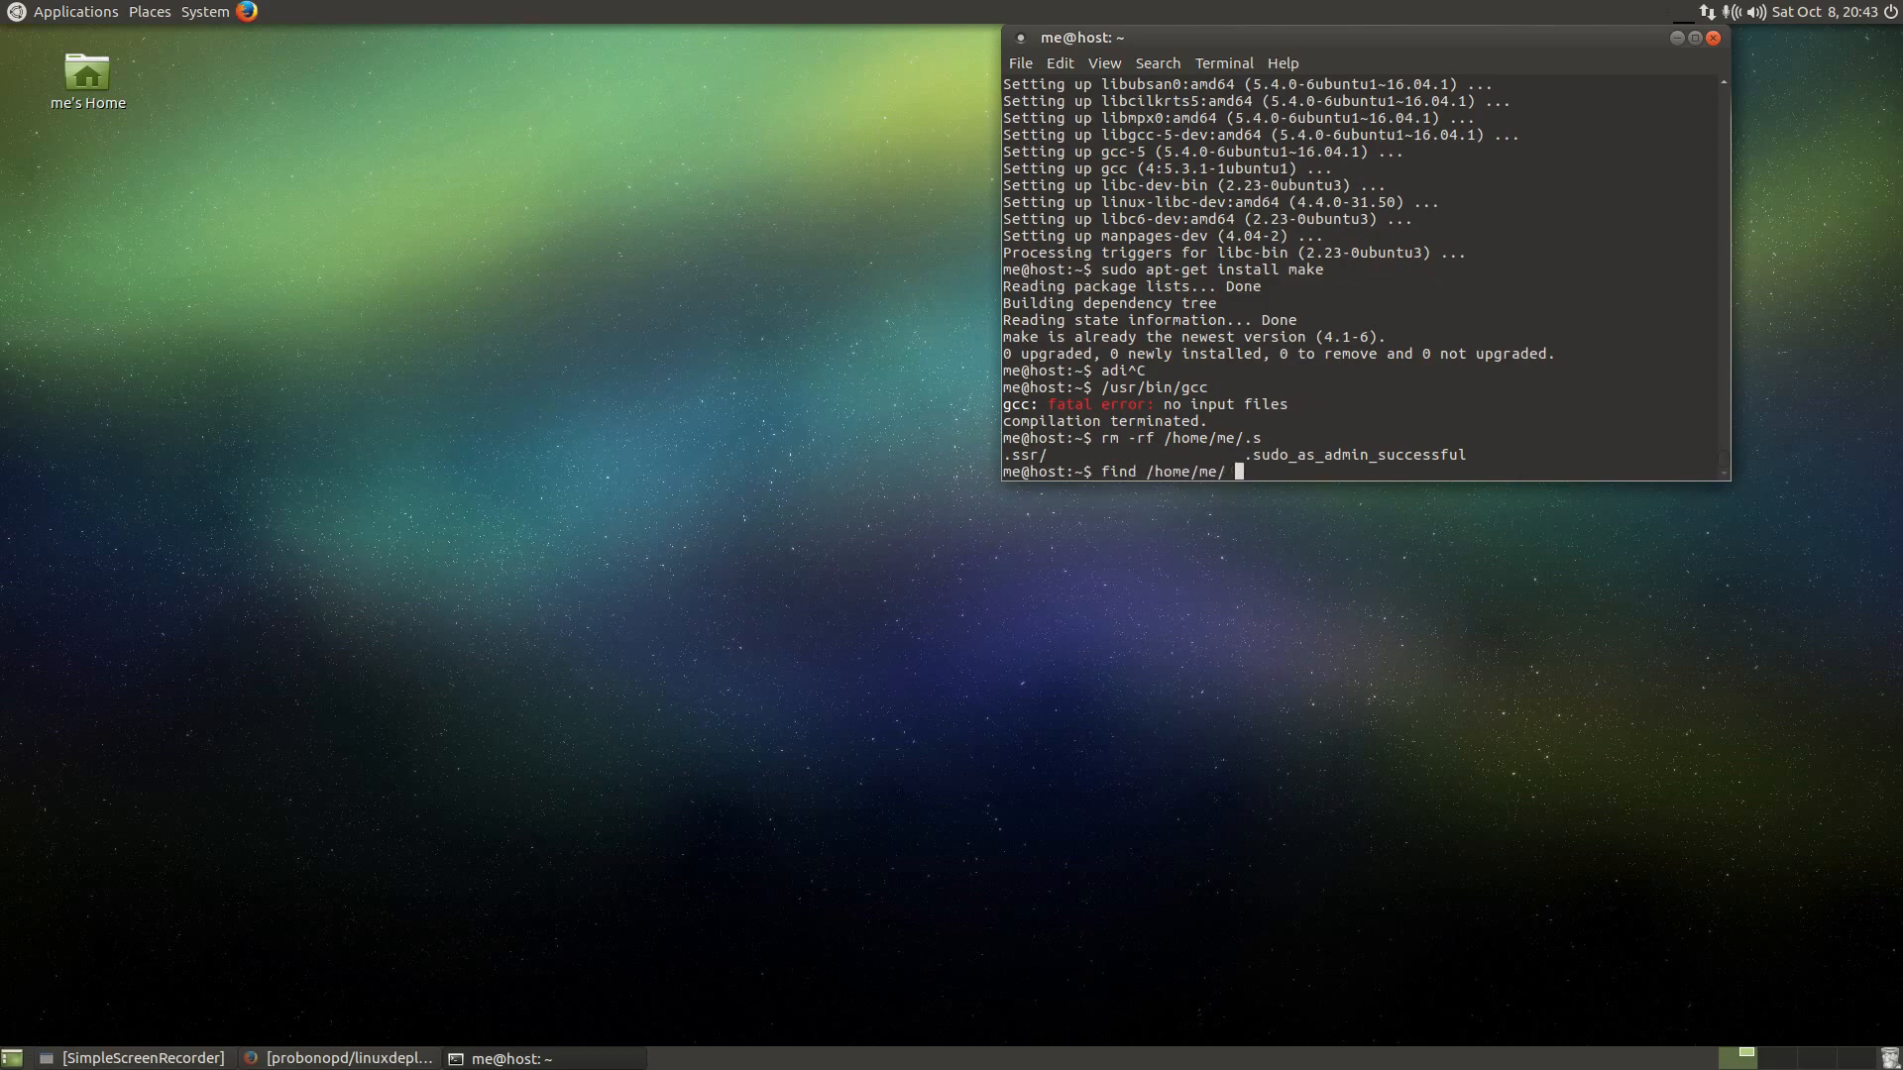
pyautogui.write('| grep Qt')
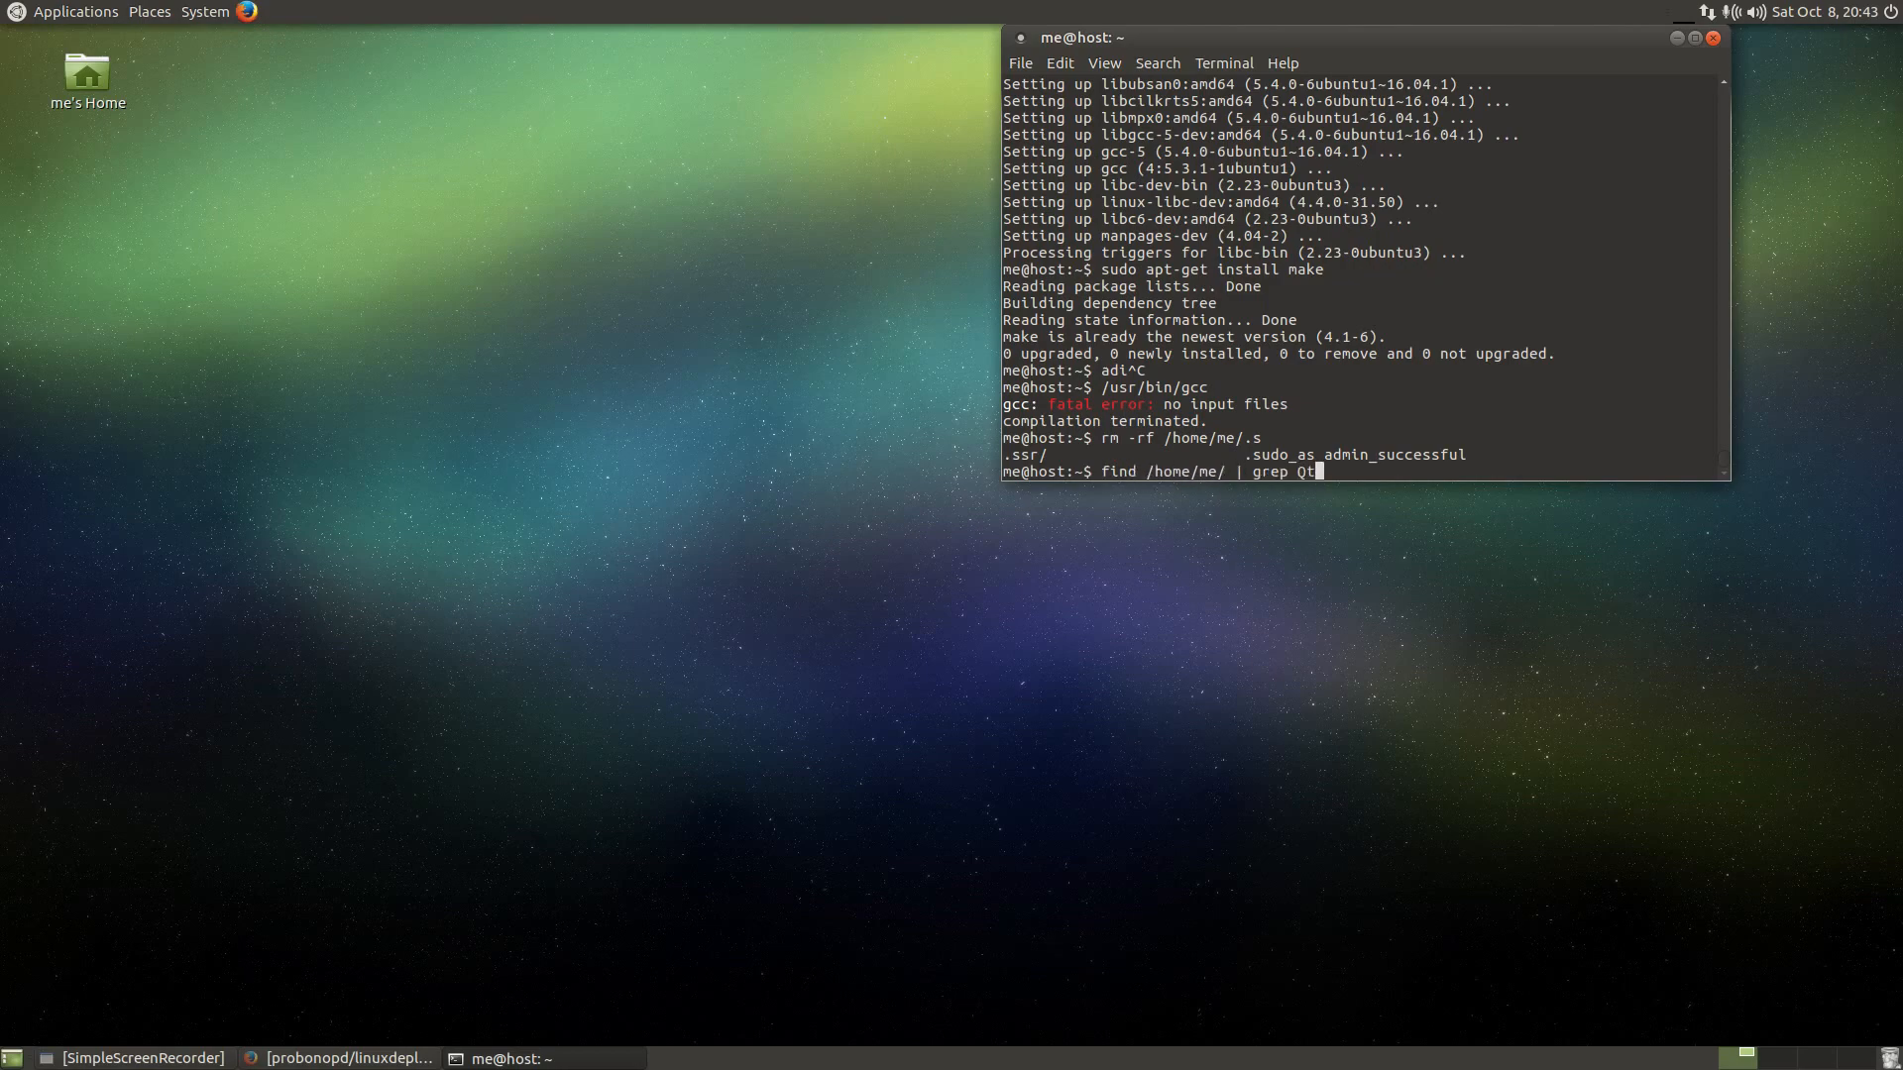
pyautogui.press('Return')
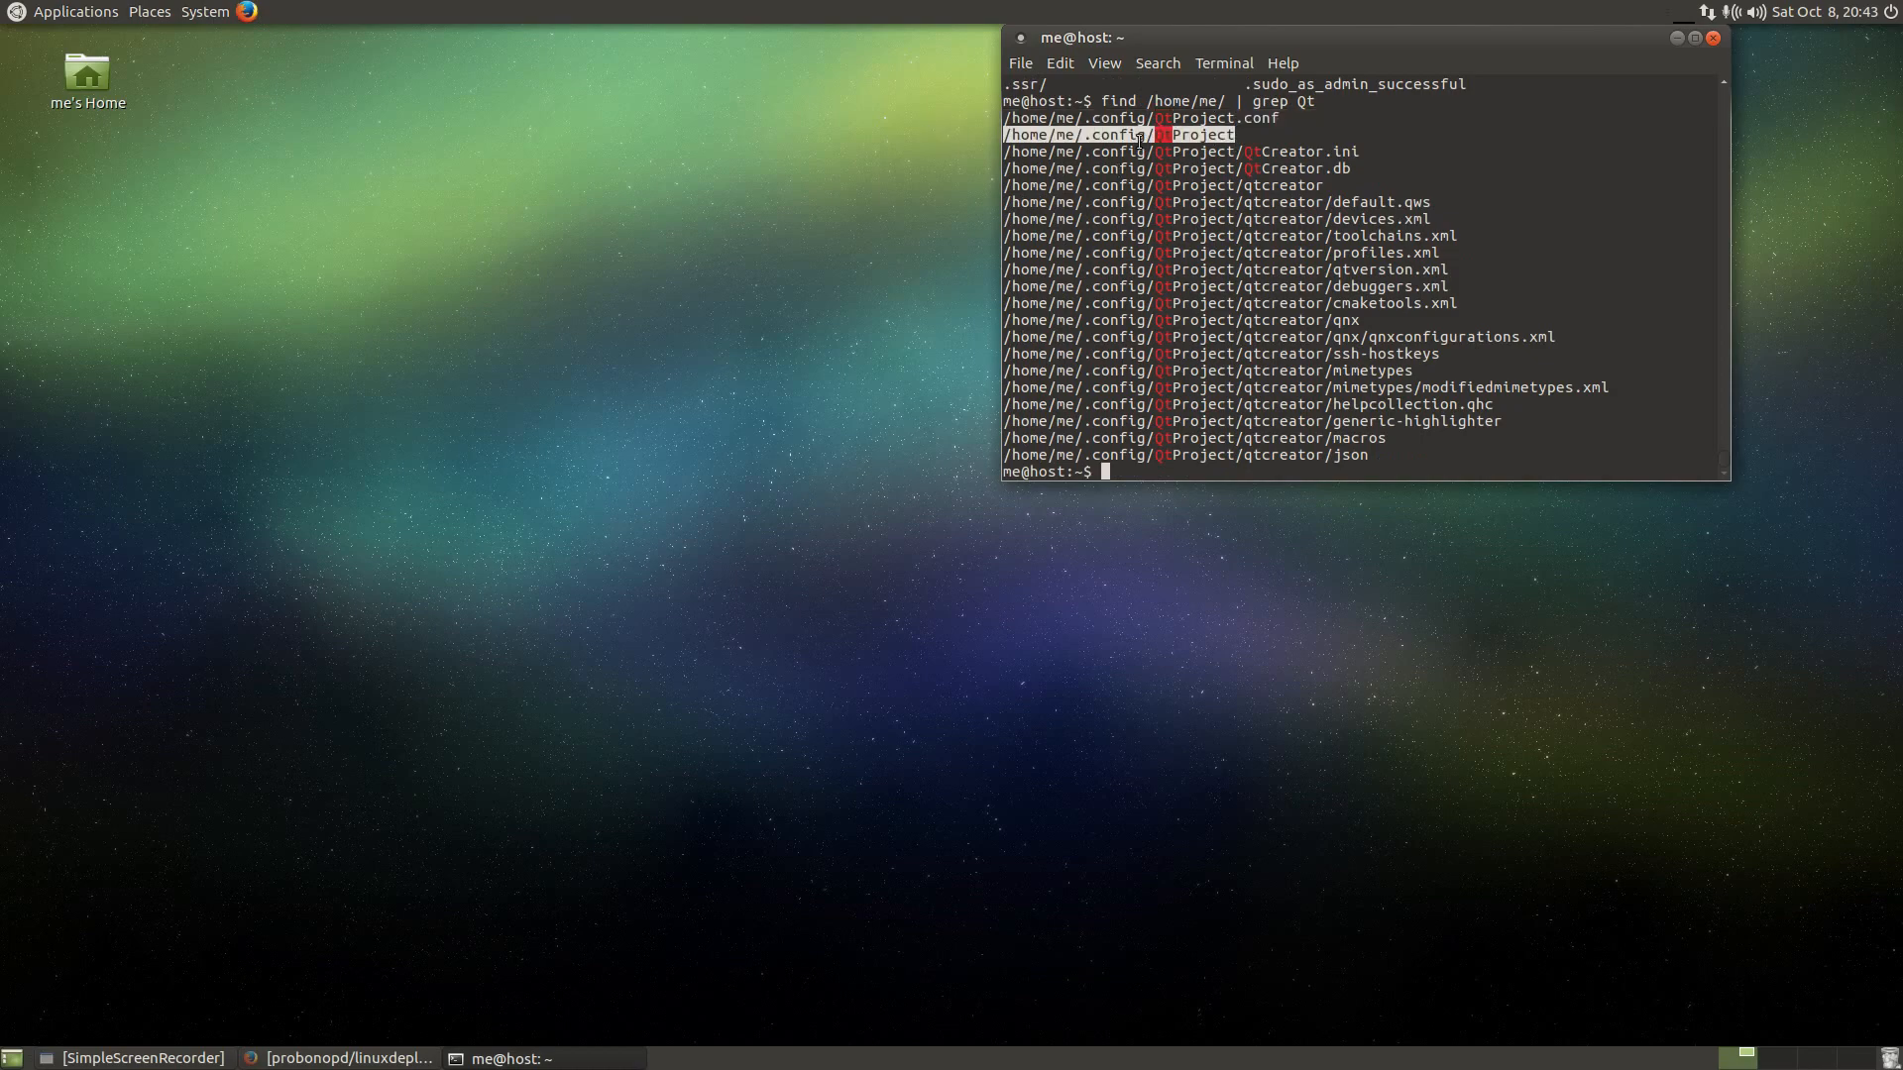
# - Delete ~/.config/QtProject and QtProject.conf with rm -rf, then reach for the applications menu
pyautogui.write('rm -rf /home/me/.config/QtProject')
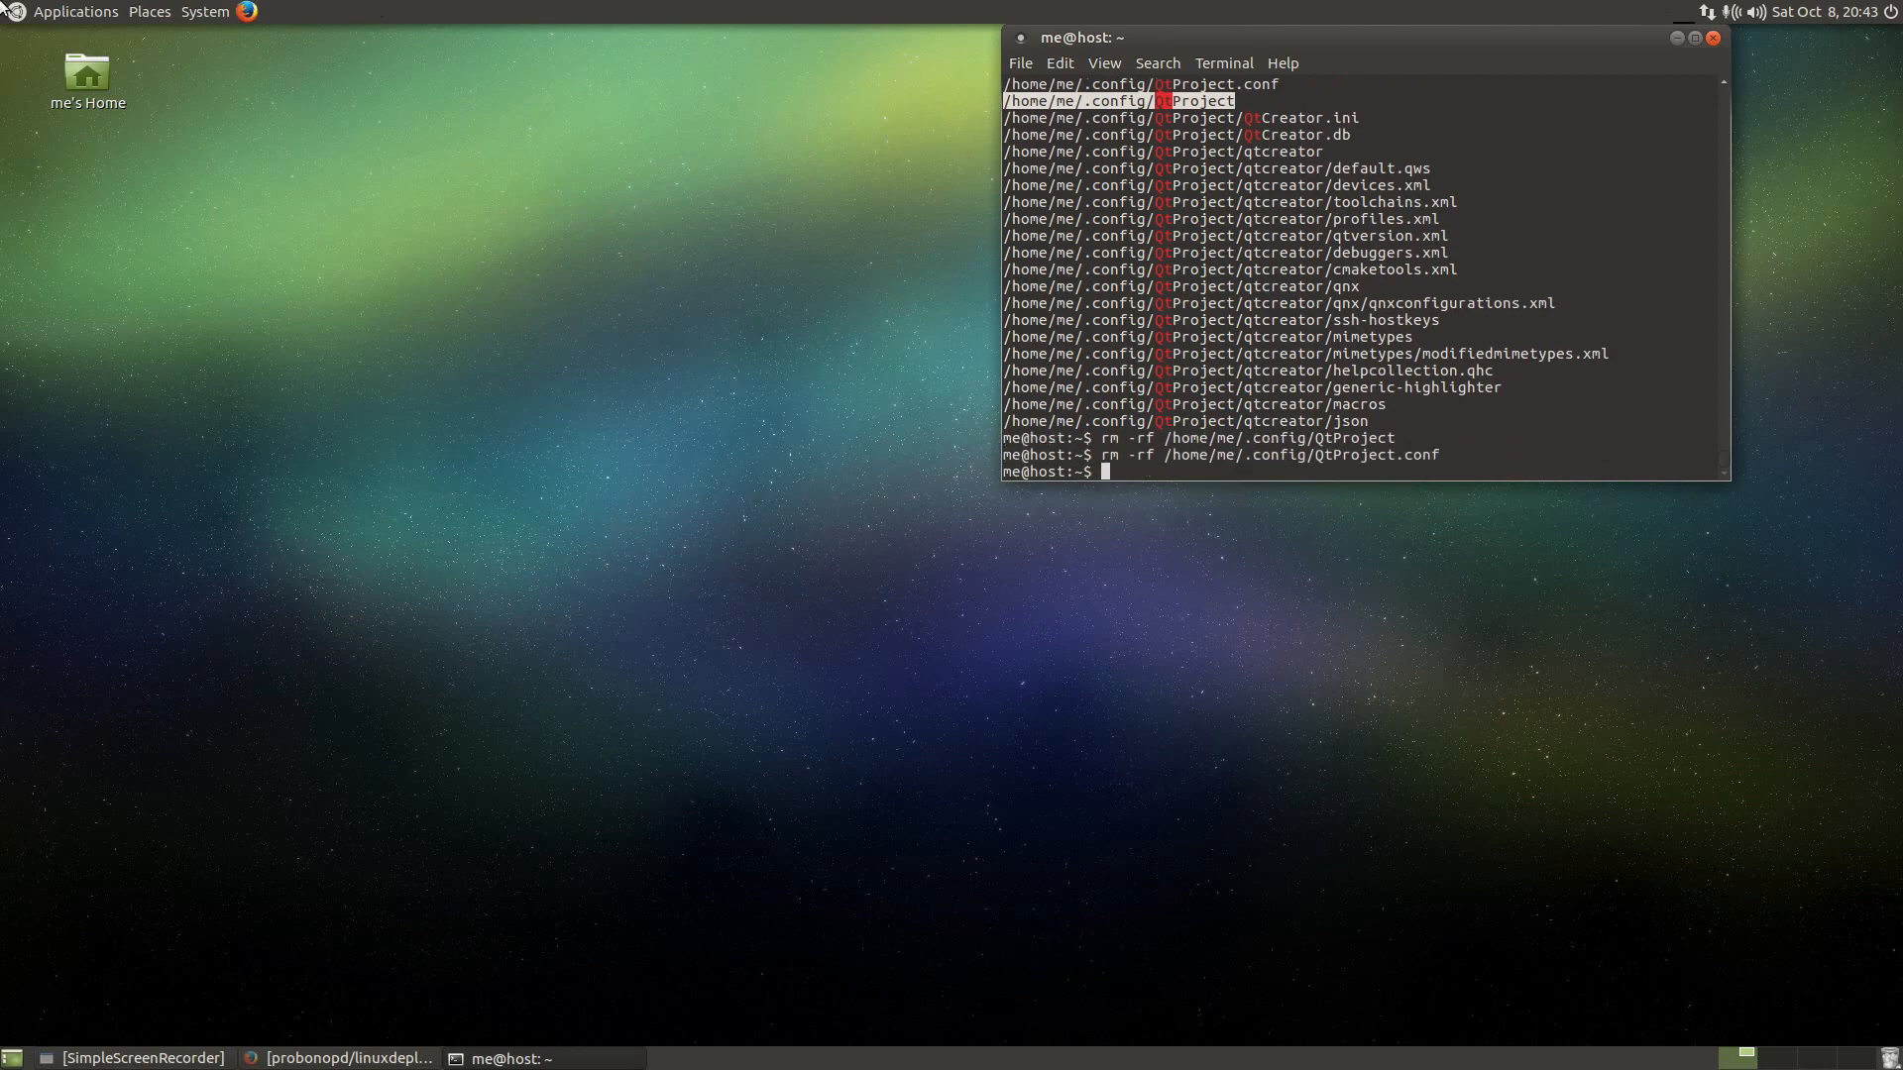
pyautogui.click(73, 12)
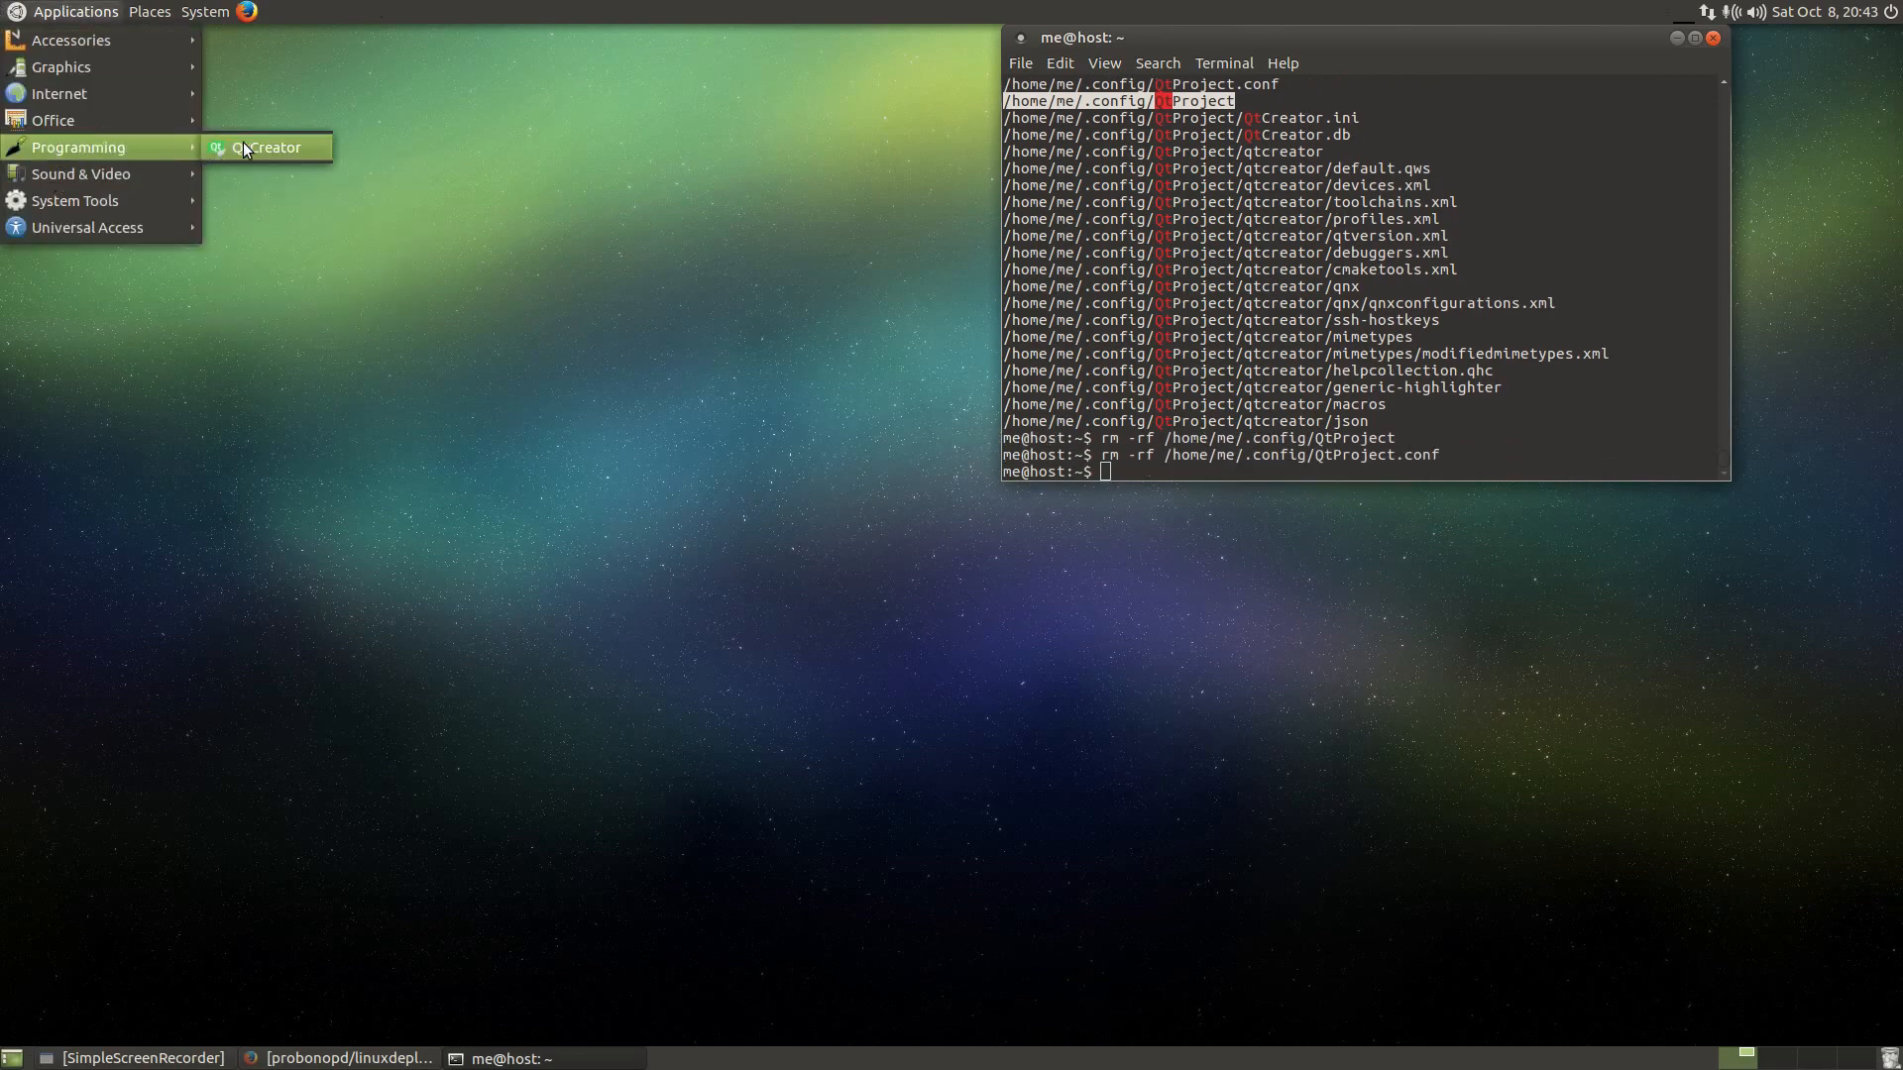
# - Relaunch Qt Creator and create a new Qt Quick Application project, untitled1
pyautogui.click(485, 307)
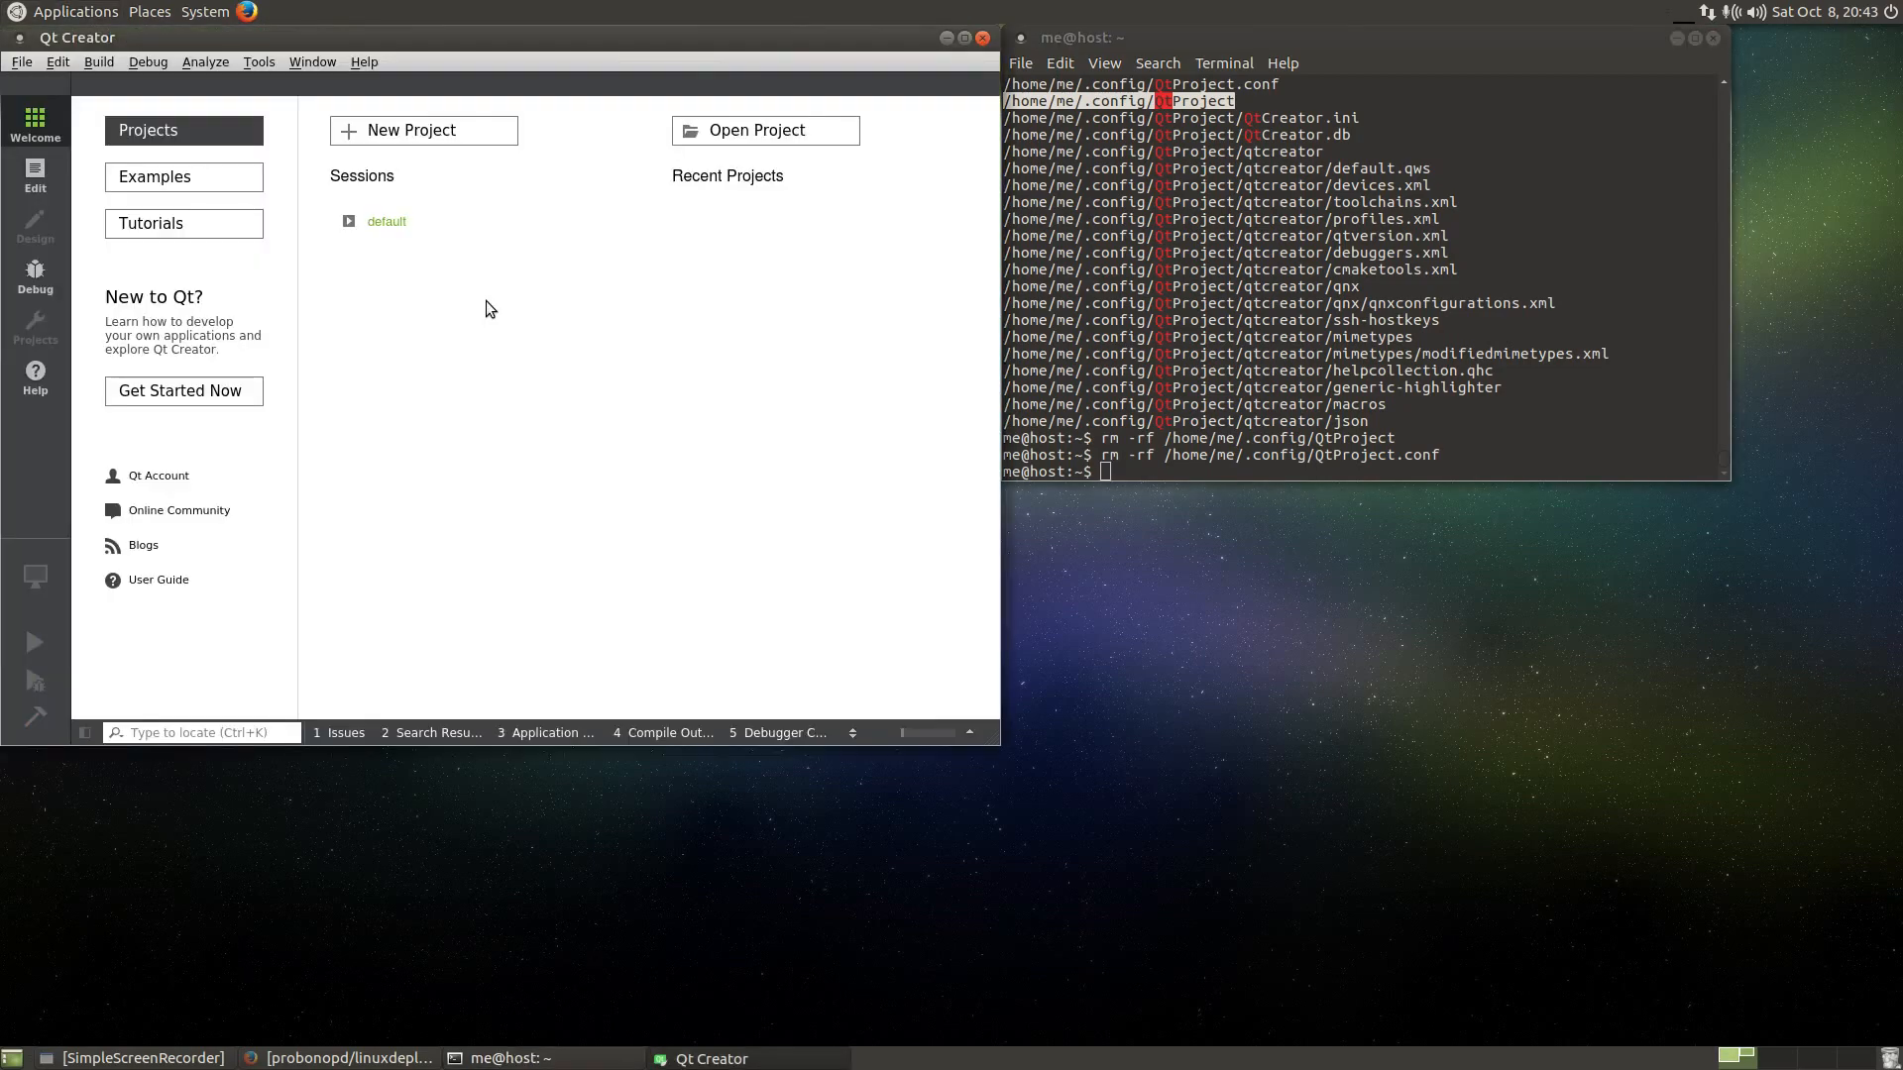
pyautogui.click(755, 131)
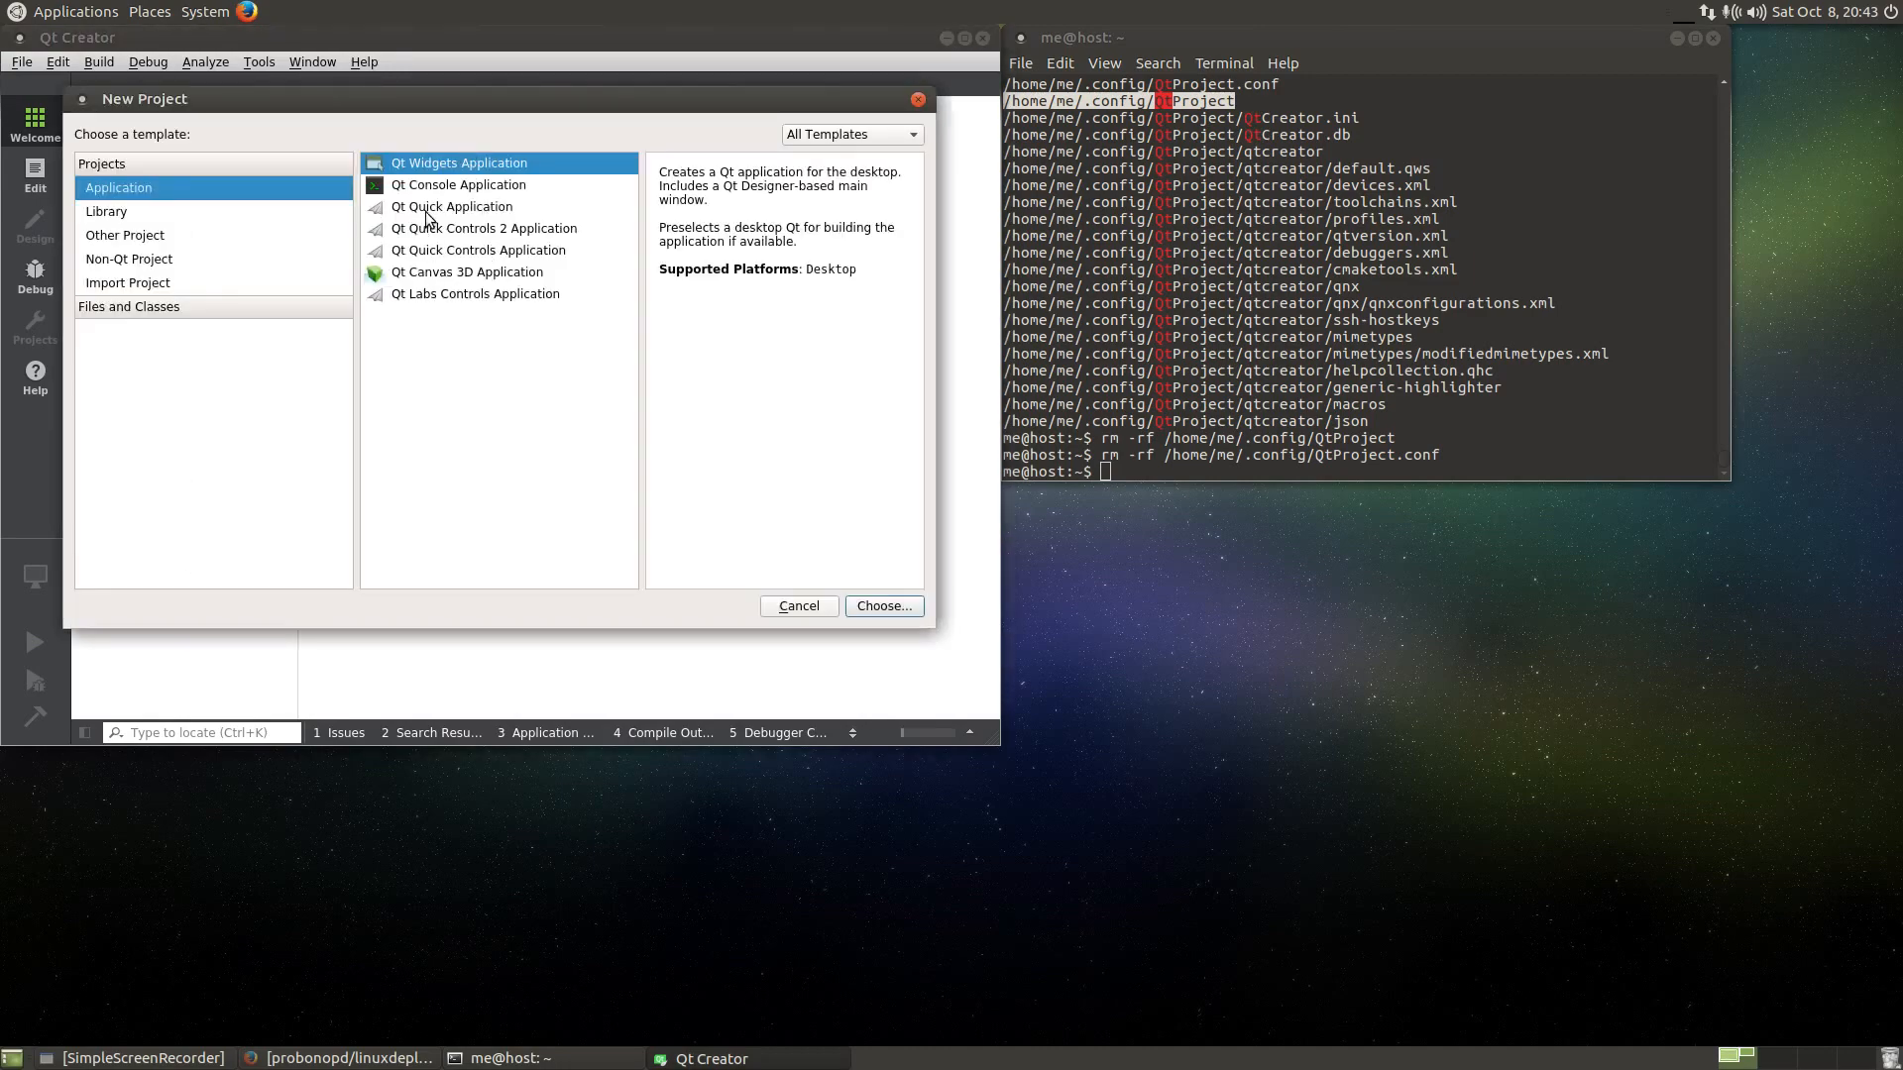
pyautogui.click(799, 607)
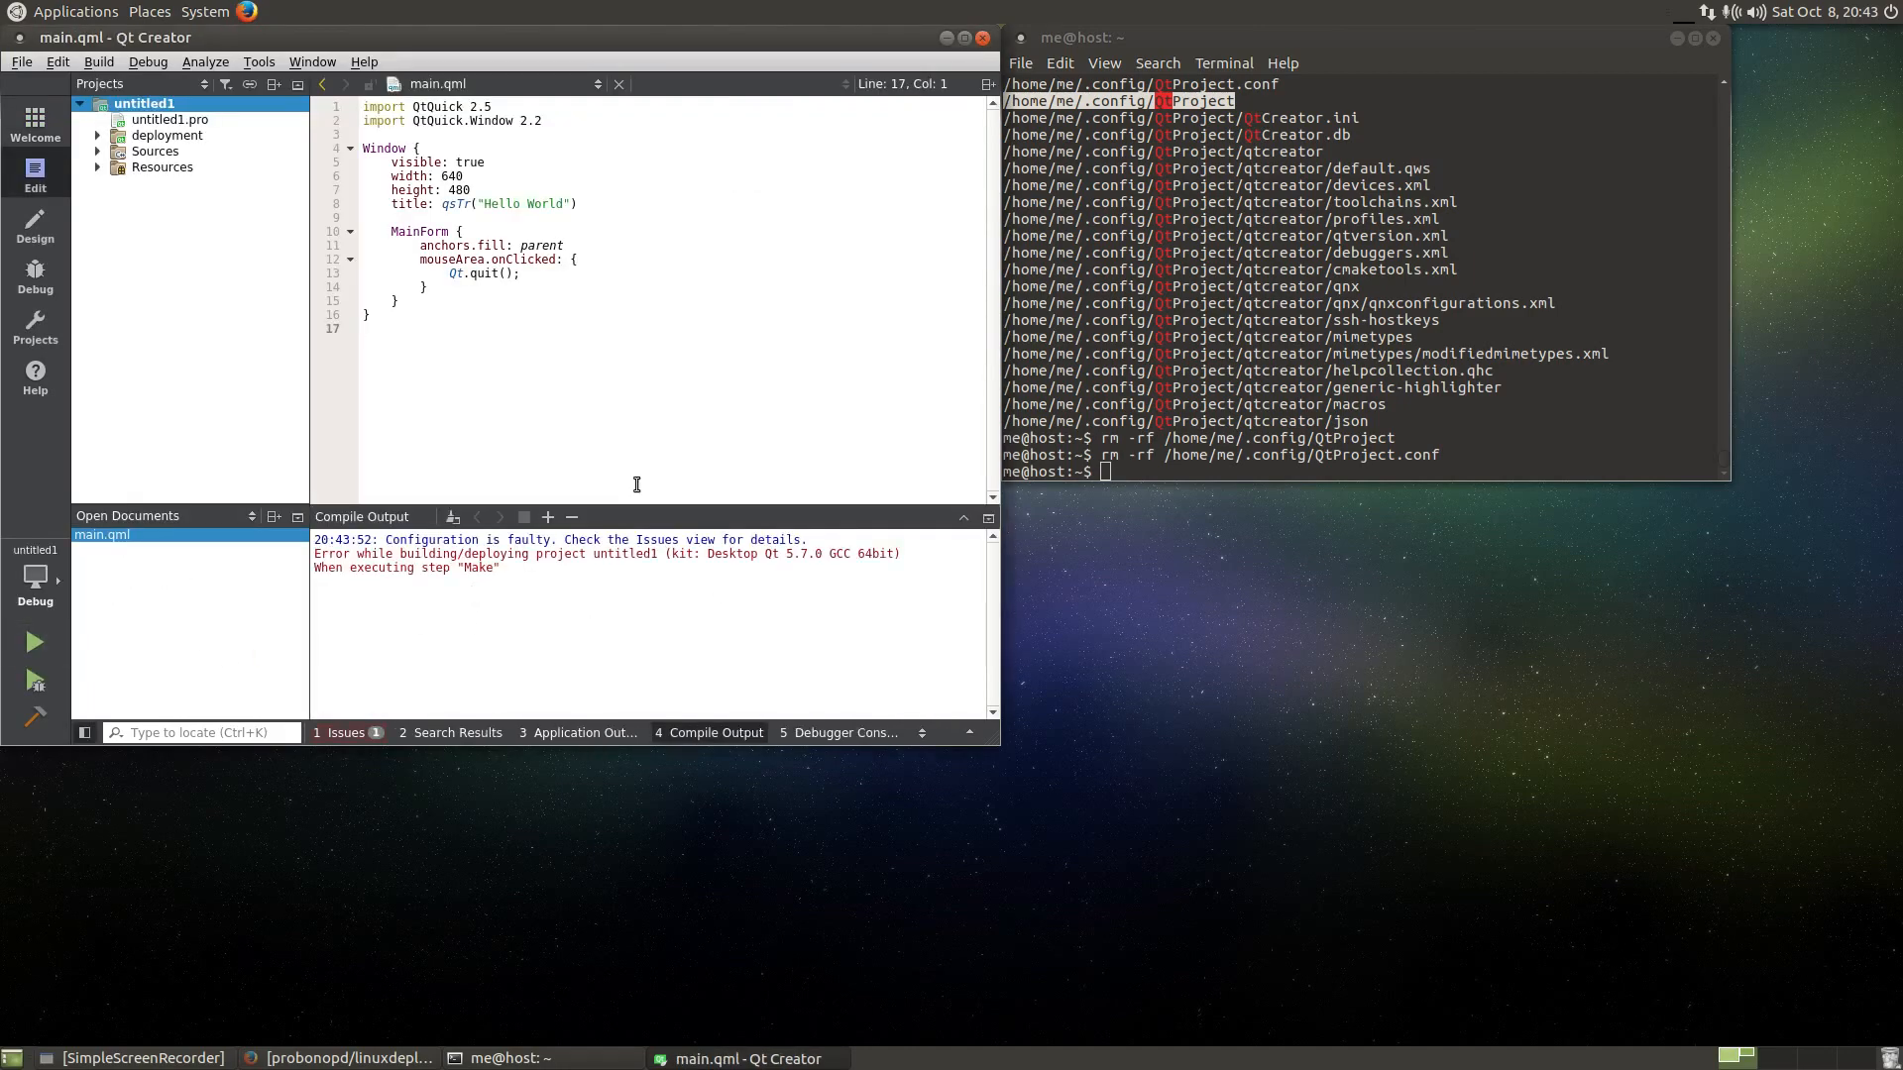
pyautogui.click(204, 61)
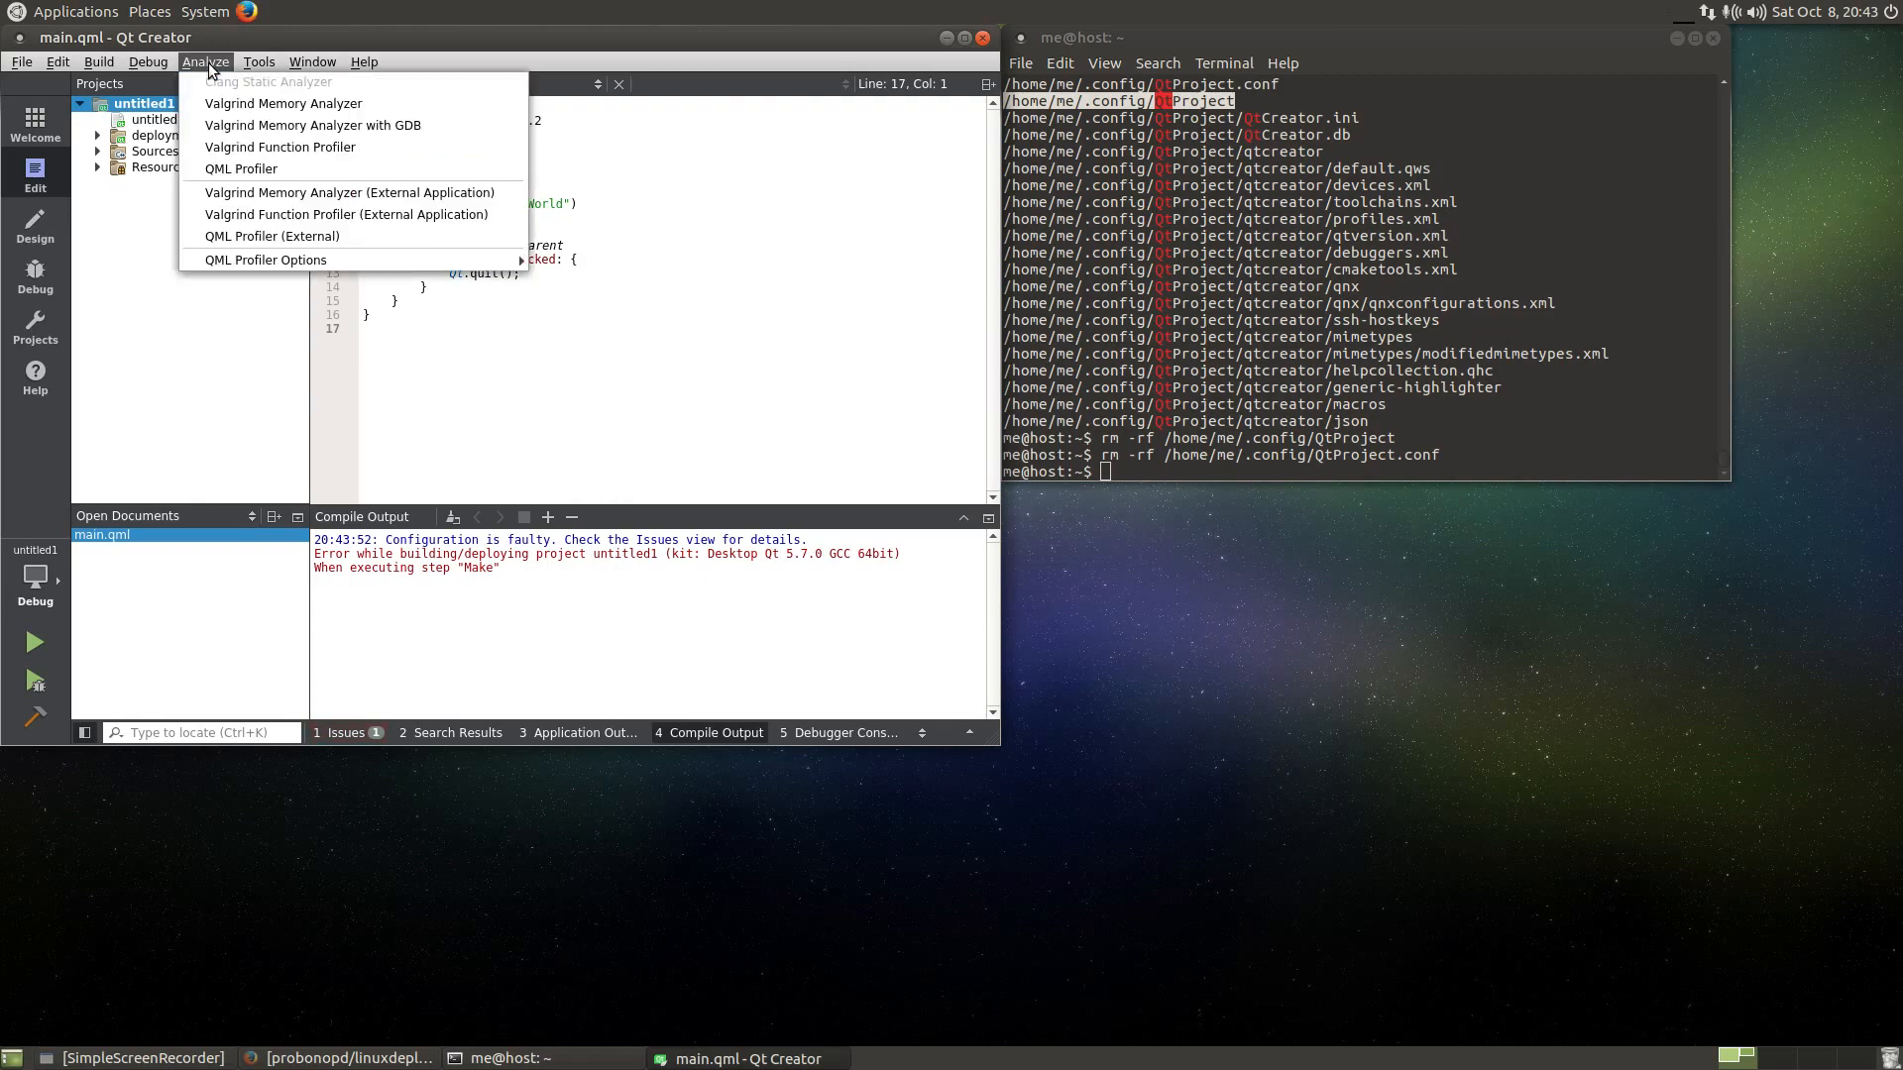
pyautogui.click(258, 62)
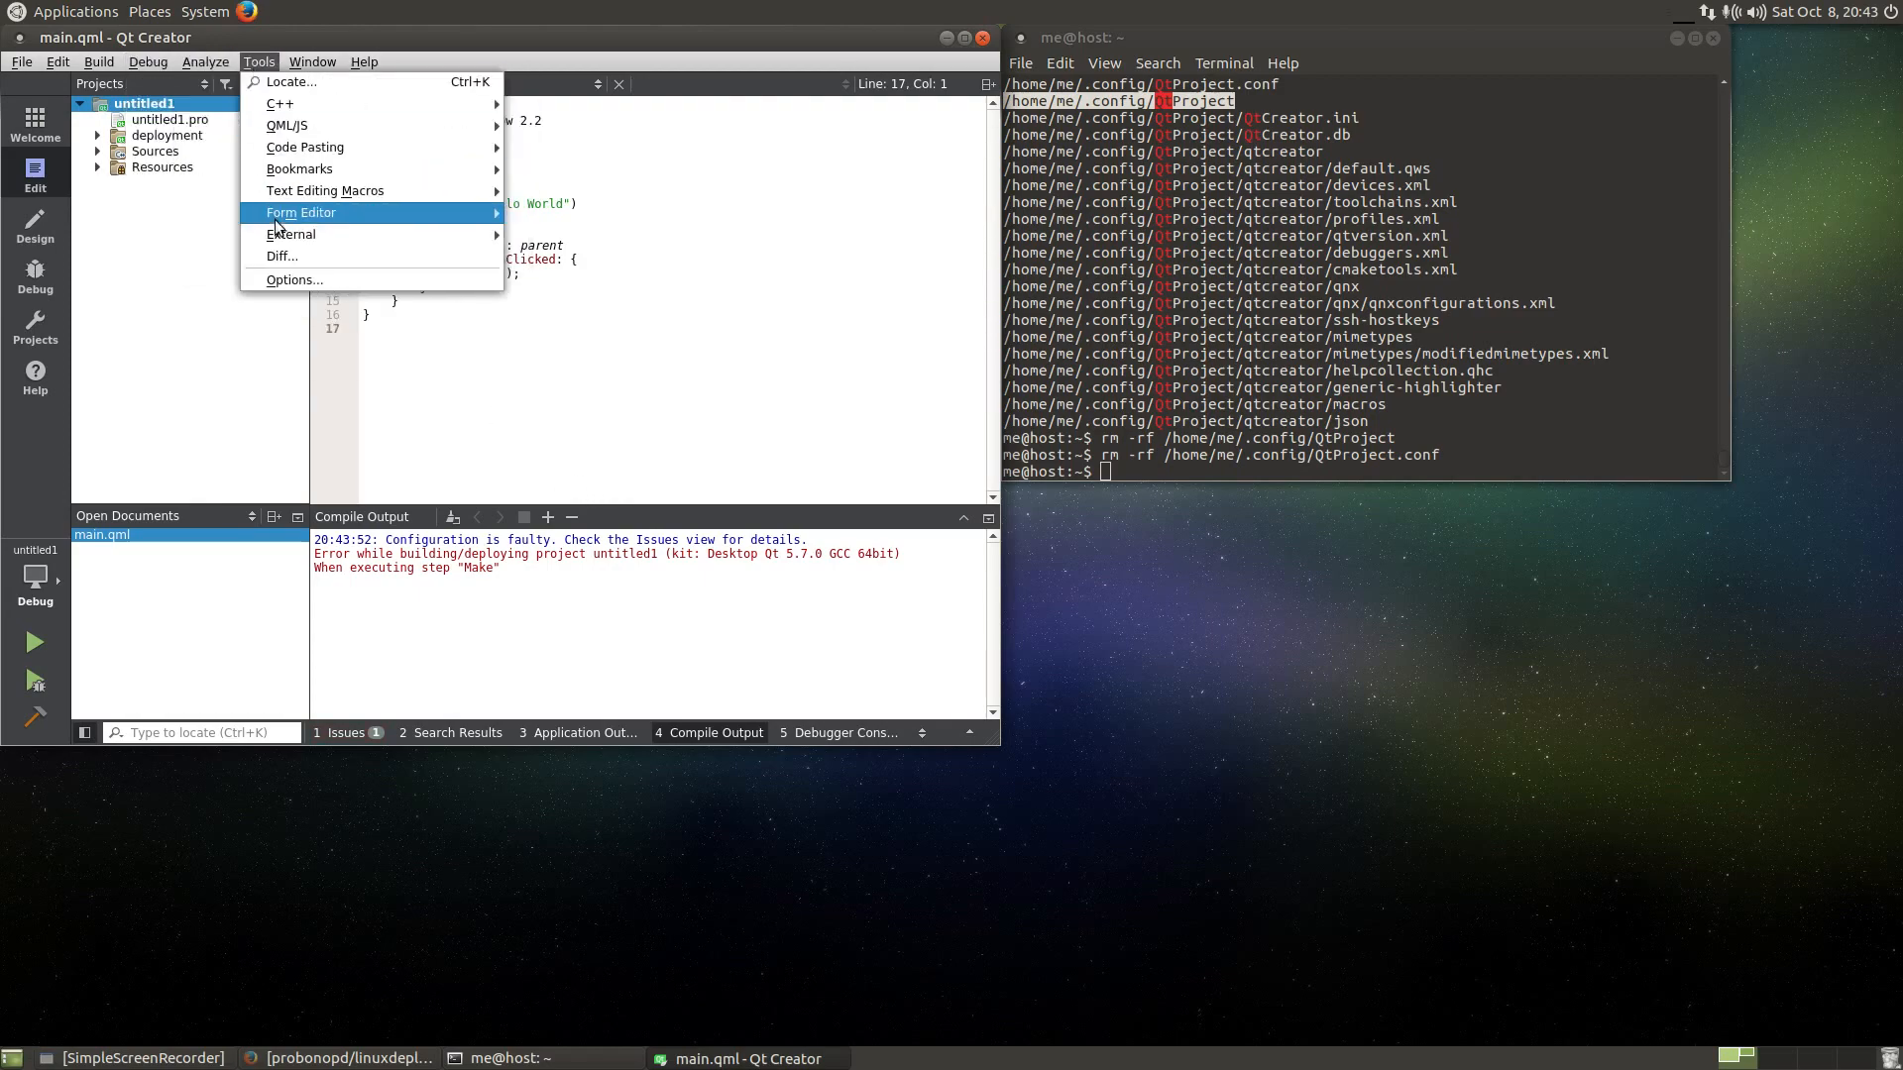
pyautogui.click(295, 280)
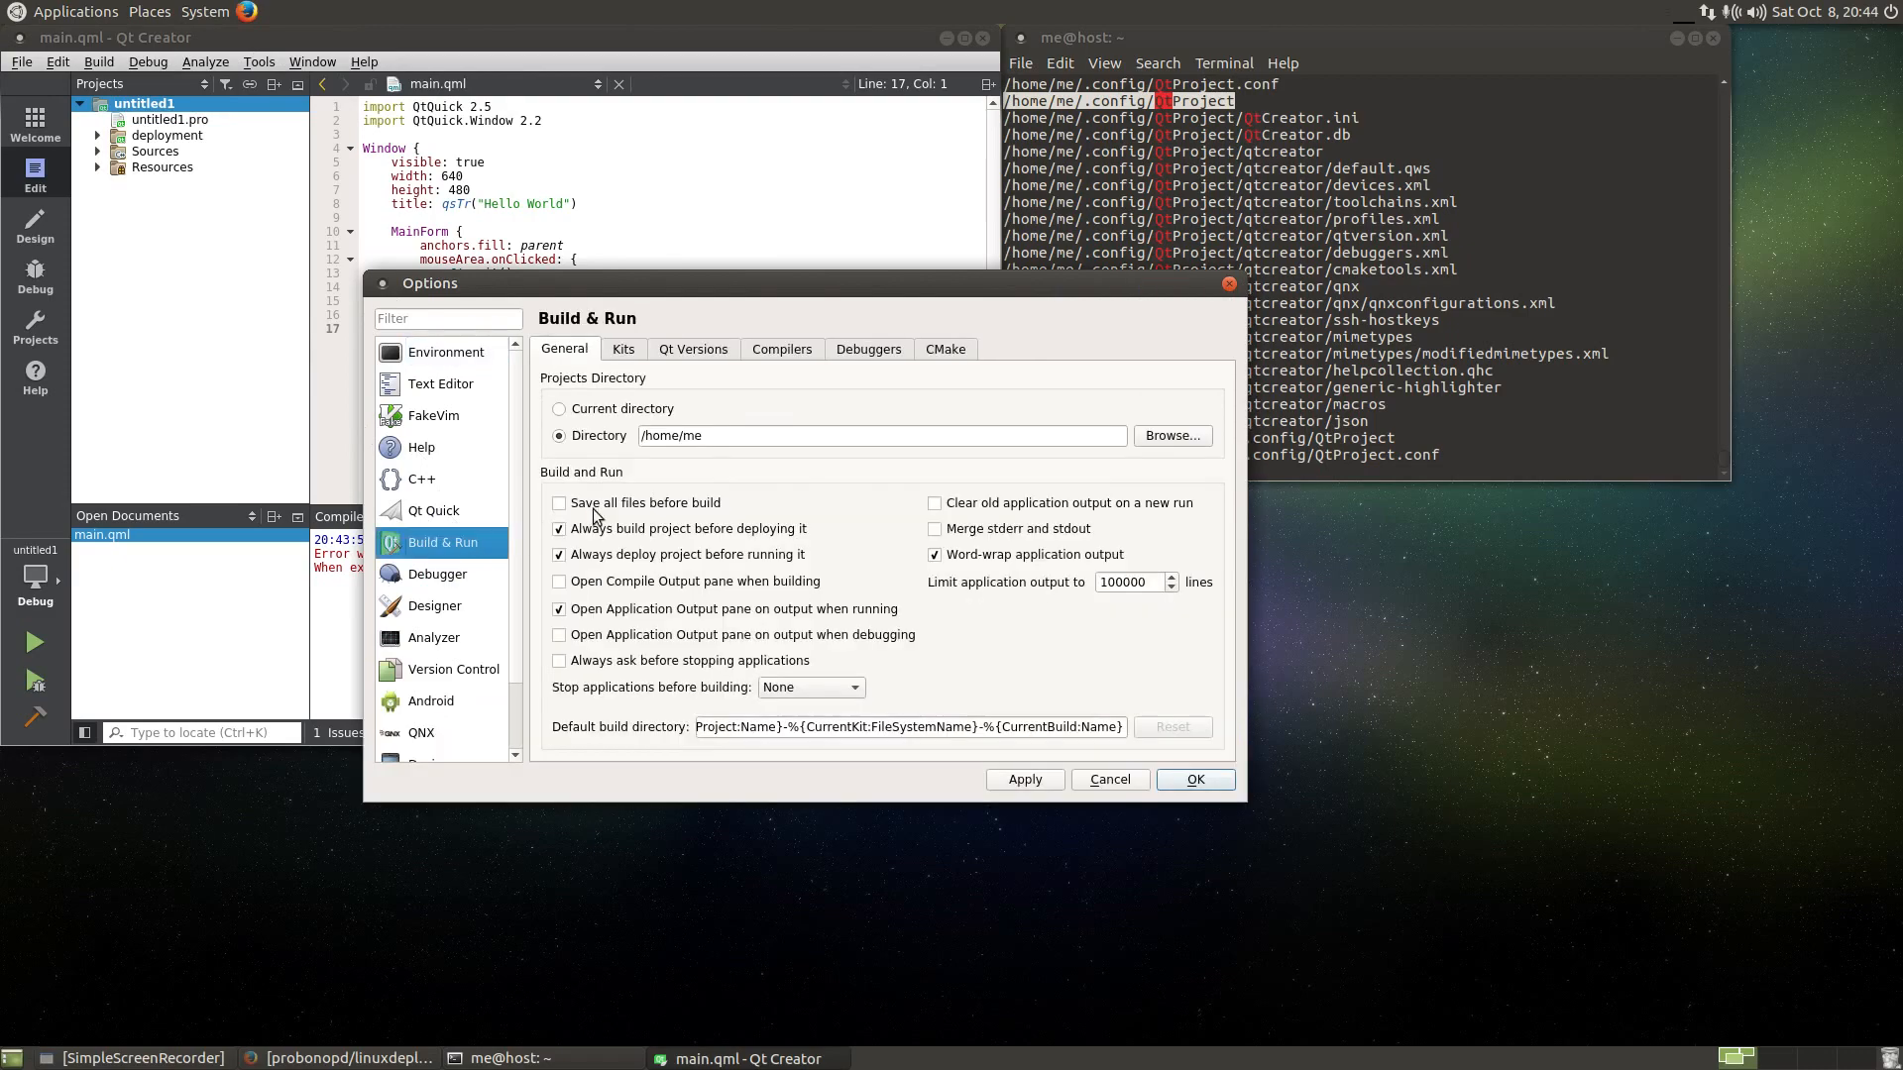
pyautogui.click(781, 349)
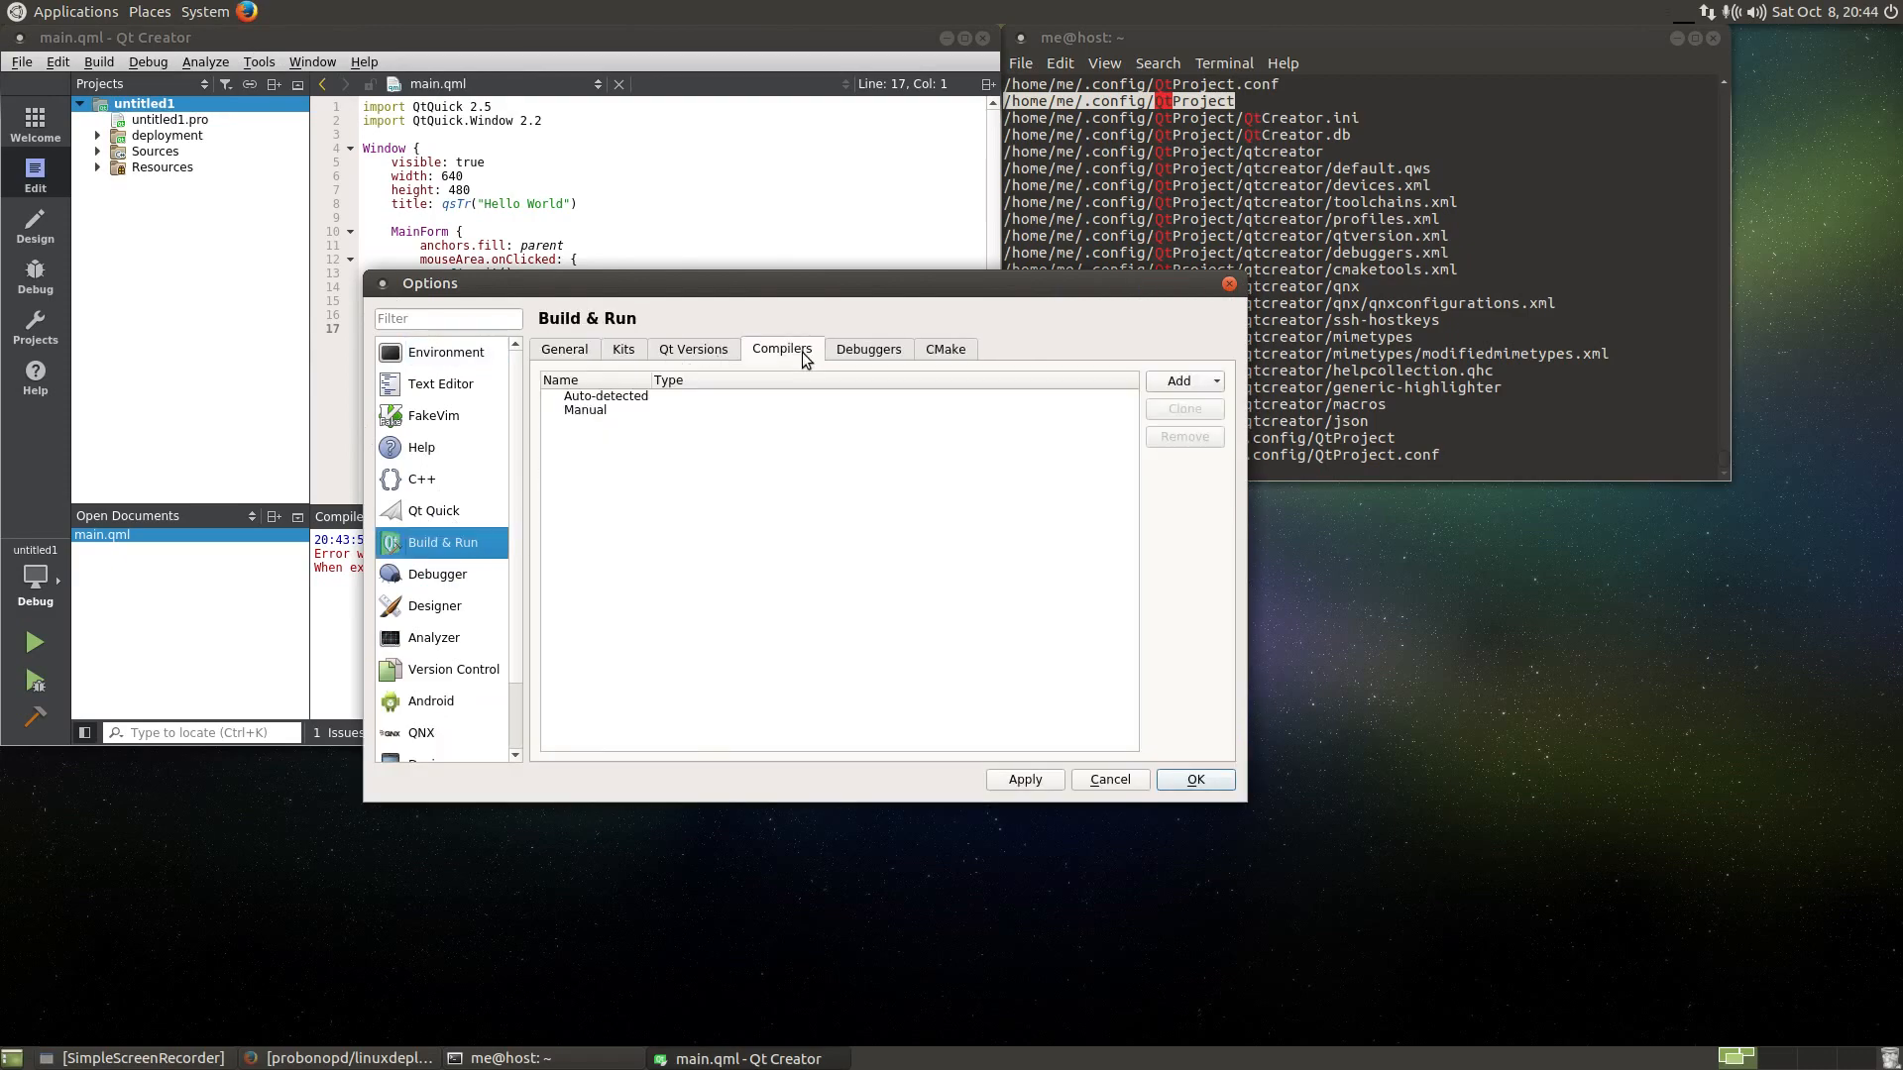
pyautogui.click(586, 408)
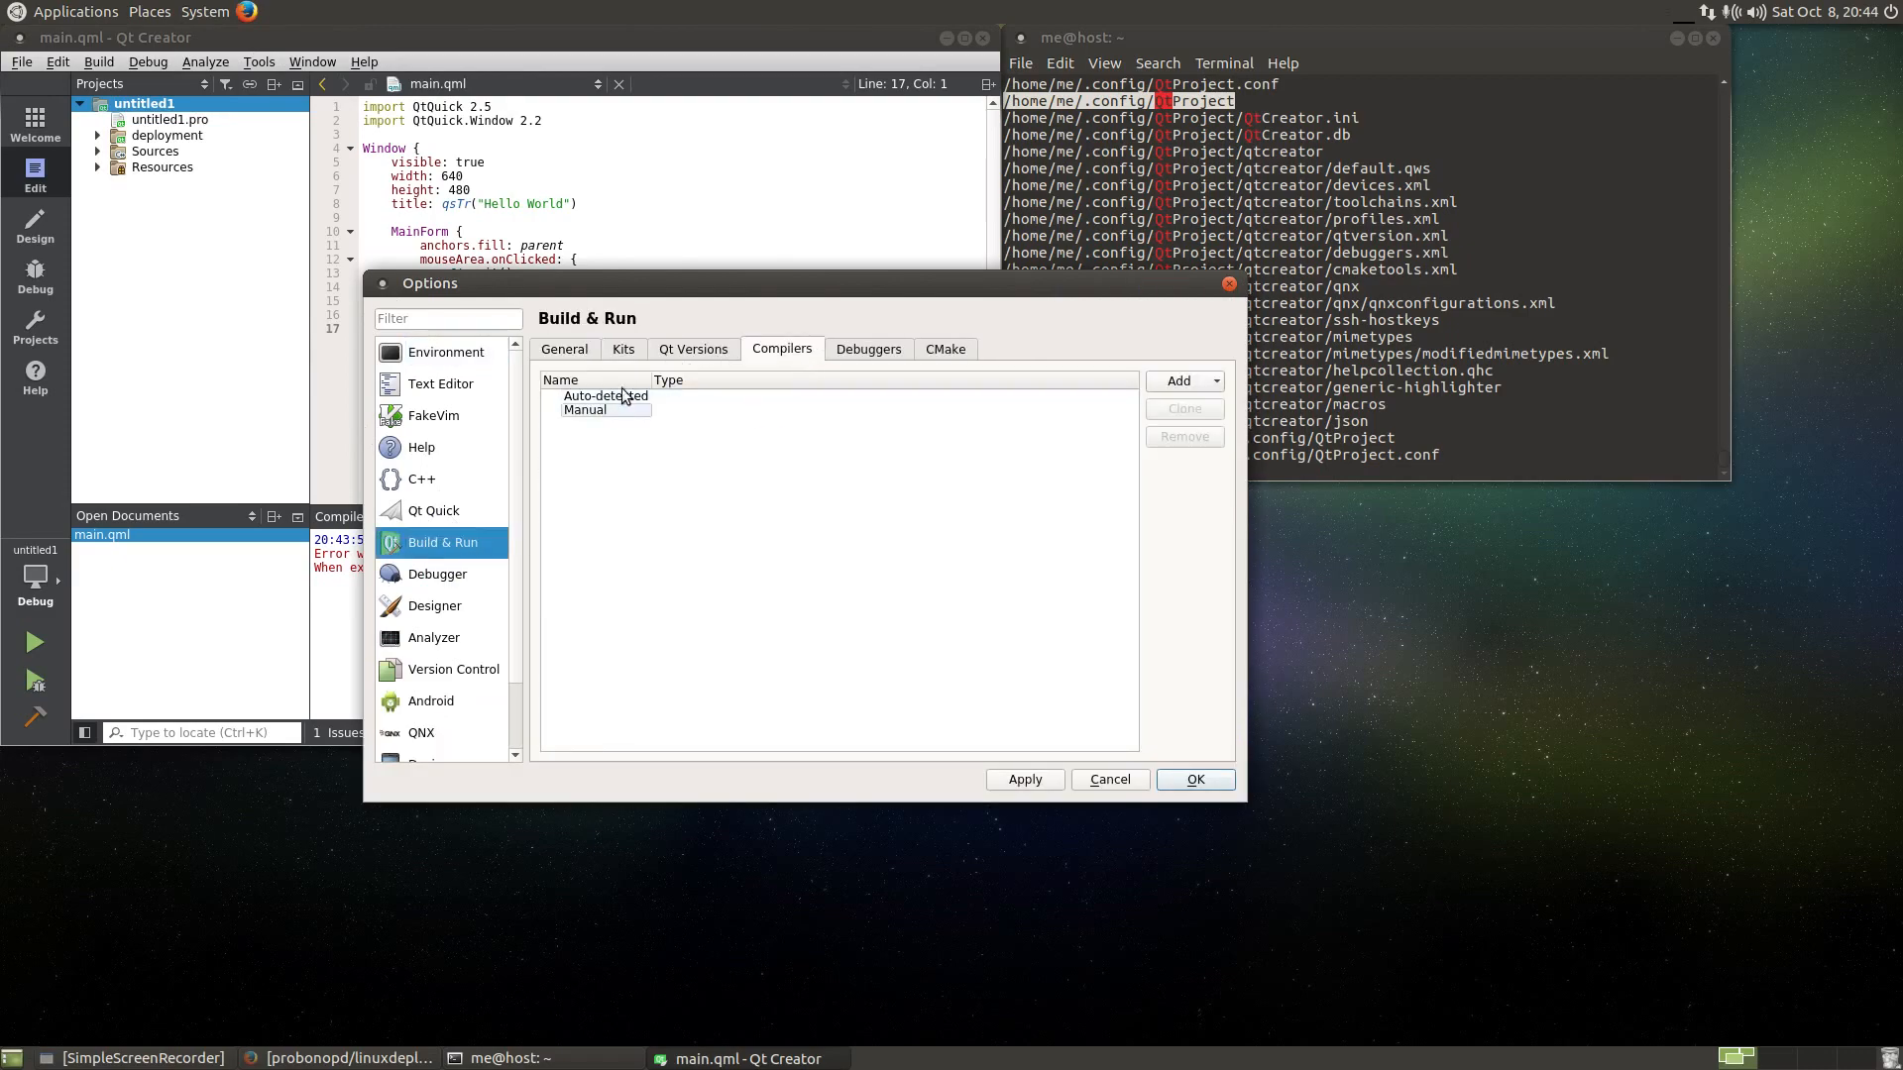
pyautogui.click(692, 349)
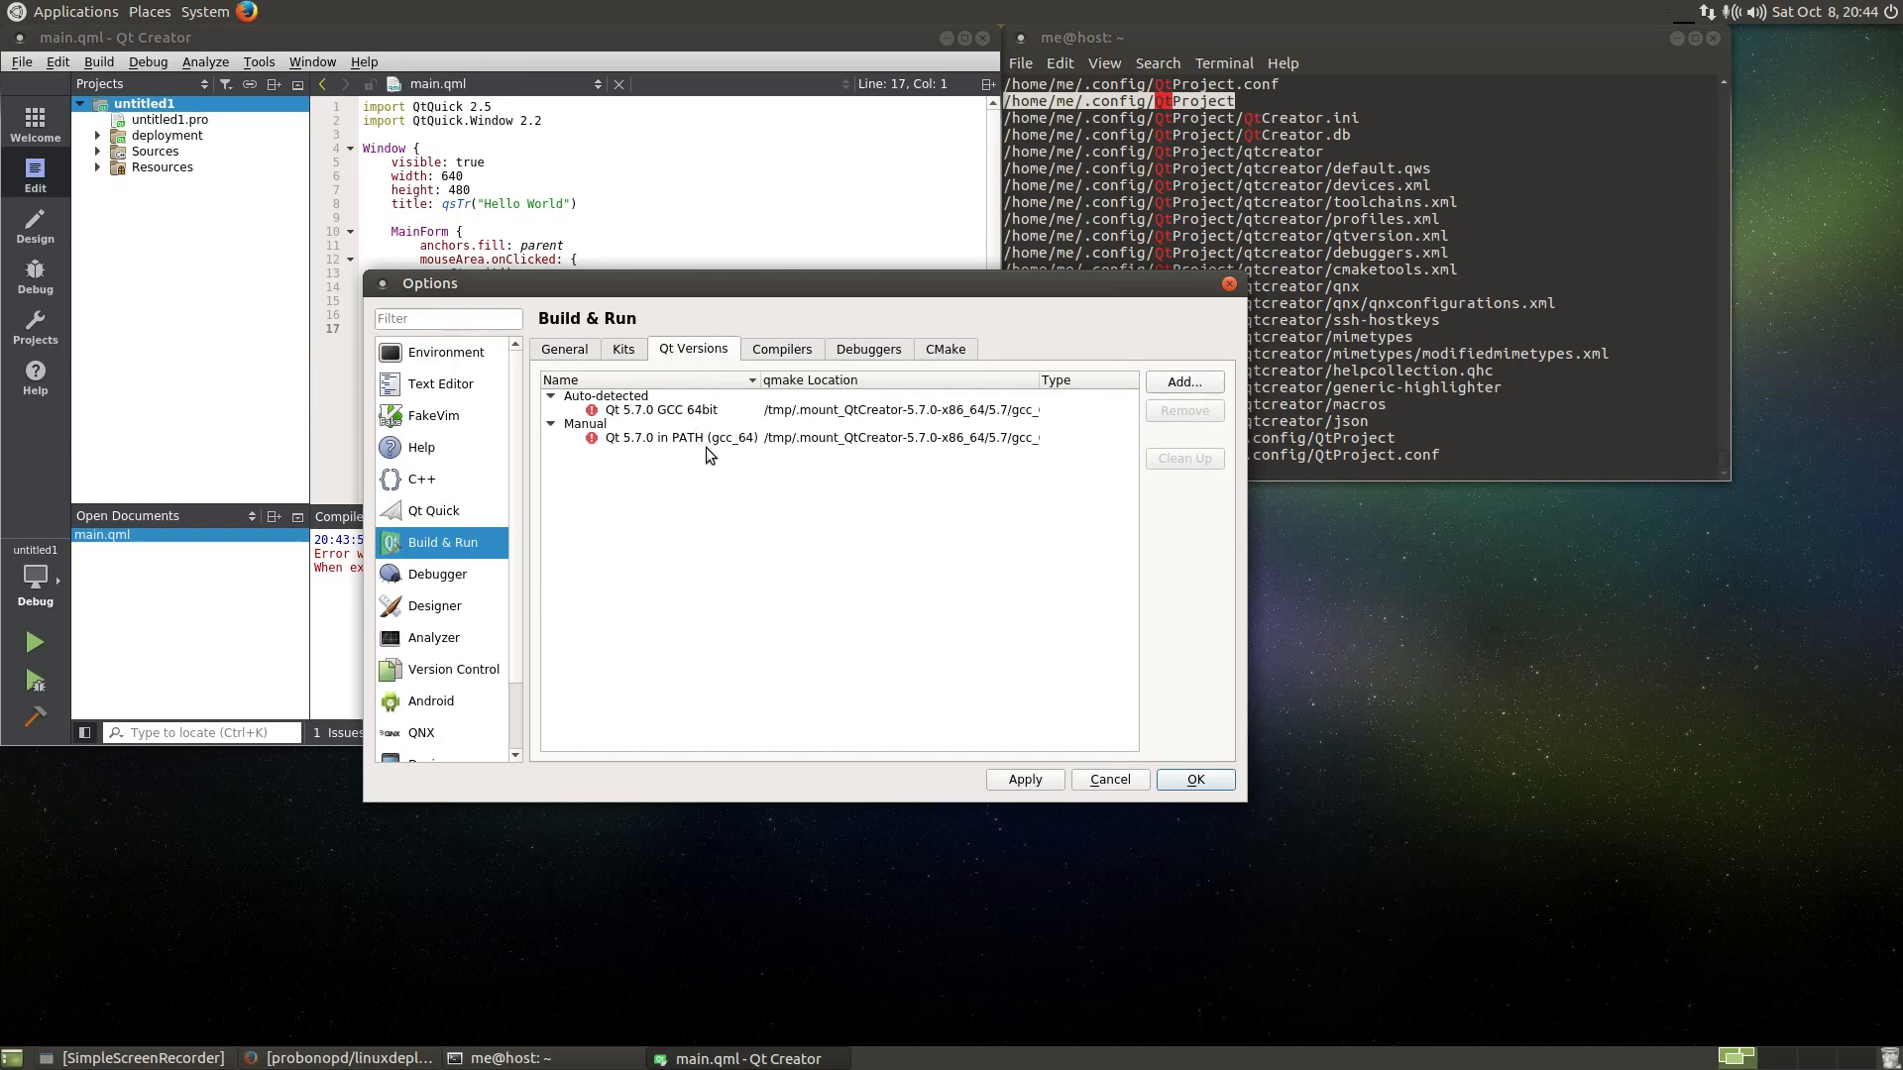
pyautogui.click(680, 438)
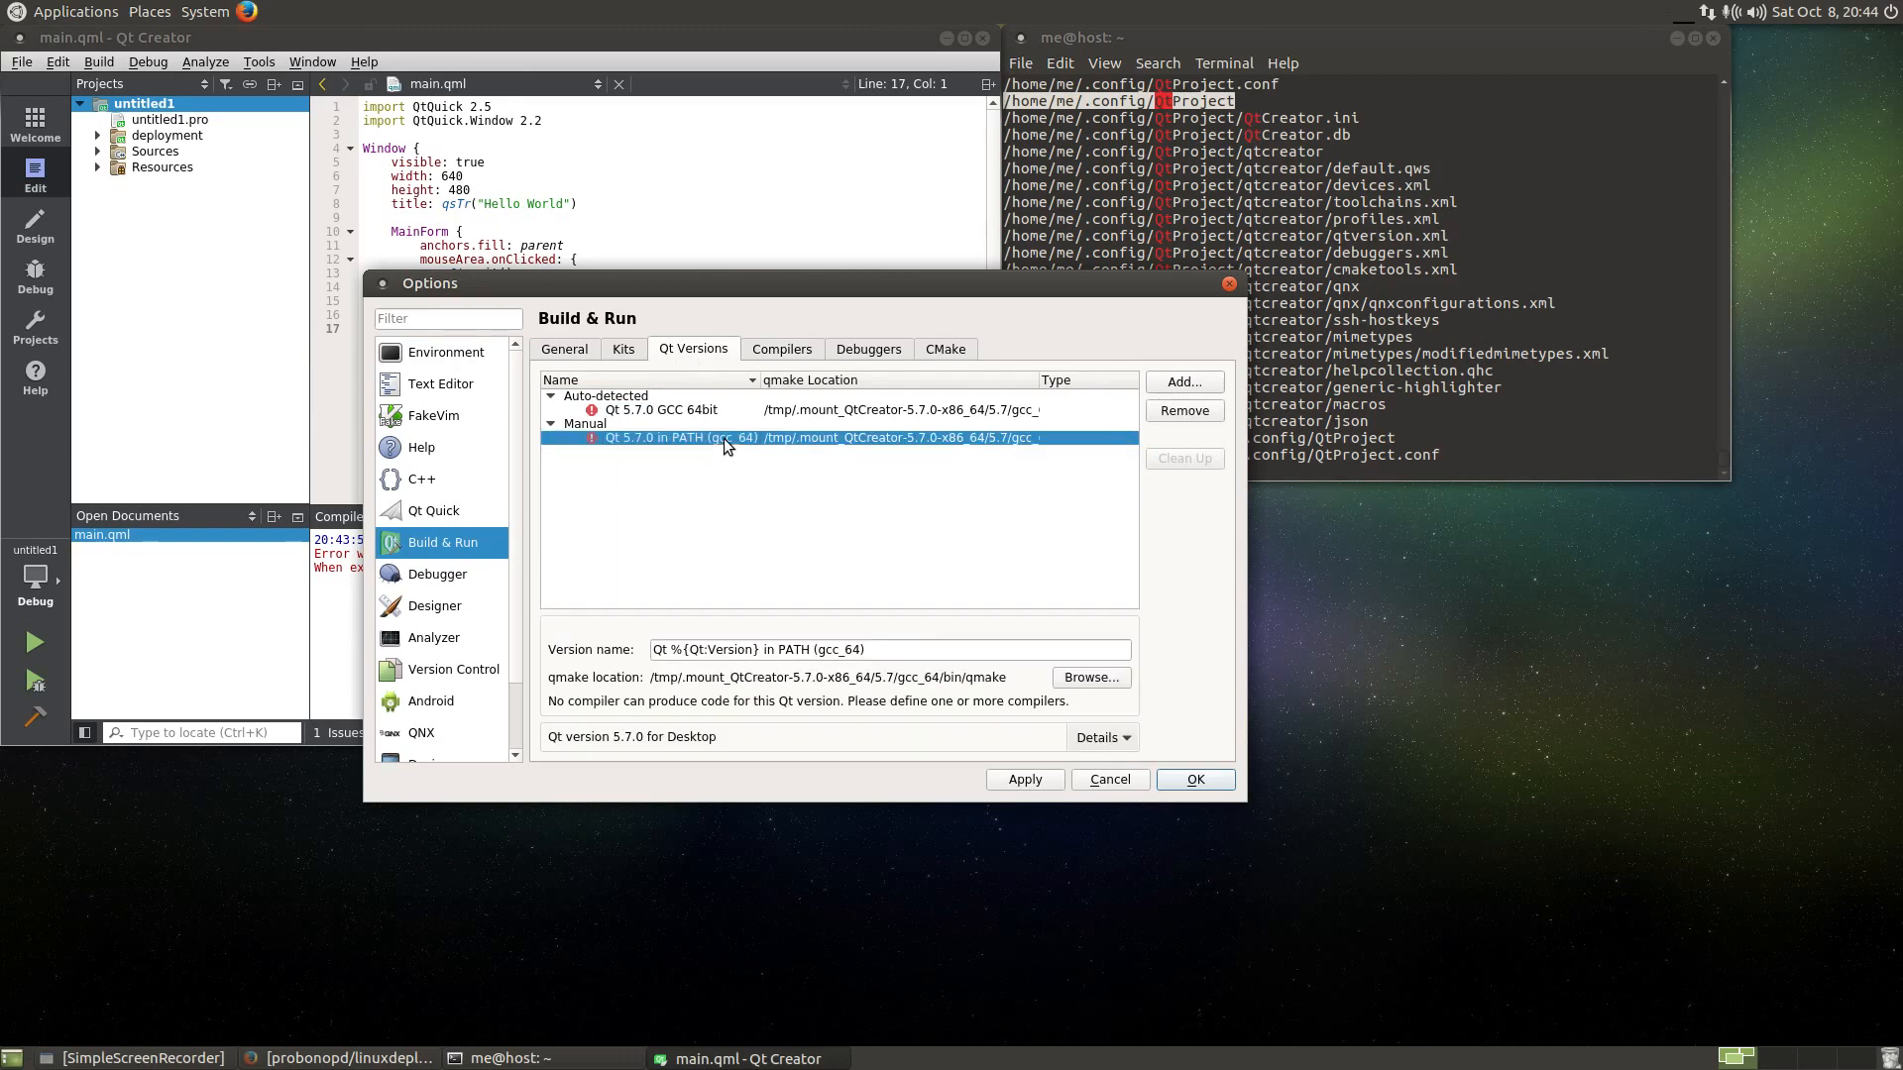
pyautogui.moveTo(835, 710)
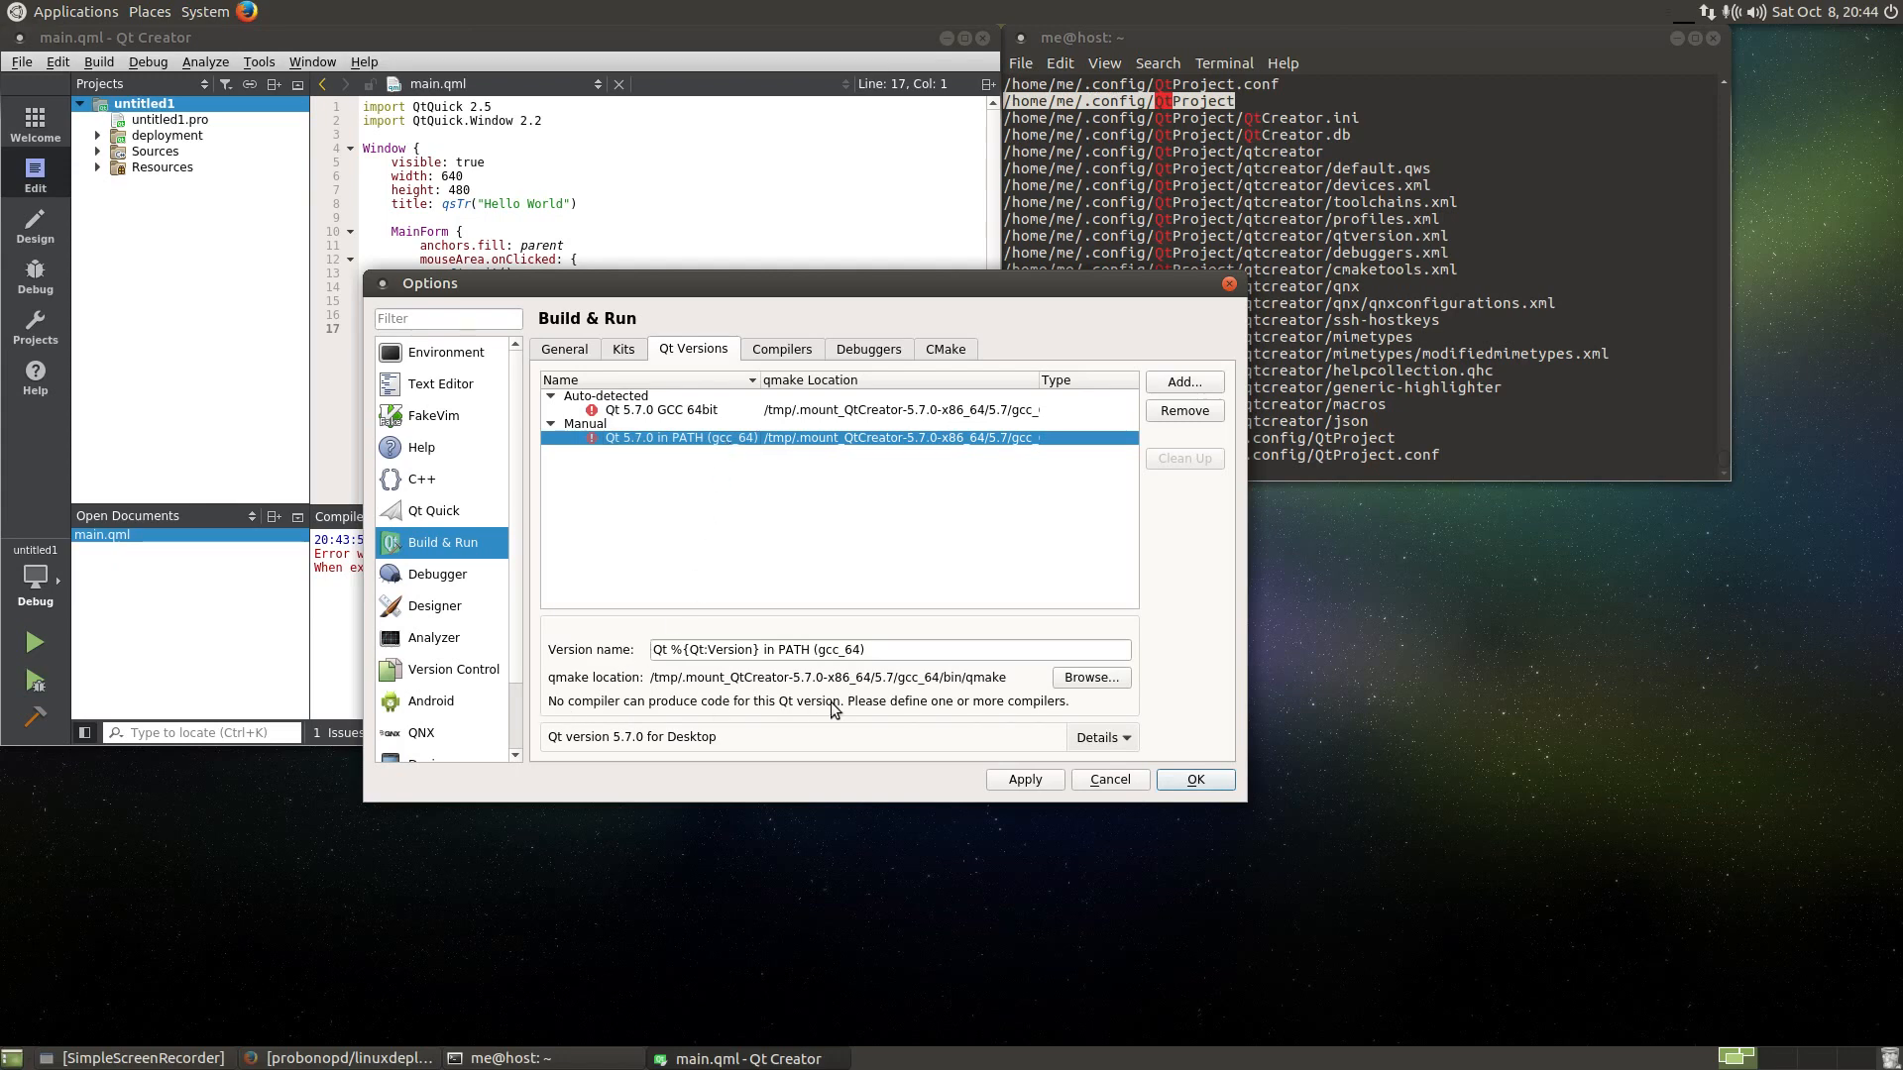
pyautogui.moveTo(713, 591)
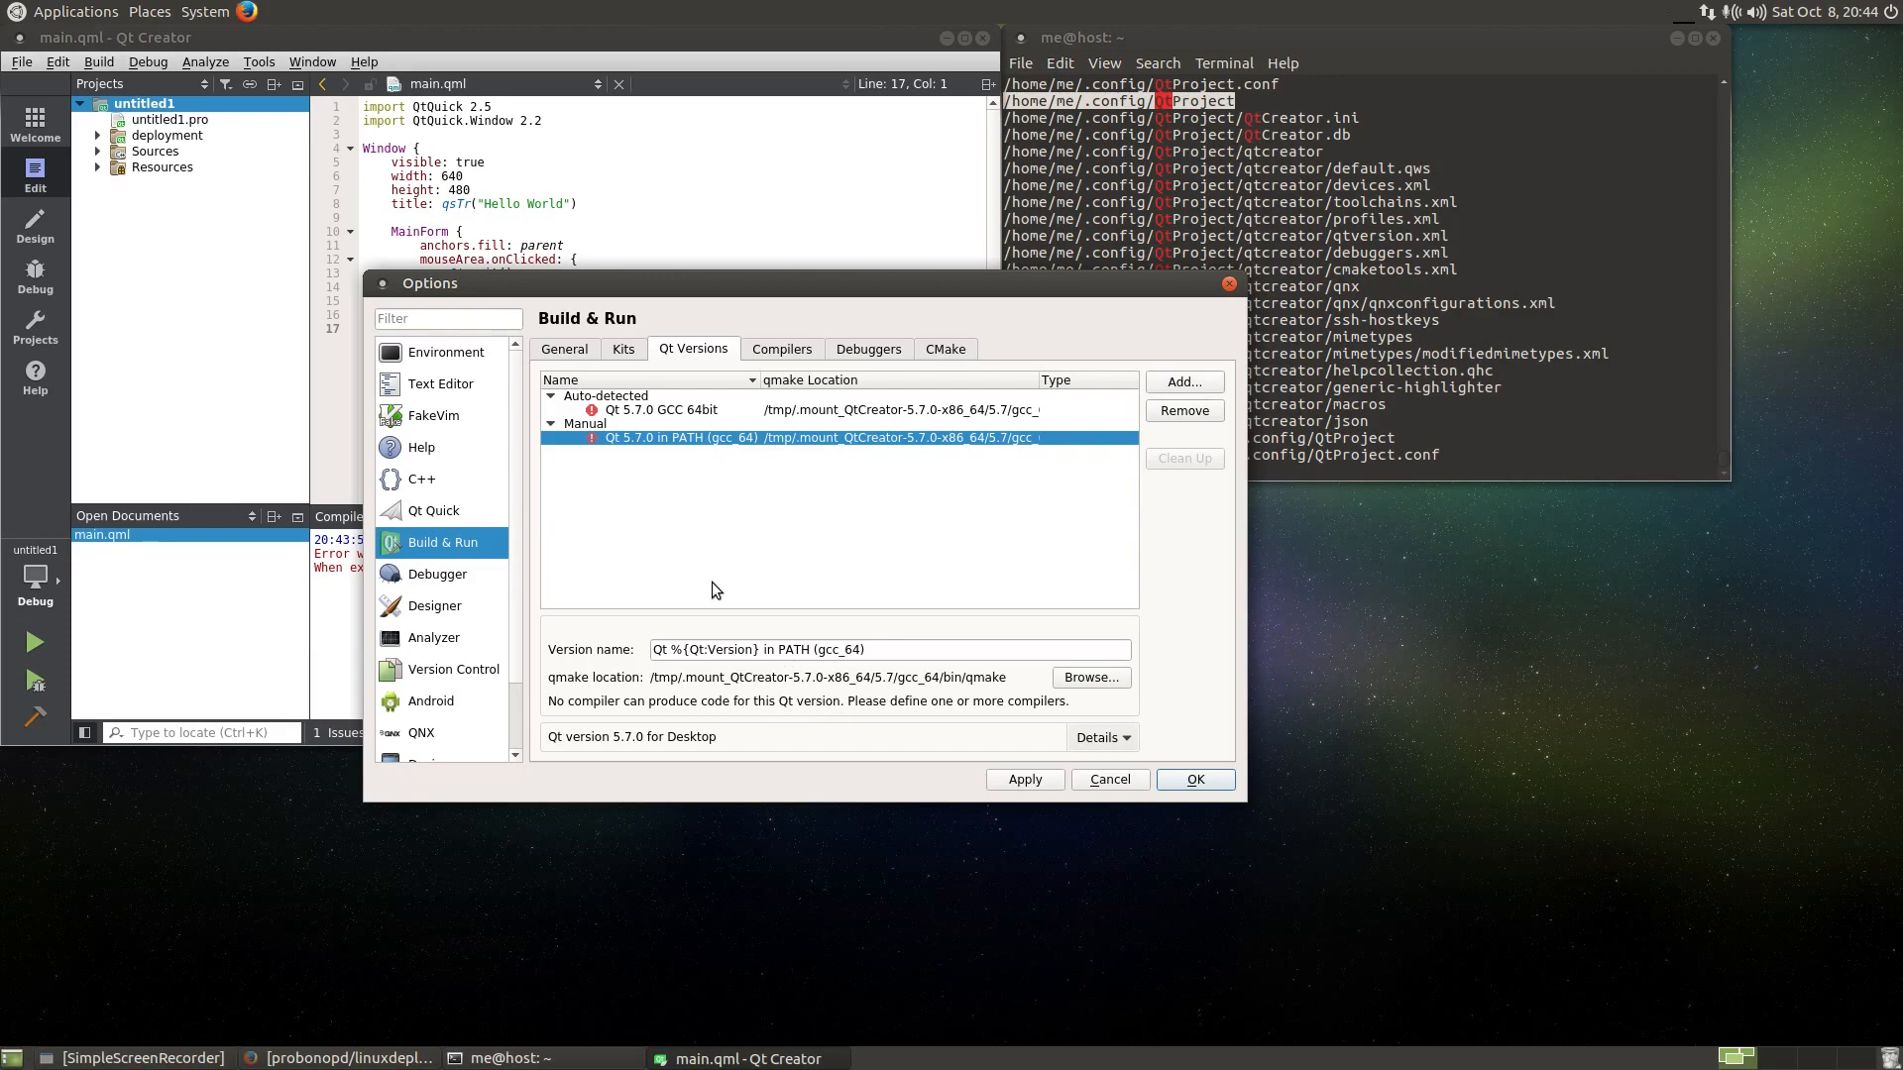
pyautogui.click(1106, 779)
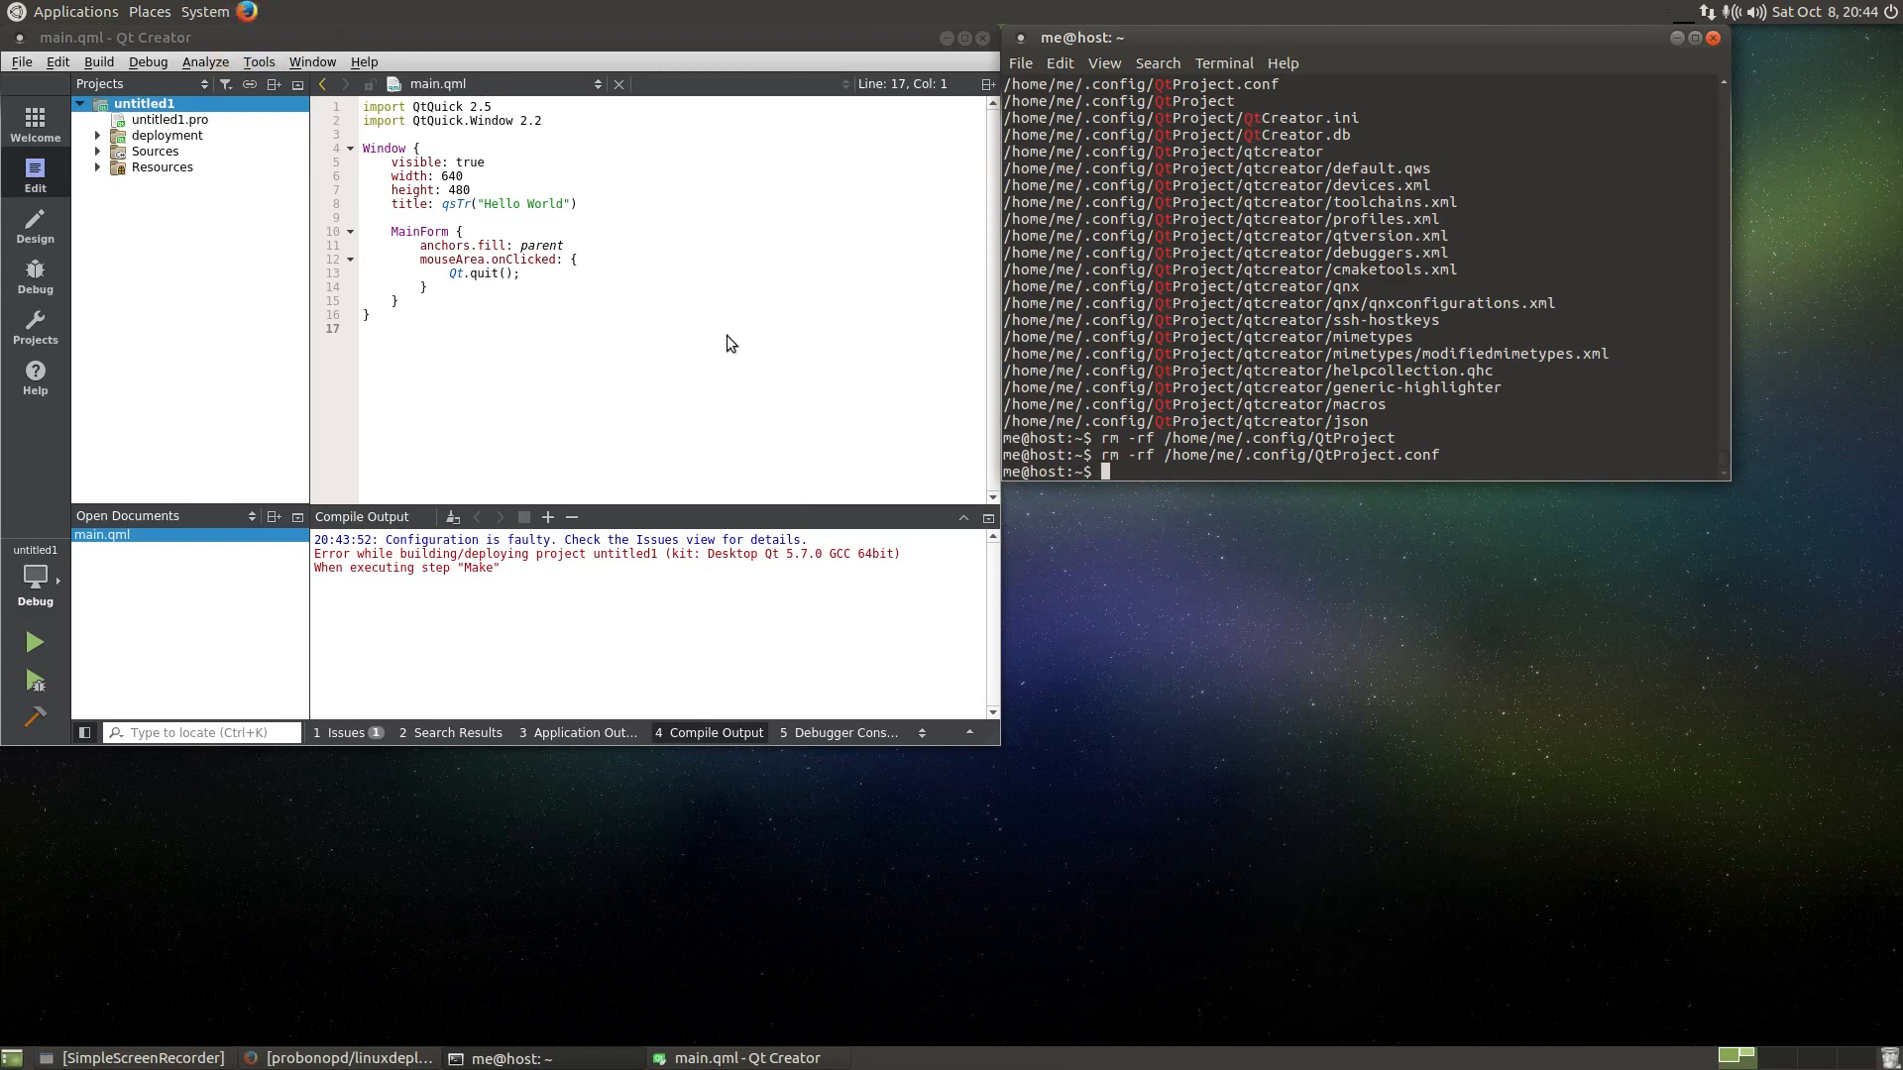
# - Search Google for 'g++ ubuntu' and read the Ask Ubuntu 'How to install g++ compiler?' answer
pyautogui.write('g')
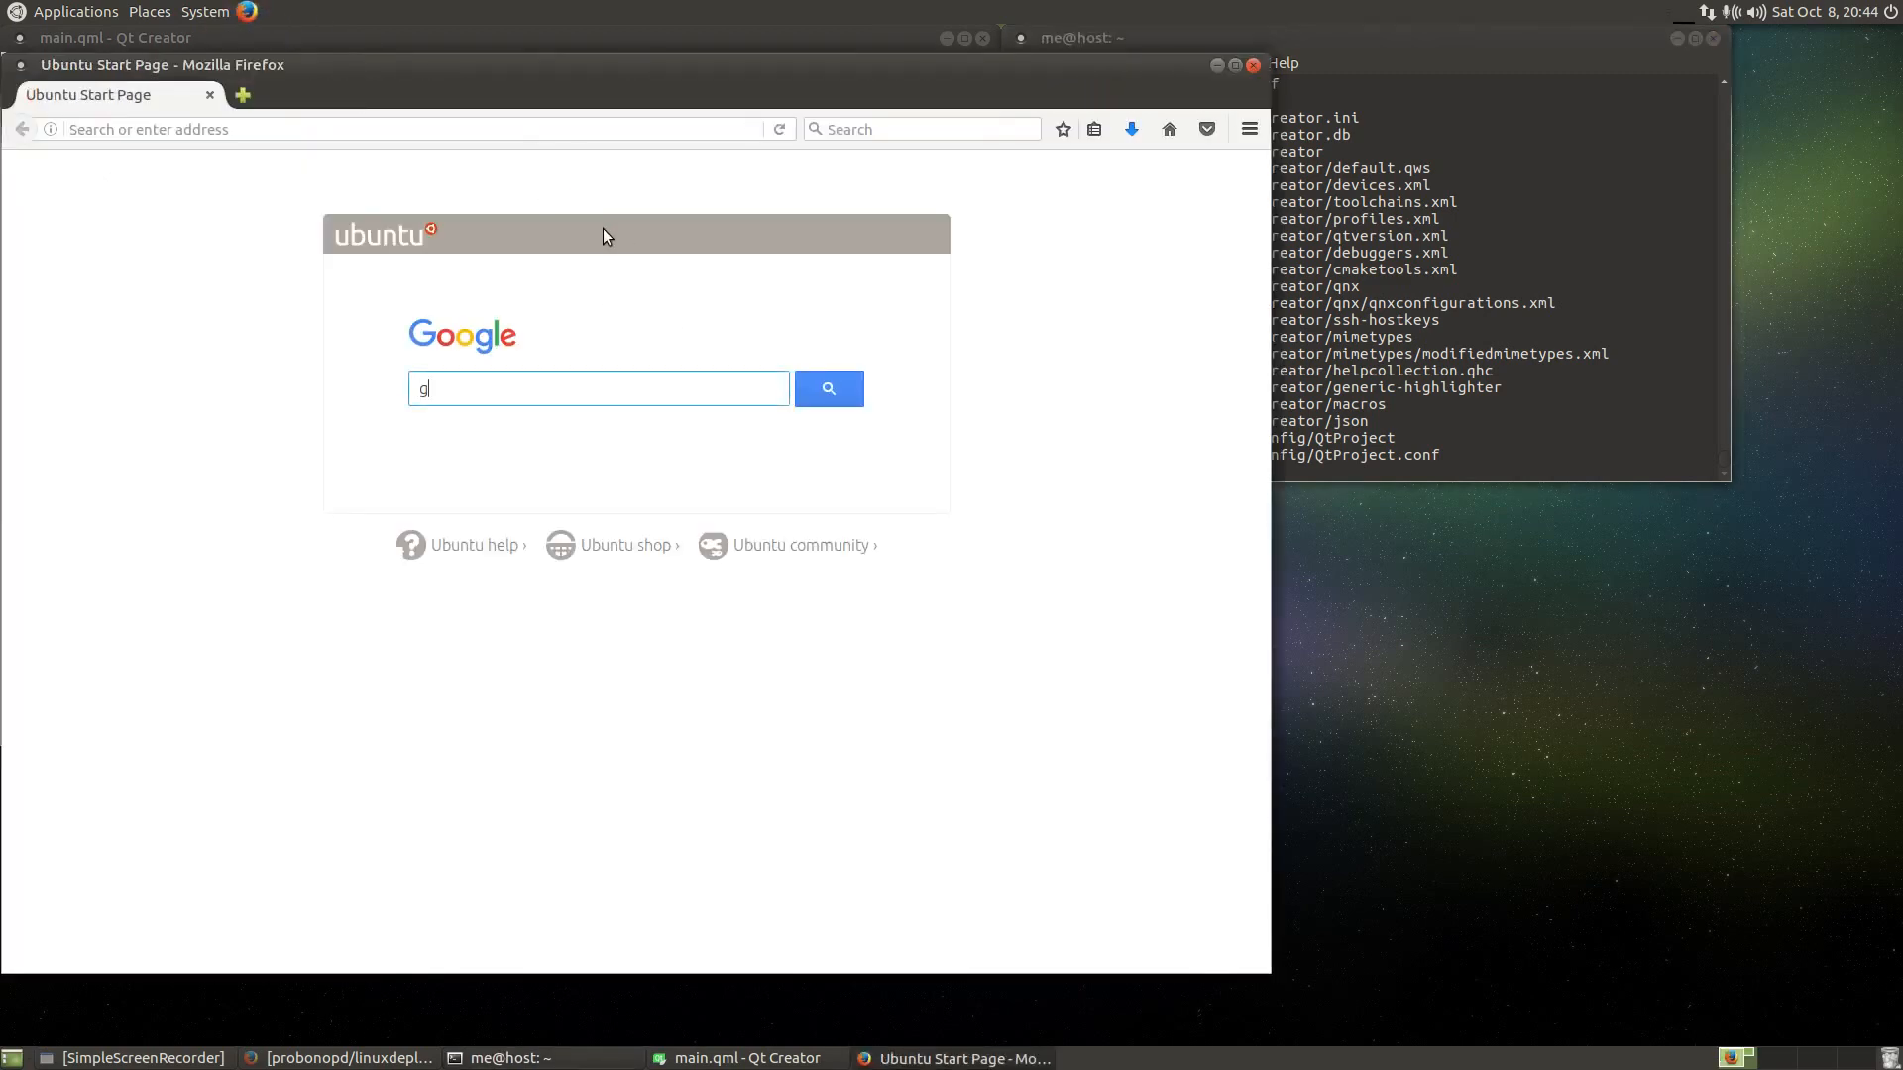
pyautogui.write('++ ubuntu')
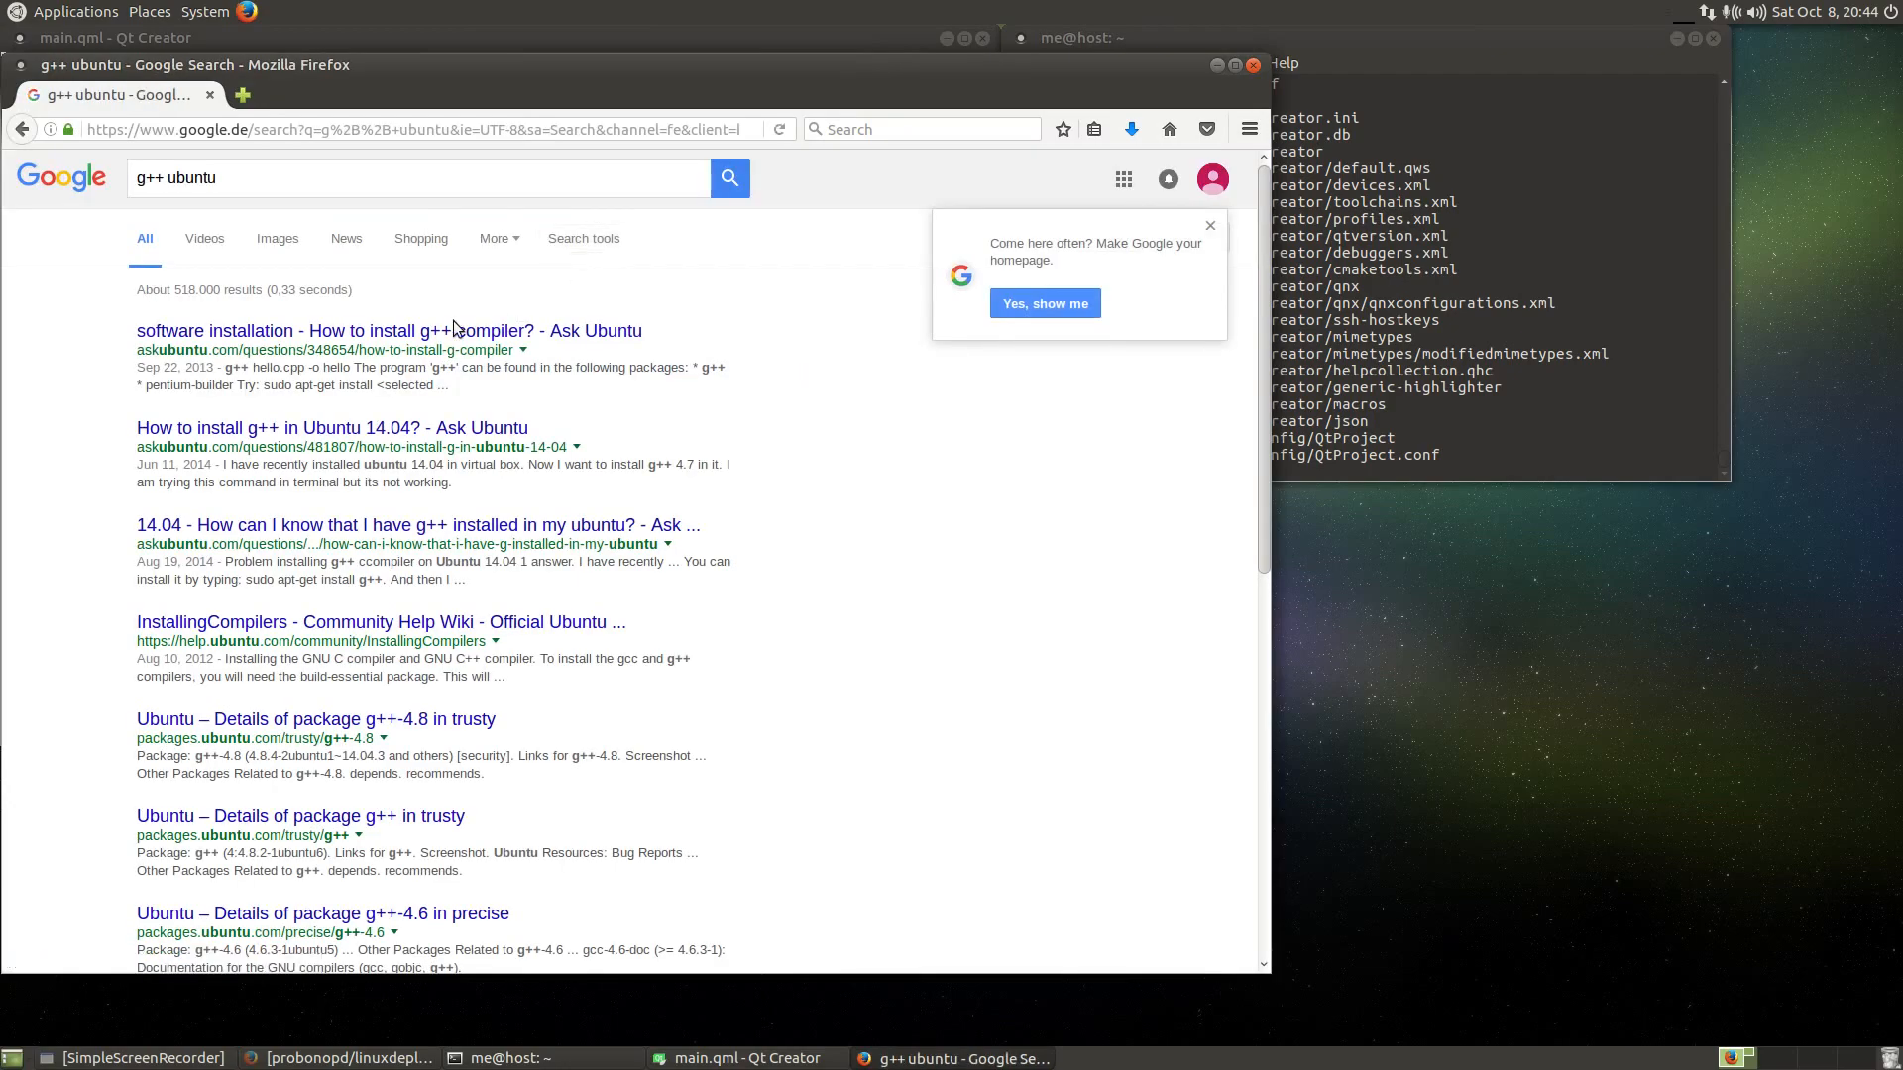
pyautogui.click(391, 331)
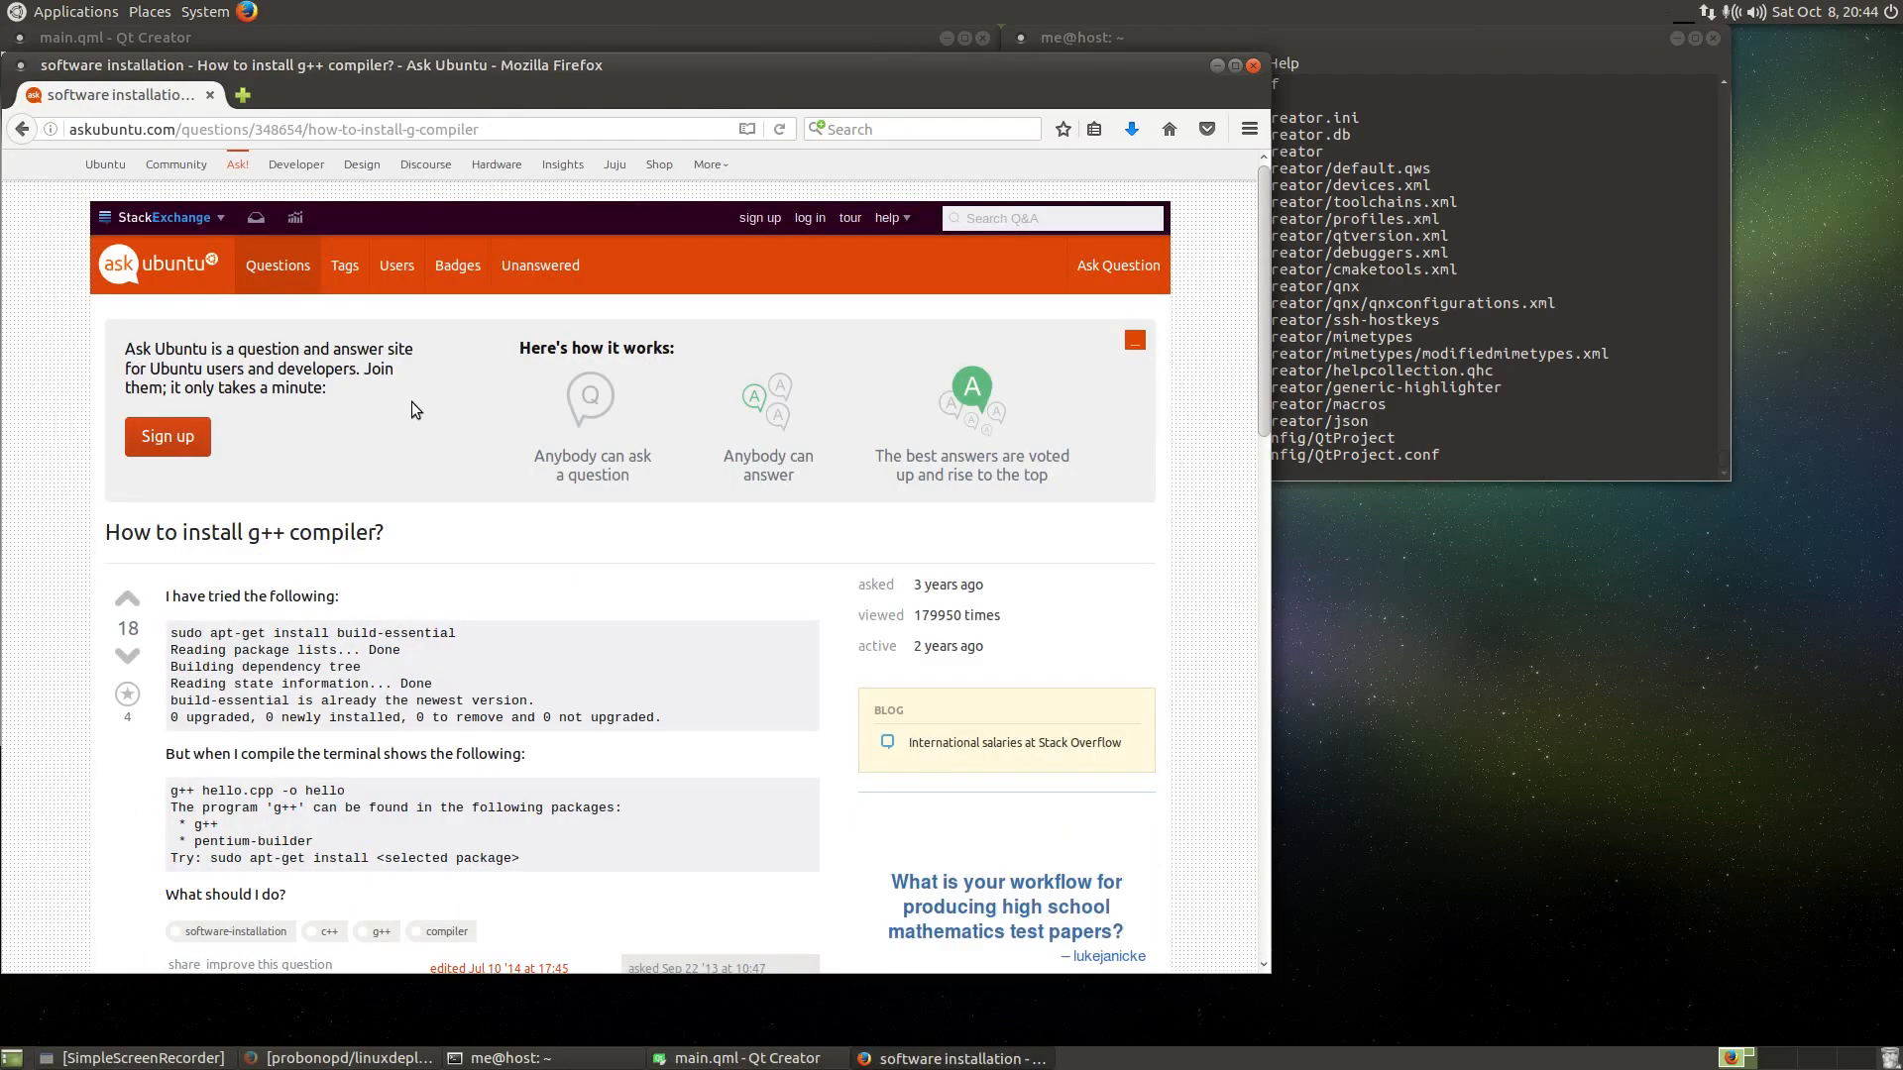
pyautogui.scroll(-3)
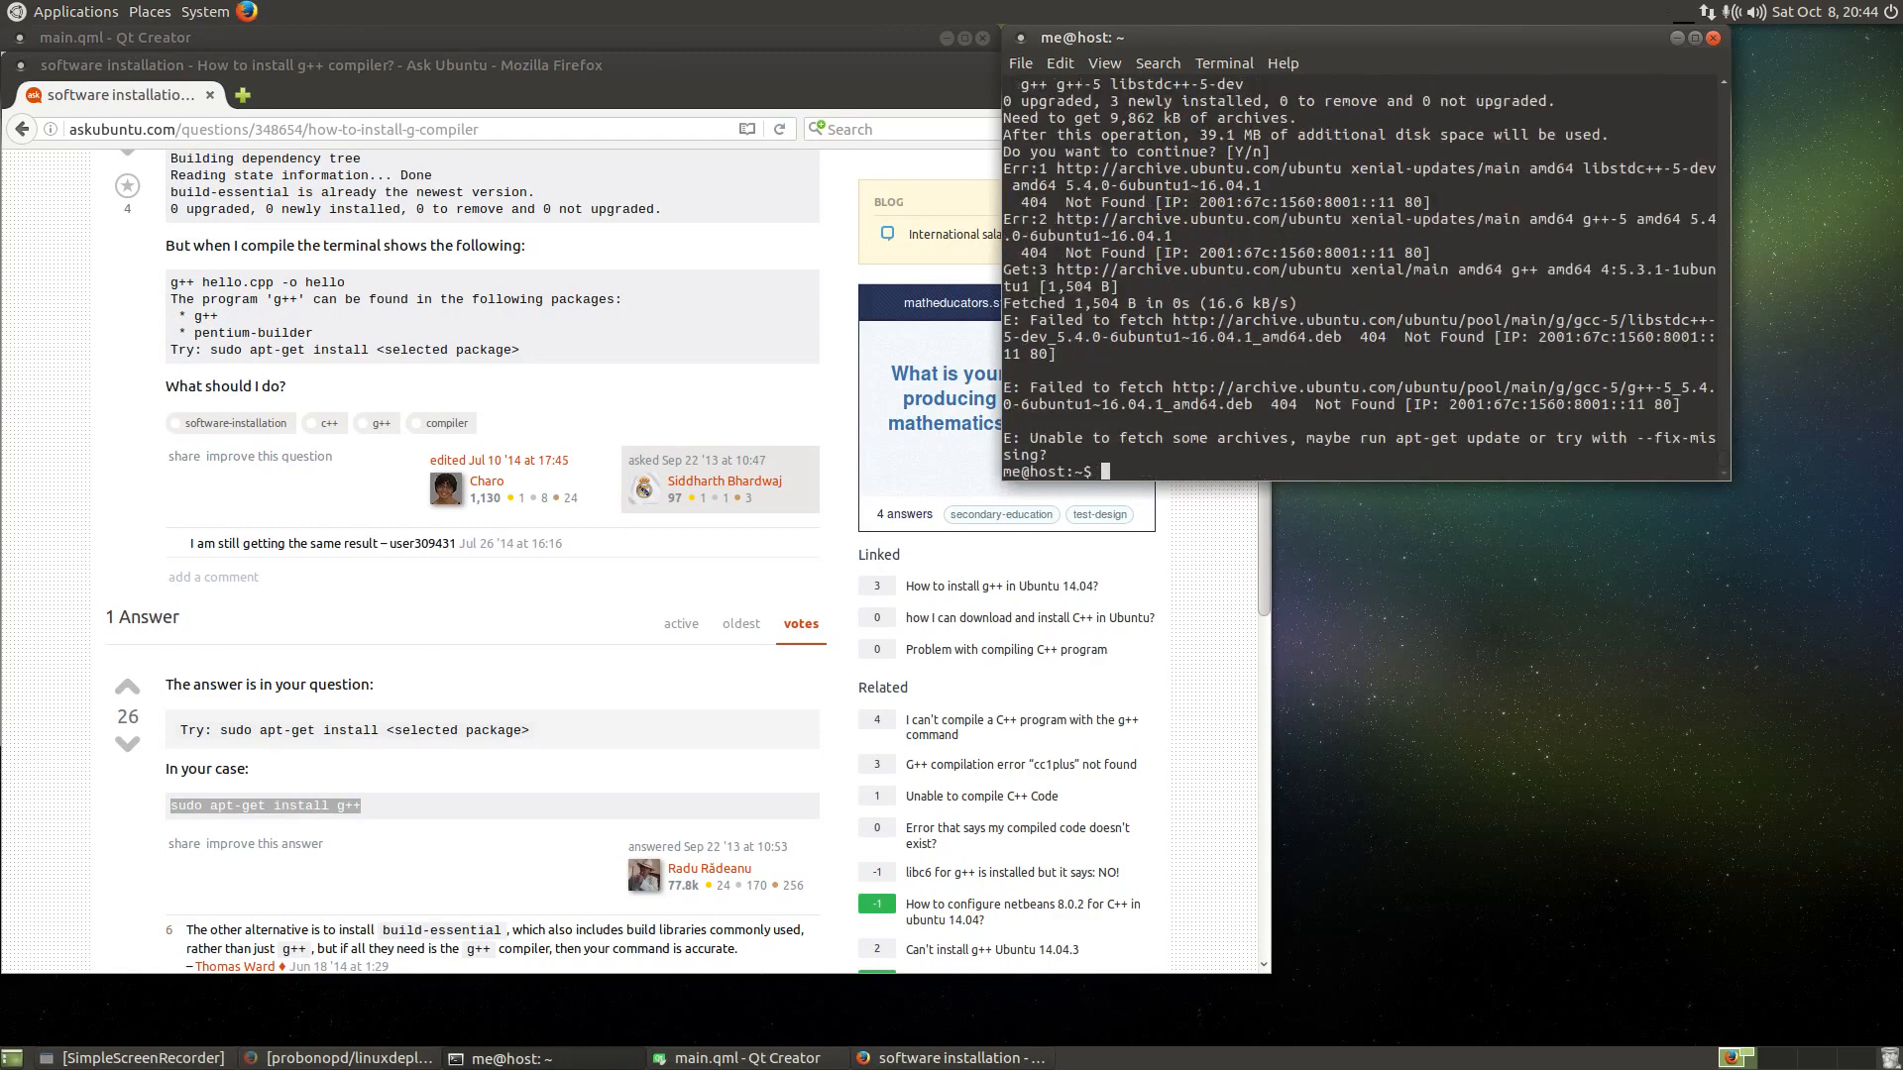
# - Run sudo apt-get install g++, retrying after the 404 fetch errors until g++ 5.4 installs
pyautogui.write('sud')
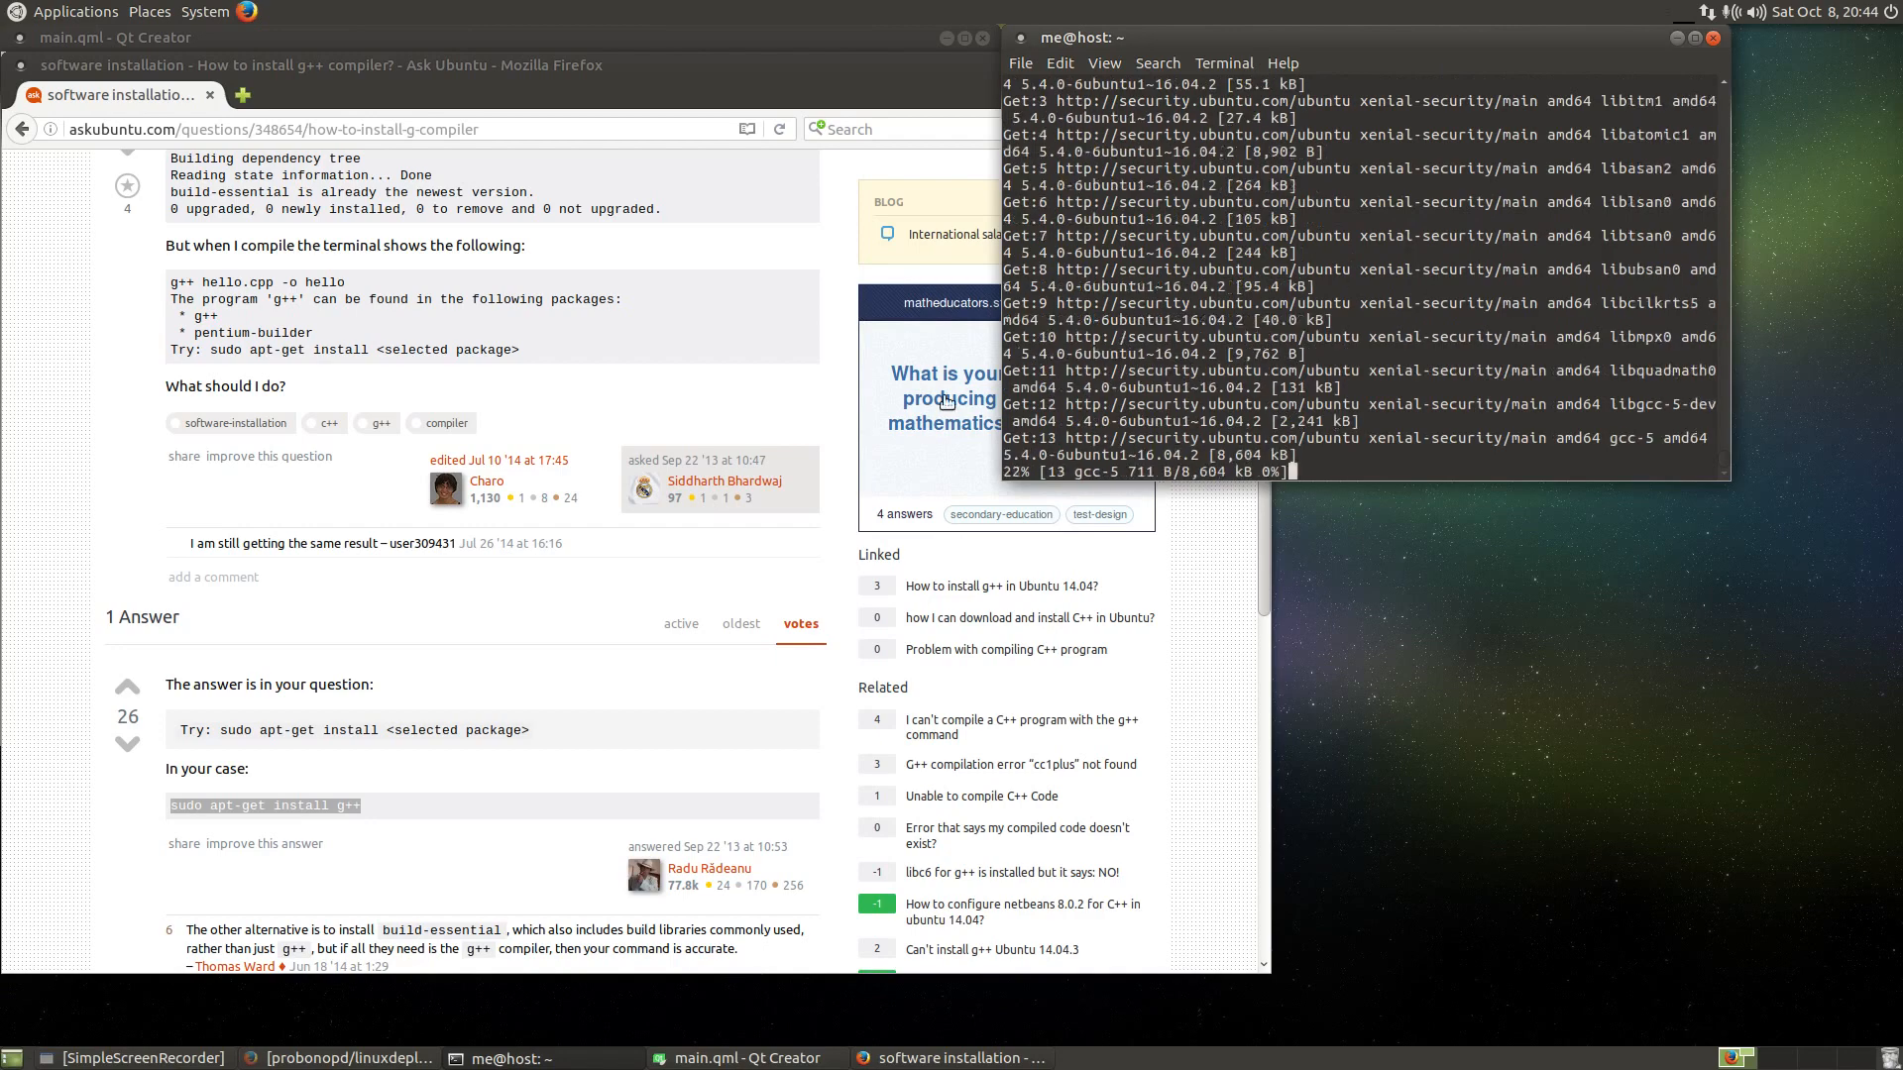
pyautogui.moveTo(746, 464)
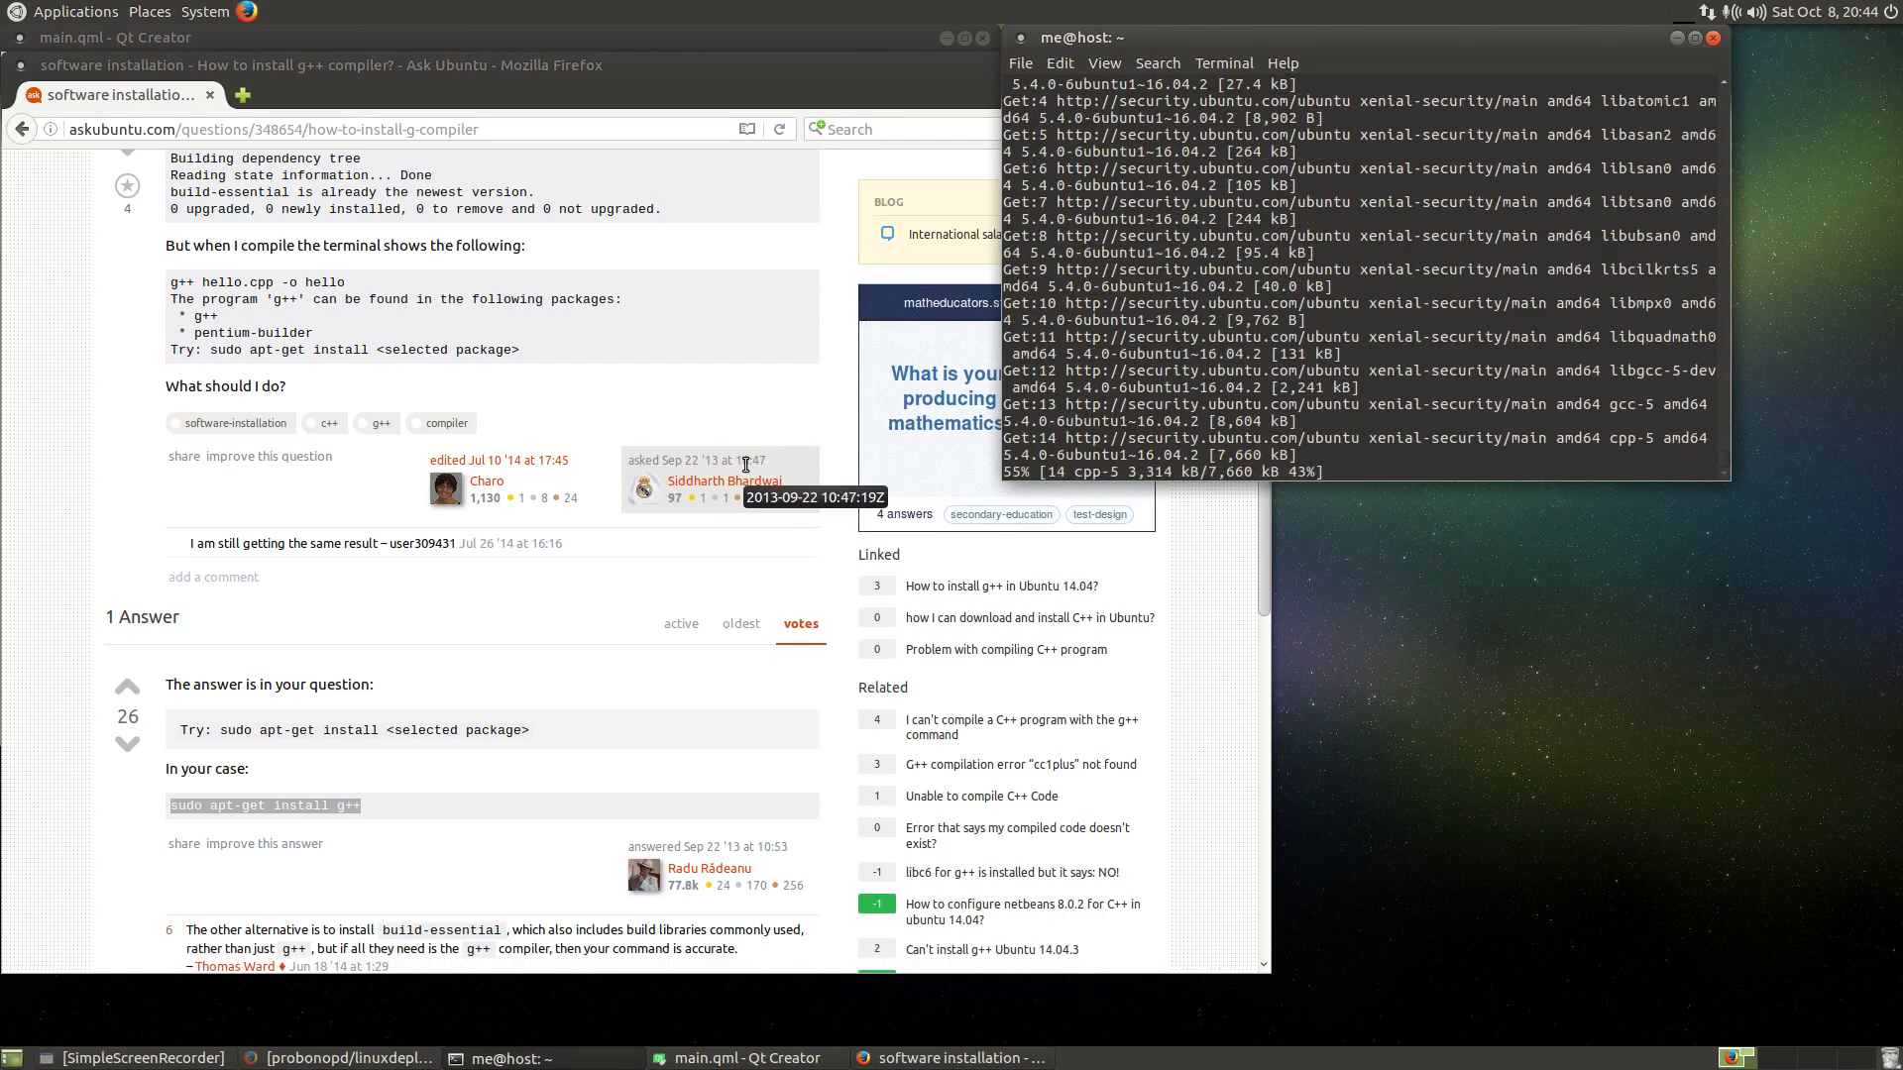
pyautogui.click(737, 1059)
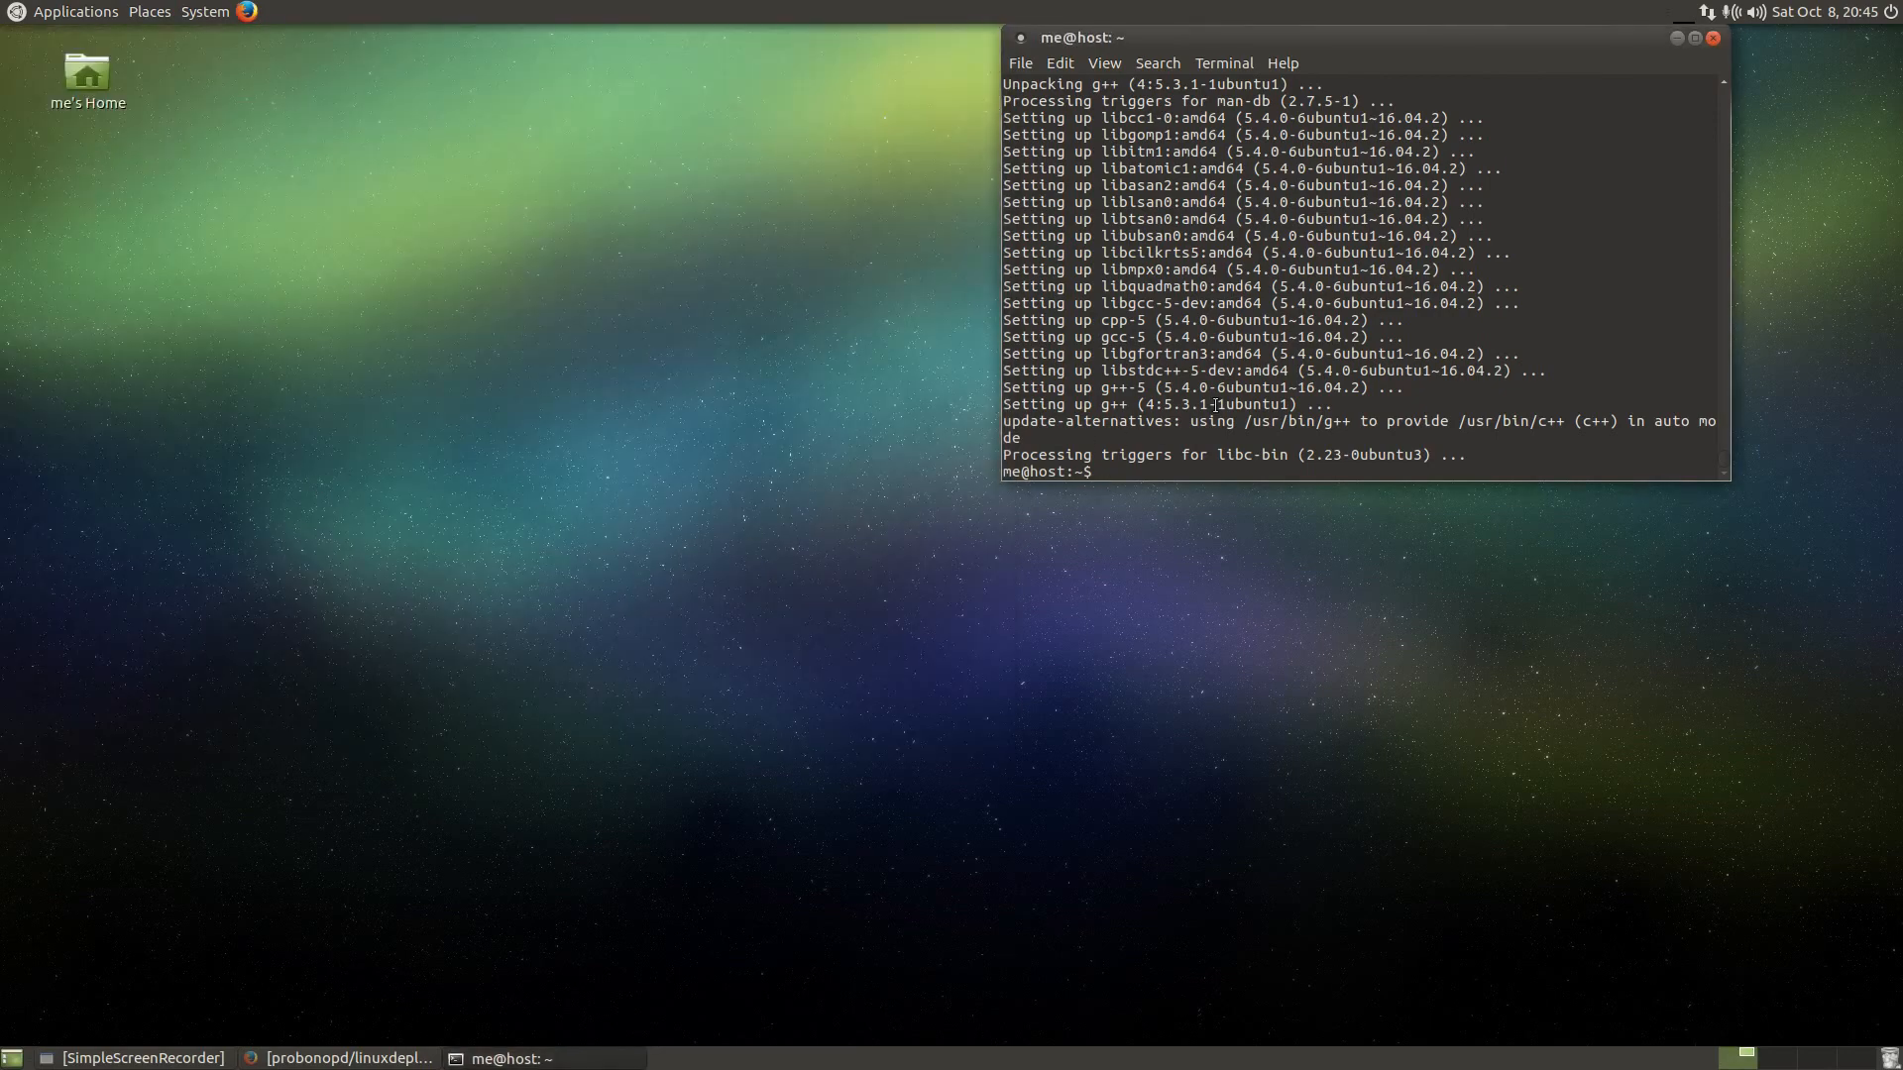
# - Remove /home/me/.config/QtProject and QtProject.conf, then relaunch Qt Creator
pyautogui.write('rm -rf /home/me/.config/QtProject')
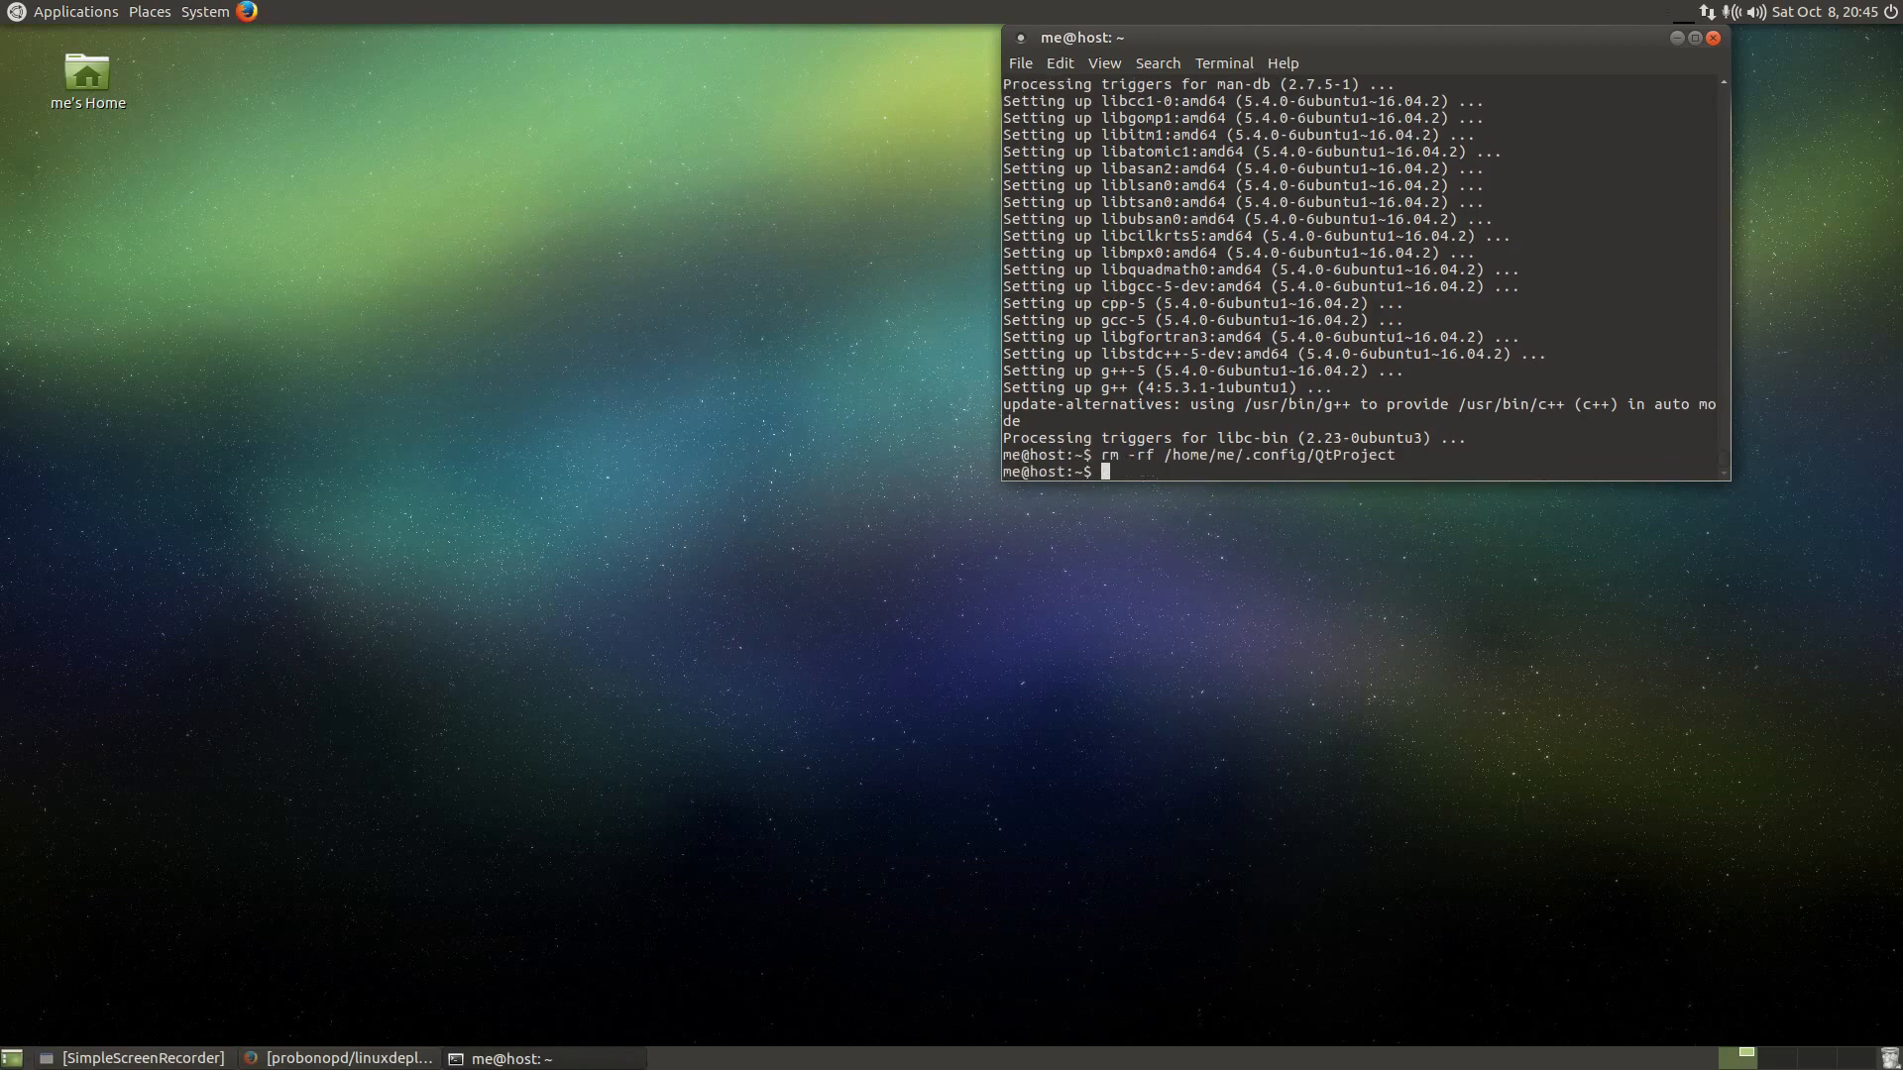
pyautogui.write('rm -rf /home/me/.config/QtProject.conf')
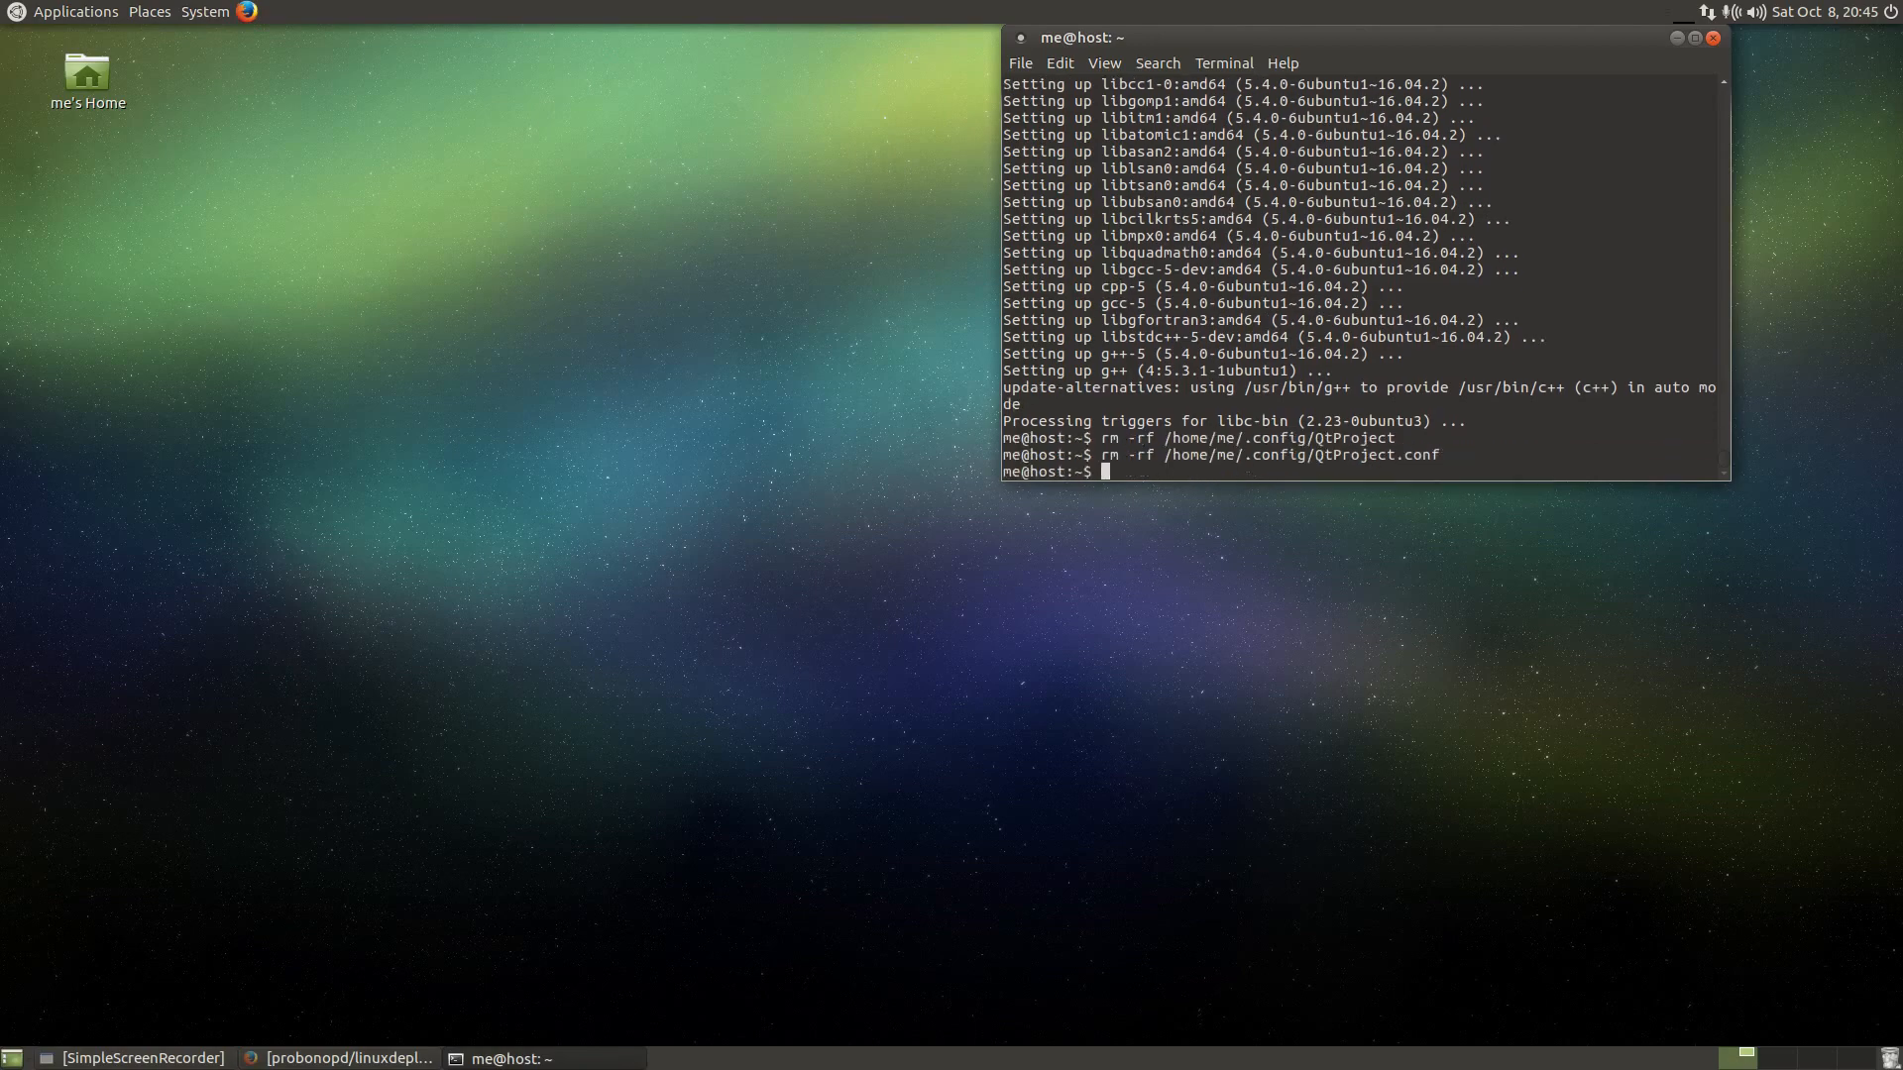
pyautogui.click(73, 12)
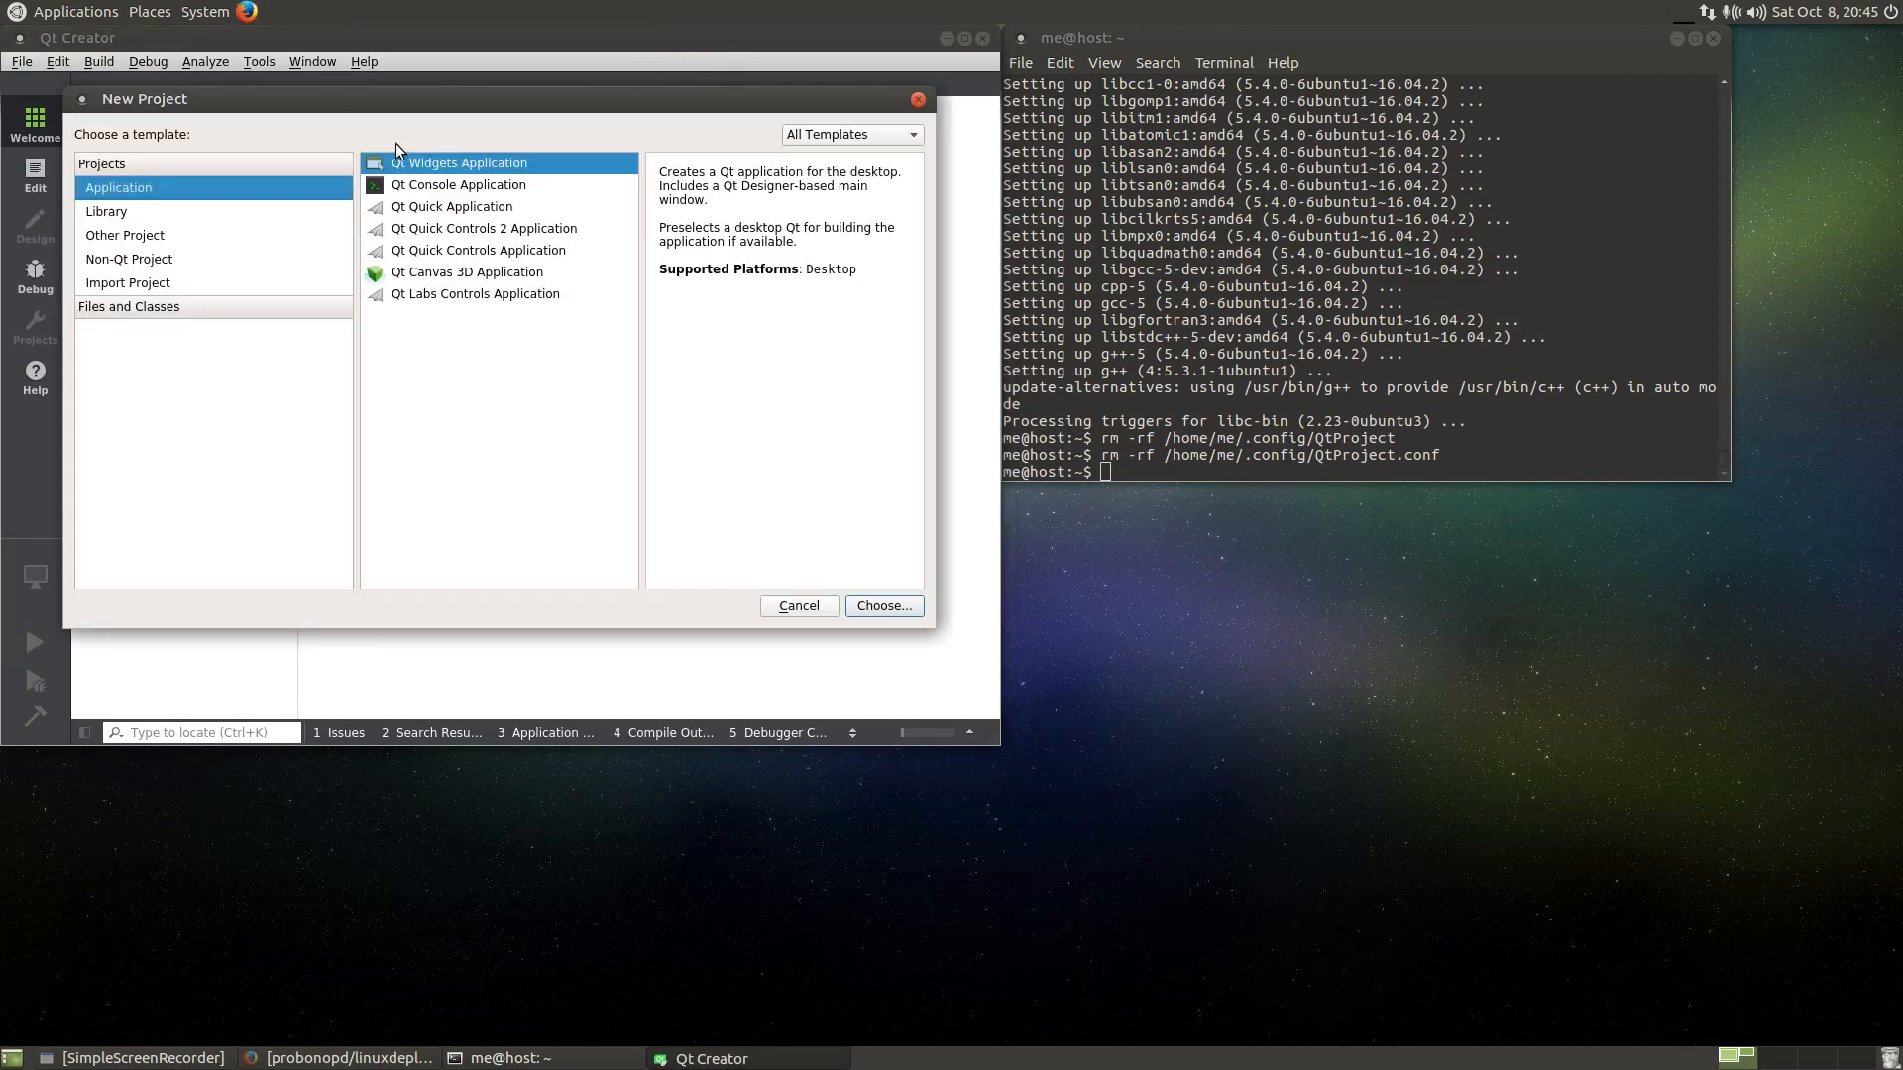
# - Create a new Qt Quick Application project, untitled2, through the wizard and build it
pyautogui.click(462, 206)
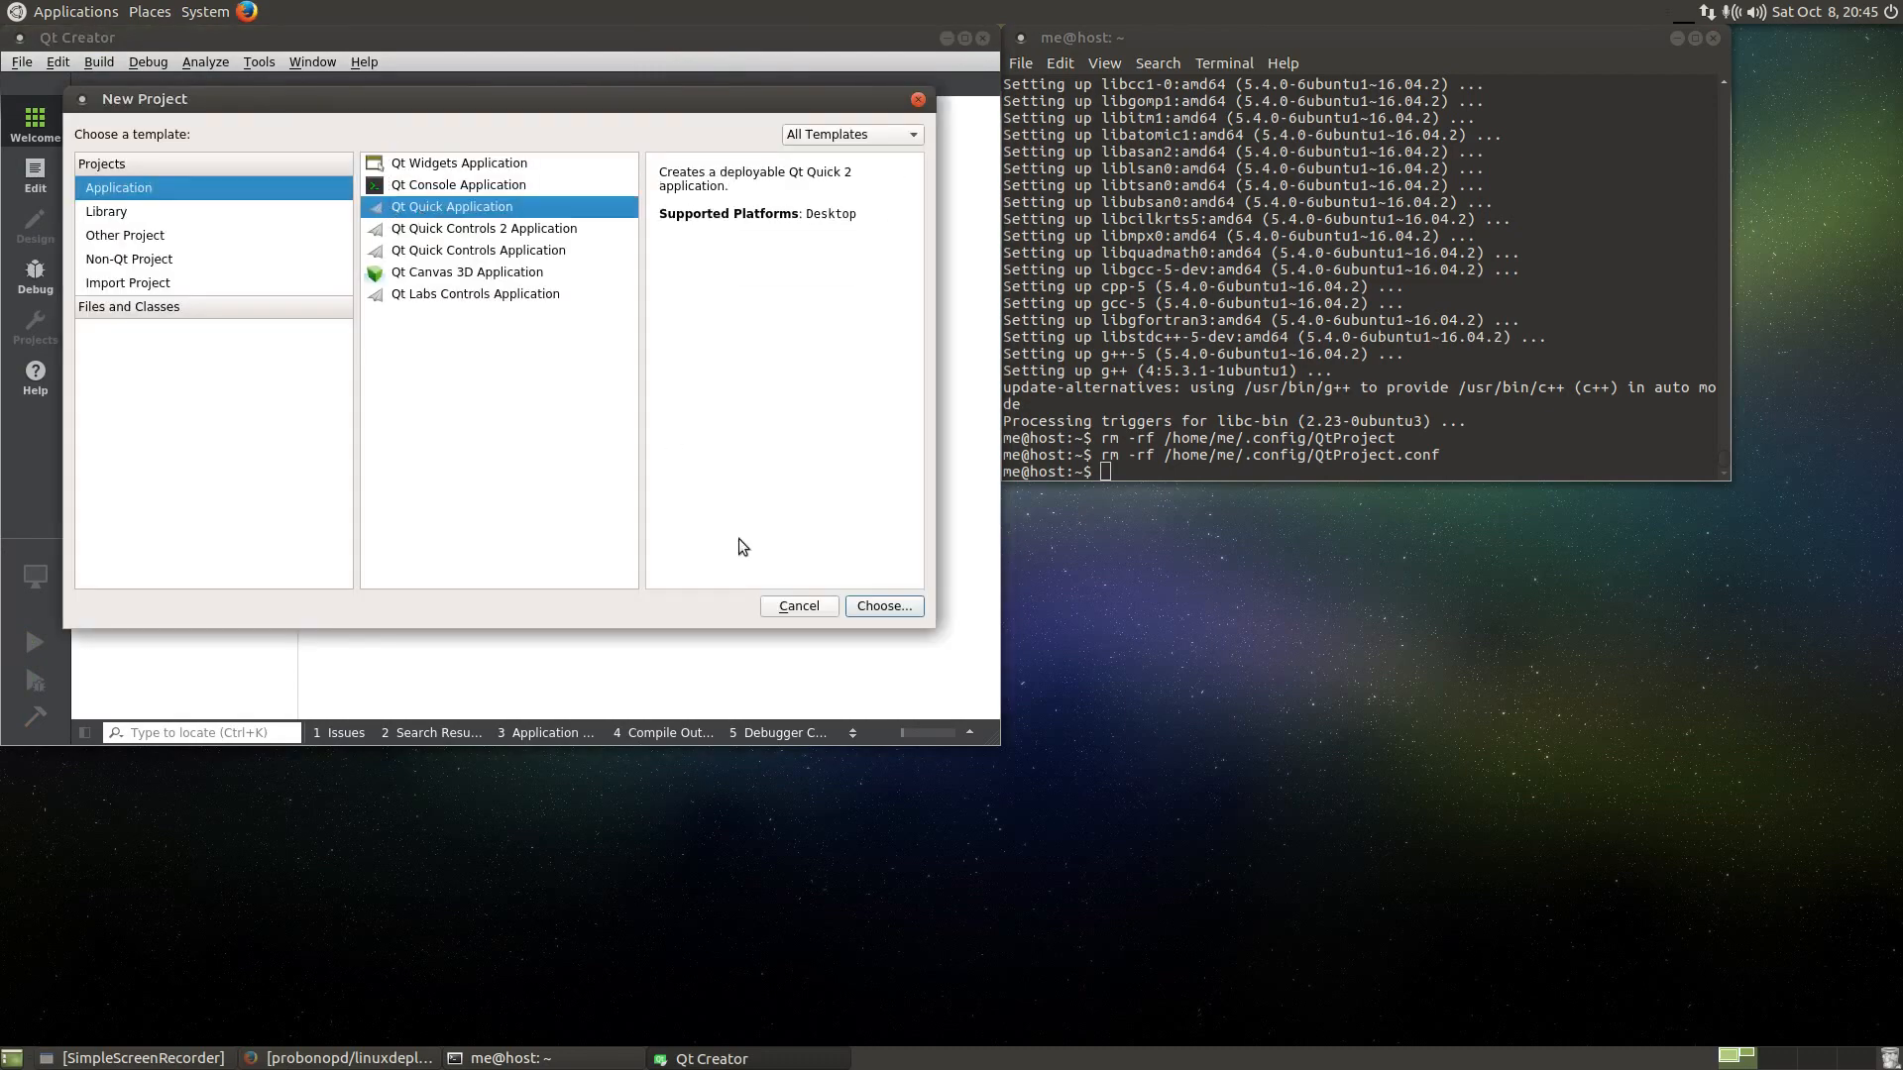
pyautogui.click(884, 607)
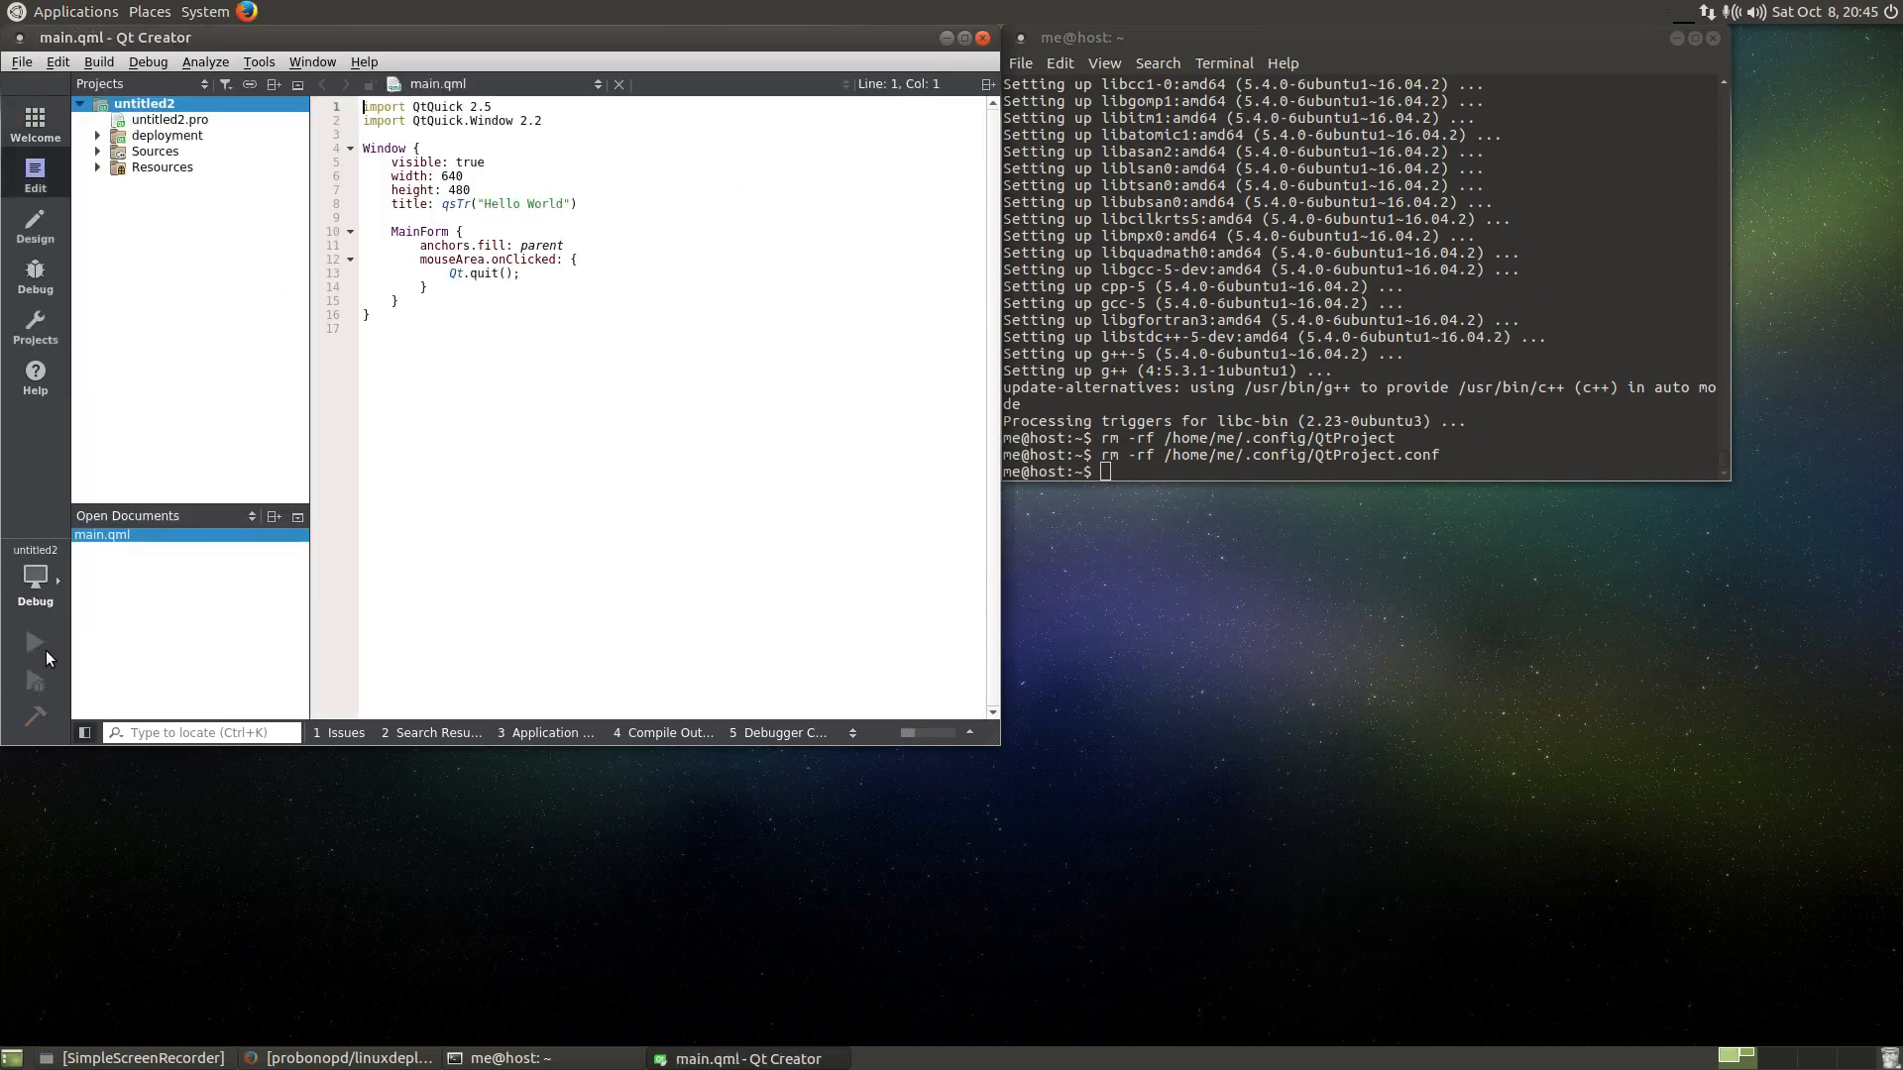
pyautogui.moveTo(442, 458)
pyautogui.write('rm -rf /home/me/.config/QtProject.conf')
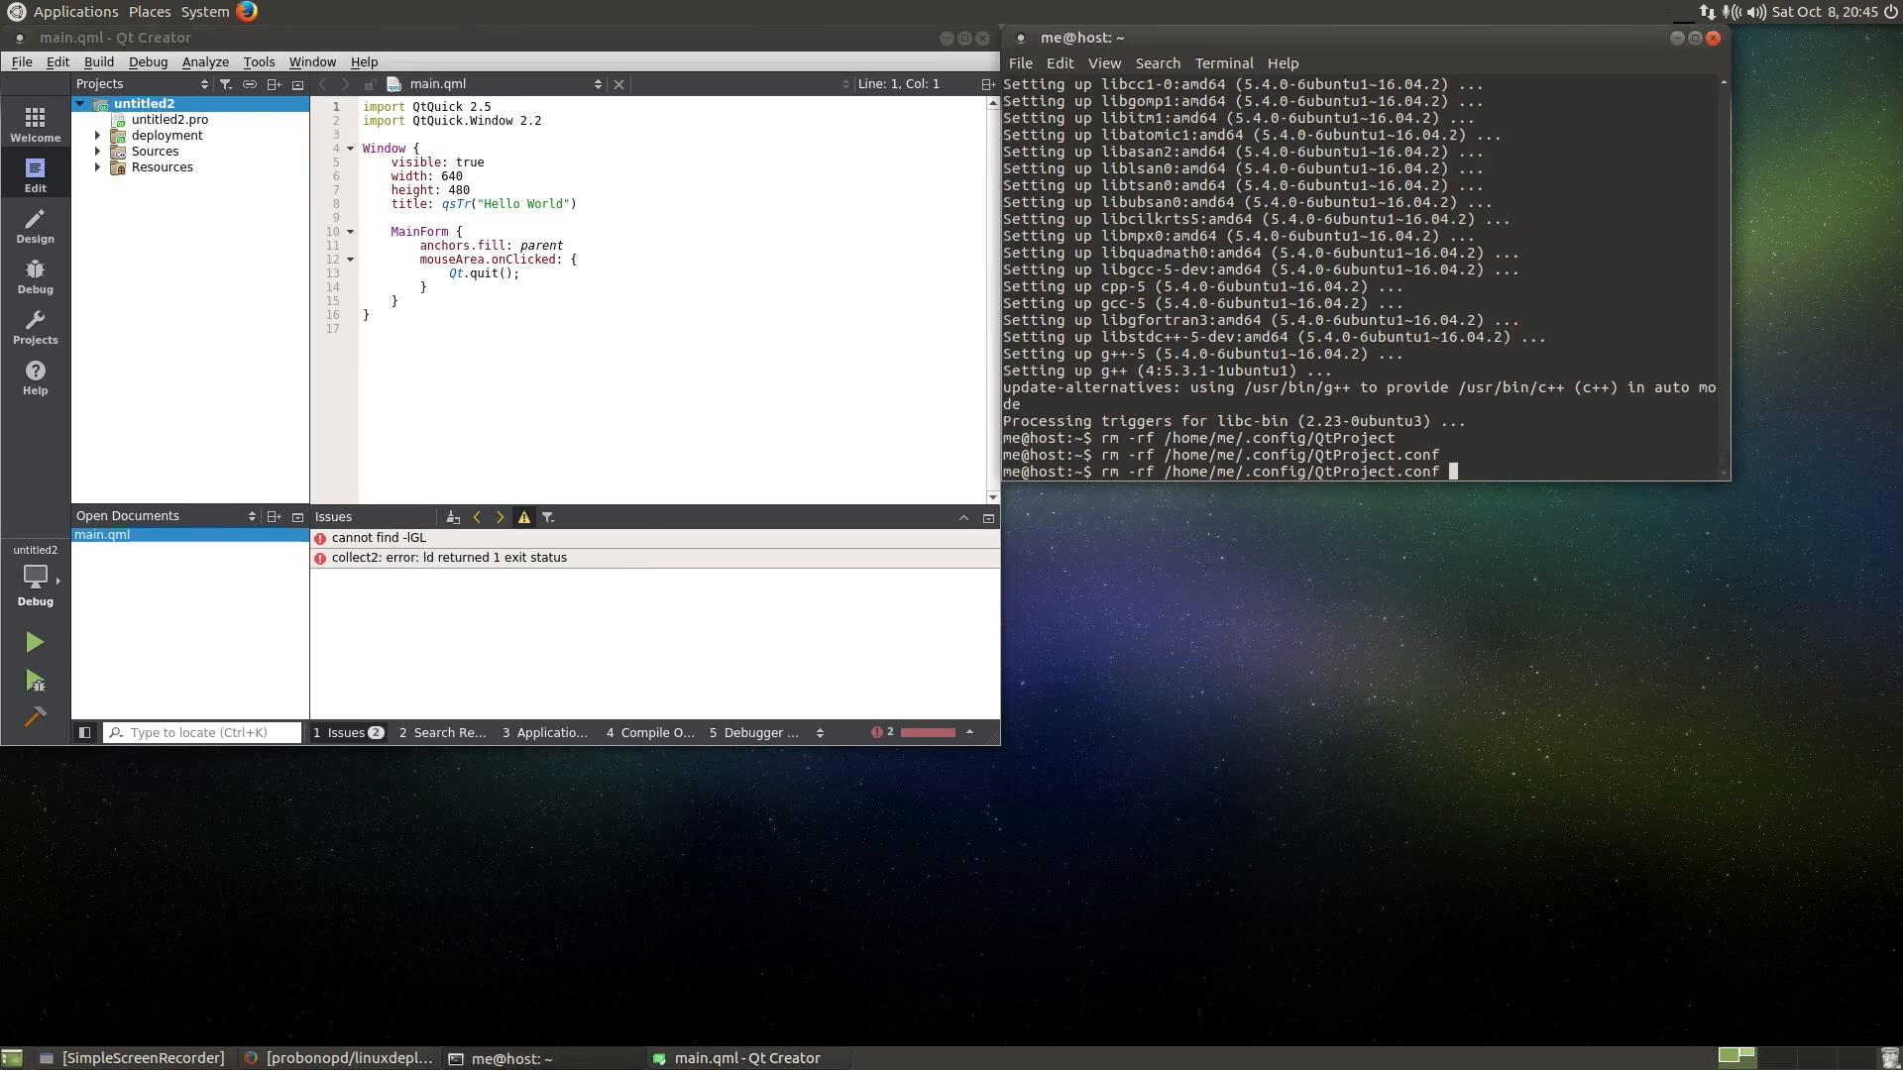
# - Install libgl1-mesa-dev and the X11 dev packages with apt-get until the prompt returns
pyautogui.write('sudo apt-get install g++')
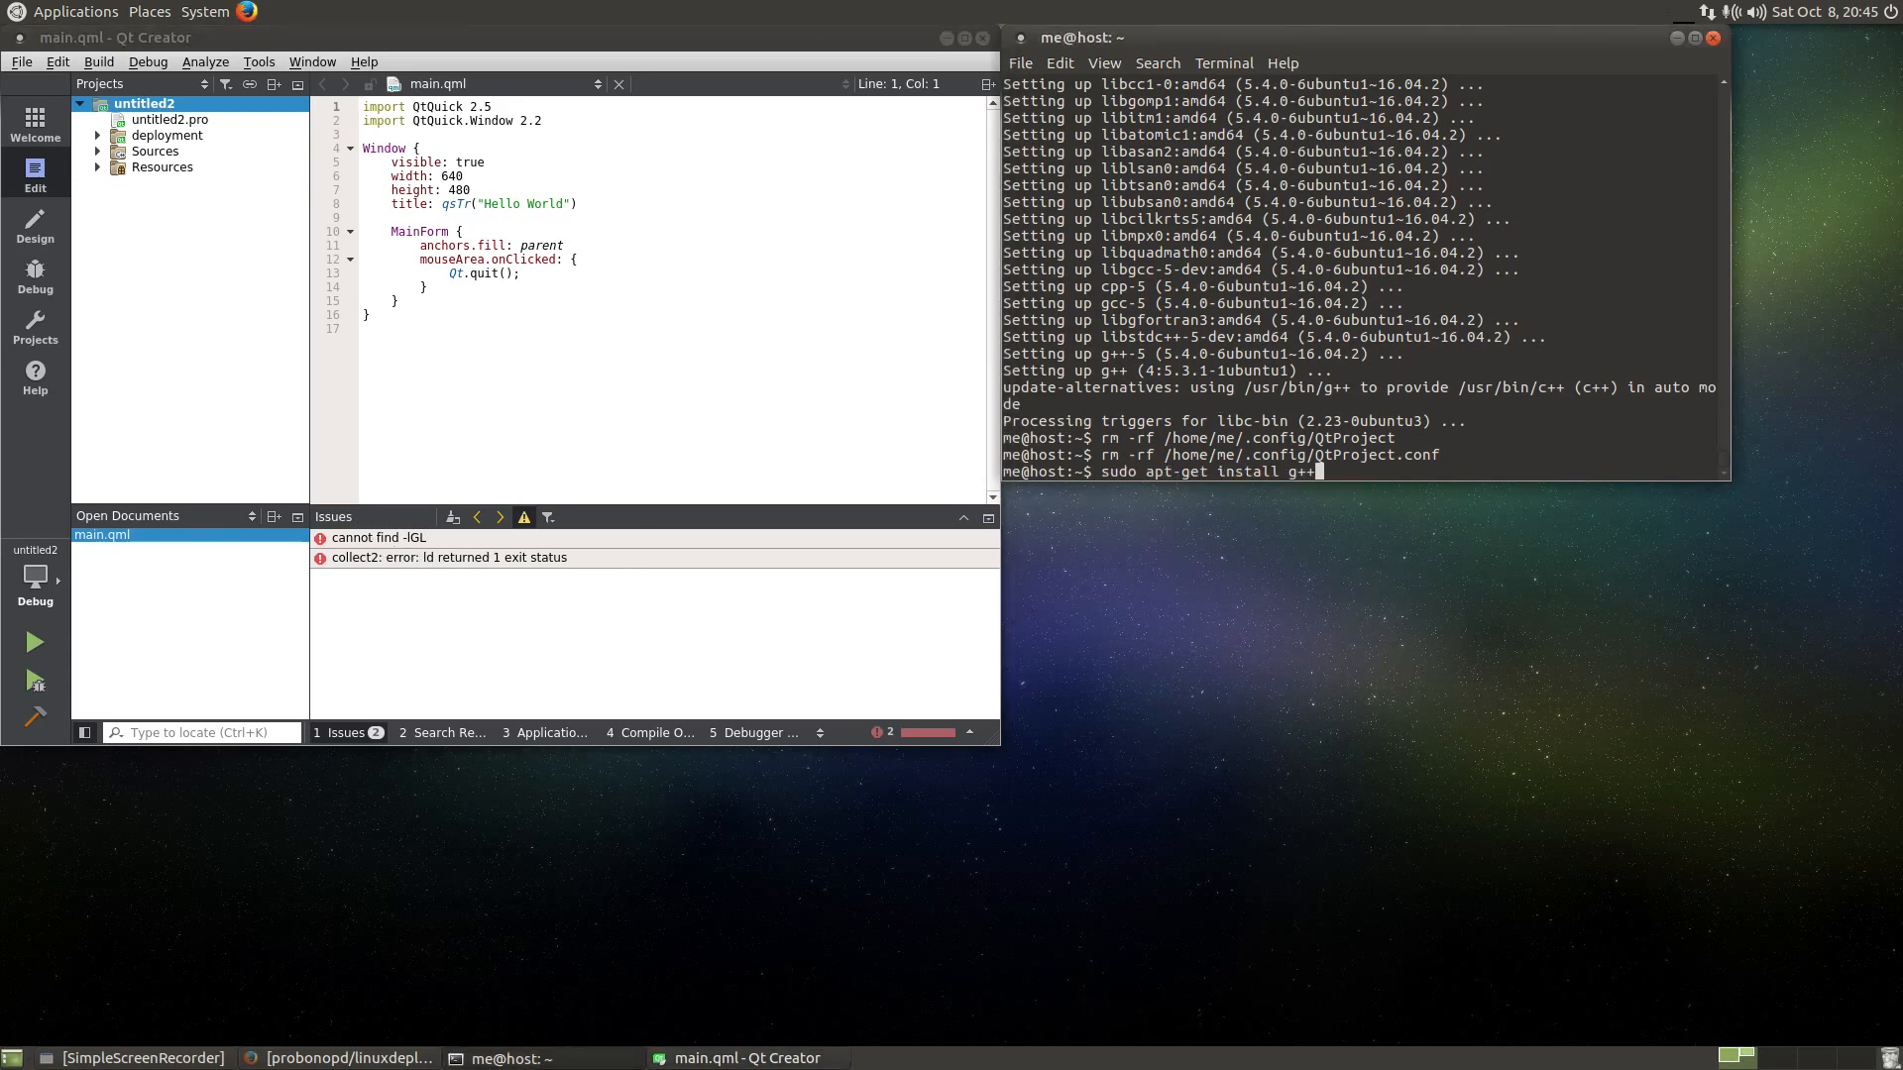
pyautogui.write('li')
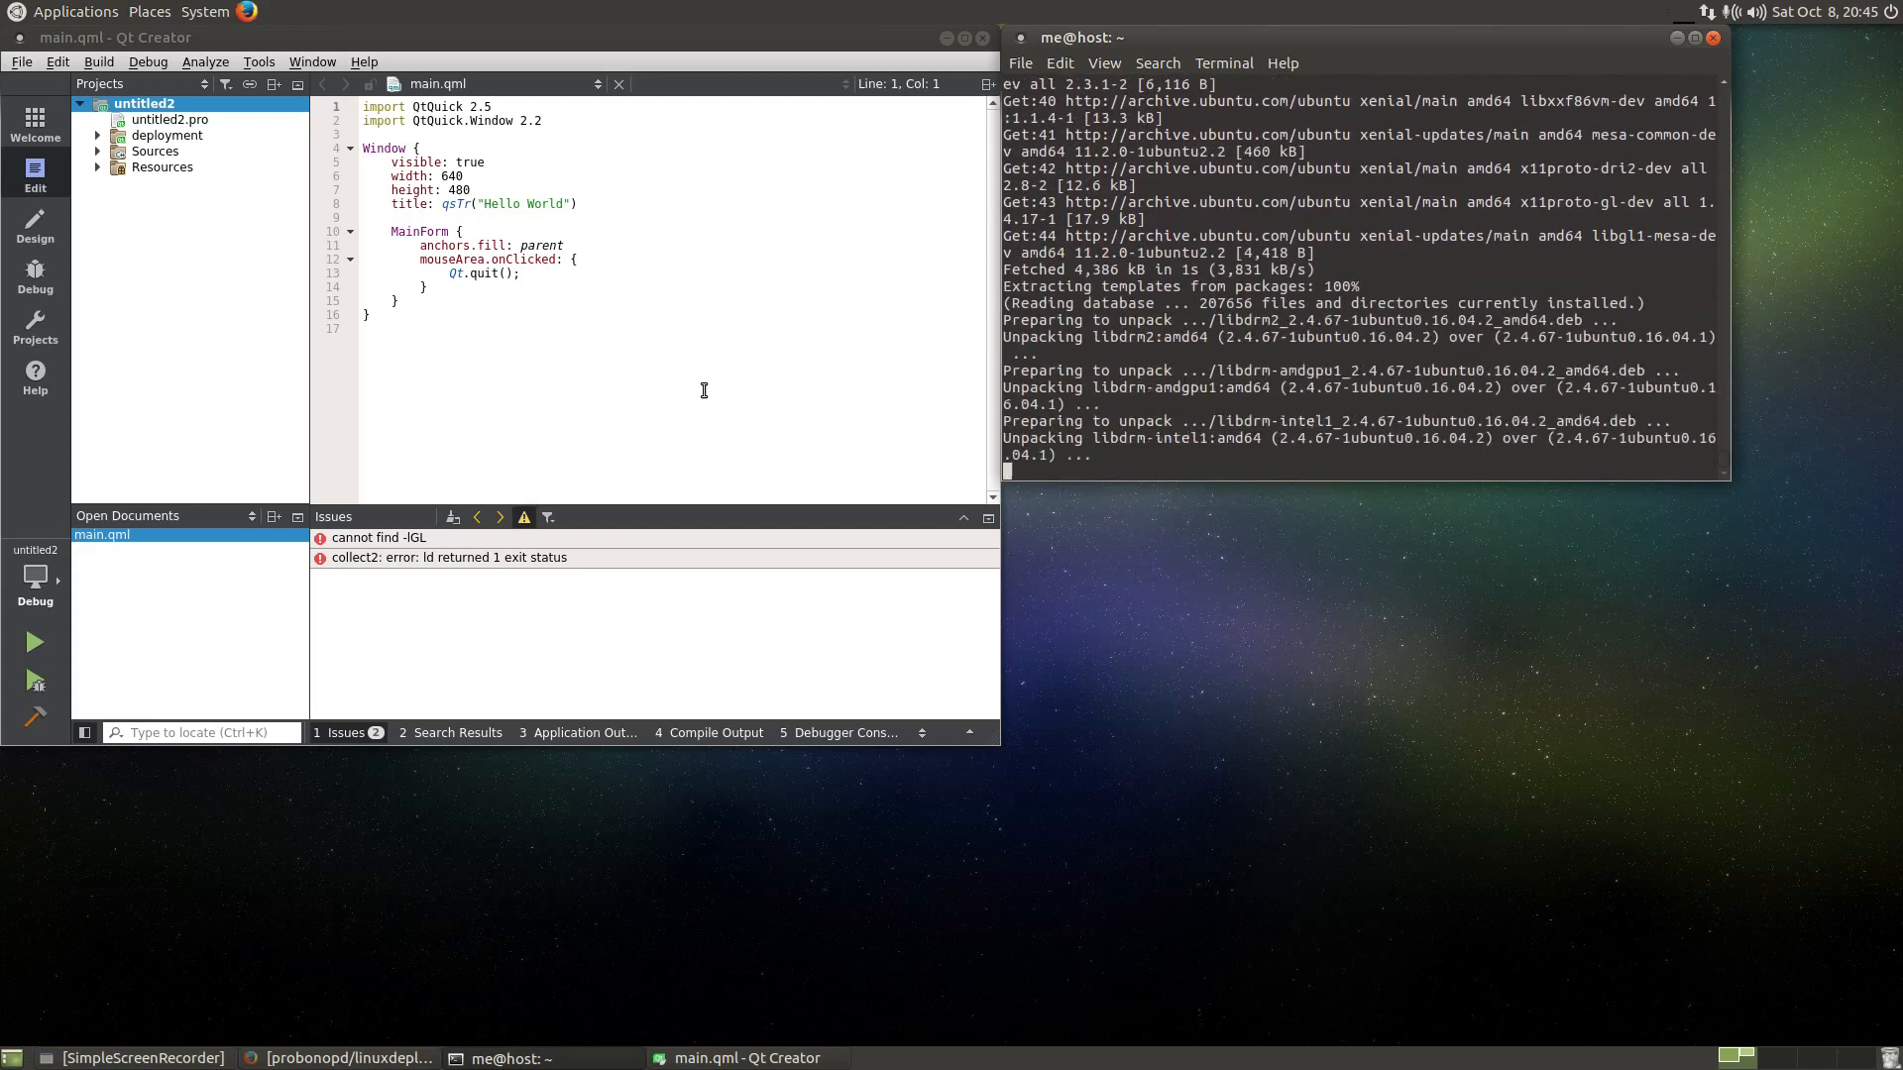
pyautogui.click(20, 61)
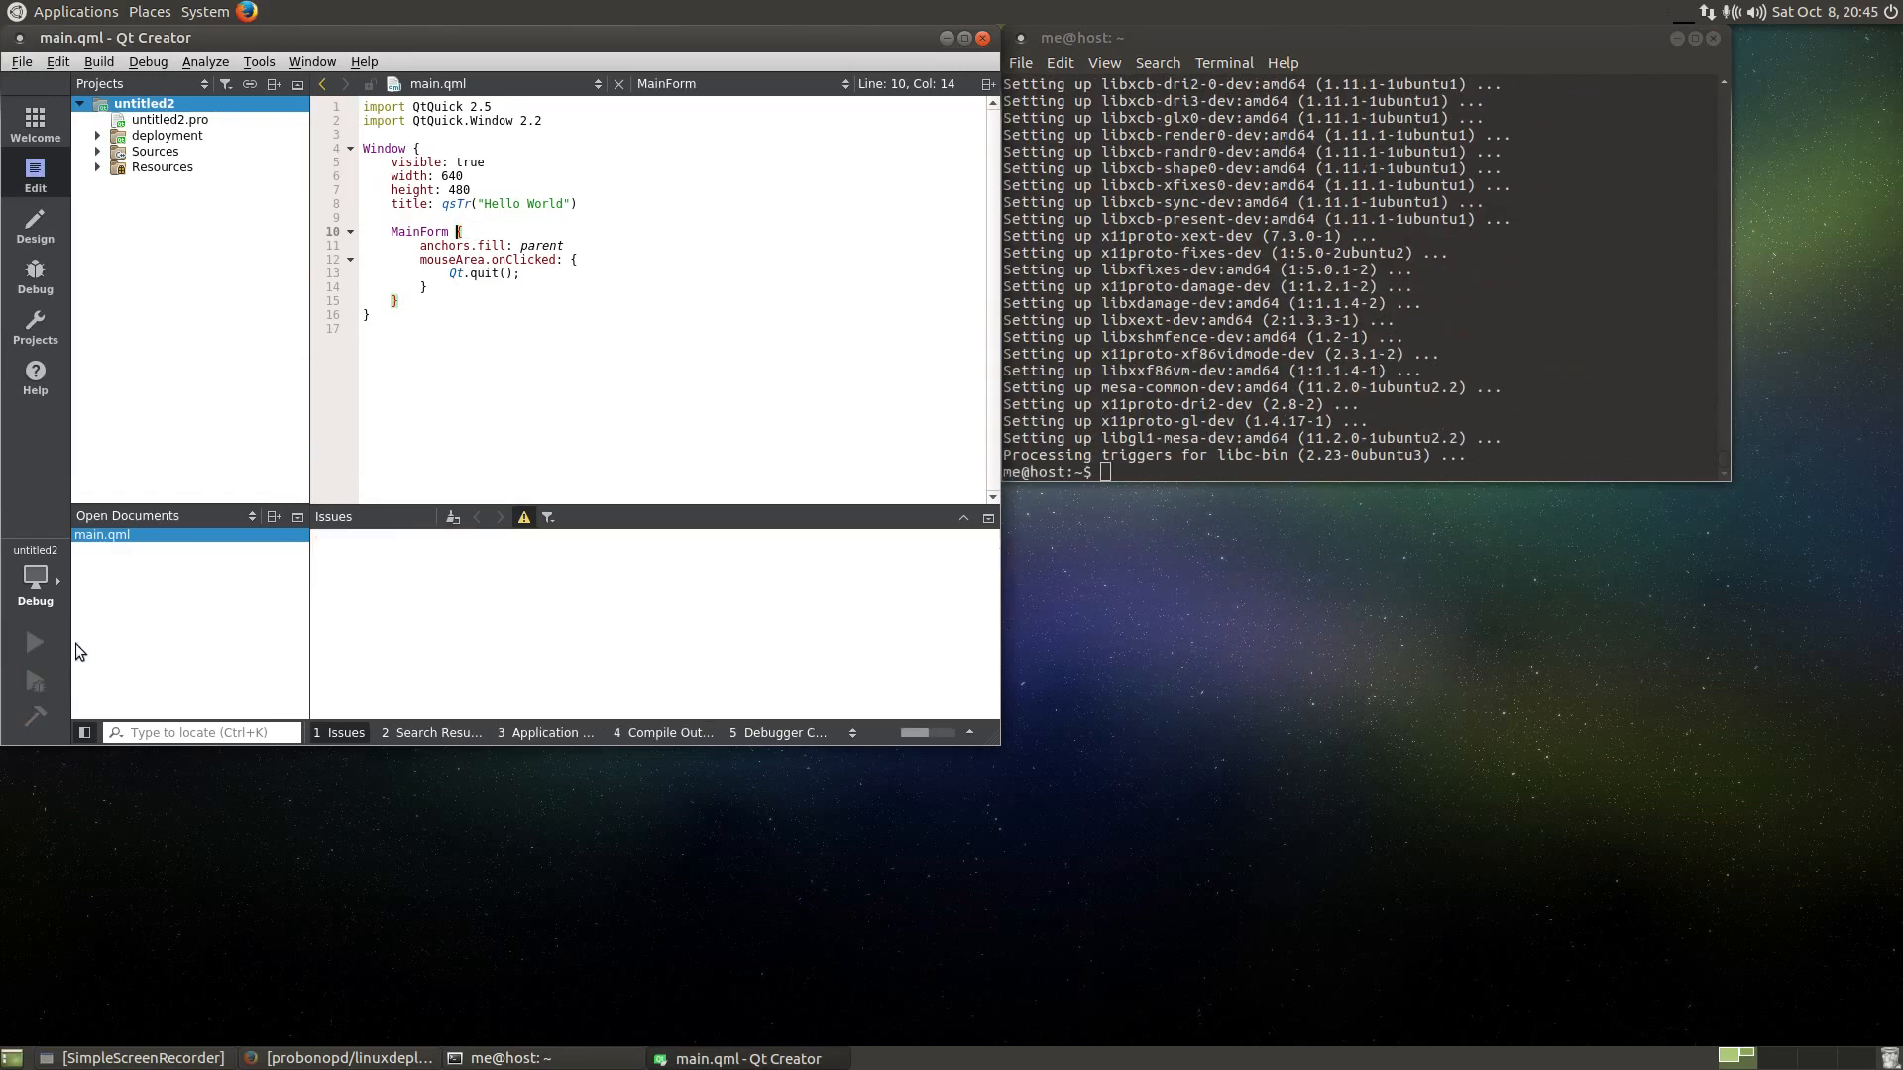
# - Run untitled2 from Qt Creator and confirm the Hello World window appears
pyautogui.click(34, 642)
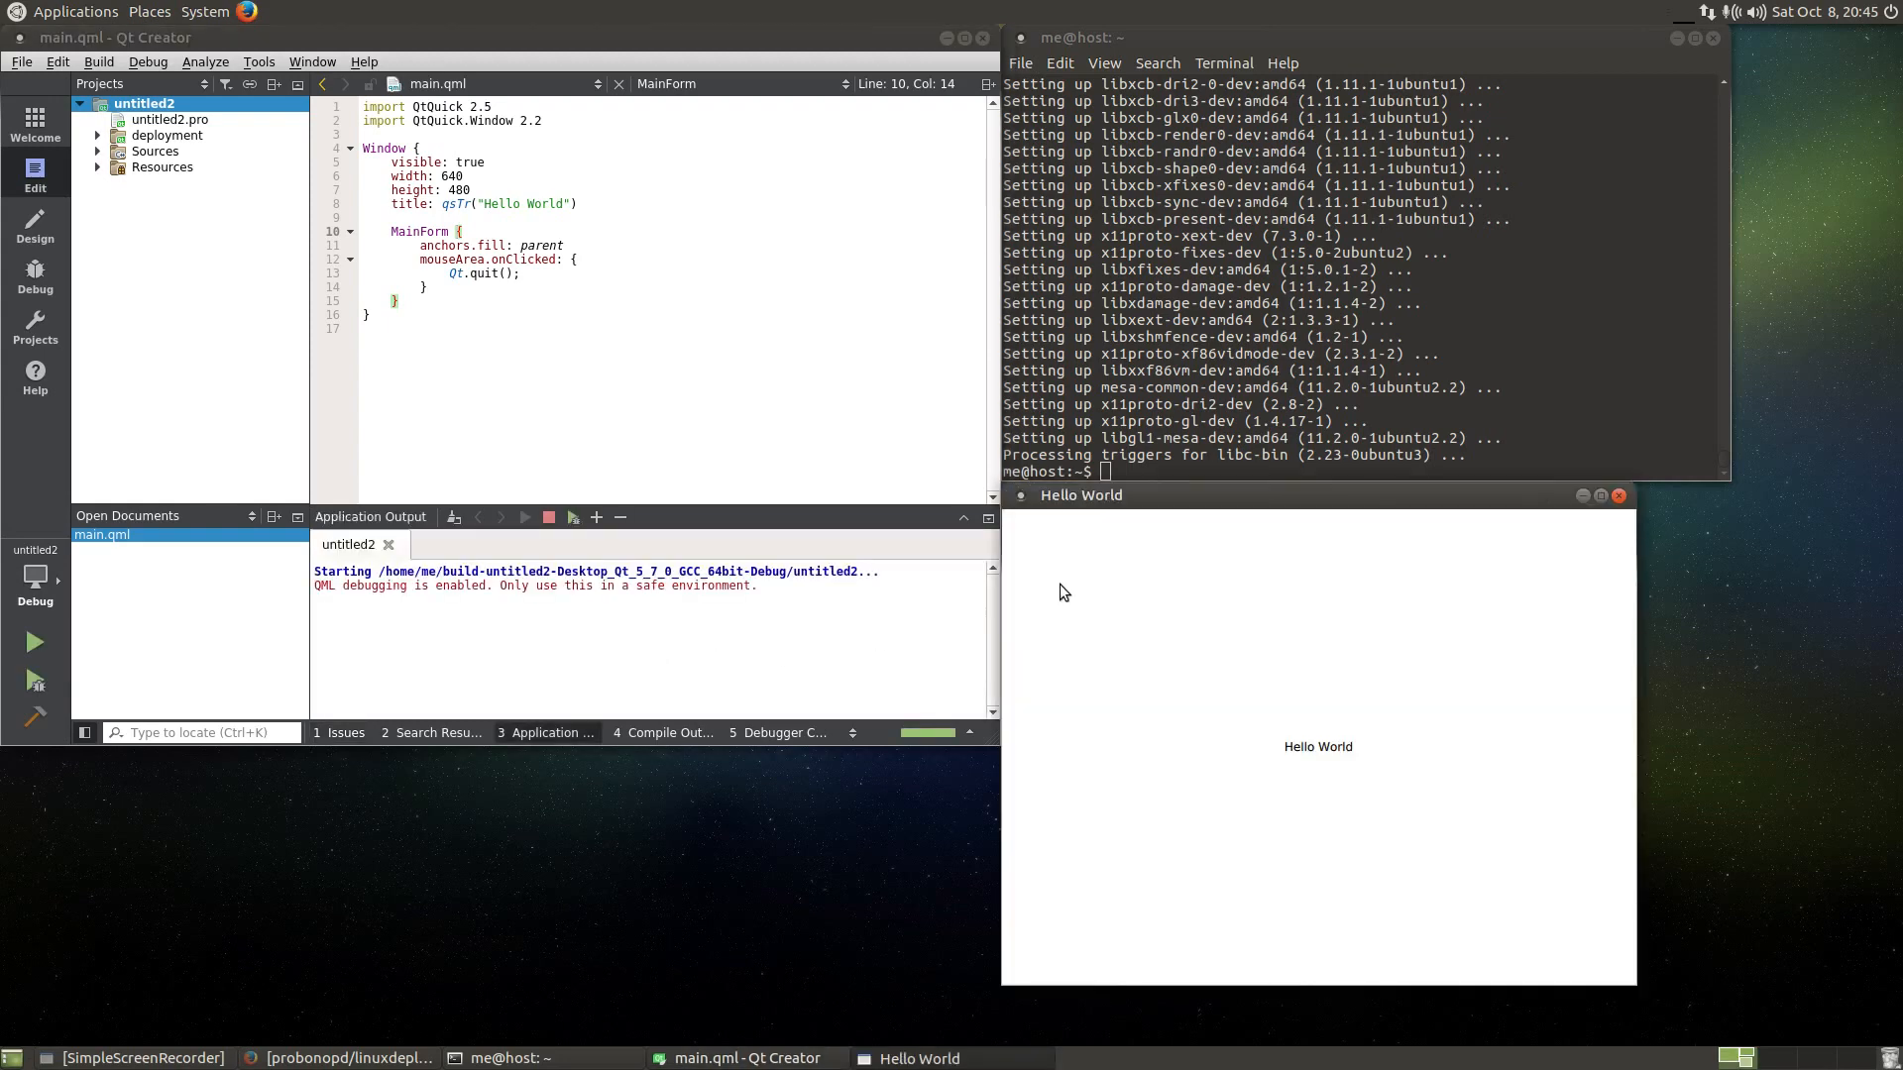
pyautogui.moveTo(1467, 844)
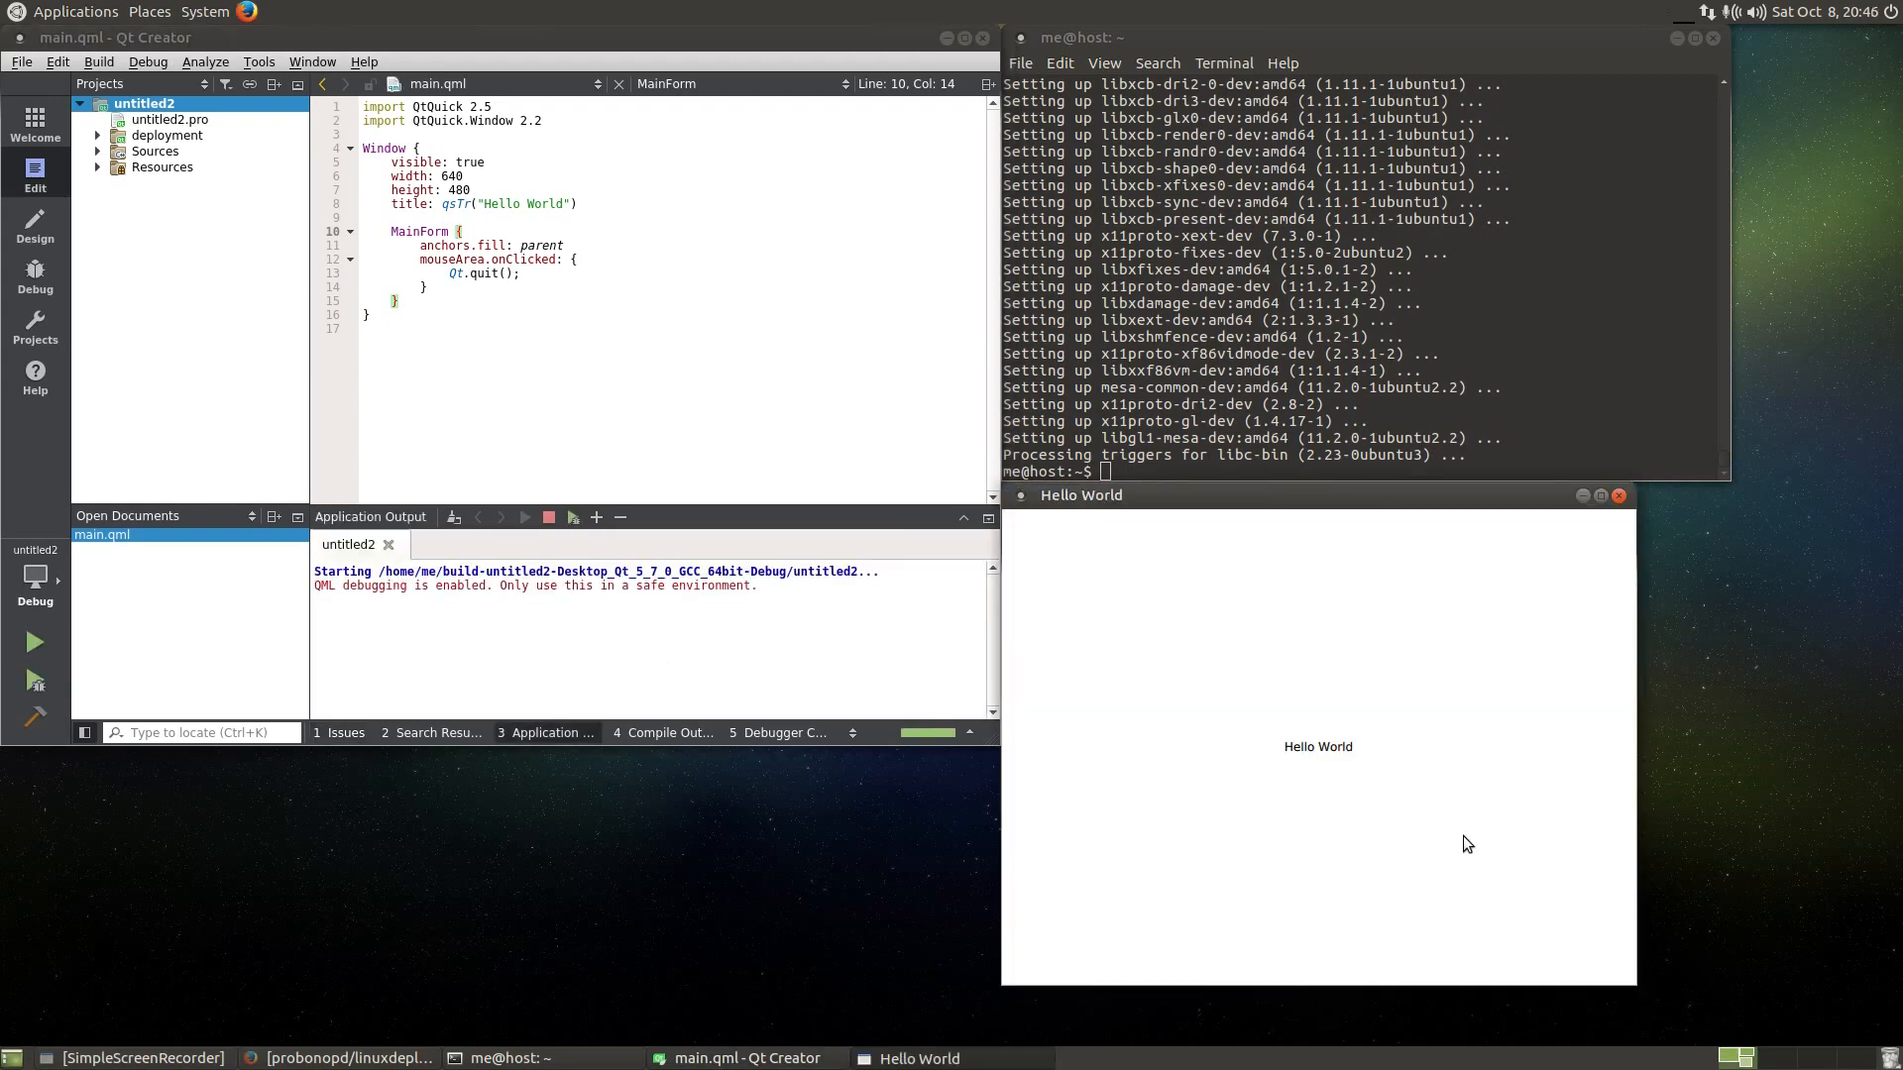
pyautogui.moveTo(1165, 743)
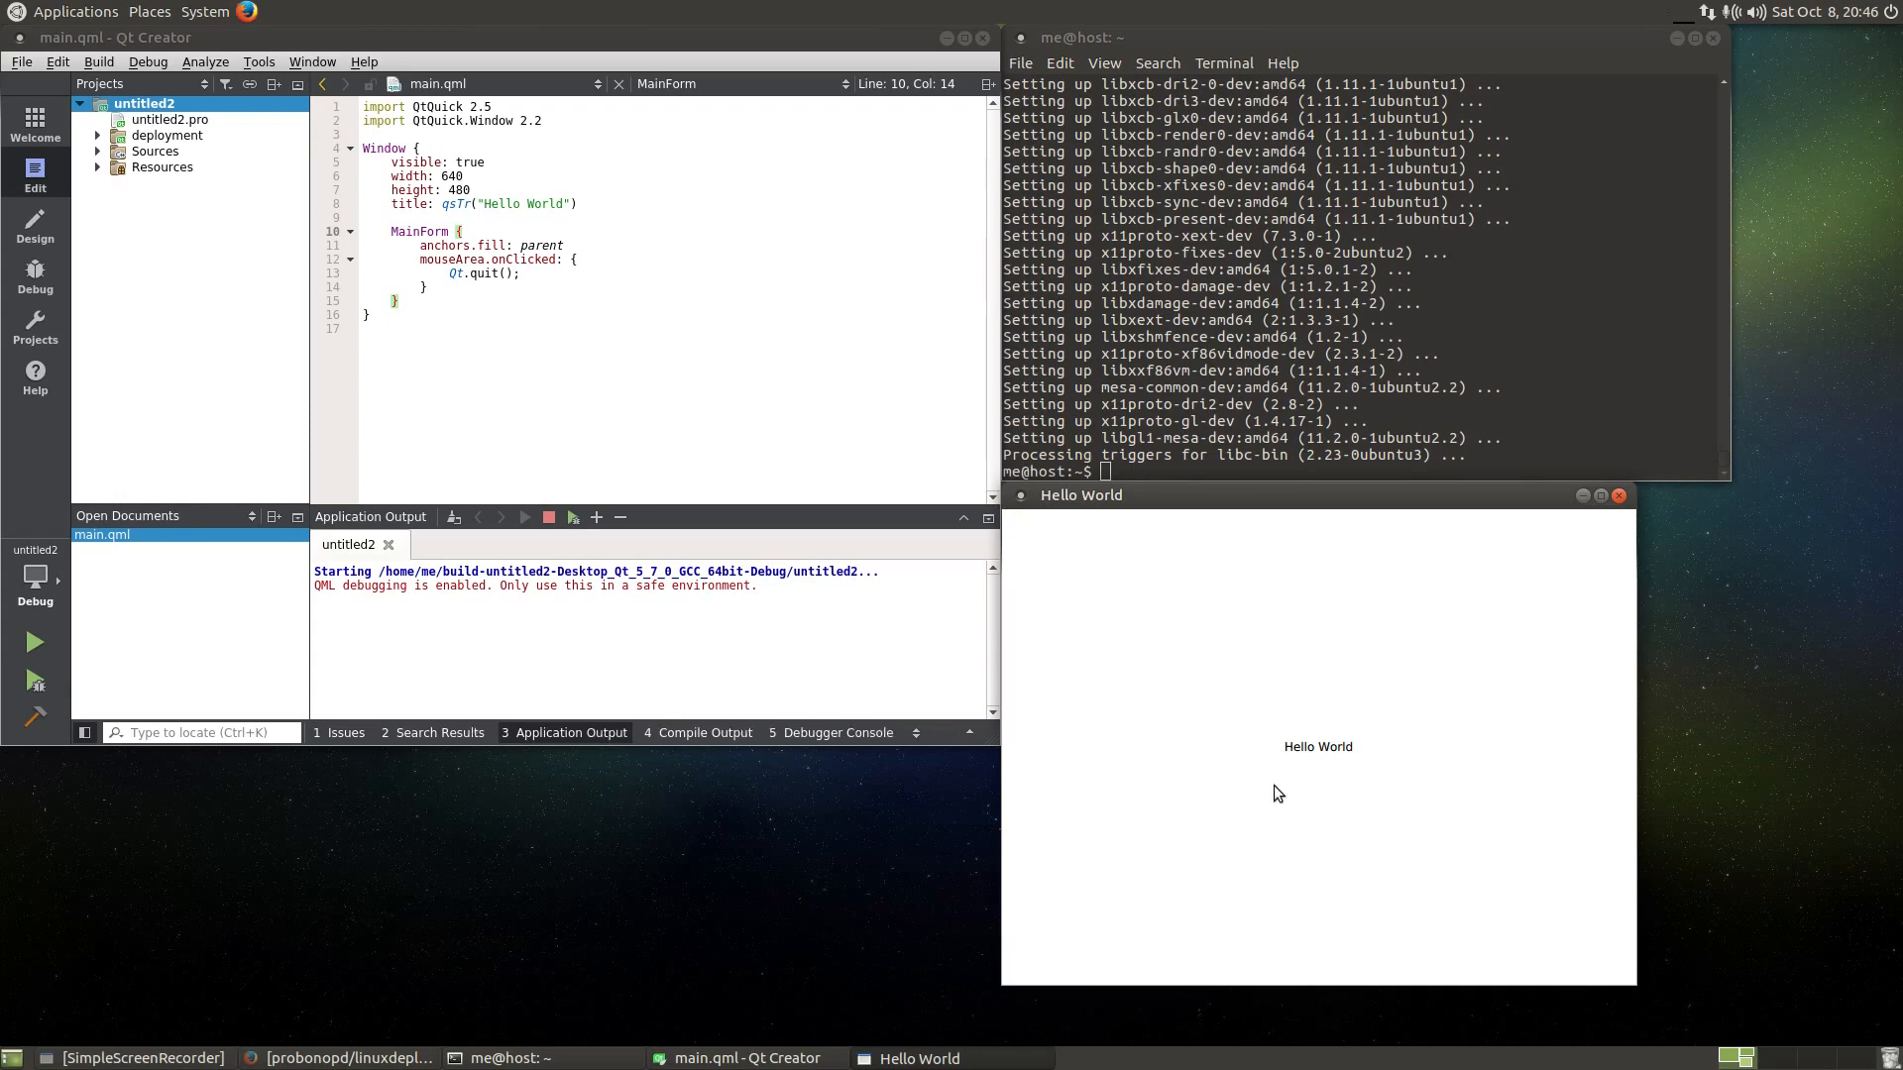
pyautogui.moveTo(1316, 767)
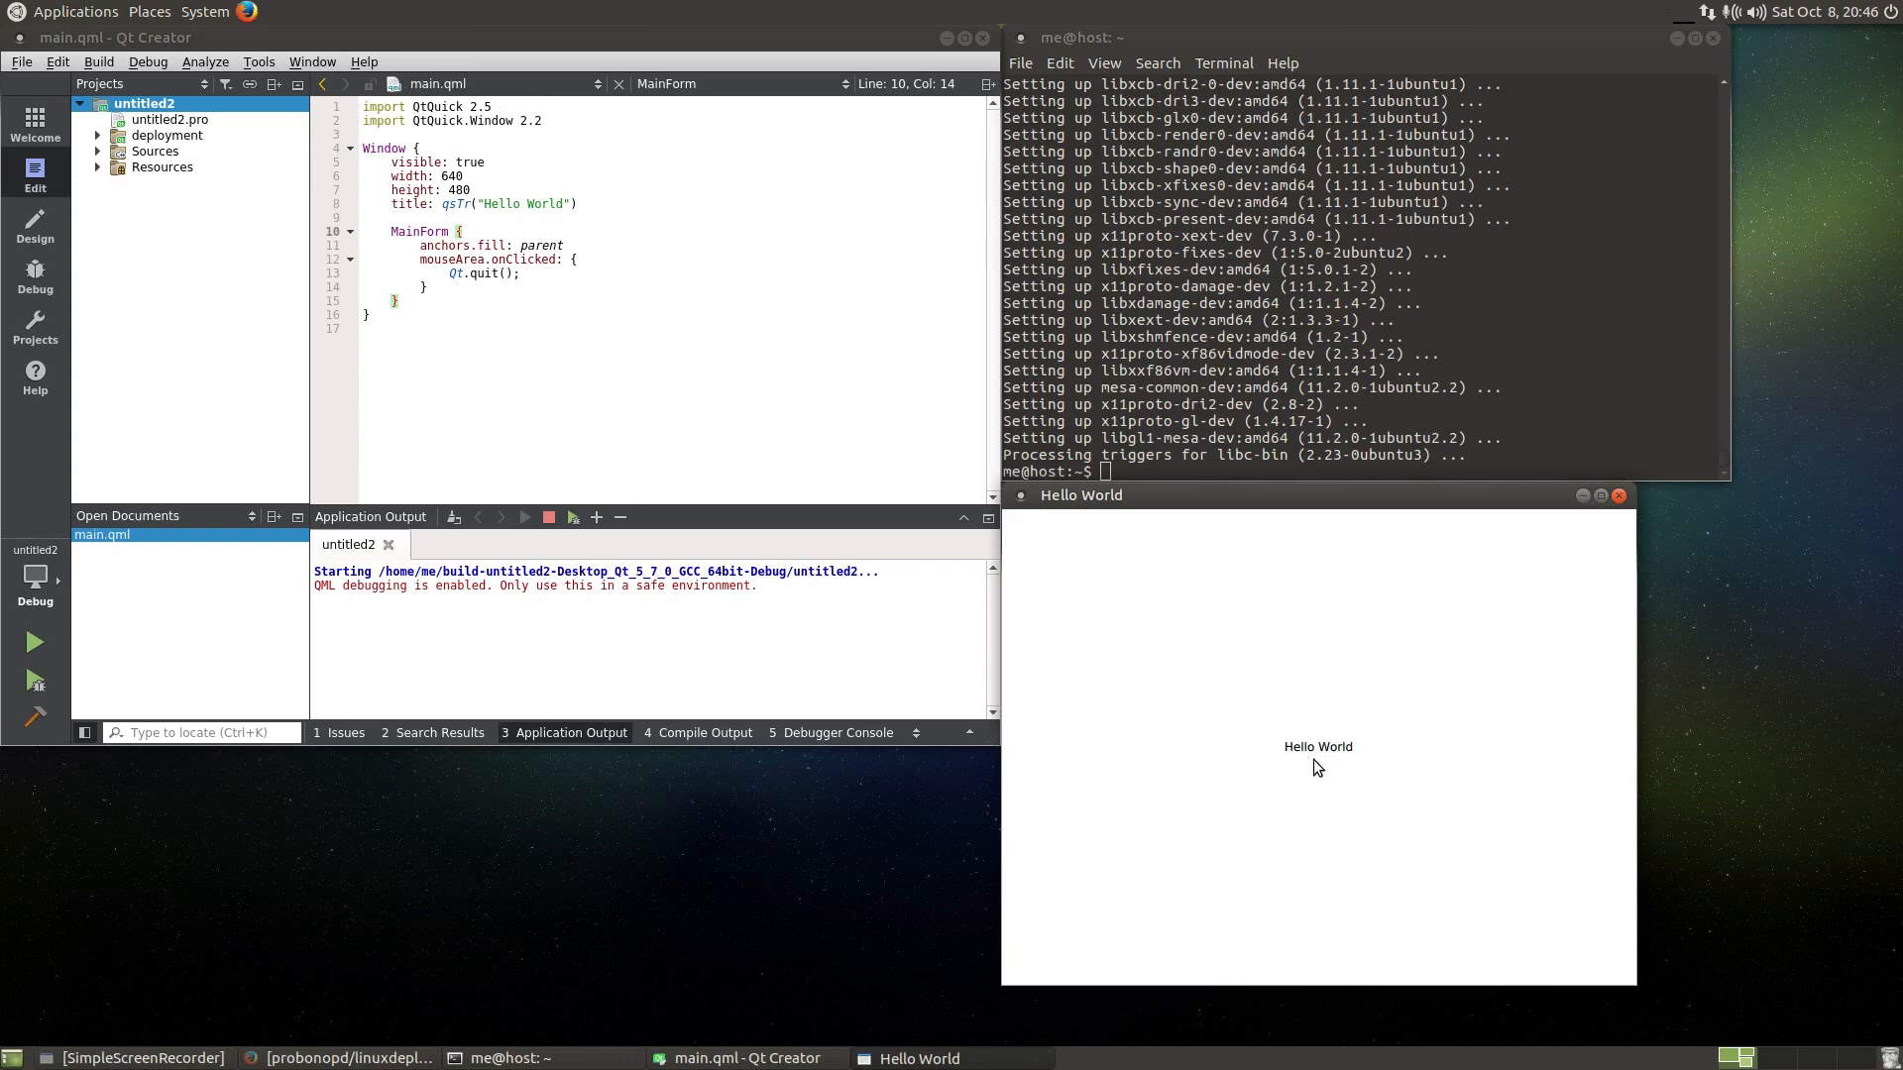
pyautogui.moveTo(628, 609)
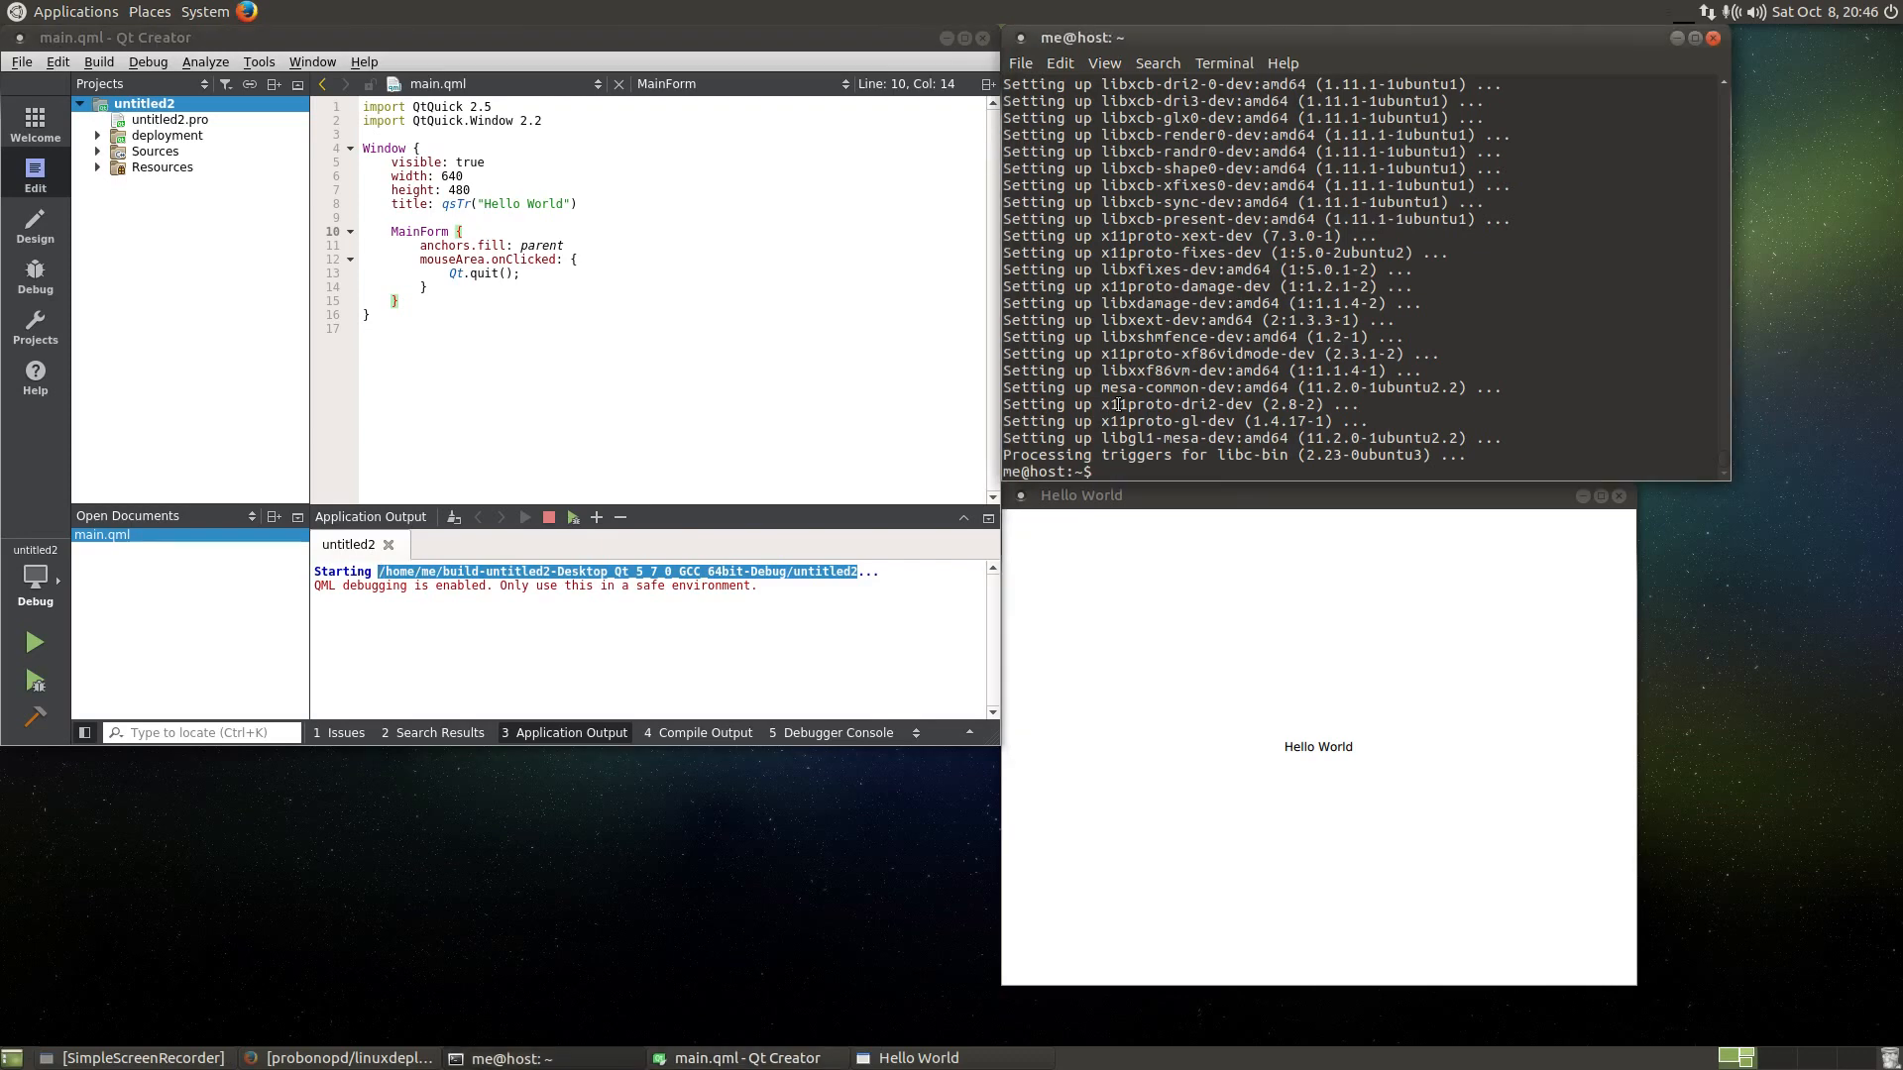
pyautogui.moveTo(1023, 502)
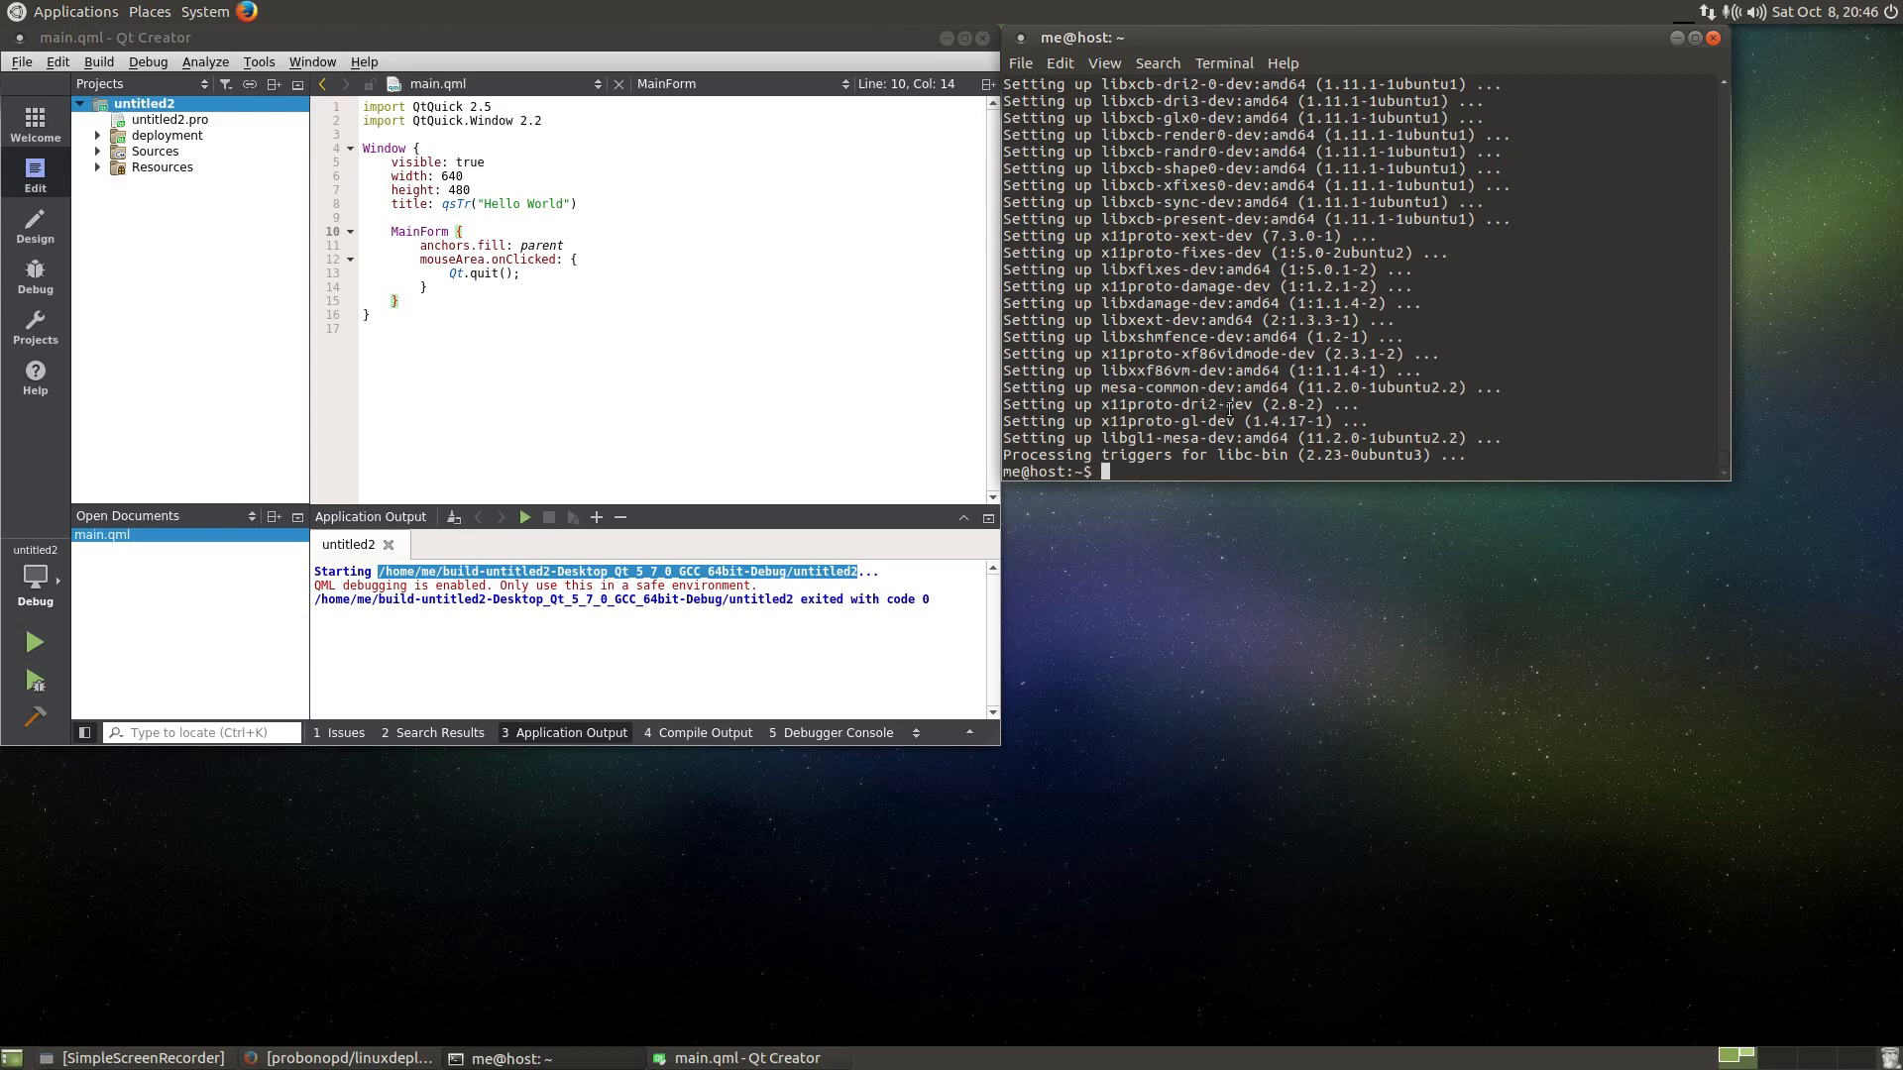
# - Export PATH with /tmp/.mount_QtCreator-5.7.0-x86_64/5.7/gcc_64/bin/ placed first
pyautogui.write('q')
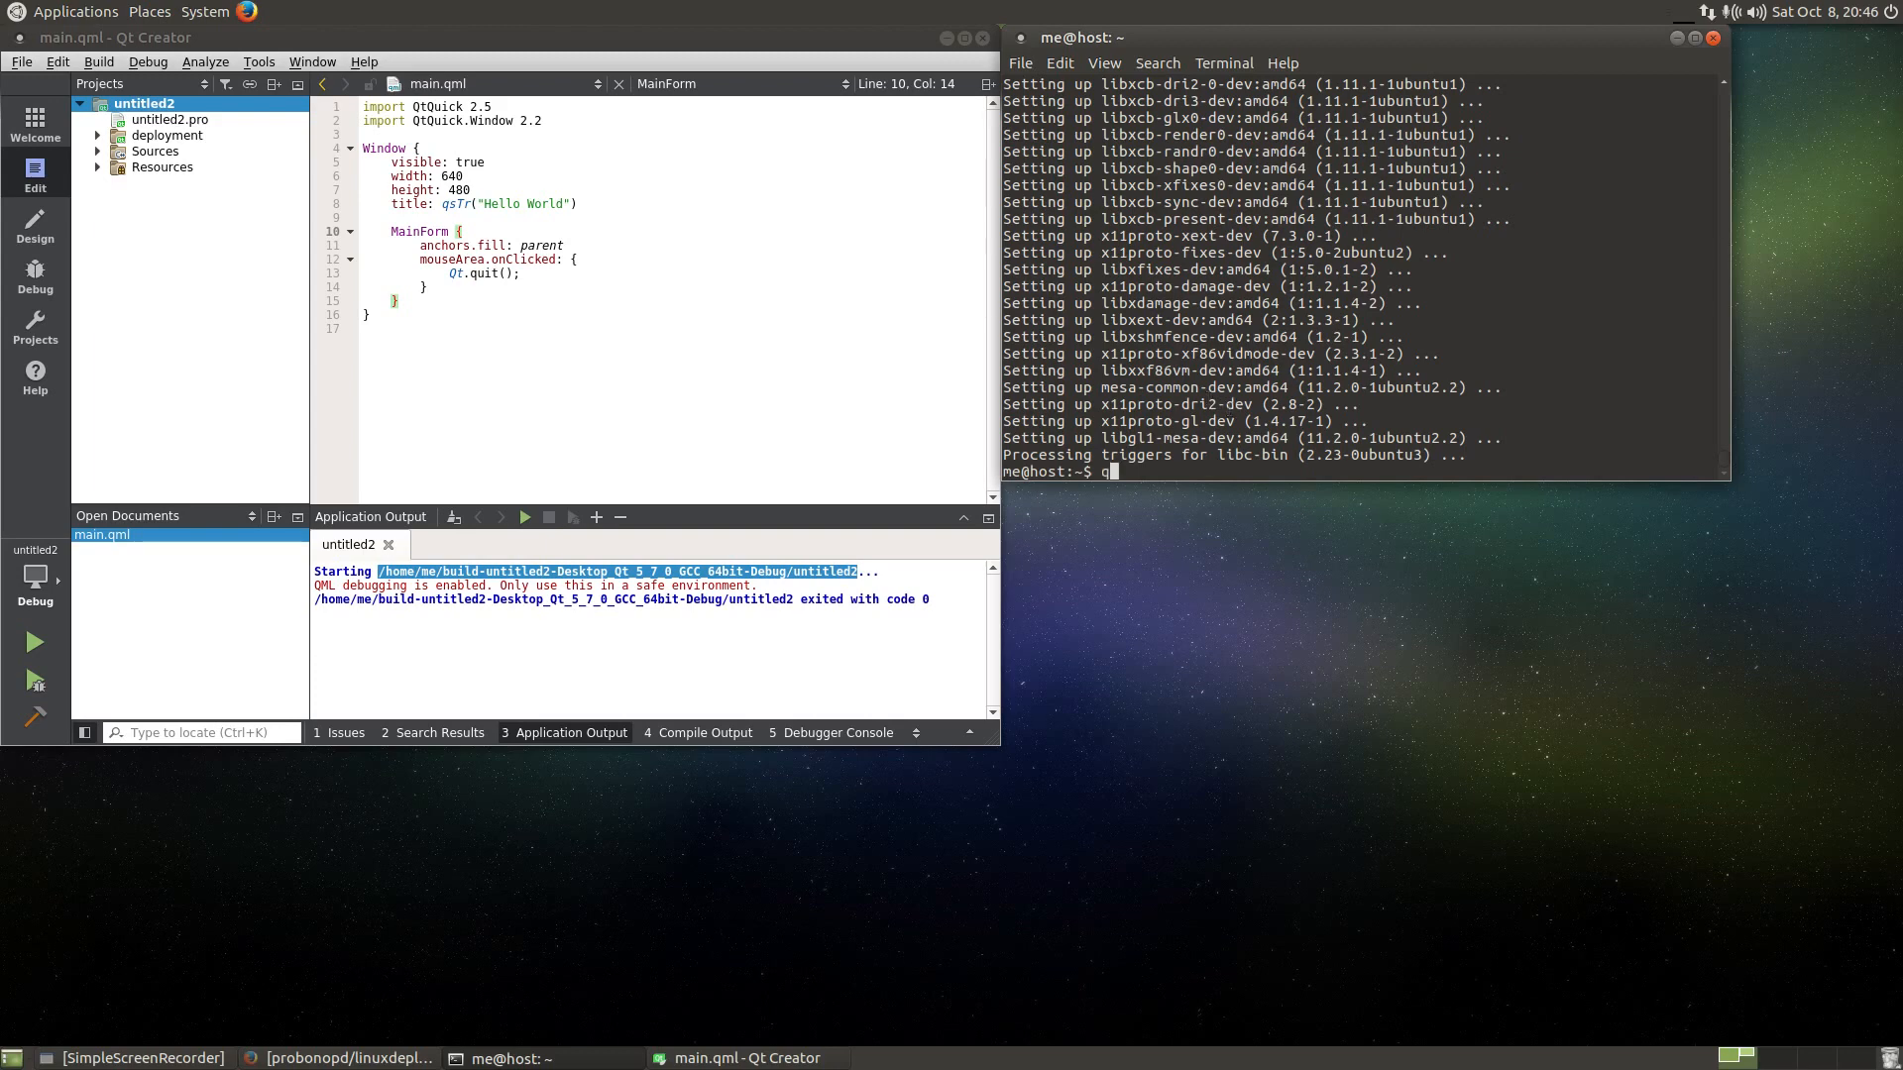
pyautogui.write('make')
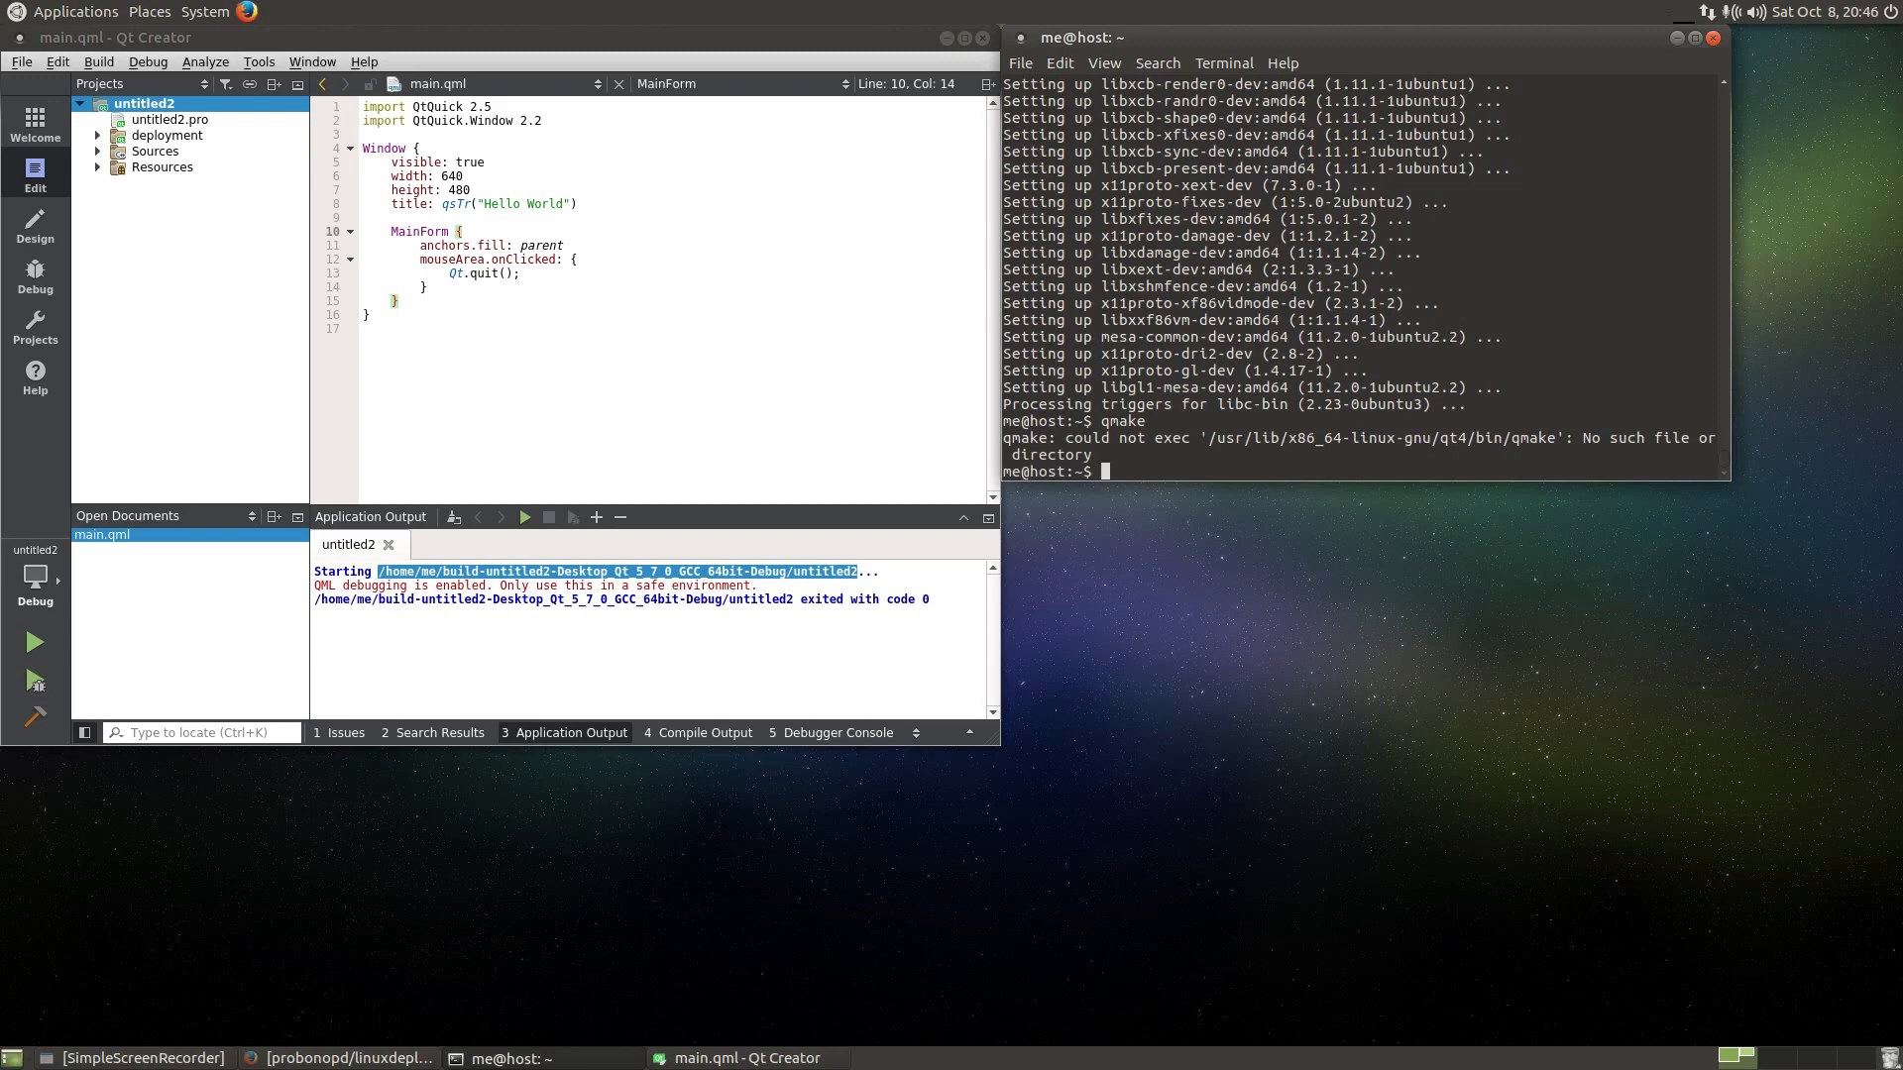
pyautogui.write('export PATH')
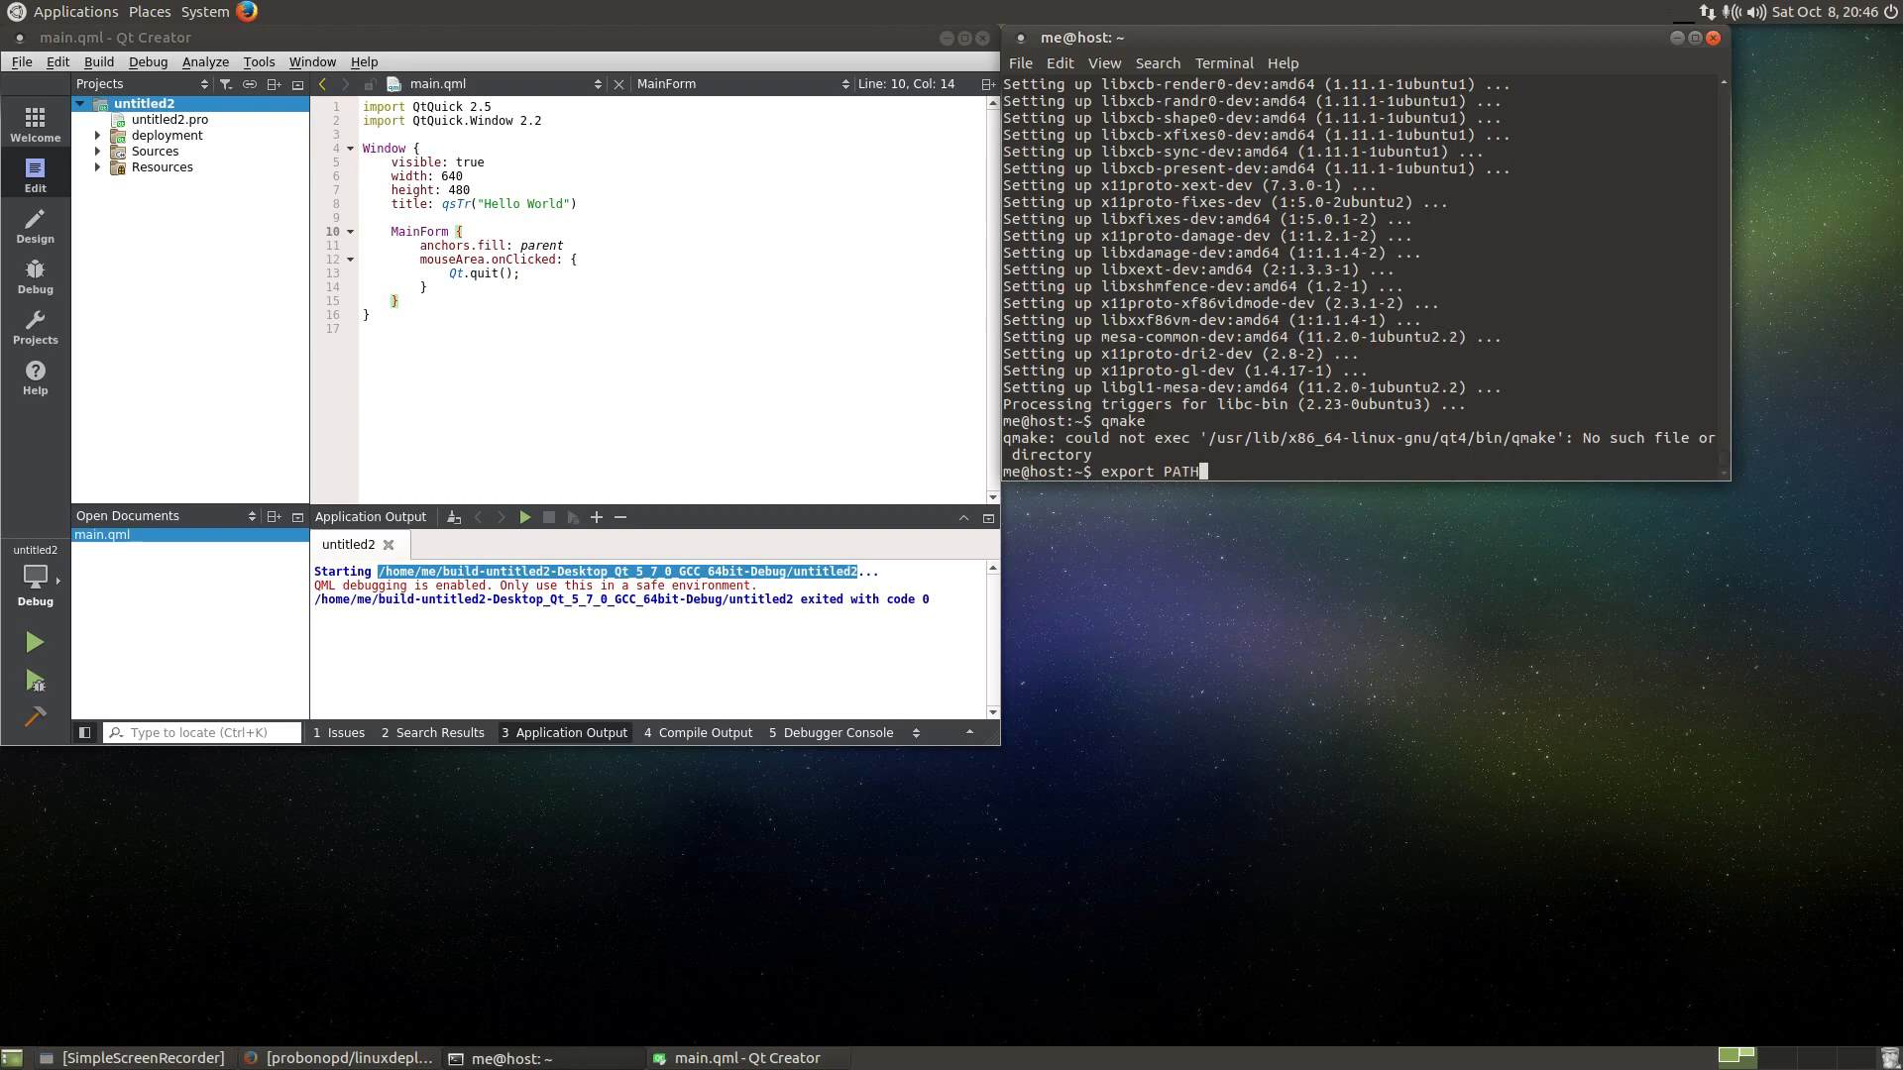
pyautogui.write('/')
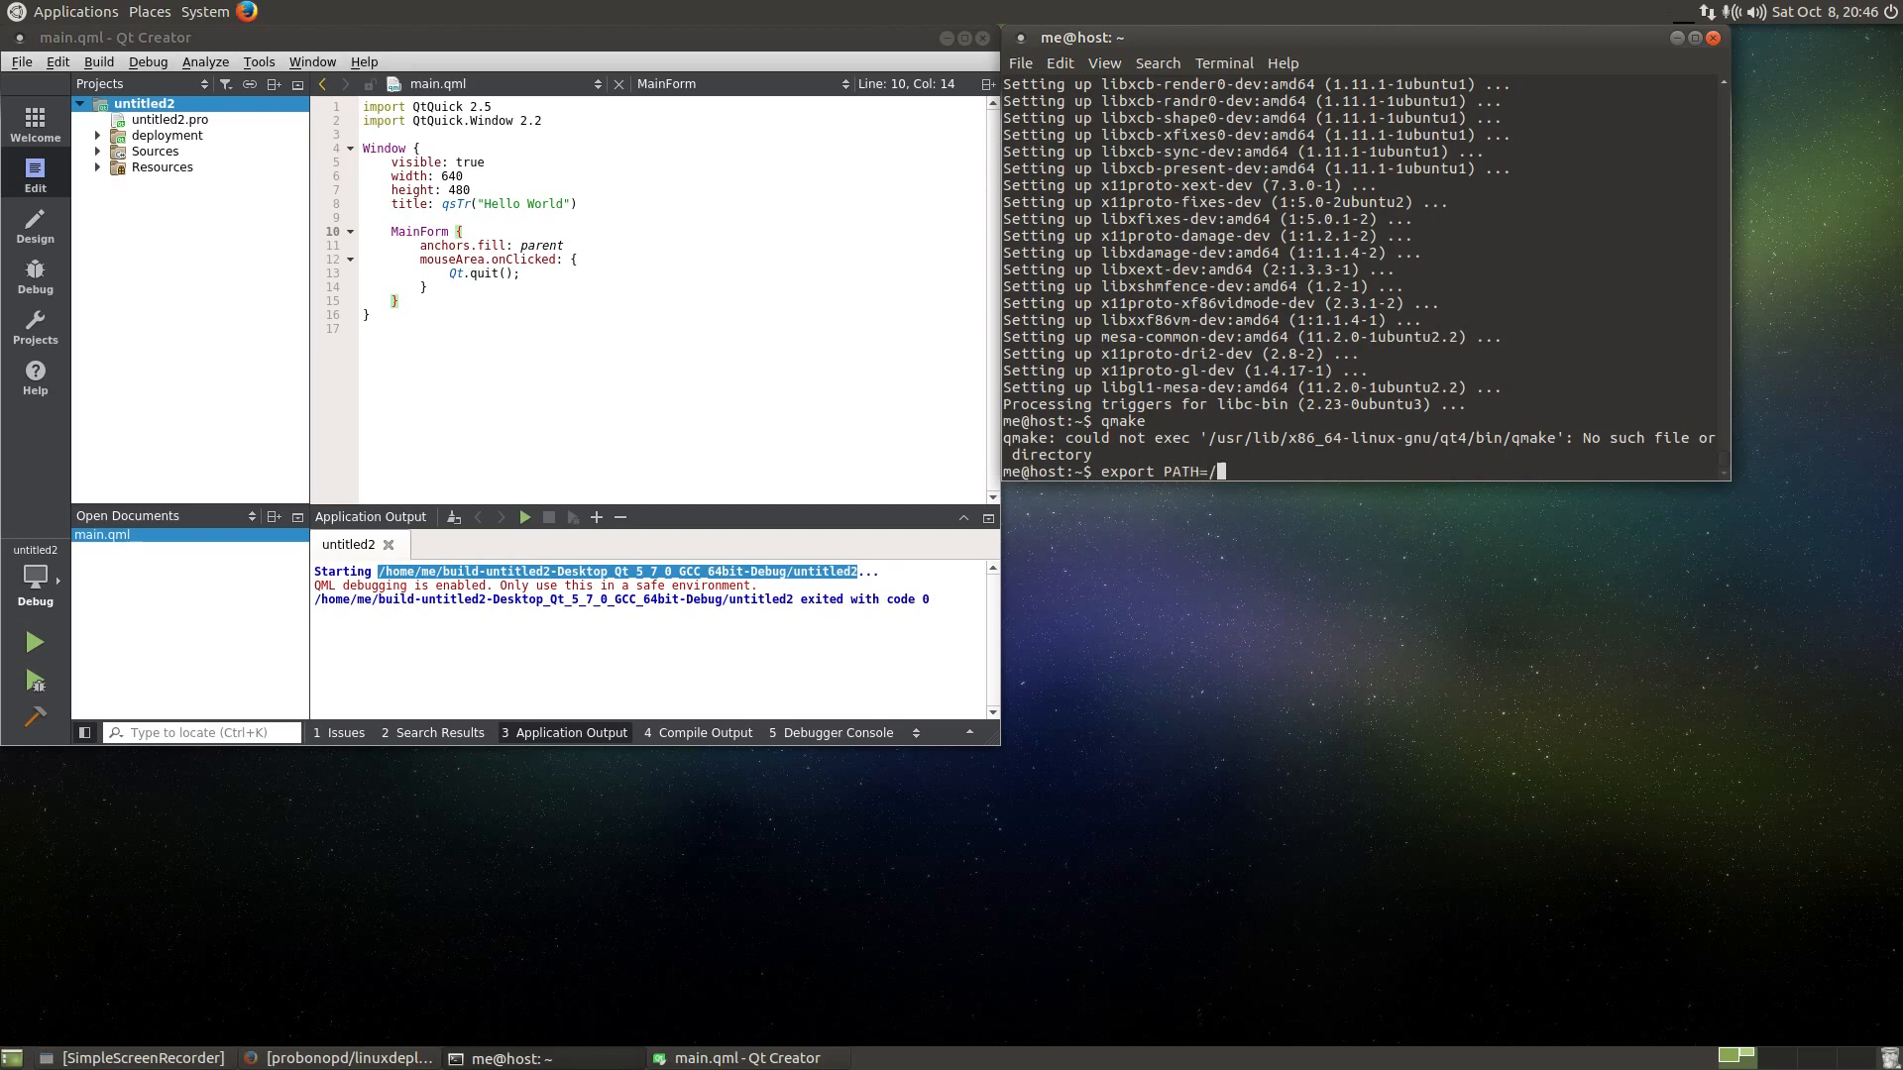
pyautogui.write('tmp/')
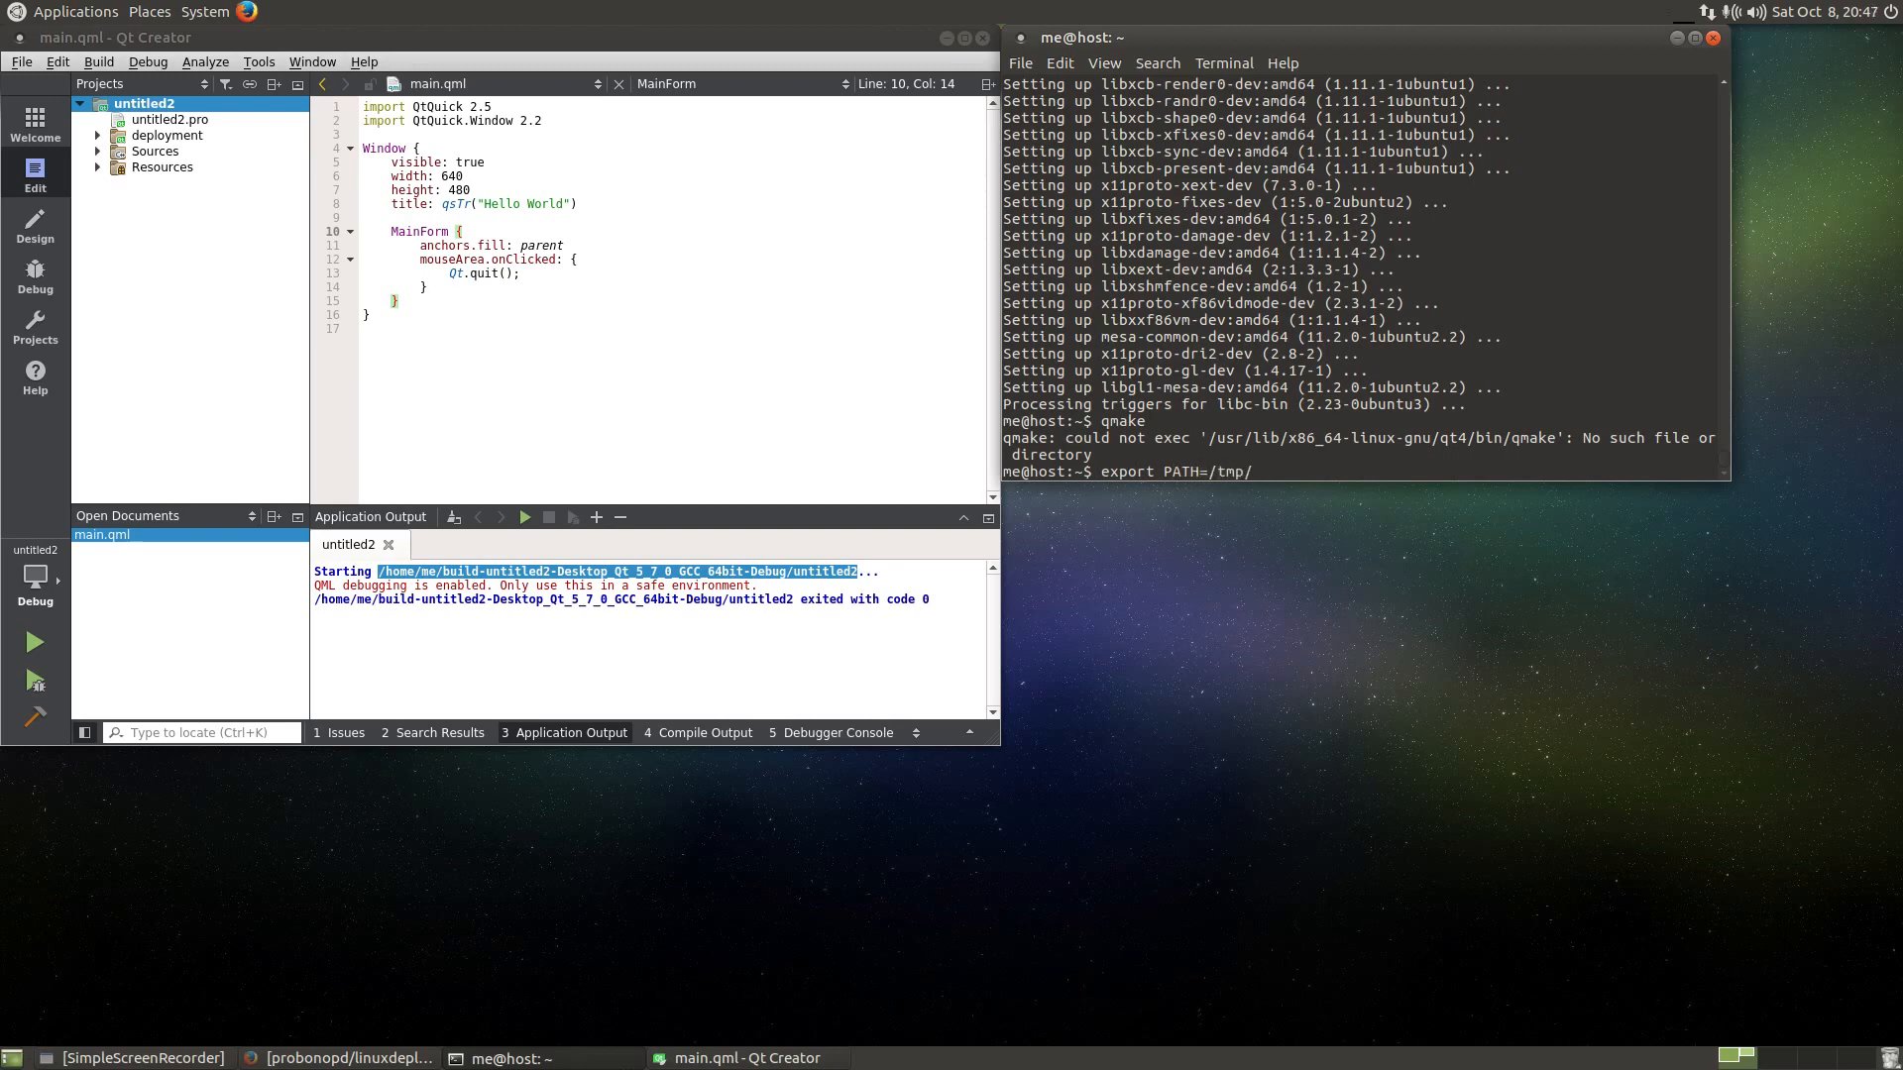
pyautogui.write('.mount_')
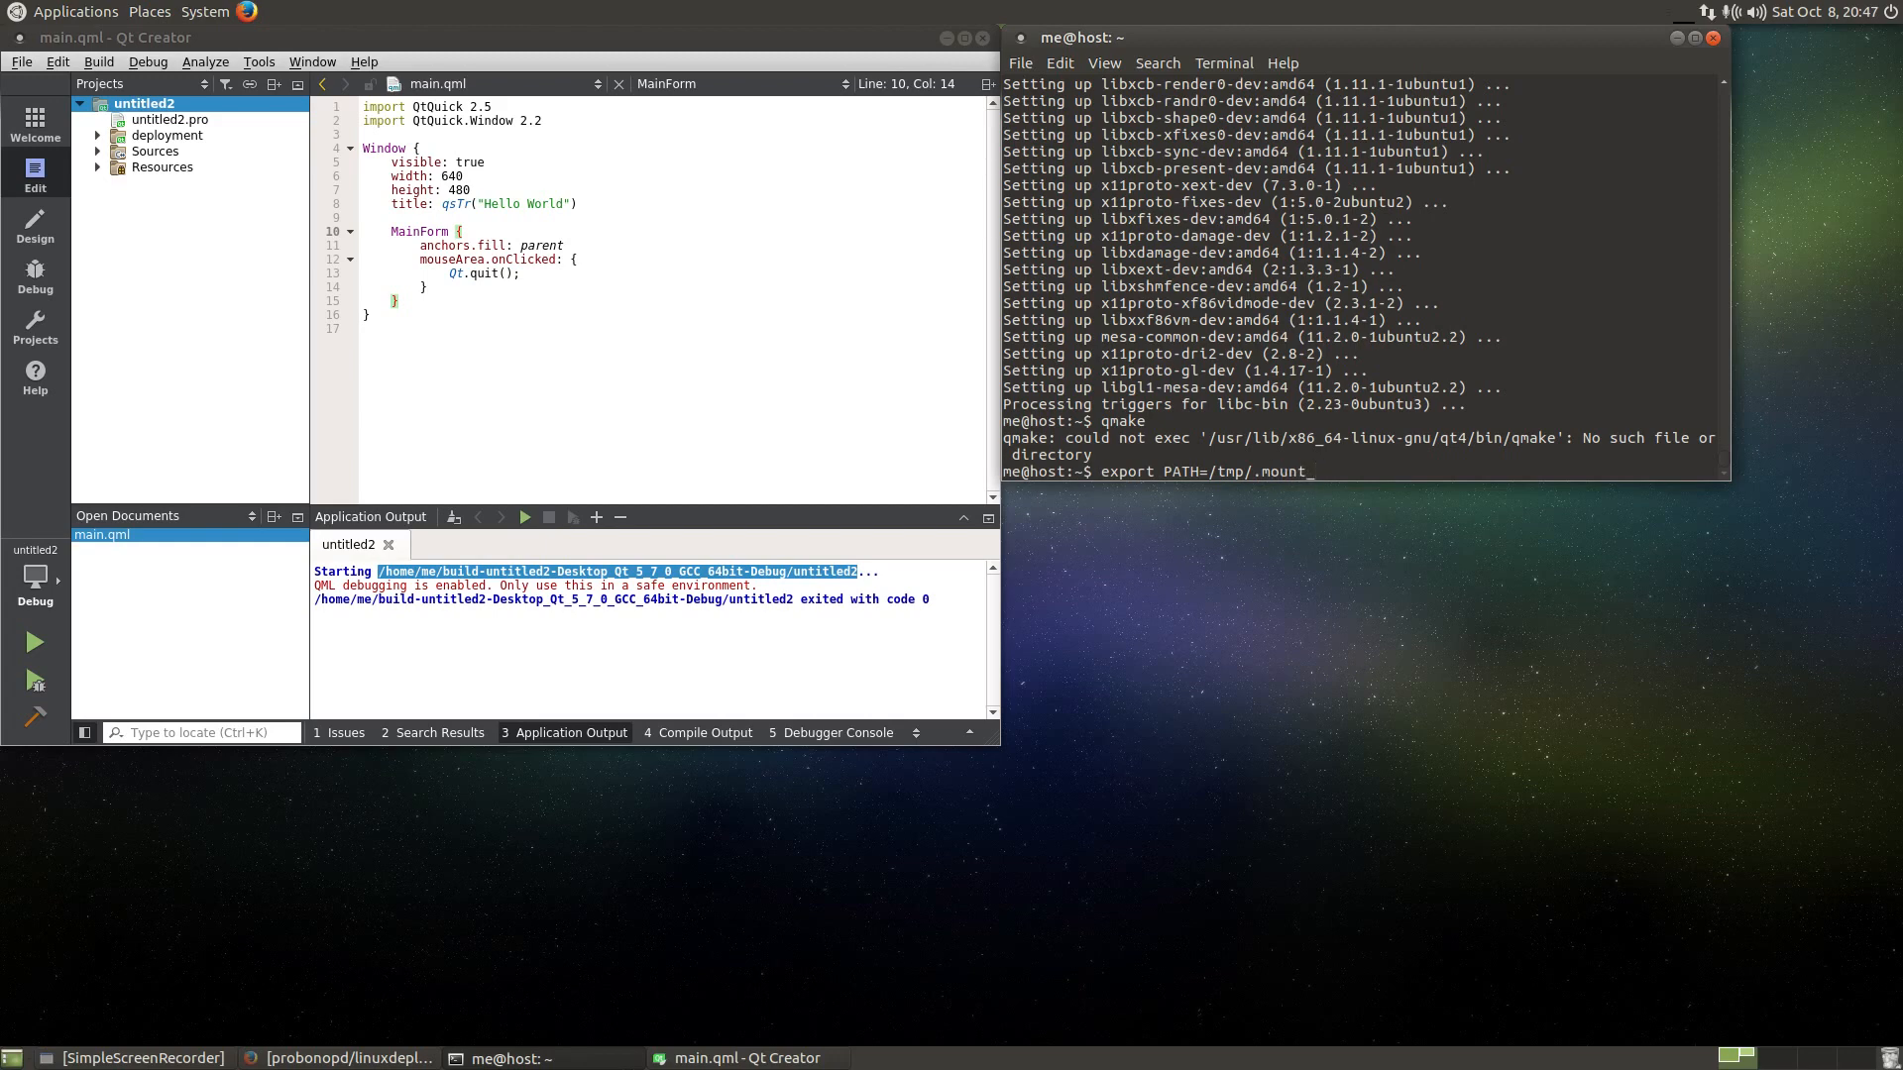
pyautogui.write('QtCreator-5.7.0-x86_64/')
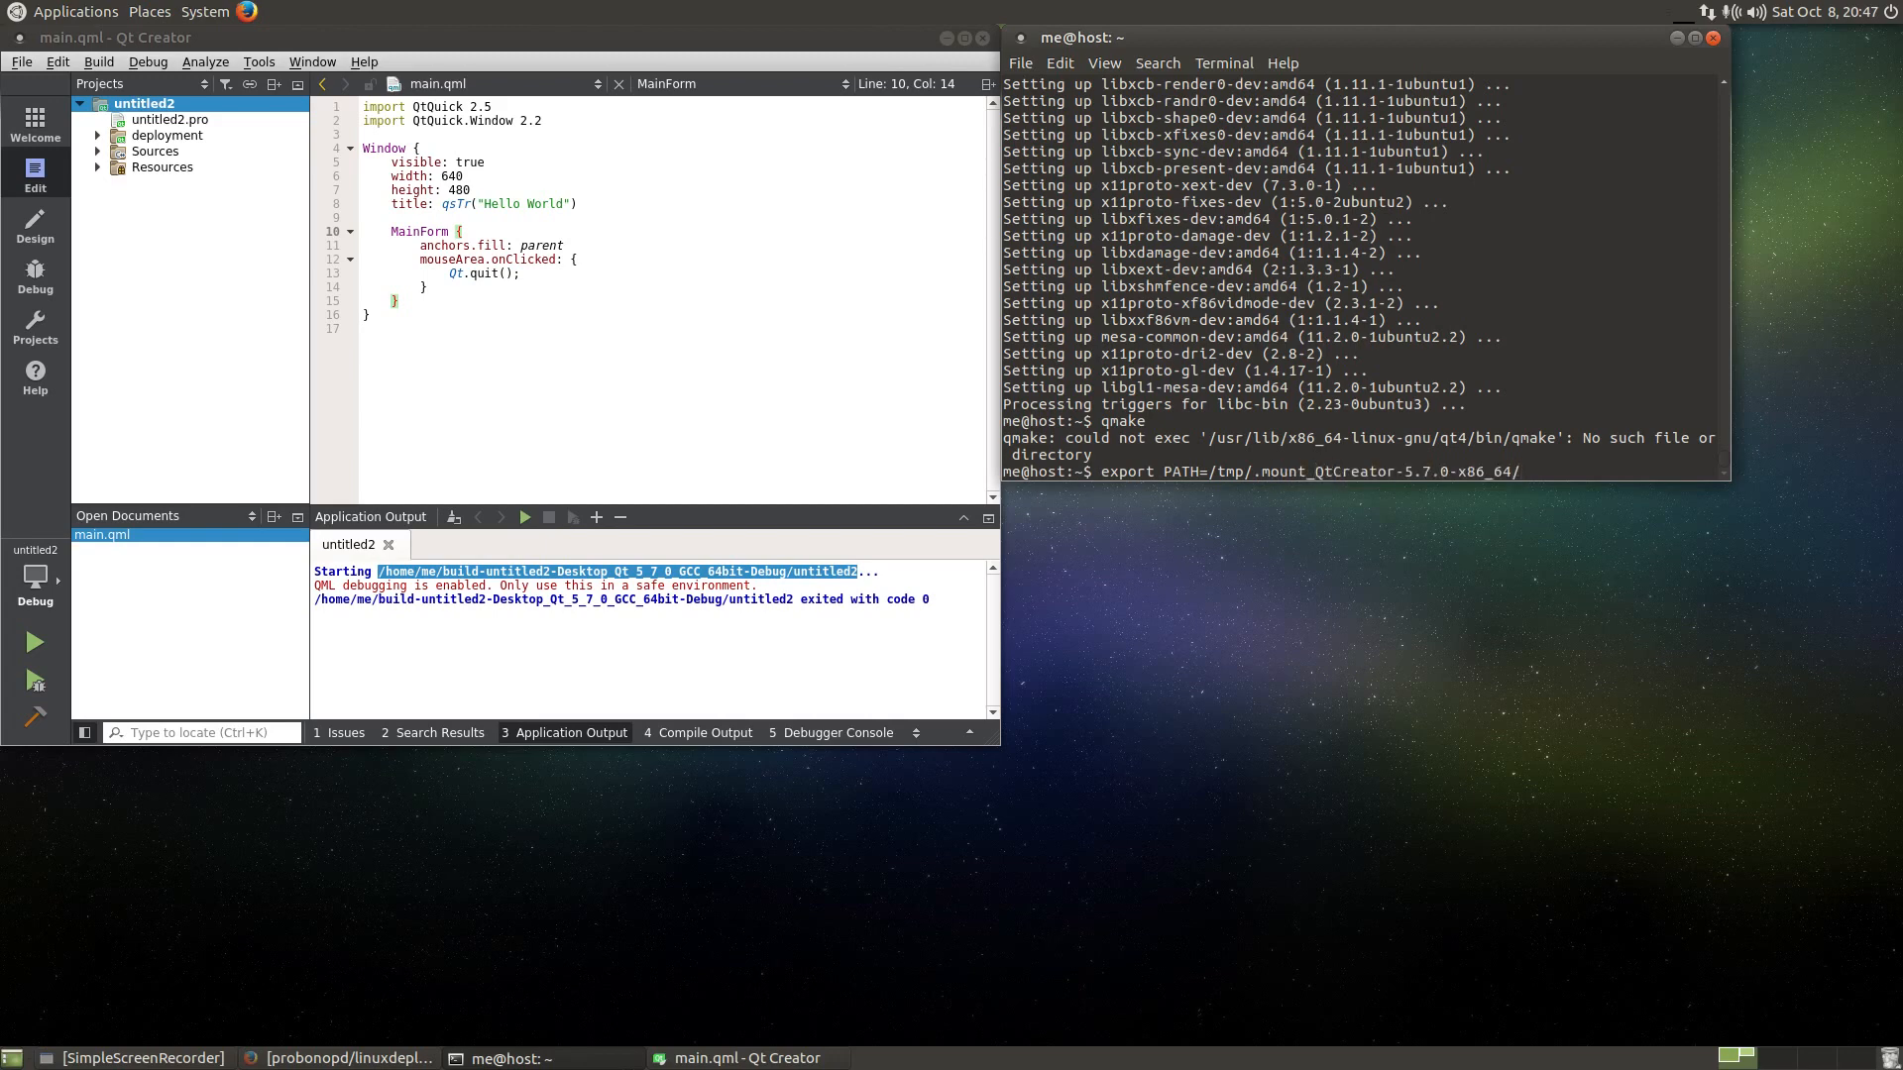
pyautogui.write('5.7/')
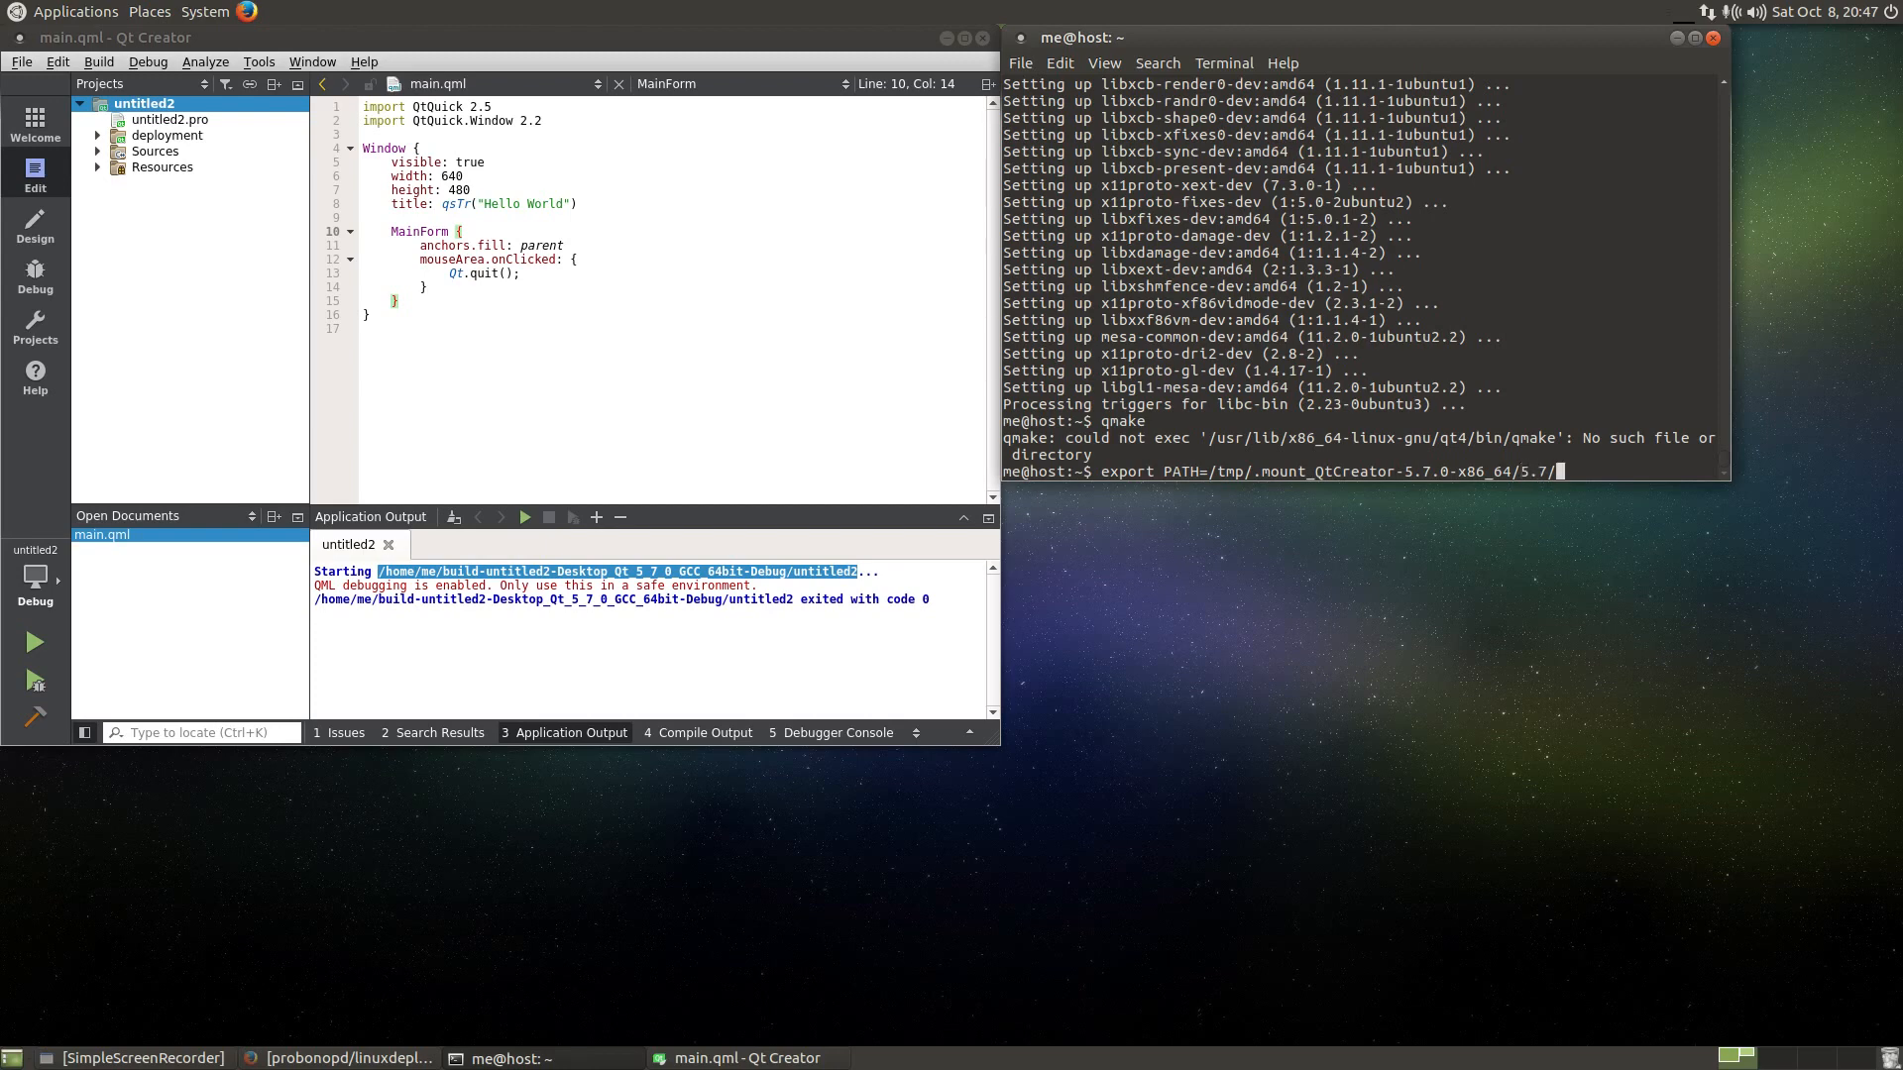
pyautogui.write('gcc_64/bin/:')
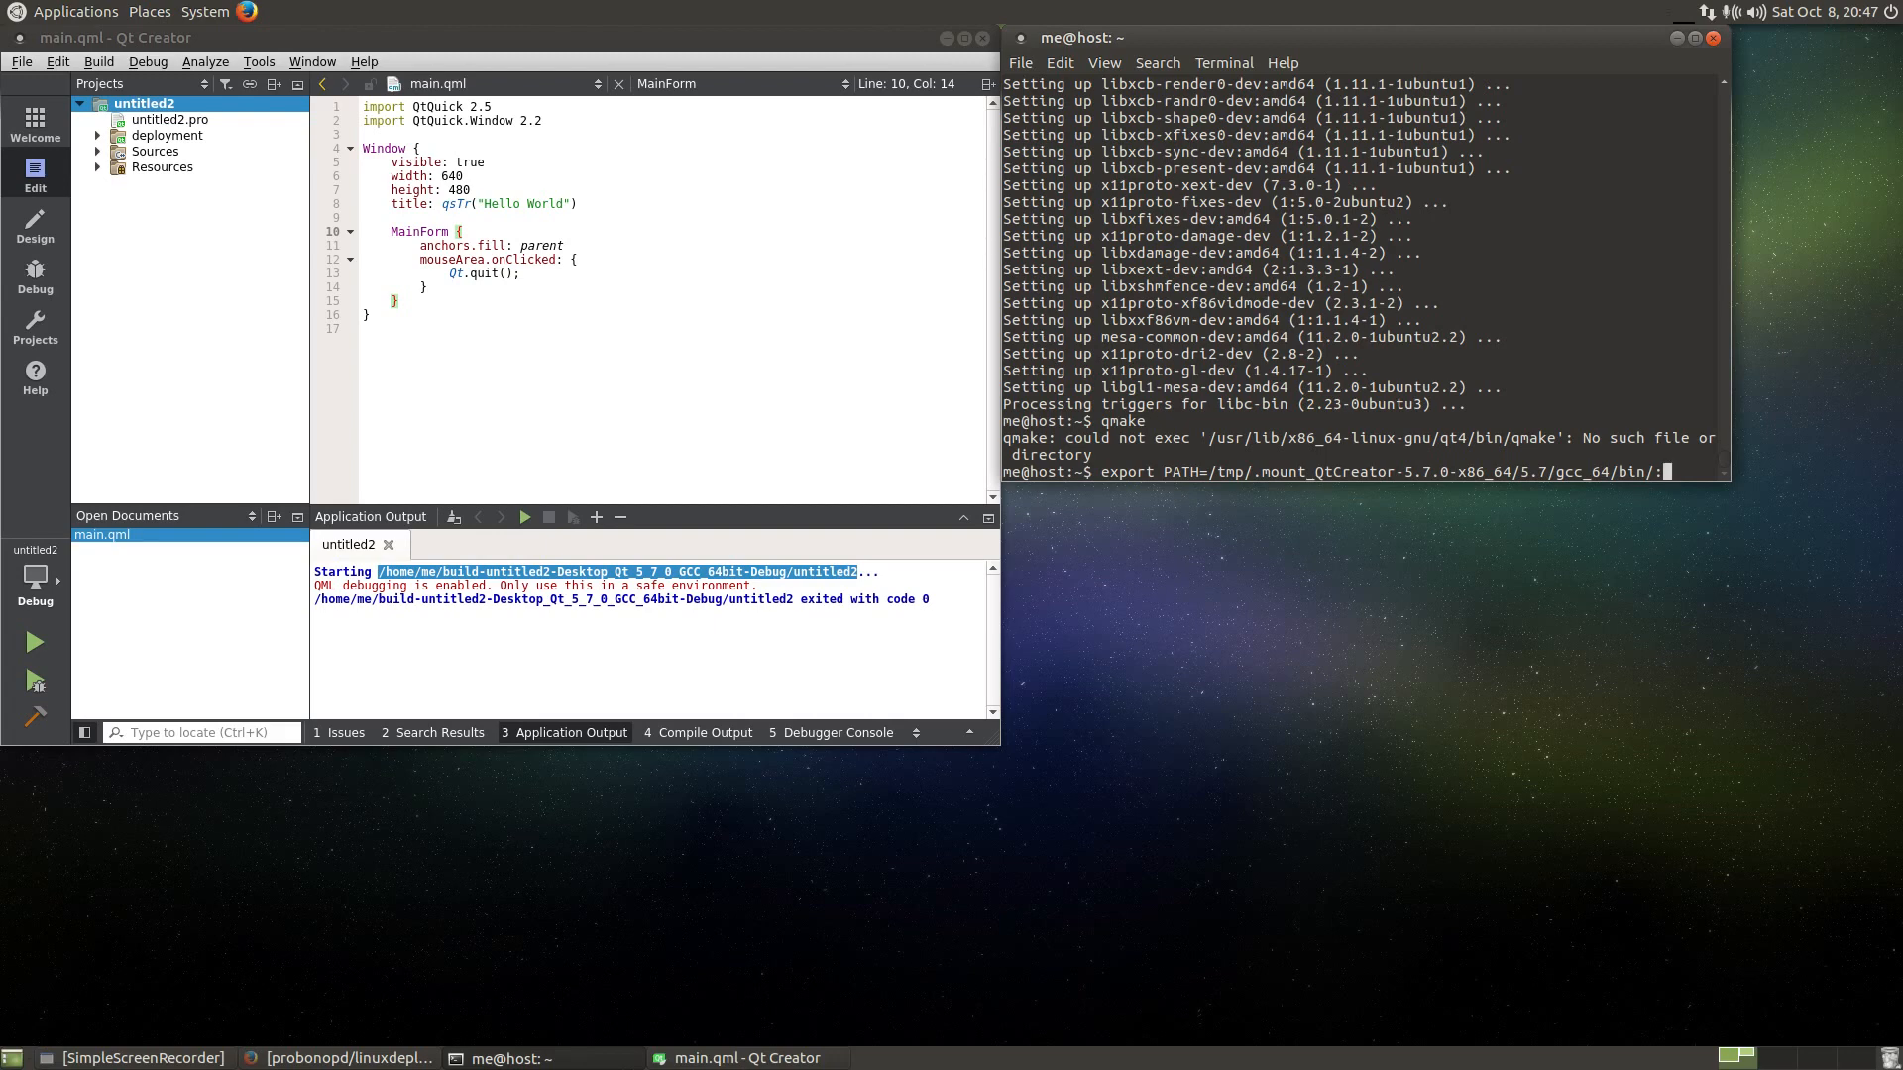
pyautogui.write('PATH')
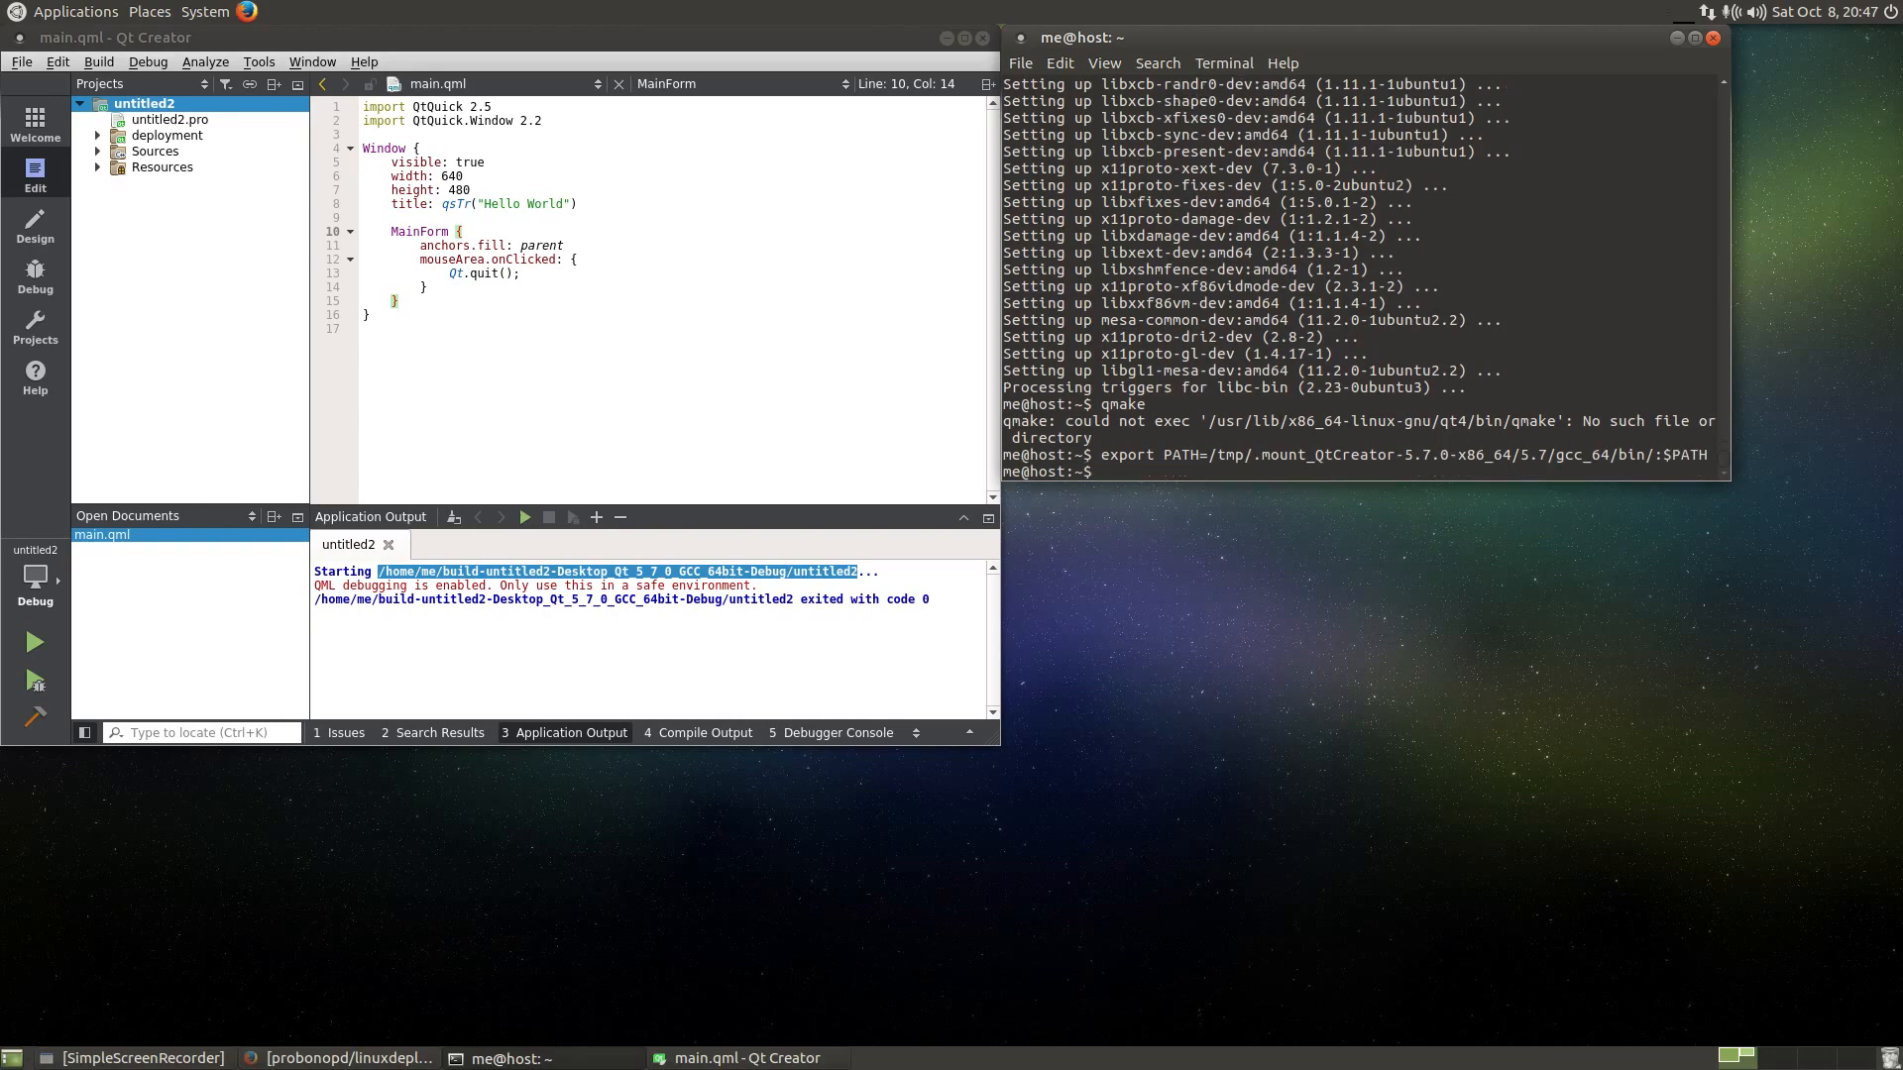
# - Verify with qmake -v that QMake 3.0 now uses Qt 5.7.0
pyautogui.write('qmak')
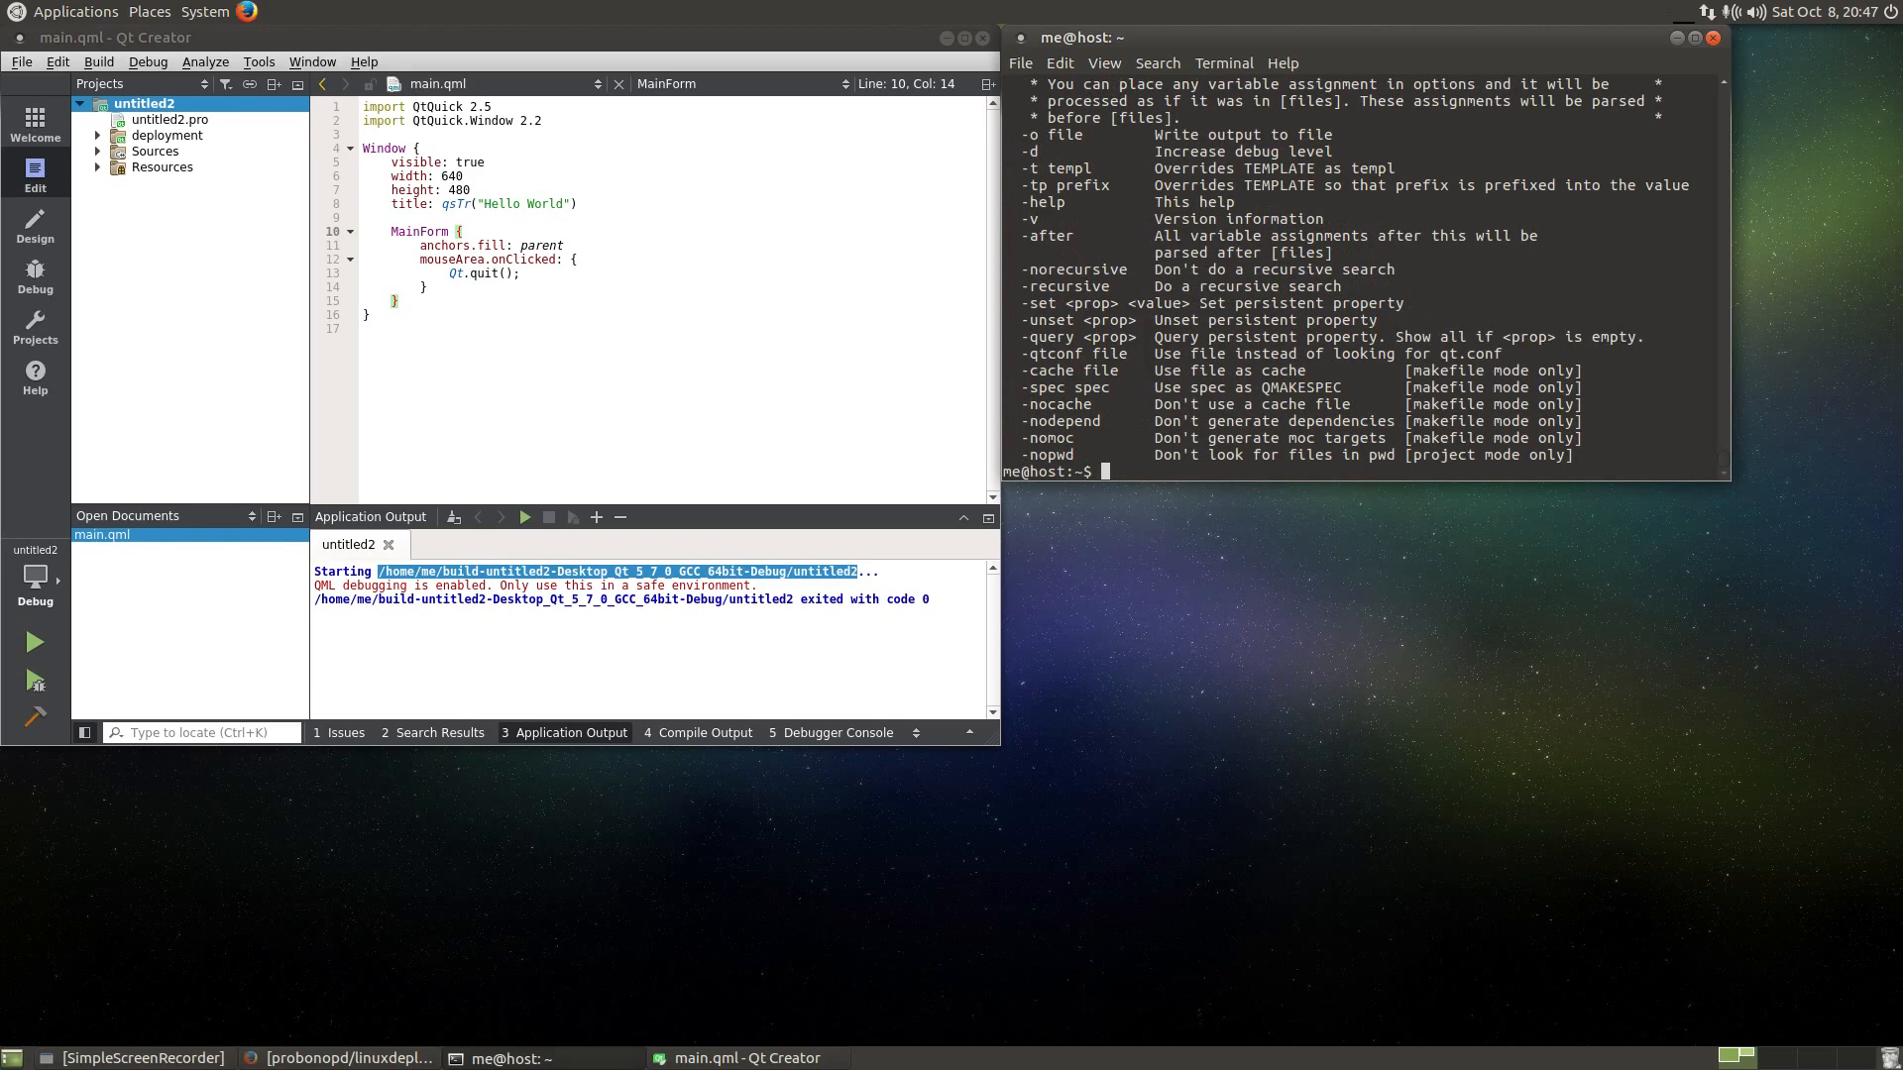
pyautogui.write('qmake -v')
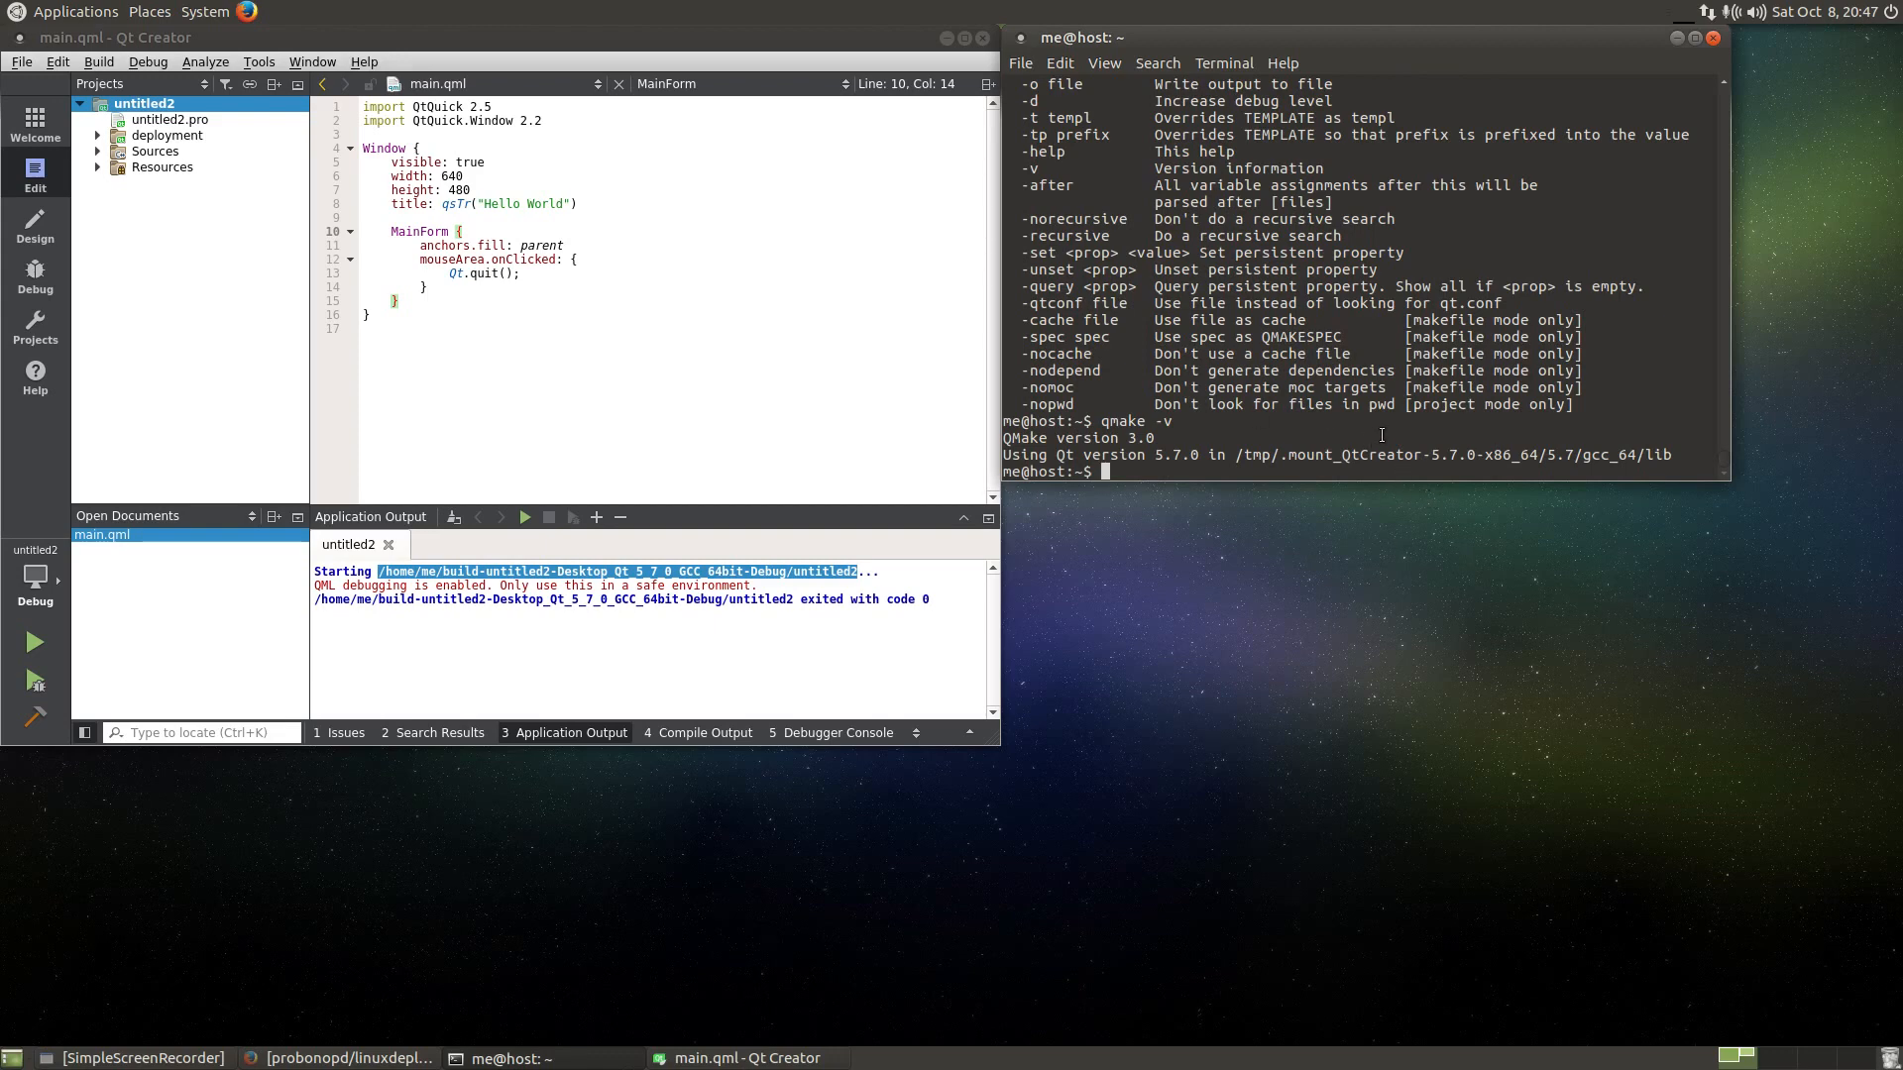
pyautogui.moveTo(628, 987)
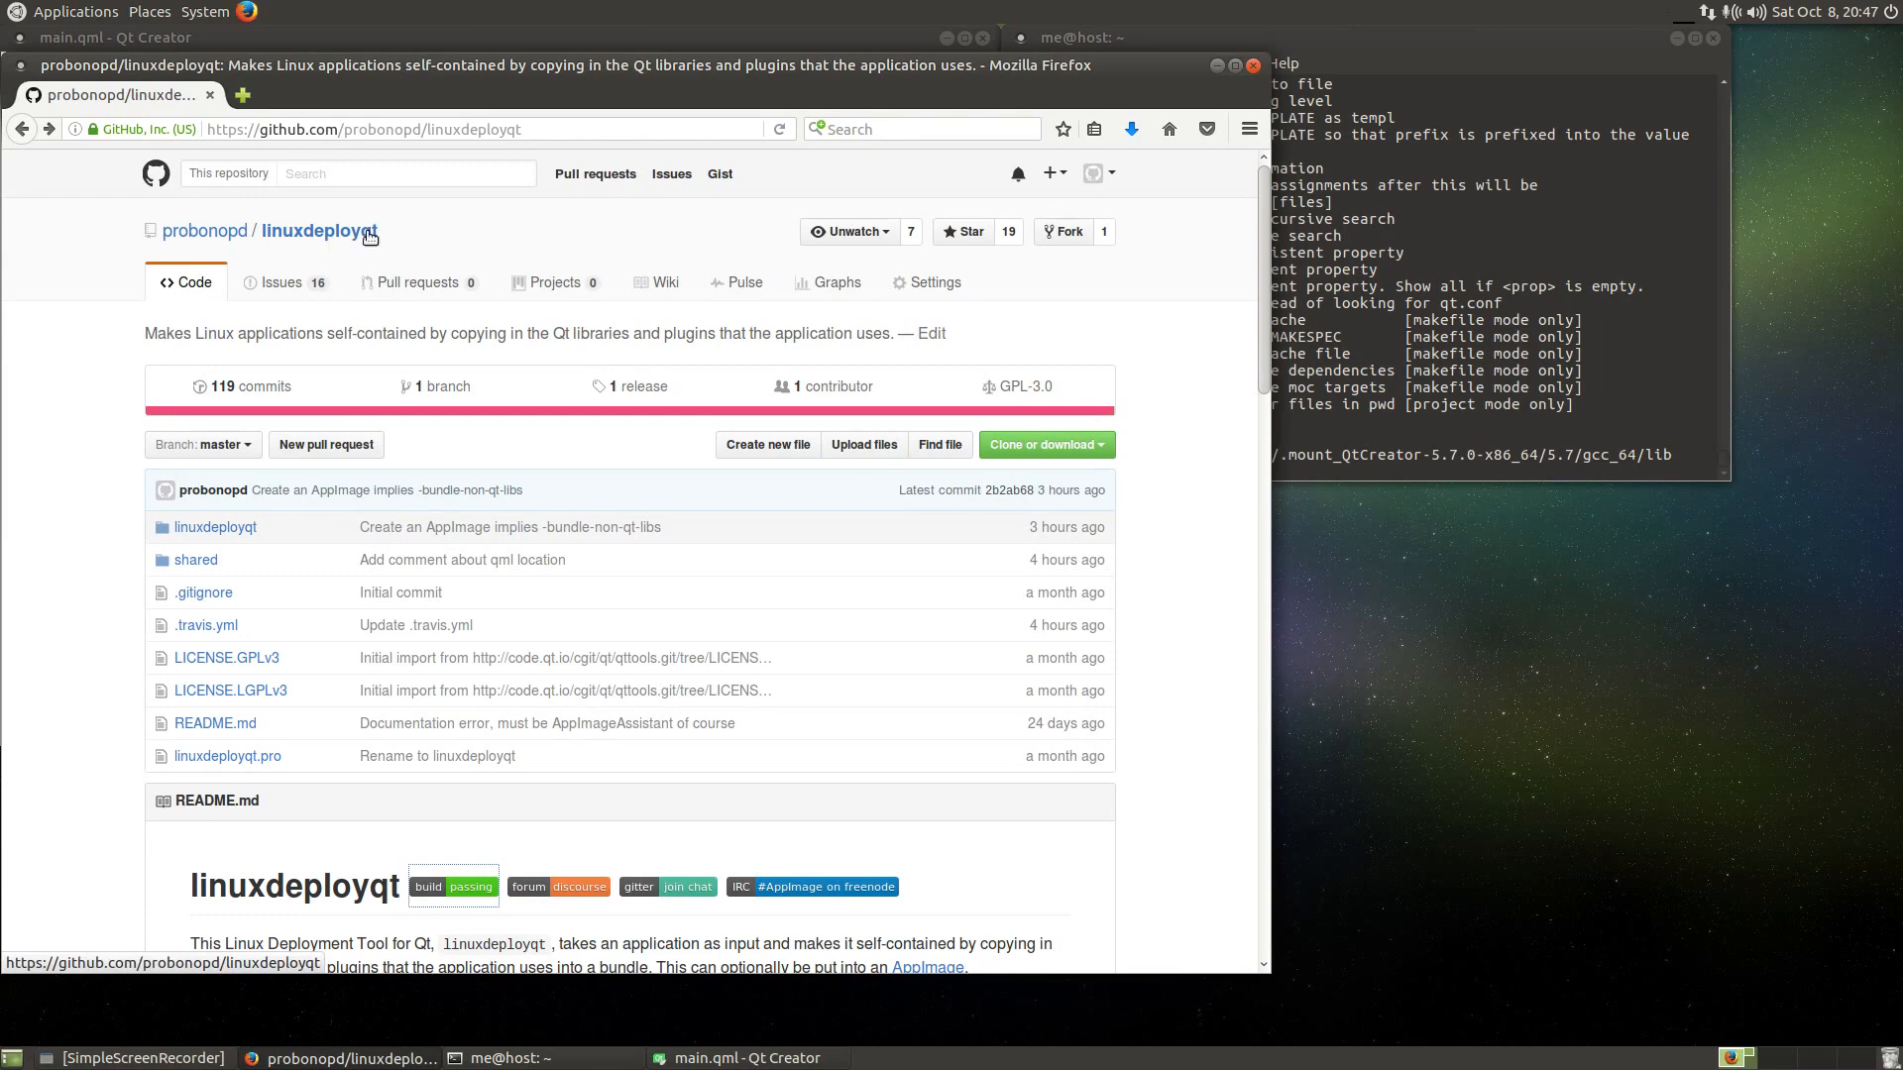
pyautogui.moveTo(474, 394)
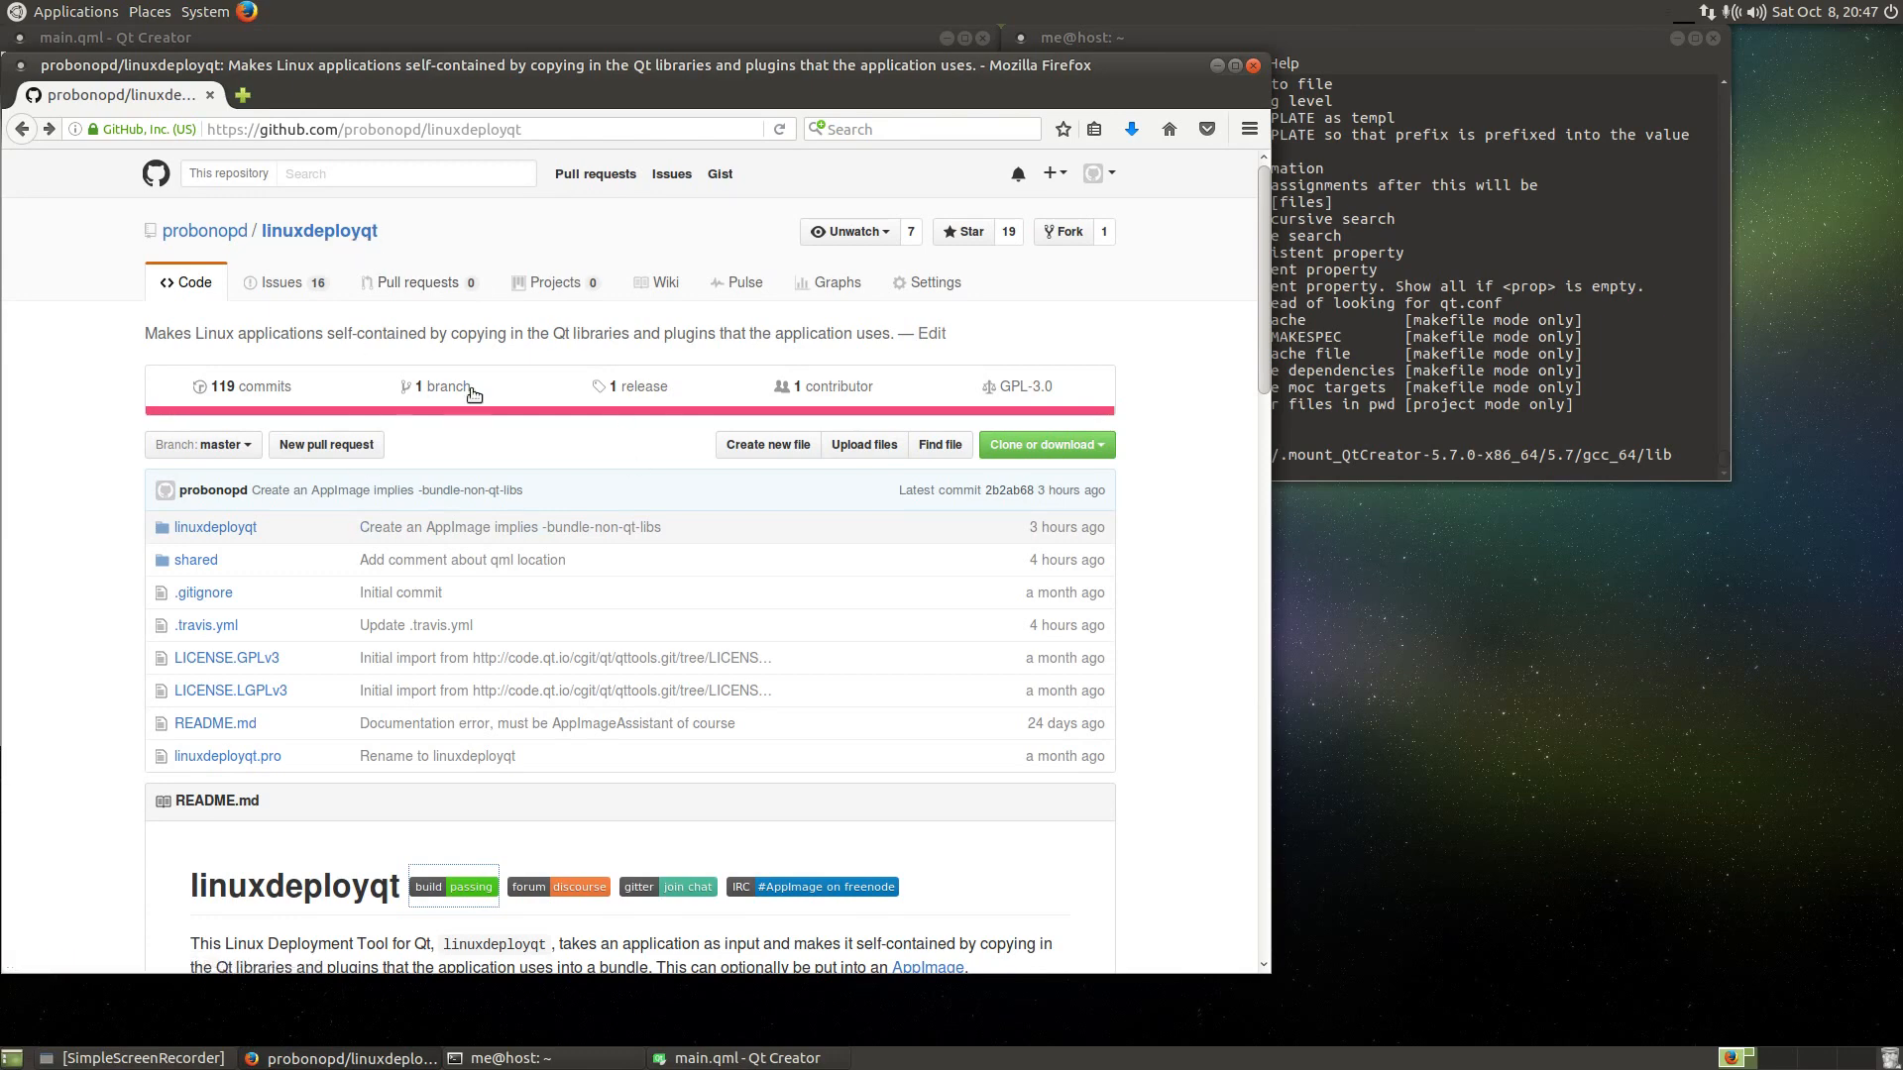
pyautogui.moveTo(292, 256)
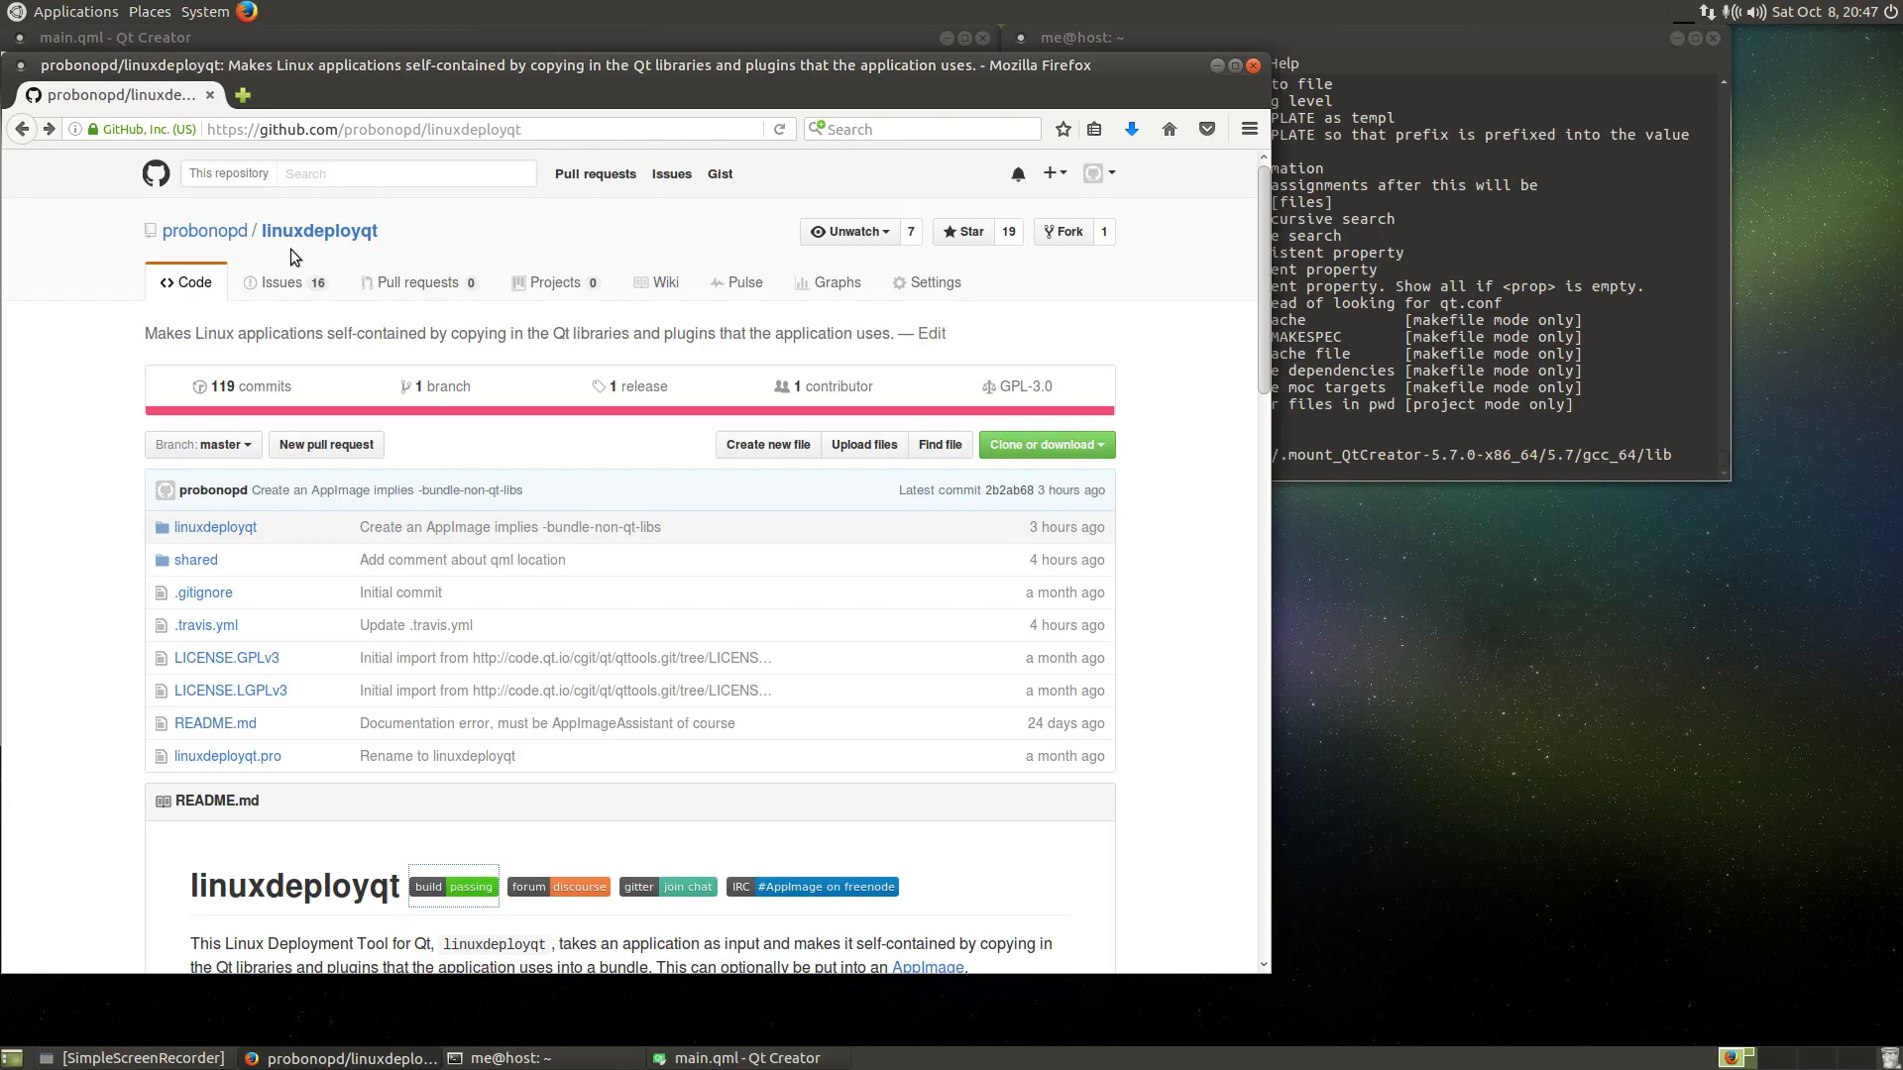
pyautogui.click(732, 1059)
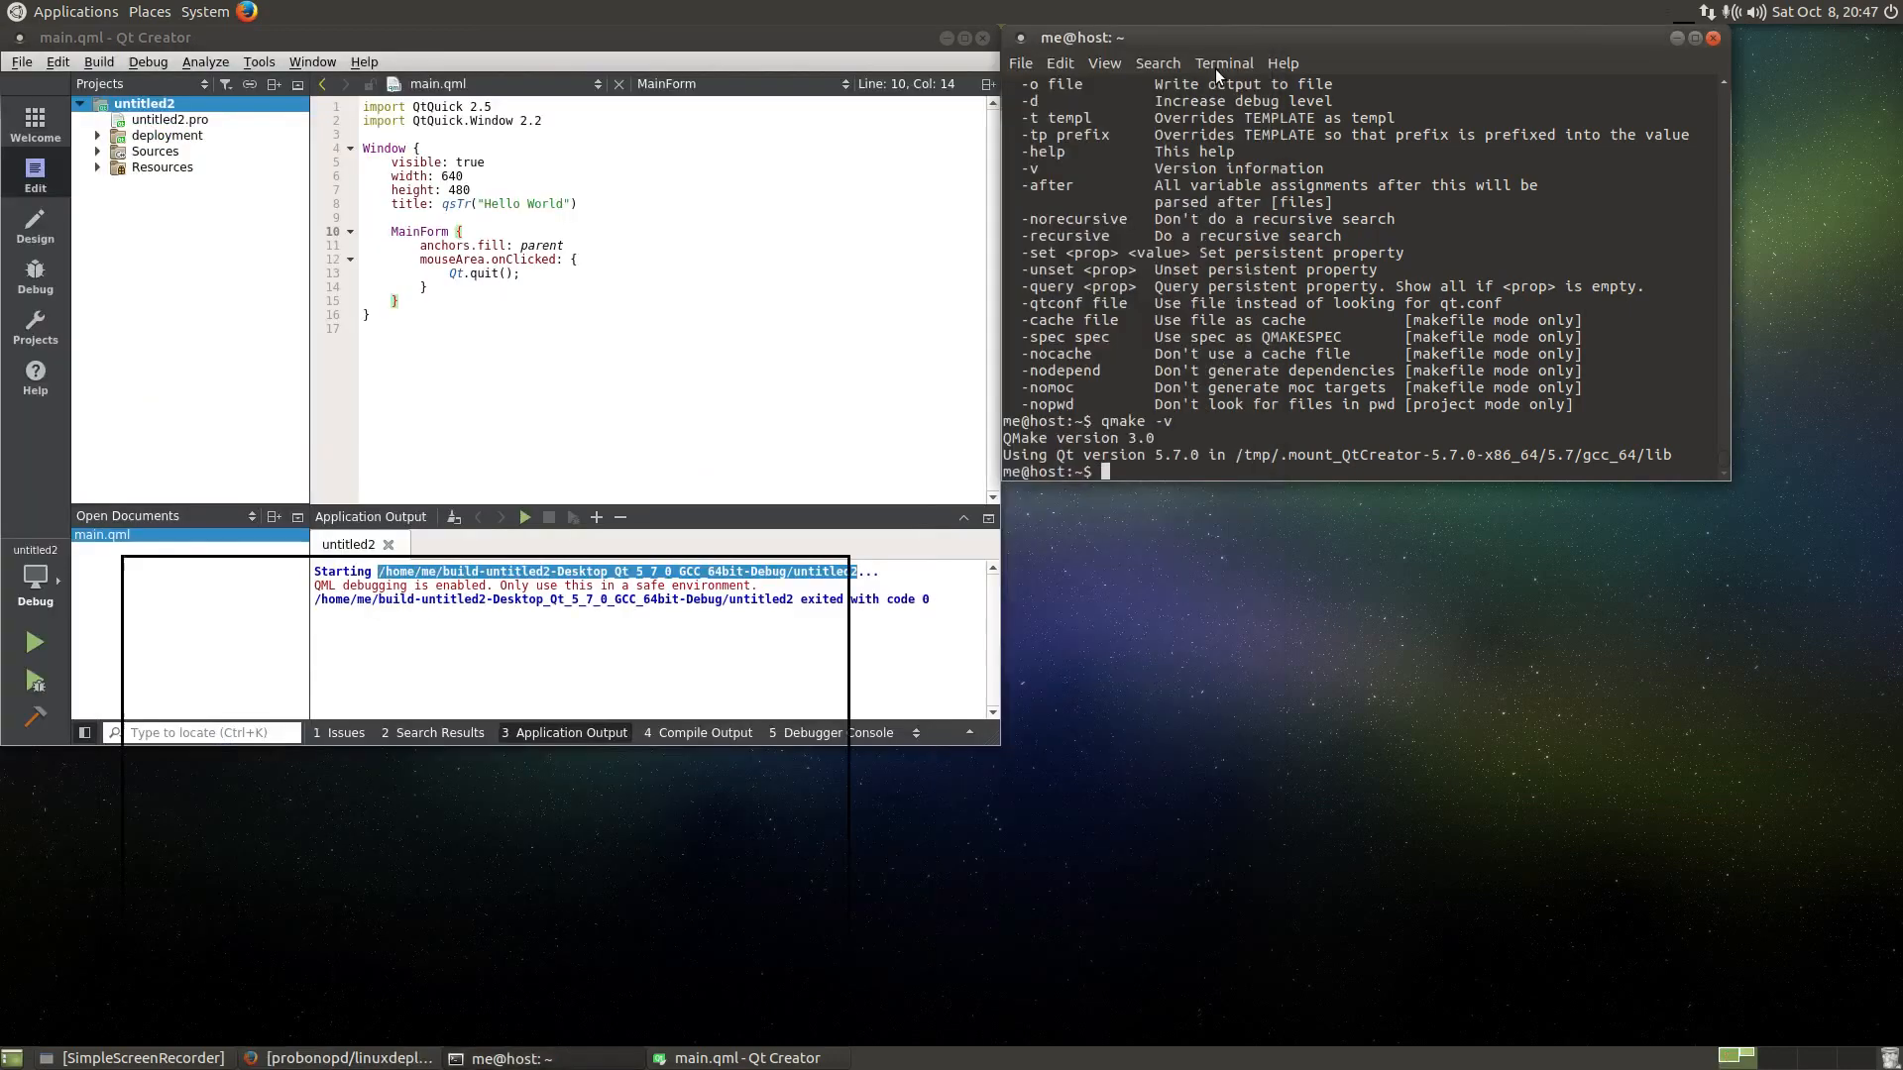
# - chmod a+x ~/Downloads/linuxdeployqt.appimage and run it on the pasted untitled2 build binary path
pyautogui.write('chmod a+x /home/me/Downloads/')
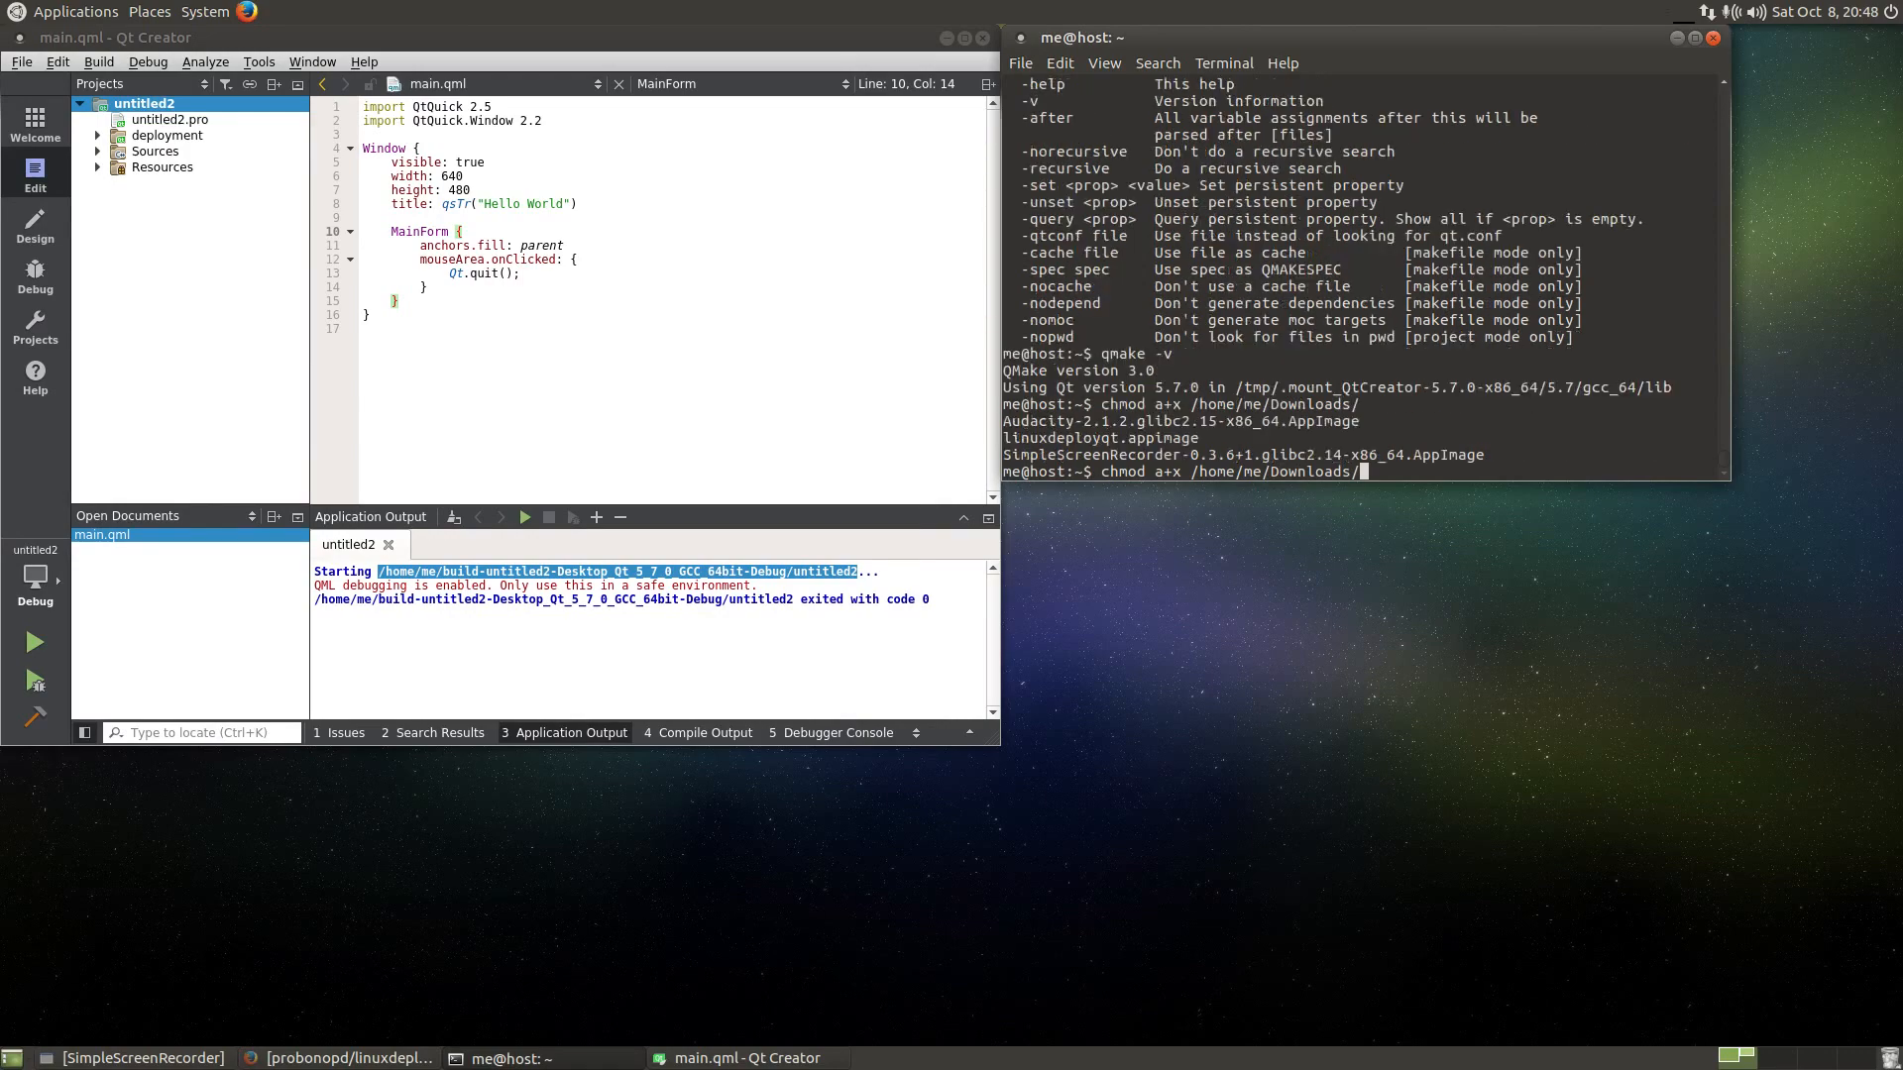
pyautogui.write('linuxdeployqt.appimage')
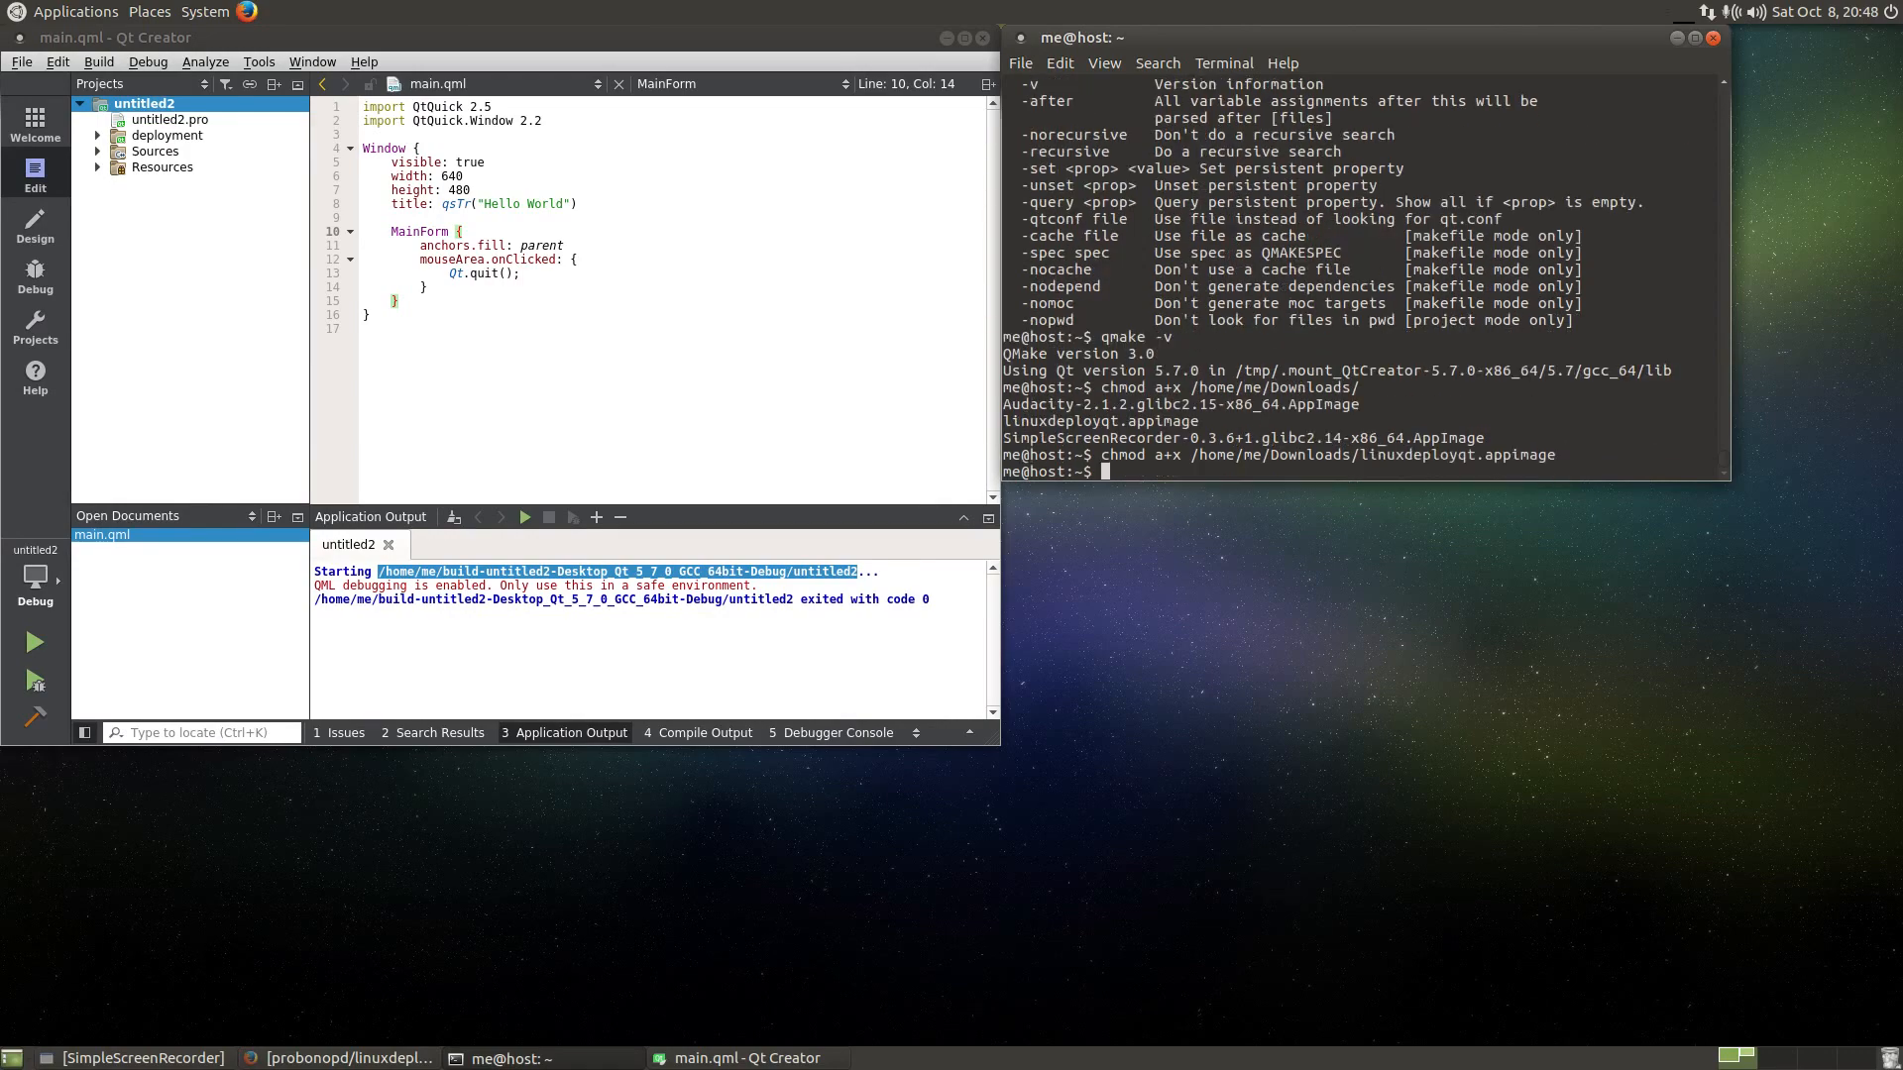
pyautogui.write('/home/me/Downloads/linuxdeployqt.appimage')
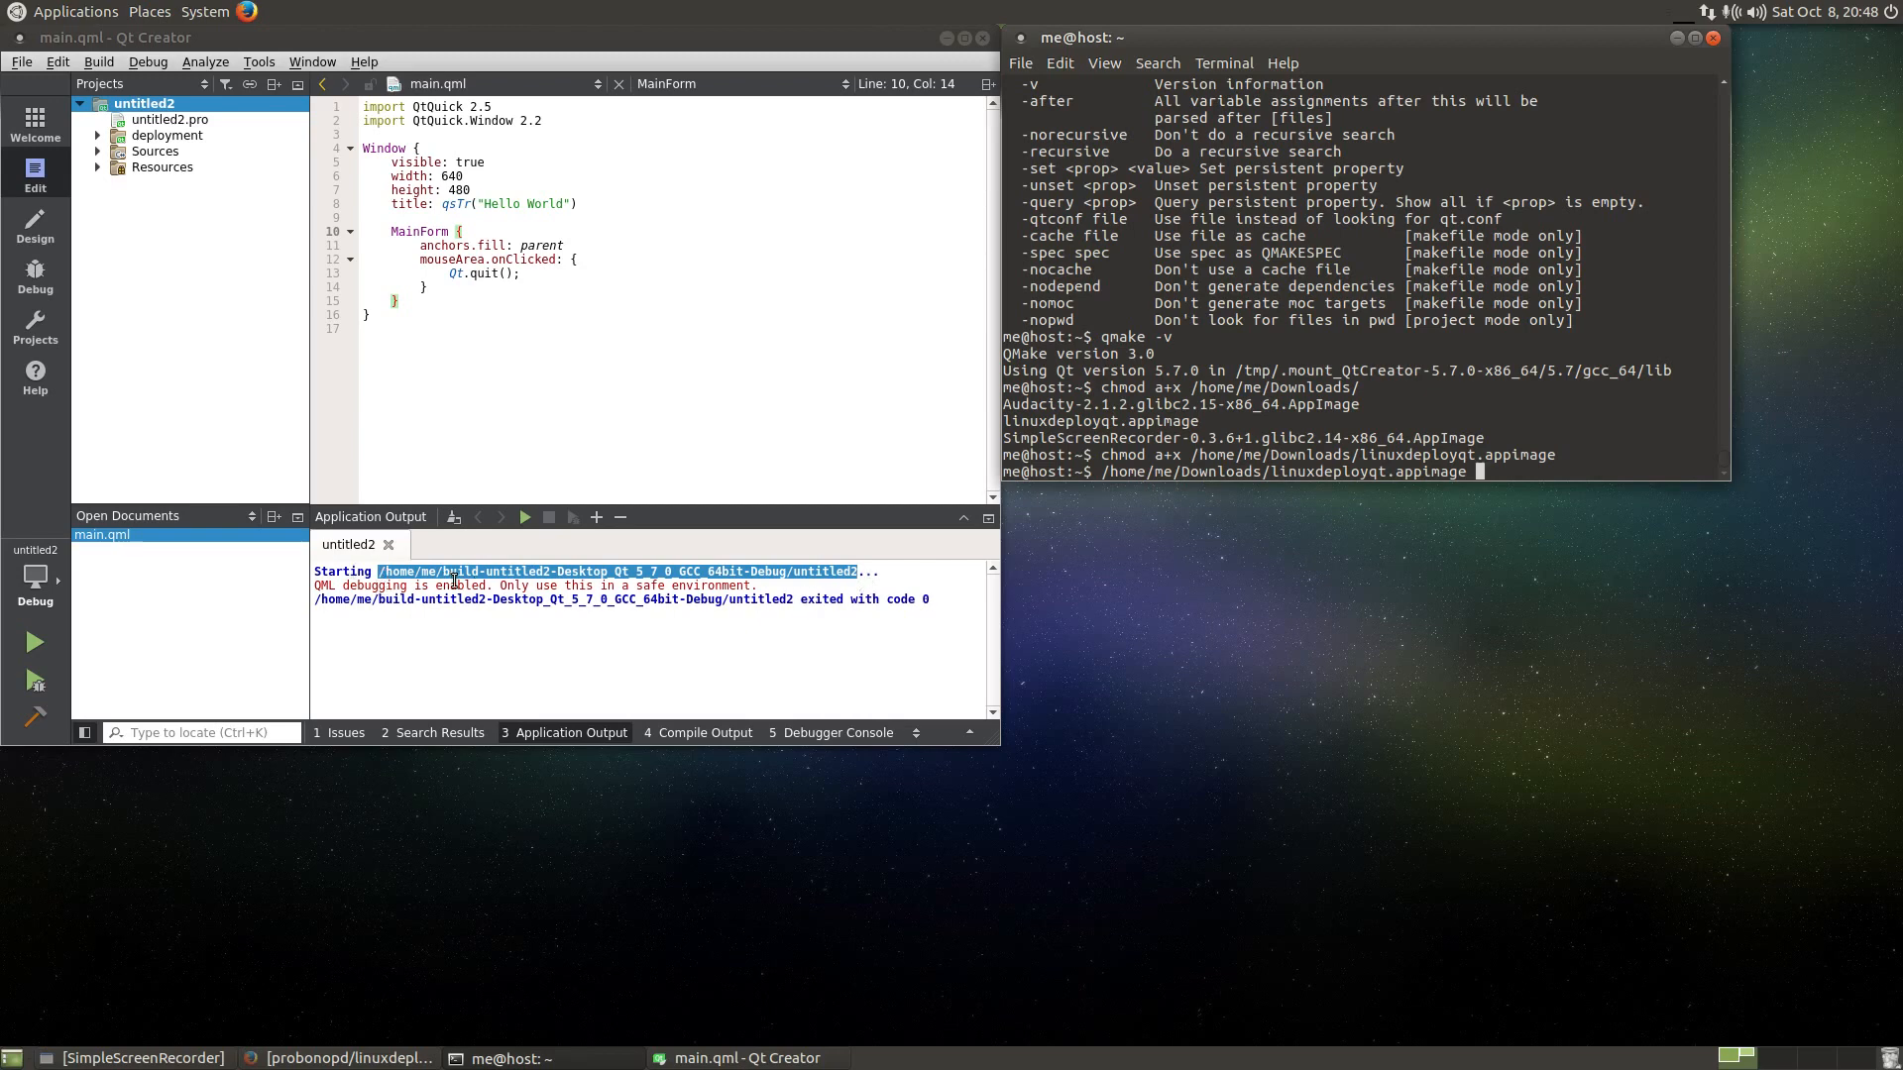
pyautogui.rightClick(1236, 472)
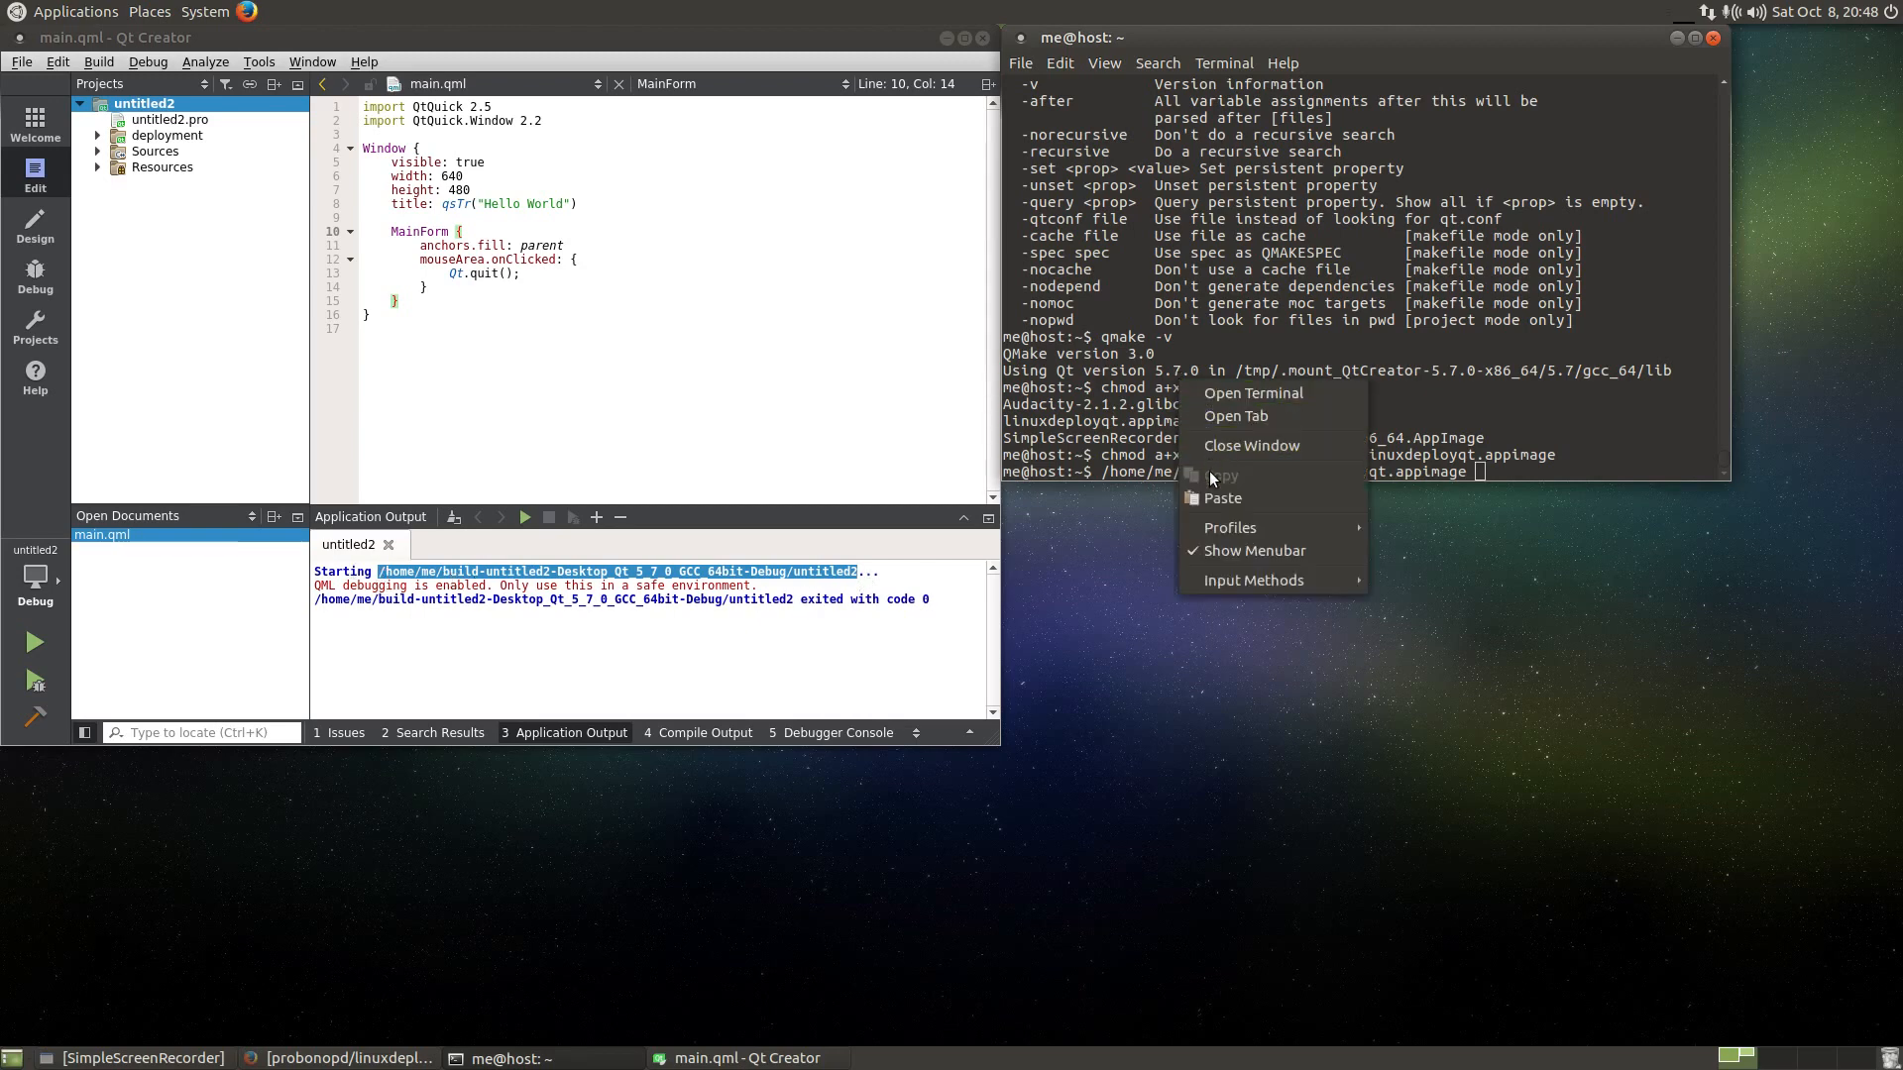
pyautogui.click(1221, 497)
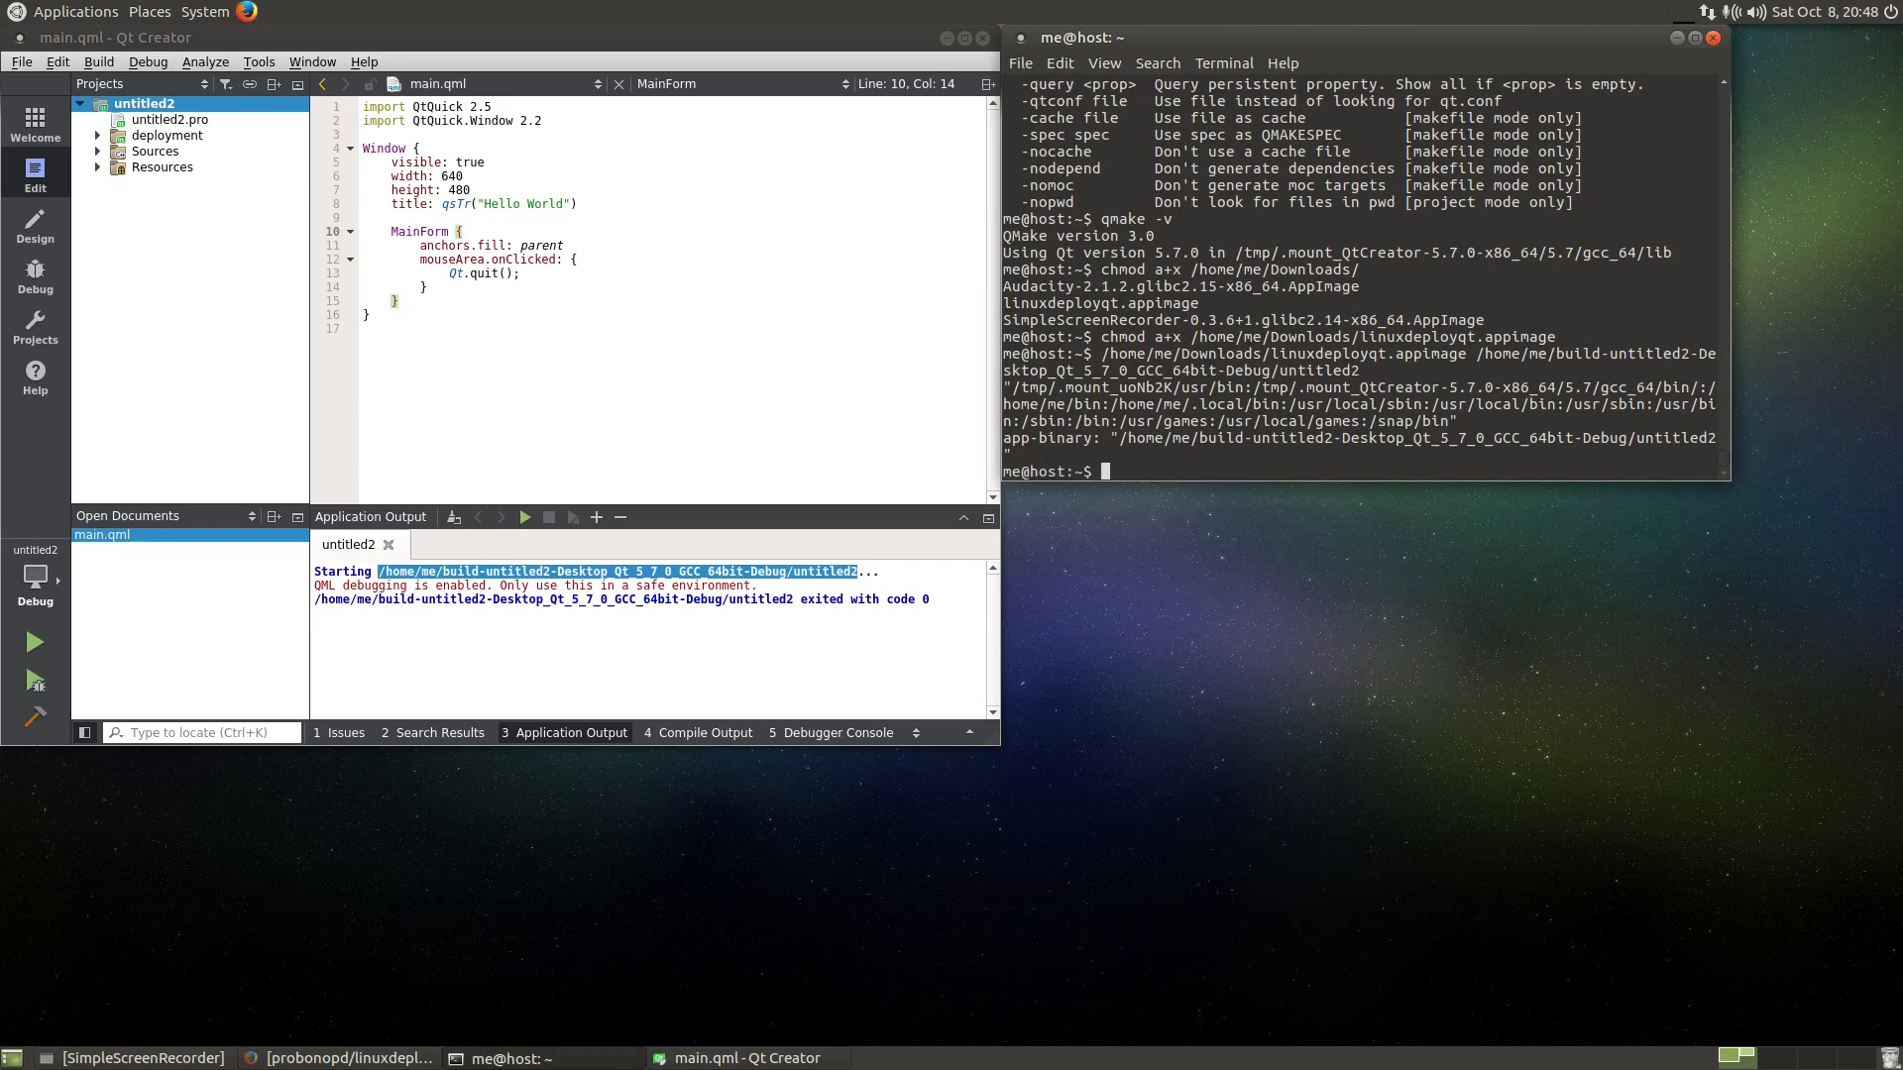
pyautogui.click(148, 12)
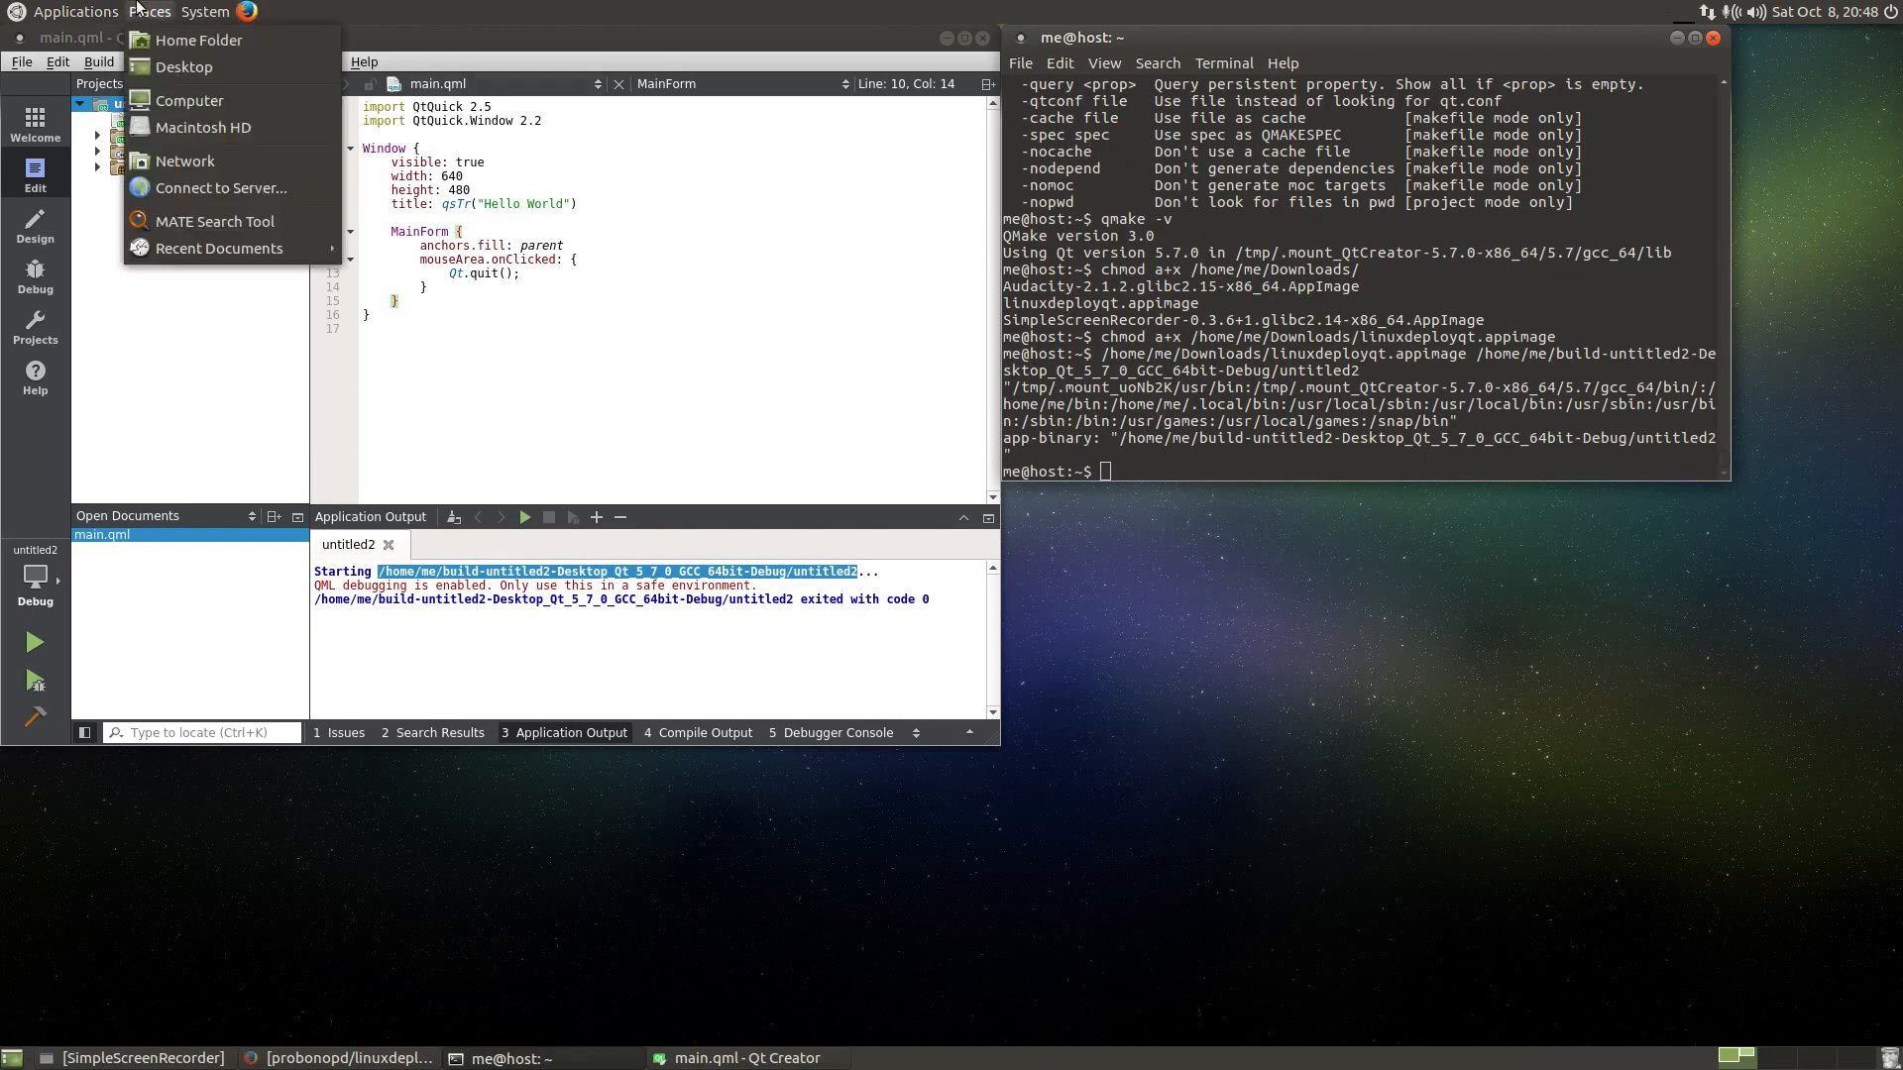
pyautogui.click(198, 39)
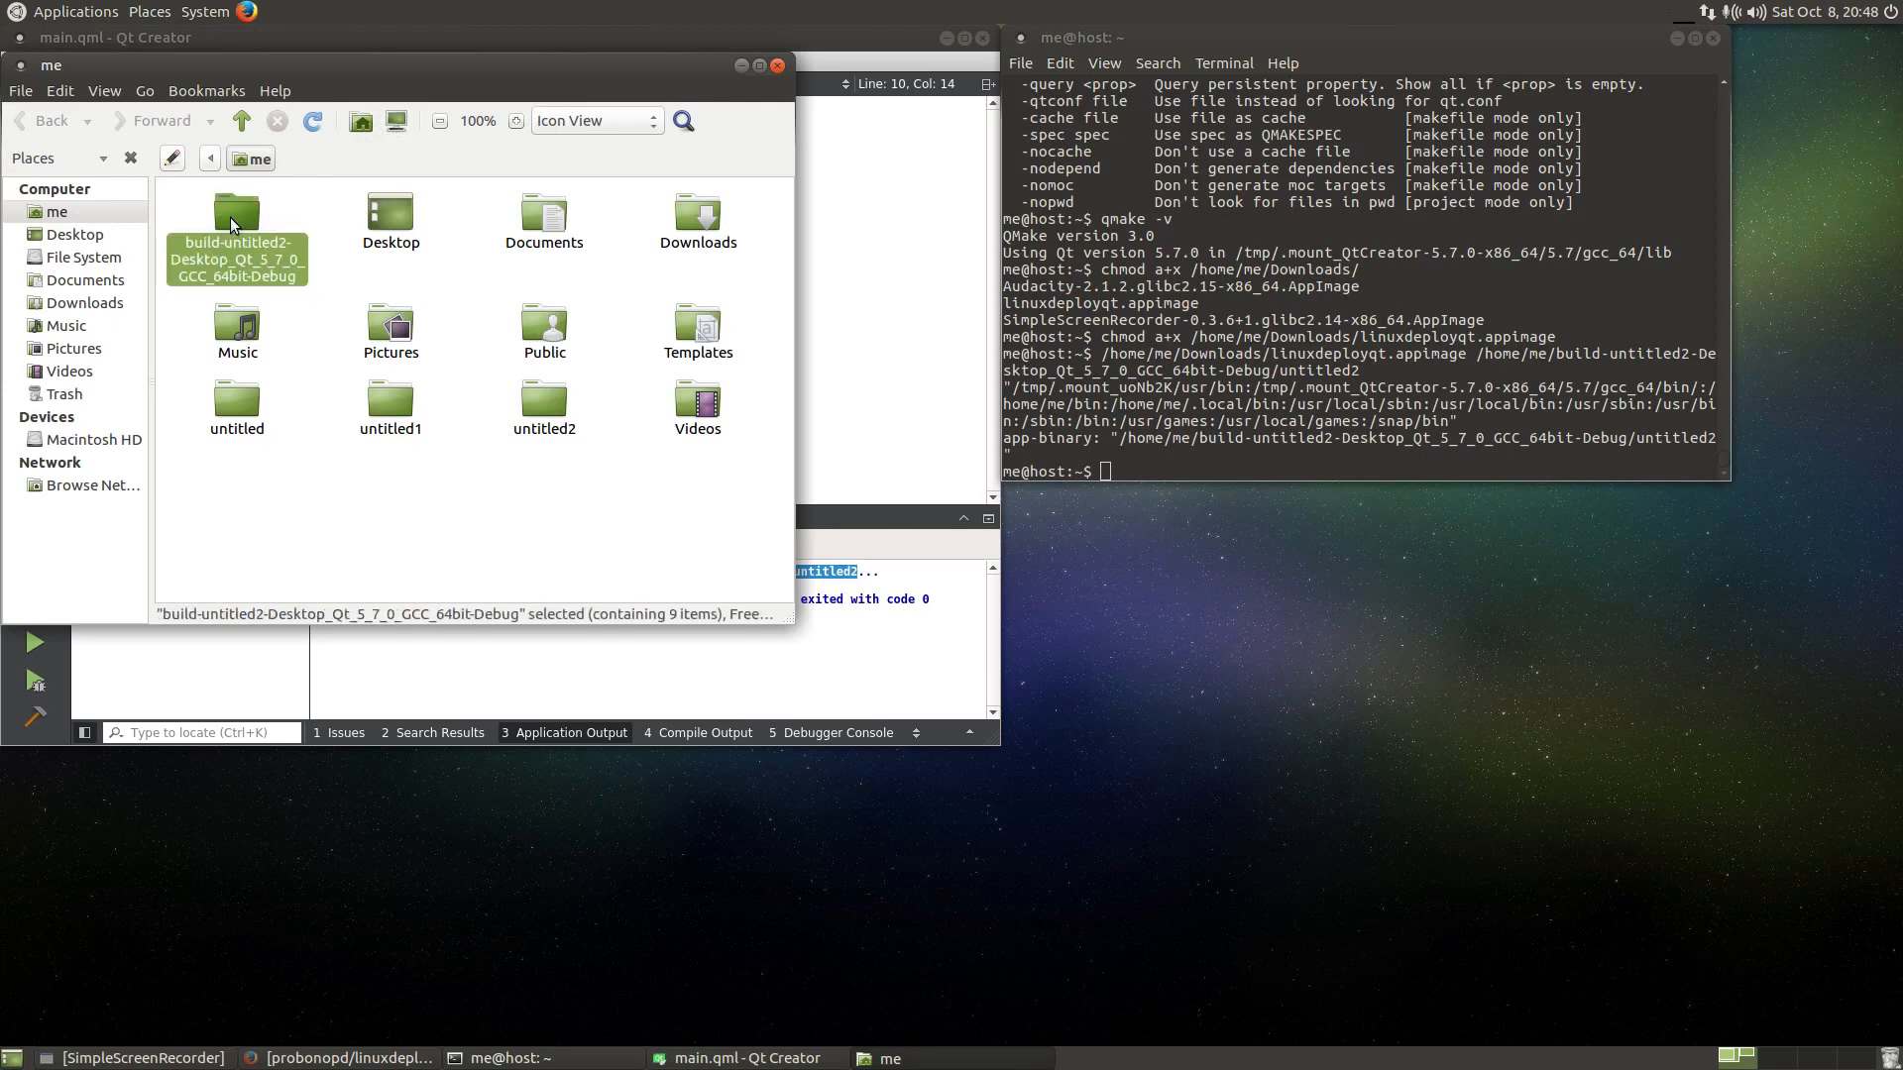
pyautogui.doubleClick(236, 214)
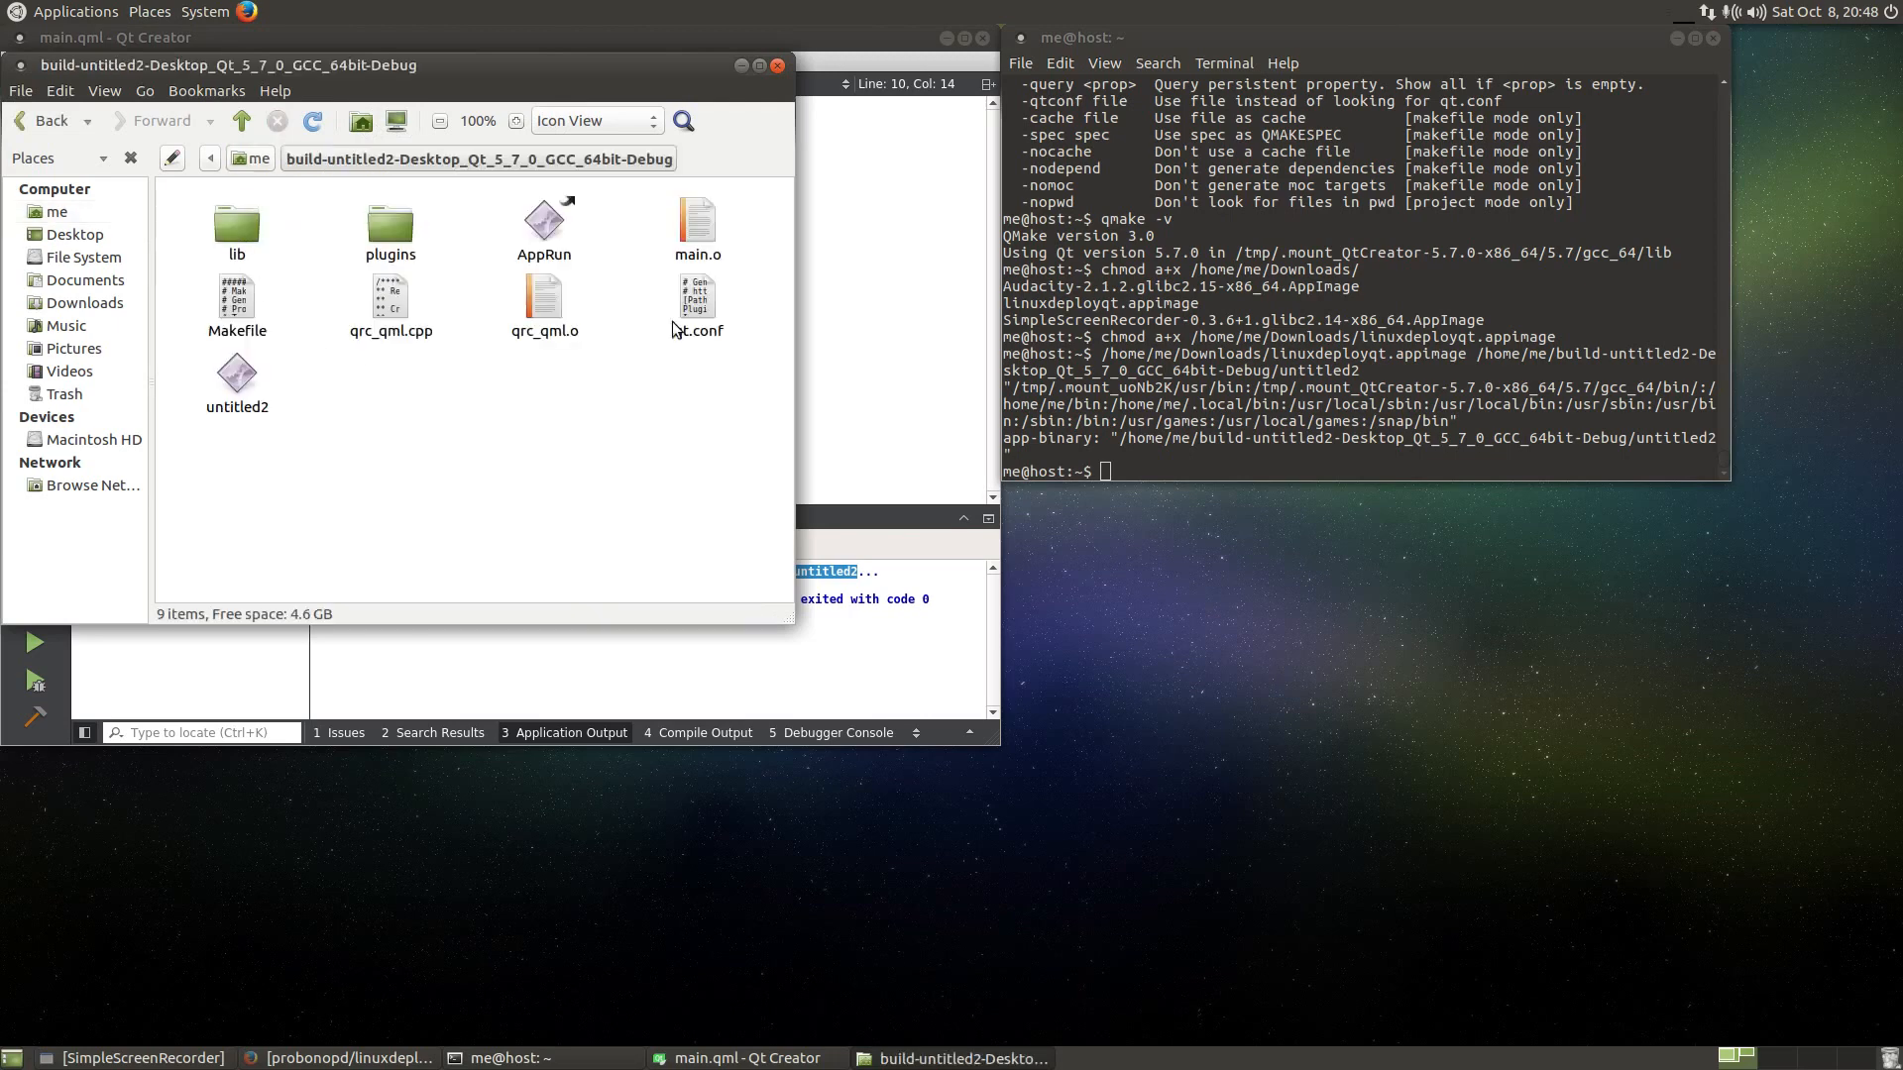
pyautogui.moveTo(495, 383)
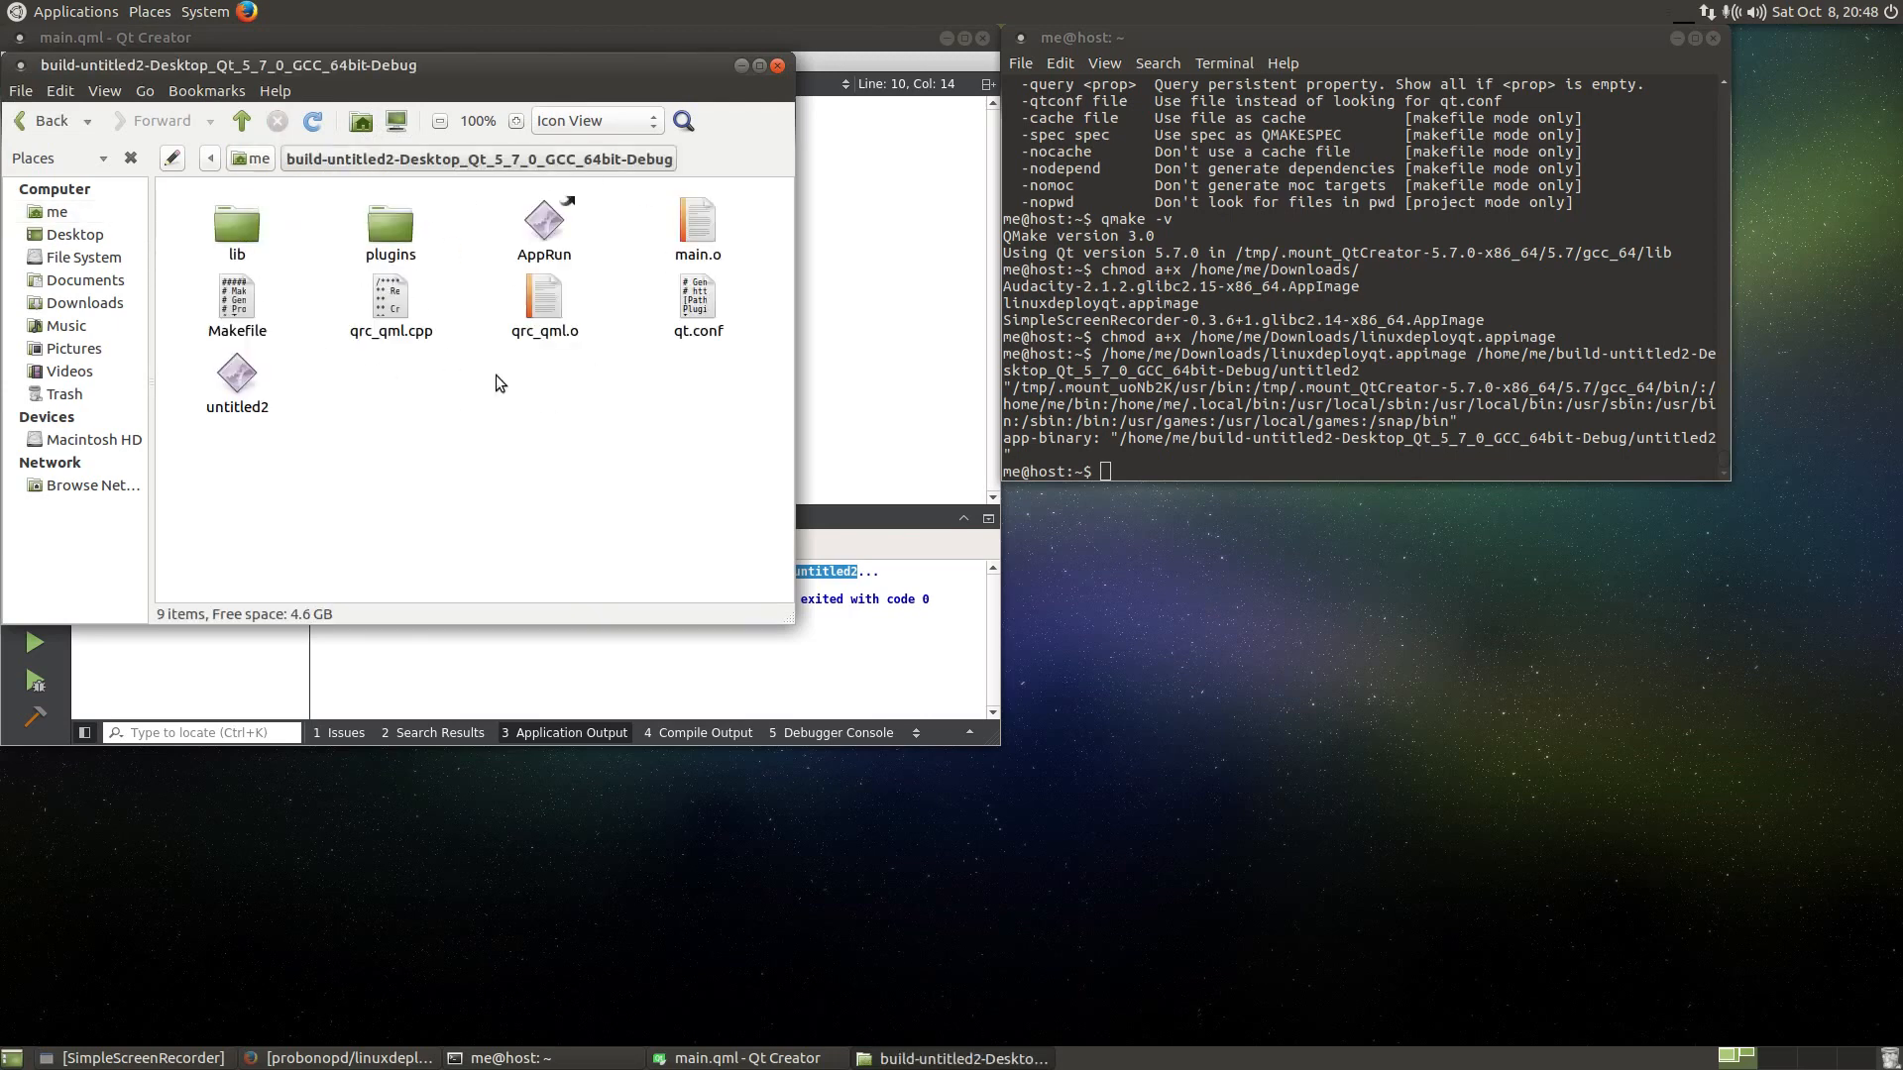
pyautogui.doubleClick(236, 222)
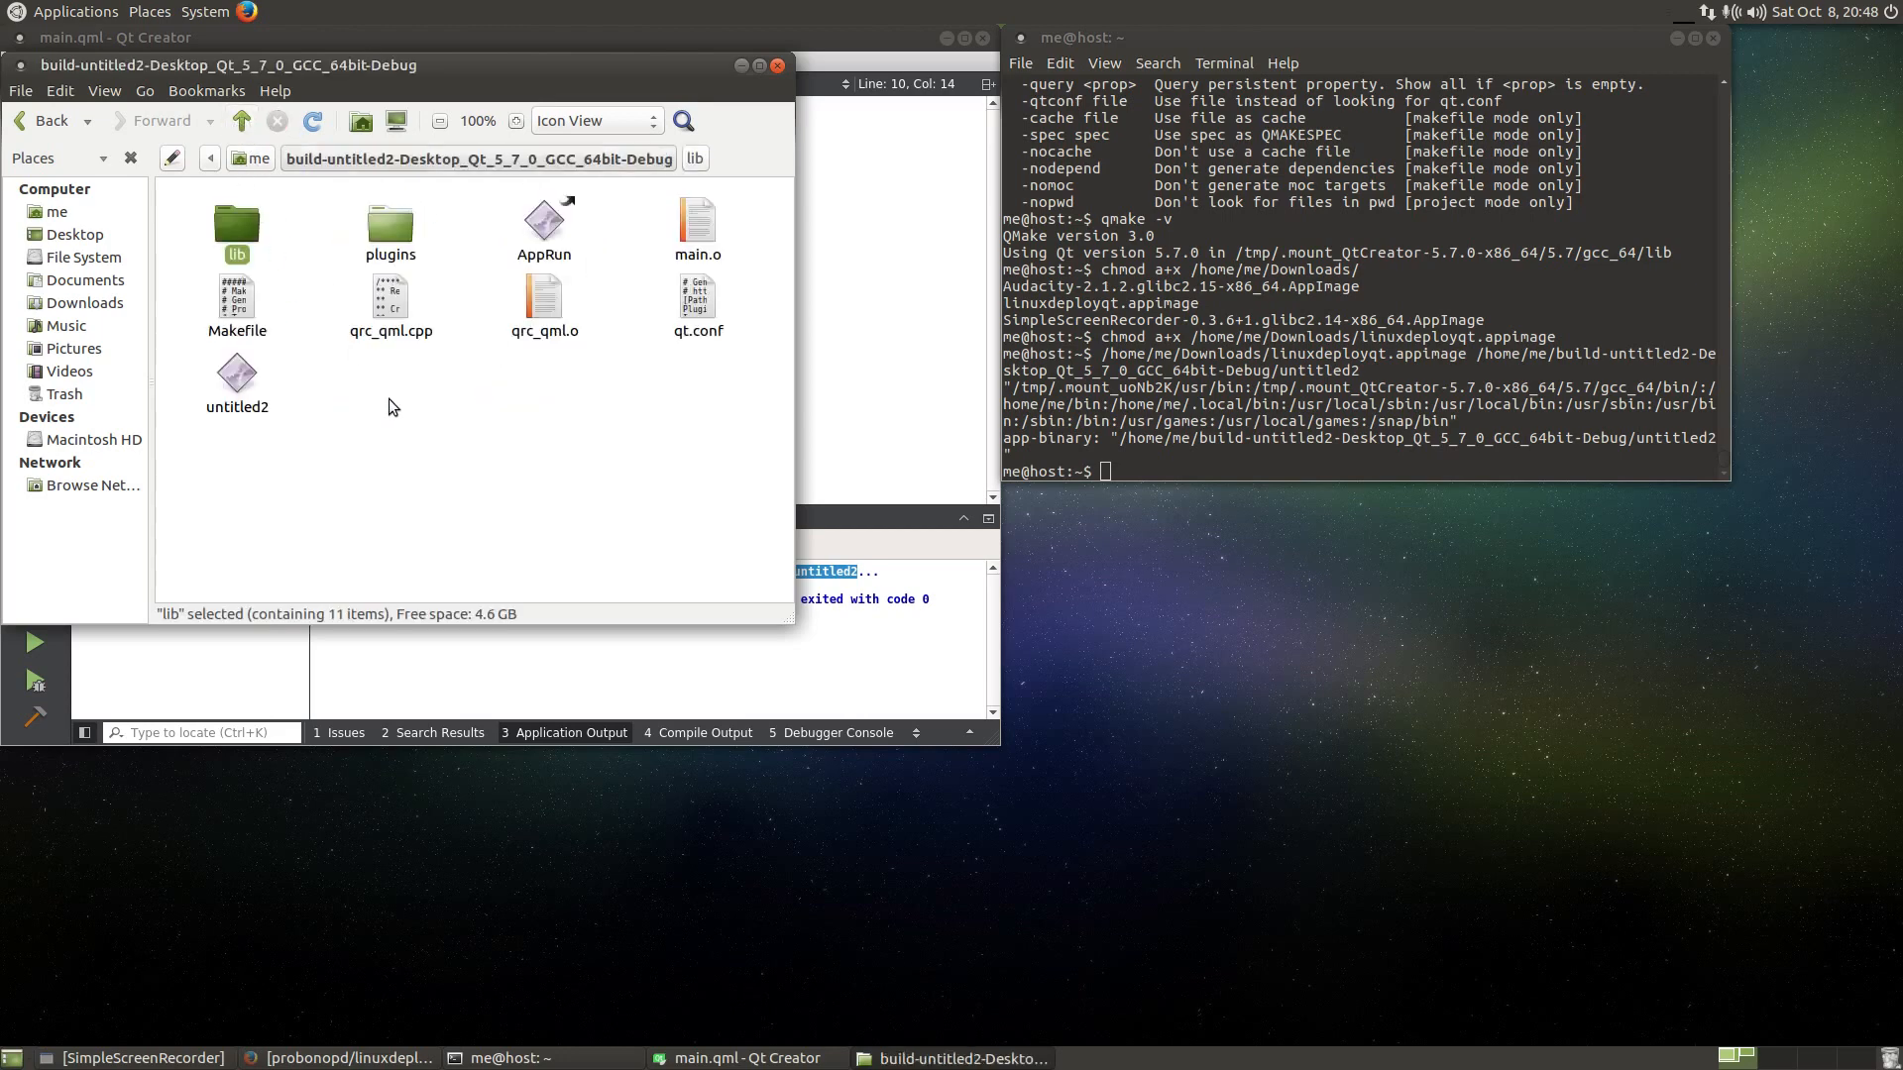
pyautogui.click(391, 229)
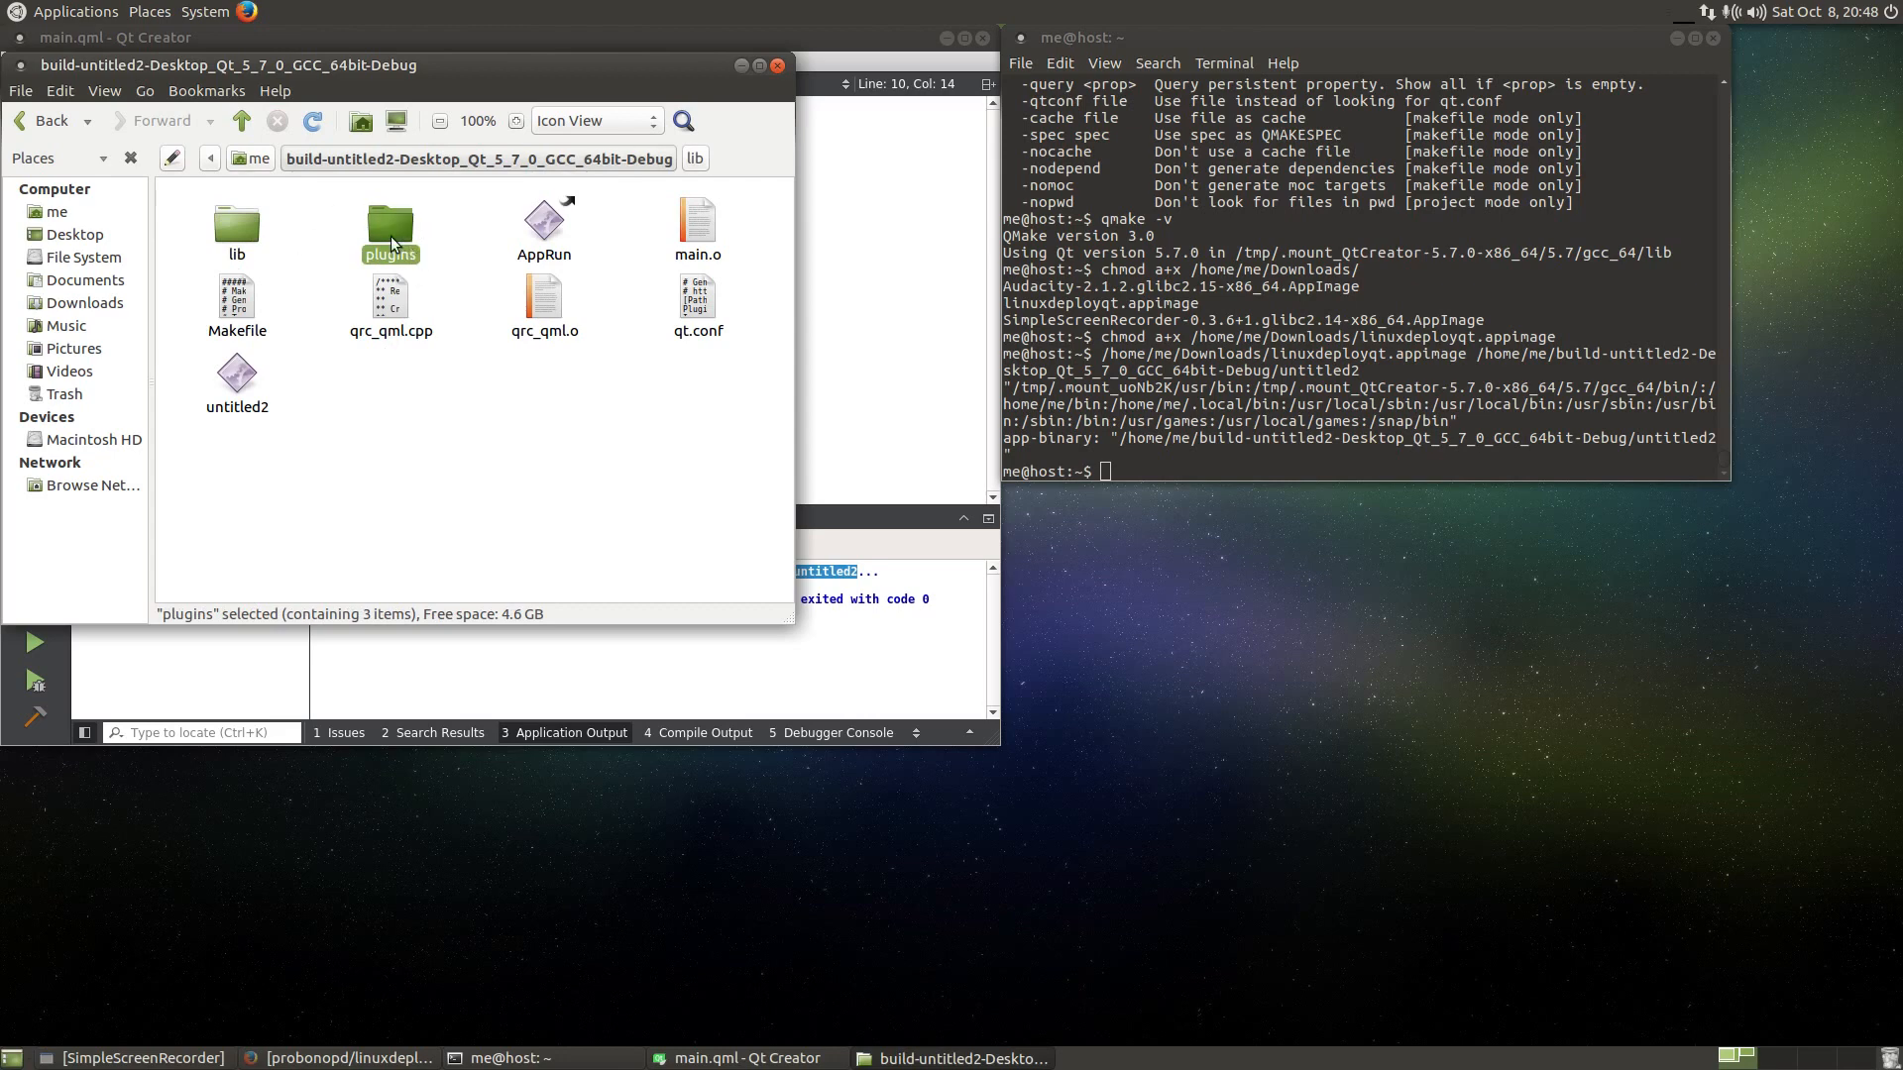
pyautogui.doubleClick(390, 228)
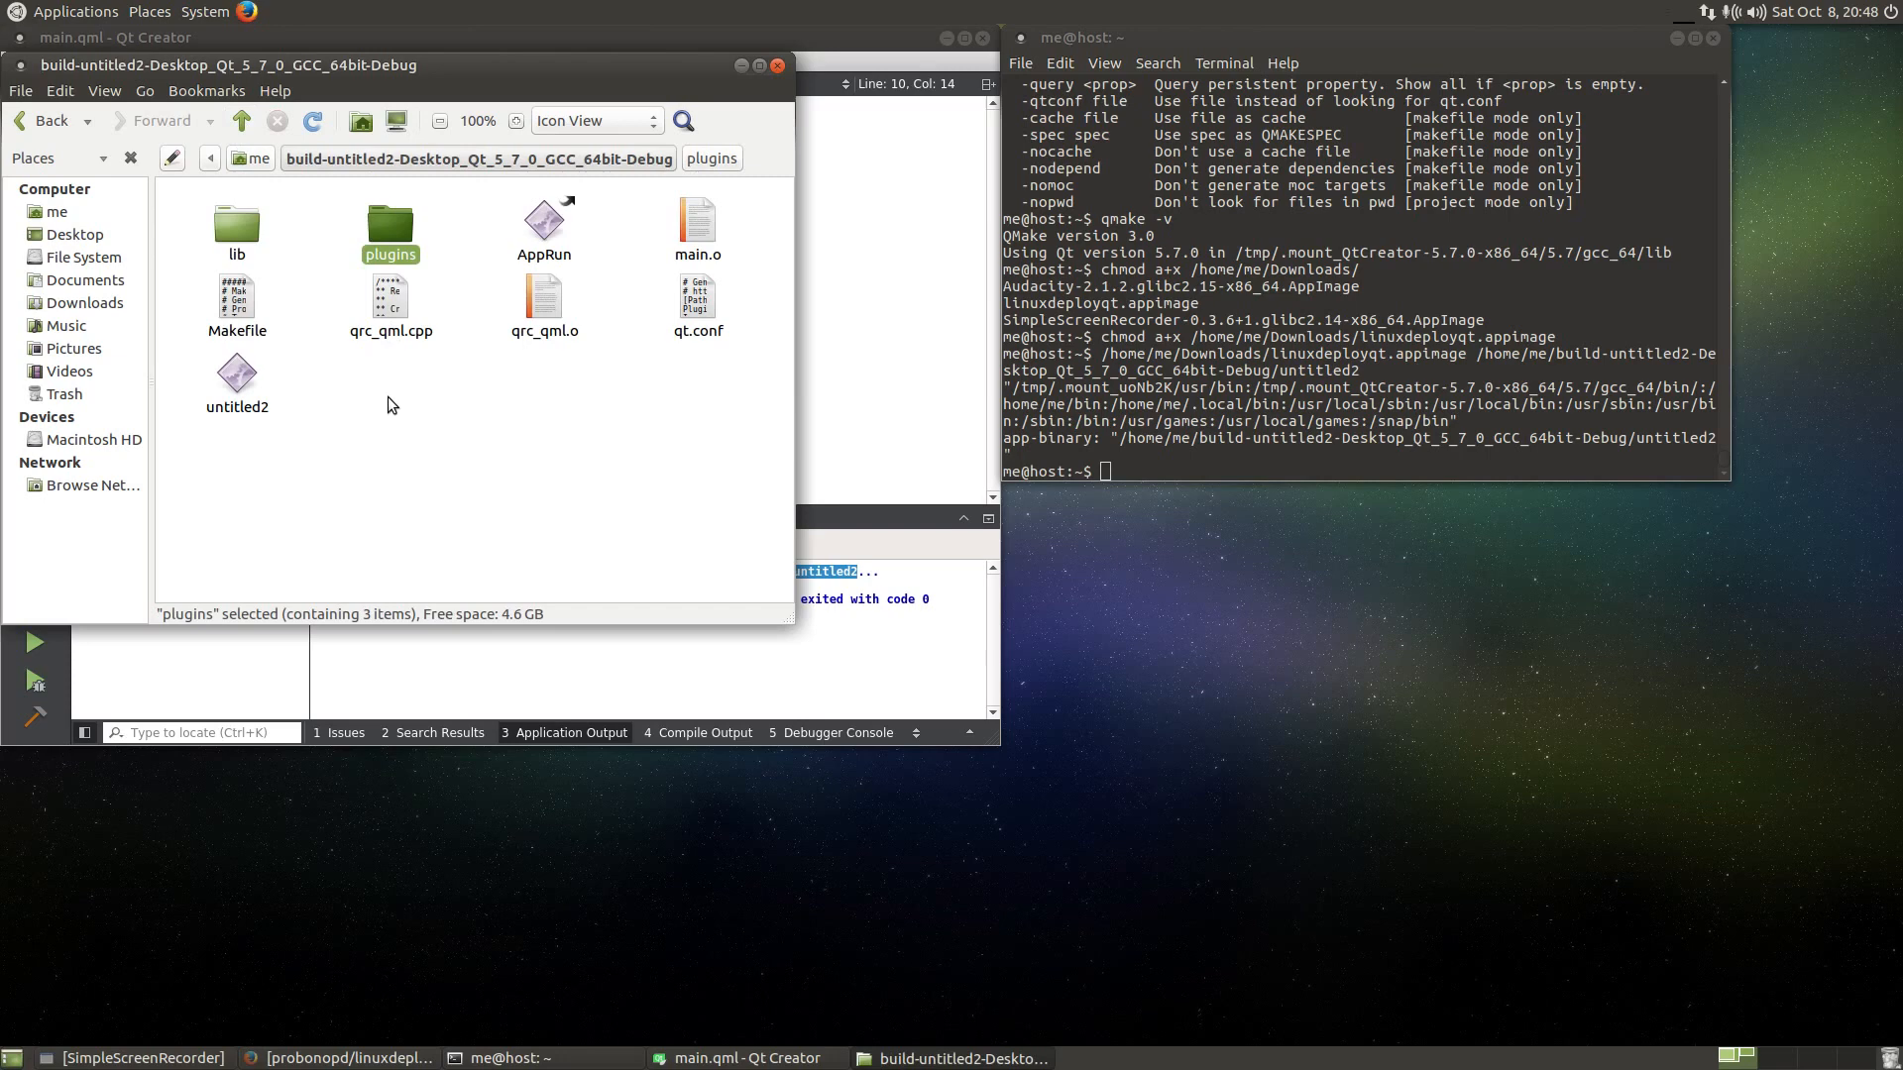
pyautogui.moveTo(345, 400)
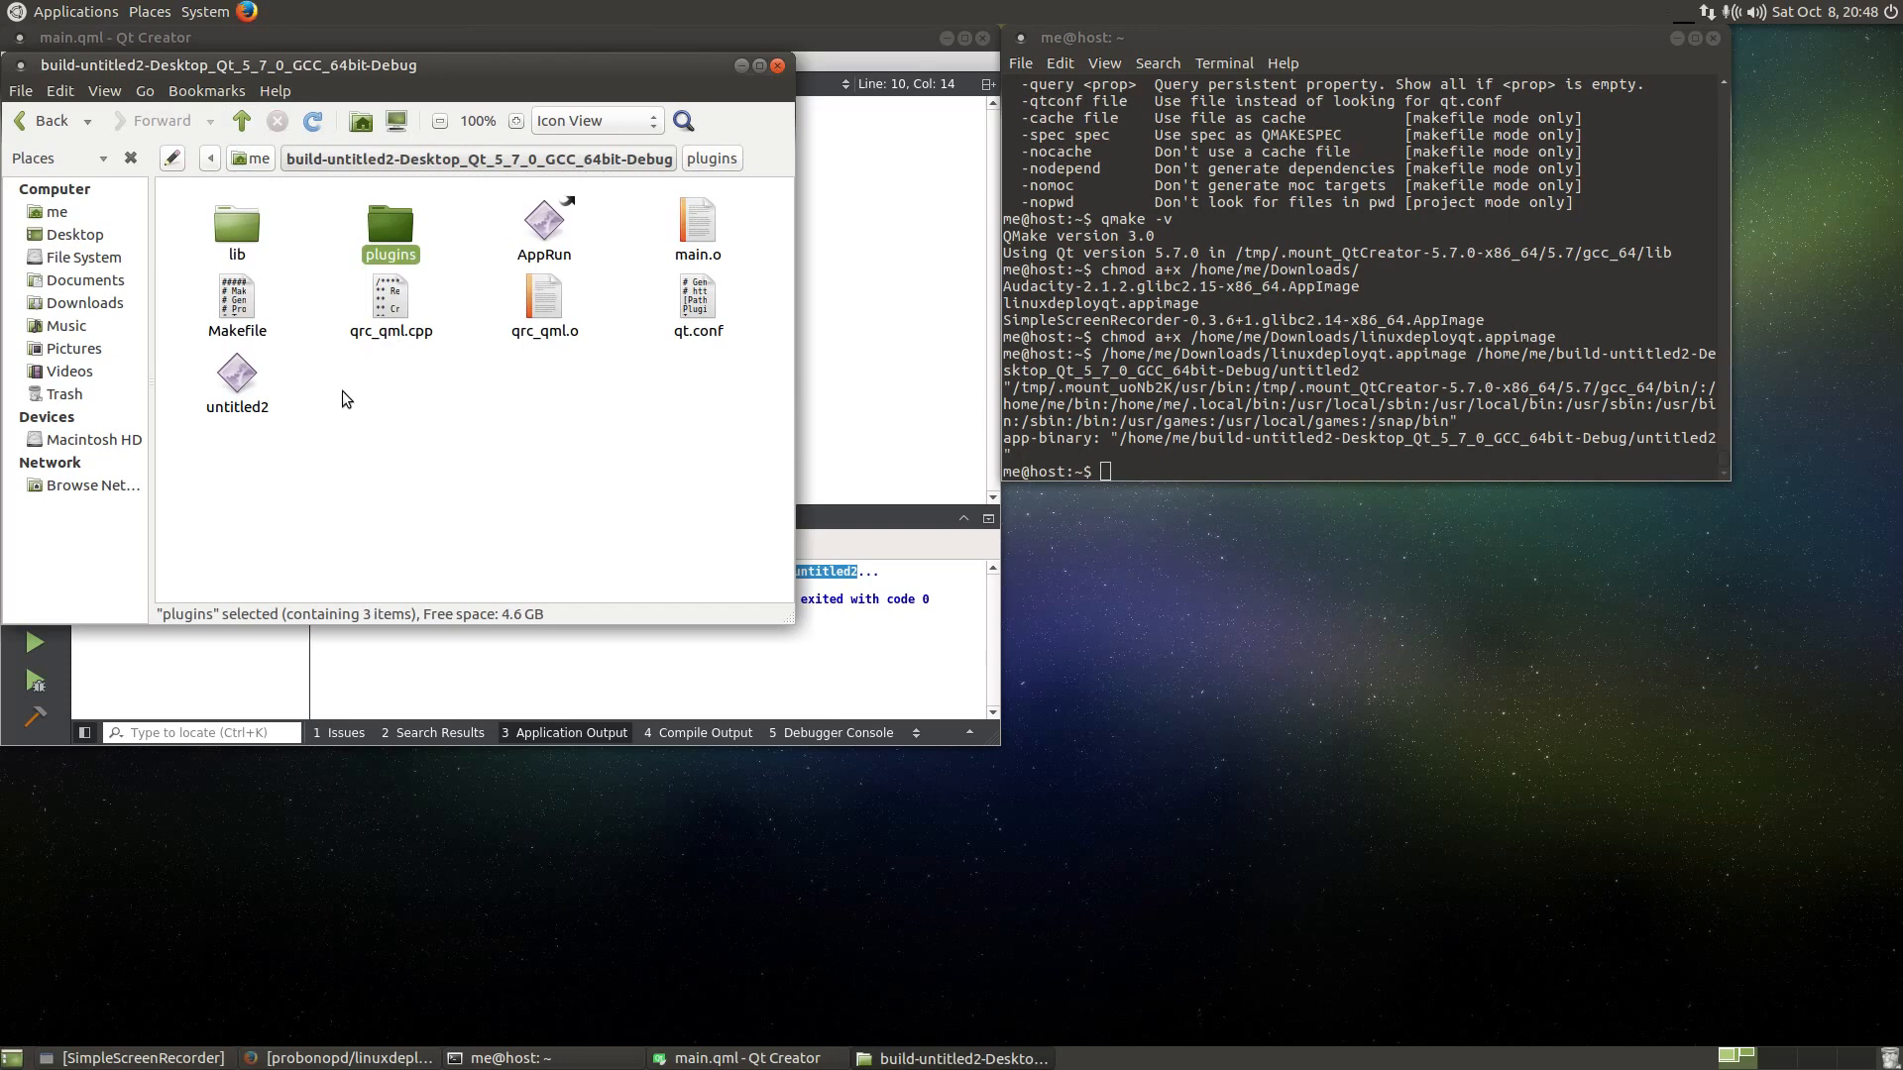
pyautogui.click(236, 377)
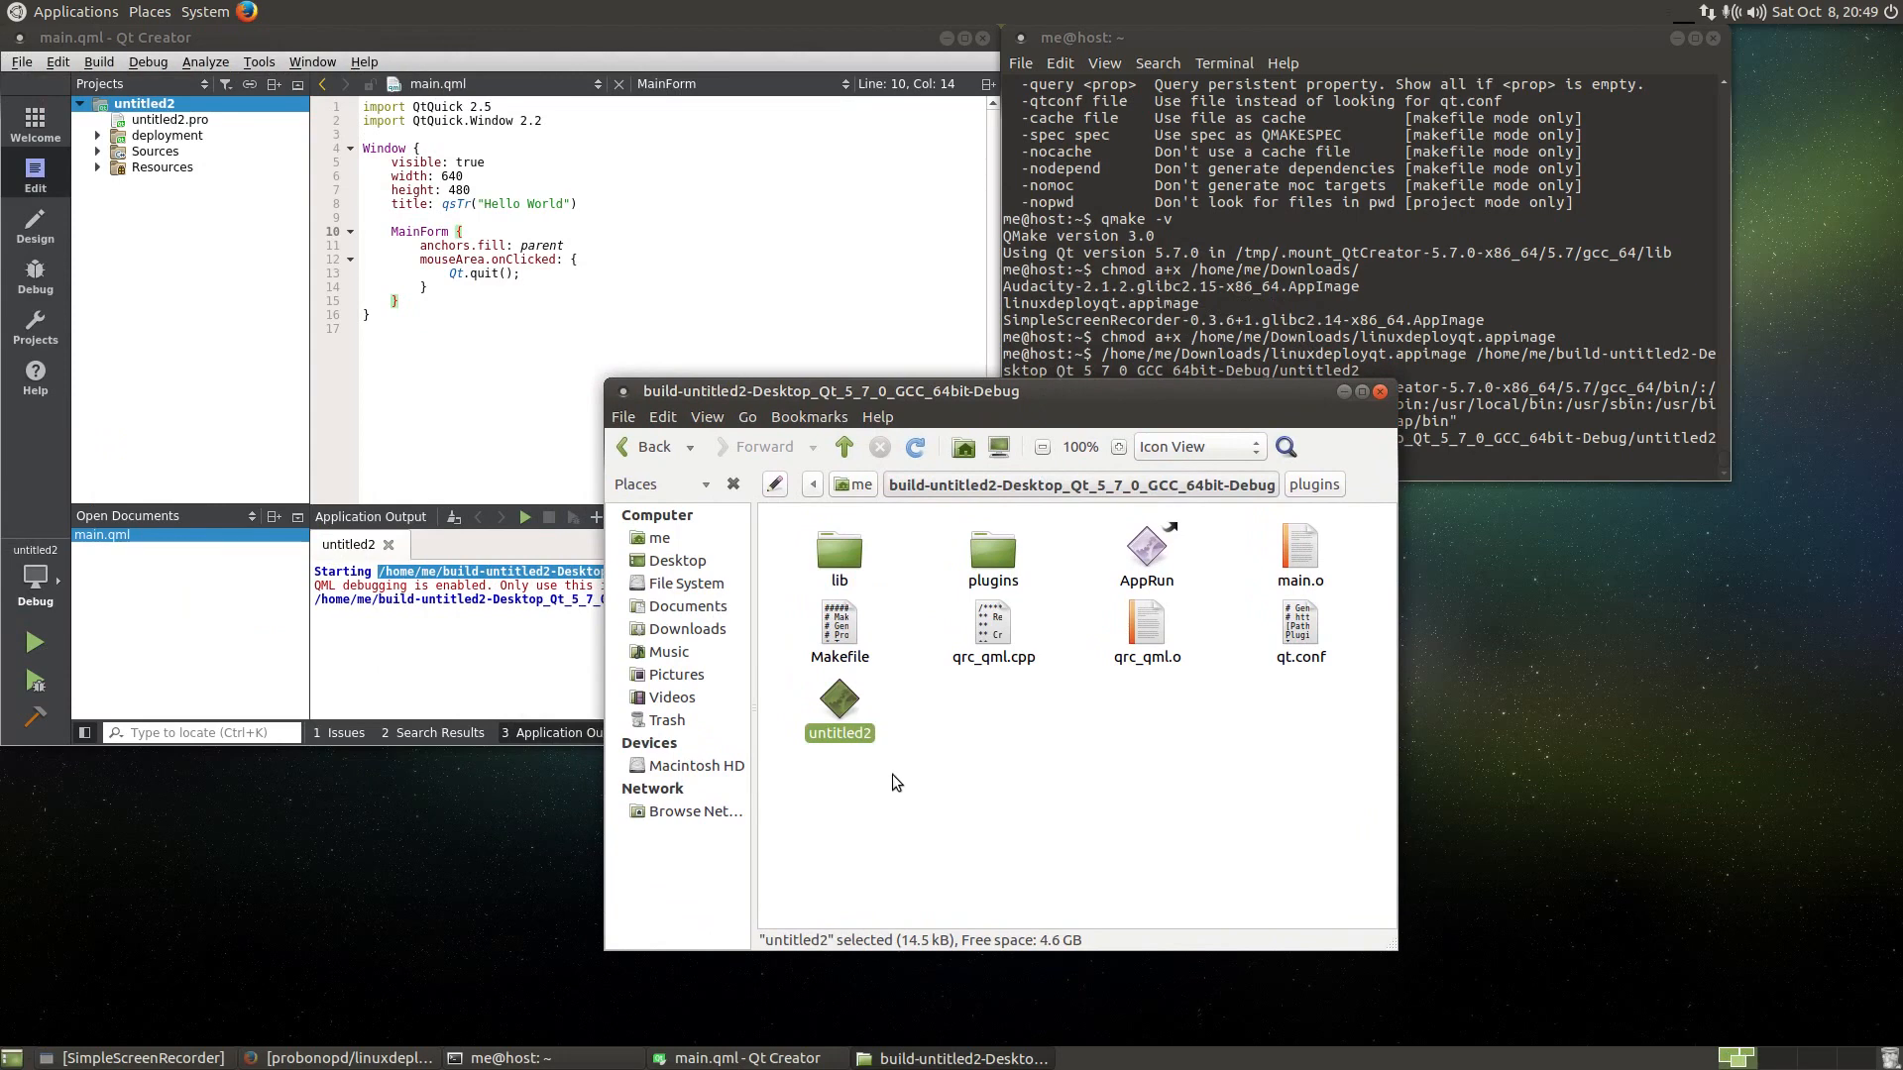
pyautogui.moveTo(847, 755)
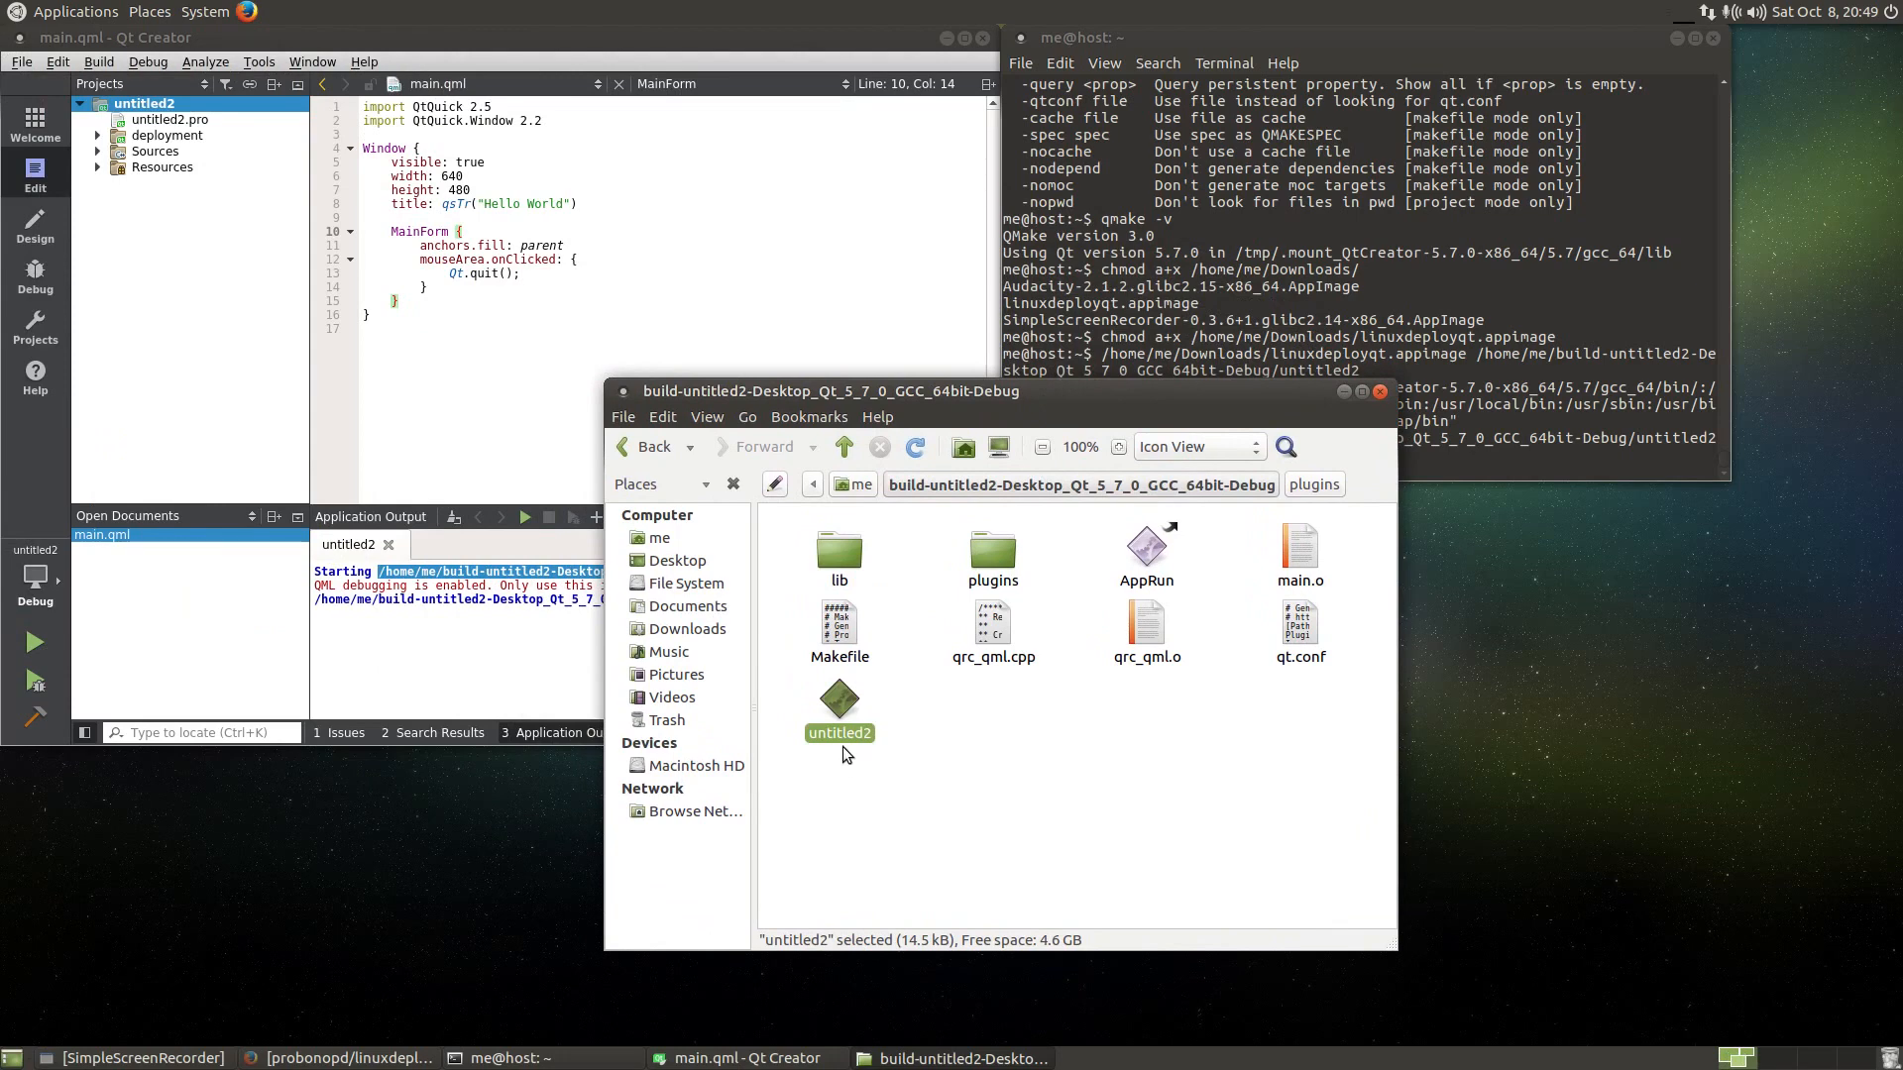
# - Browse from the home folder into untitled2 and inspect qml.qrc and main.qml
pyautogui.click(656, 538)
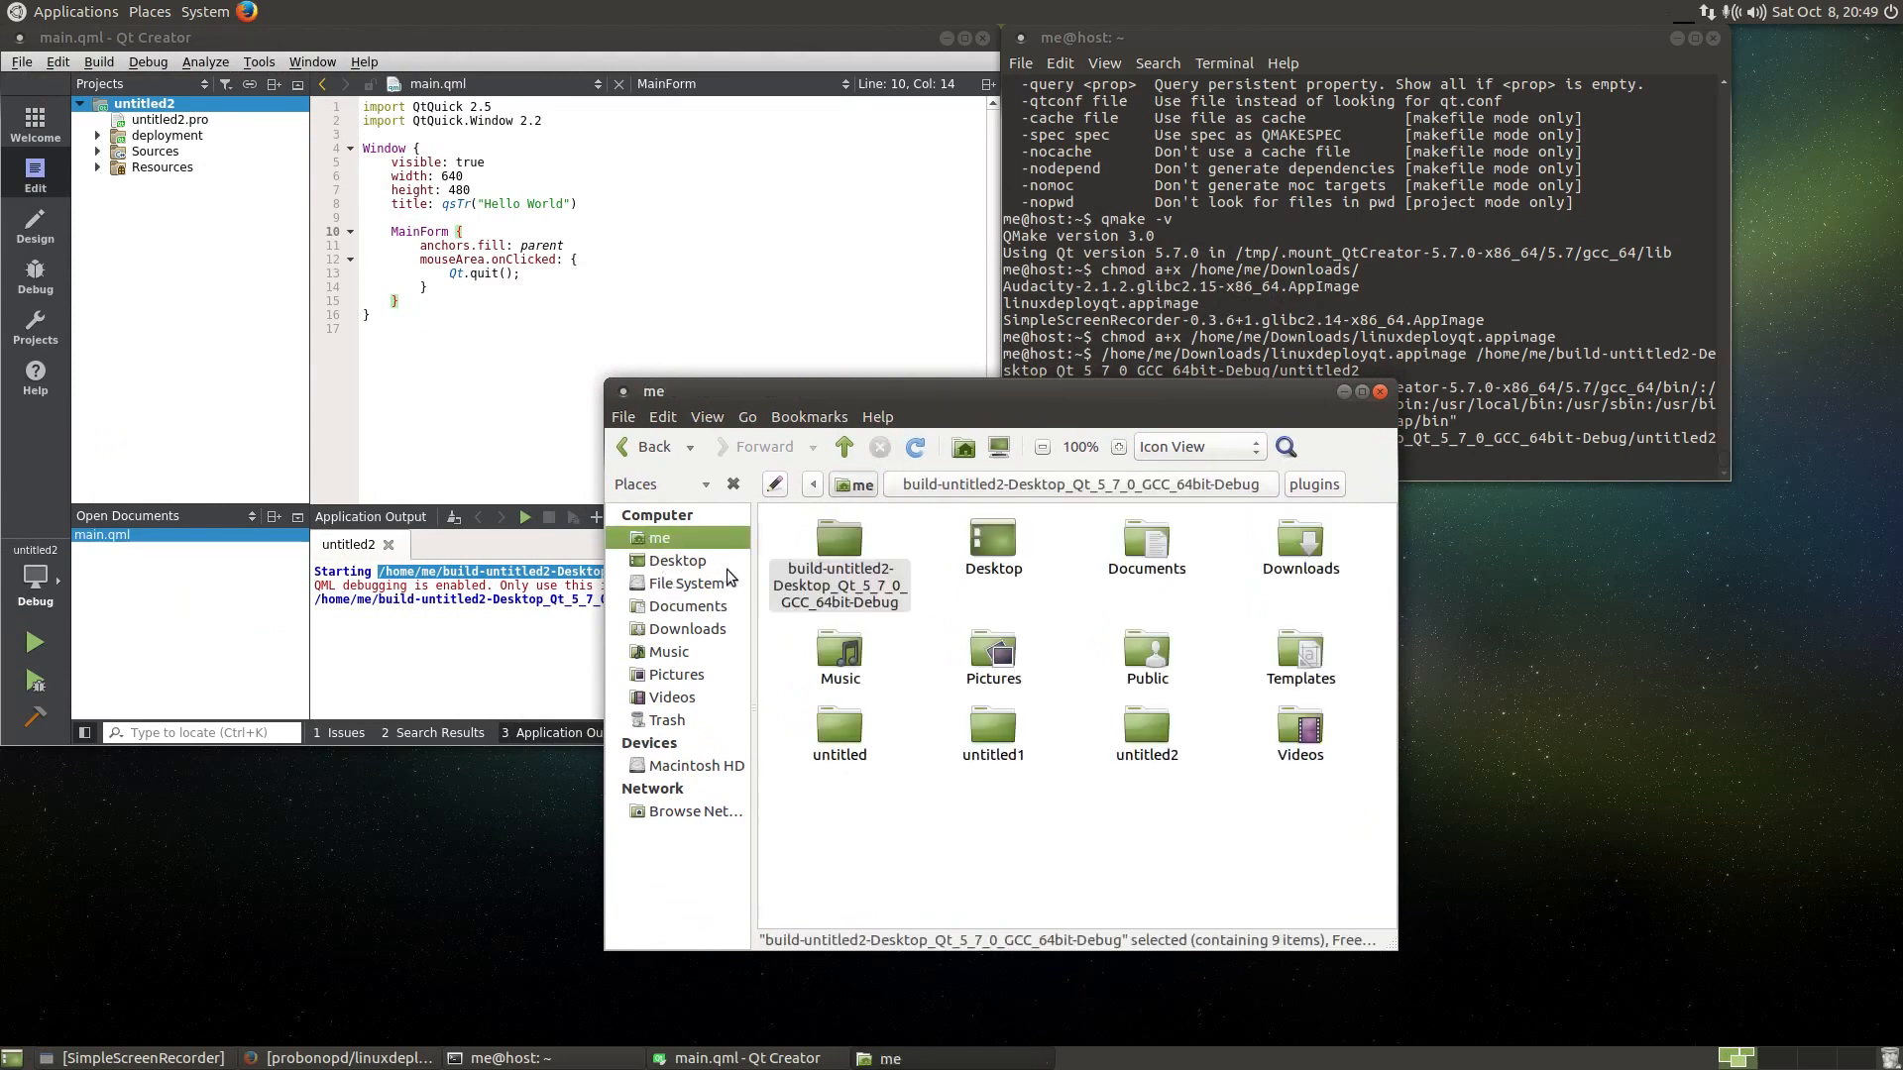
pyautogui.moveTo(859, 620)
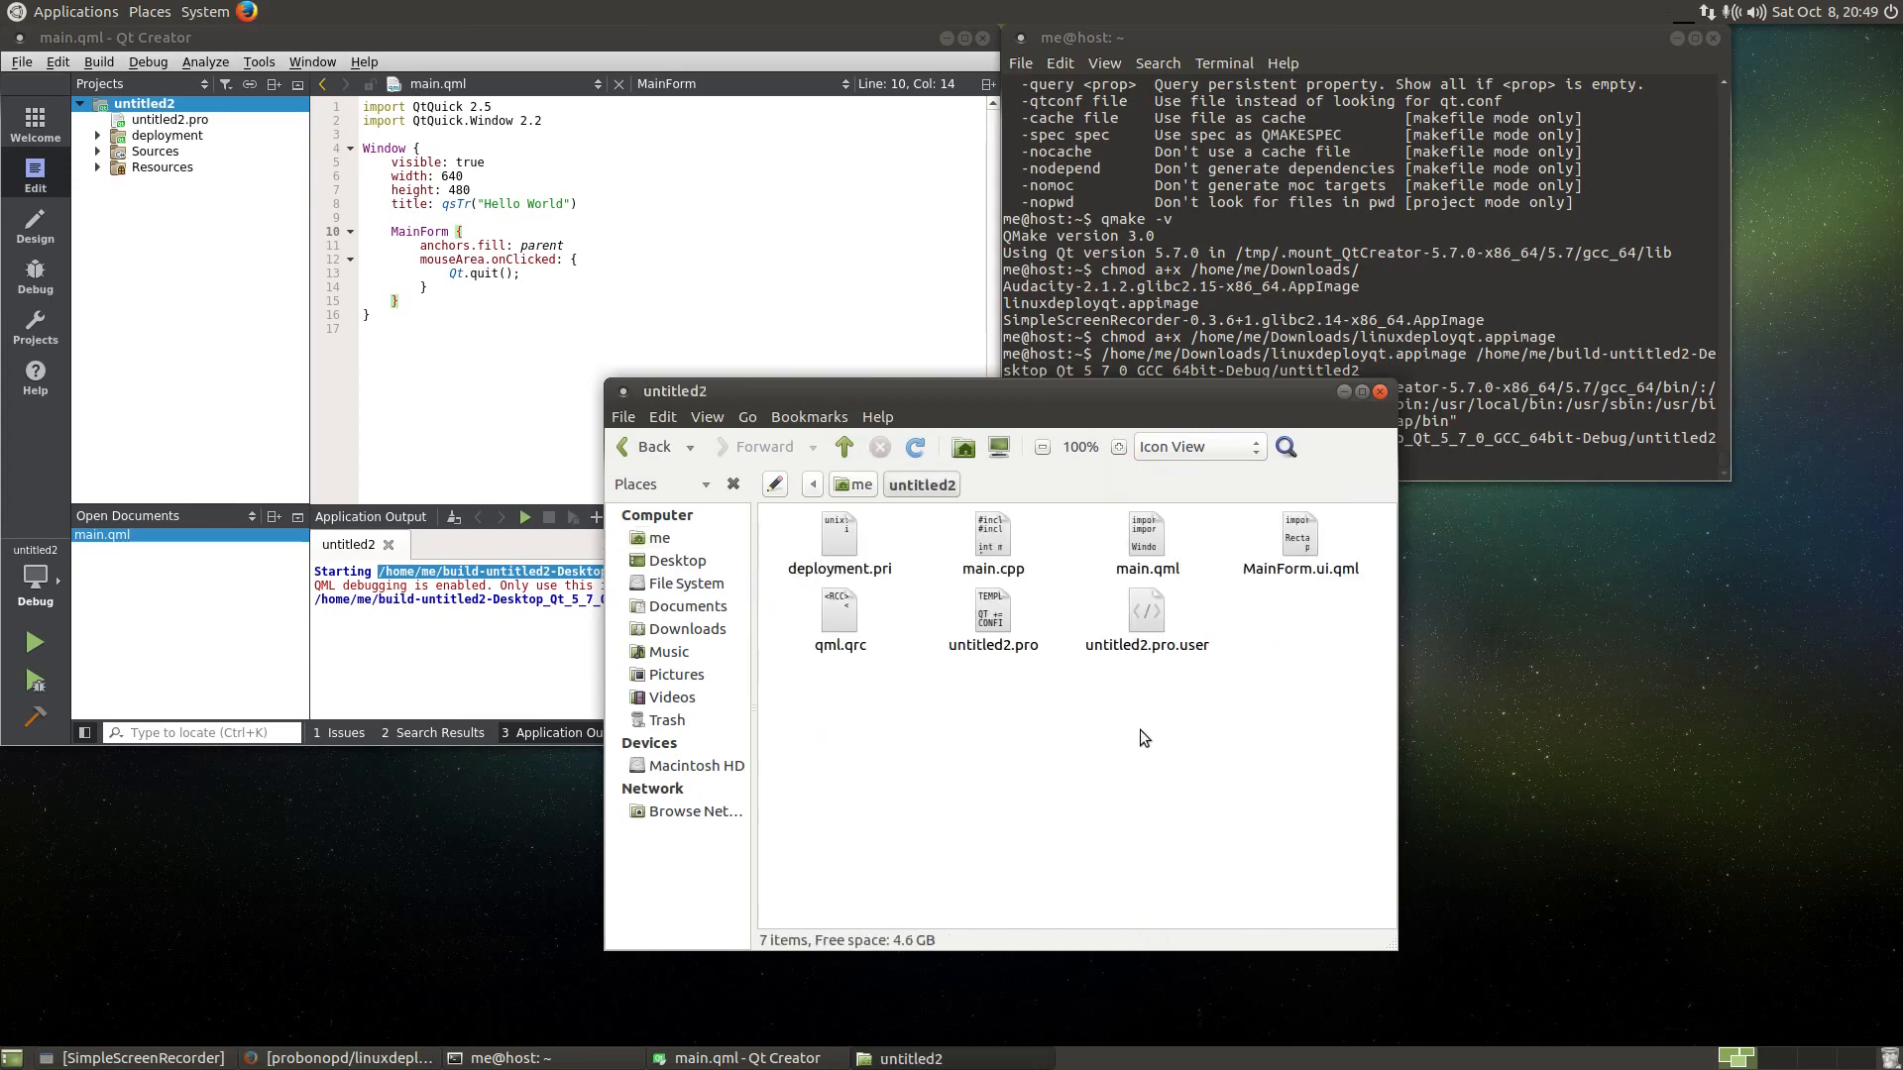
pyautogui.moveTo(851, 666)
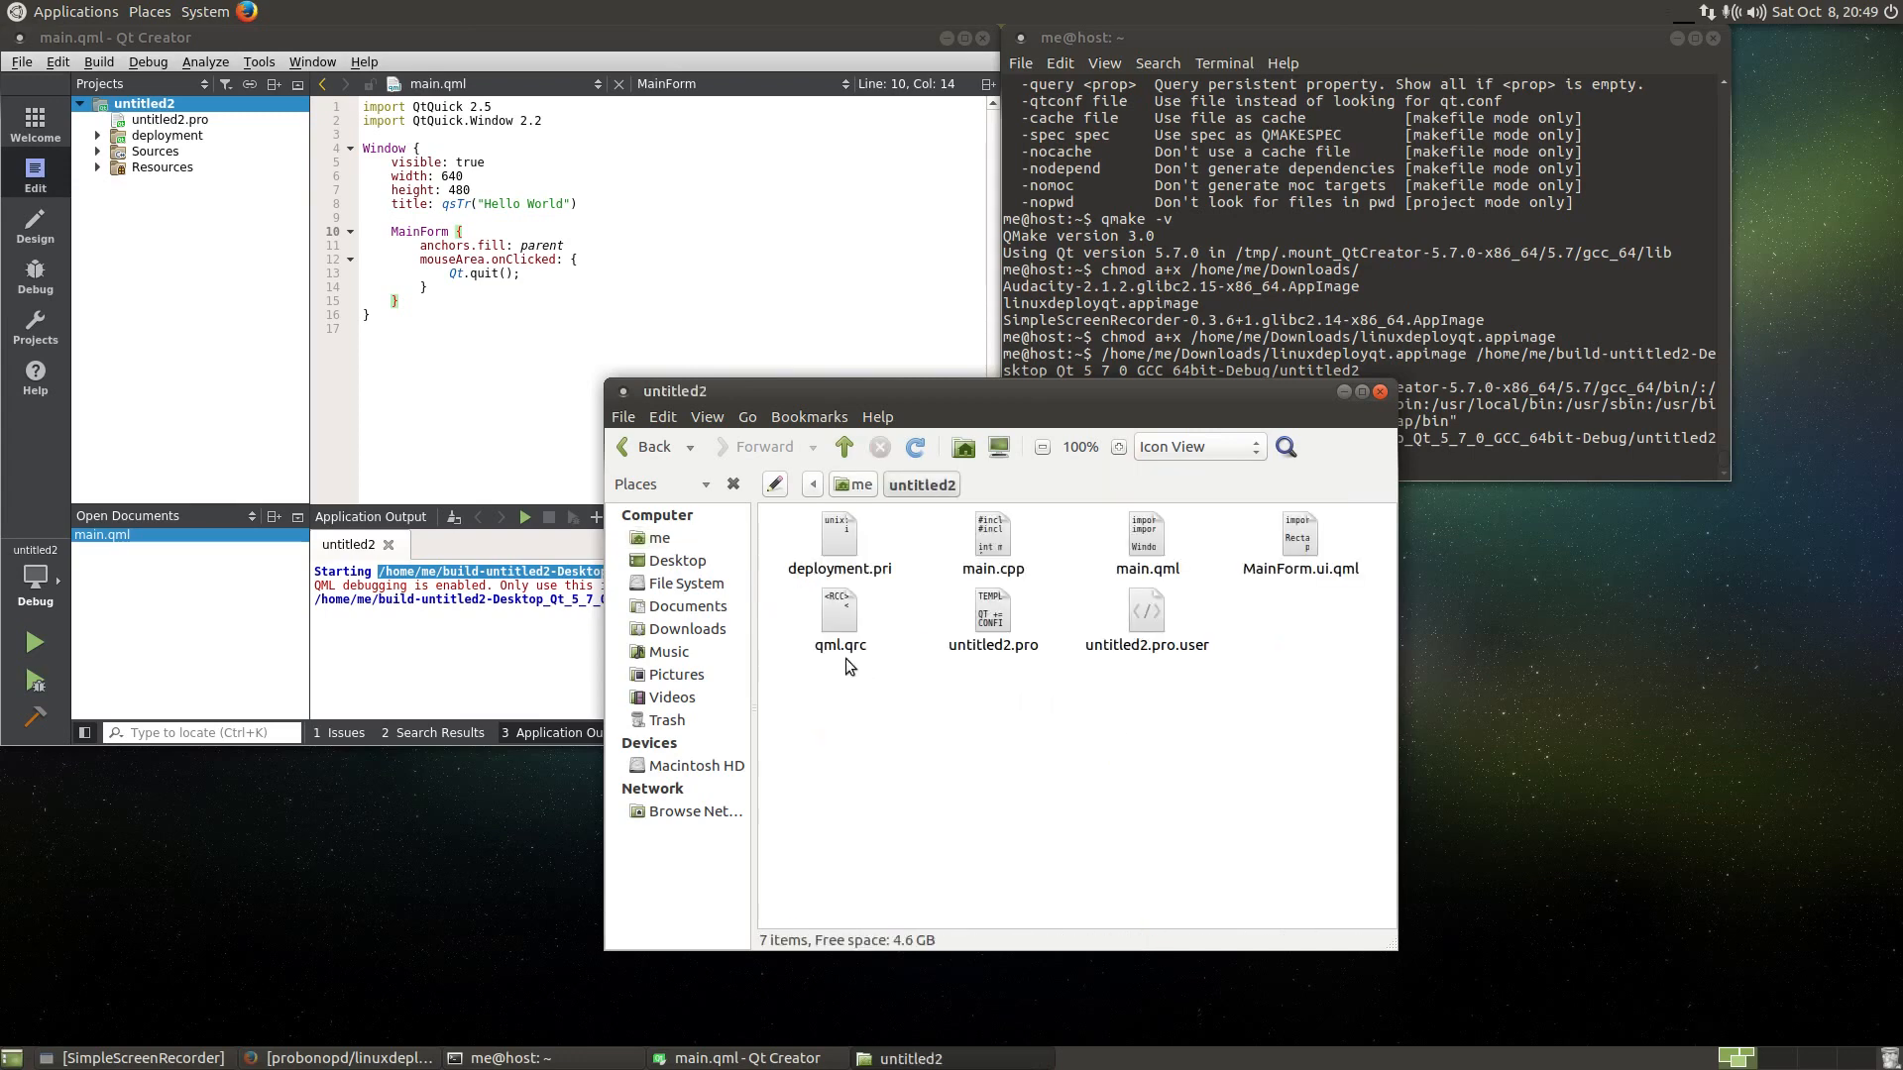
pyautogui.click(840, 619)
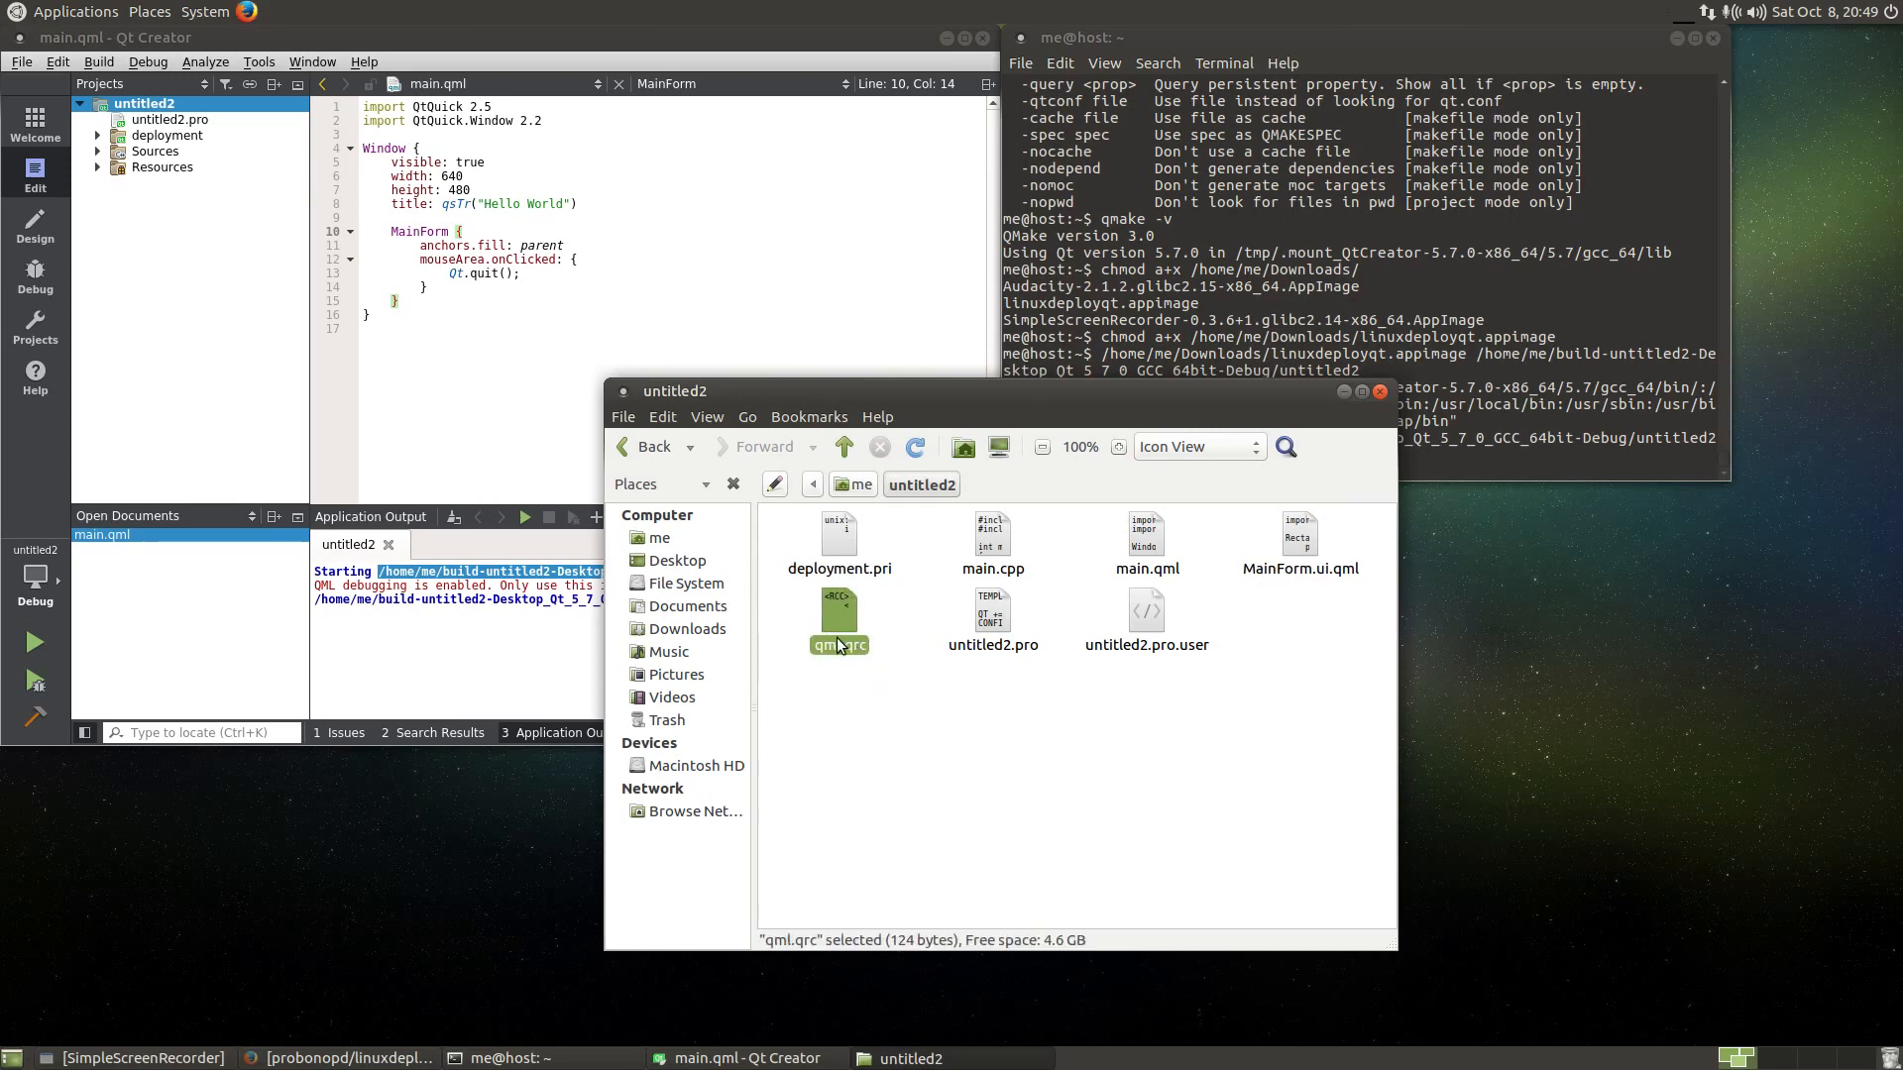
pyautogui.click(1144, 540)
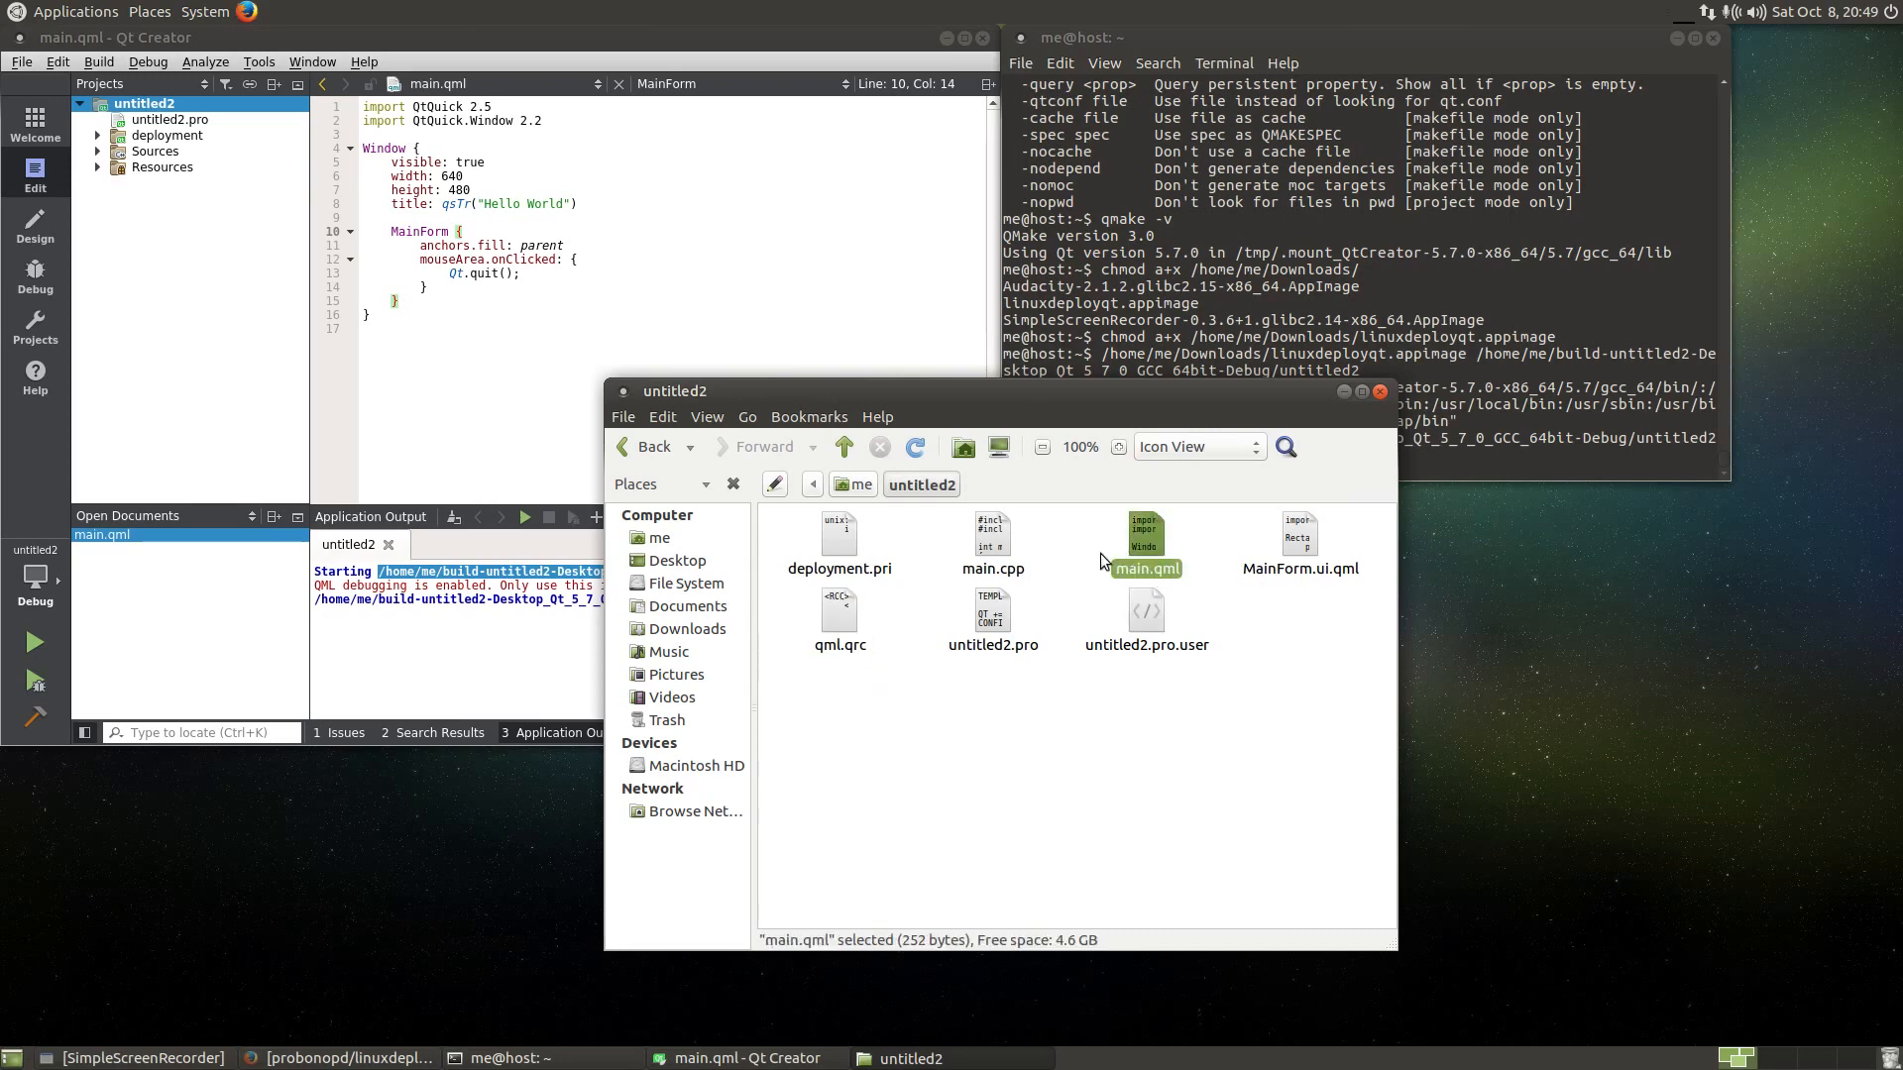
pyautogui.click(1146, 569)
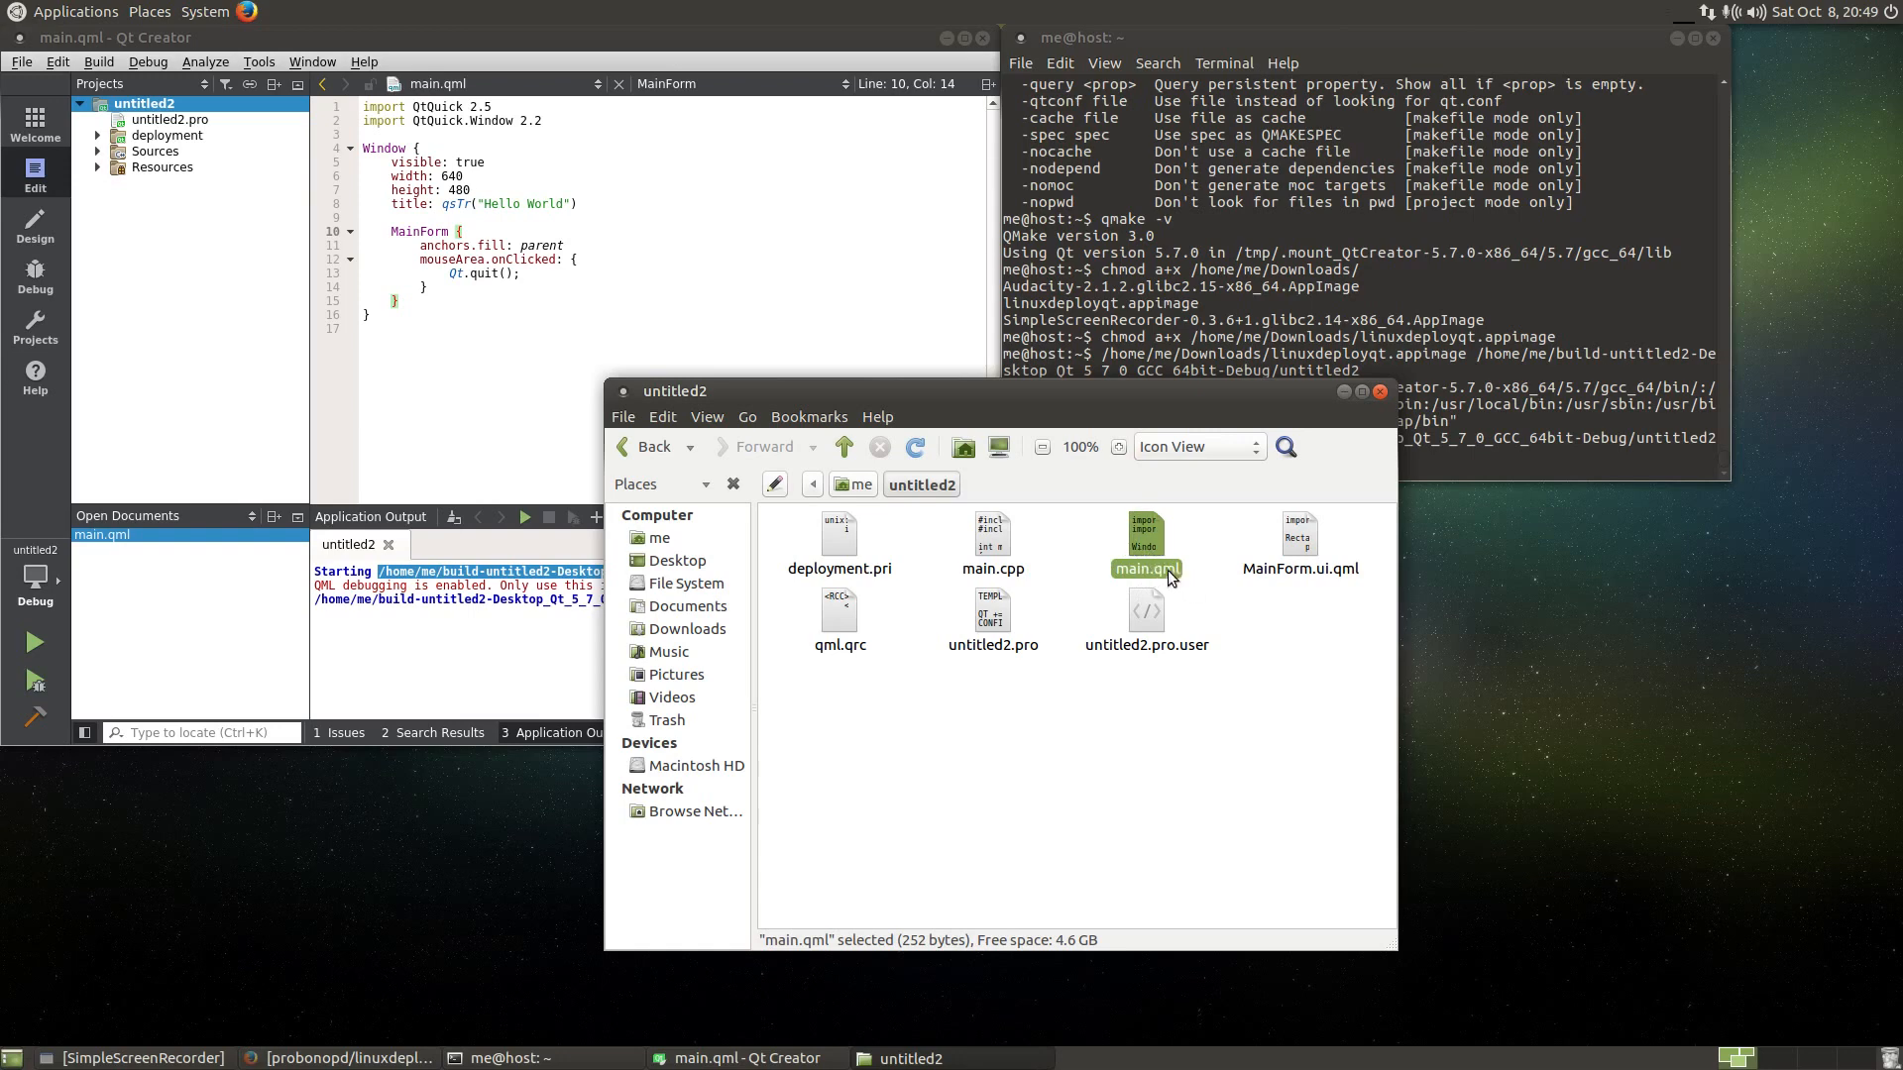
pyautogui.moveTo(1169, 579)
pyautogui.write('/home/me/Downloads/linuxdeployqt.appimage')
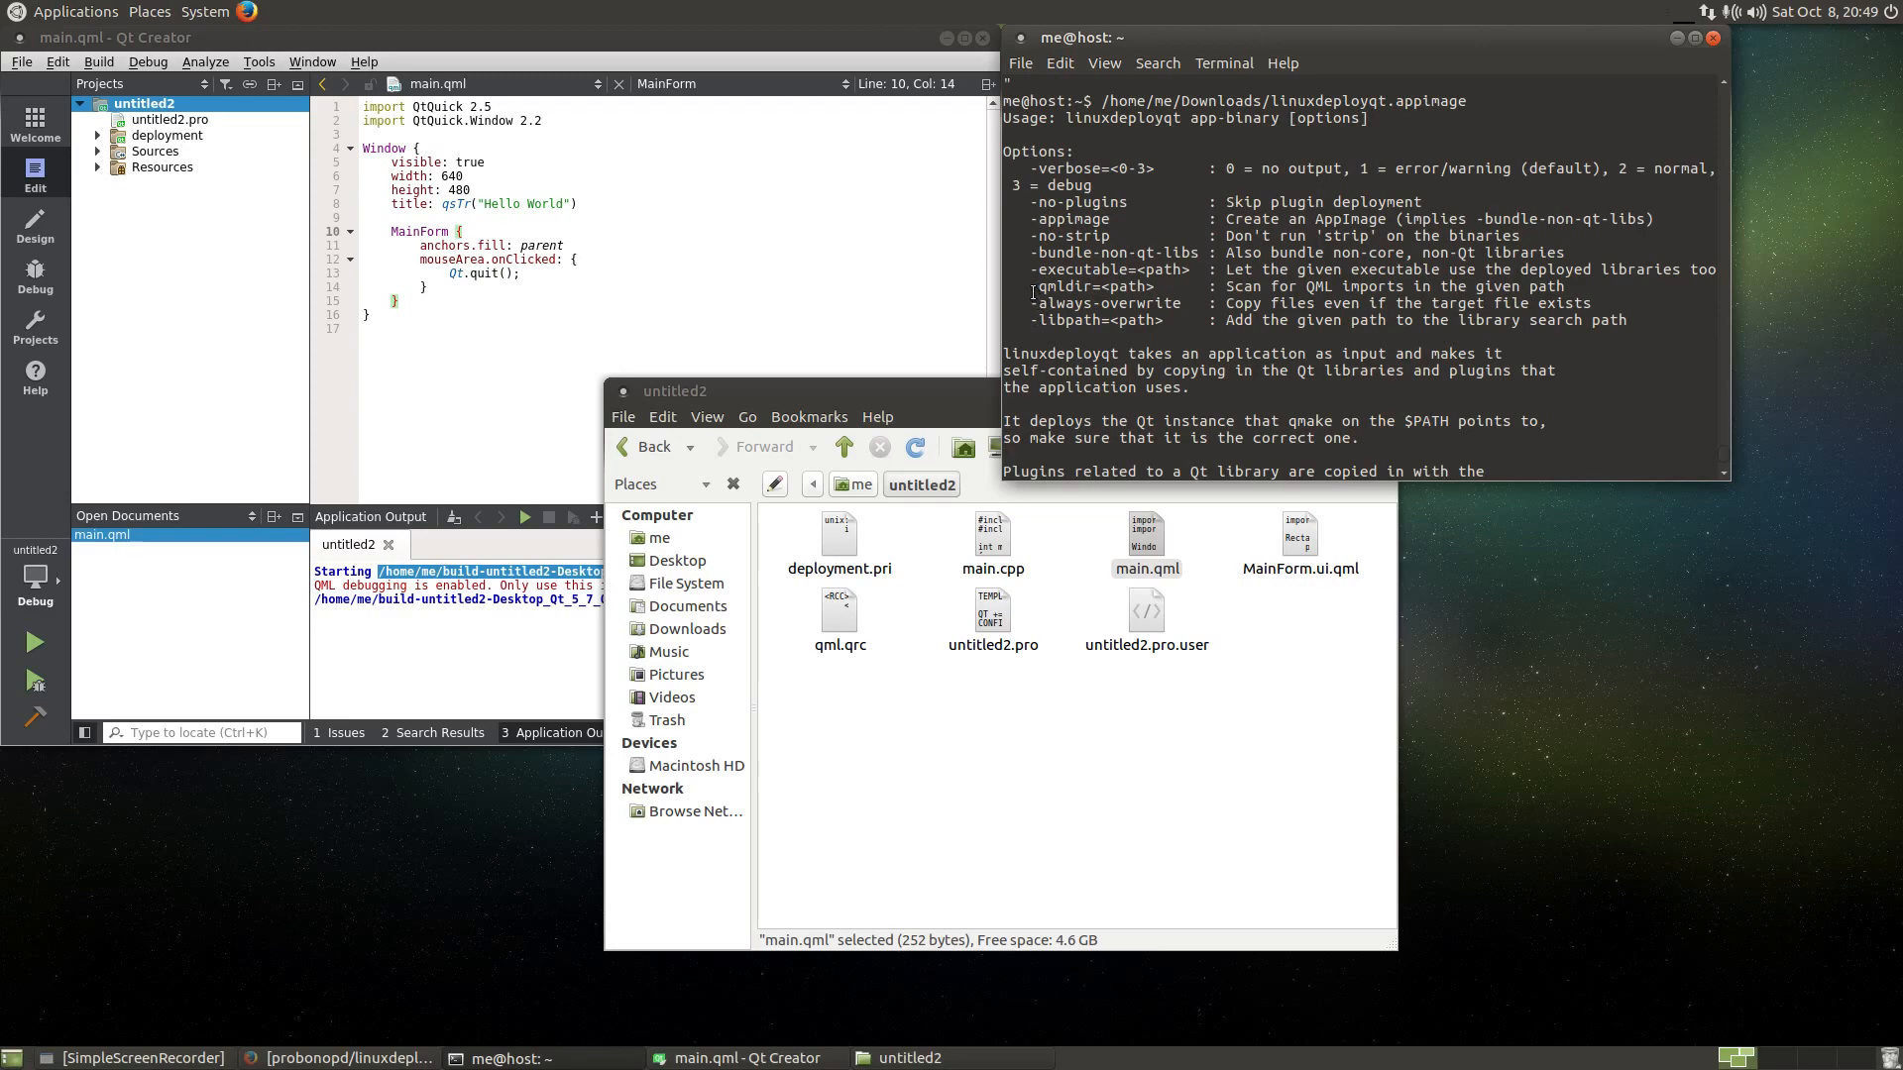
# - Rerun linuxdeployqt on untitled2 with -qmldir='/home/me/untitled2' appended
pyautogui.doubleClick(1064, 285)
pyautogui.write('/home/me/Downloads/linuxdeployqt.appimage /home/me/build-untitled2-Desktop_Qt_5_7_0_GCC_64bit-Debug/untitled2')
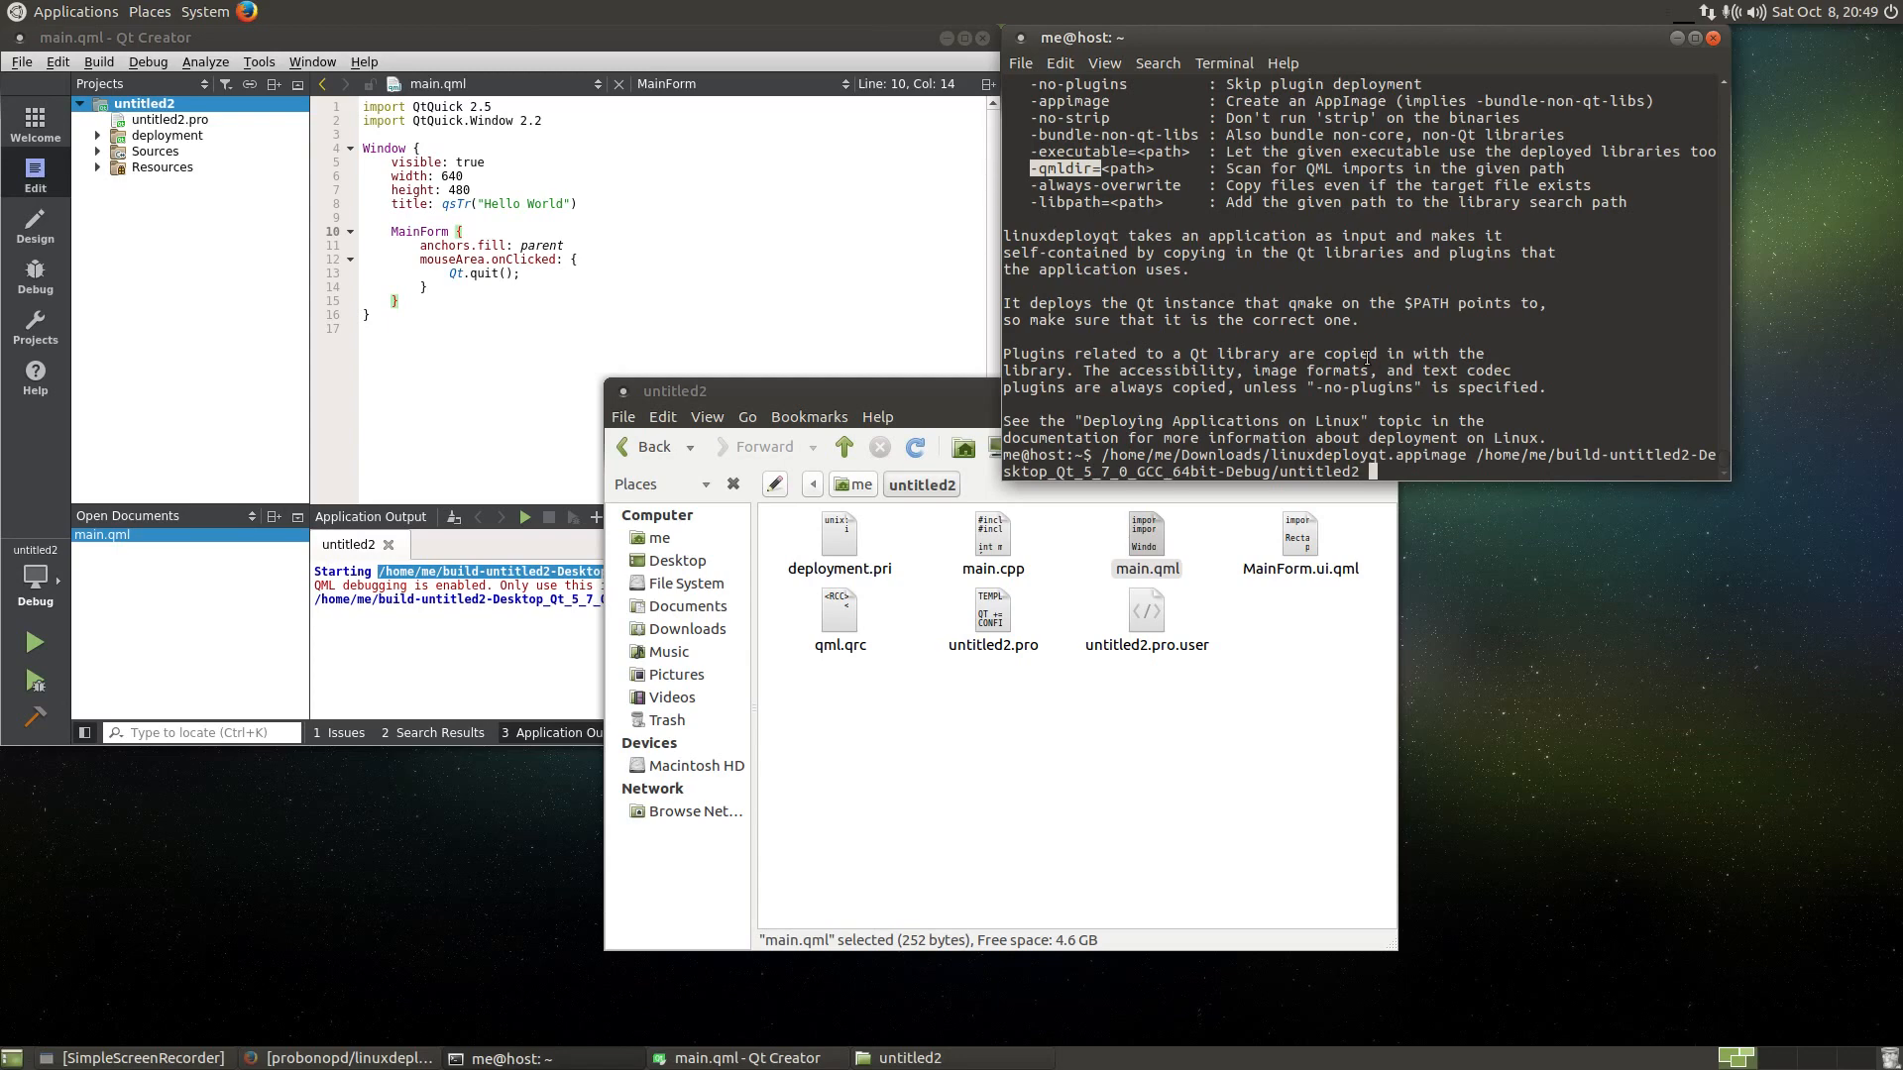
pyautogui.write("-qmldir='/home/me/untitled2")
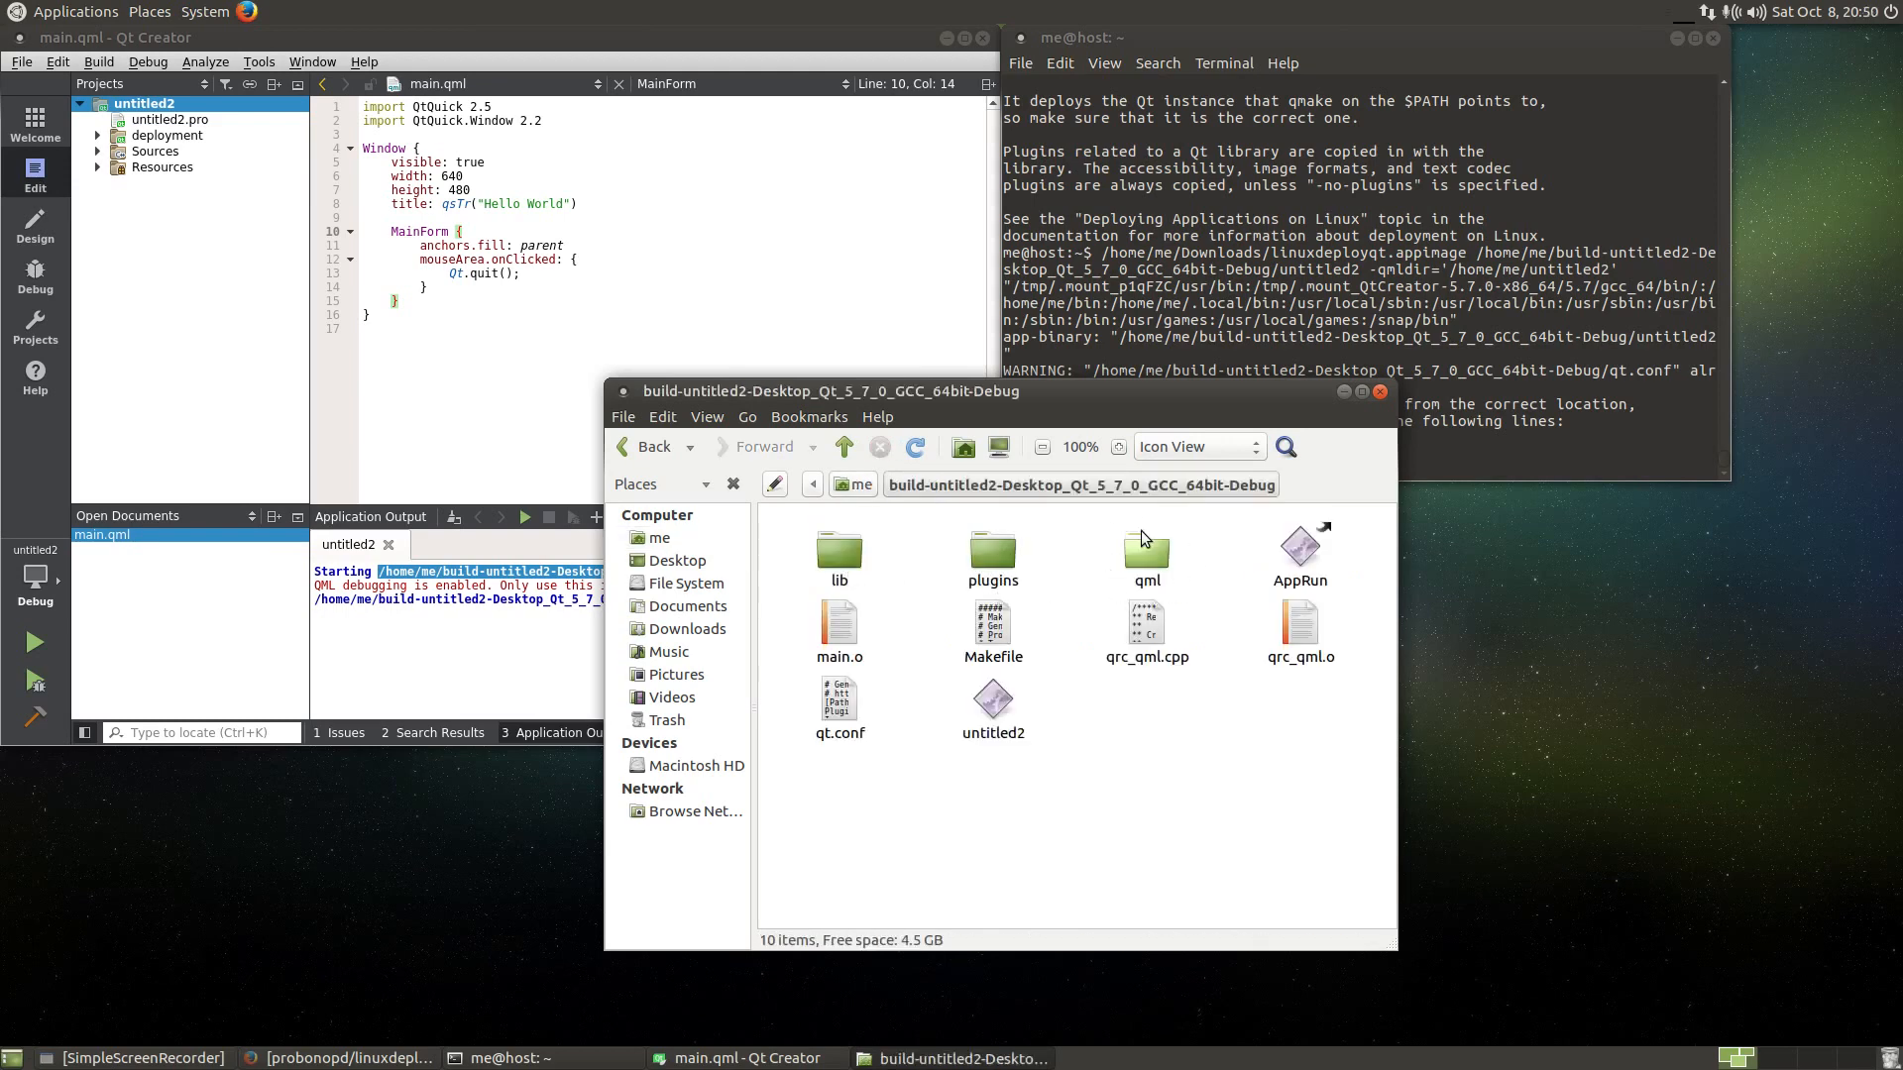
# - Run the deployed untitled2 binary from the qml folder, then inspect the lib folder's copied Qt libraries
pyautogui.doubleClick(1144, 549)
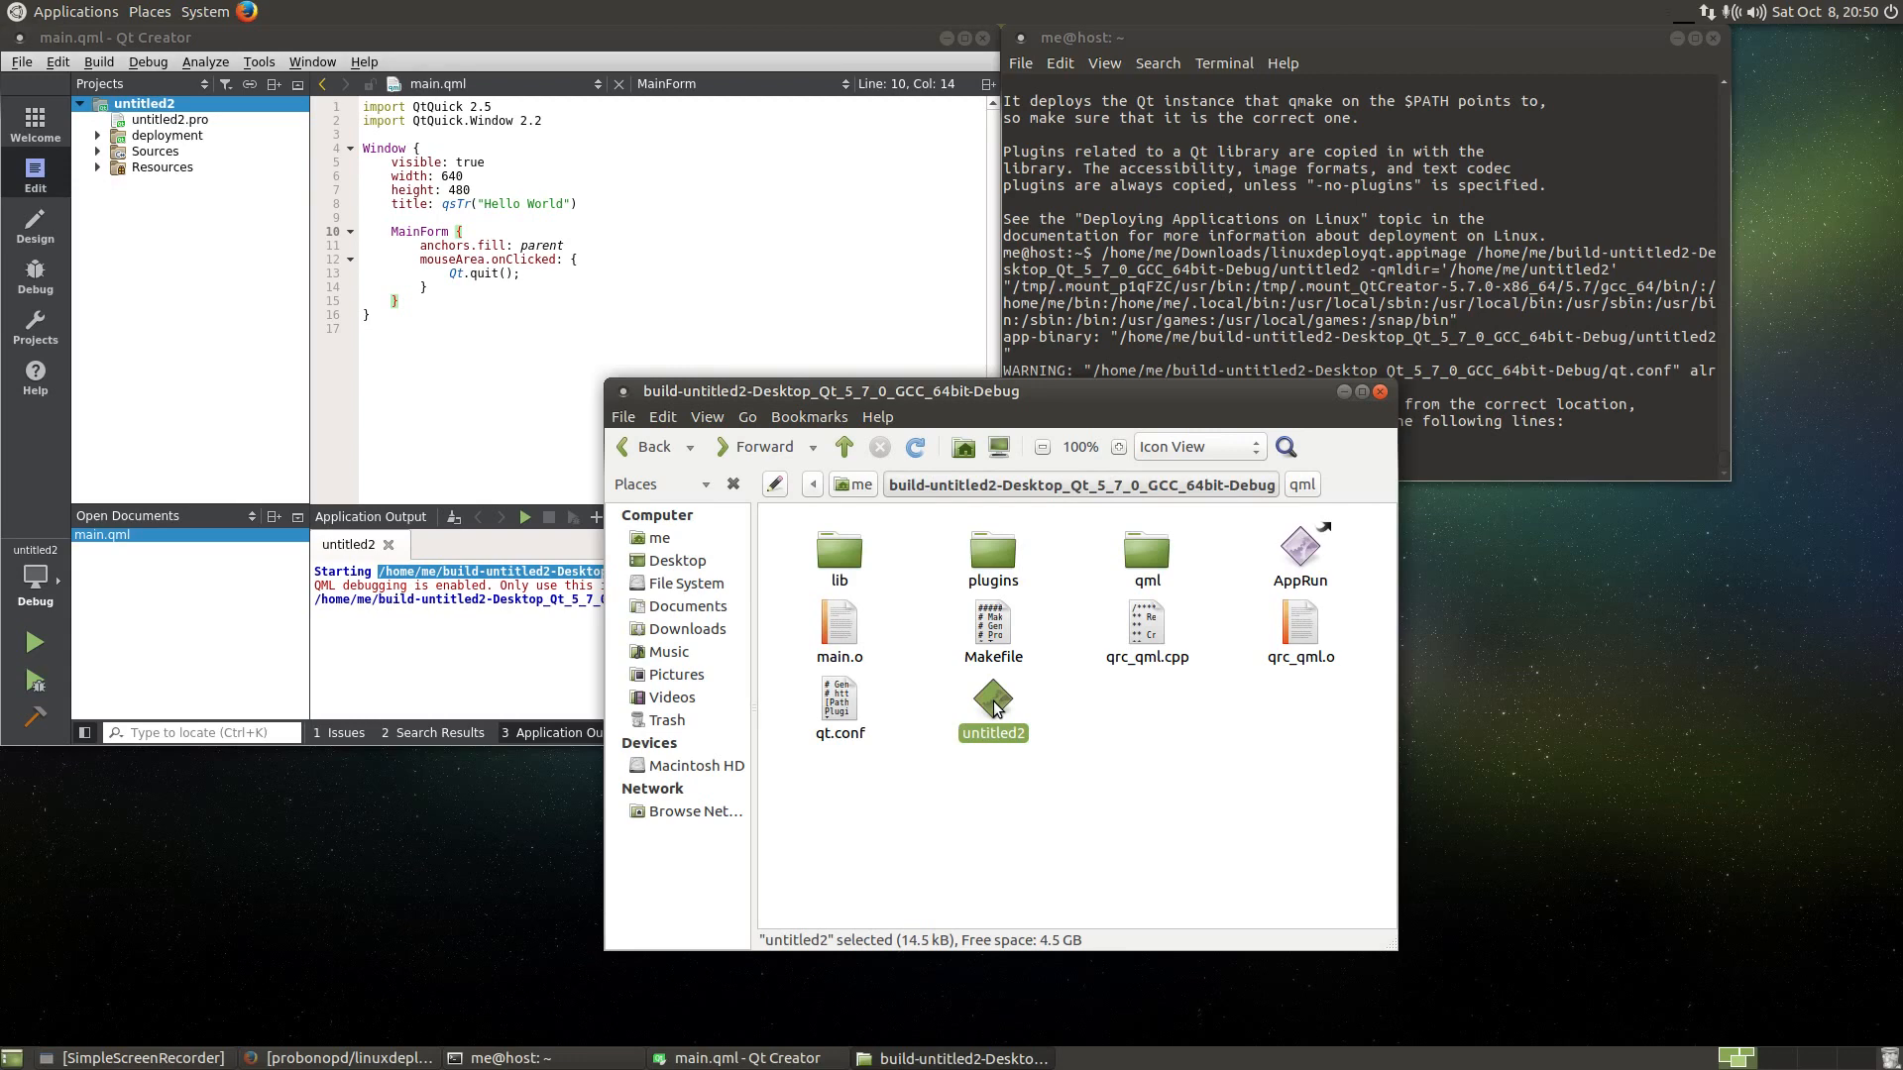
pyautogui.click(1138, 775)
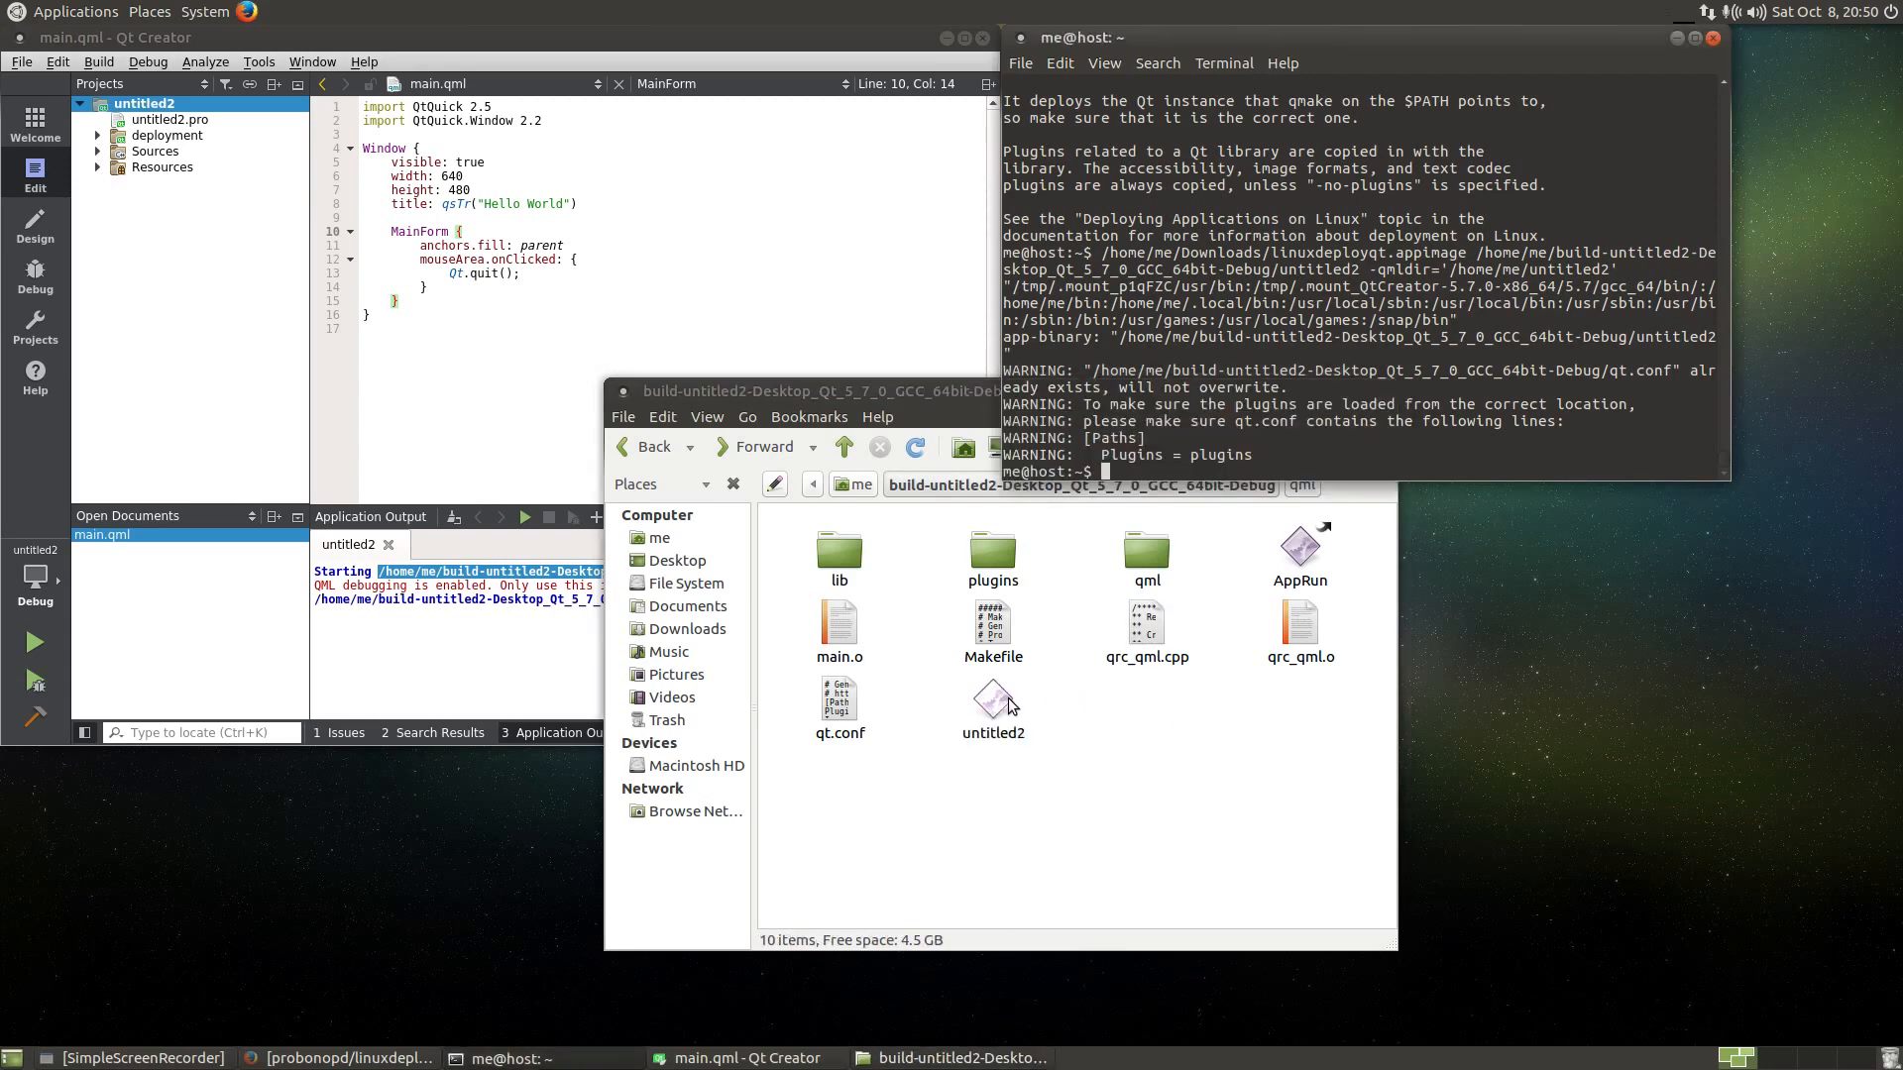
pyautogui.click(994, 700)
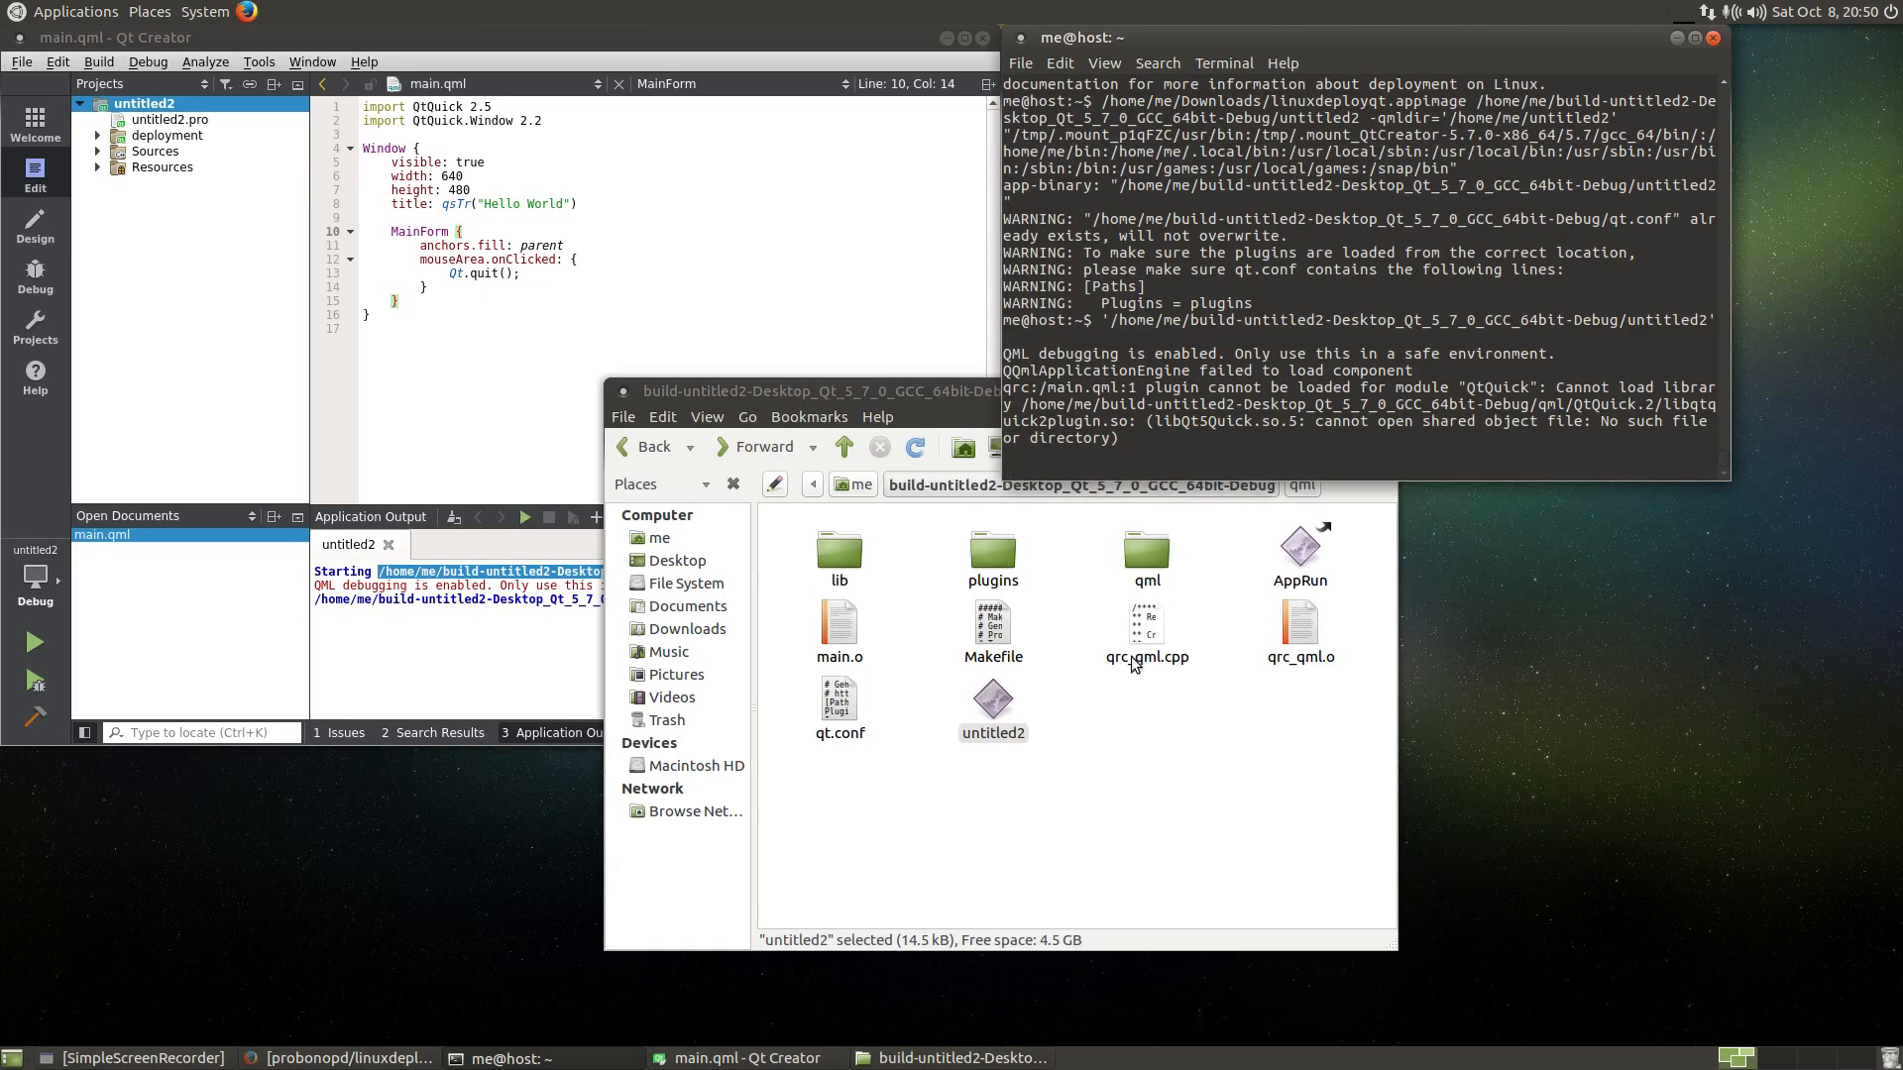
pyautogui.doubleClick(838, 553)
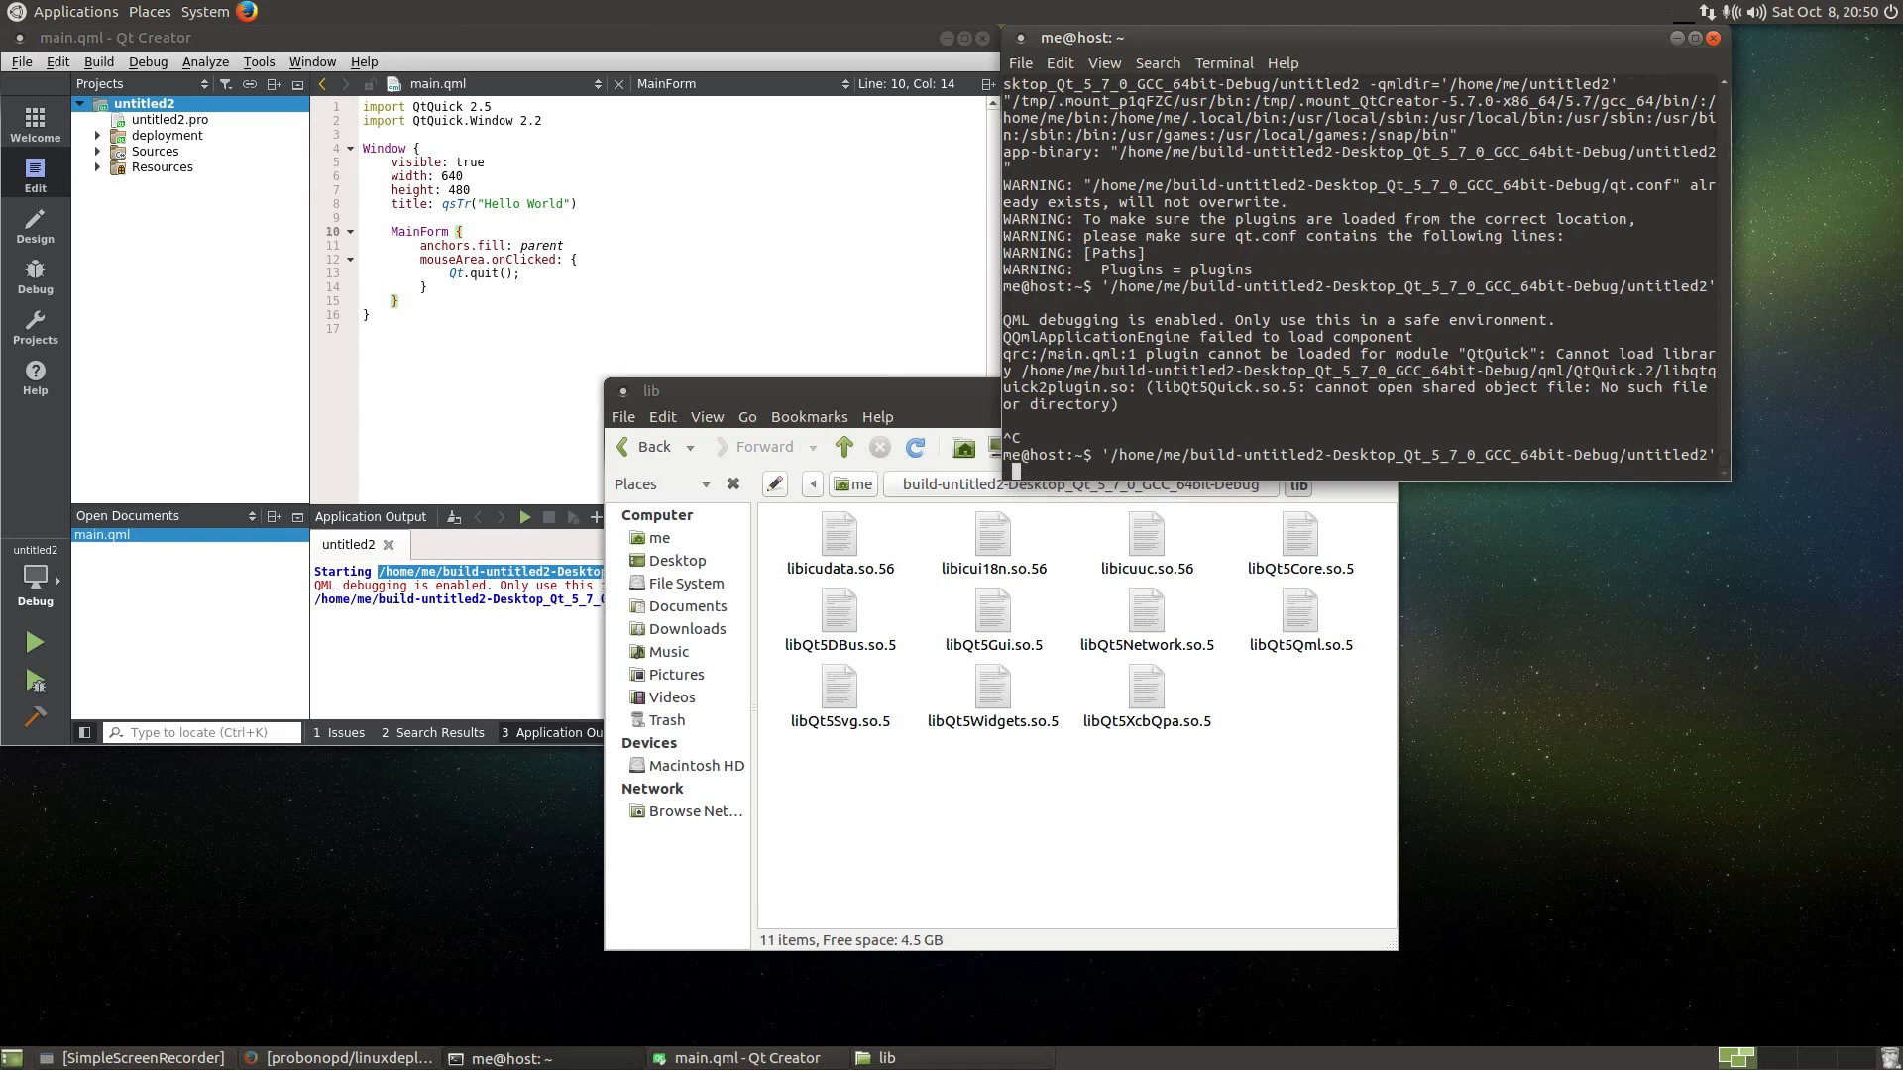
# - Rerun linuxdeployqt with -qmldir and -appimage, producing default.desktop, default.png and 42 bundled libraries
pyautogui.write('-a')
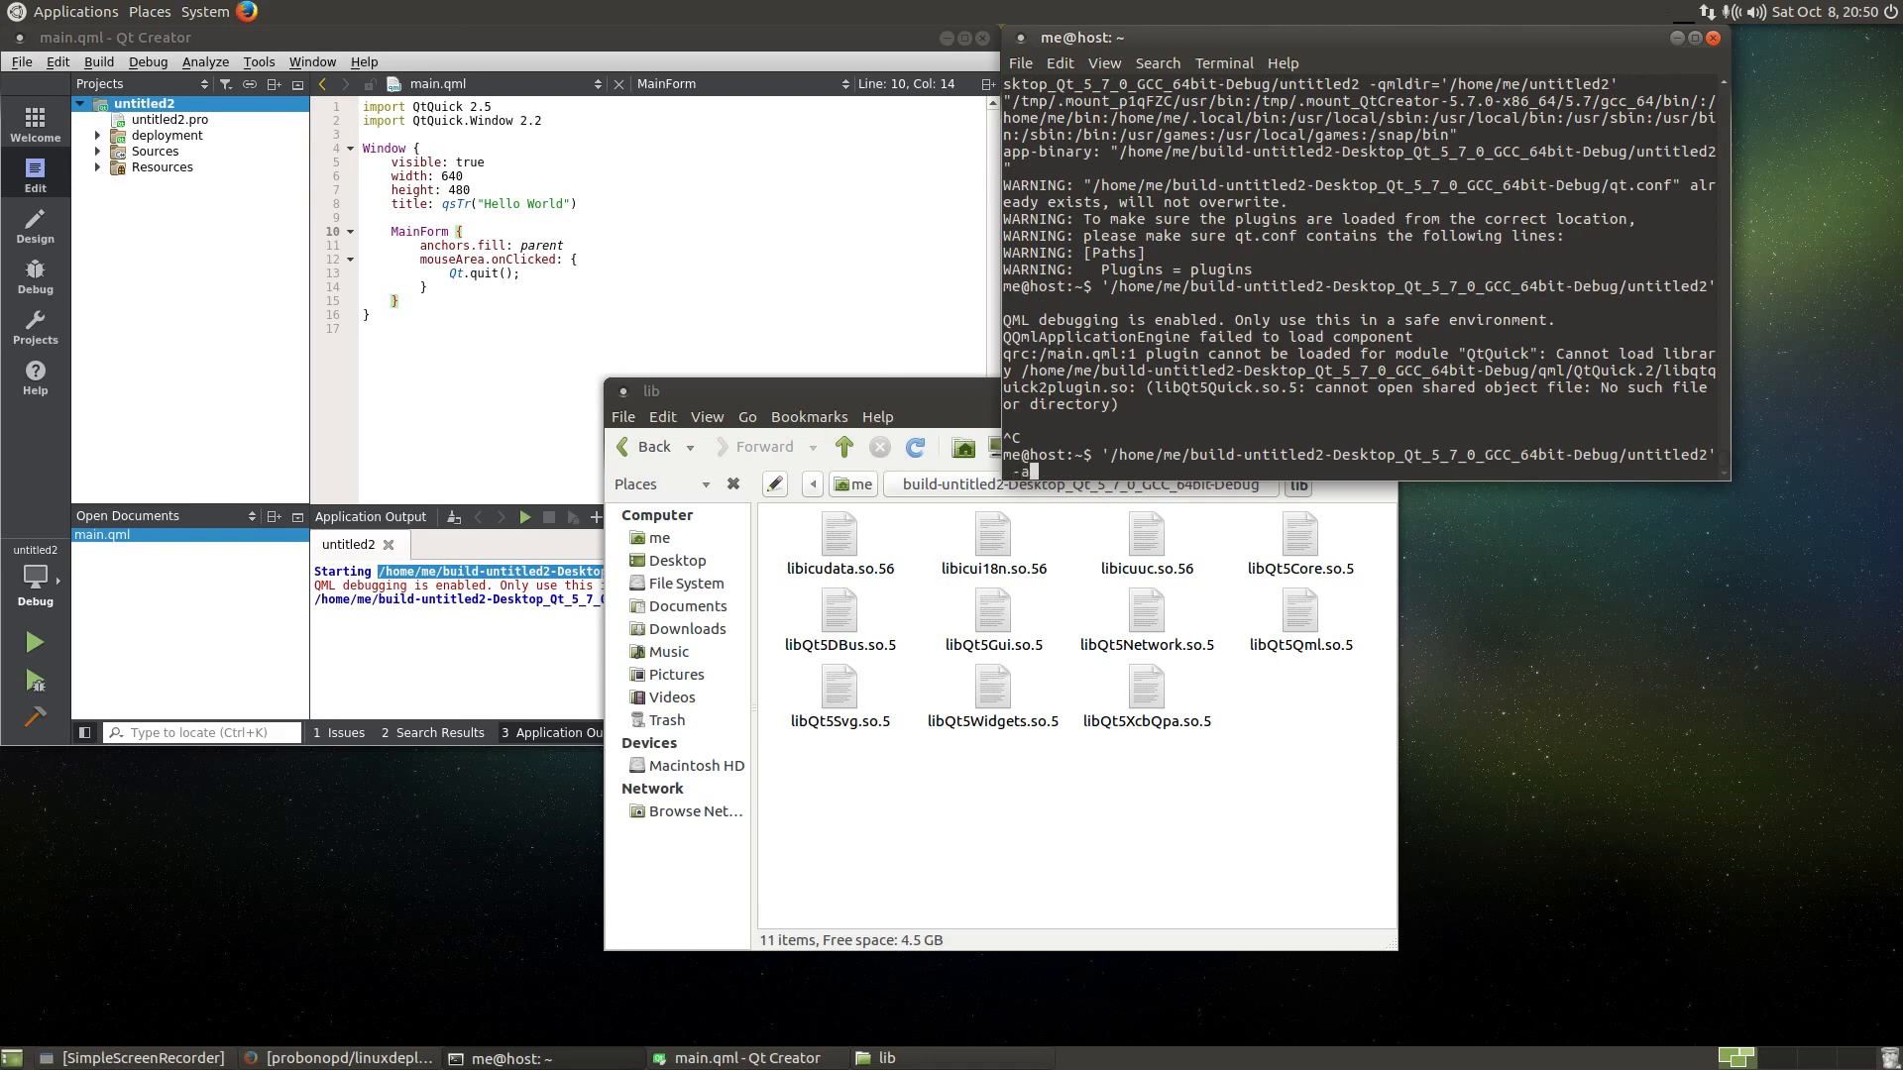
pyautogui.write('ppa')
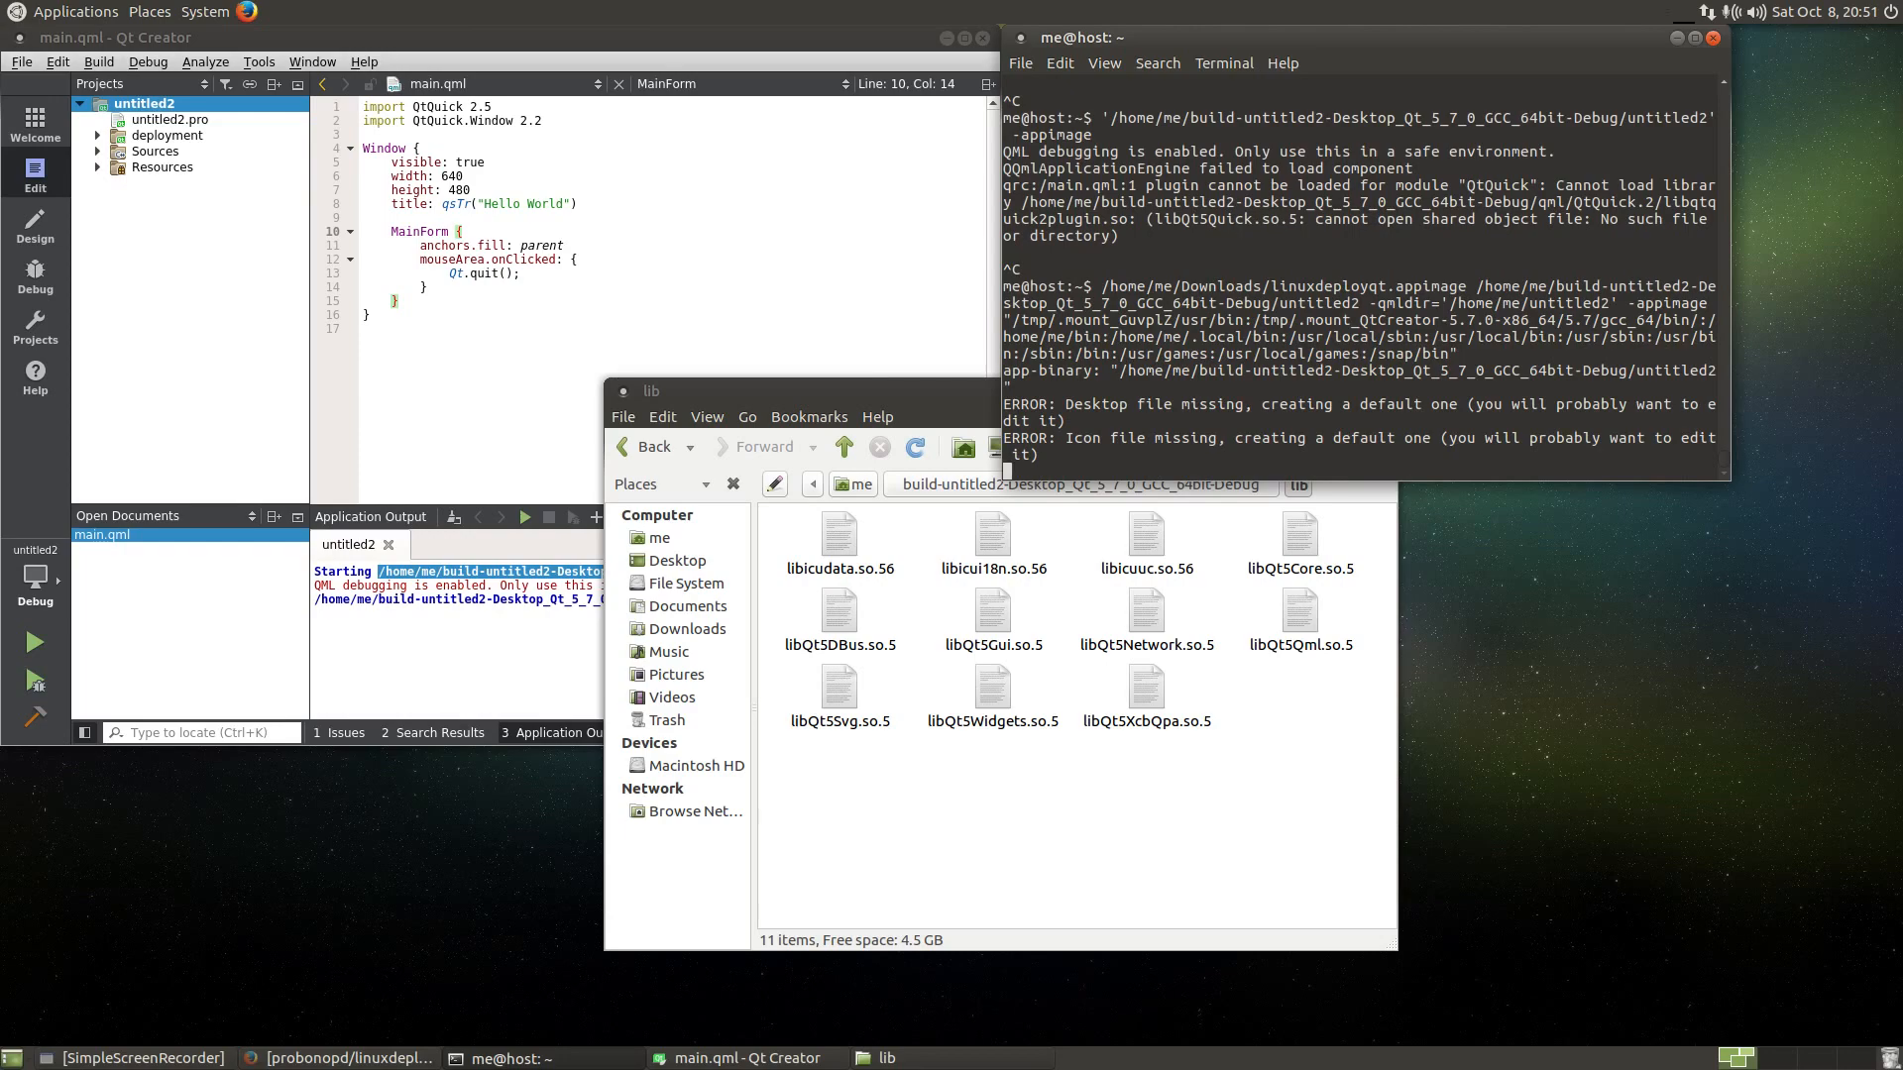
pyautogui.click(840, 538)
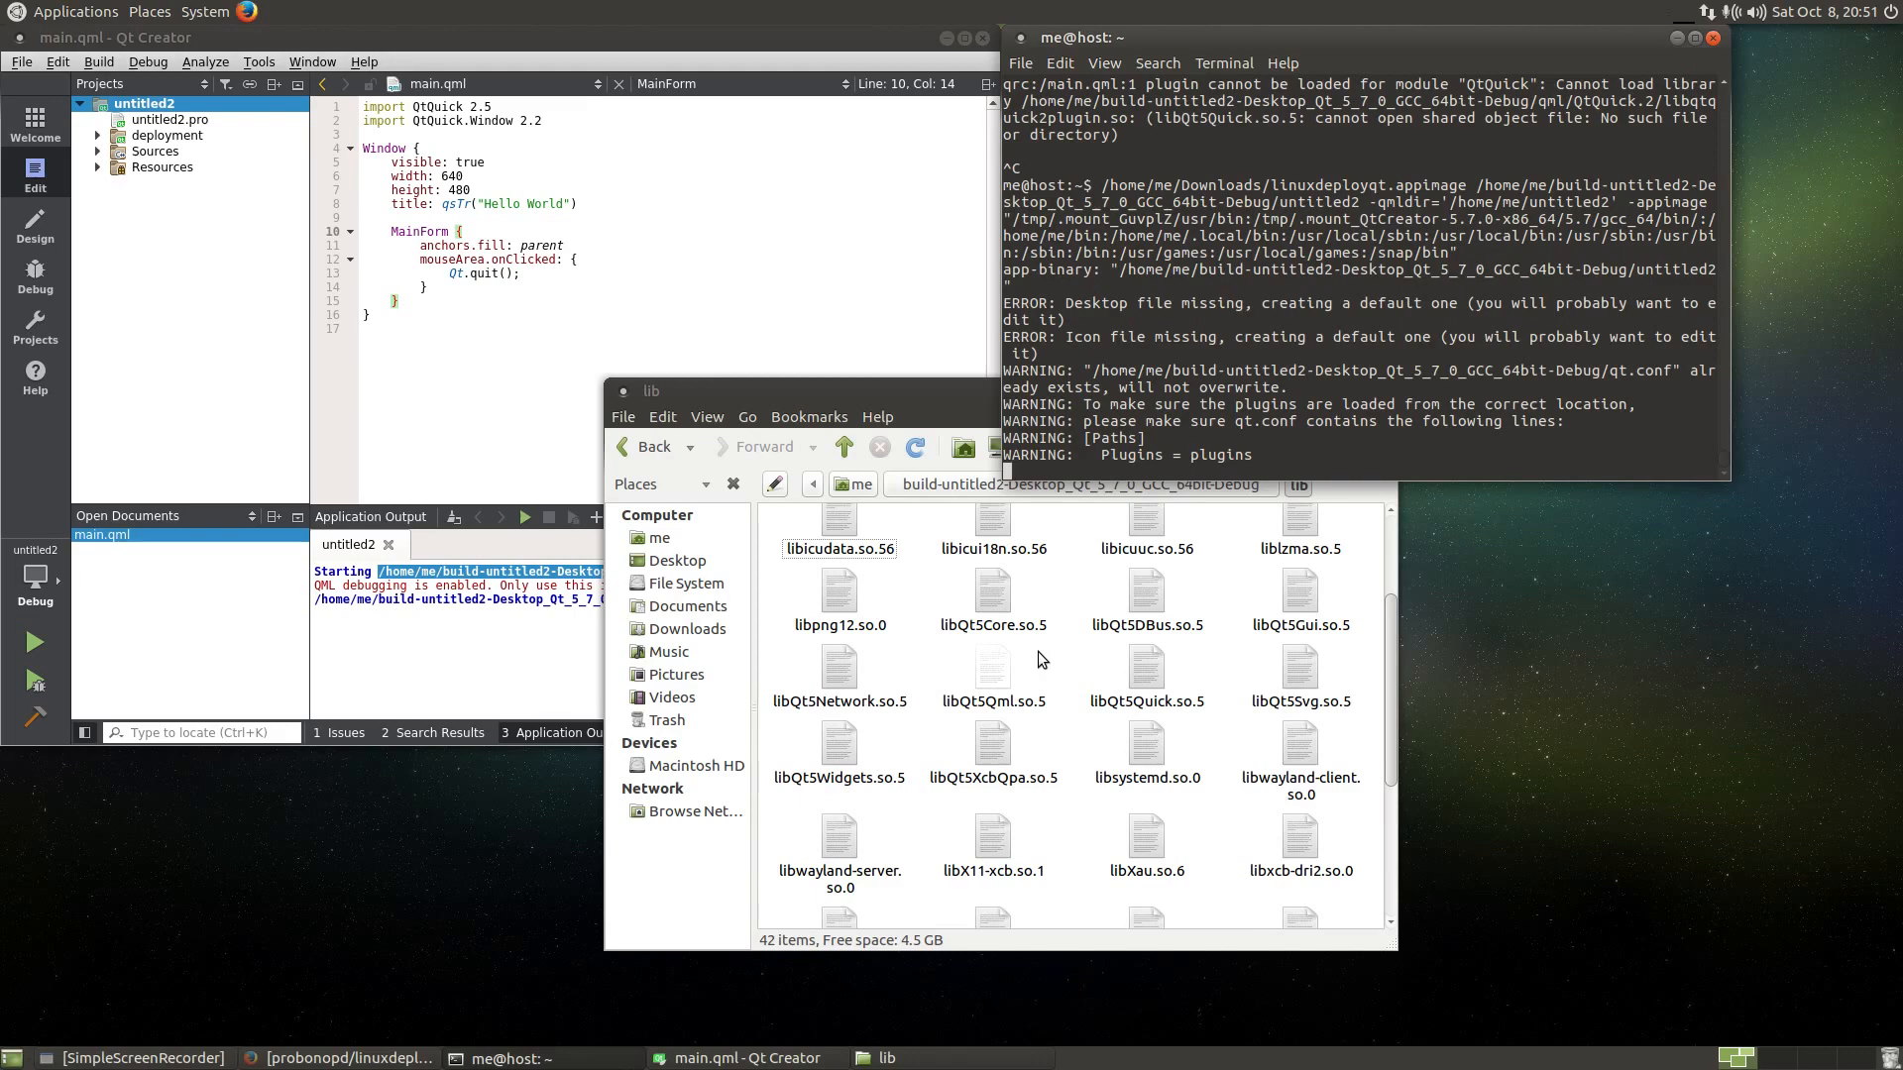
pyautogui.moveTo(1073, 678)
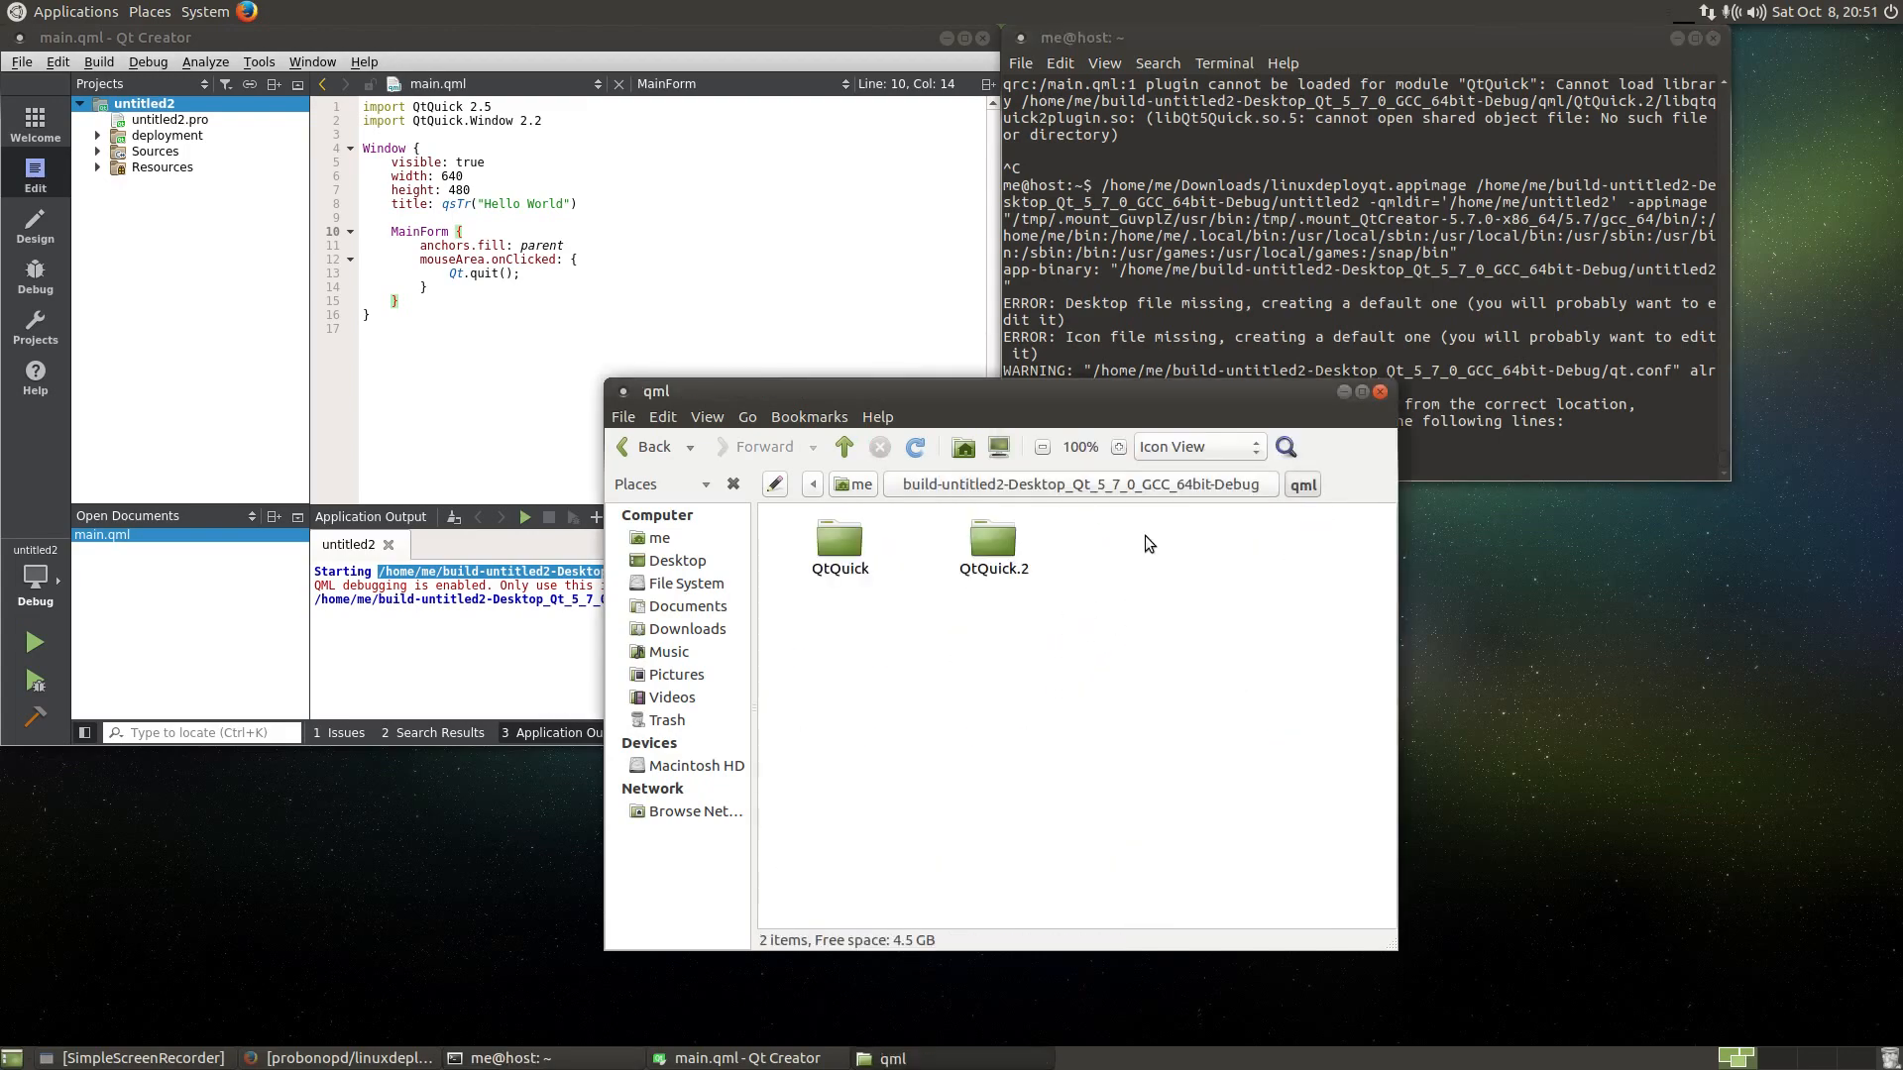
# - Inspect the plugins folder, then launch the bundle through AppRun to show the Hello World window
pyautogui.click(844, 446)
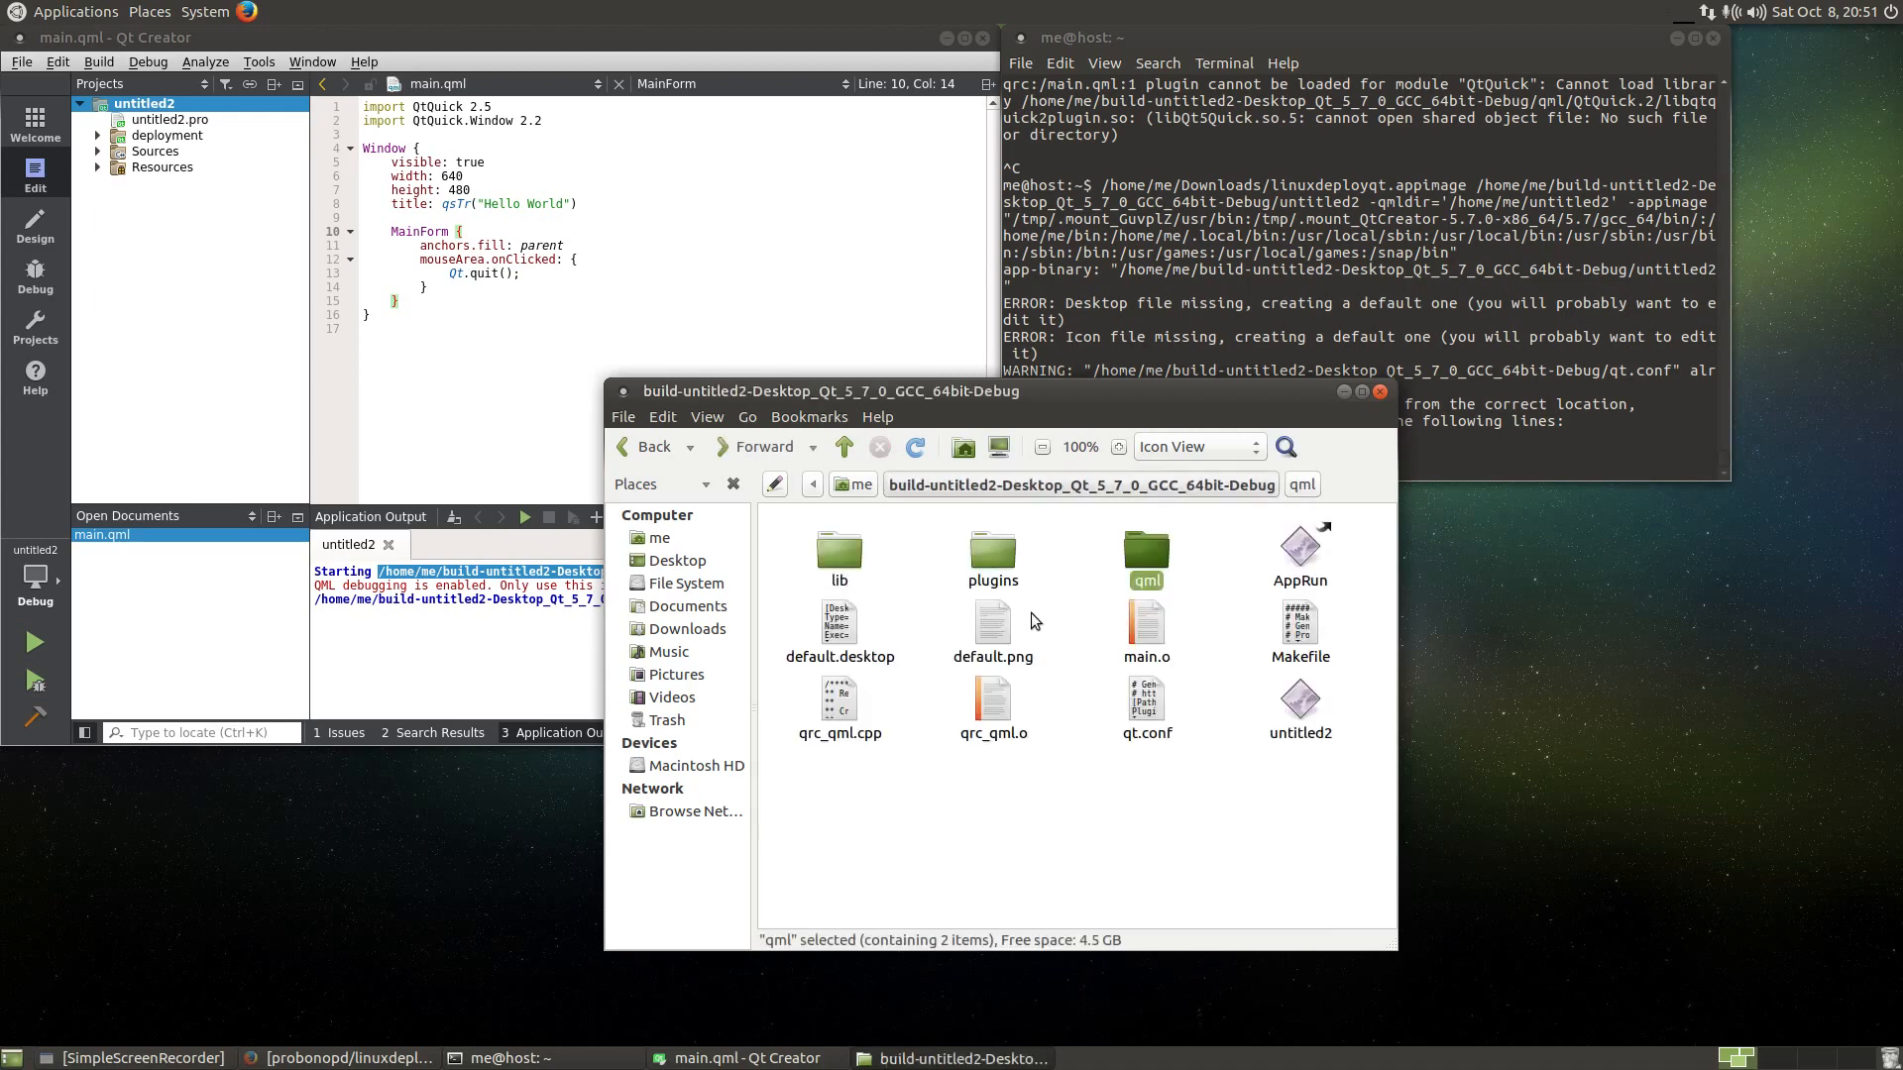
pyautogui.doubleClick(991, 549)
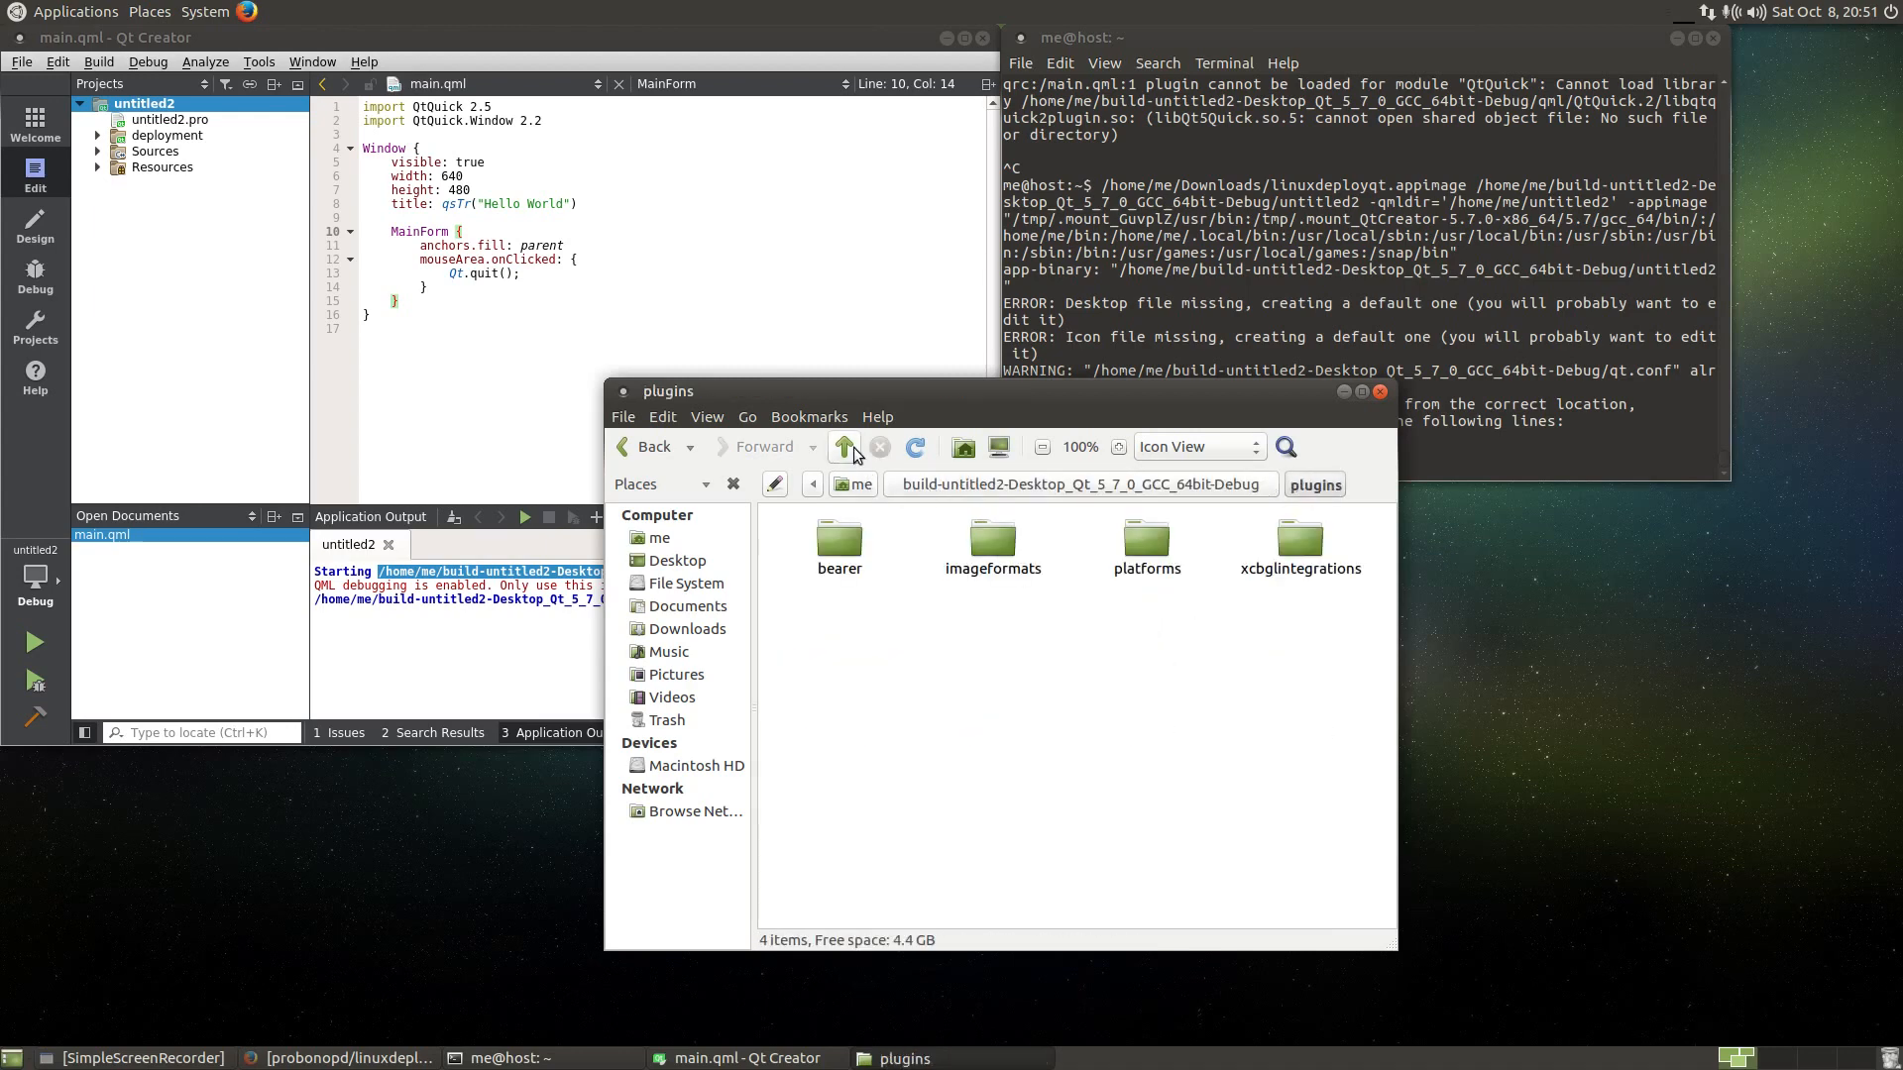
pyautogui.click(844, 446)
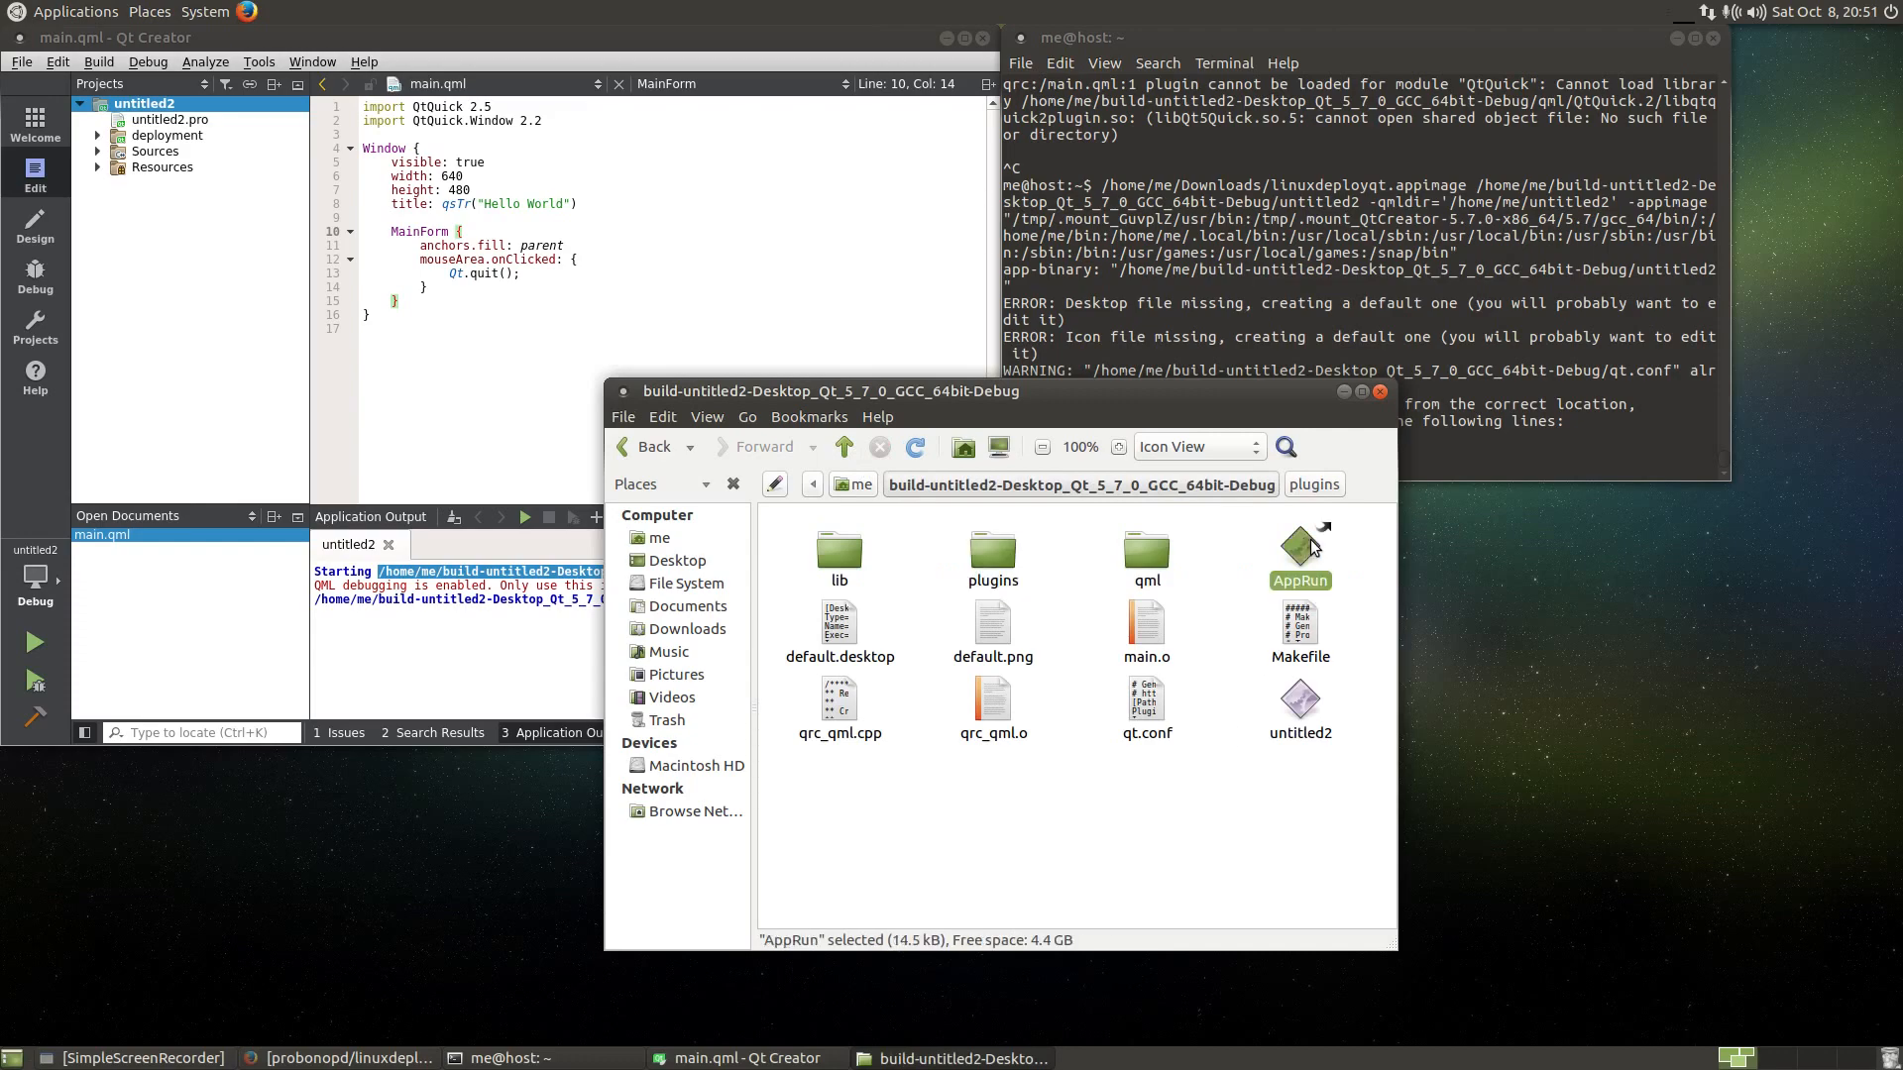
pyautogui.doubleClick(1298, 547)
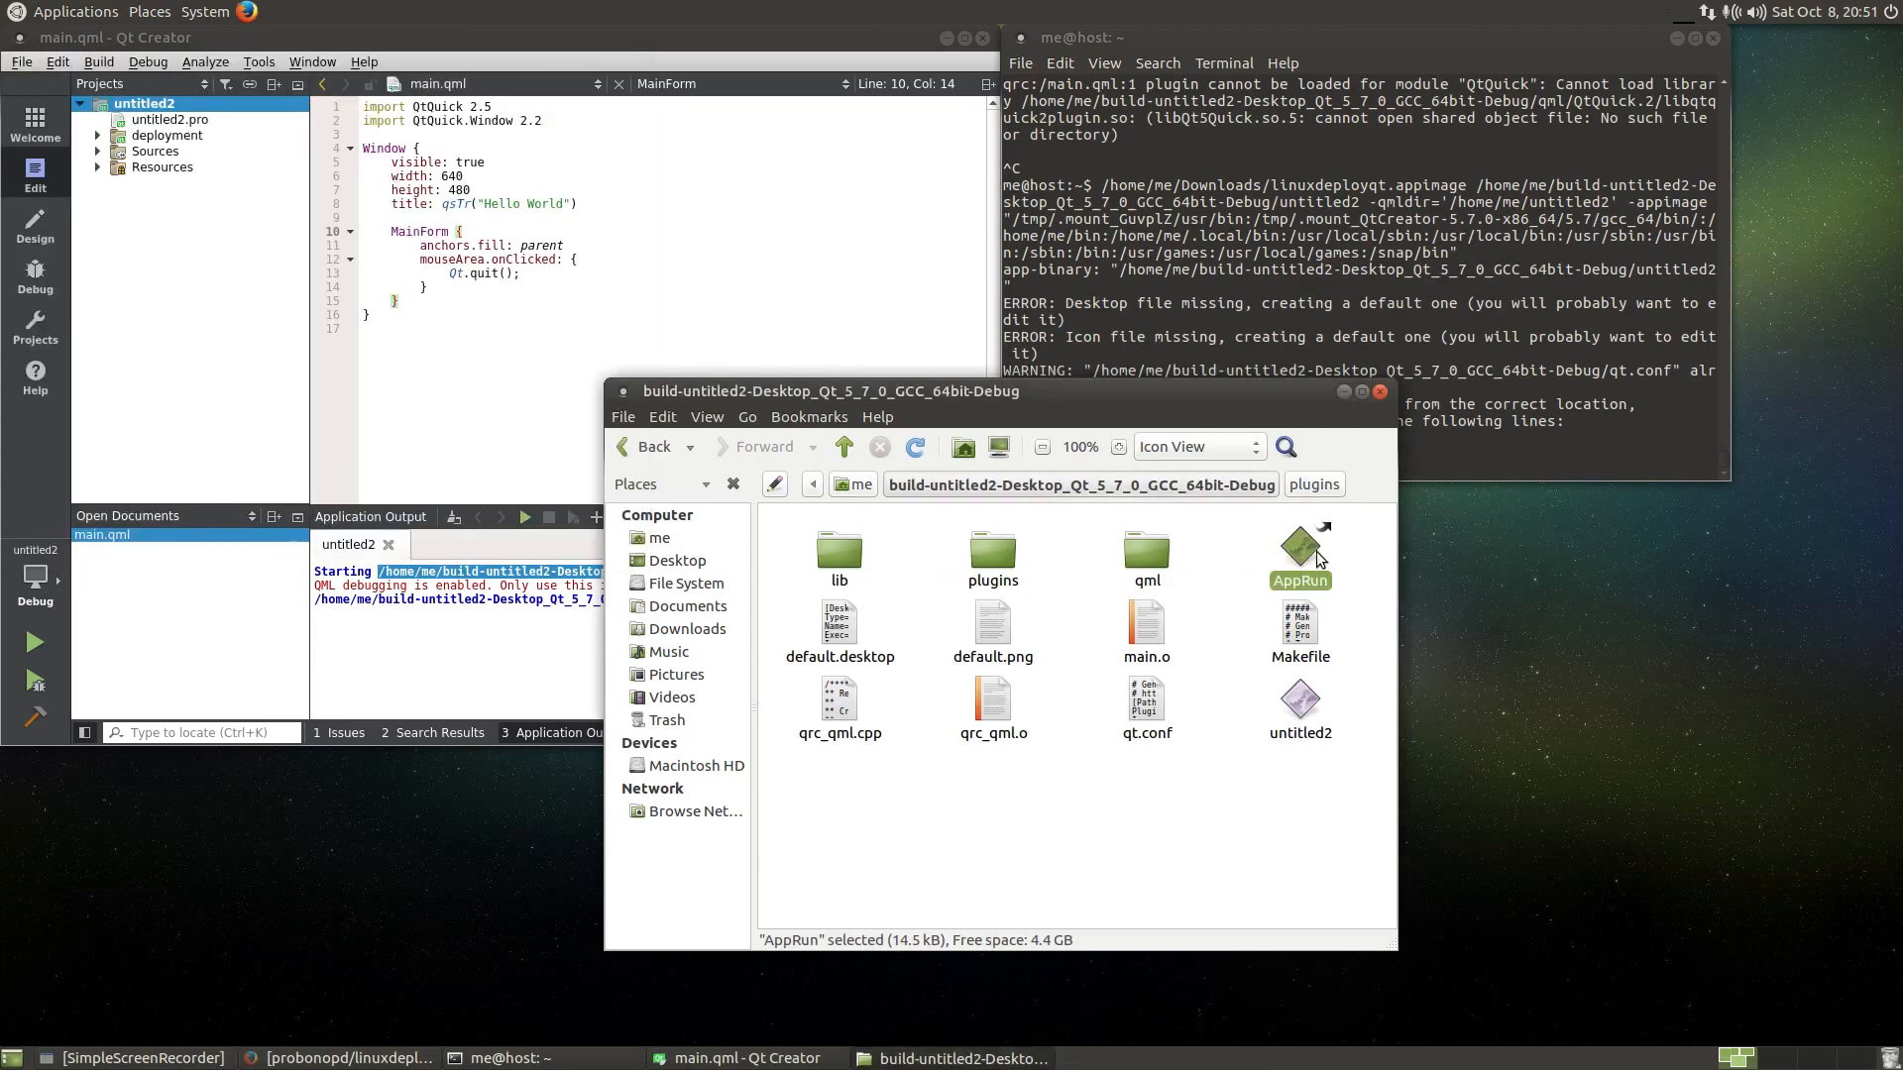
pyautogui.doubleClick(1300, 547)
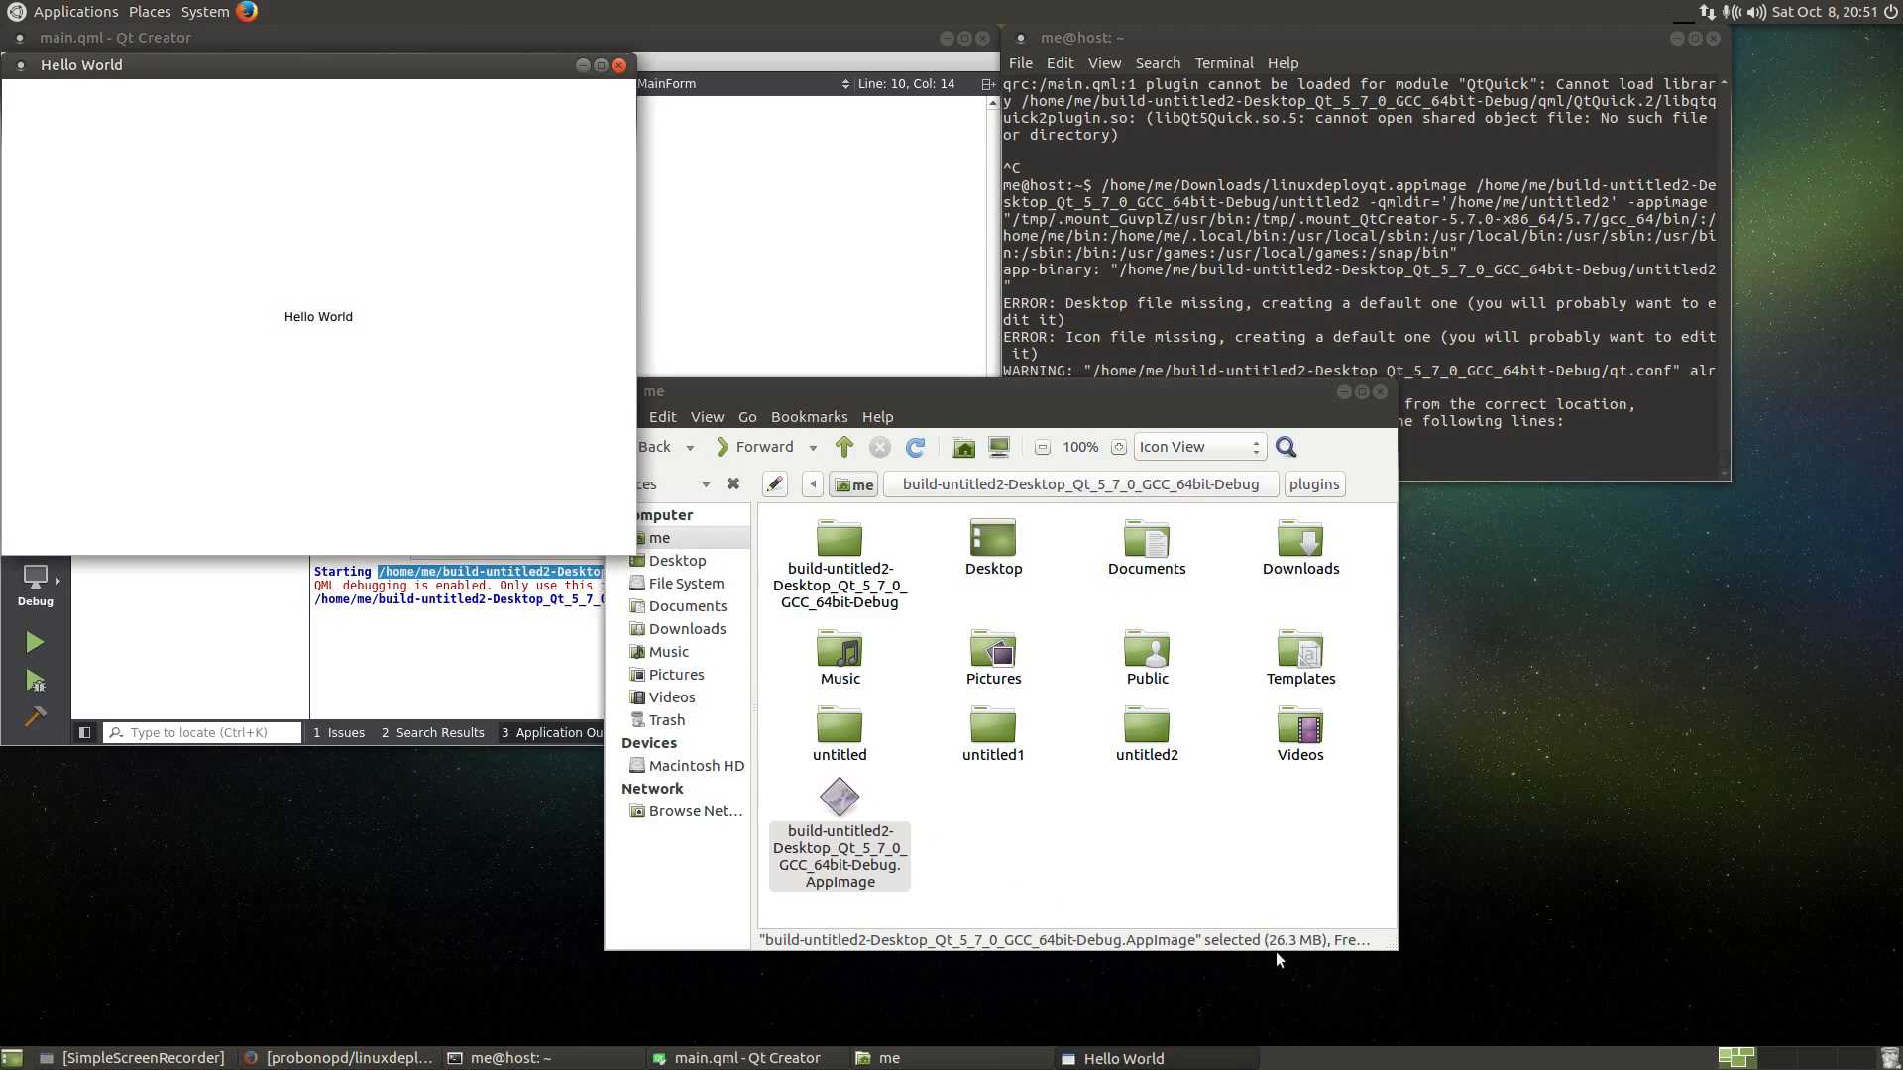
pyautogui.moveTo(427, 220)
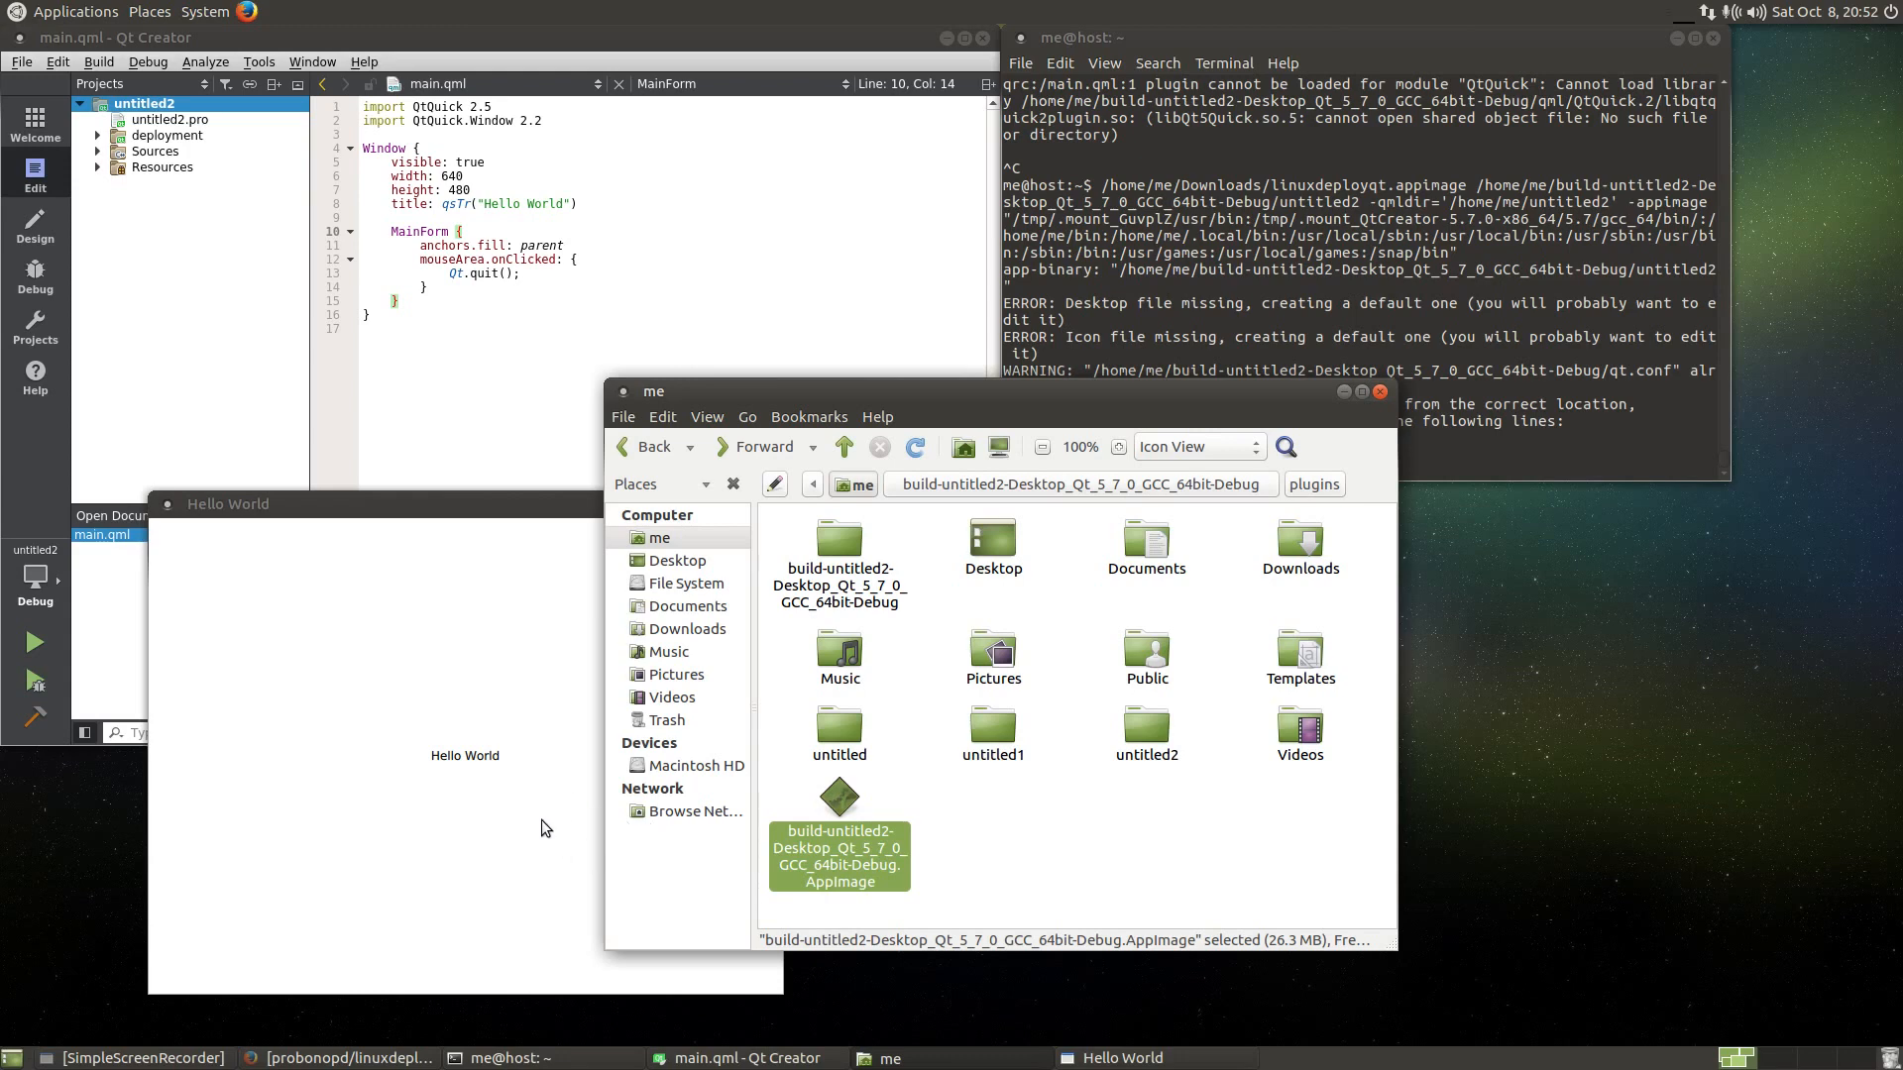
pyautogui.moveTo(485, 742)
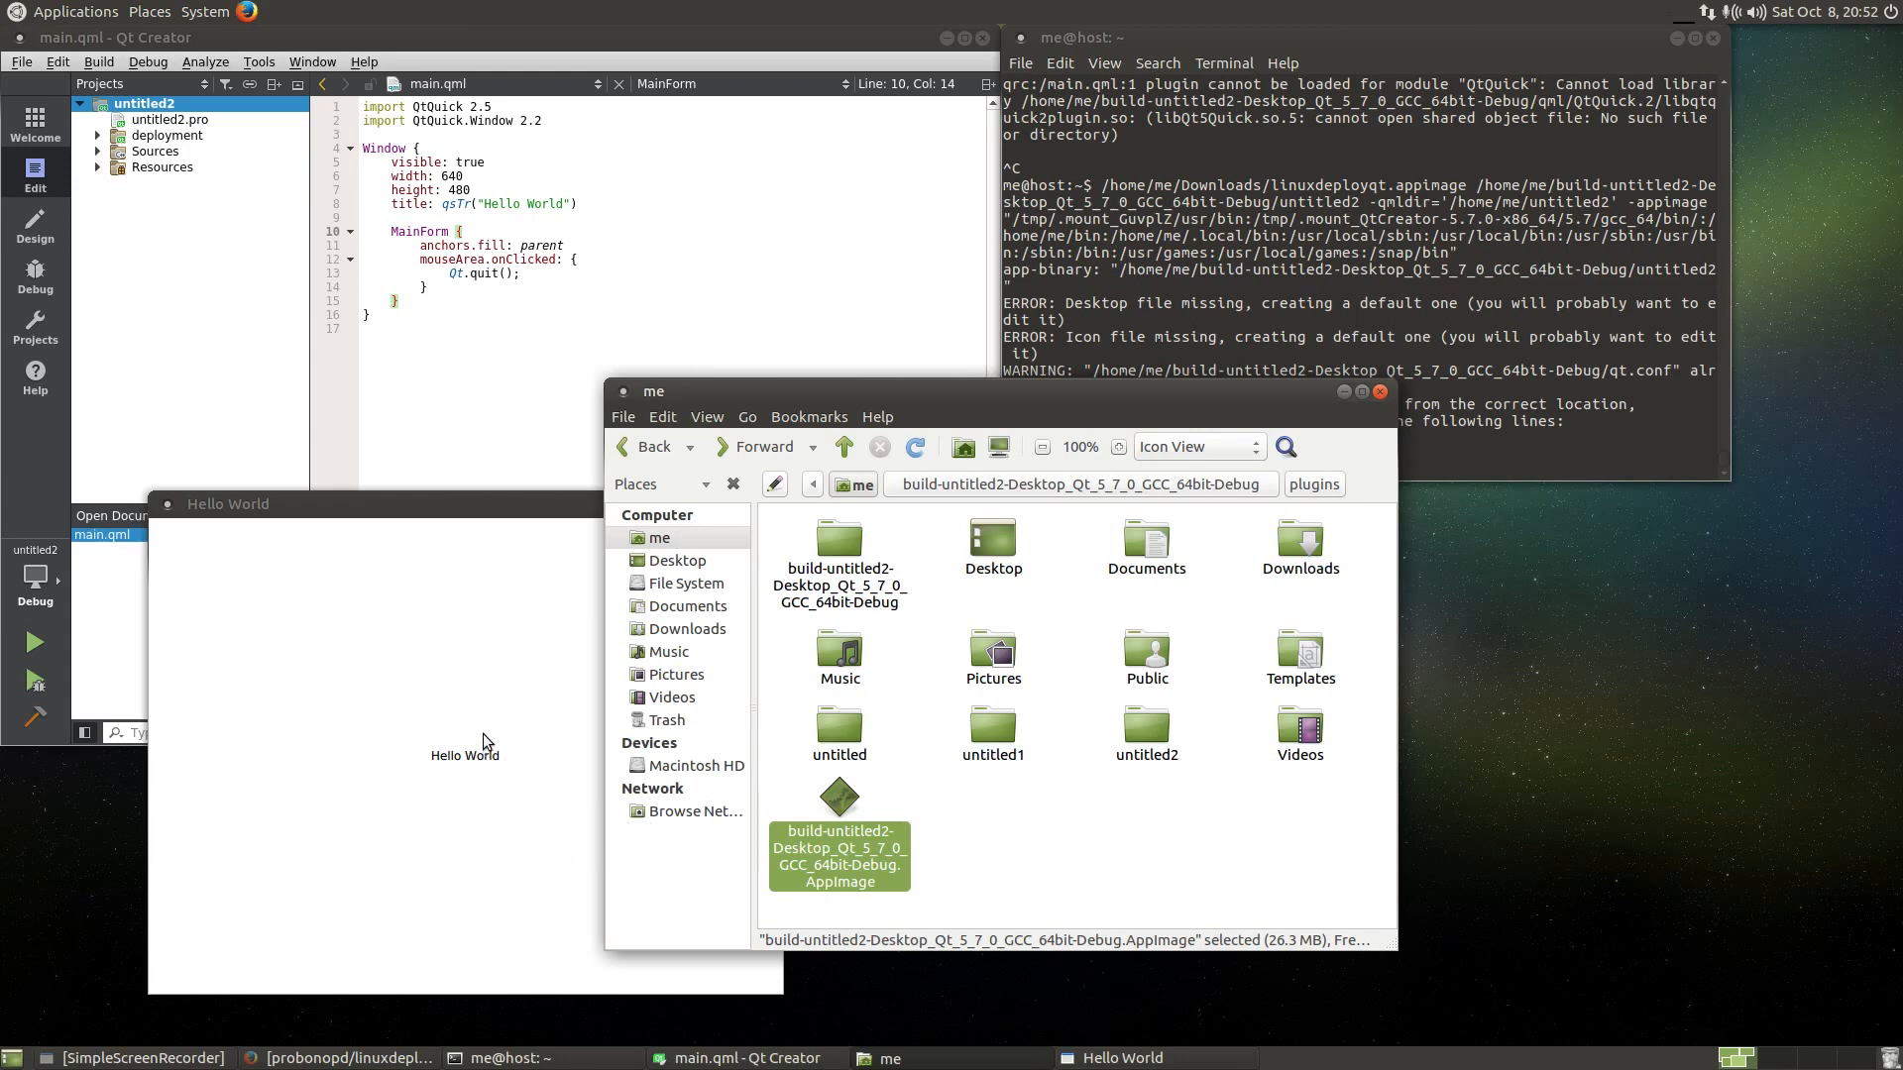